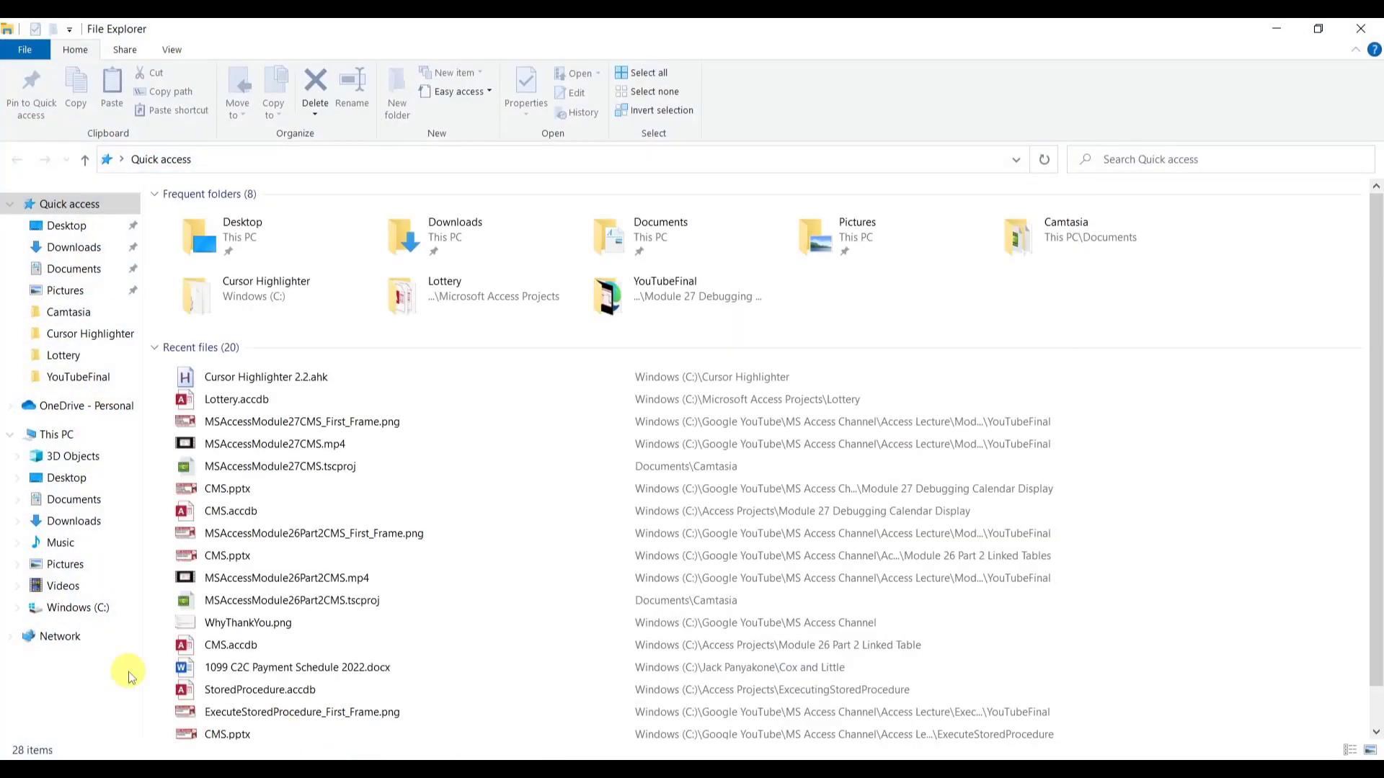
Locate the Module 27 Debugging Calendar Display folder inside C:\Access Projects and copy it.
{"action": "left_click", "coordinate": [77, 606]}
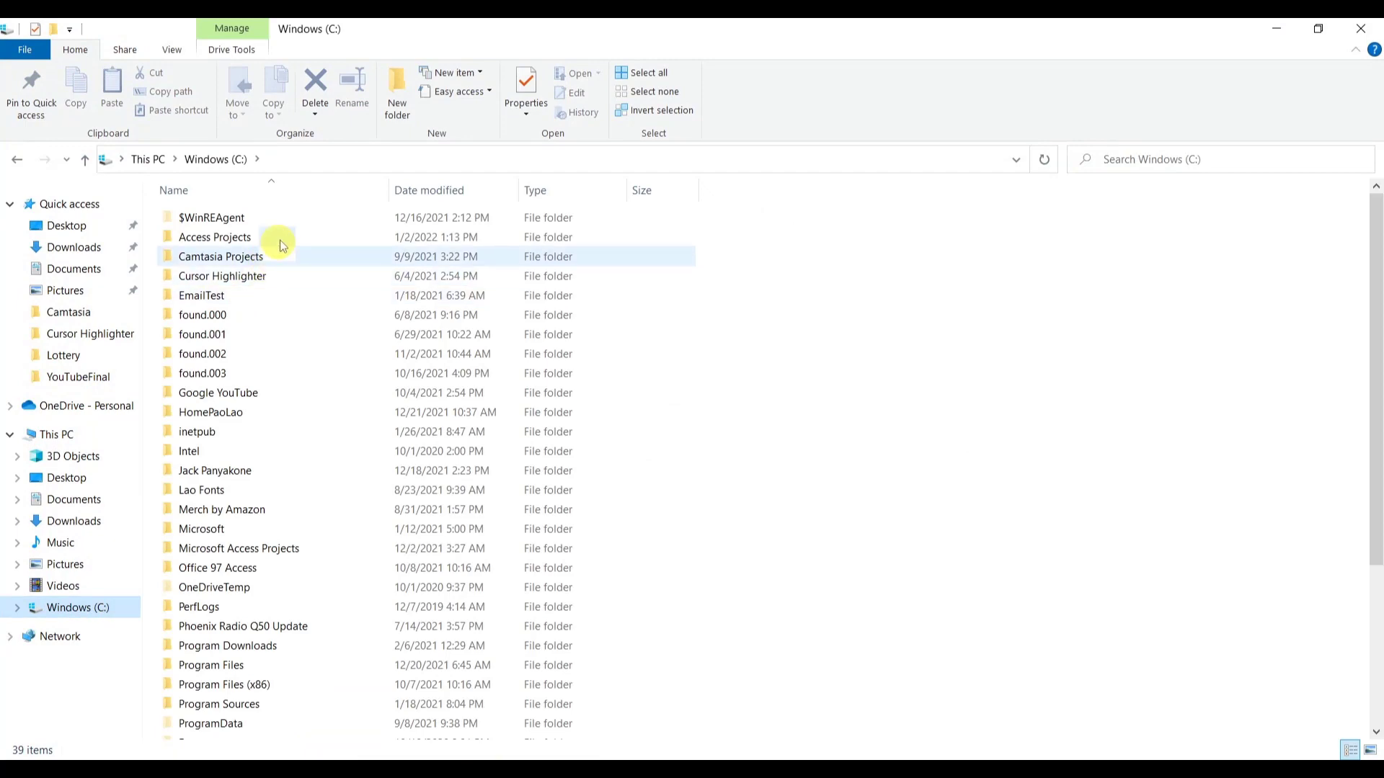
{"action": "double_click", "coordinate": [215, 237]}
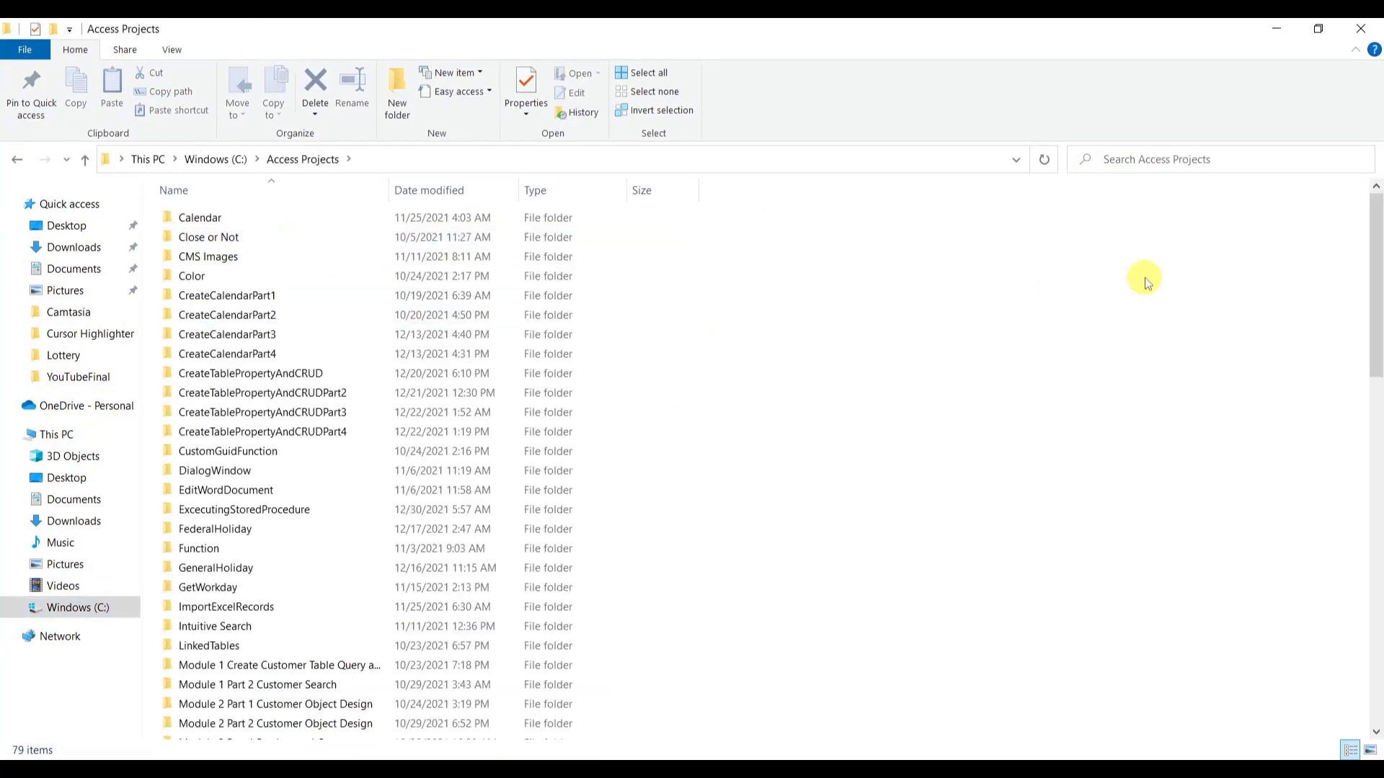
{"action": "scroll", "scroll_direction": "down", "scroll_amount": 3}
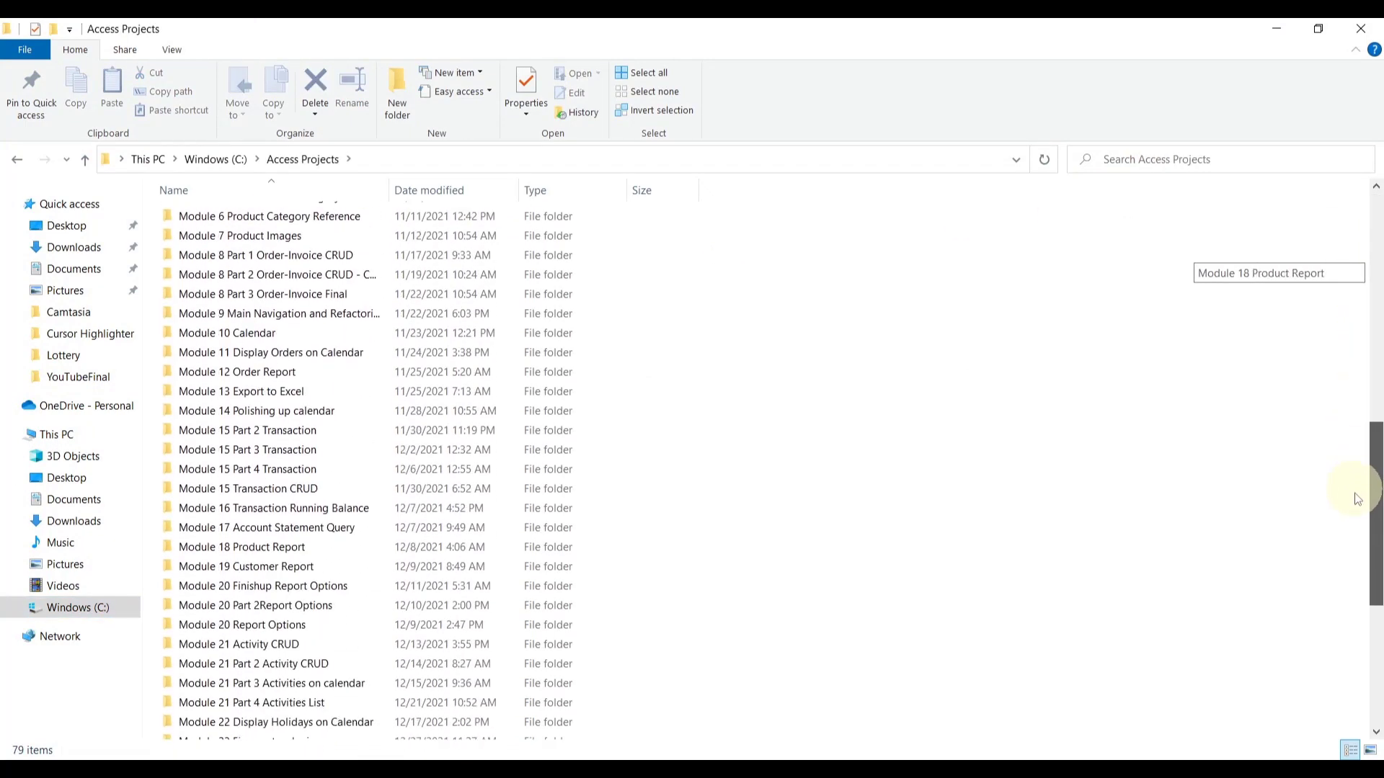
{"action": "scroll", "scroll_direction": "down", "scroll_amount": 3}
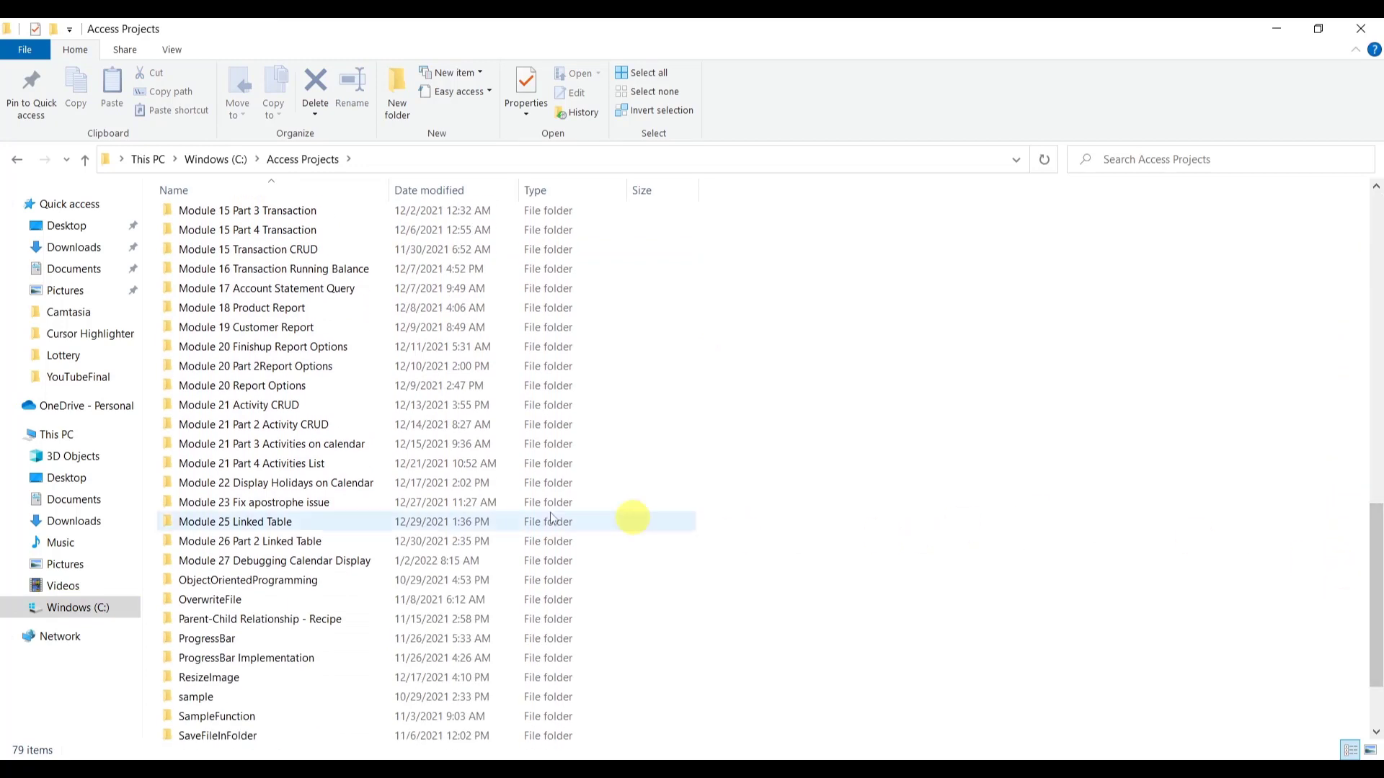
{"action": "left_click", "coordinate": [274, 560]}
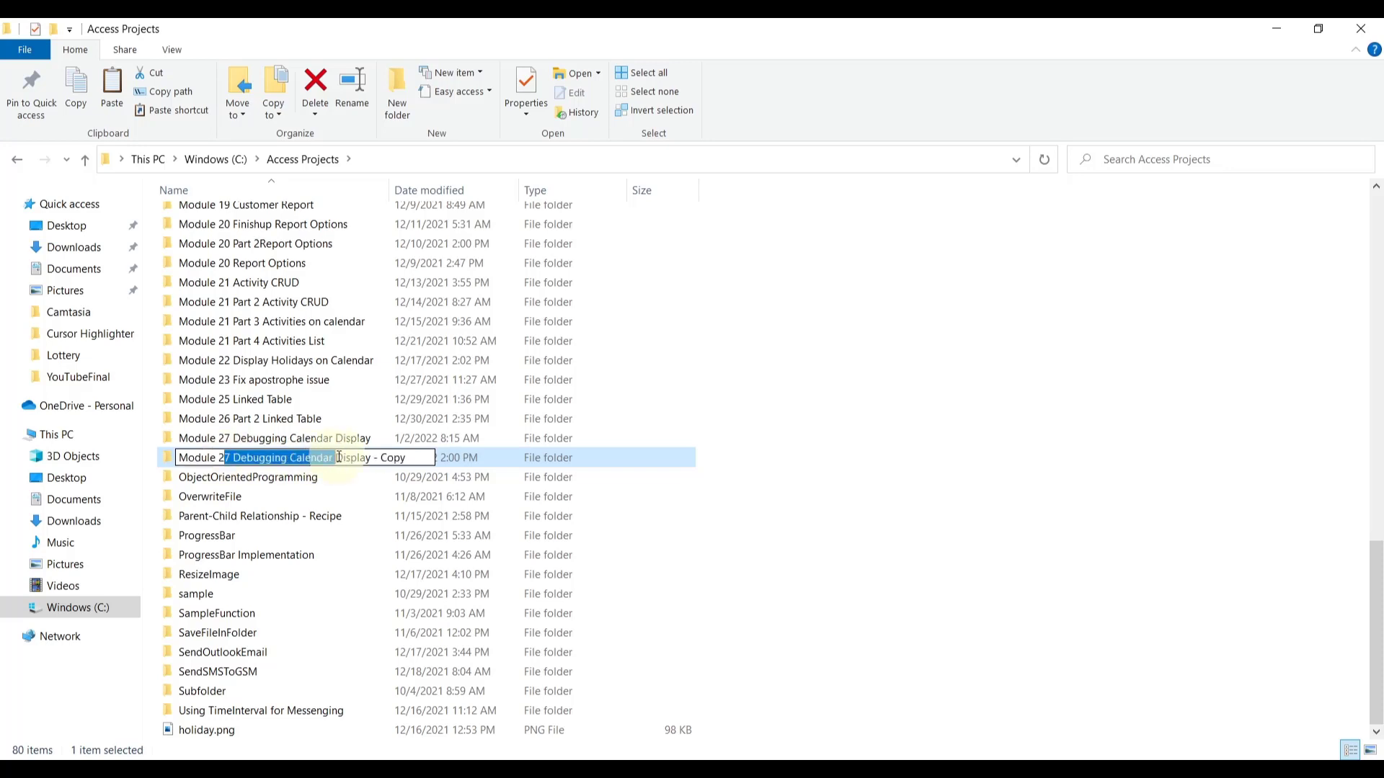
Name the copied folder 'Module 28 Creating Transaction base view'.
{"action": "type", "text": "Module 28"}
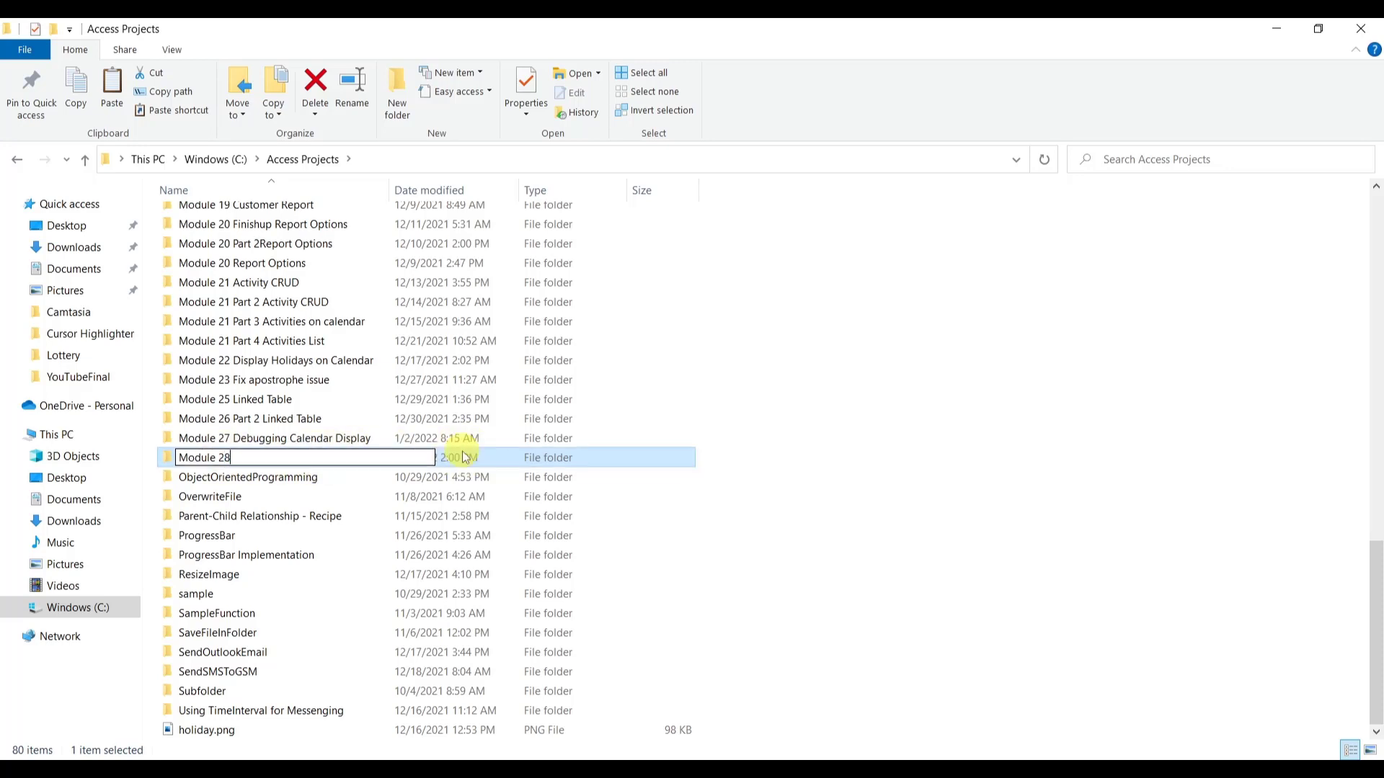
{"action": "type", "text": "Create"}
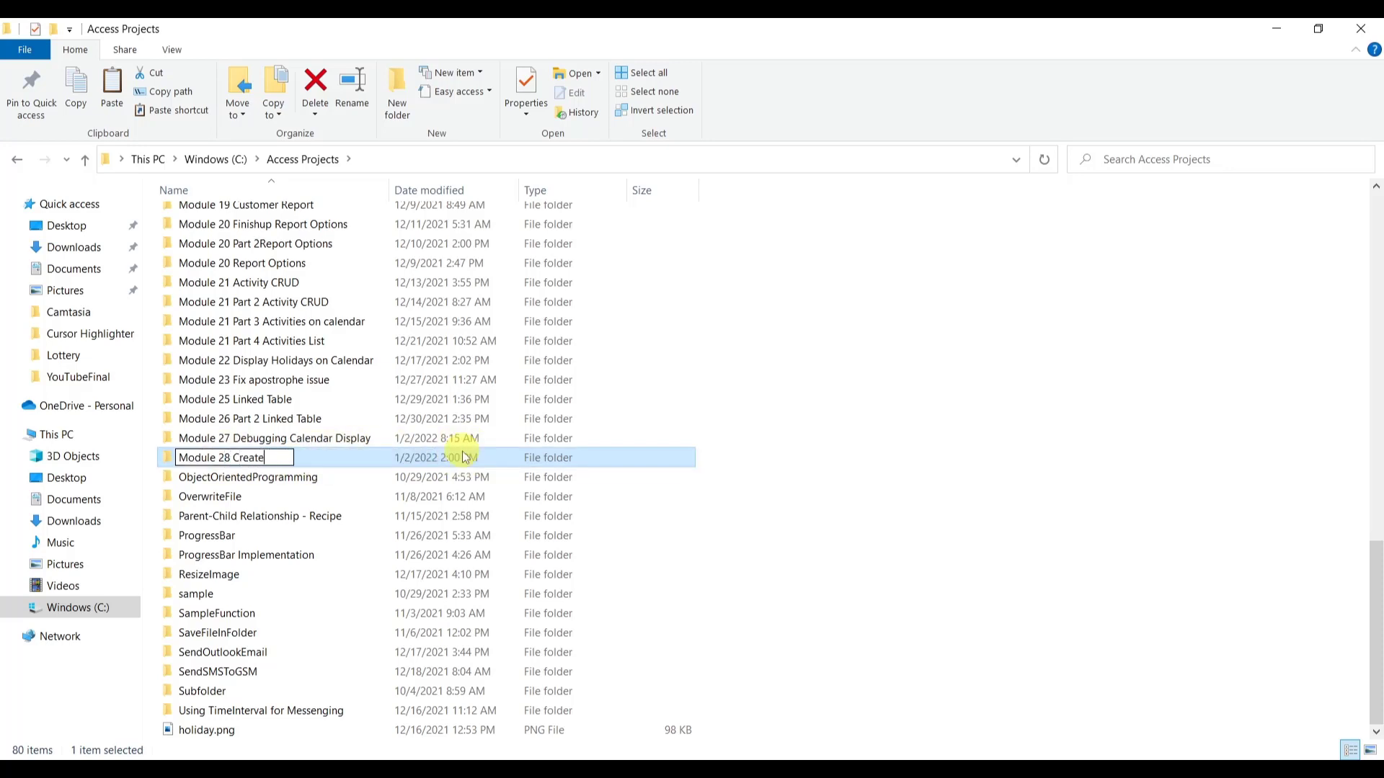
{"action": "type", "text": "ing"}
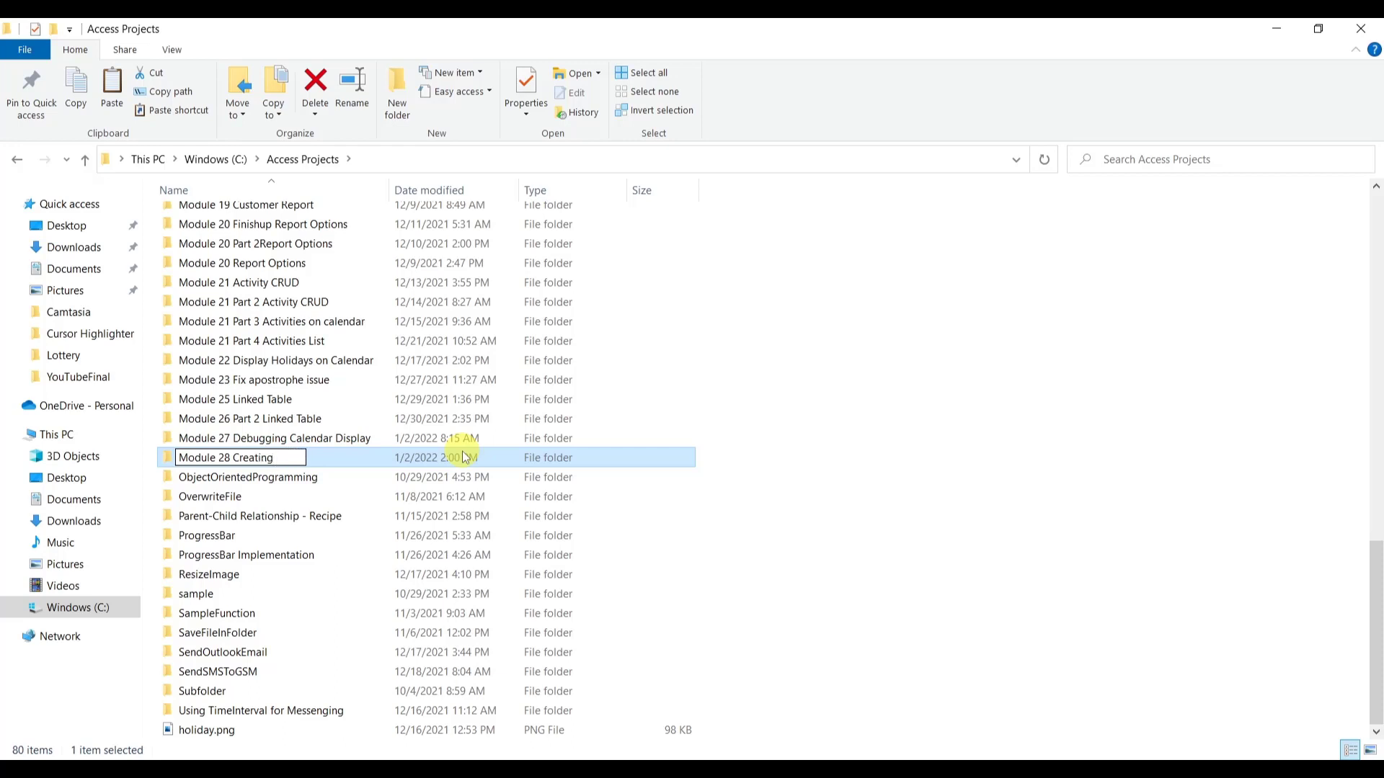
{"action": "type", "text": "Ta"}
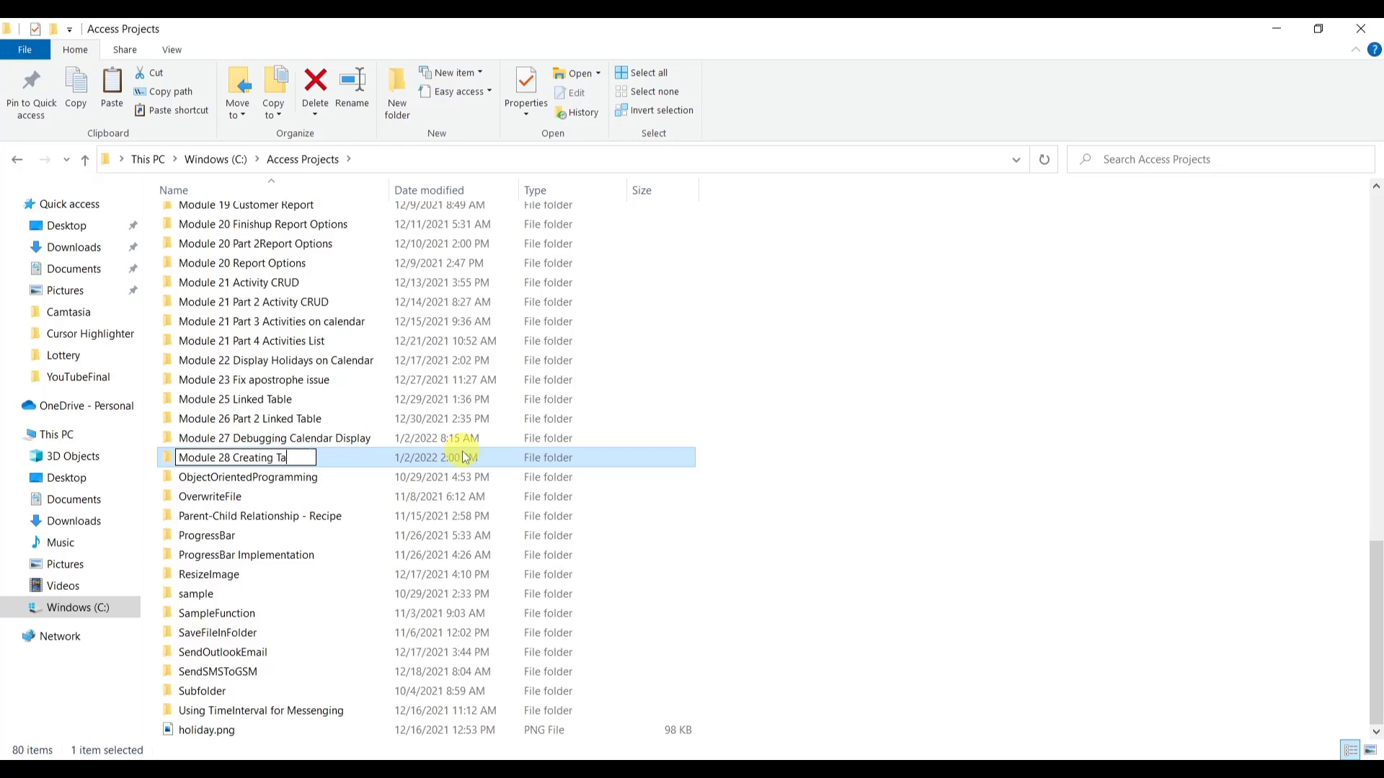
{"action": "type", "text": "nsac"}
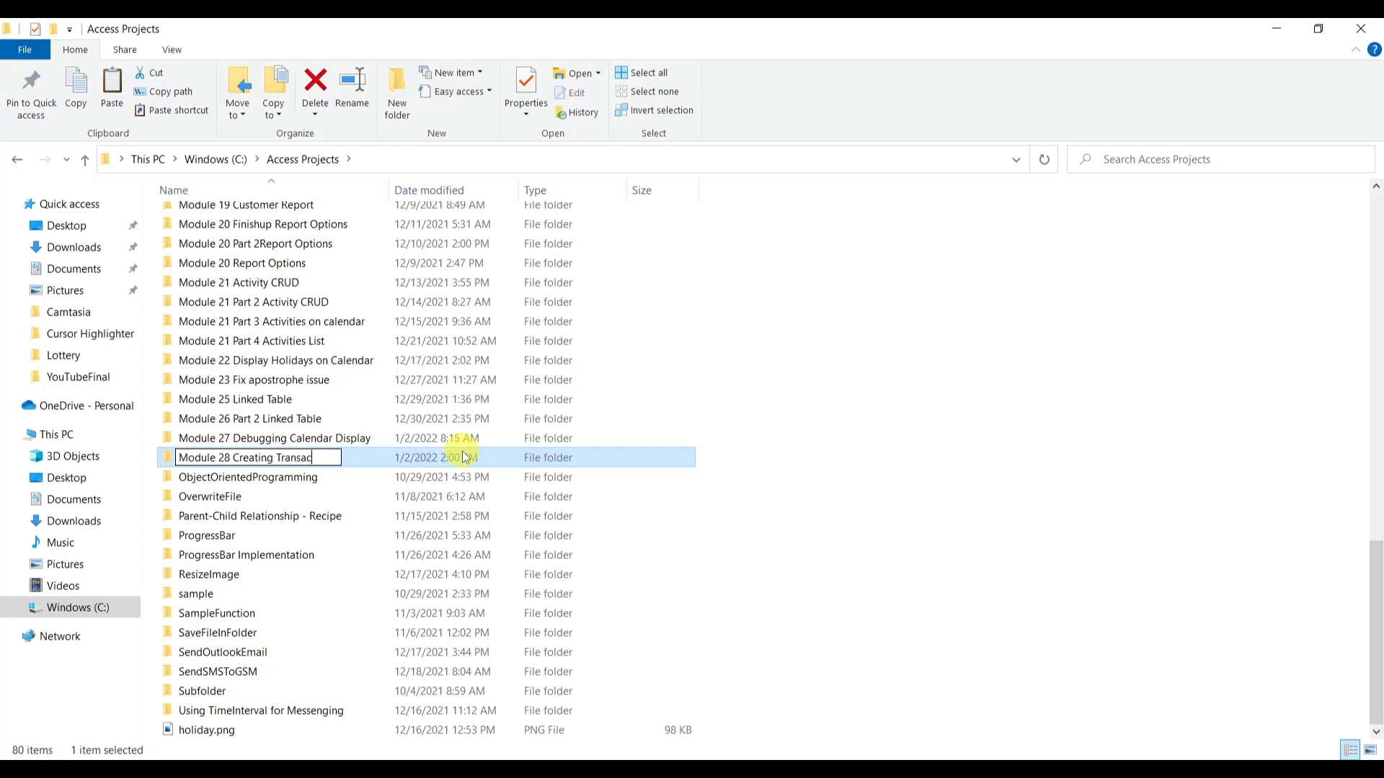
{"action": "type", "text": "tion"}
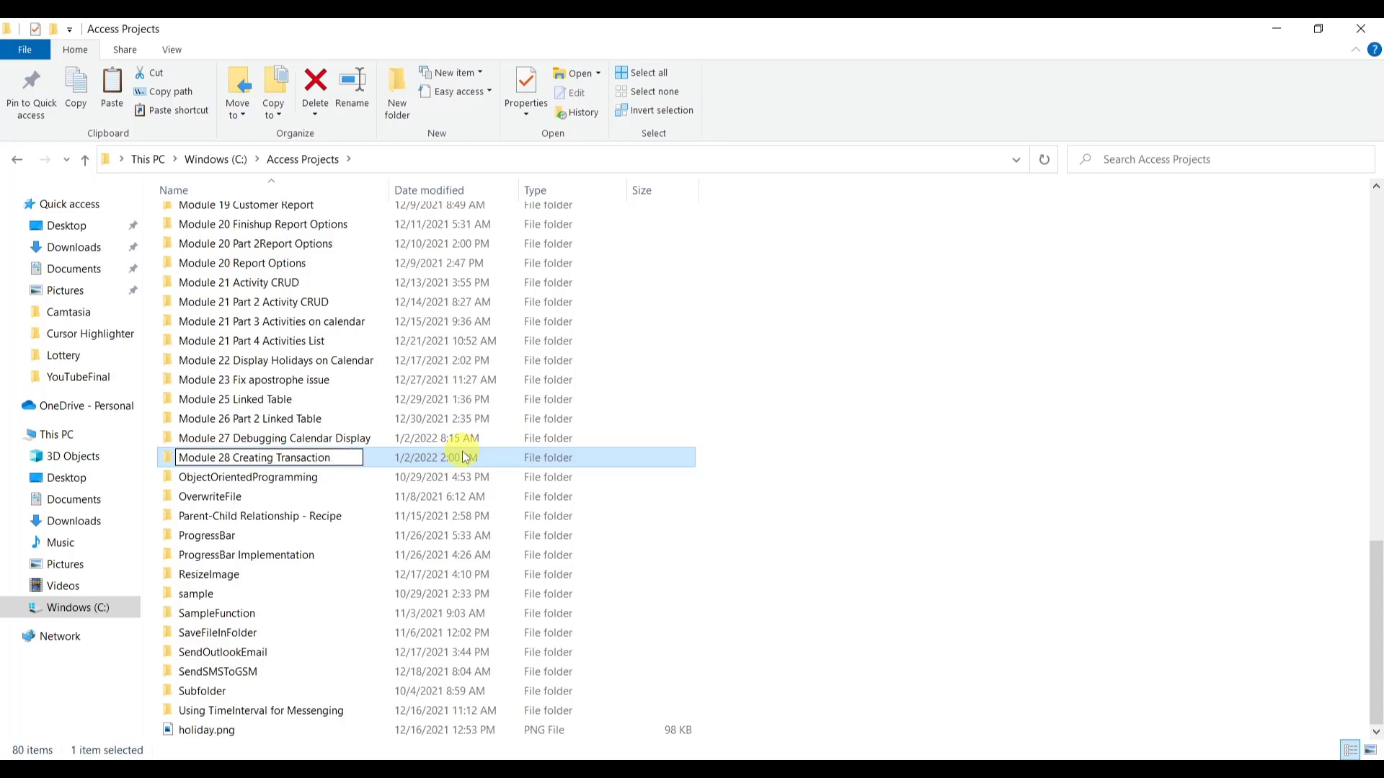
{"action": "type", "text": "view"}
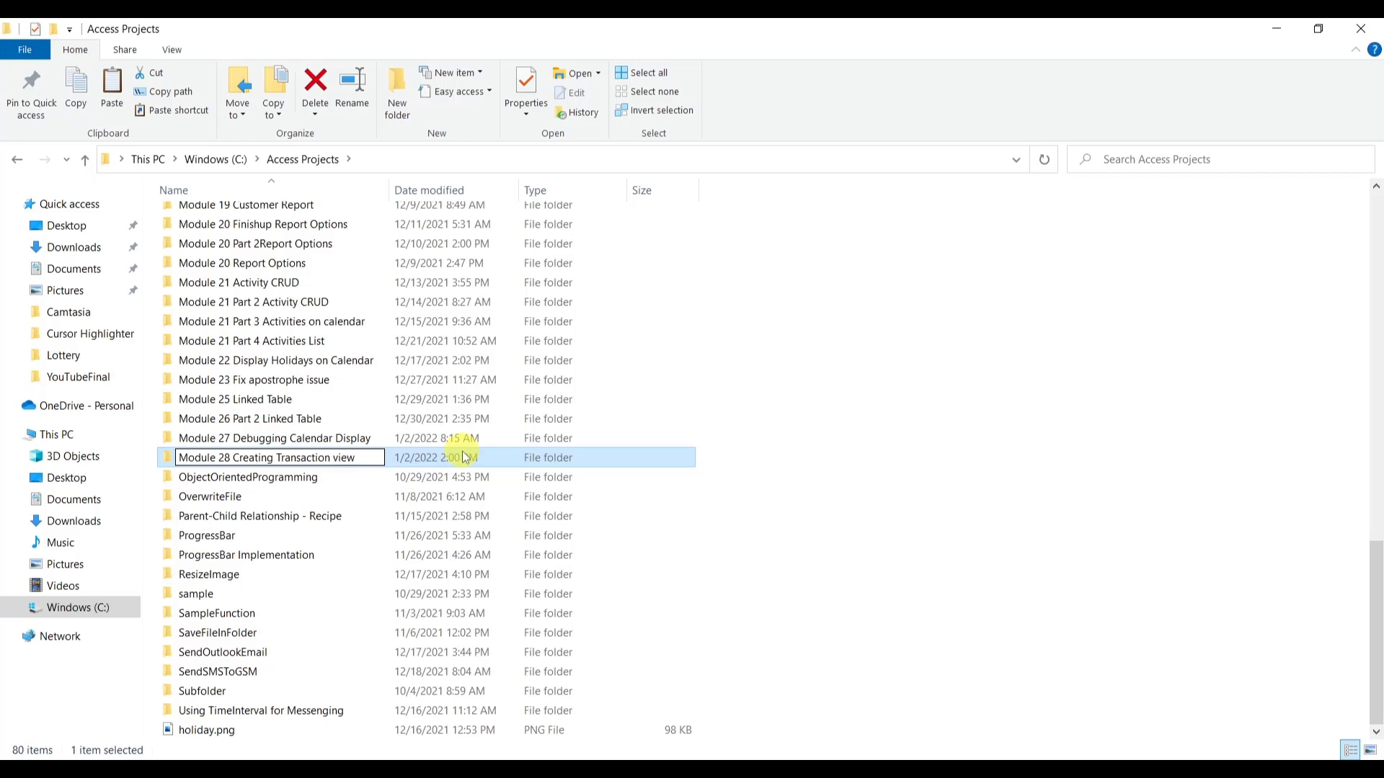
{"action": "type", "text": "base"}
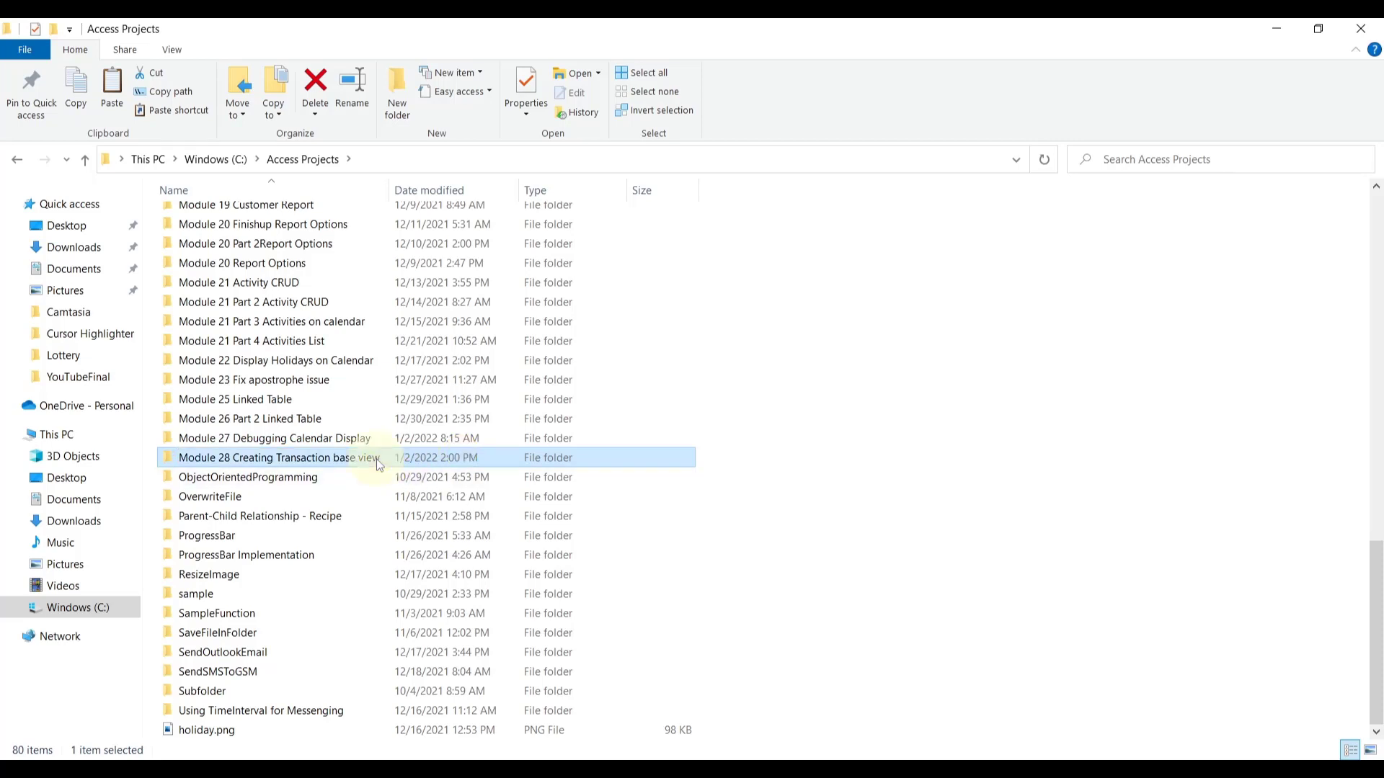
Launch CMS.accdb from the Module 28 folder with content enabled and close the startup form.
{"action": "double_click", "coordinate": [280, 457]}
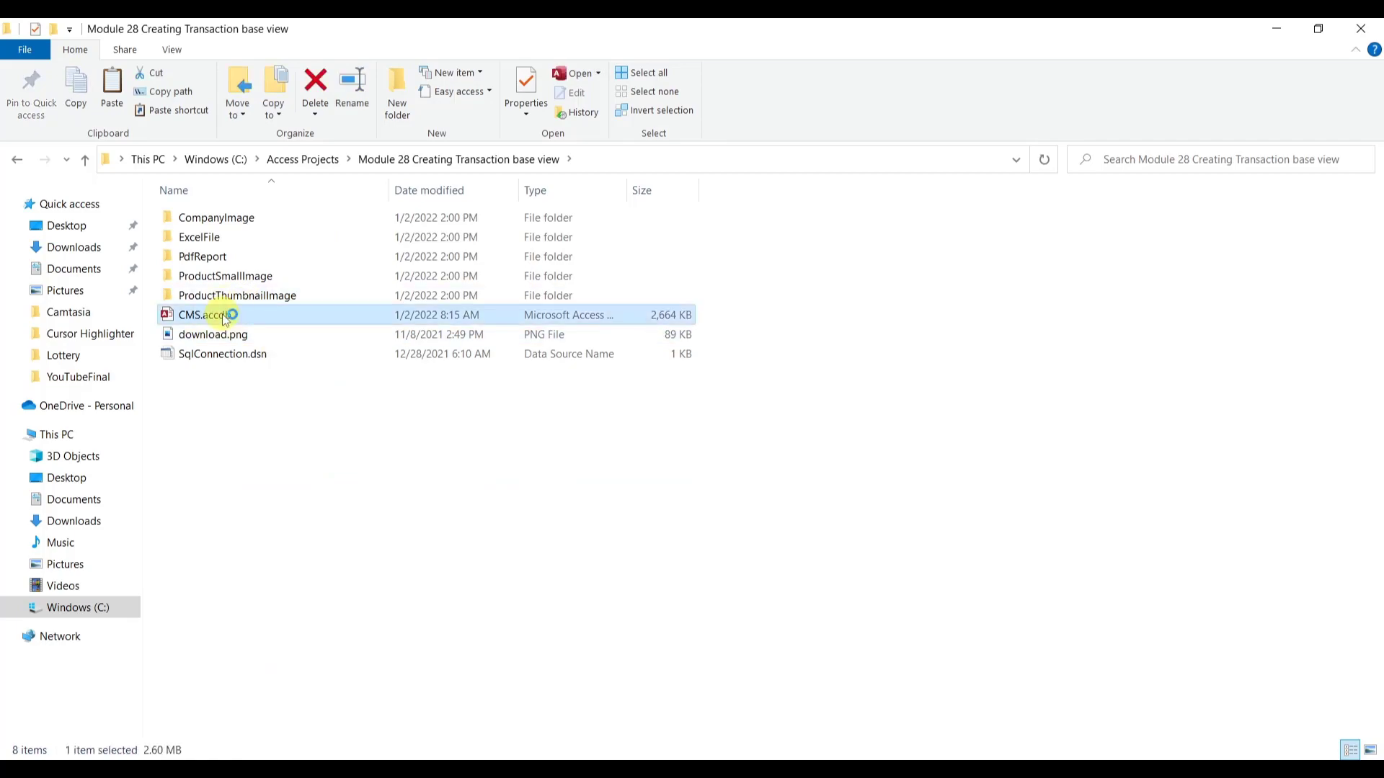
{"action": "double_click", "coordinate": [197, 315]}
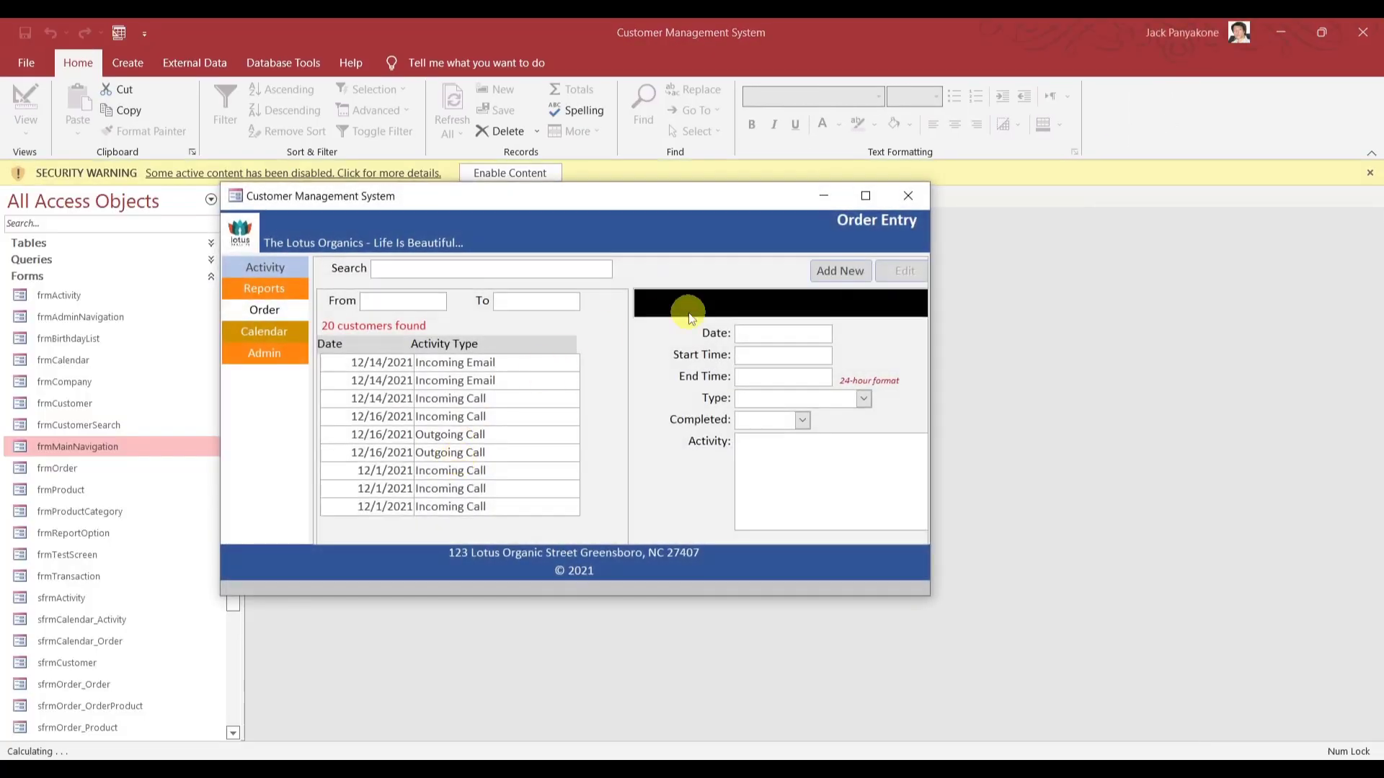
{"action": "left_click", "coordinate": [907, 195]}
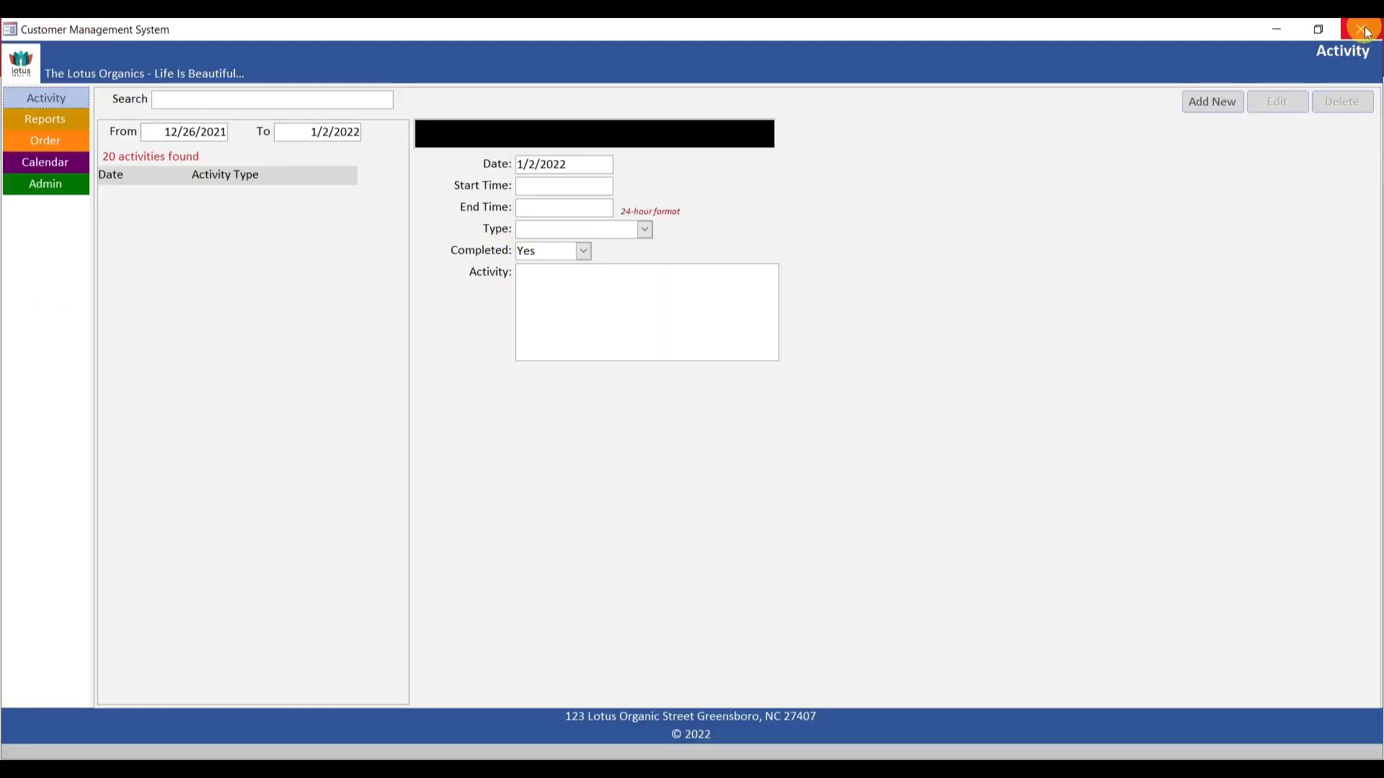
{"action": "left_click", "coordinate": [1364, 29]}
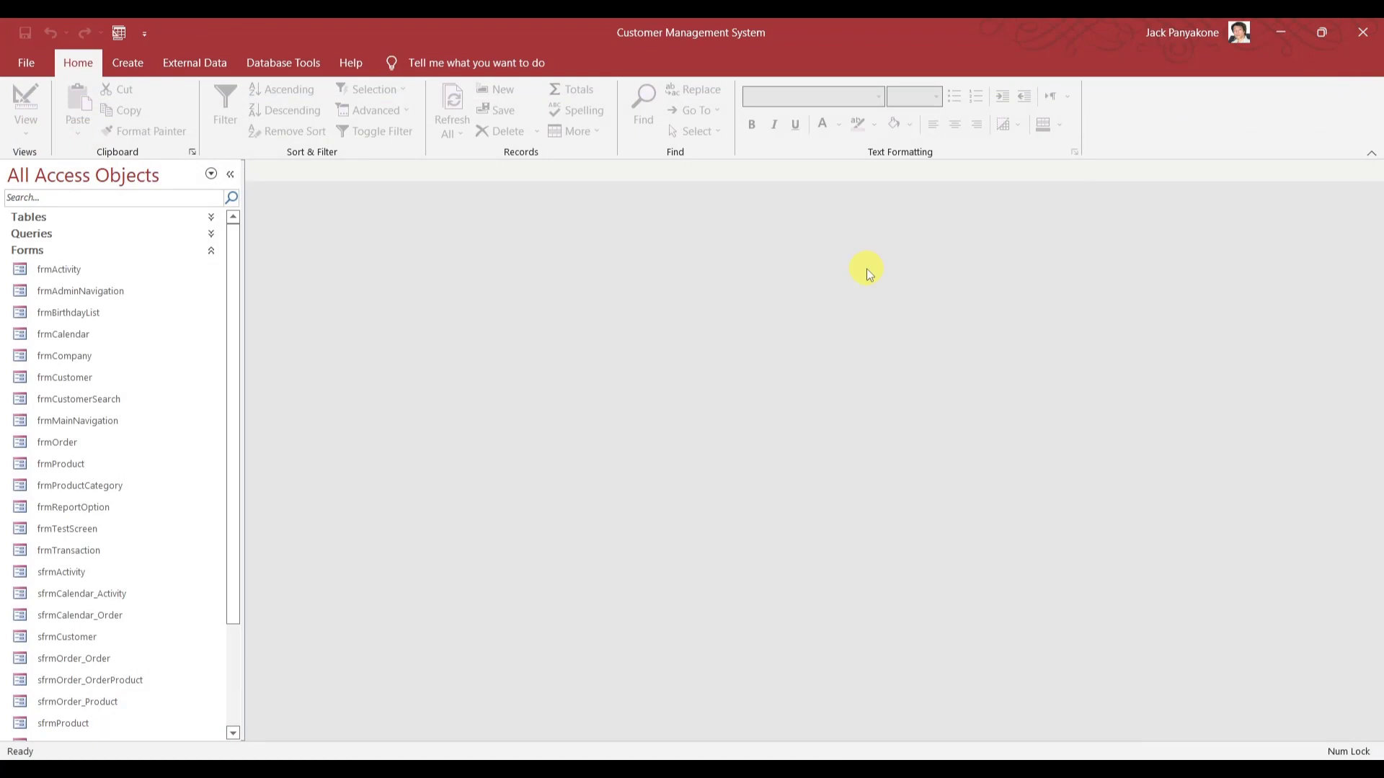
{"action": "mouse_move", "coordinate": [417, 269]}
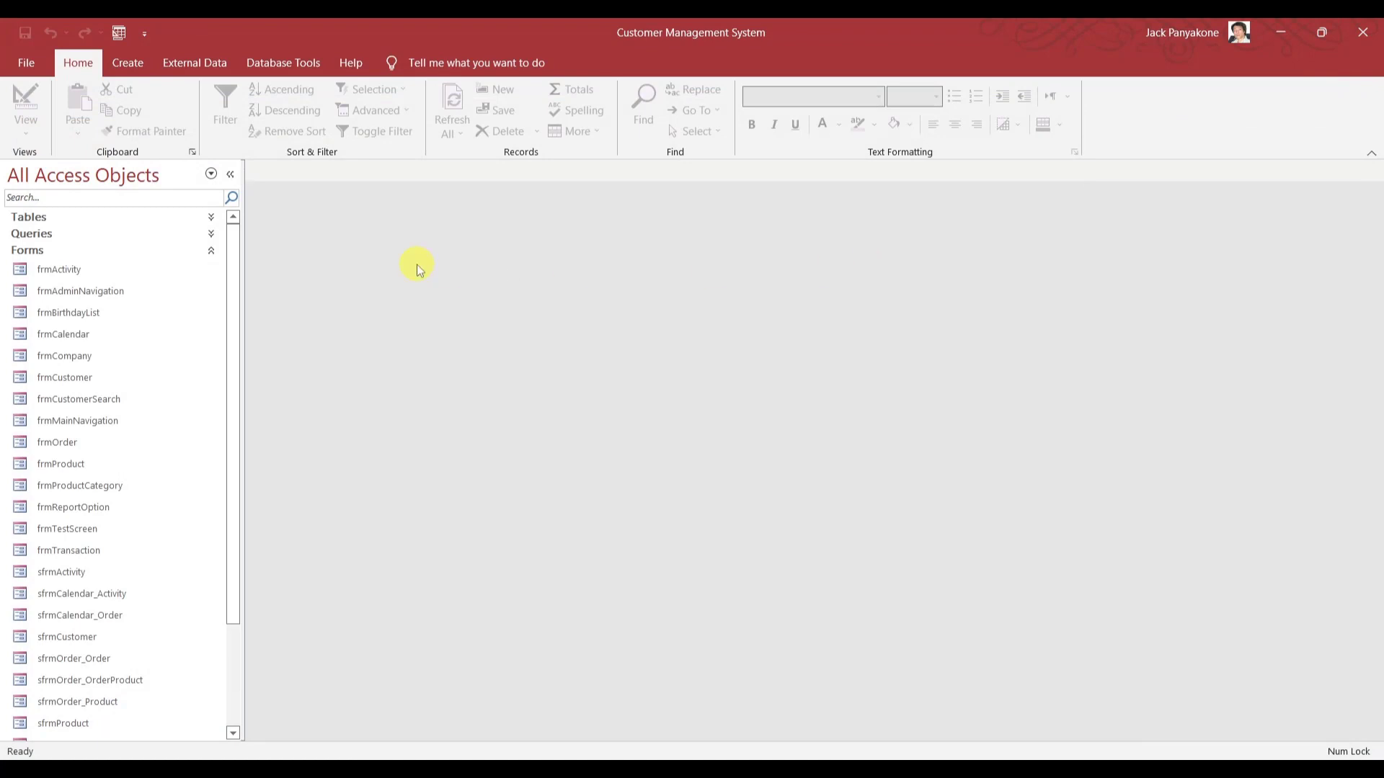
{"action": "mouse_move", "coordinate": [212, 251]}
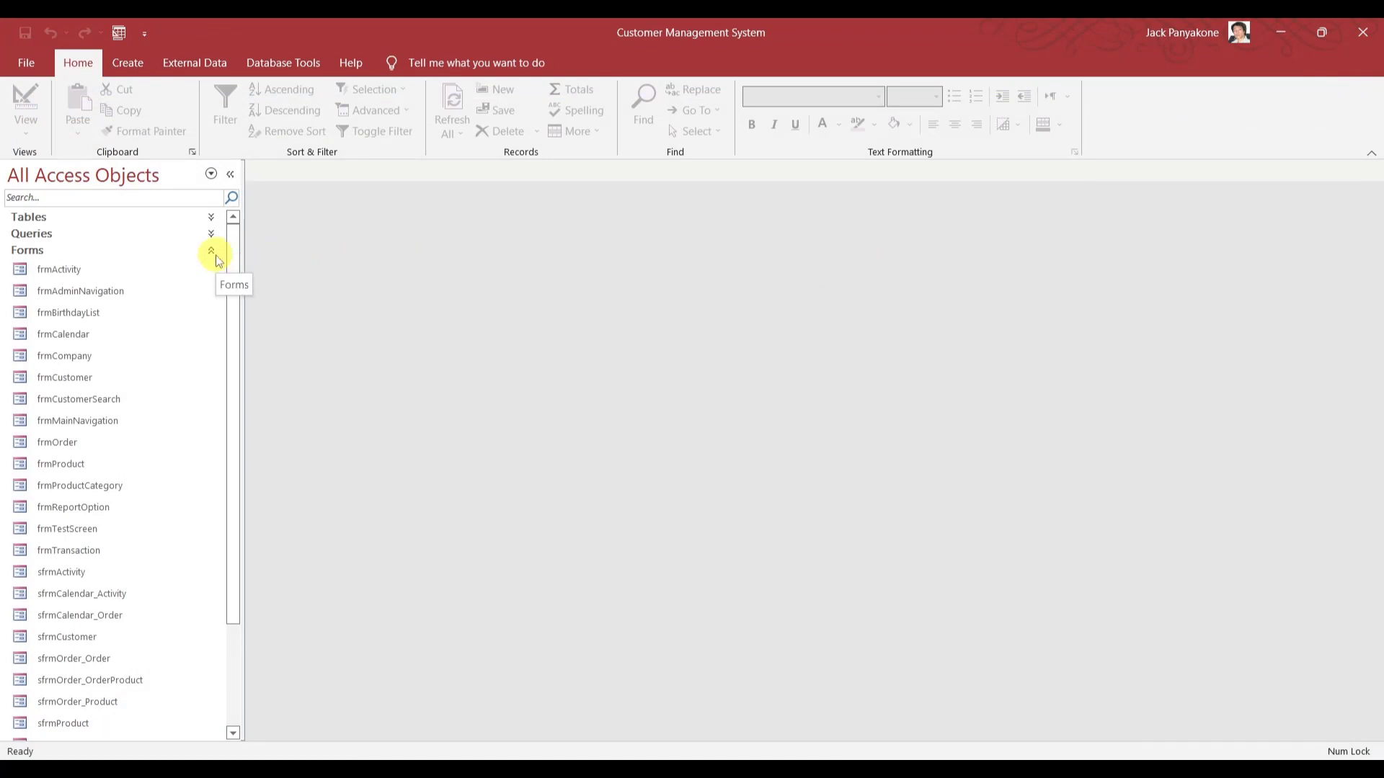
Collapse Forms in the Navigation Pane and locate qryTransaction_base and qryTransactionRunningBalance.
{"action": "left_click", "coordinate": [226, 251]}
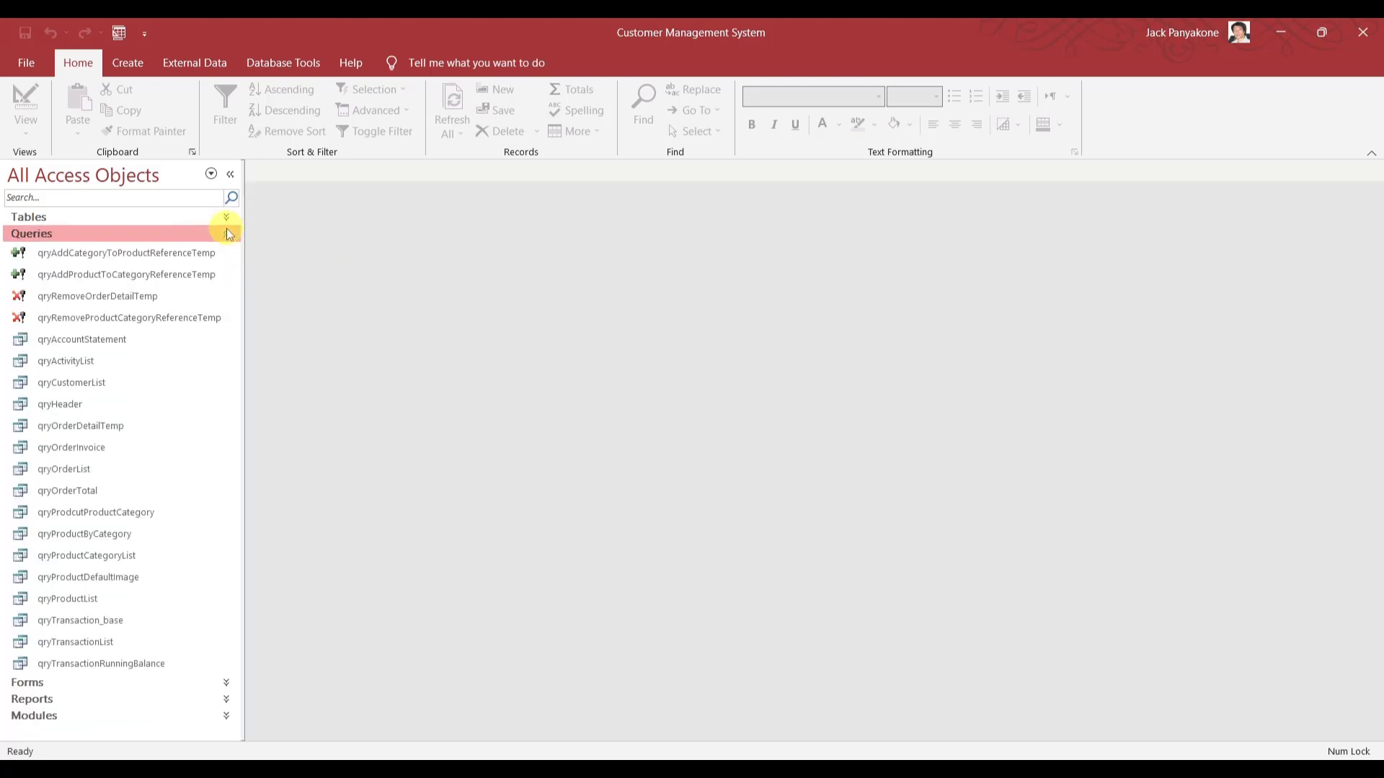
{"action": "left_click", "coordinate": [80, 620]}
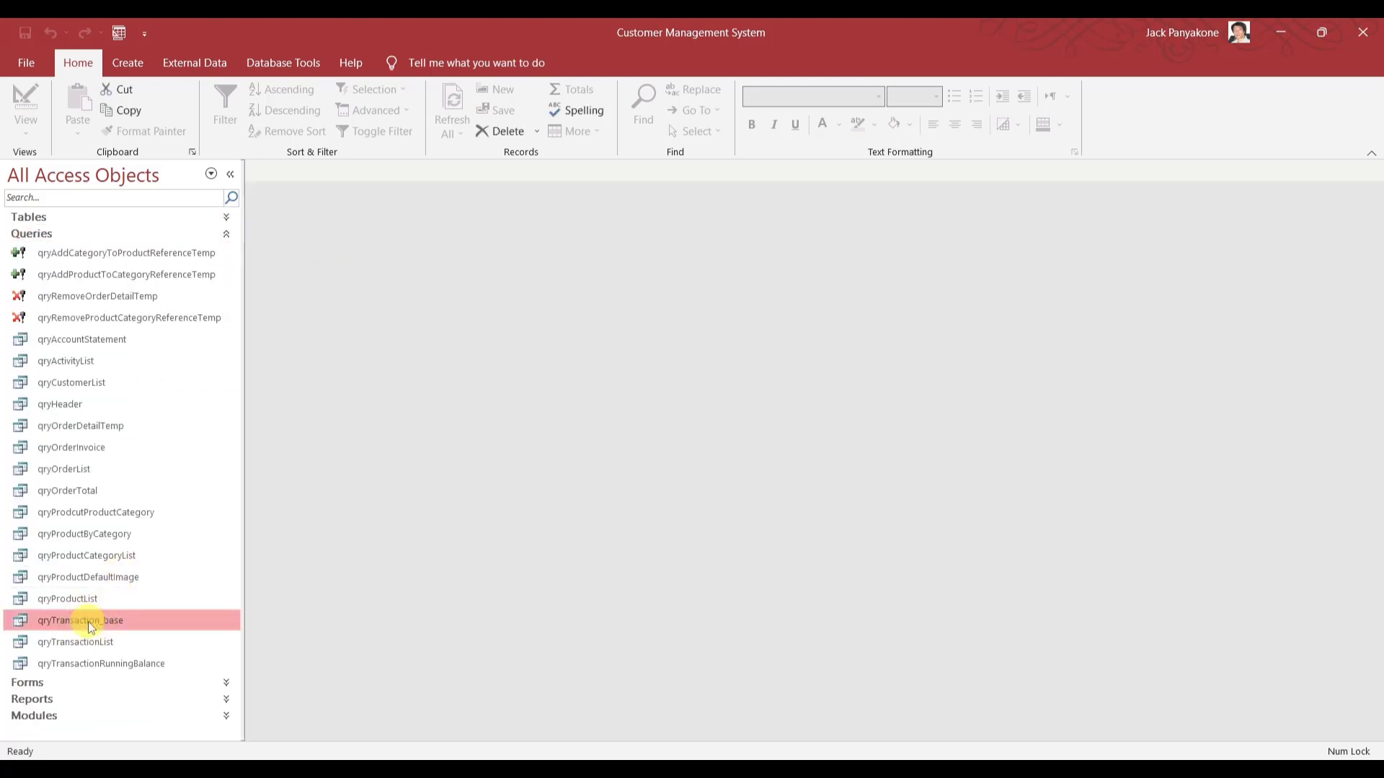
{"action": "mouse_move", "coordinate": [113, 625]}
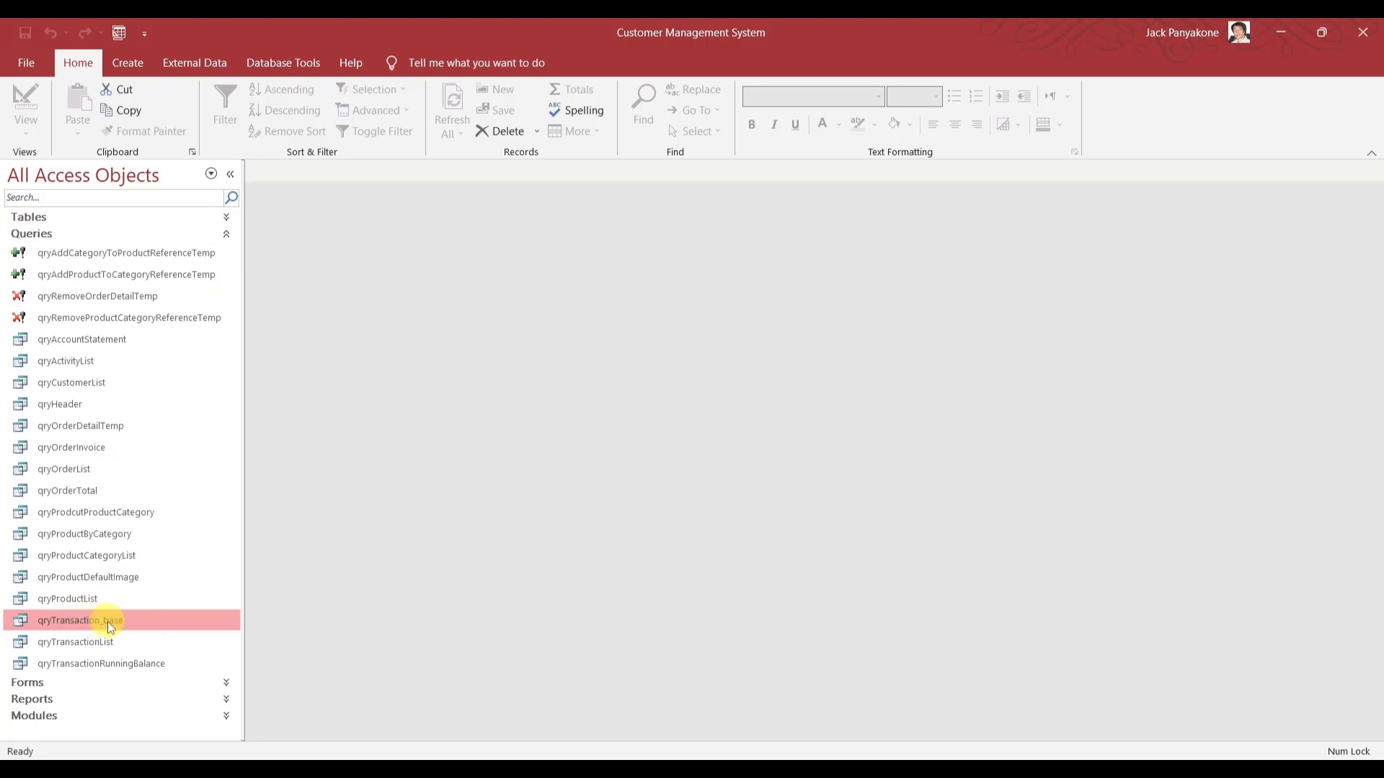
{"action": "left_click", "coordinate": [101, 663]}
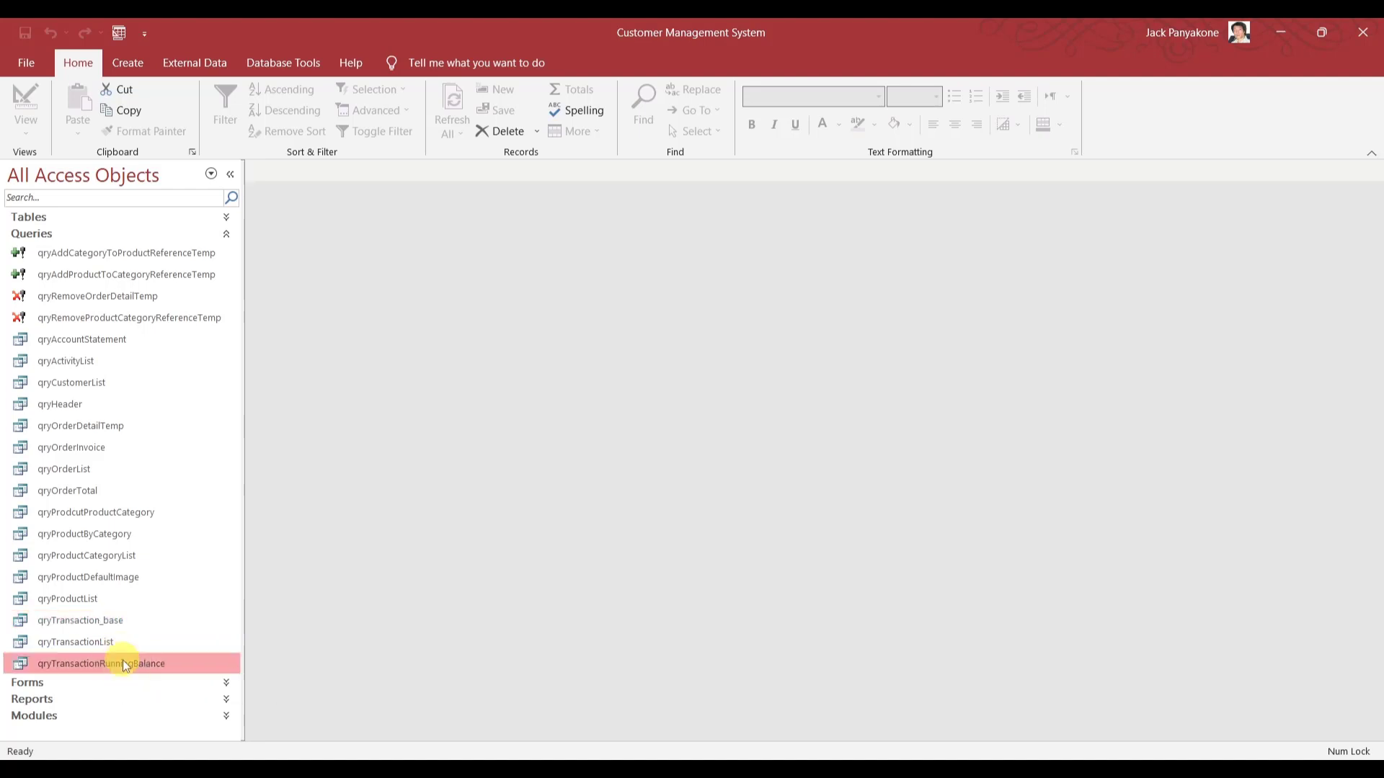
{"action": "right_click", "coordinate": [101, 664]}
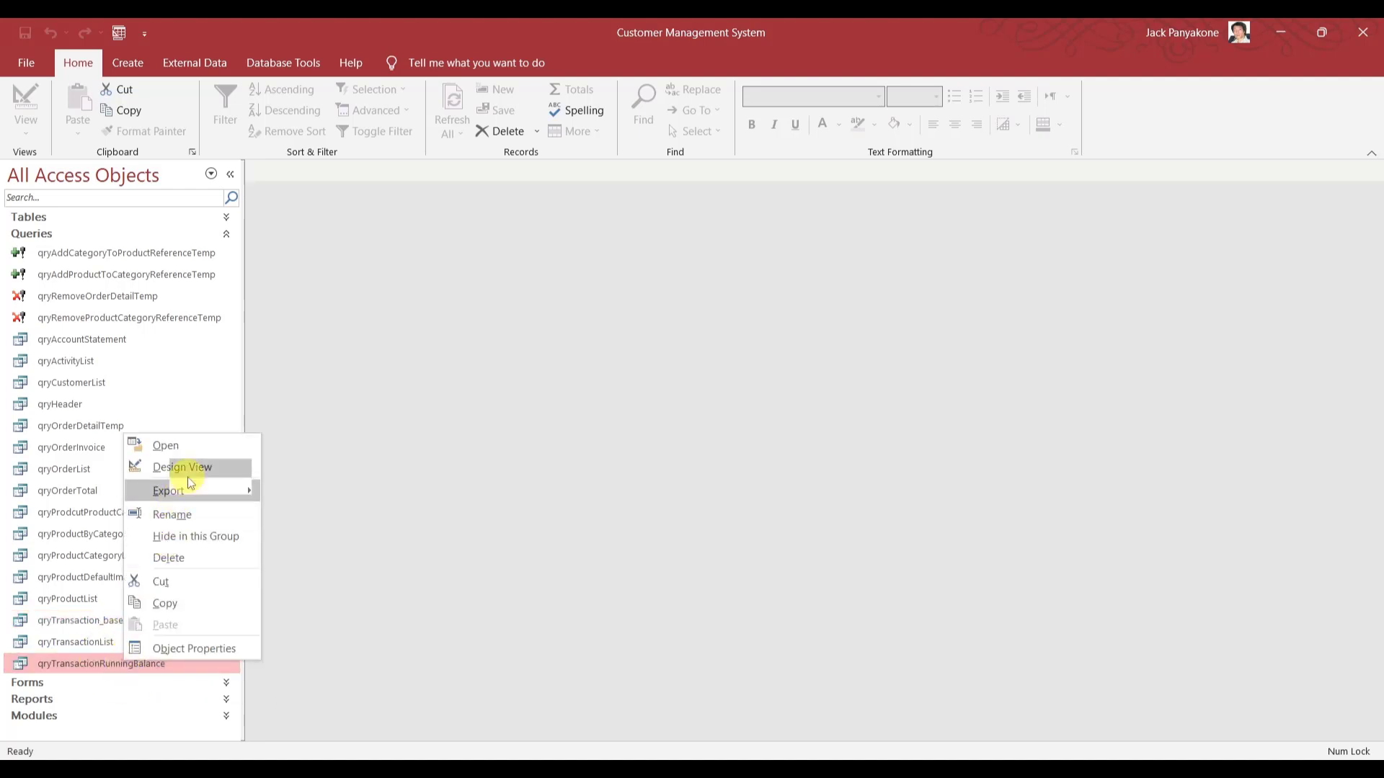
{"action": "left_click", "coordinate": [182, 467]}
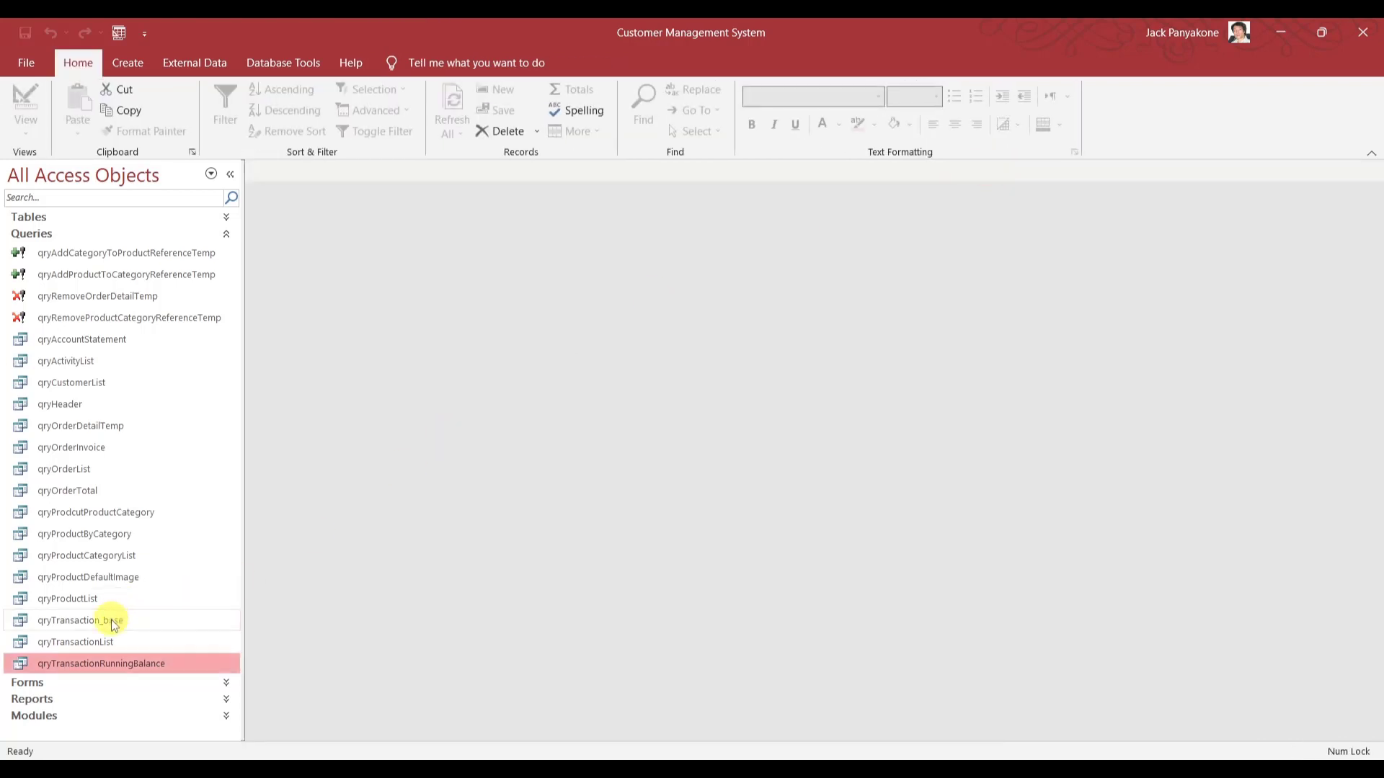
{"action": "right_click", "coordinate": [79, 620]}
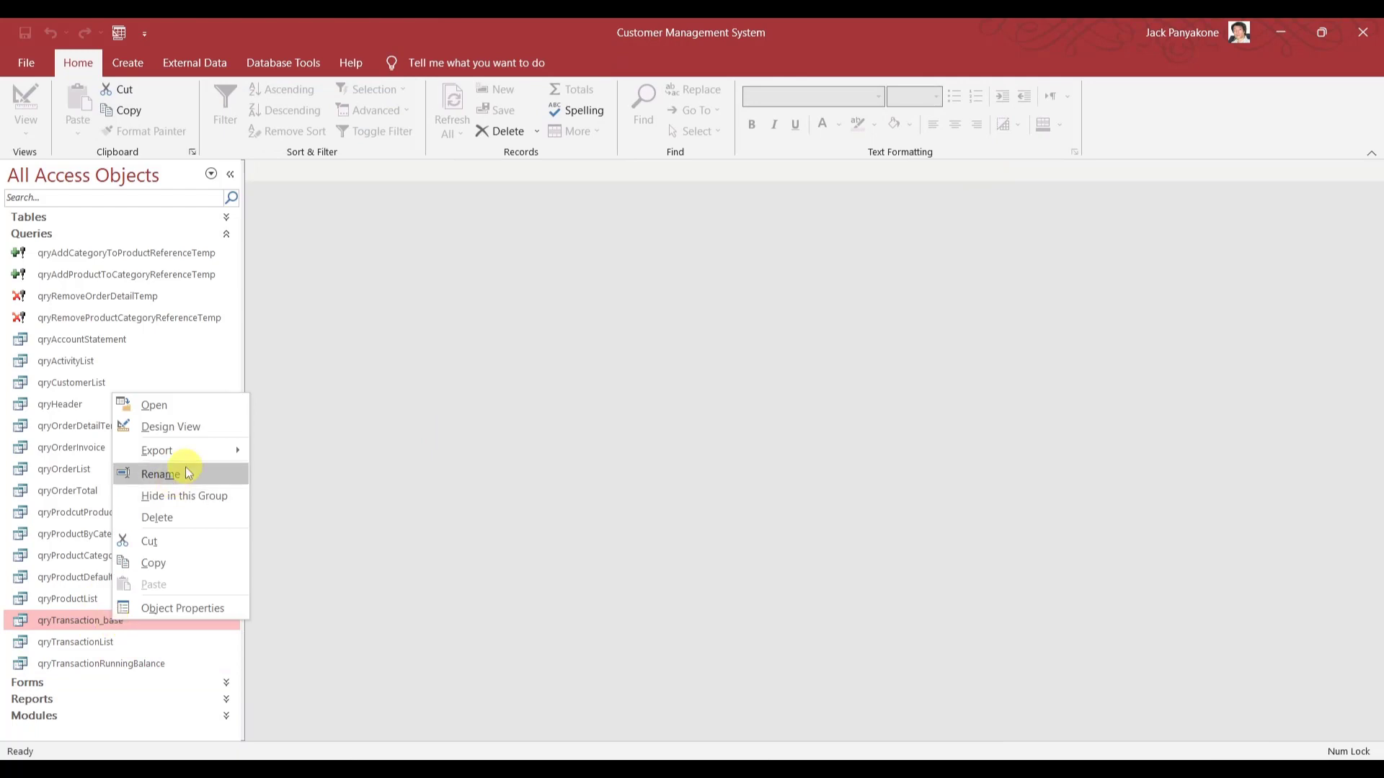
Show qryTransaction_base in Design View with the Property Sheet and its dbo_Transaction fields.
{"action": "left_click", "coordinate": [170, 426]}
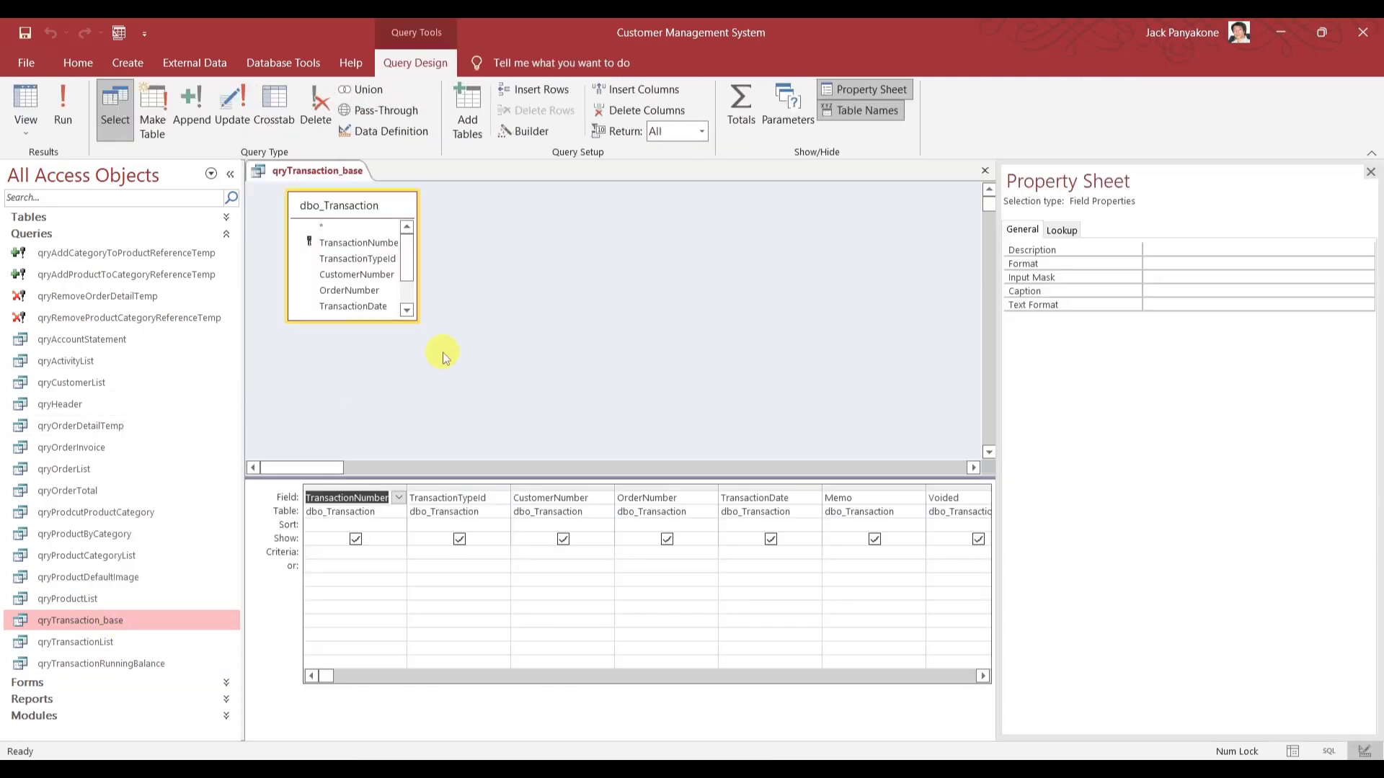
{"action": "mouse_move", "coordinate": [483, 391]}
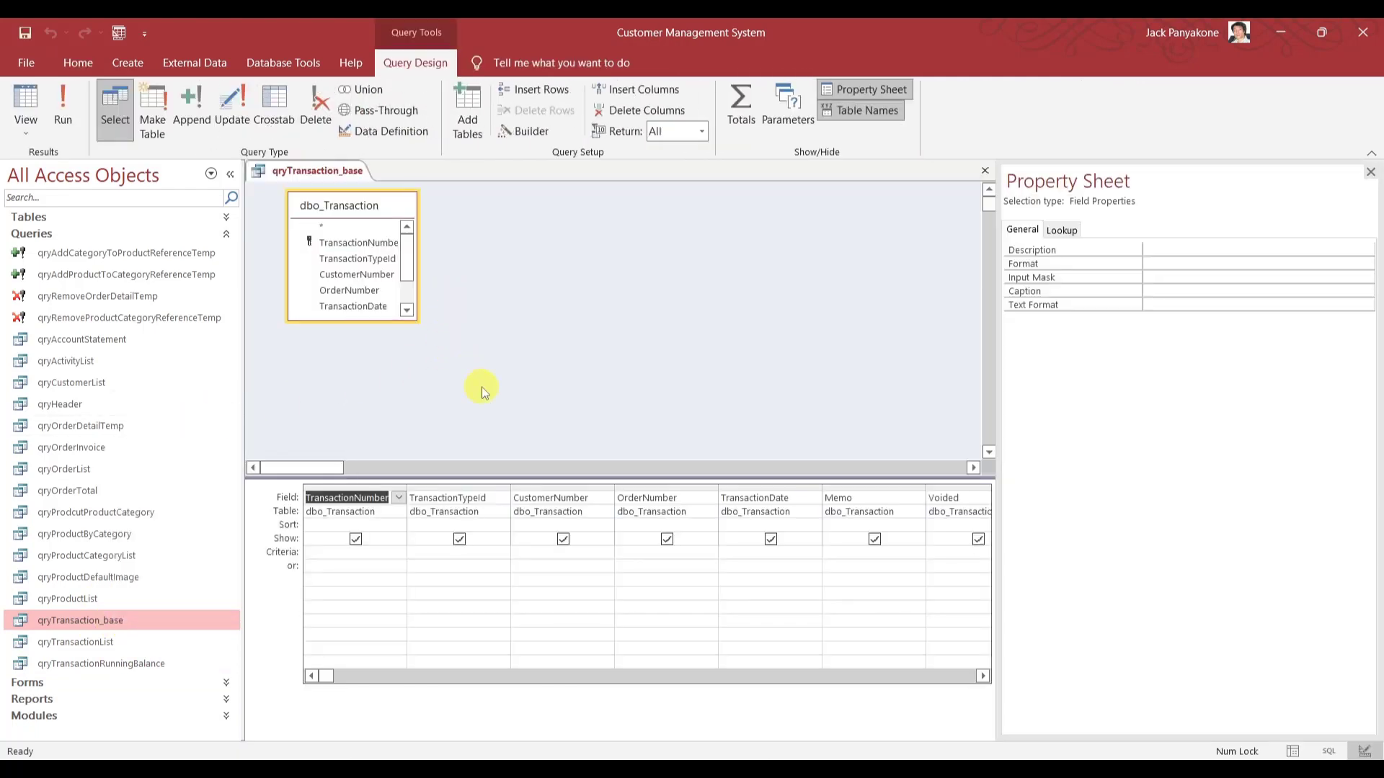
{"action": "left_click", "coordinate": [983, 676]}
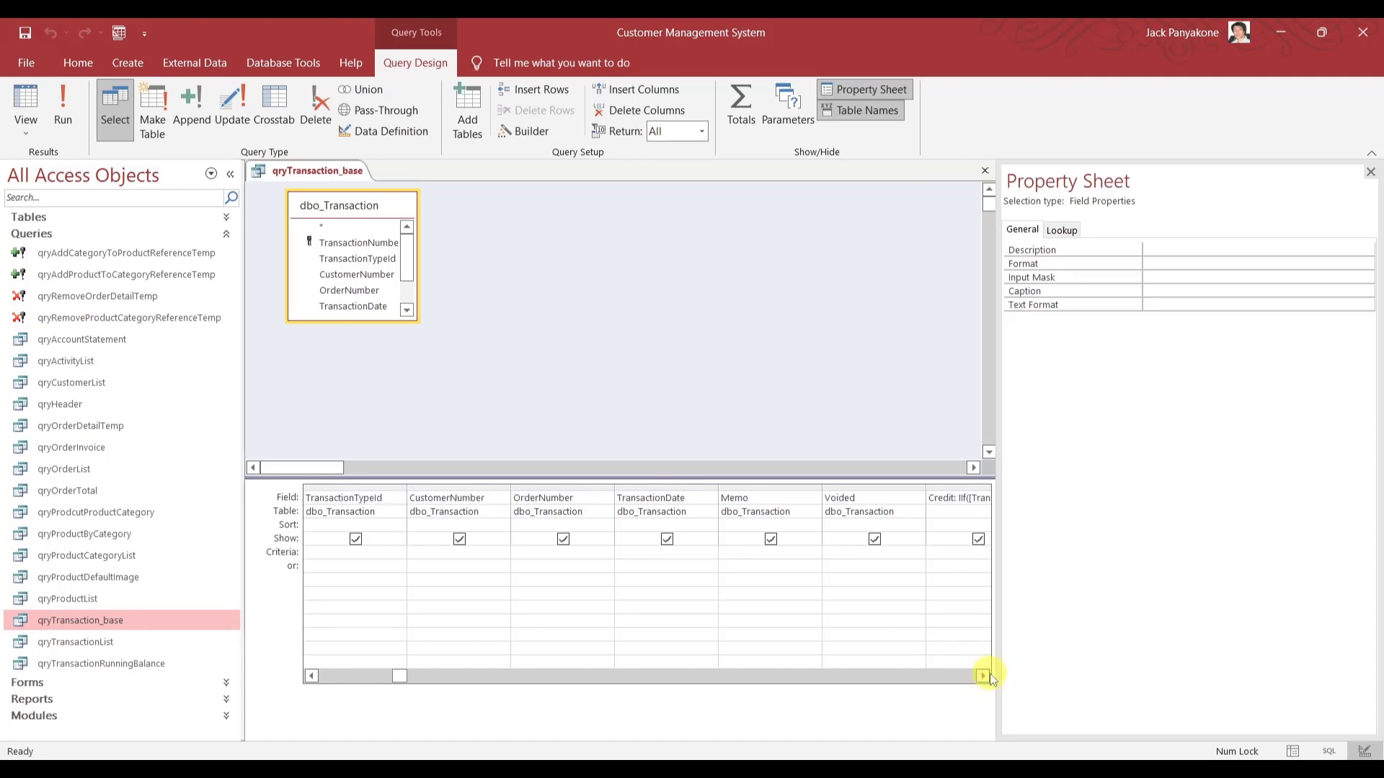
{"action": "right_click", "coordinate": [432, 343]}
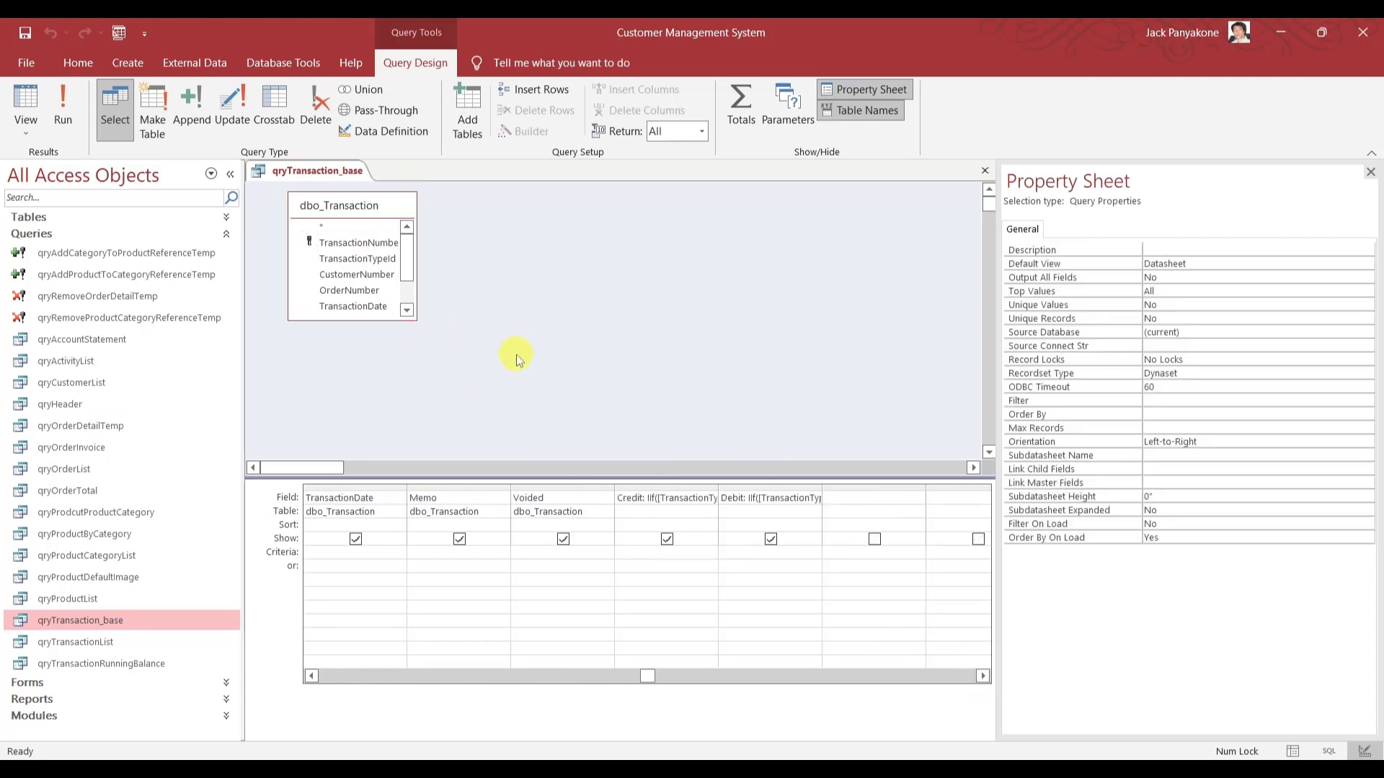
{"action": "mouse_move", "coordinate": [133, 620]}
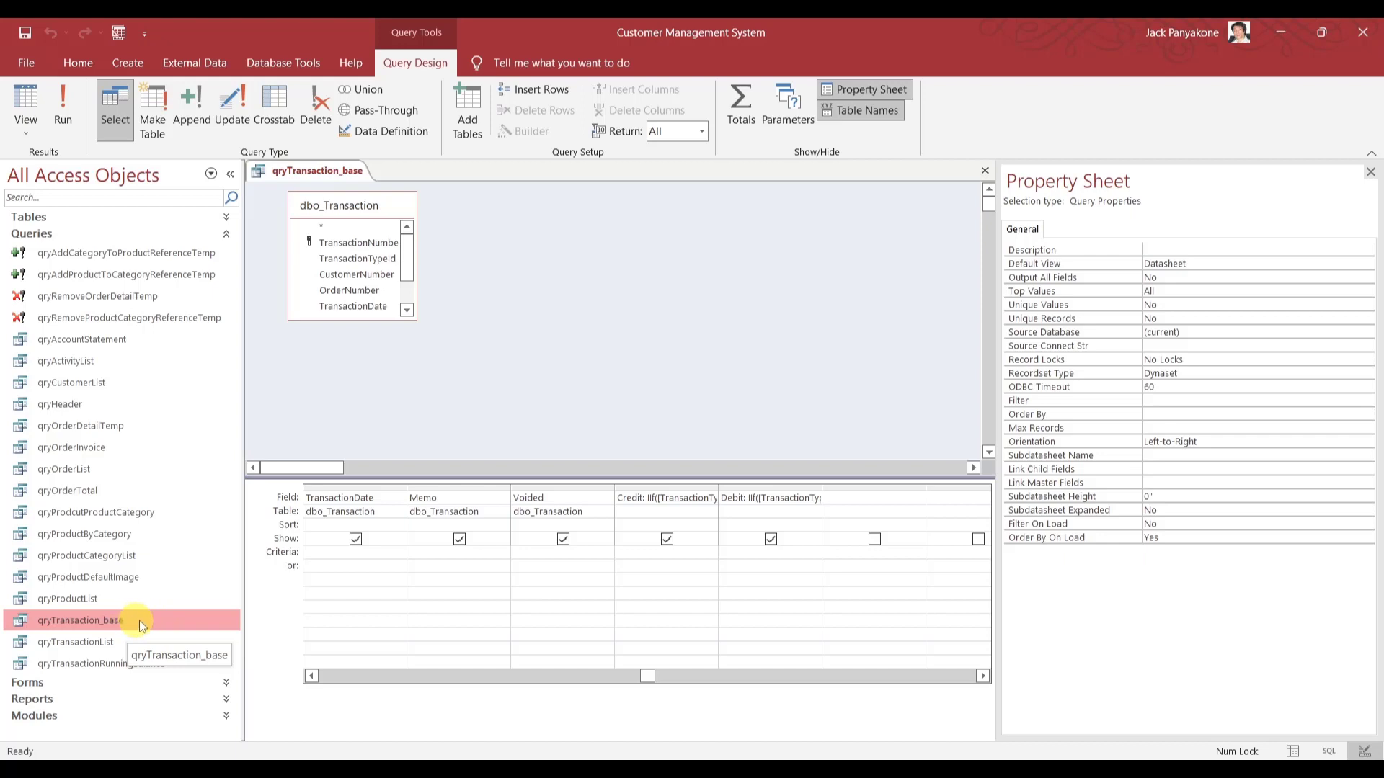
{"action": "mouse_move", "coordinate": [563, 400]}
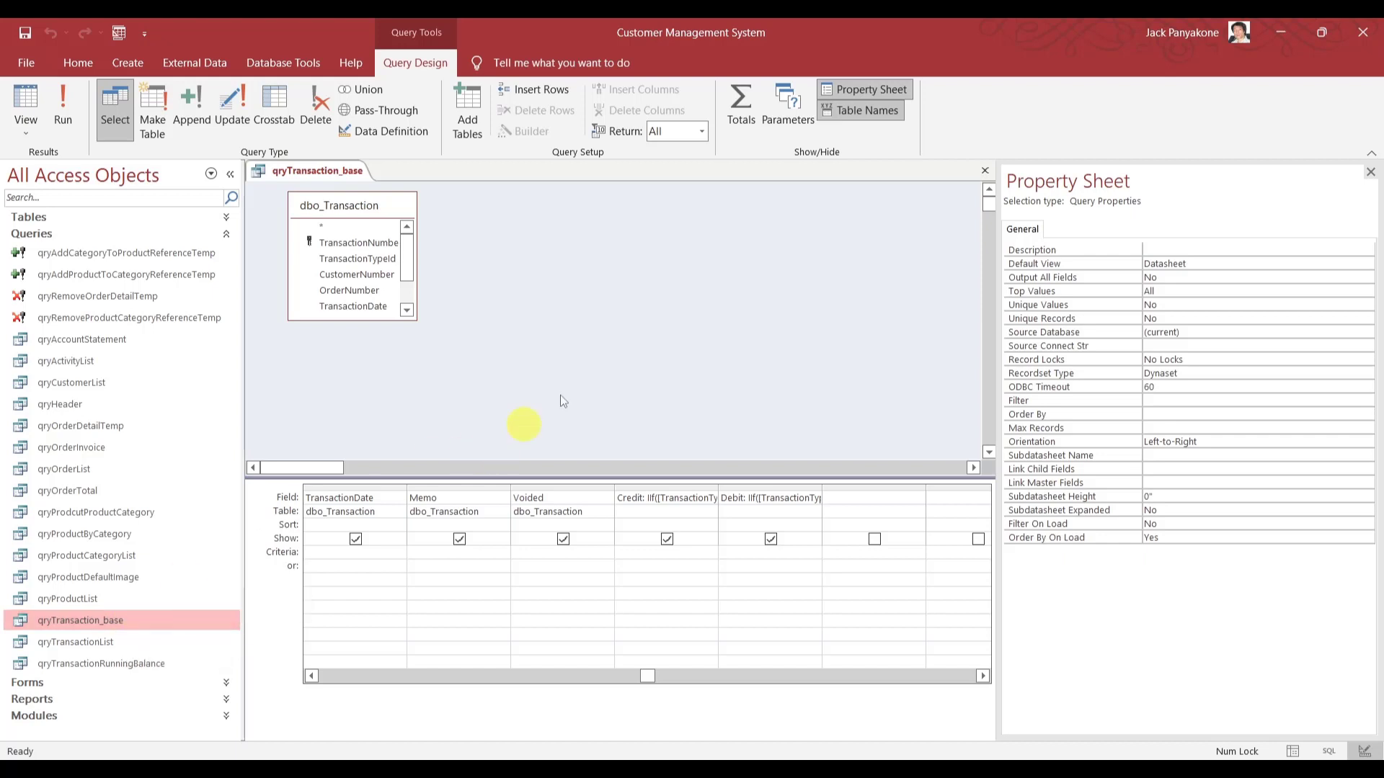
{"action": "mouse_move", "coordinate": [274, 675]}
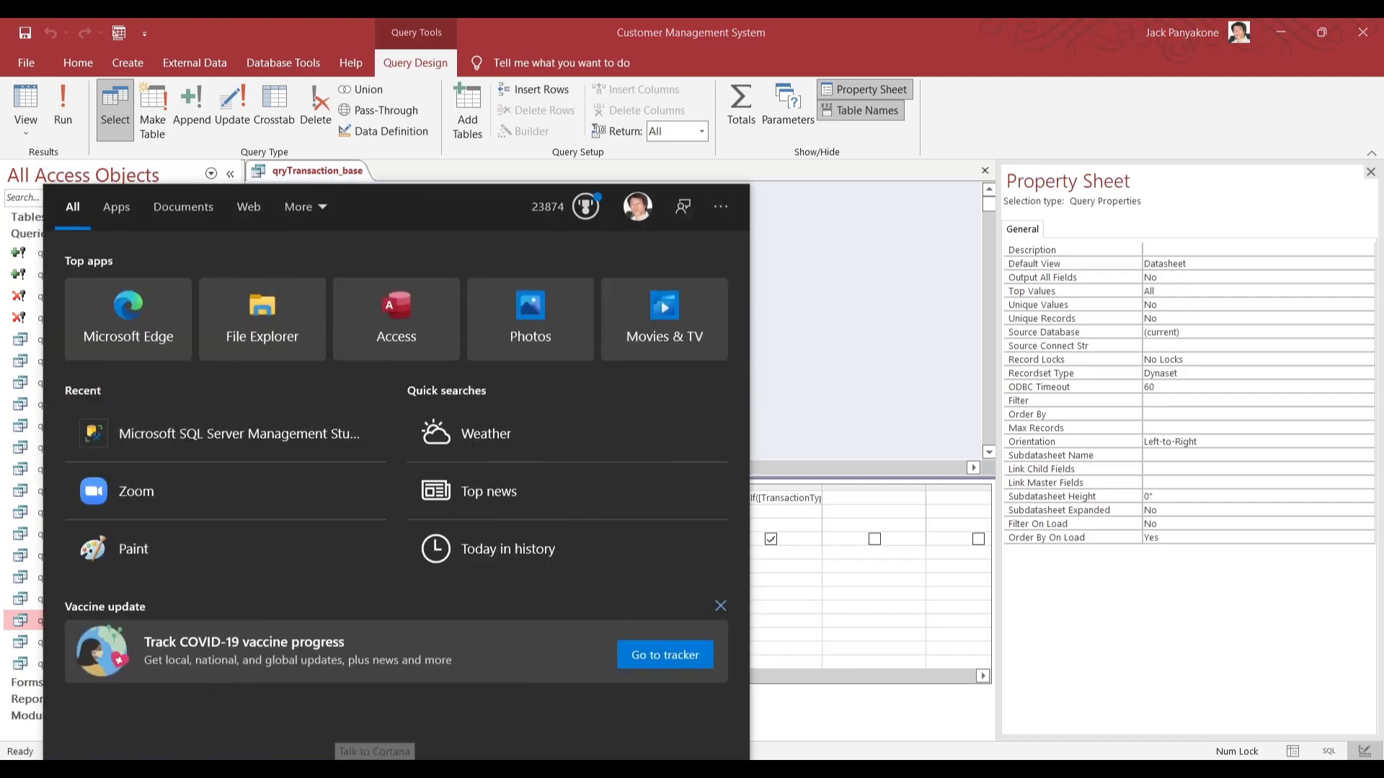
Launch SSMS 18 via Start search 'sql', connect to SQLEXPRESS, choose CMS and start a new query.
{"action": "type", "text": "sql"}
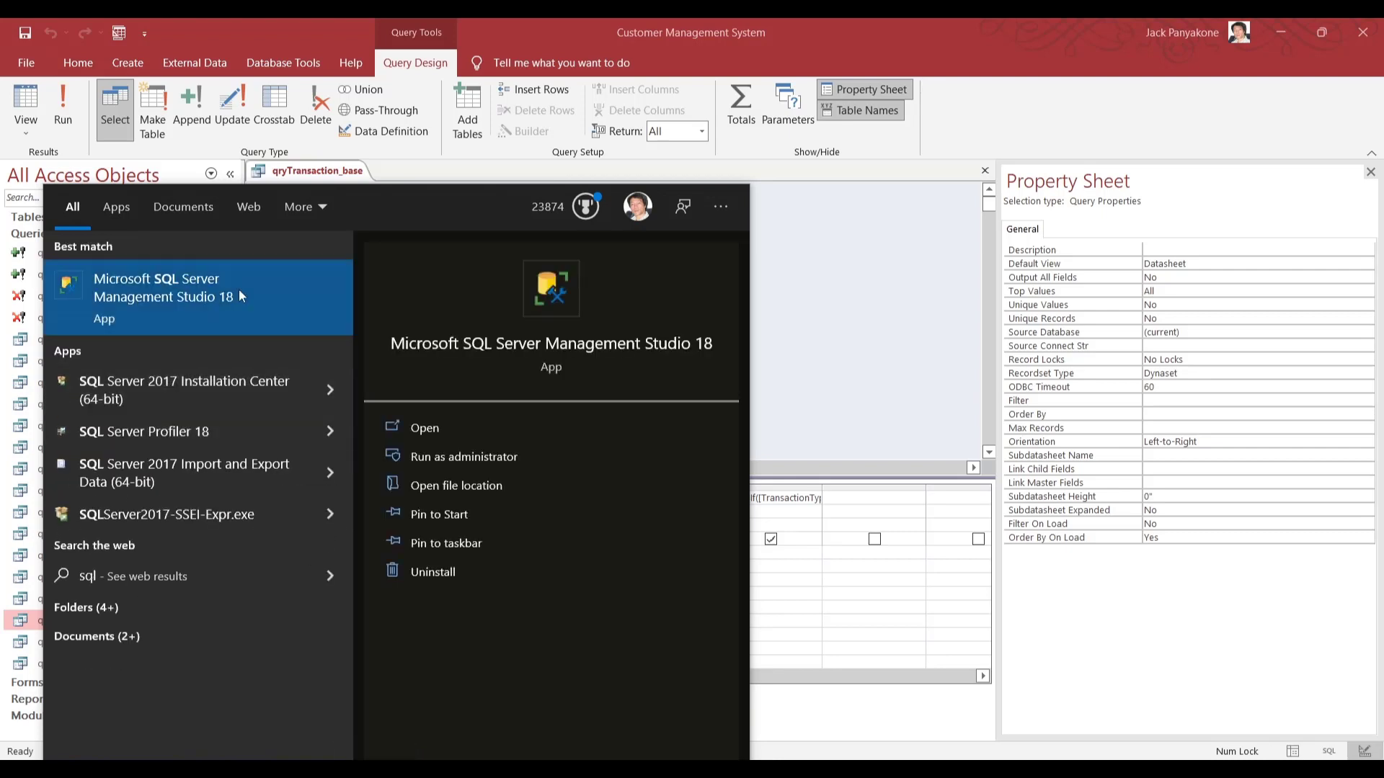
{"action": "mouse_move", "coordinate": [233, 304]}
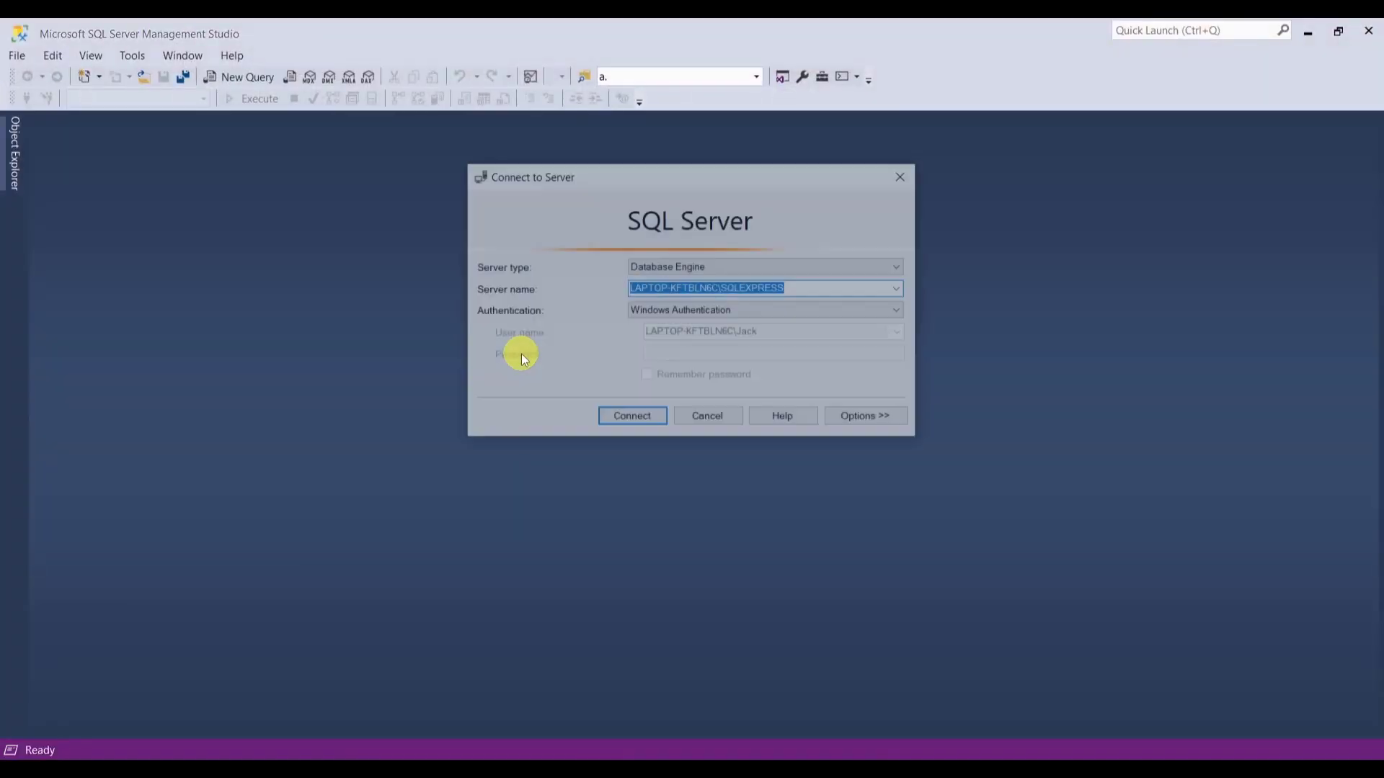
{"action": "left_click", "coordinate": [632, 415]}
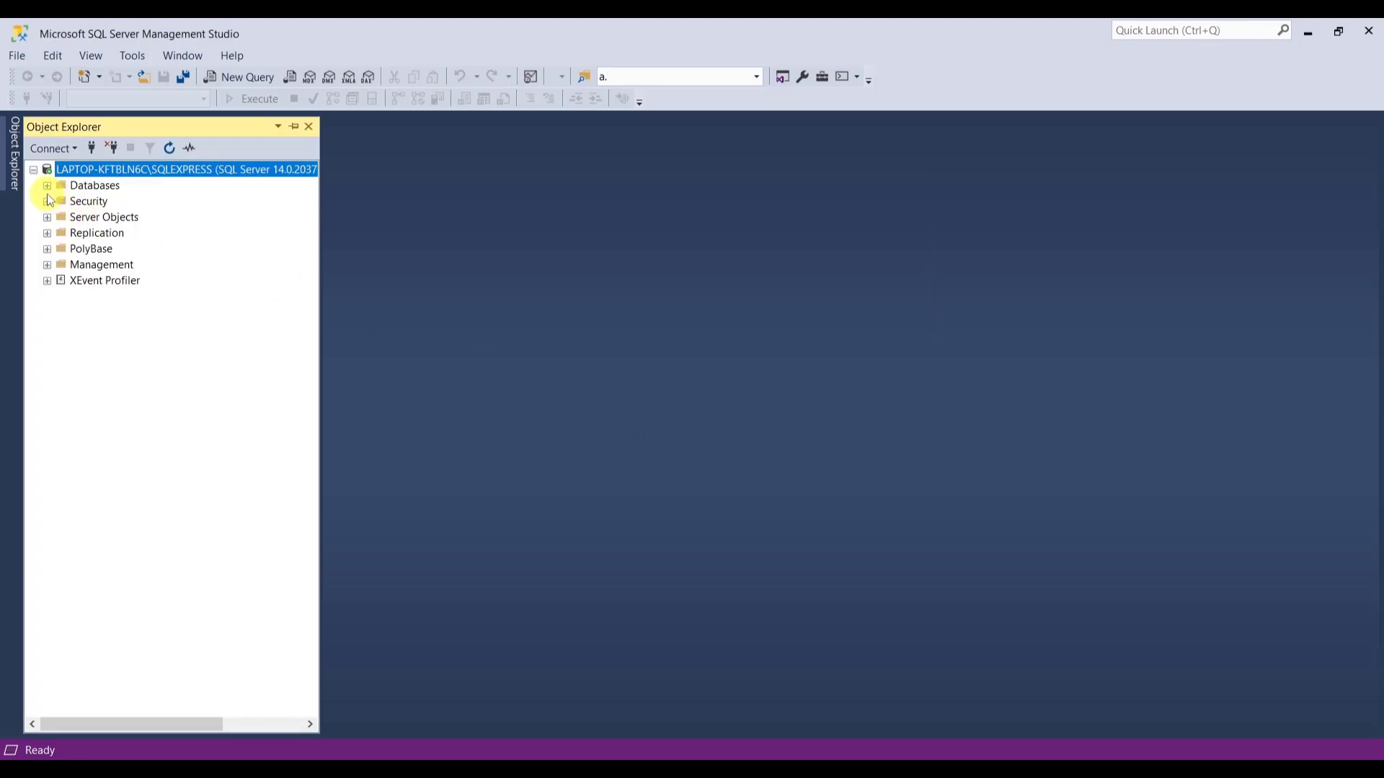
{"action": "left_click", "coordinate": [47, 185]}
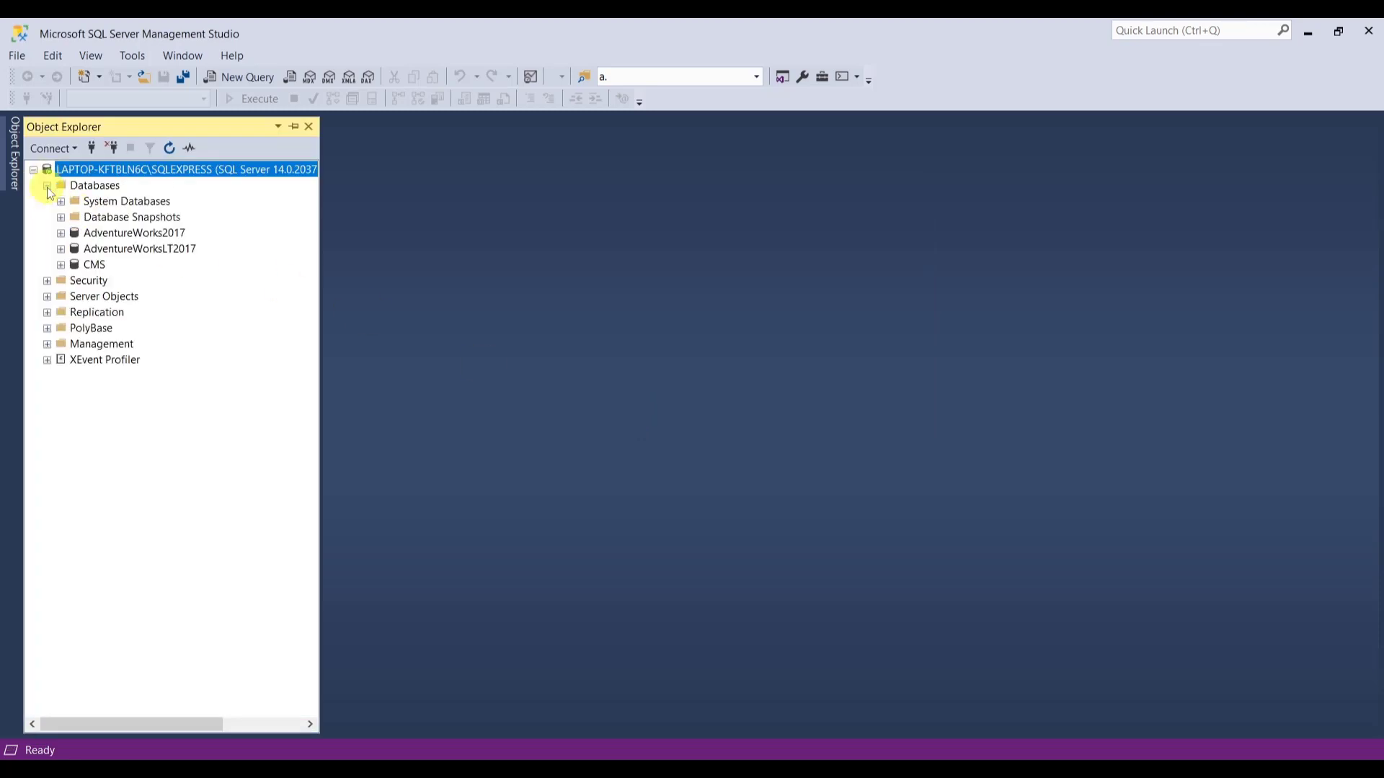
{"action": "left_click", "coordinate": [94, 264]}
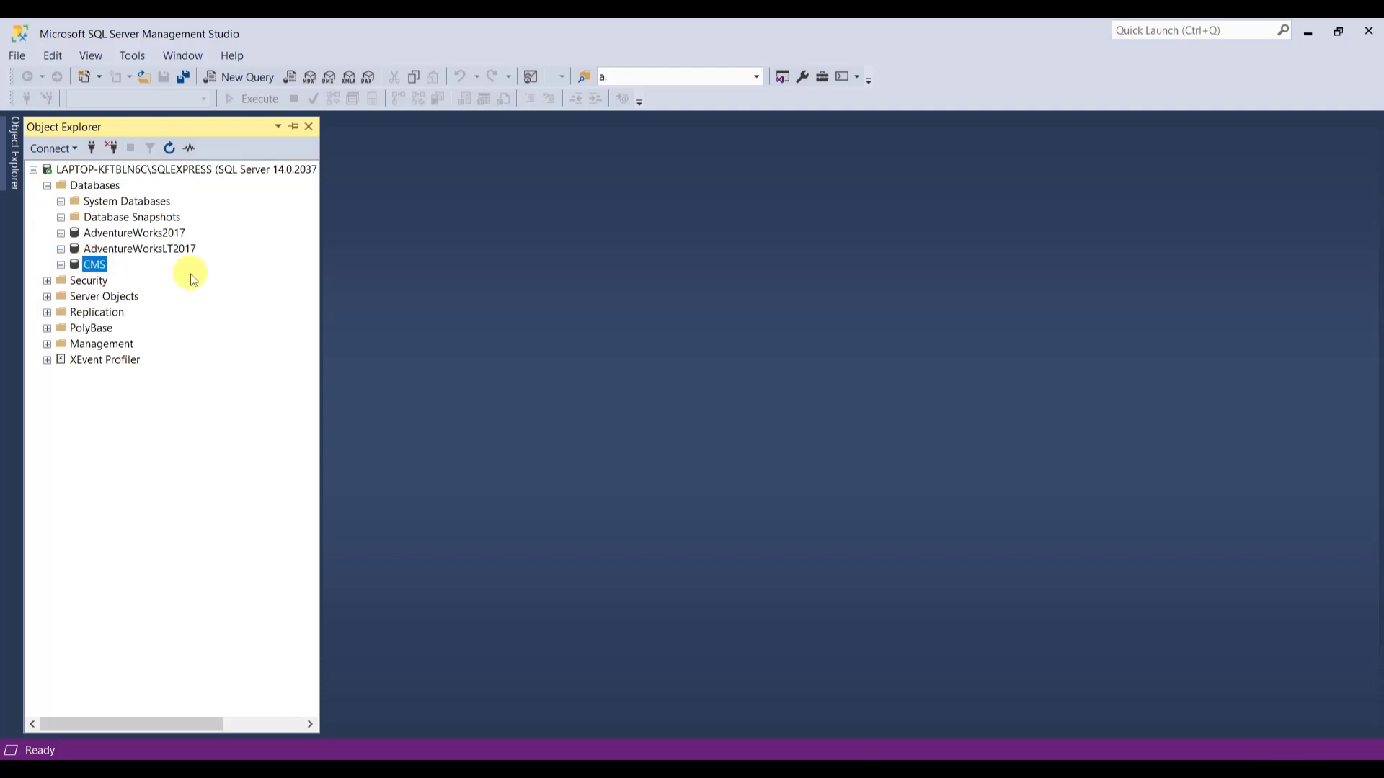
{"action": "mouse_move", "coordinate": [248, 77]}
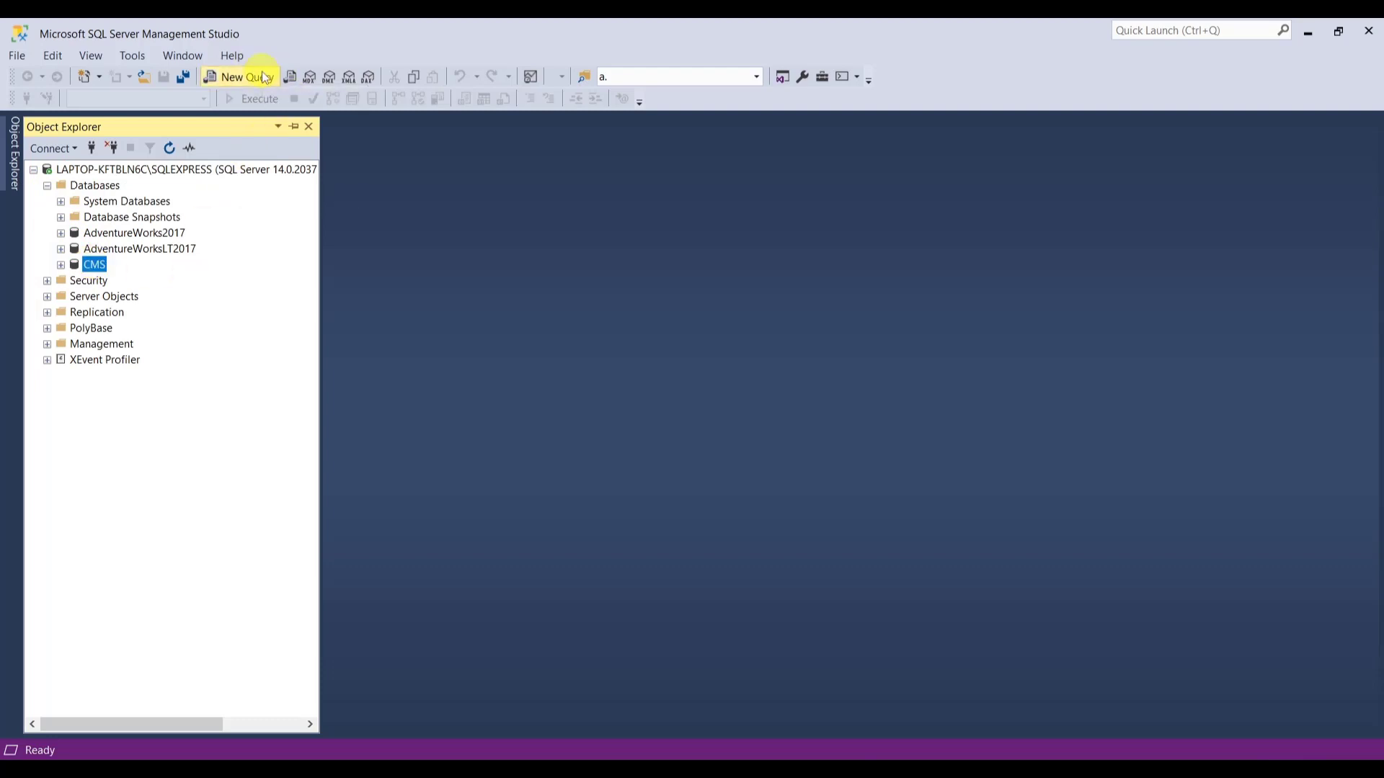
{"action": "left_click", "coordinate": [238, 77]}
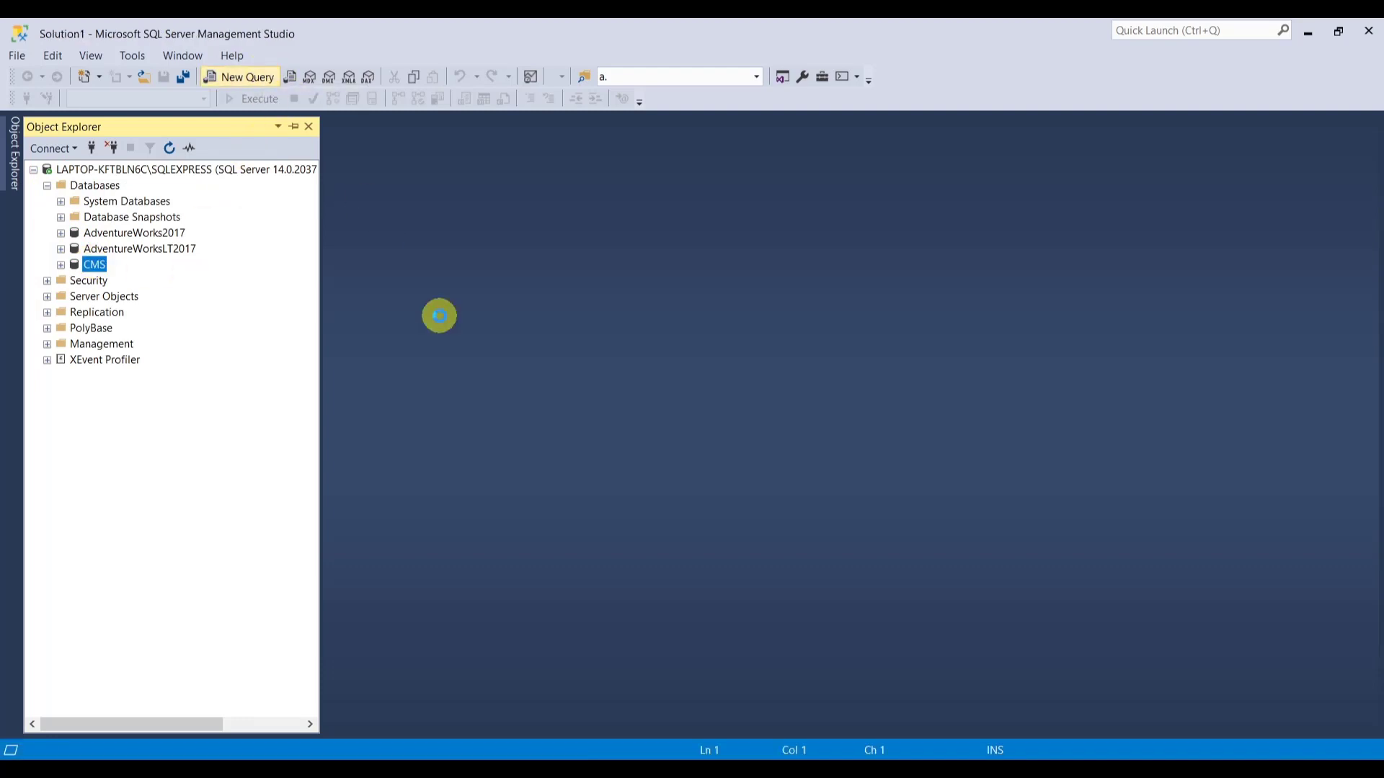
{"action": "left_click", "coordinate": [240, 78]}
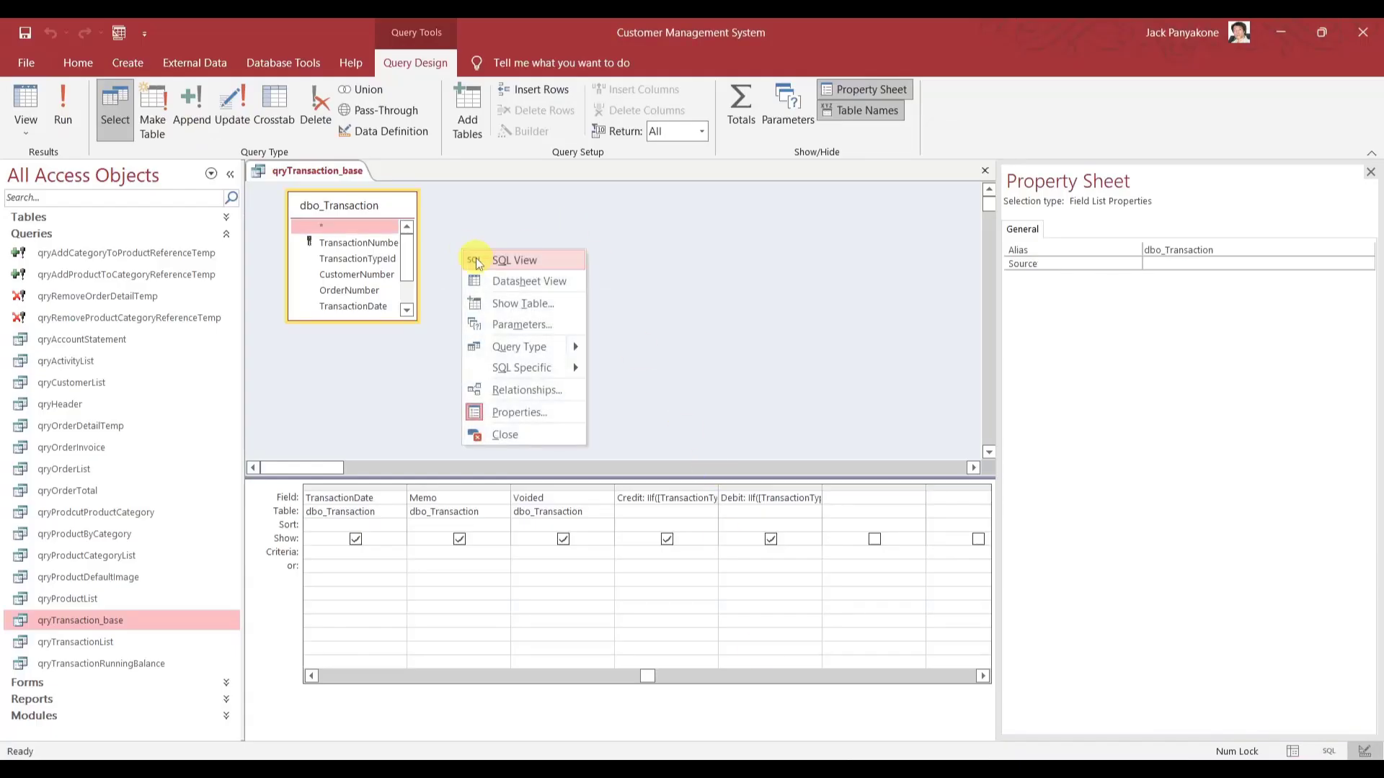
Switch qryTransaction_base to SQL View and copy the SELECT statement from dbo_Transaction.
{"action": "left_click", "coordinate": [515, 260]}
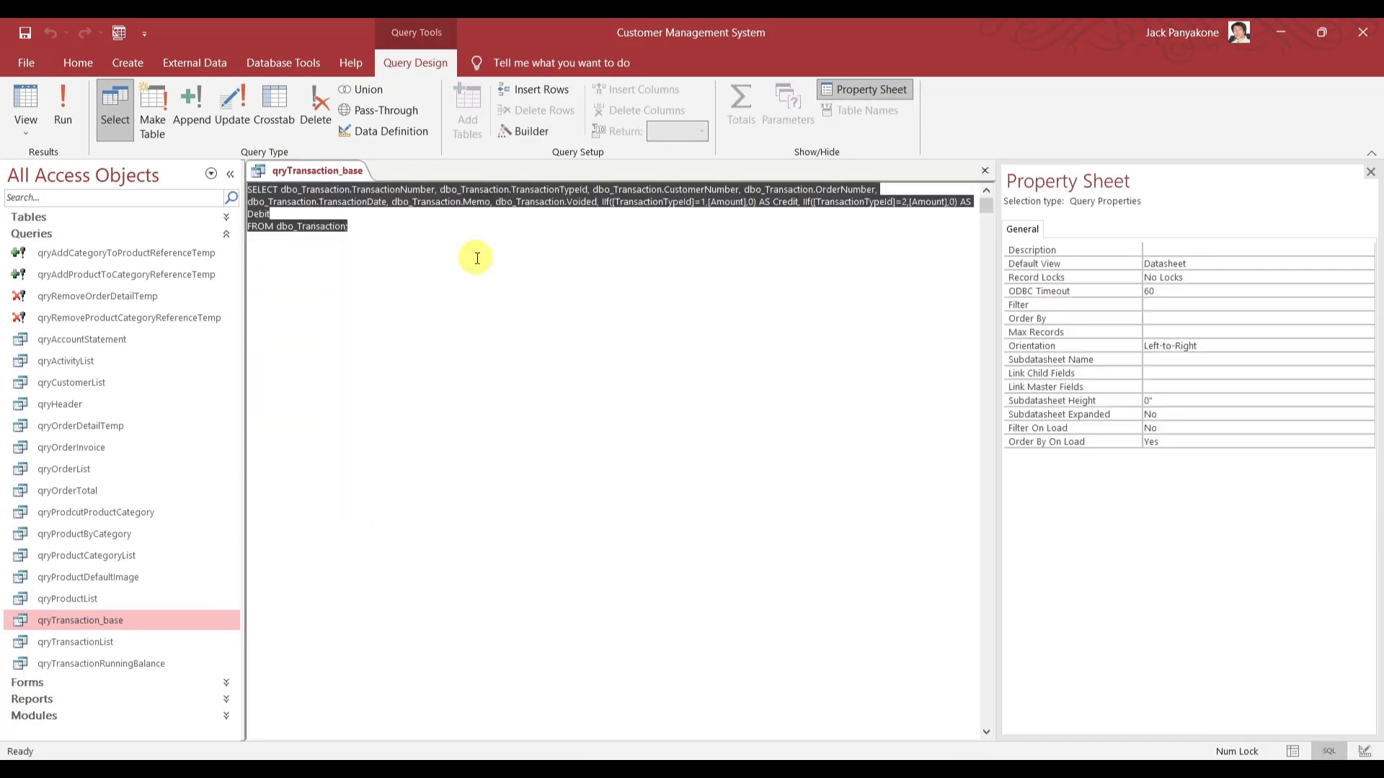
{"action": "mouse_move", "coordinate": [476, 258]}
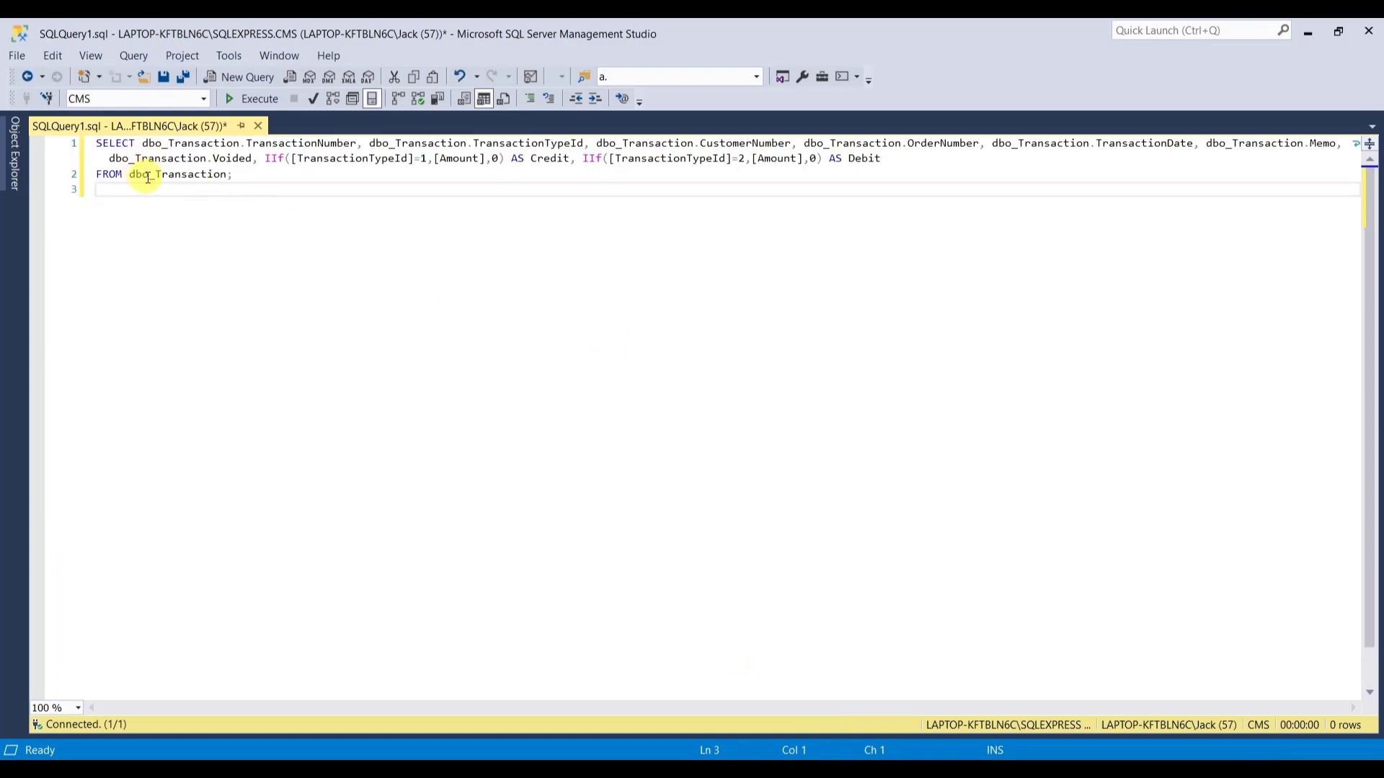
Rewrite the pasted SELECT to read FROM dbo.[Transaction] with the dbo_Transaction. prefixes removed.
{"action": "left_click", "coordinate": [156, 174]}
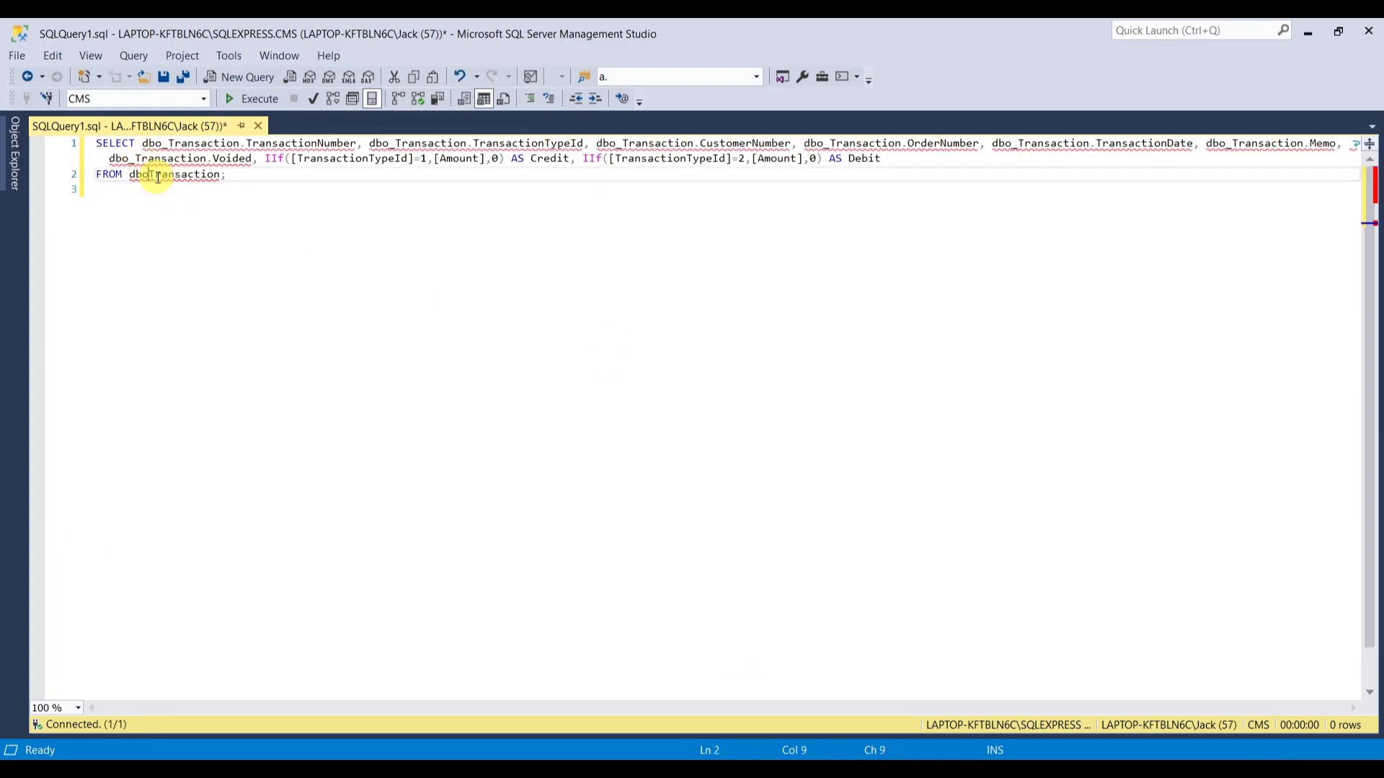
{"action": "type", "text": "."}
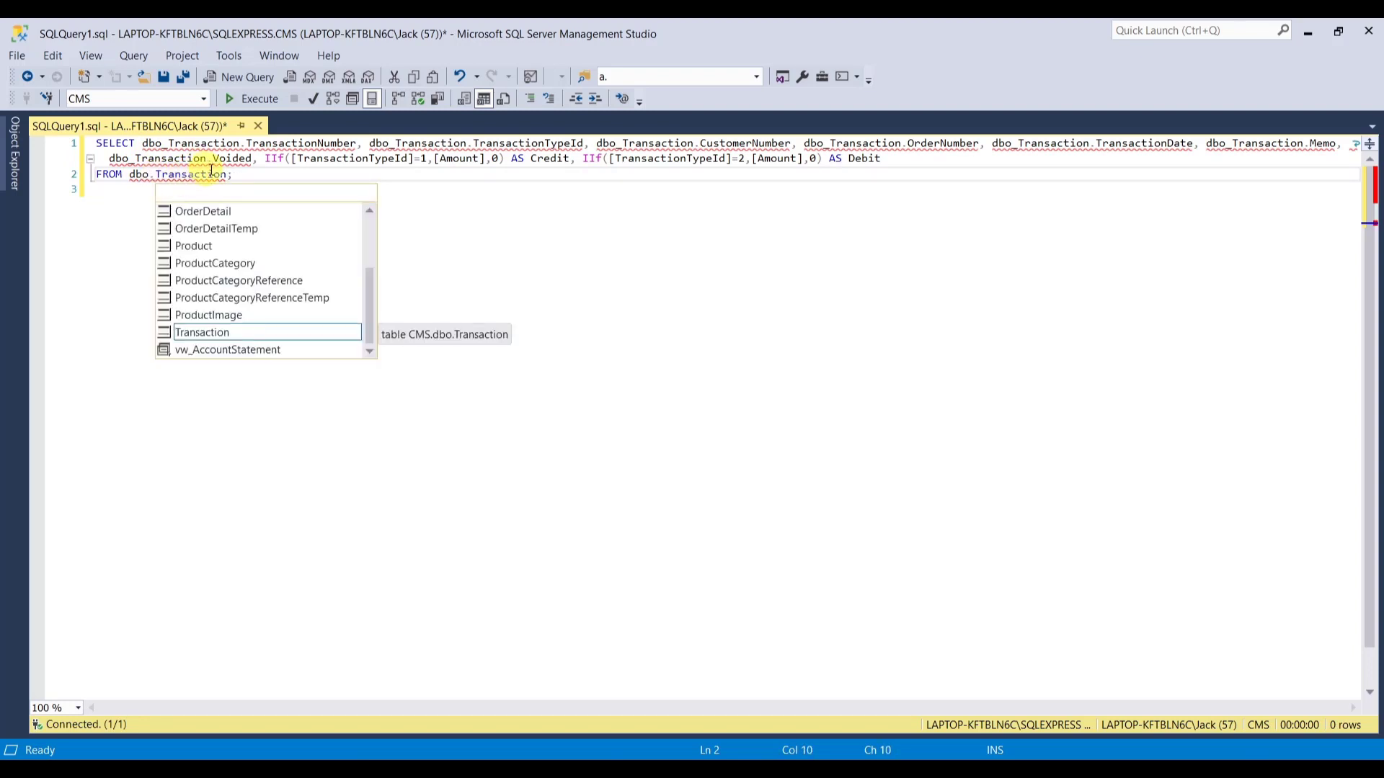
{"action": "mouse_move", "coordinate": [210, 174]}
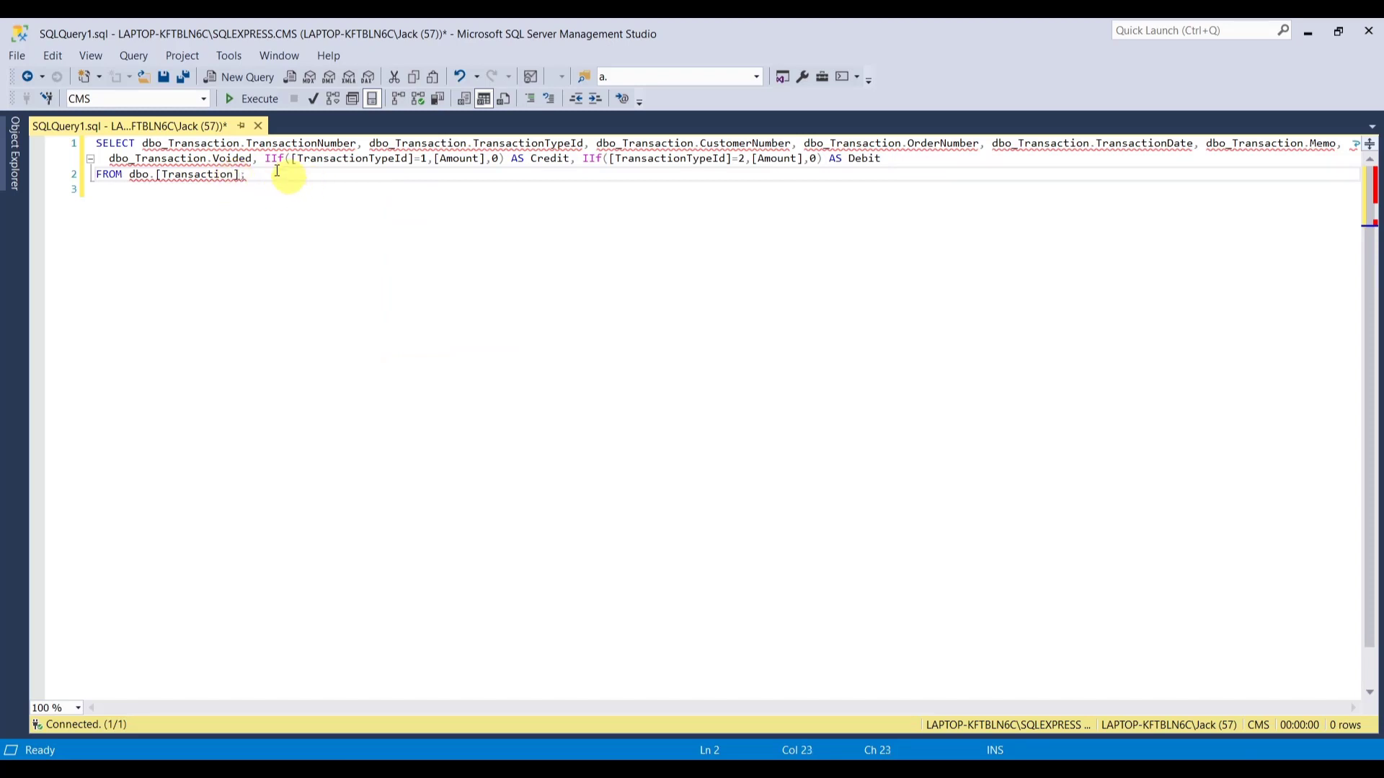
{"action": "mouse_move", "coordinate": [345, 150]}
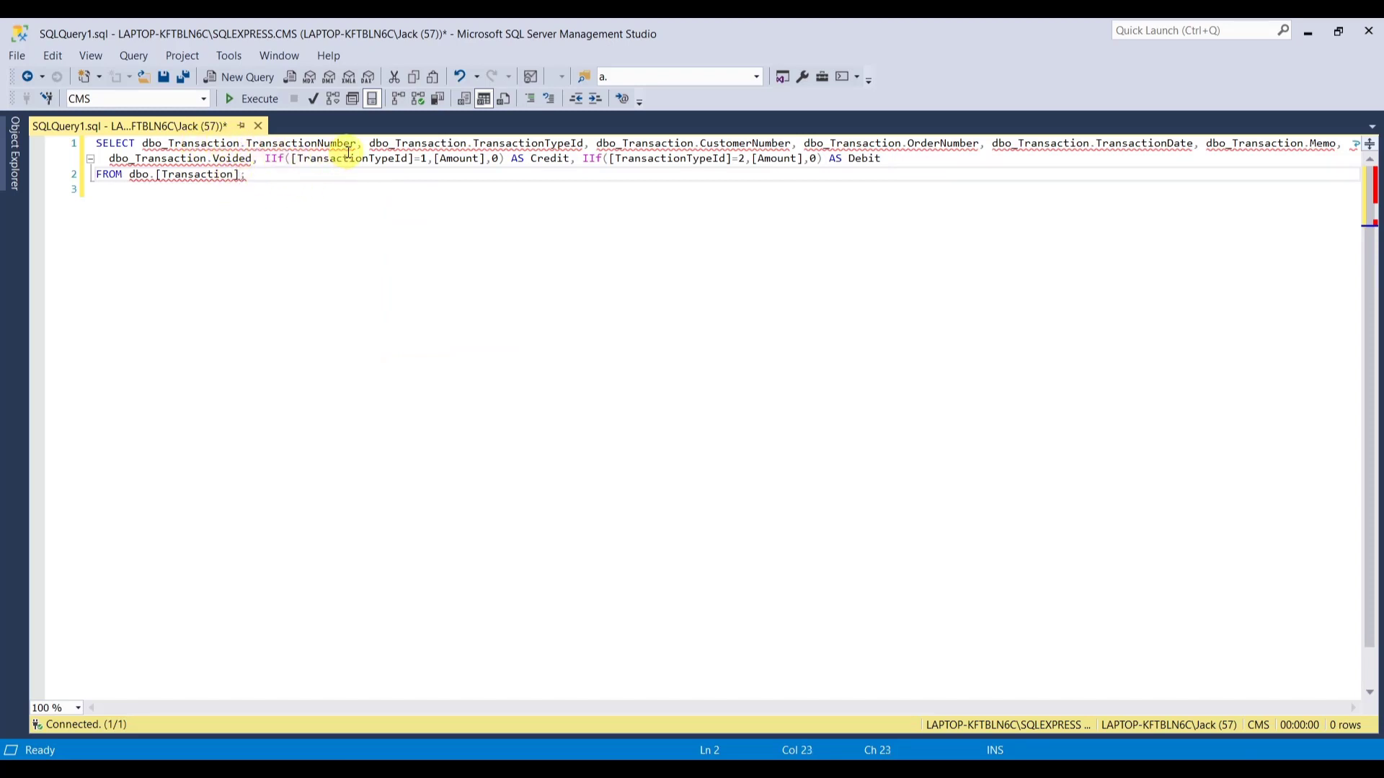
{"action": "mouse_move", "coordinate": [294, 248]}
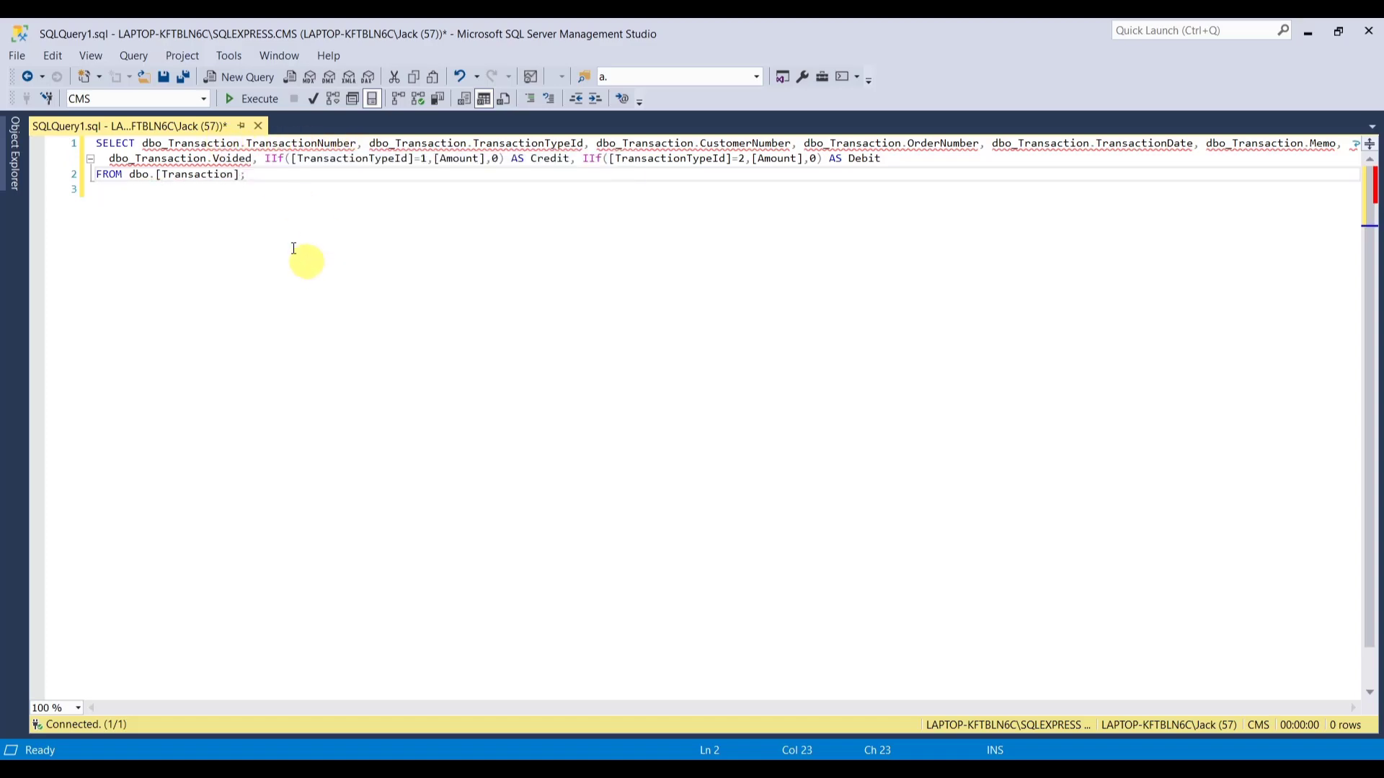
{"action": "double_click", "coordinate": [190, 143]}
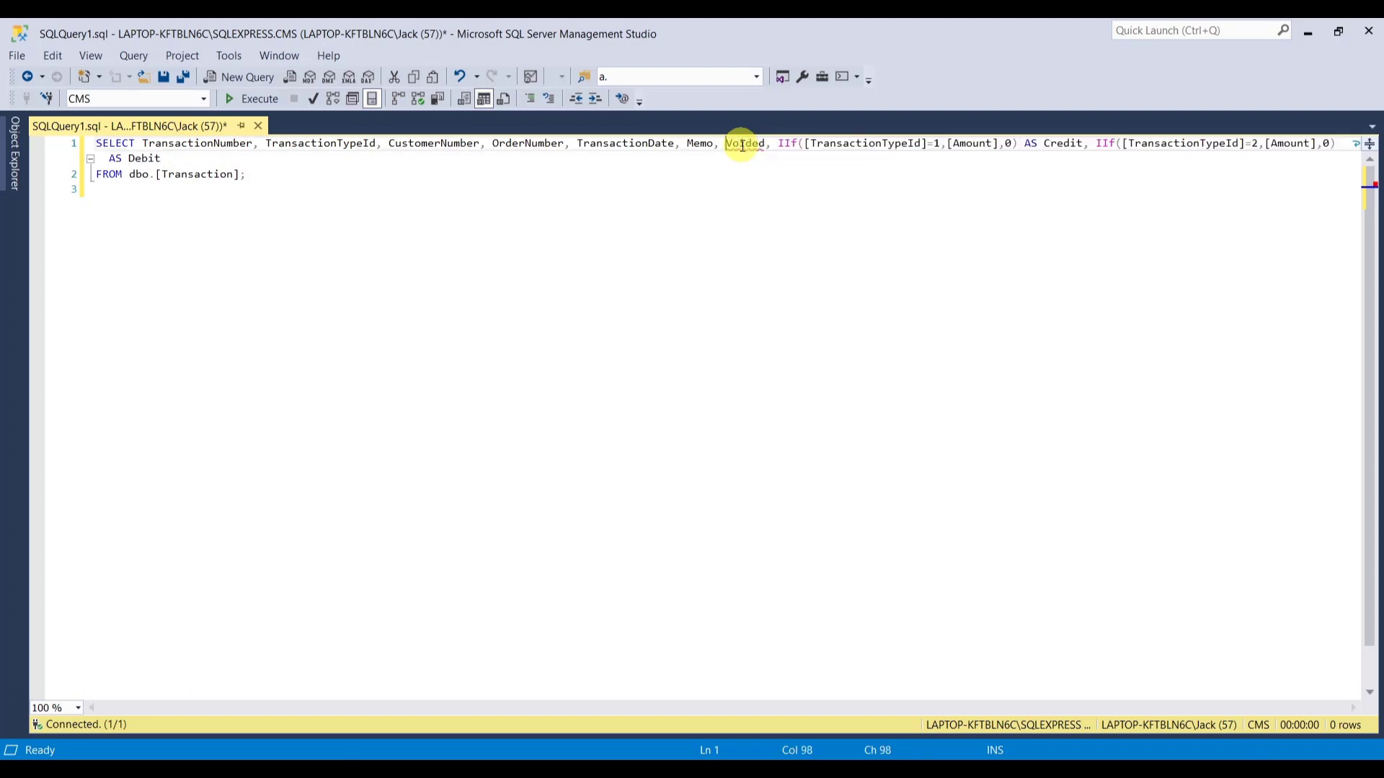
{"action": "mouse_move", "coordinate": [1277, 165]}
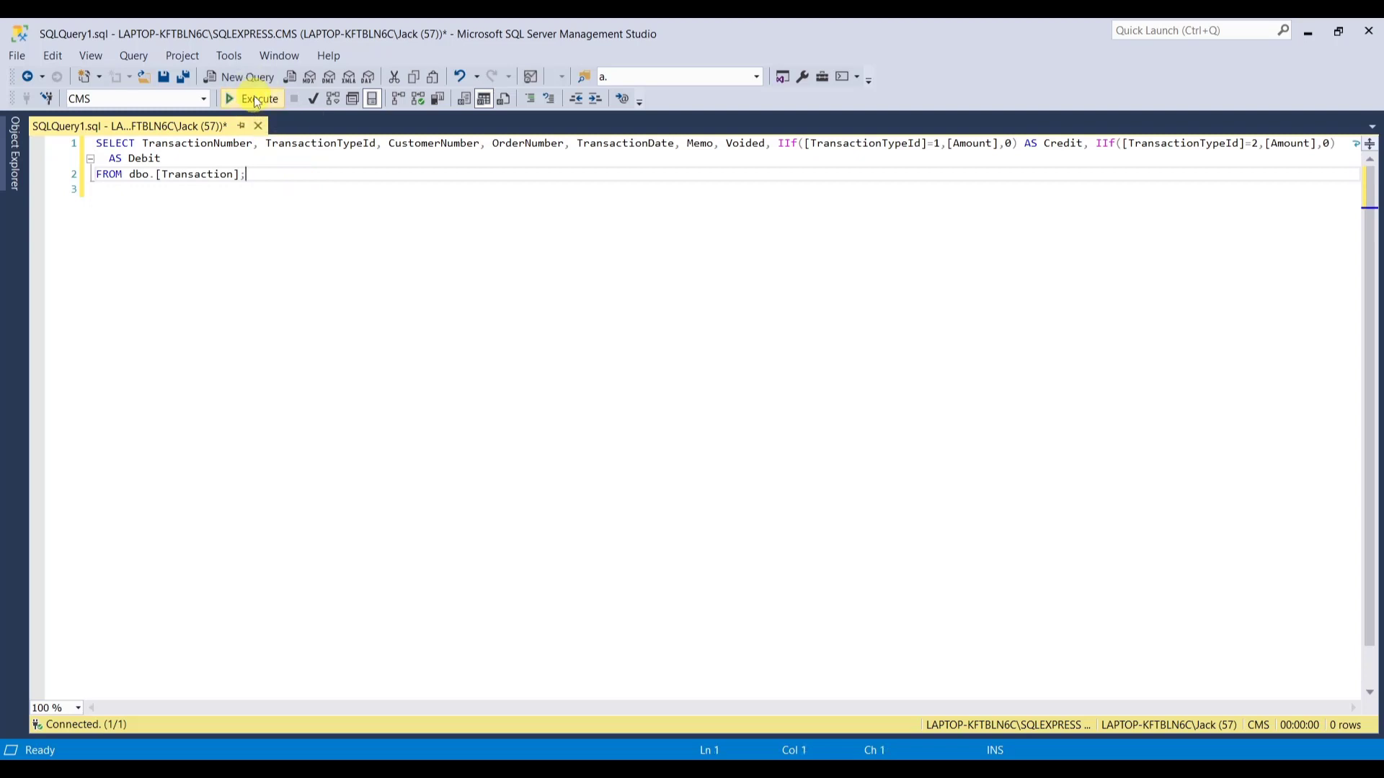
Execute the query and check the Credit and Debit values in the 24-row results.
{"action": "left_click", "coordinate": [258, 98]}
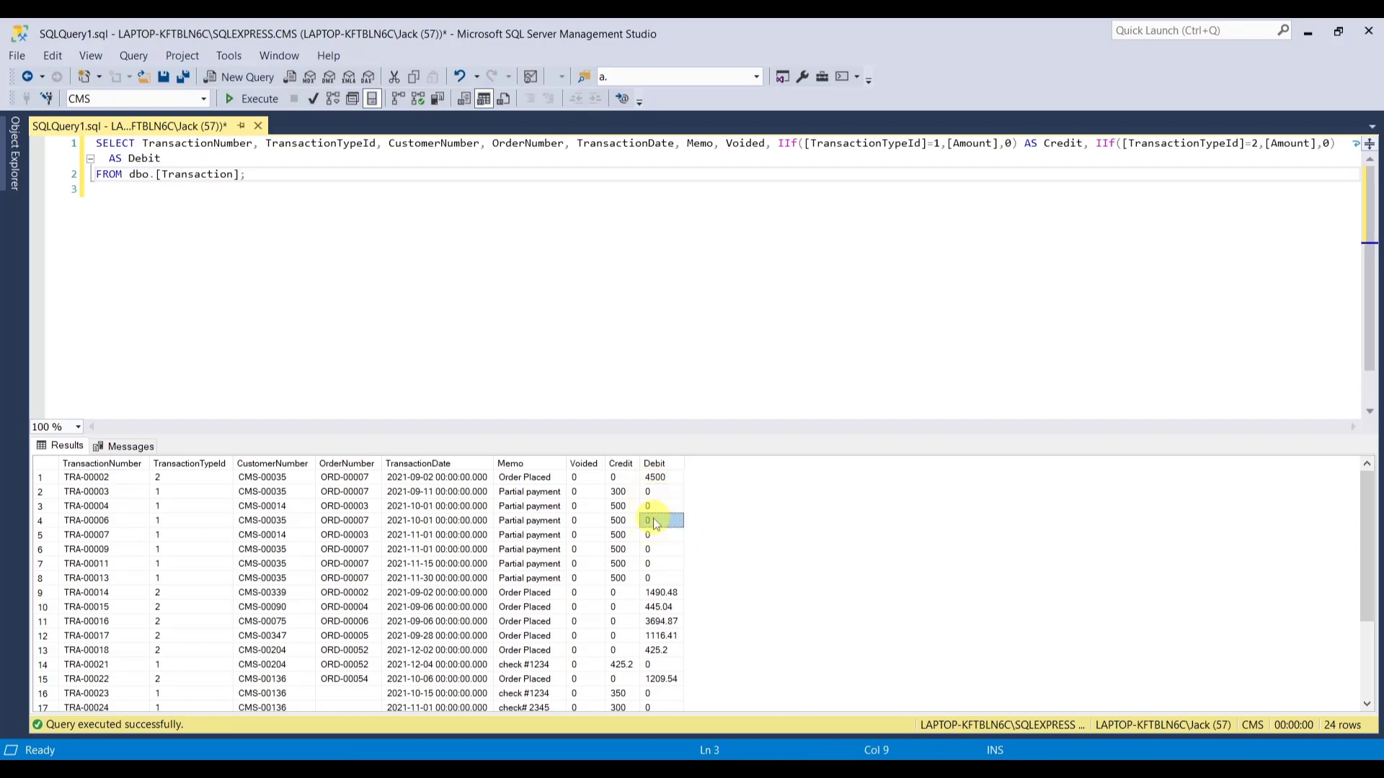
{"action": "left_click", "coordinate": [658, 550]}
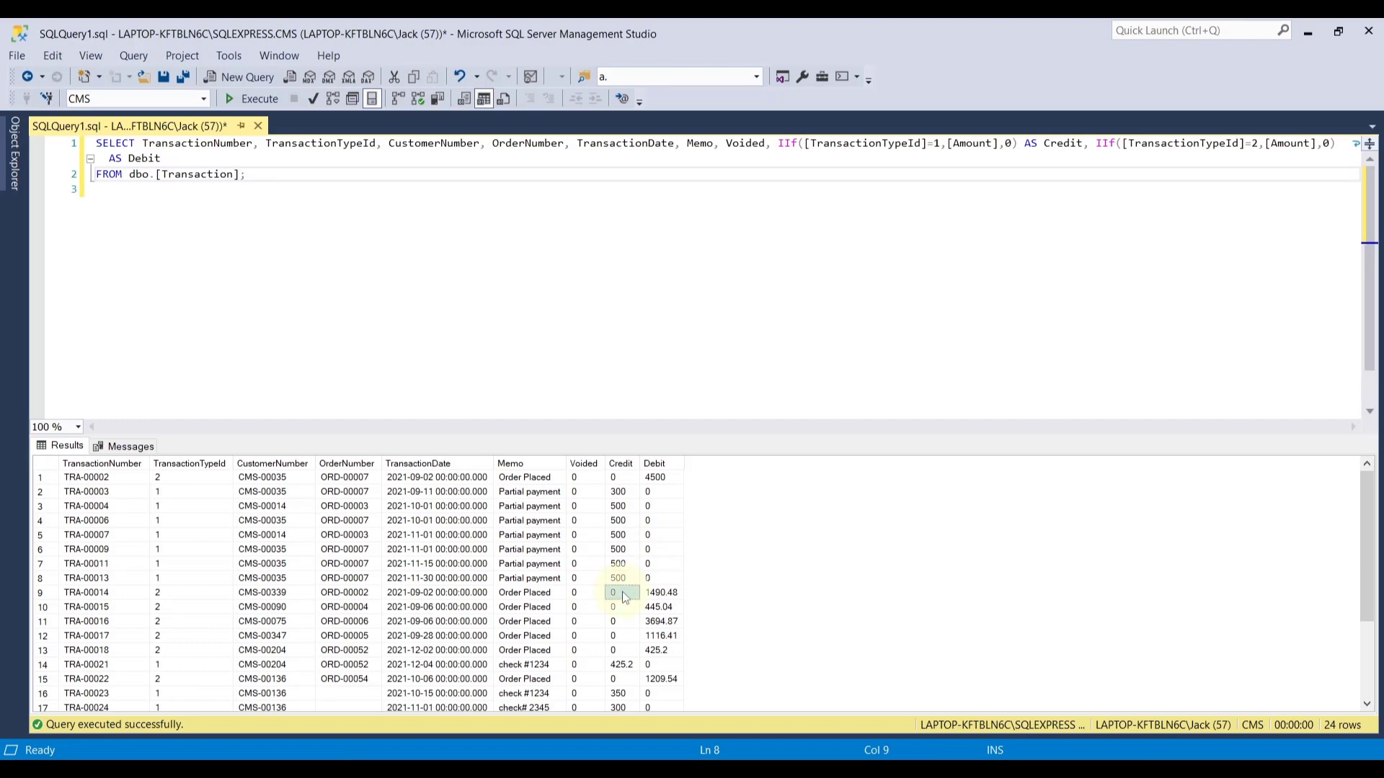
{"action": "left_click", "coordinate": [619, 621]}
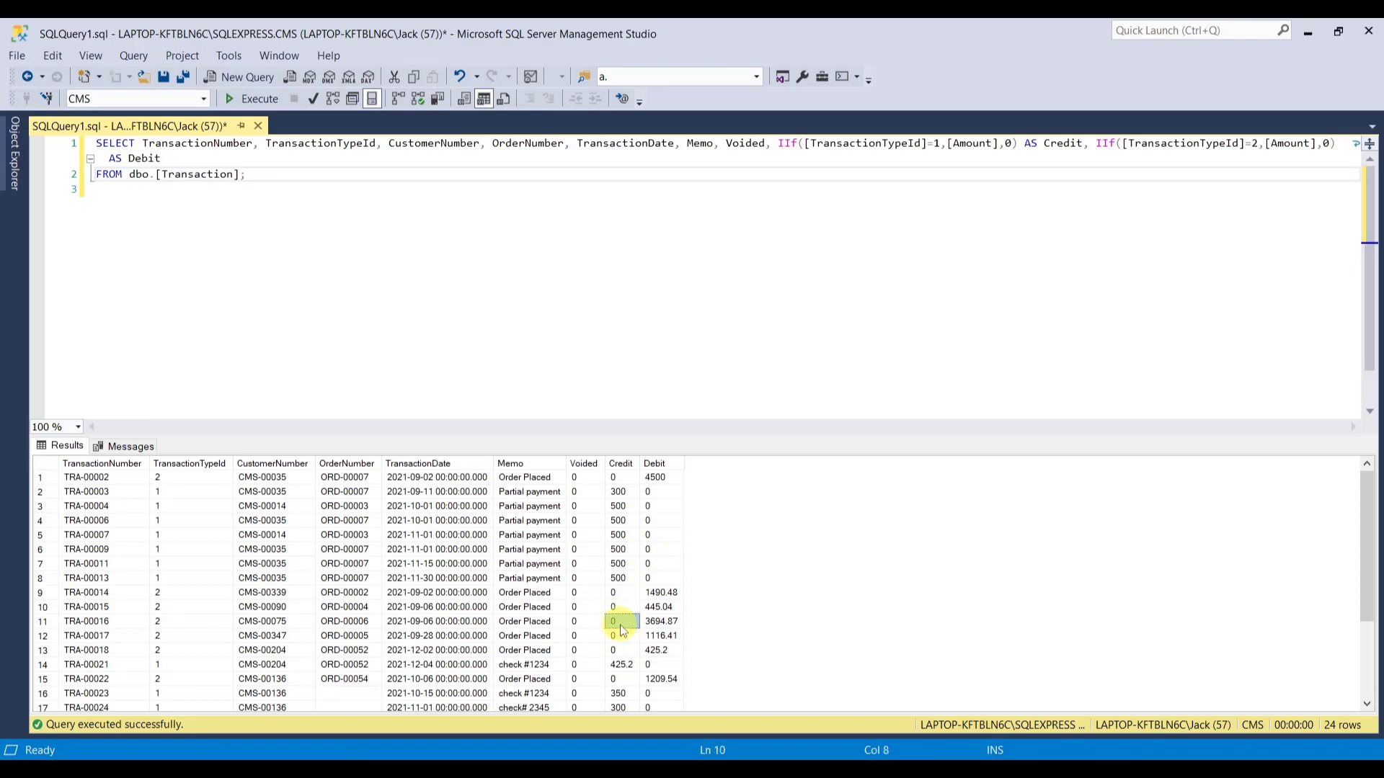
{"action": "left_click", "coordinate": [620, 649]}
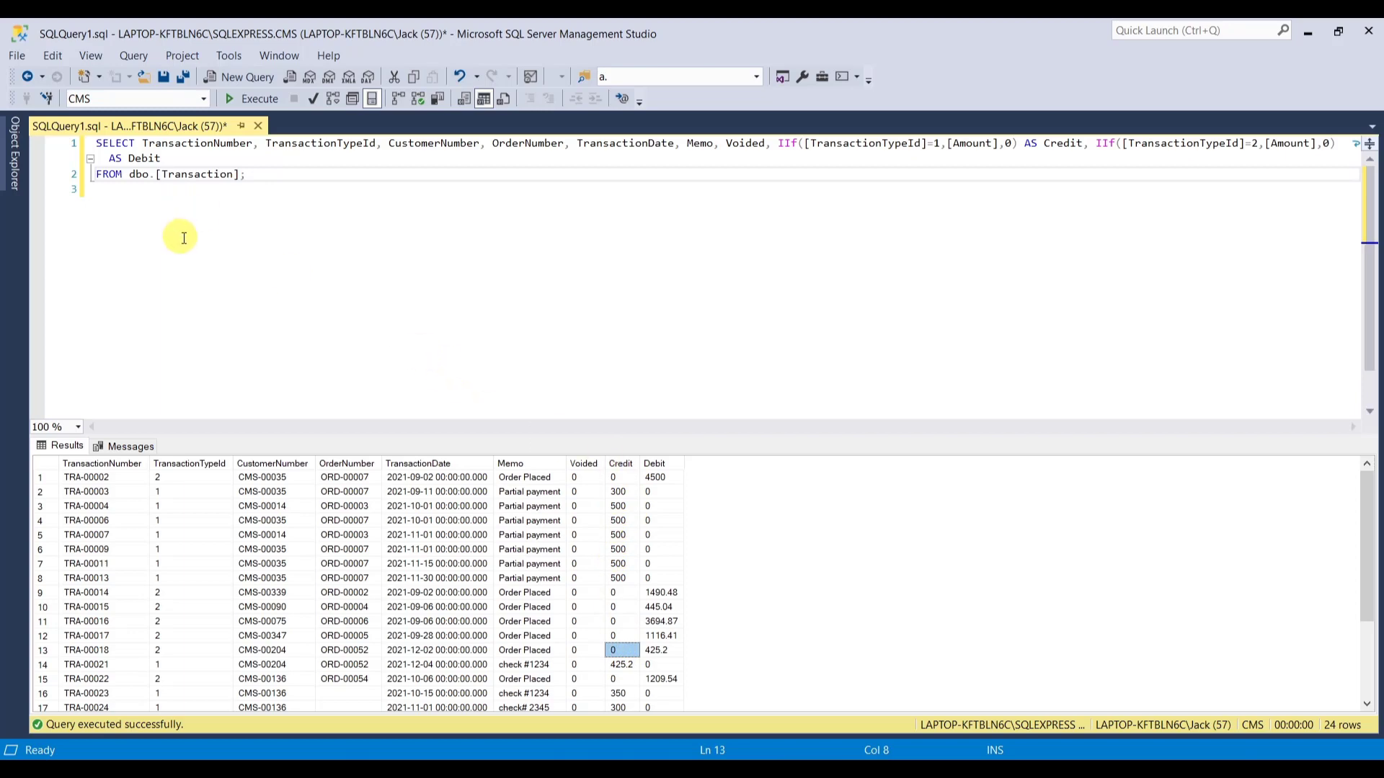
Expand CMS > Tables in Object Explorer and select dbo.Transaction.
{"action": "left_click", "coordinate": [12, 159]}
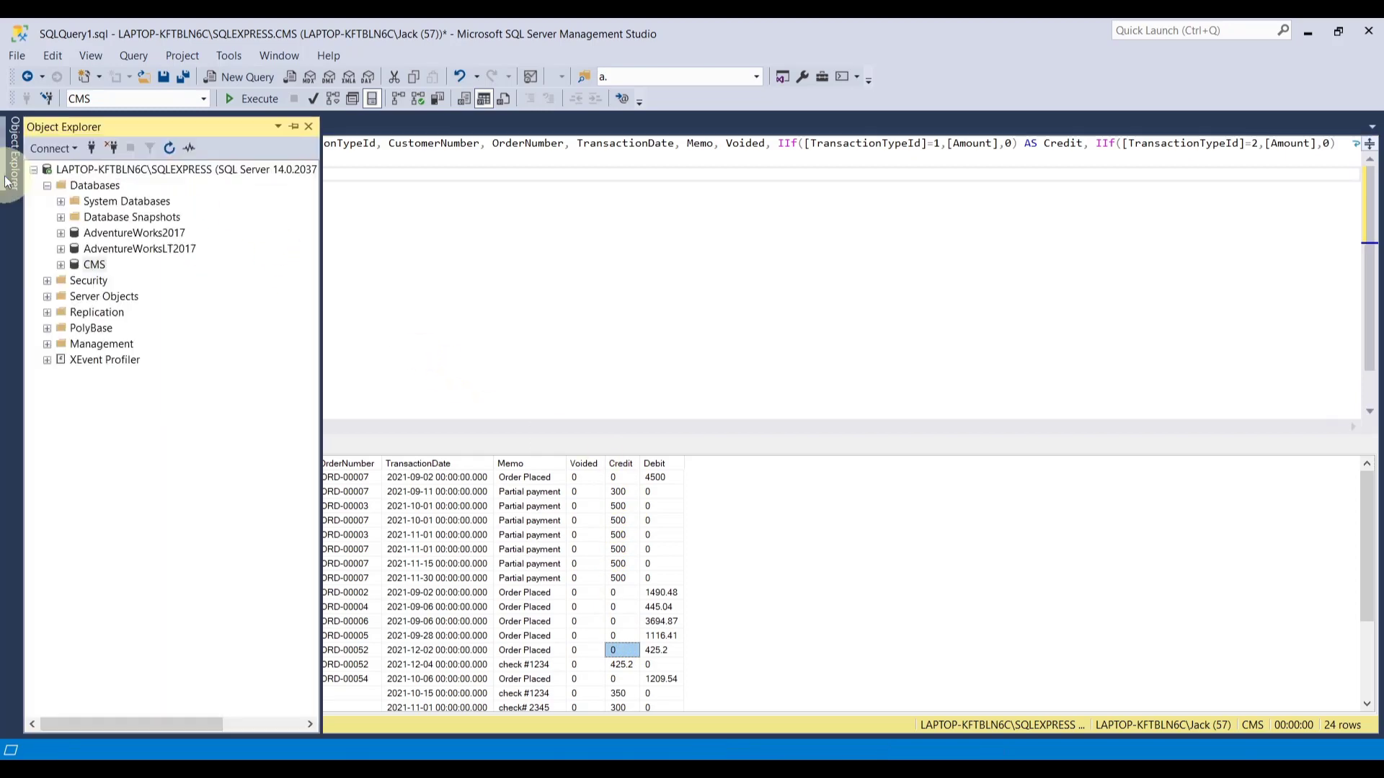
{"action": "left_click", "coordinate": [61, 264]}
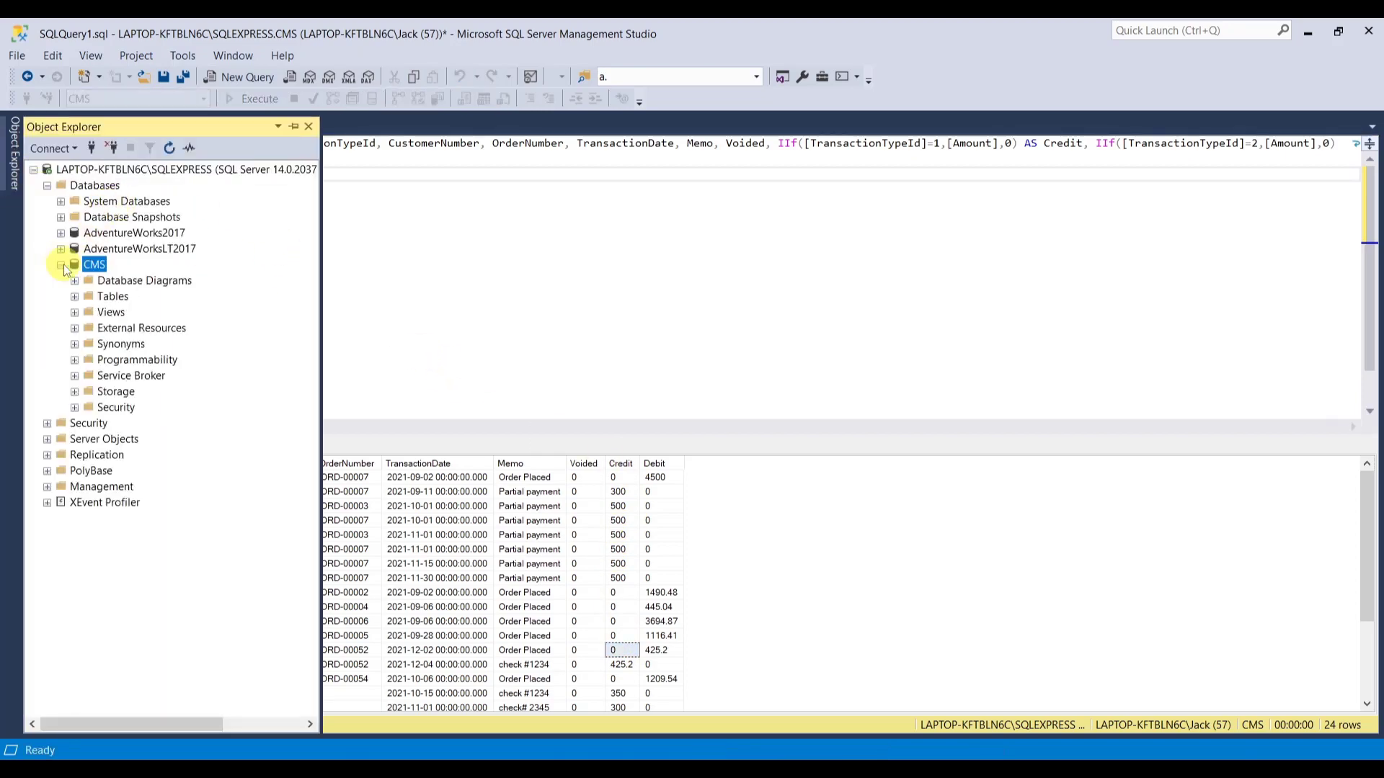
{"action": "left_click", "coordinate": [74, 295]}
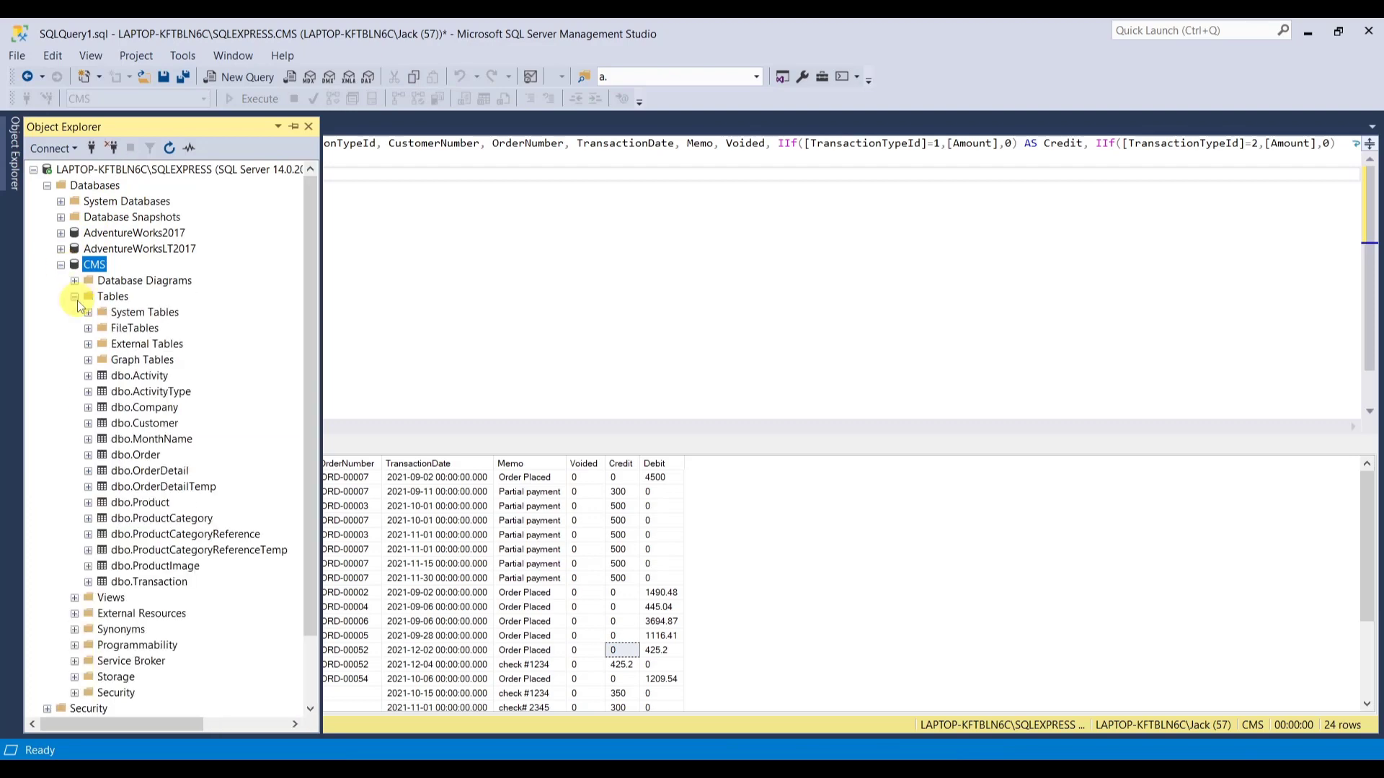
{"action": "left_click", "coordinate": [148, 581]}
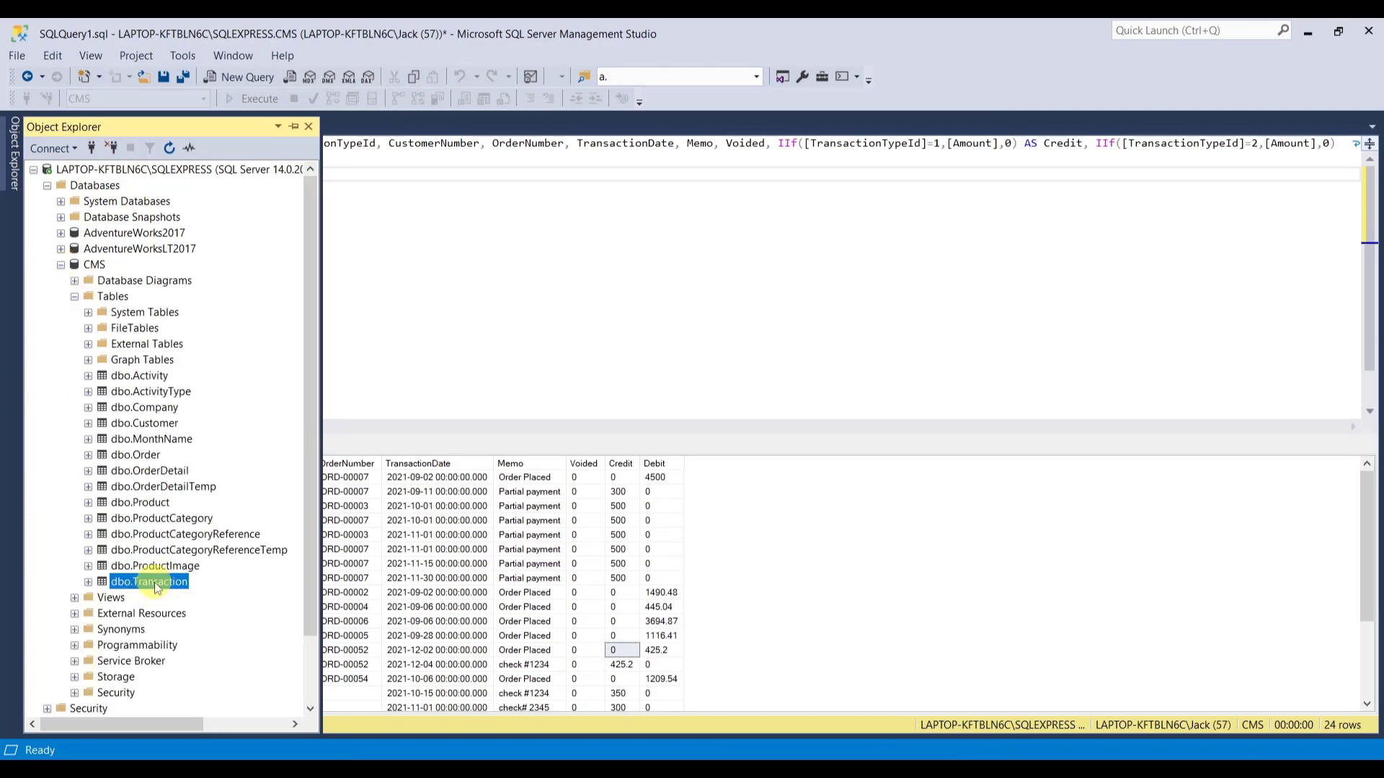
In dbo.Transaction's design, make Amount decimal(18, 2) and save the table.
{"action": "right_click", "coordinate": [149, 581]}
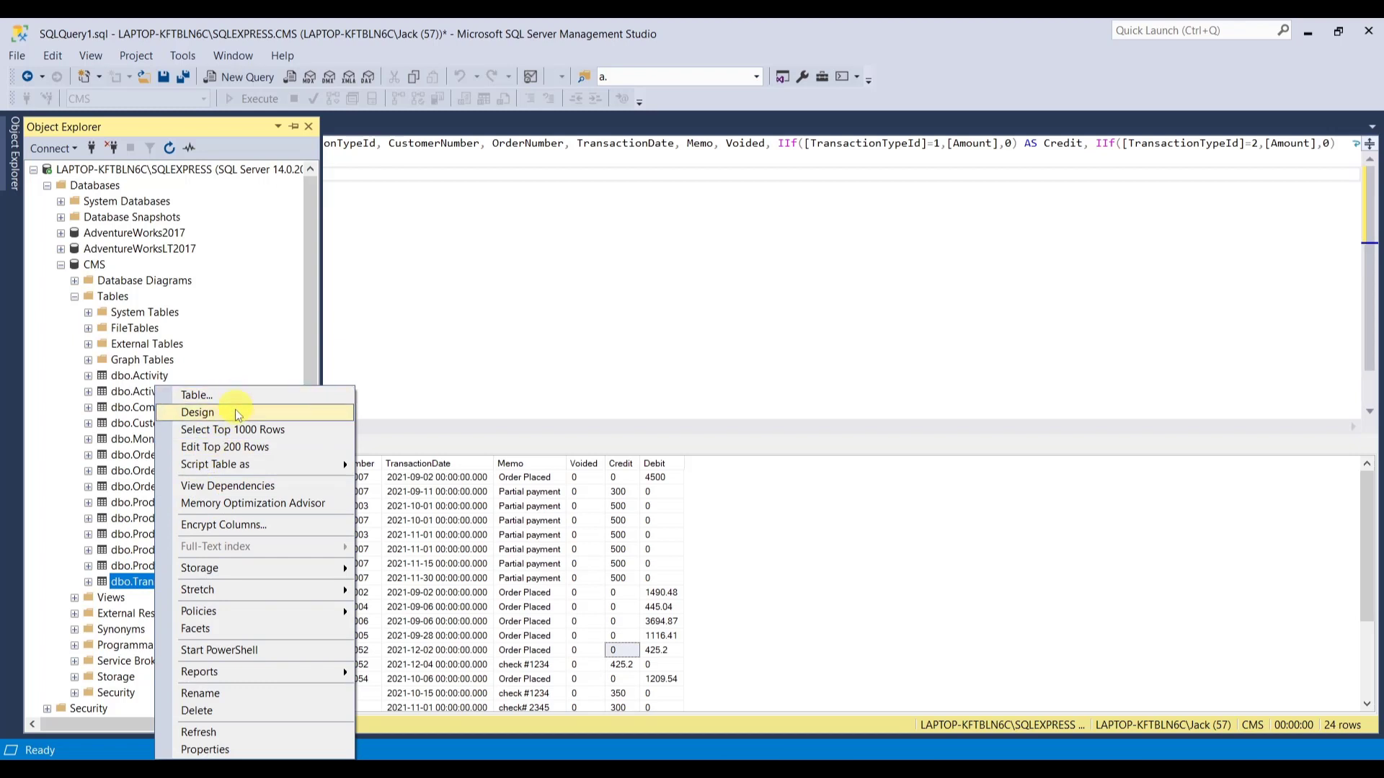
{"action": "left_click", "coordinate": [197, 412]}
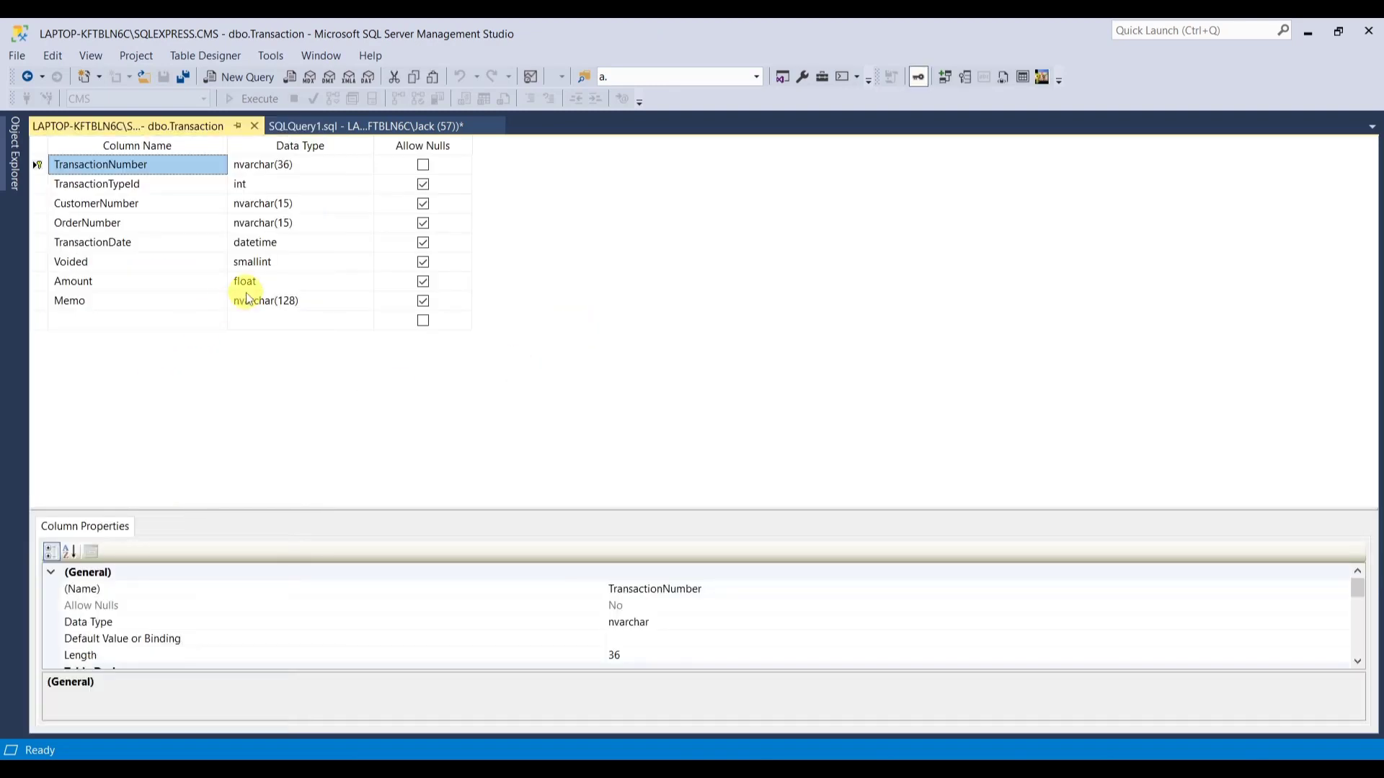
{"action": "mouse_move", "coordinate": [256, 284]}
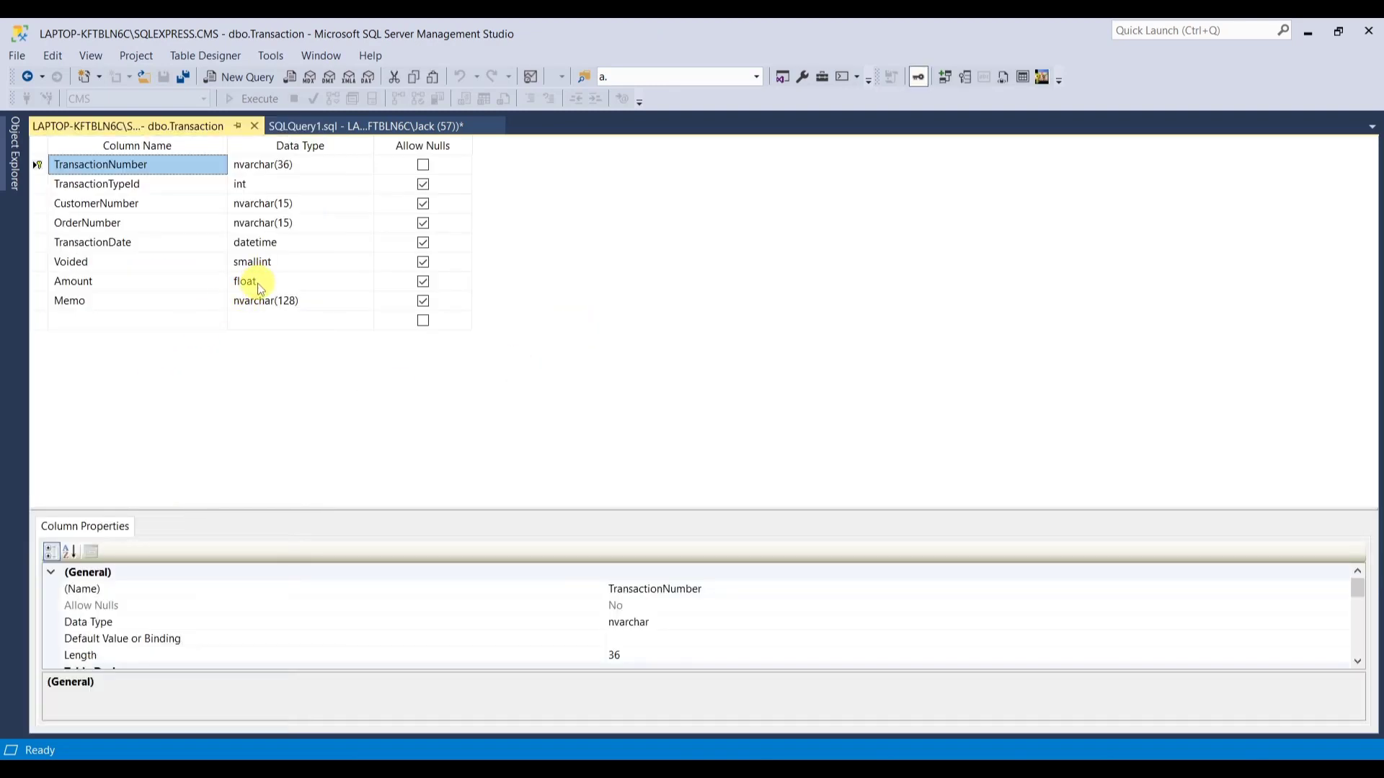
{"action": "left_click", "coordinate": [299, 280]}
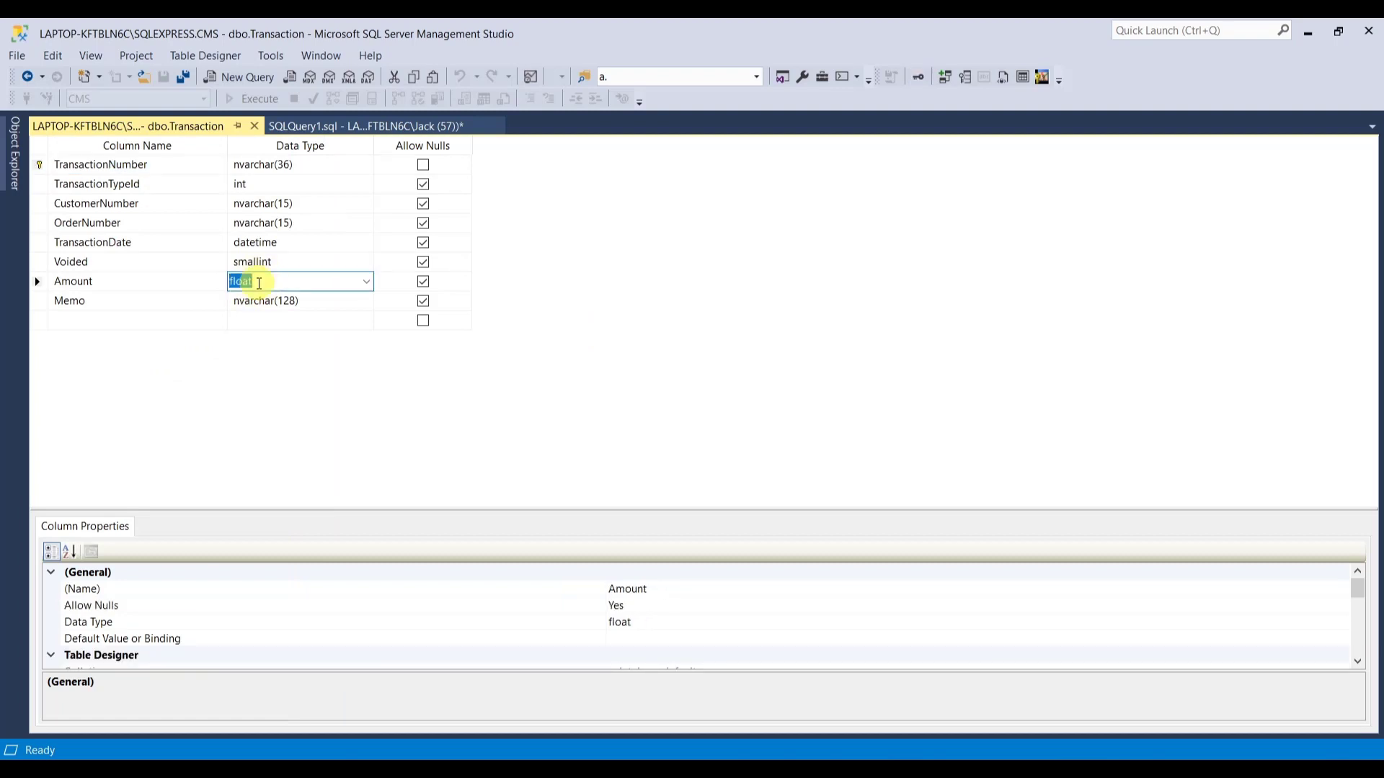
{"action": "type", "text": "decimal(18,0)"}
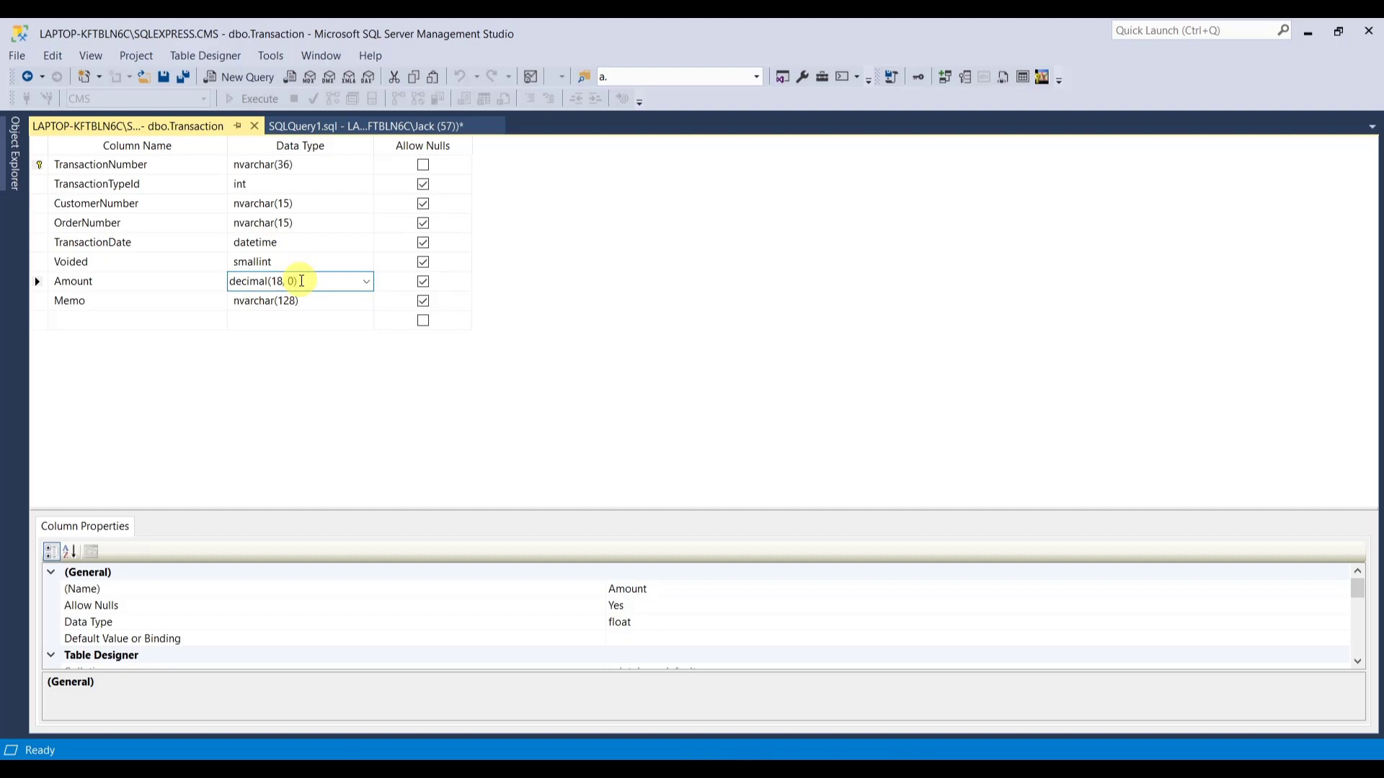
{"action": "type", "text": "2"}
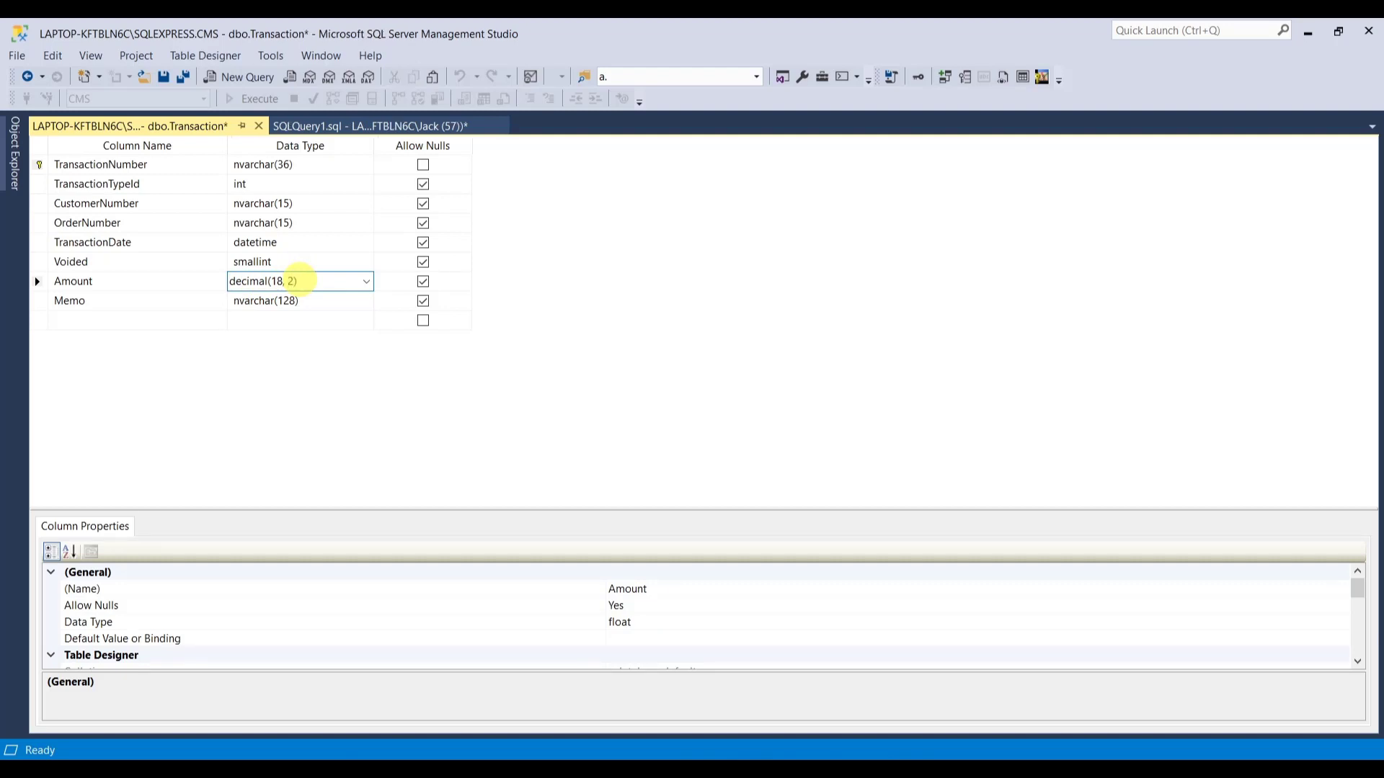
{"action": "left_click", "coordinate": [300, 300]}
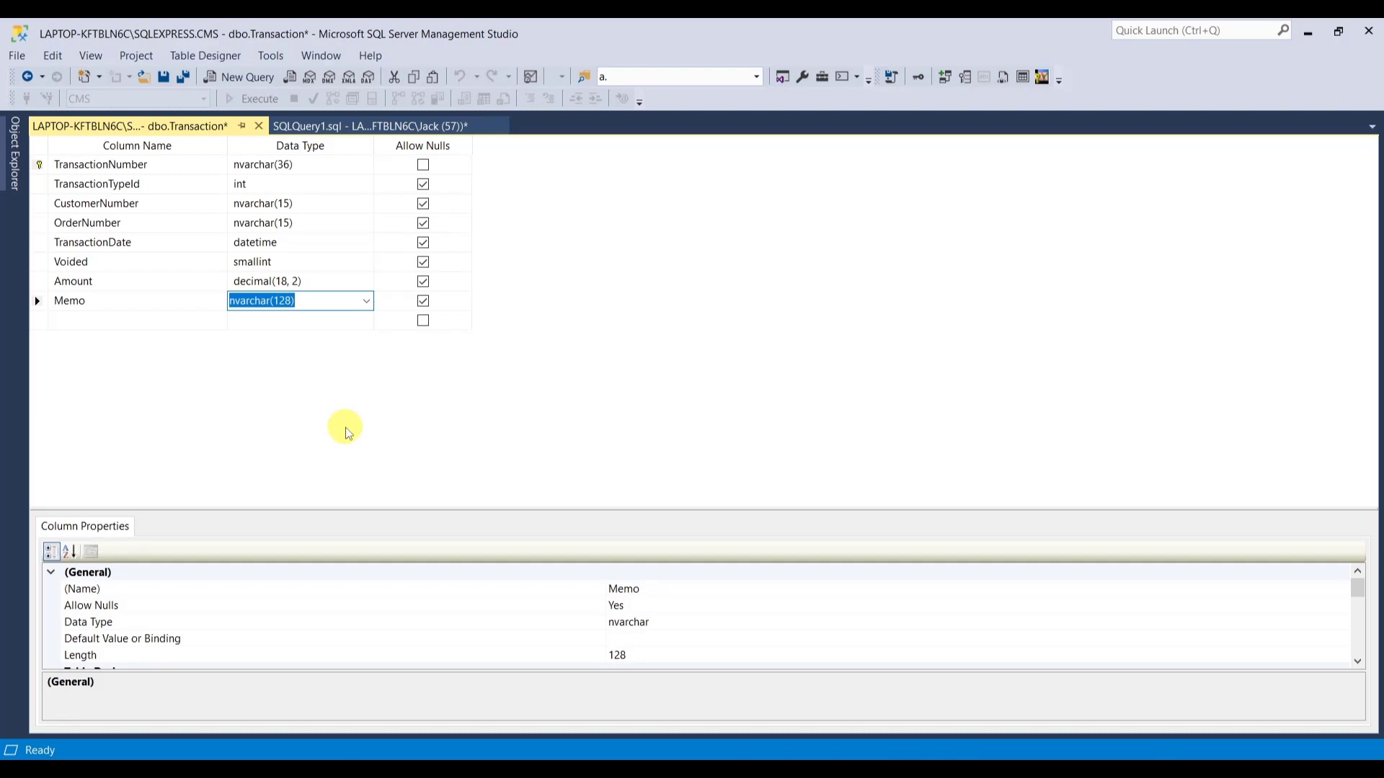
{"action": "mouse_move", "coordinate": [169, 77]}
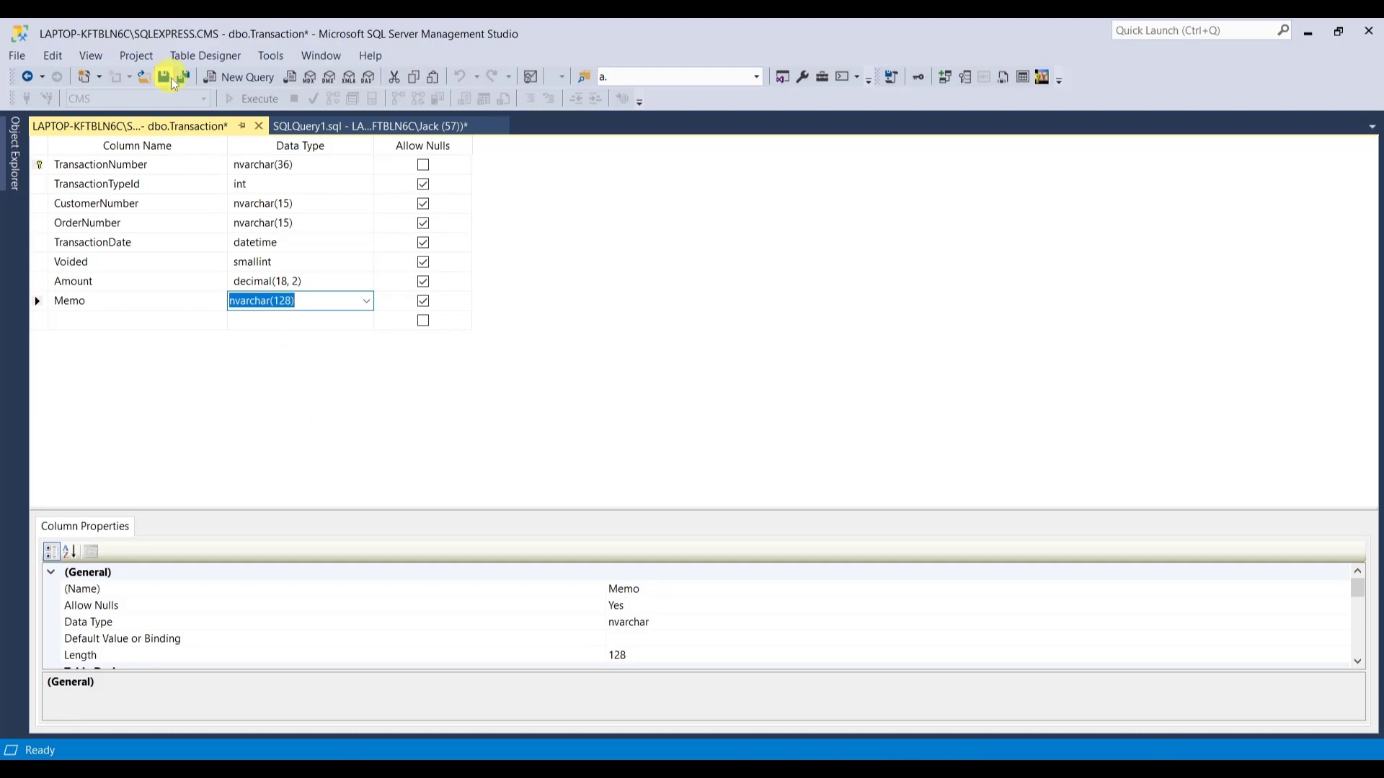
{"action": "left_click", "coordinate": [164, 76]}
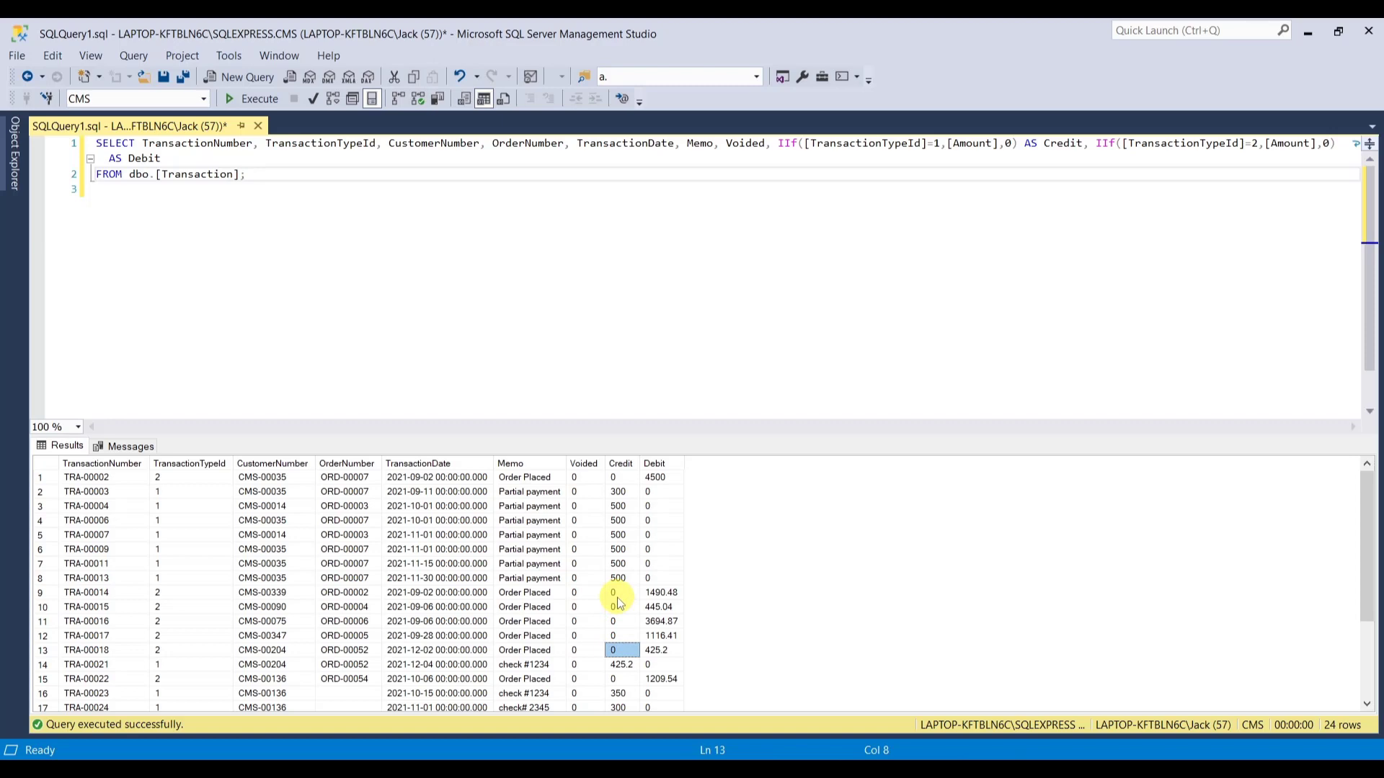
{"action": "mouse_move", "coordinate": [428, 476]}
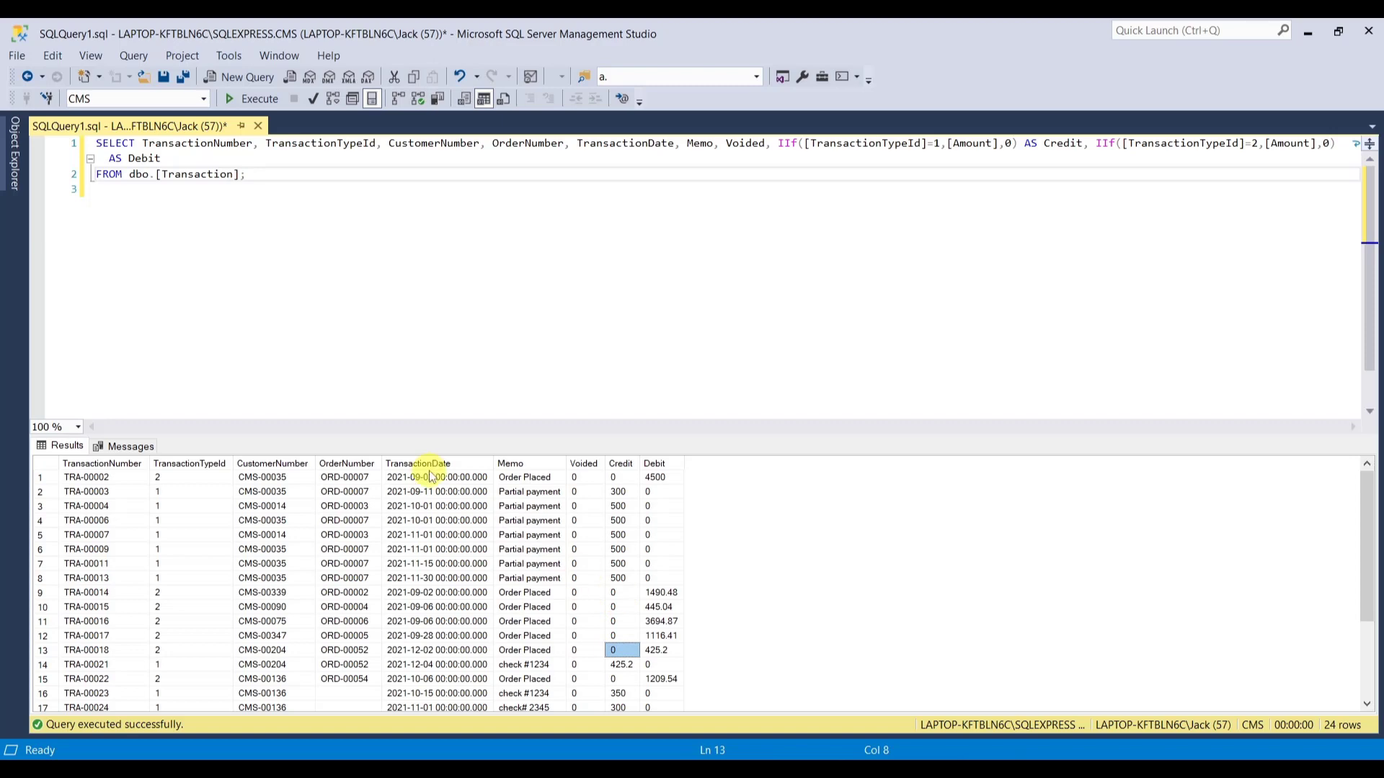
Re-execute the transaction query so Credit and Debit show two decimals like 4500.00.
{"action": "left_click", "coordinate": [259, 98]}
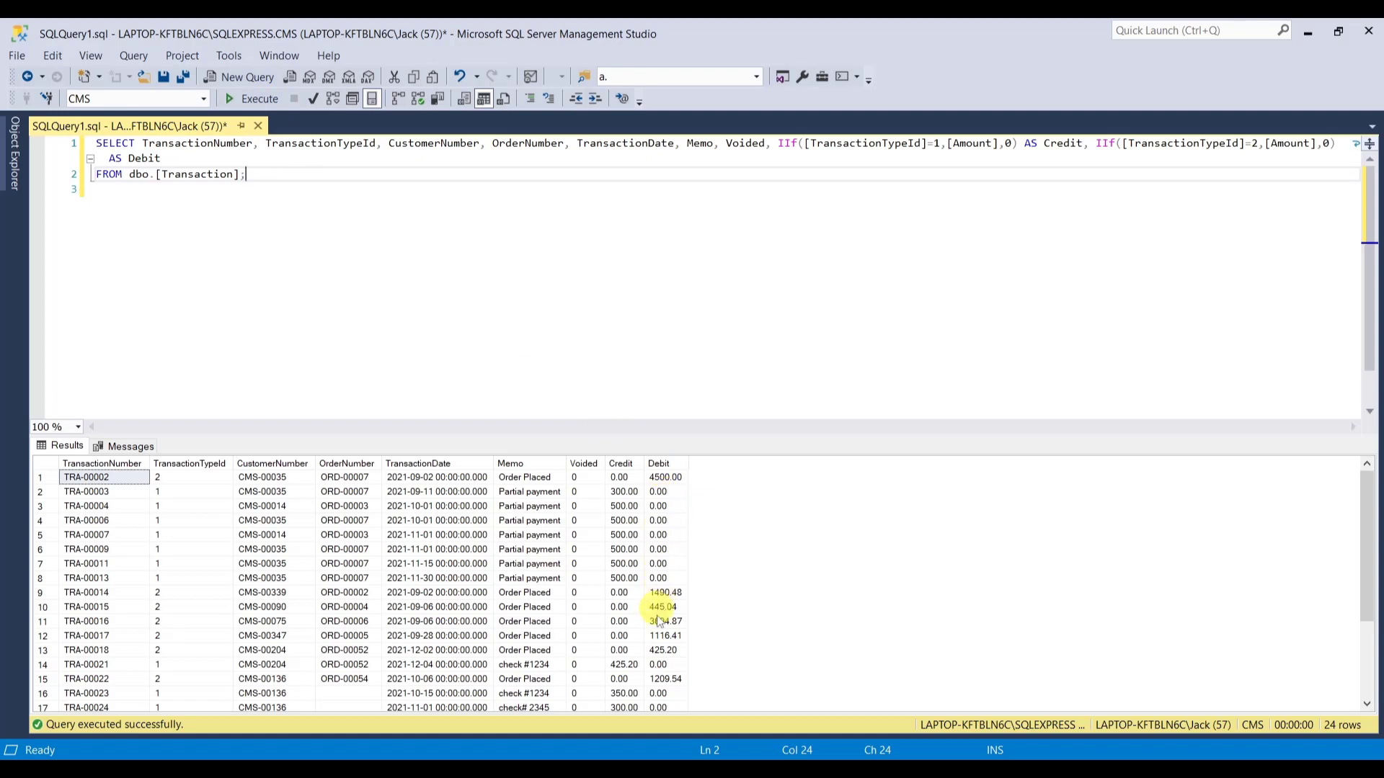
{"action": "left_click", "coordinate": [664, 607]}
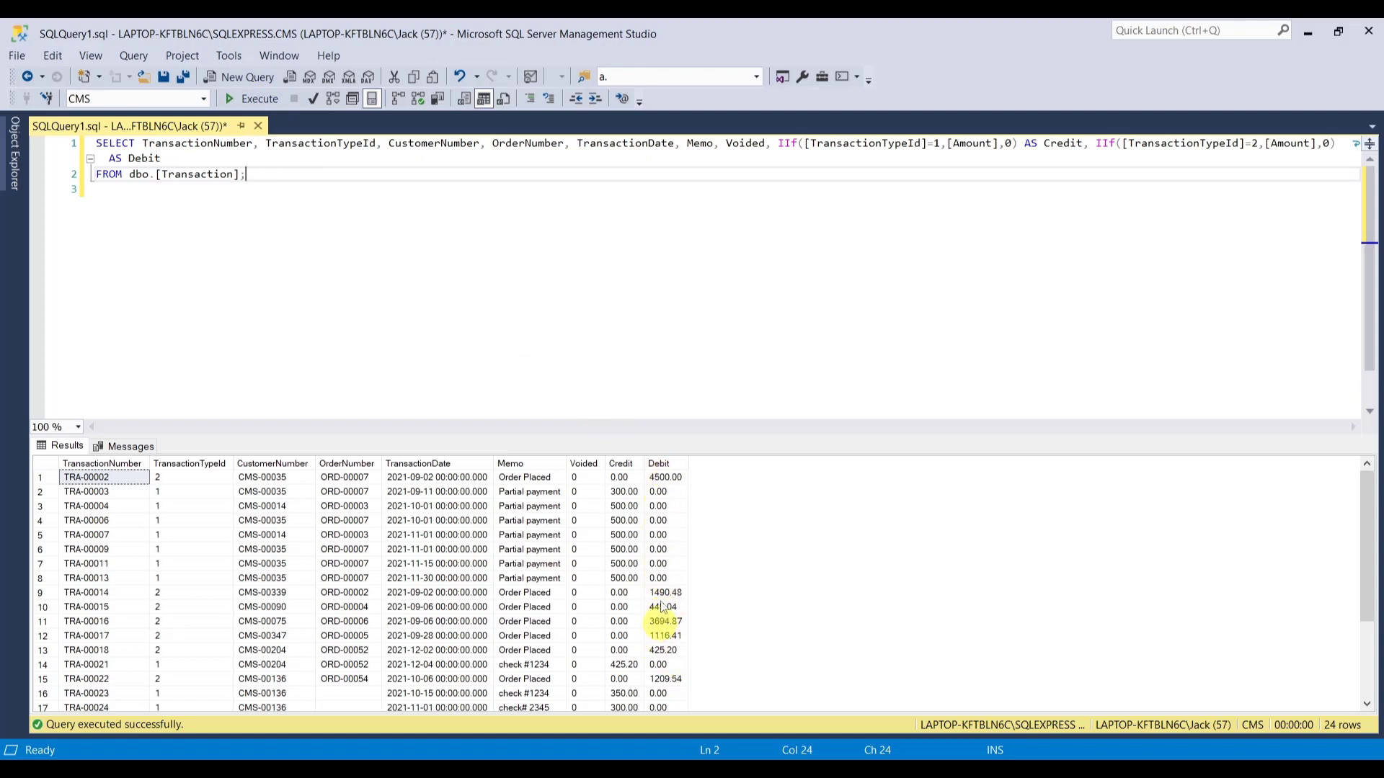
{"action": "mouse_move", "coordinate": [528, 302]}
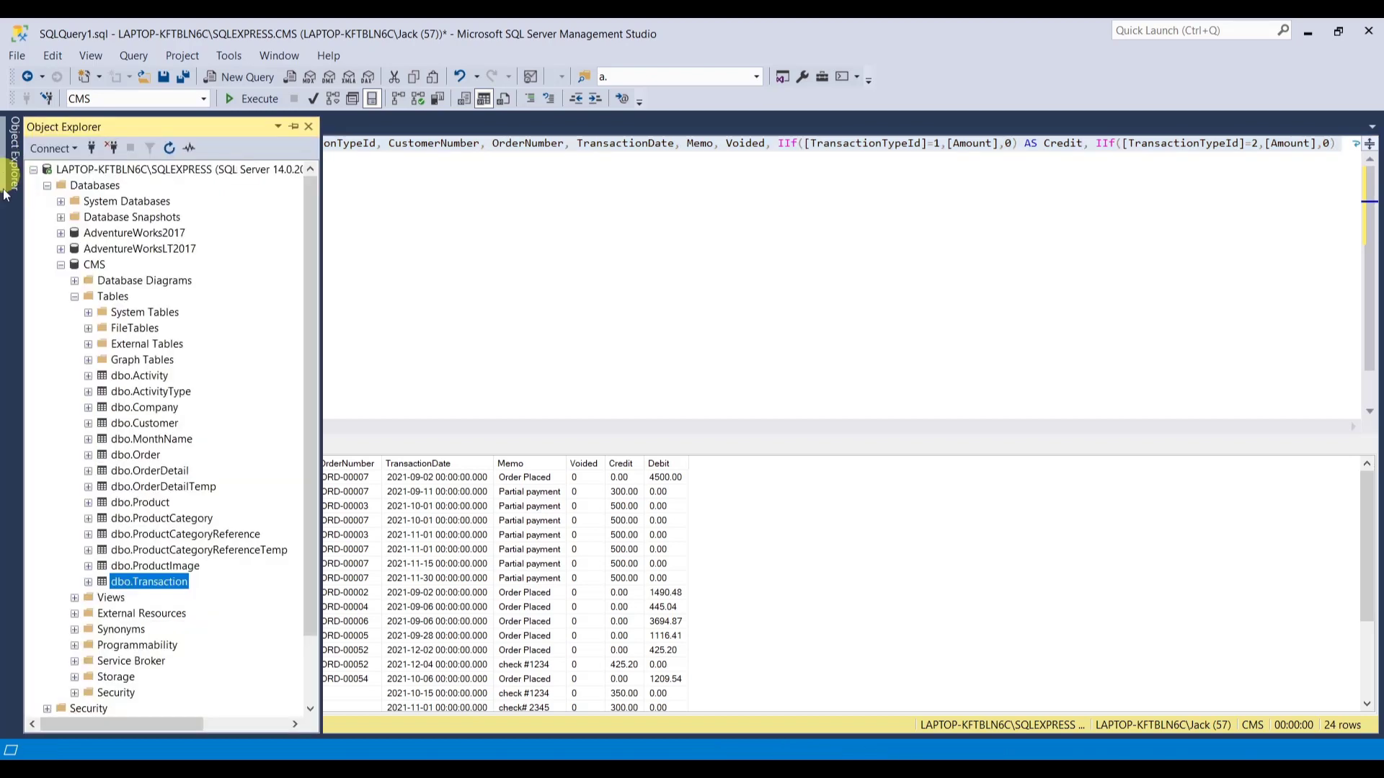
Create a New View under CMS Views, skipping the Add Table picker, ready for the pasted SELECT.
{"action": "left_click", "coordinate": [74, 296]}
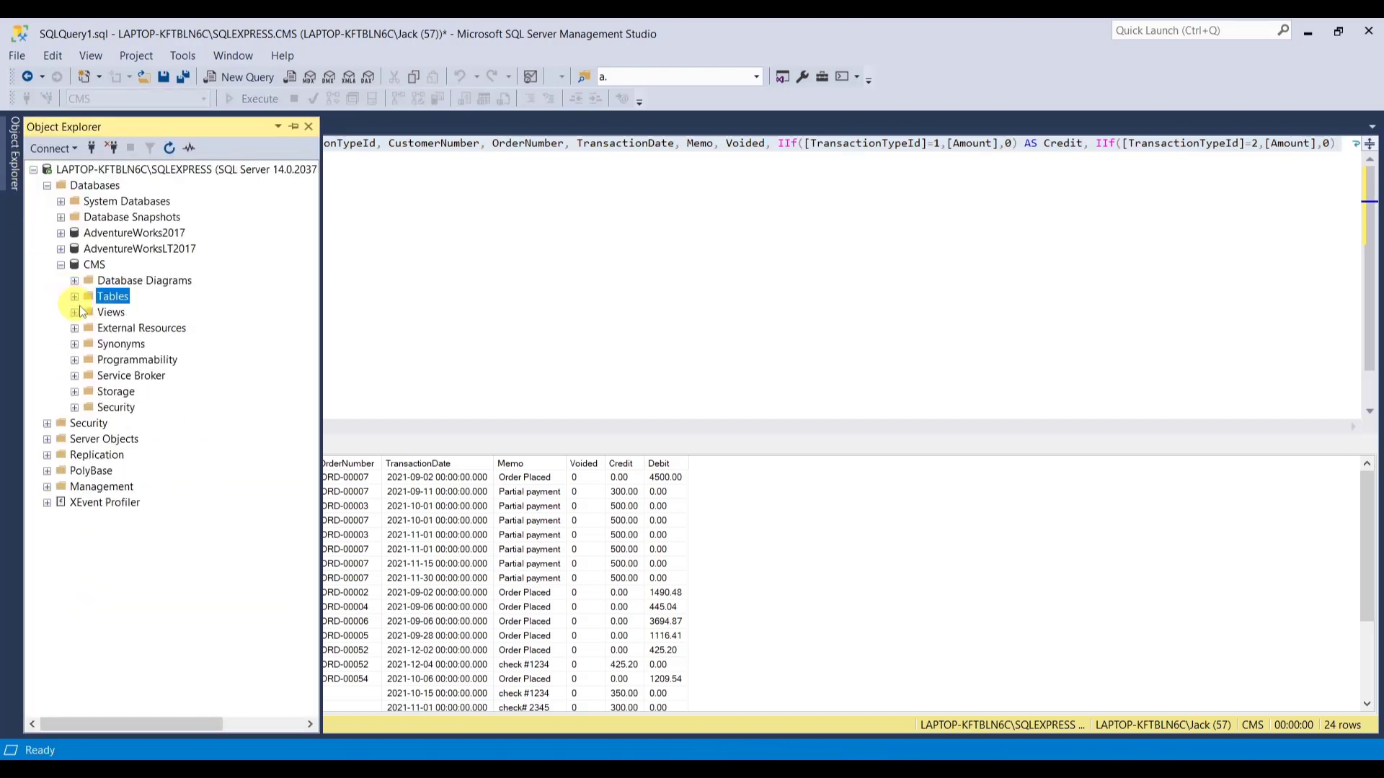
{"action": "left_click", "coordinate": [111, 312]}
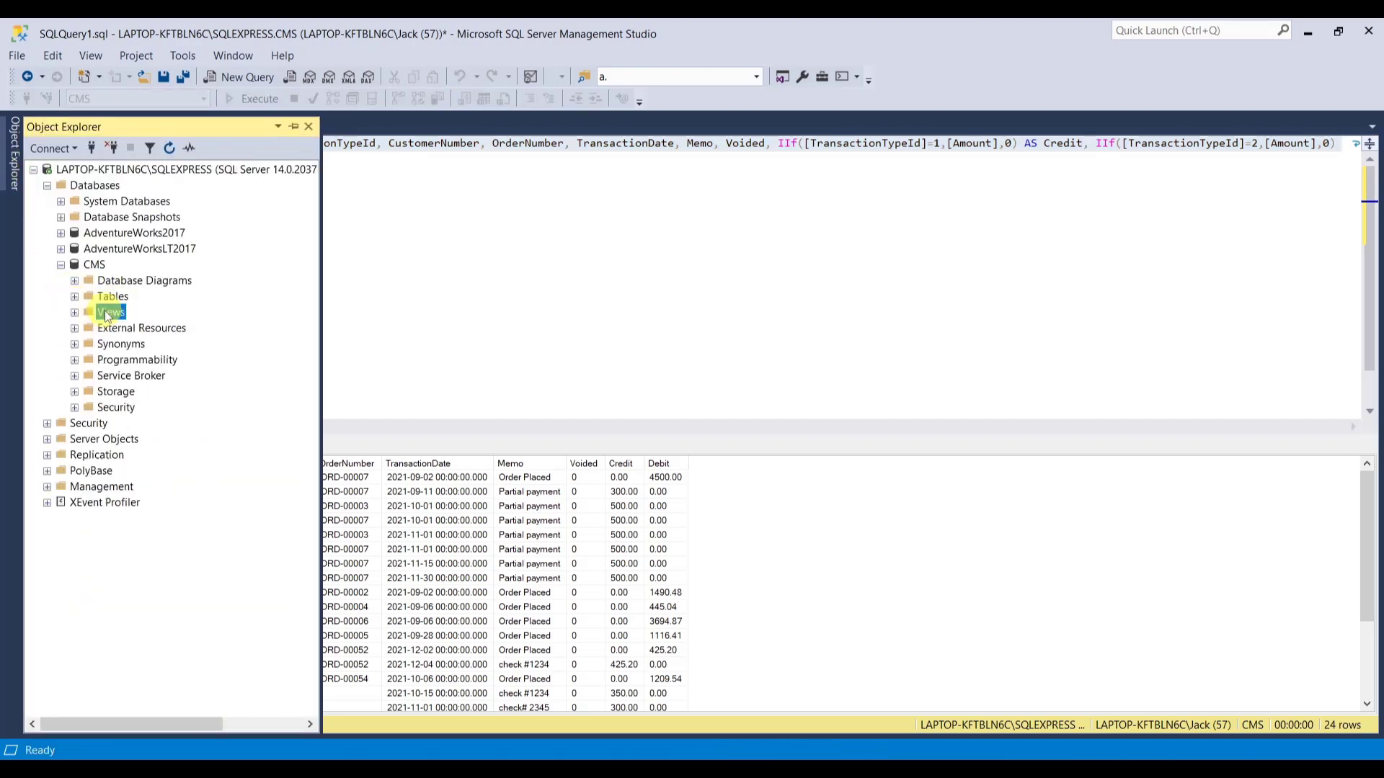
{"action": "right_click", "coordinate": [111, 311]}
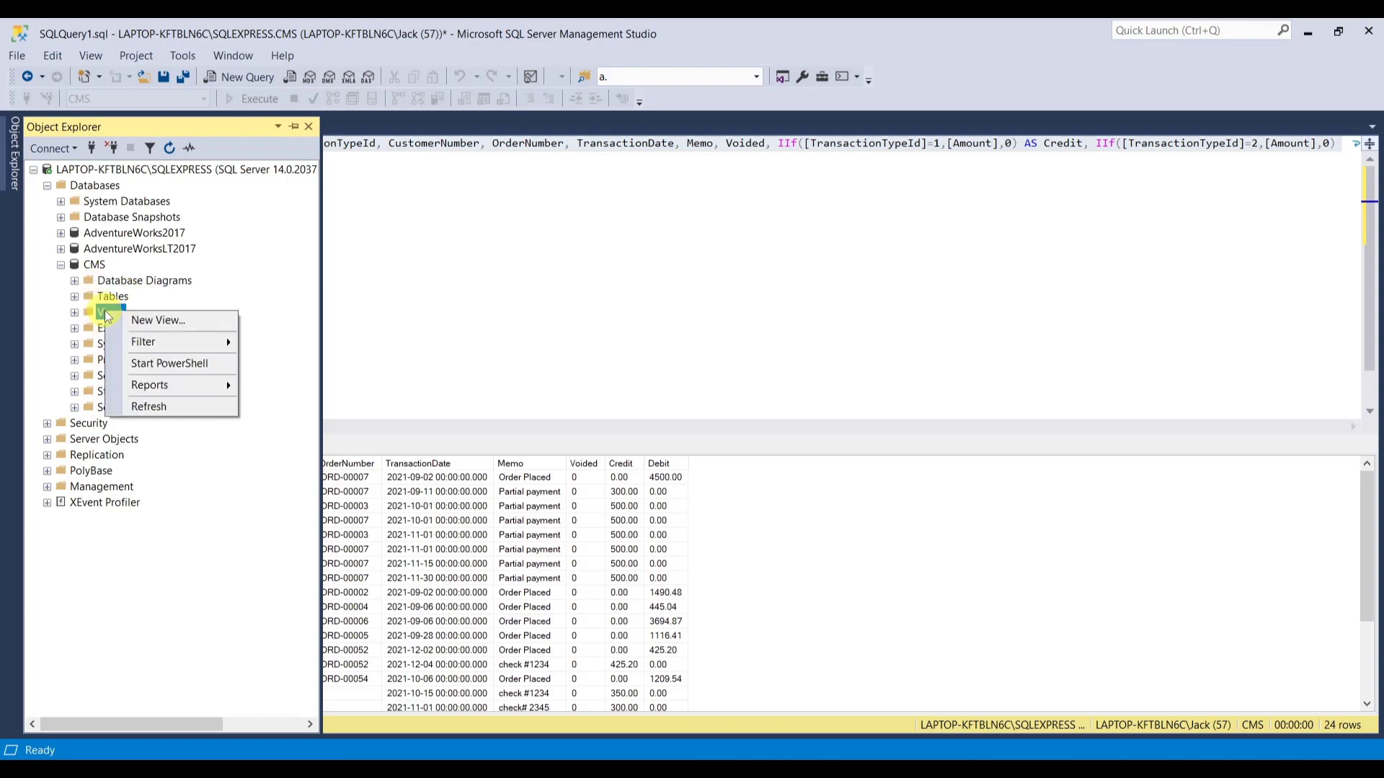
{"action": "left_click", "coordinate": [157, 319]}
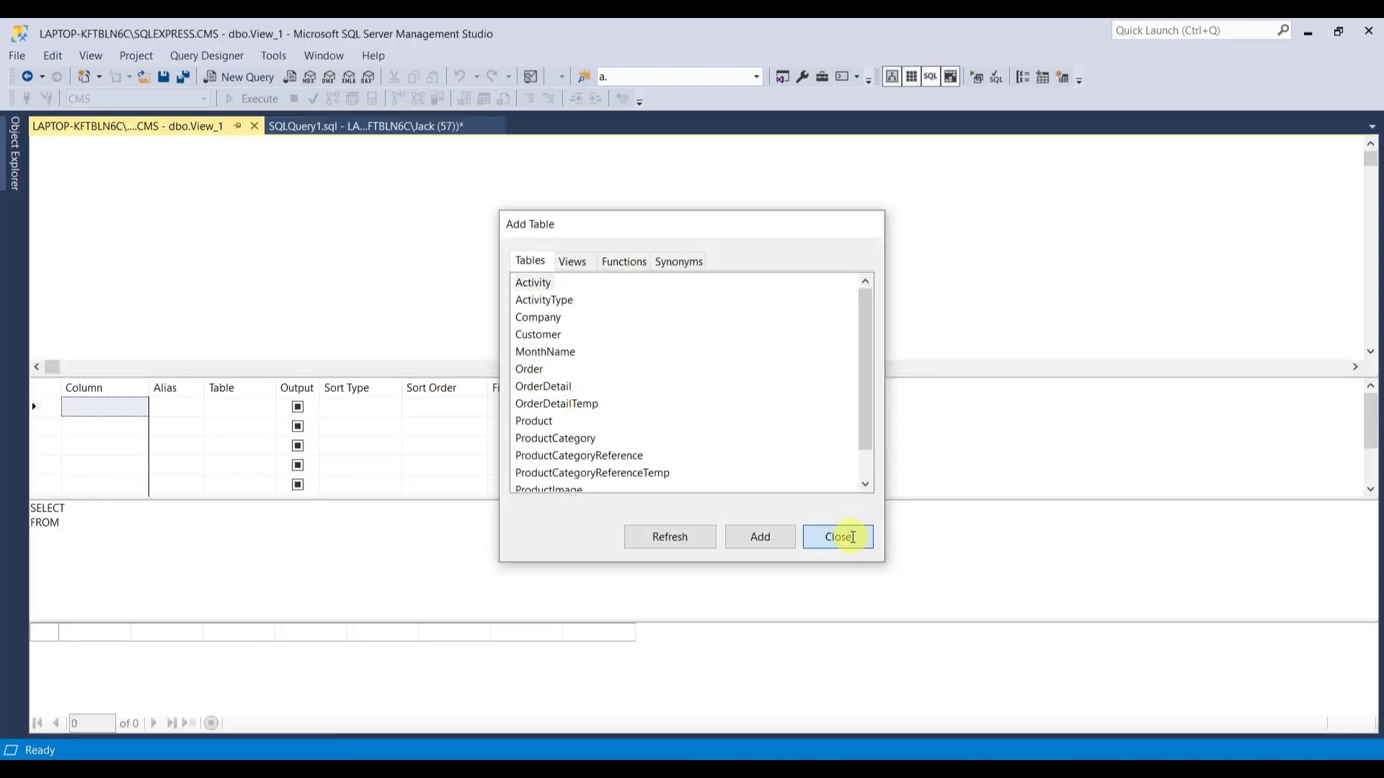
{"action": "left_click", "coordinate": [837, 537]}
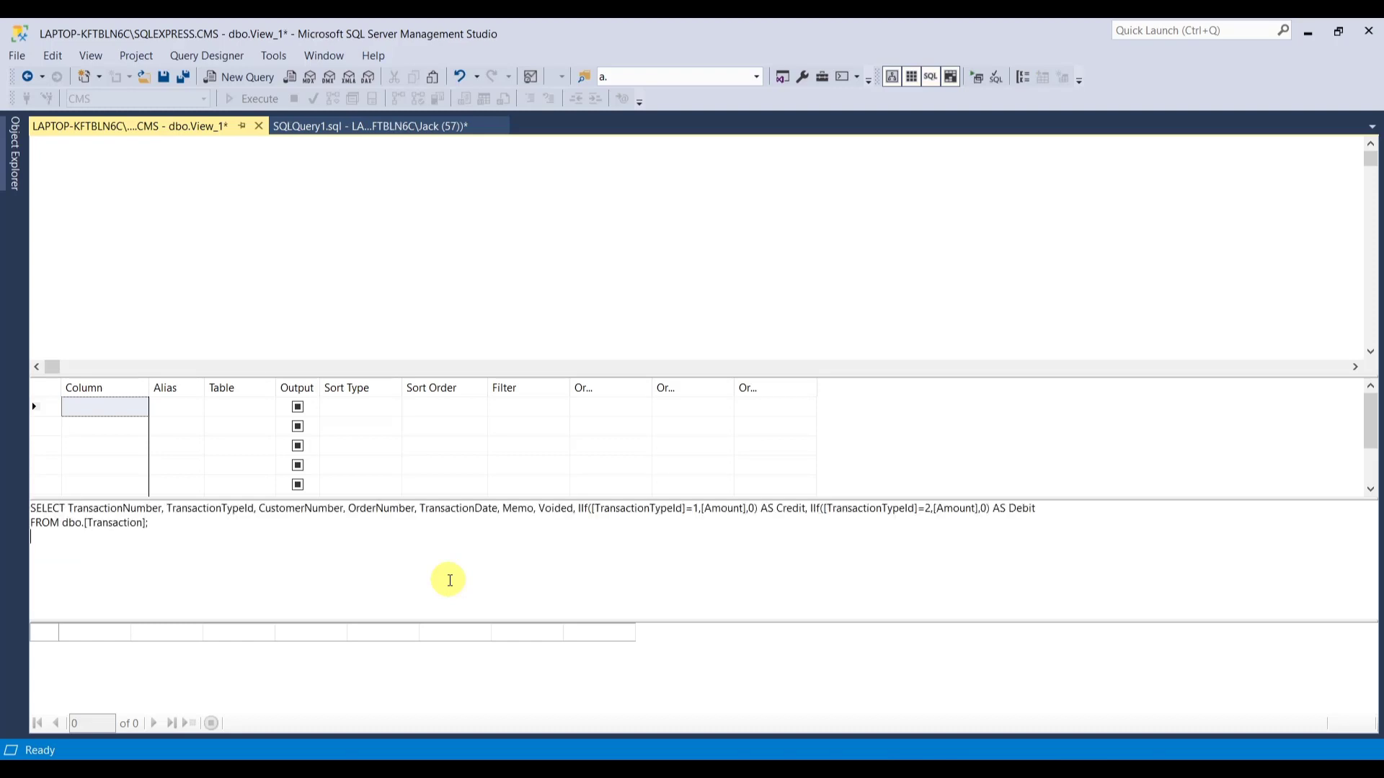
{"action": "mouse_move", "coordinate": [287, 271]}
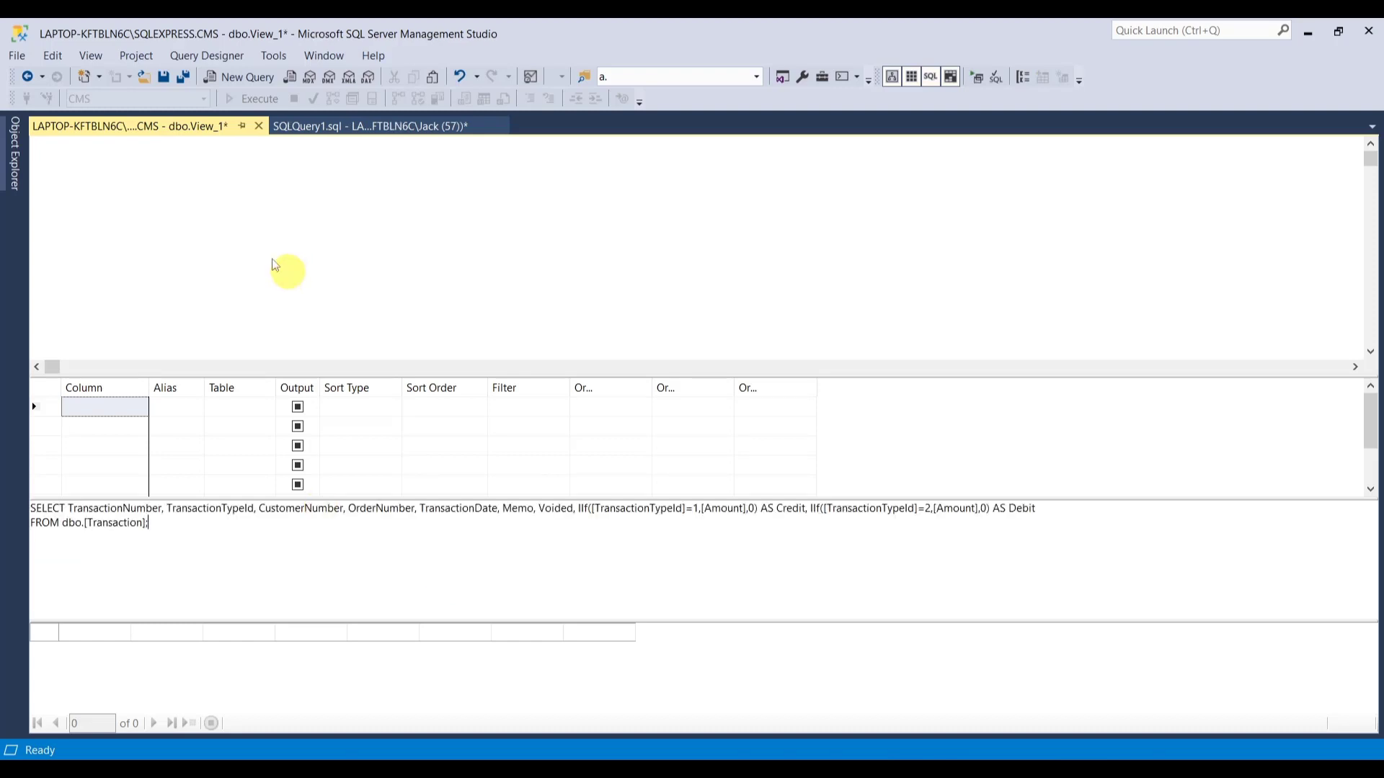
{"action": "mouse_move", "coordinate": [163, 76]}
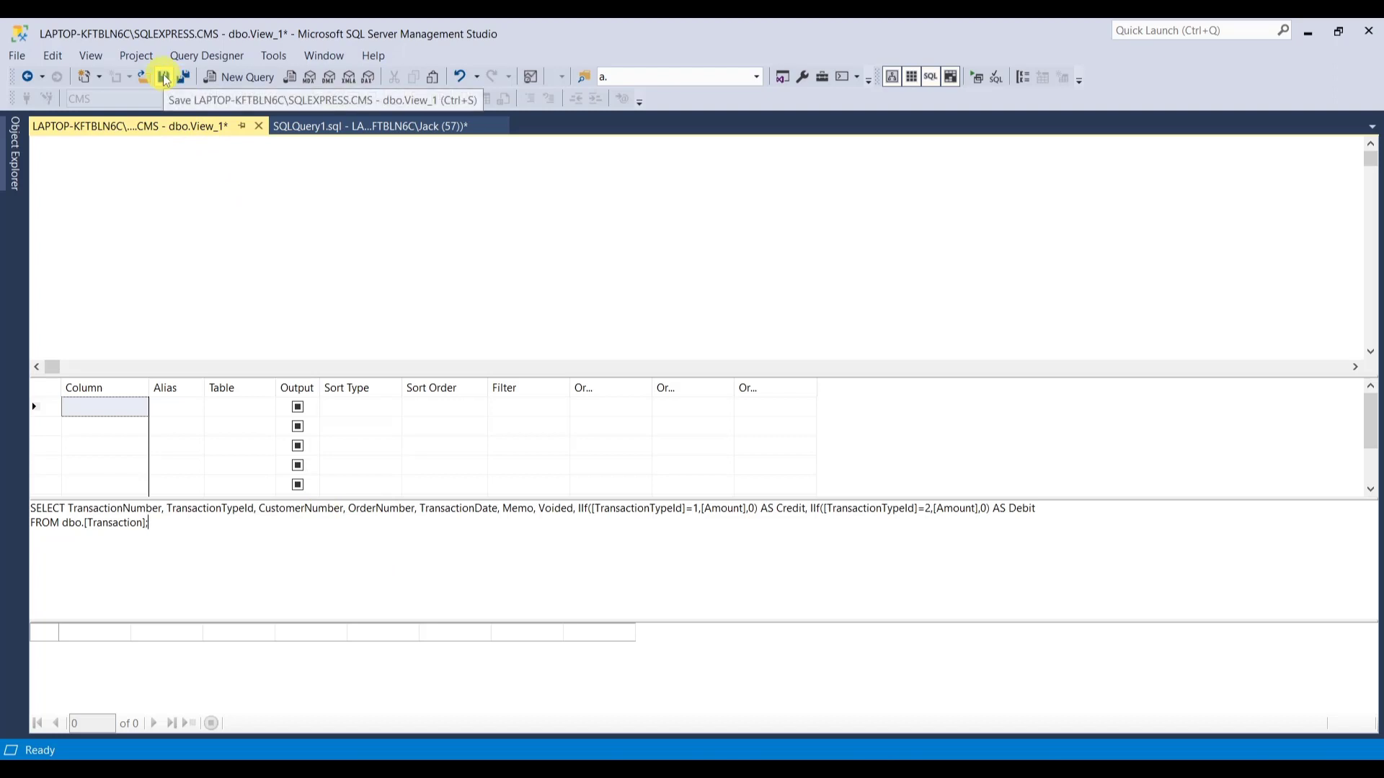
Save the view as vw_Transaction_base, ignoring the Query Definitions Differ warning.
{"action": "left_click", "coordinate": [164, 77]}
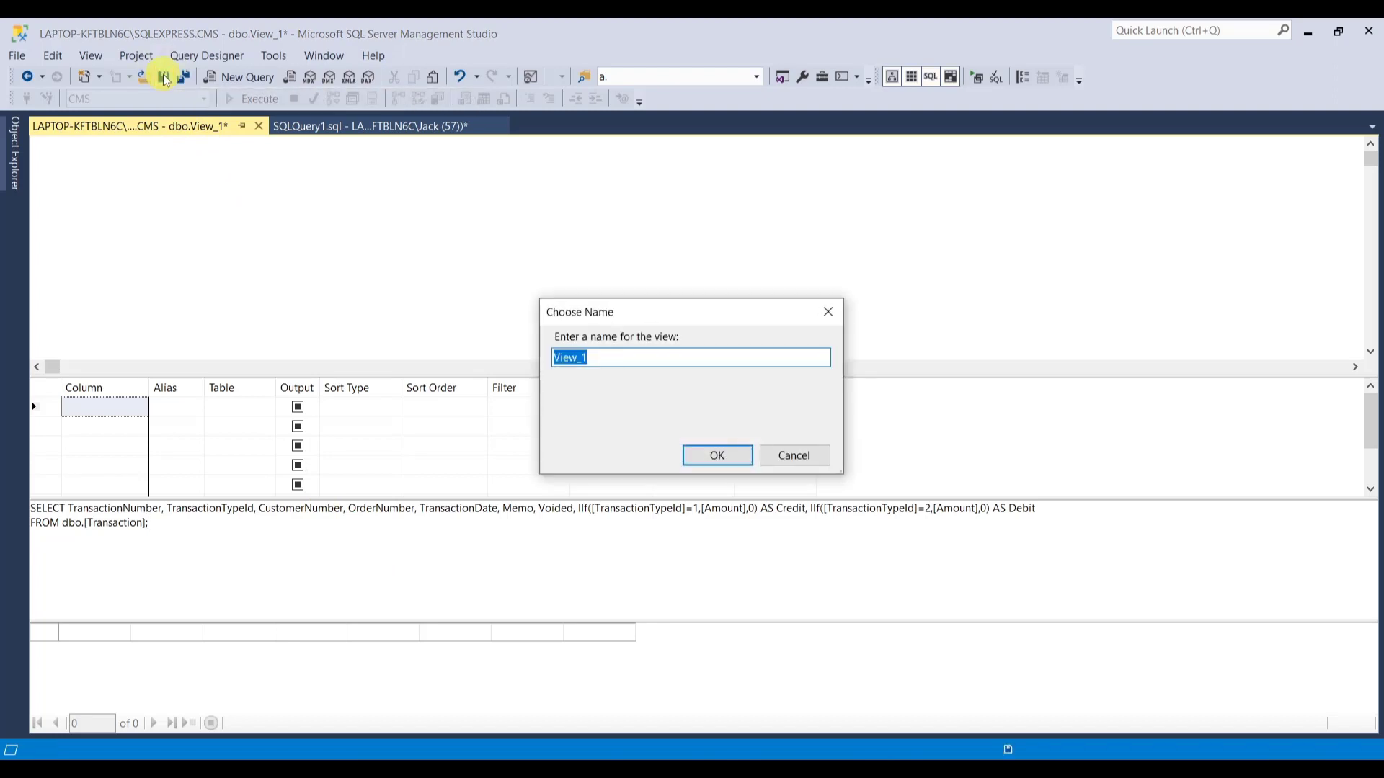
{"action": "type", "text": "vw"}
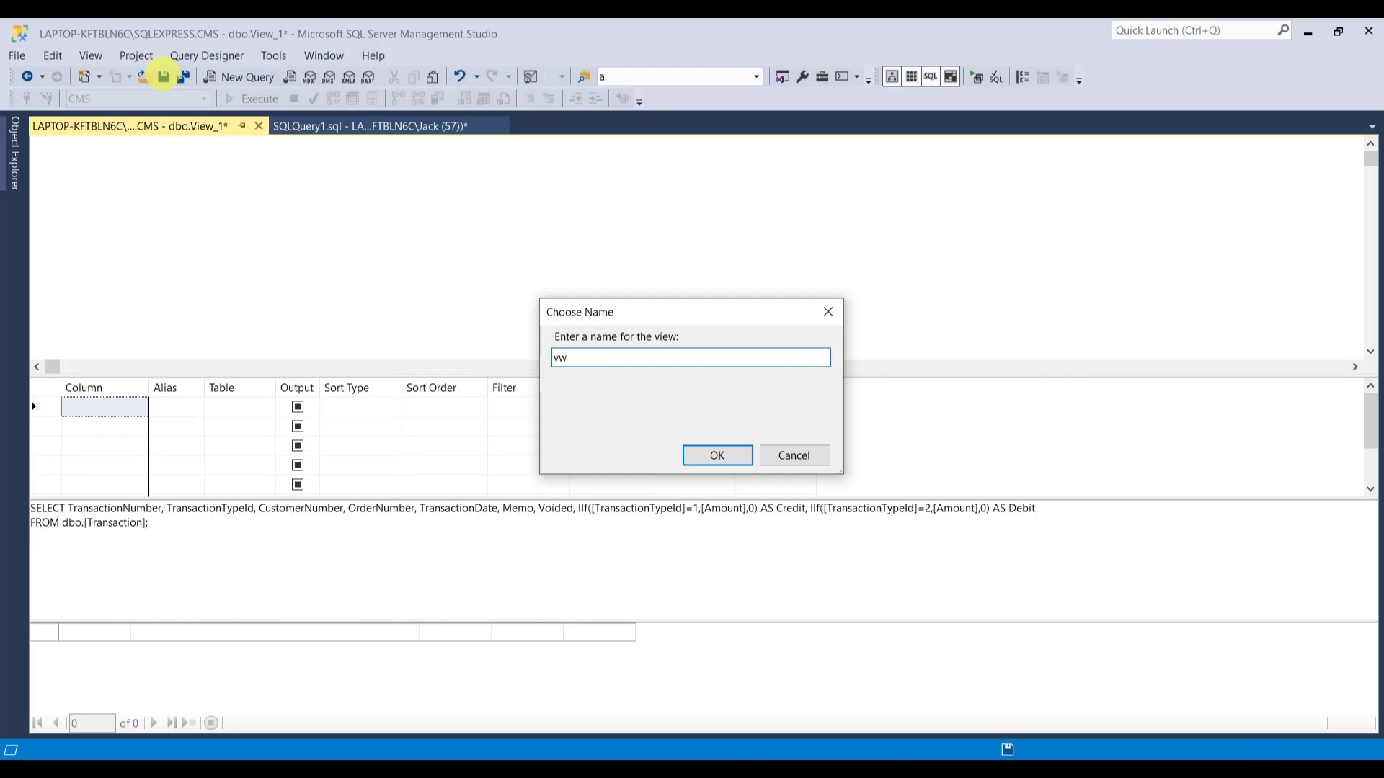
{"action": "type", "text": "_Tr"}
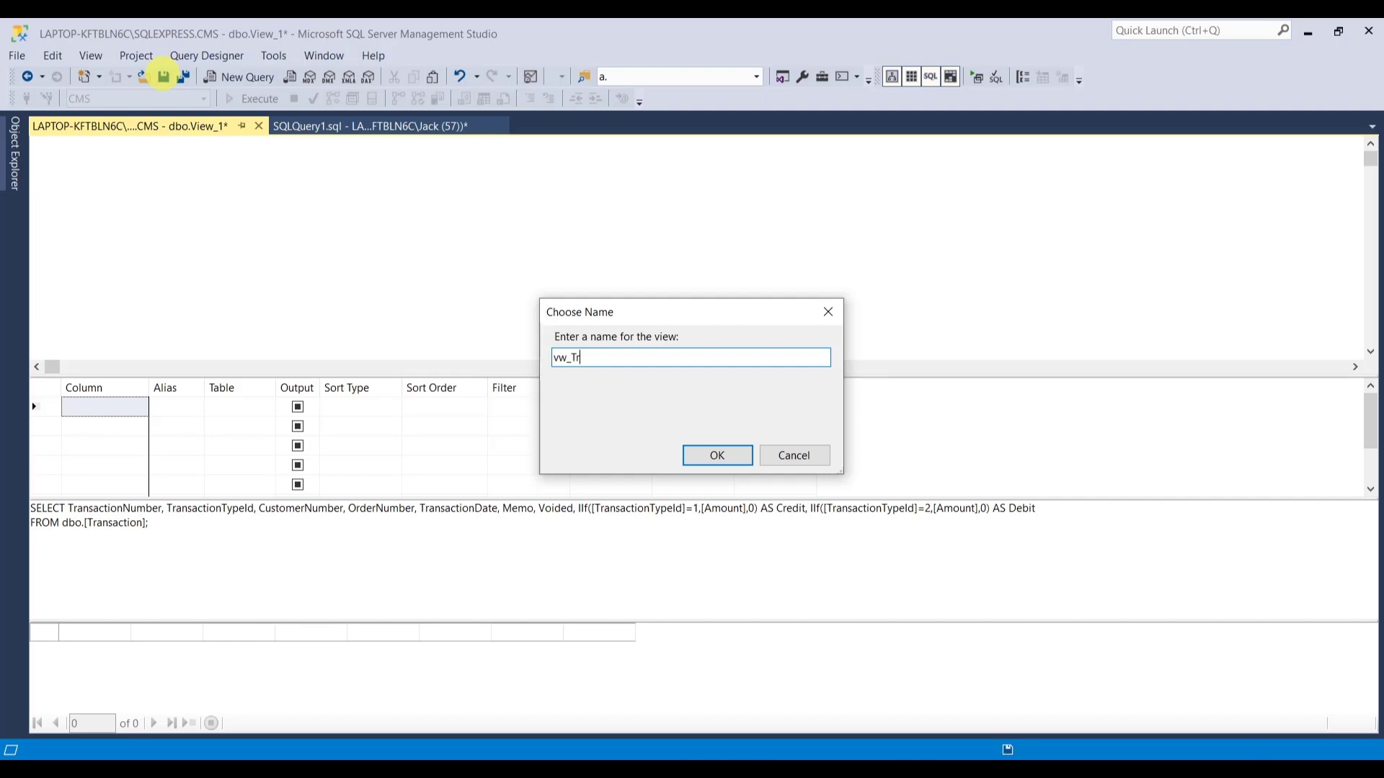
{"action": "type", "text": "ansaction"}
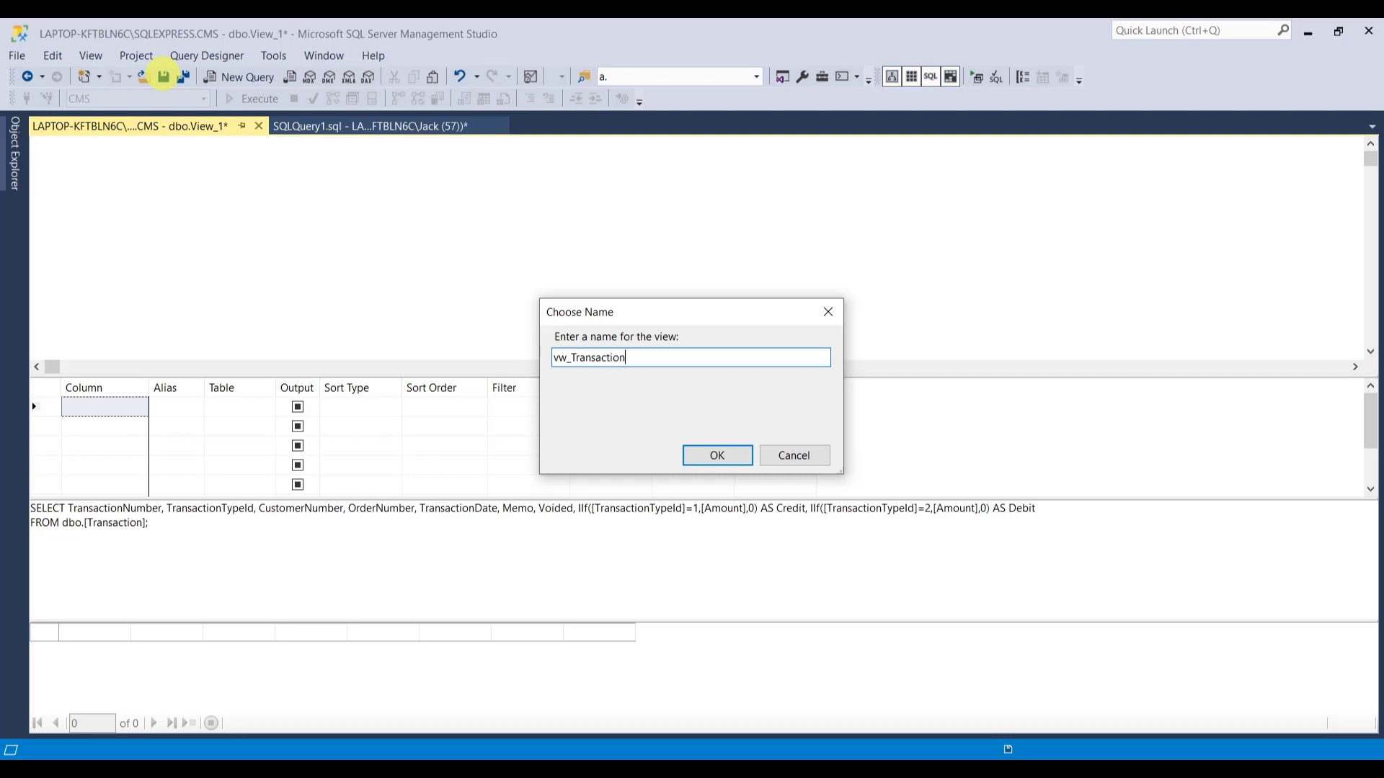
{"action": "type", "text": "_base"}
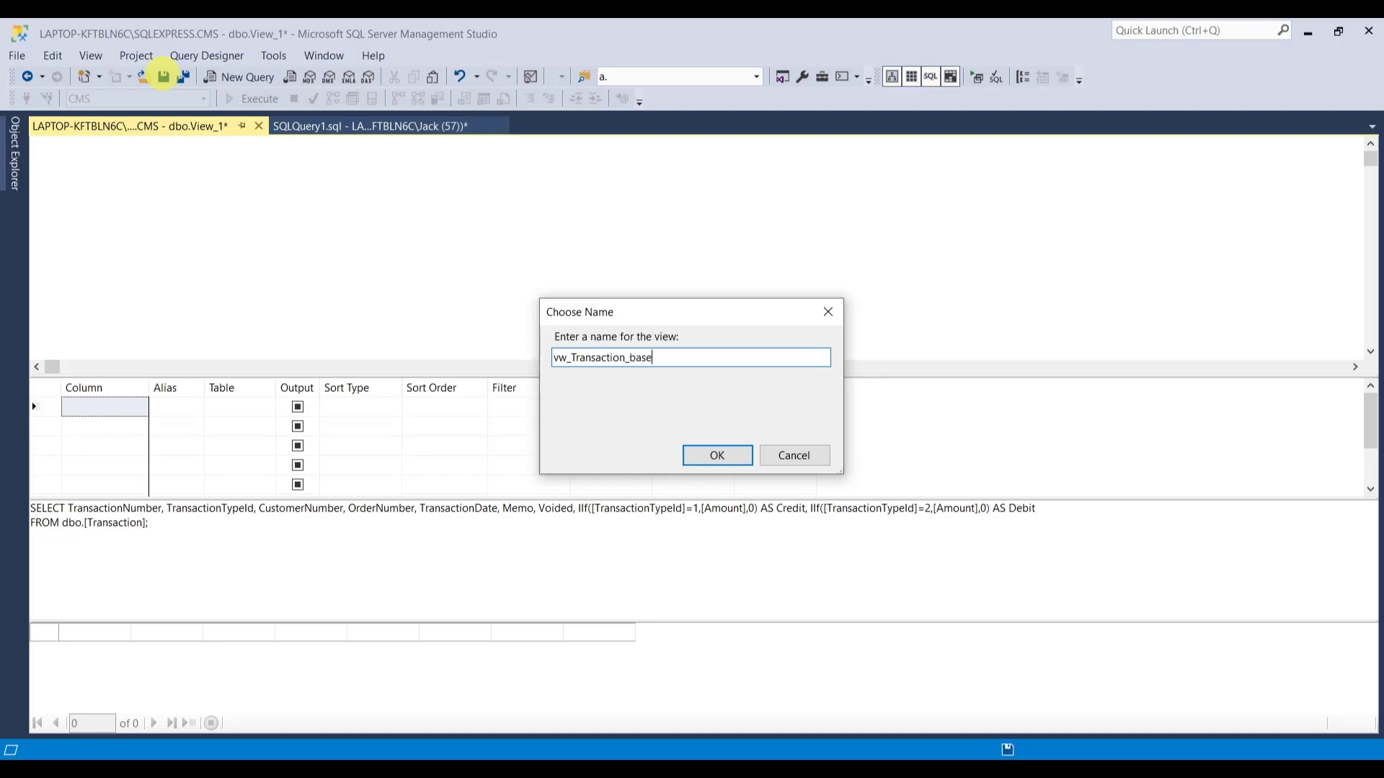
{"action": "left_click", "coordinate": [716, 456]}
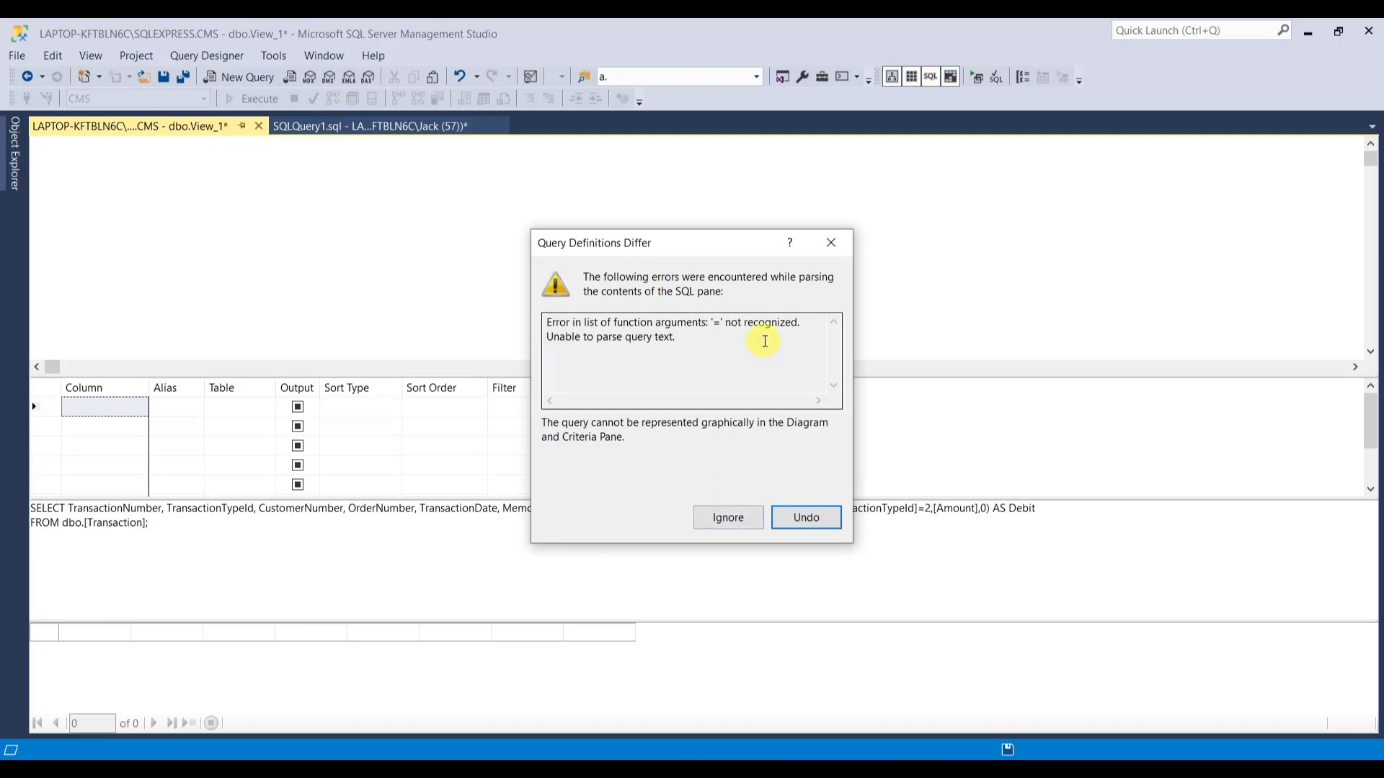
{"action": "mouse_move", "coordinate": [727, 517]}
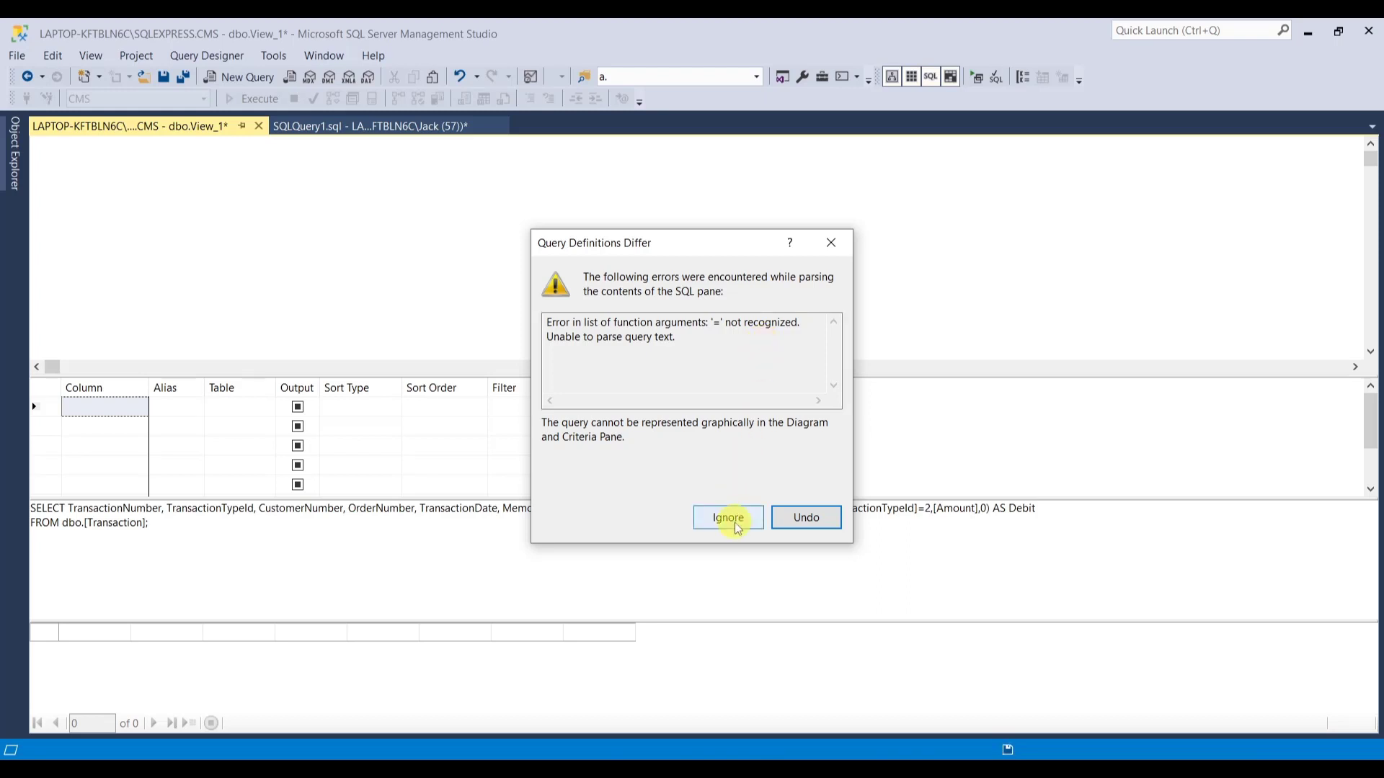
{"action": "left_click", "coordinate": [727, 517]}
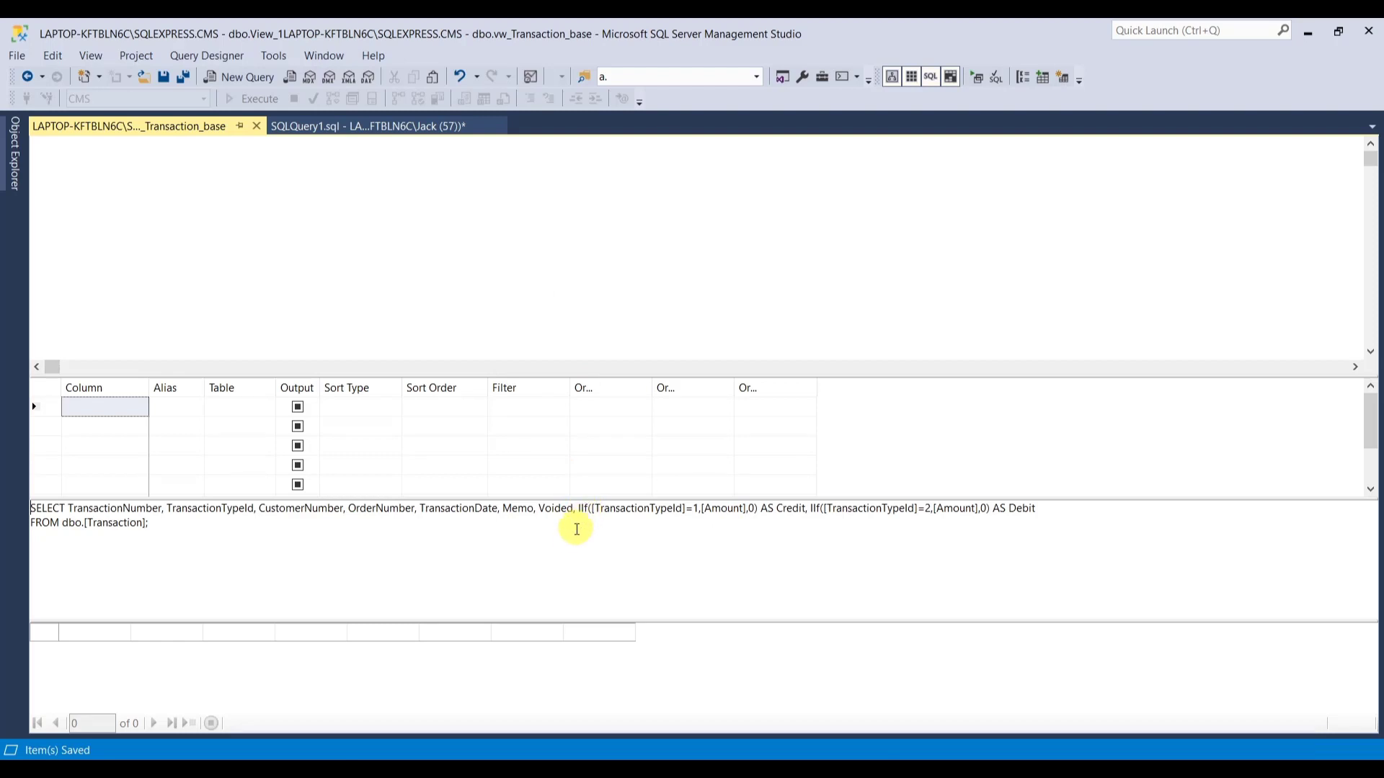
{"action": "mouse_move", "coordinate": [380, 126]}
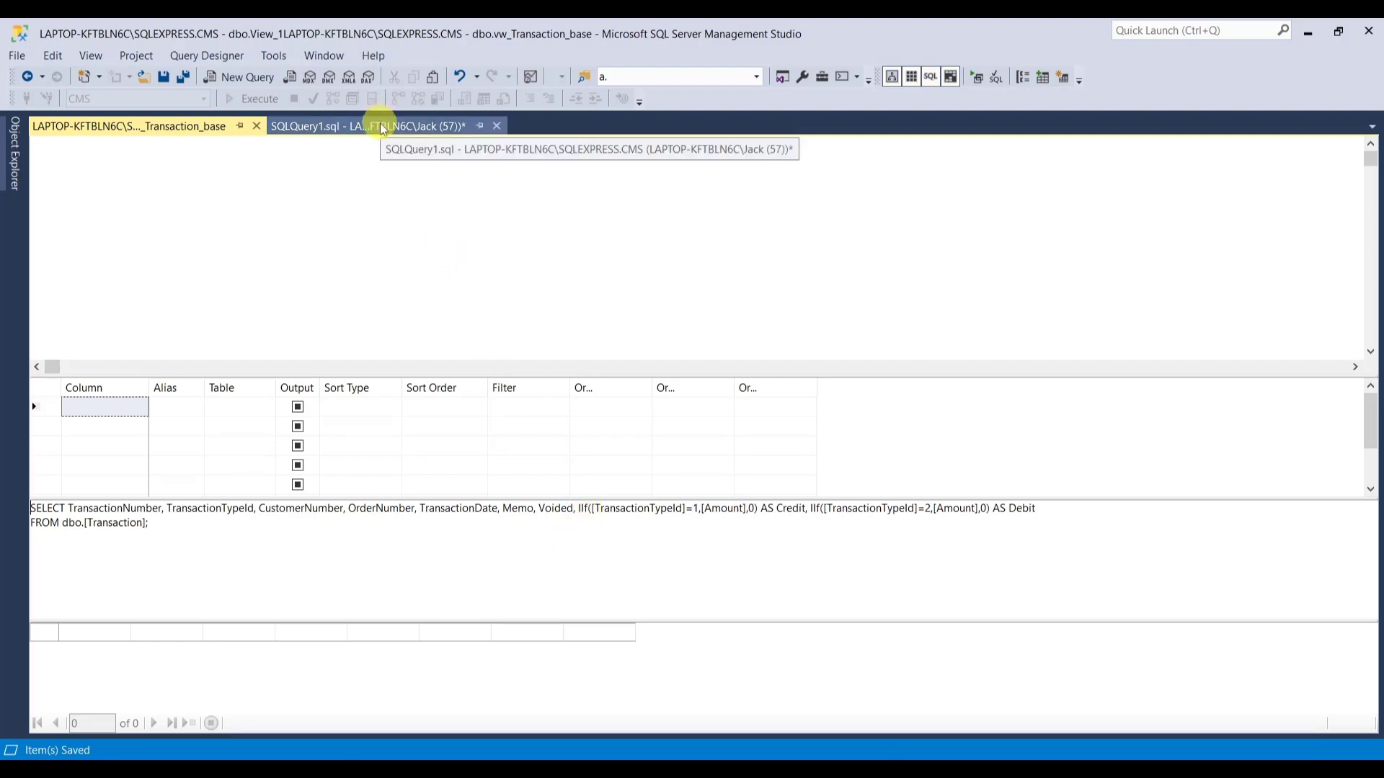
Run select * from vw_Transaction_base in a new query script, returning 24 rows.
{"action": "left_click", "coordinate": [366, 125]}
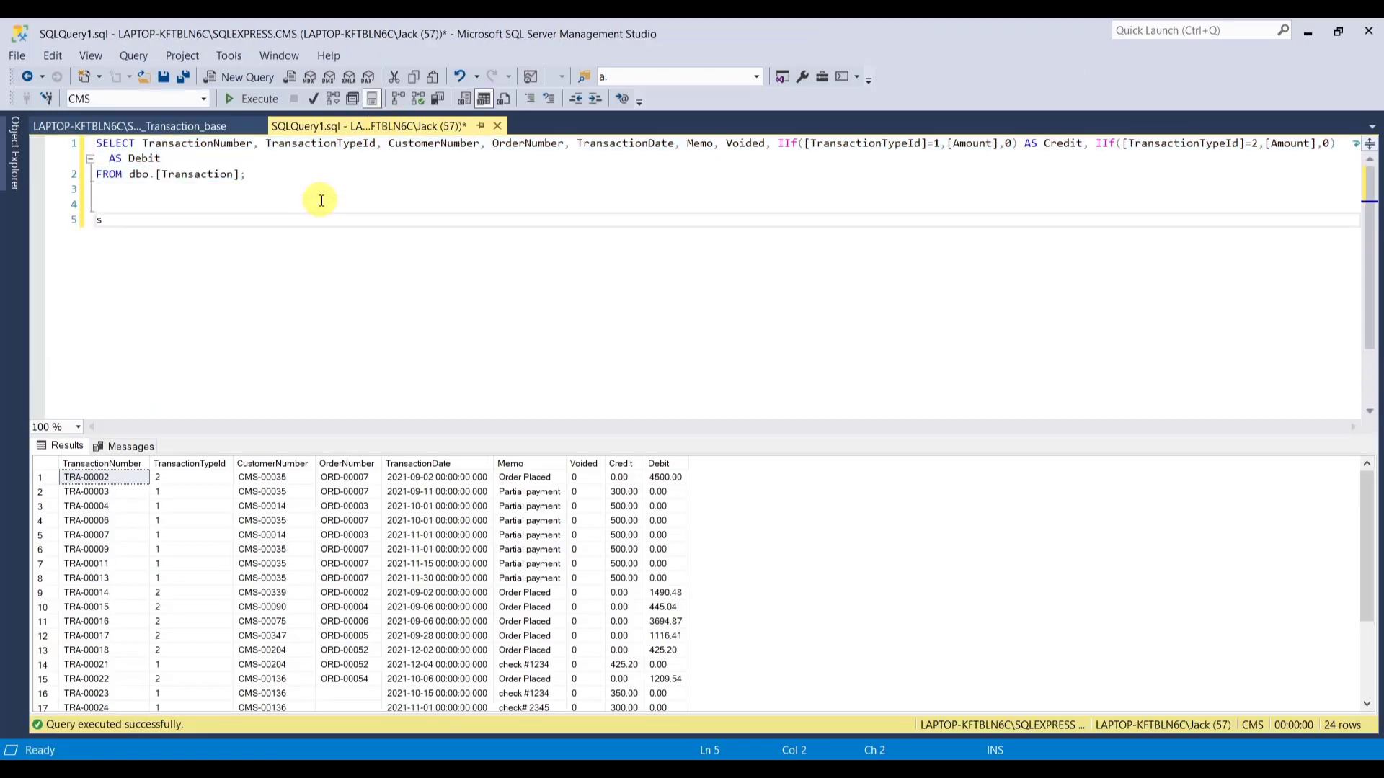
{"action": "type", "text": "elect"}
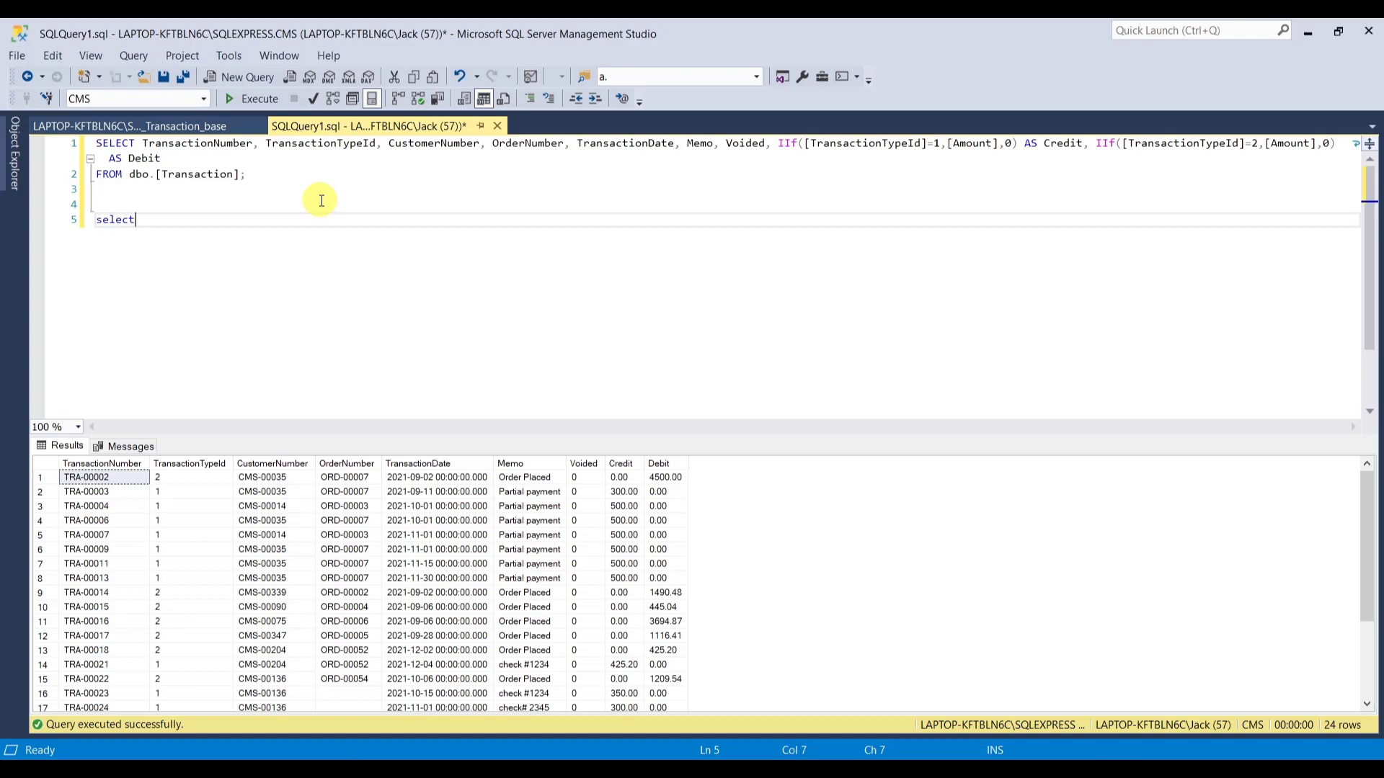
{"action": "key", "text": "BackSpace"}
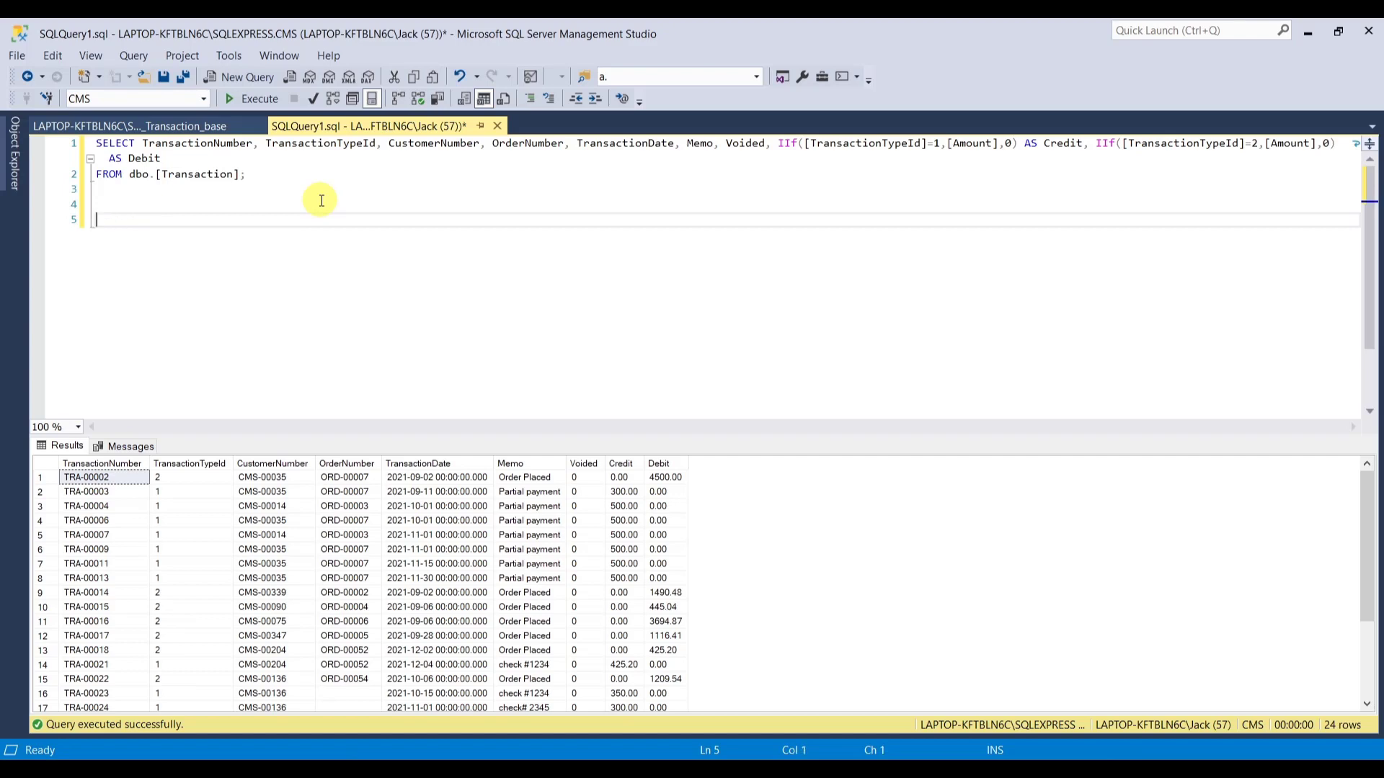
{"action": "mouse_move", "coordinate": [259, 98]}
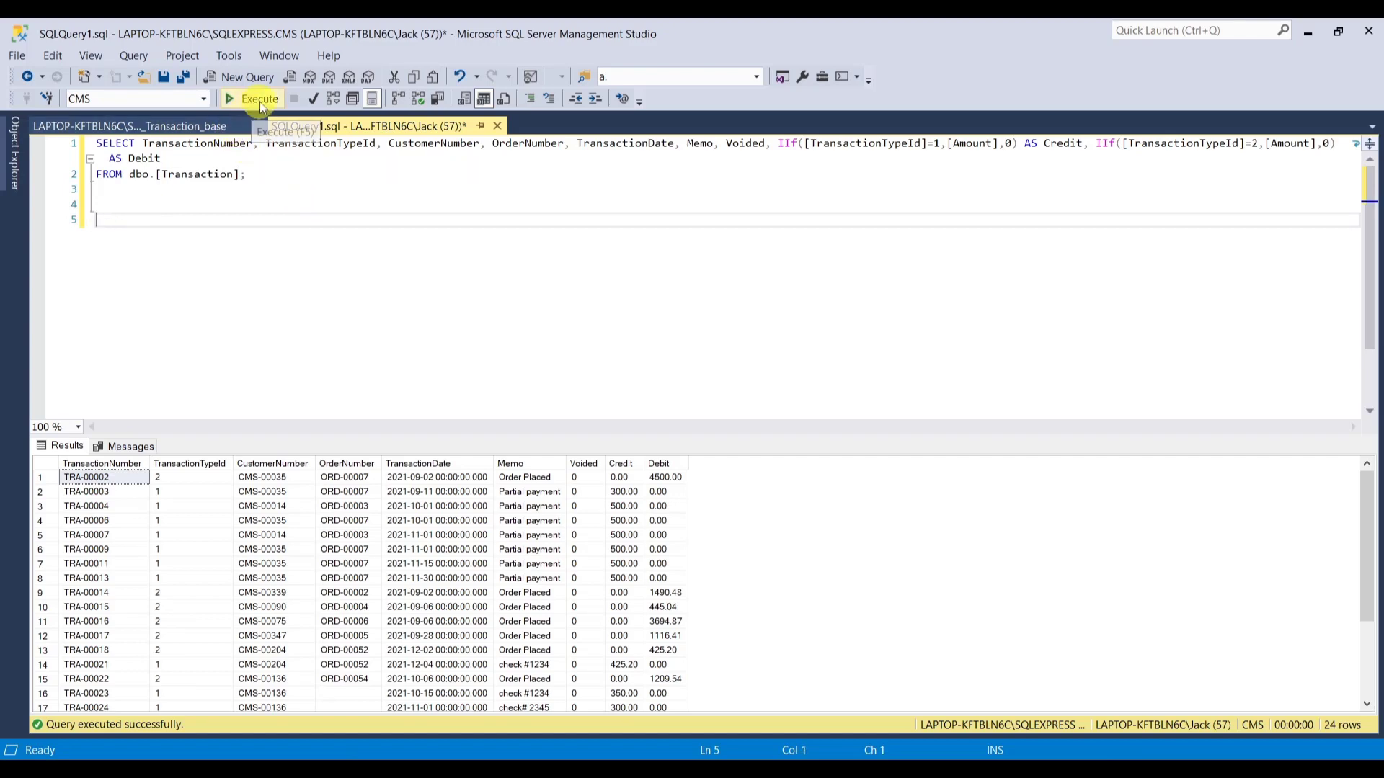
{"action": "mouse_move", "coordinate": [247, 77]}
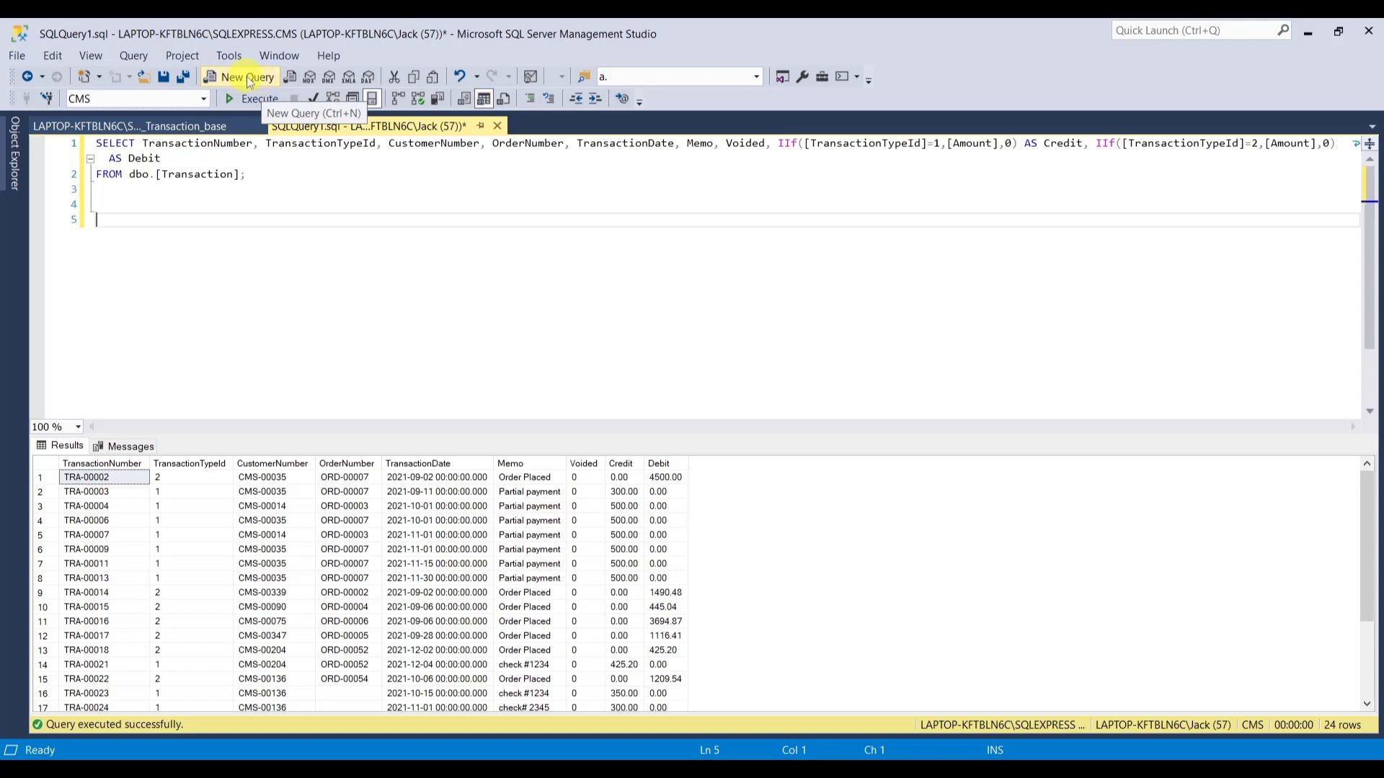
{"action": "left_click", "coordinate": [246, 77]}
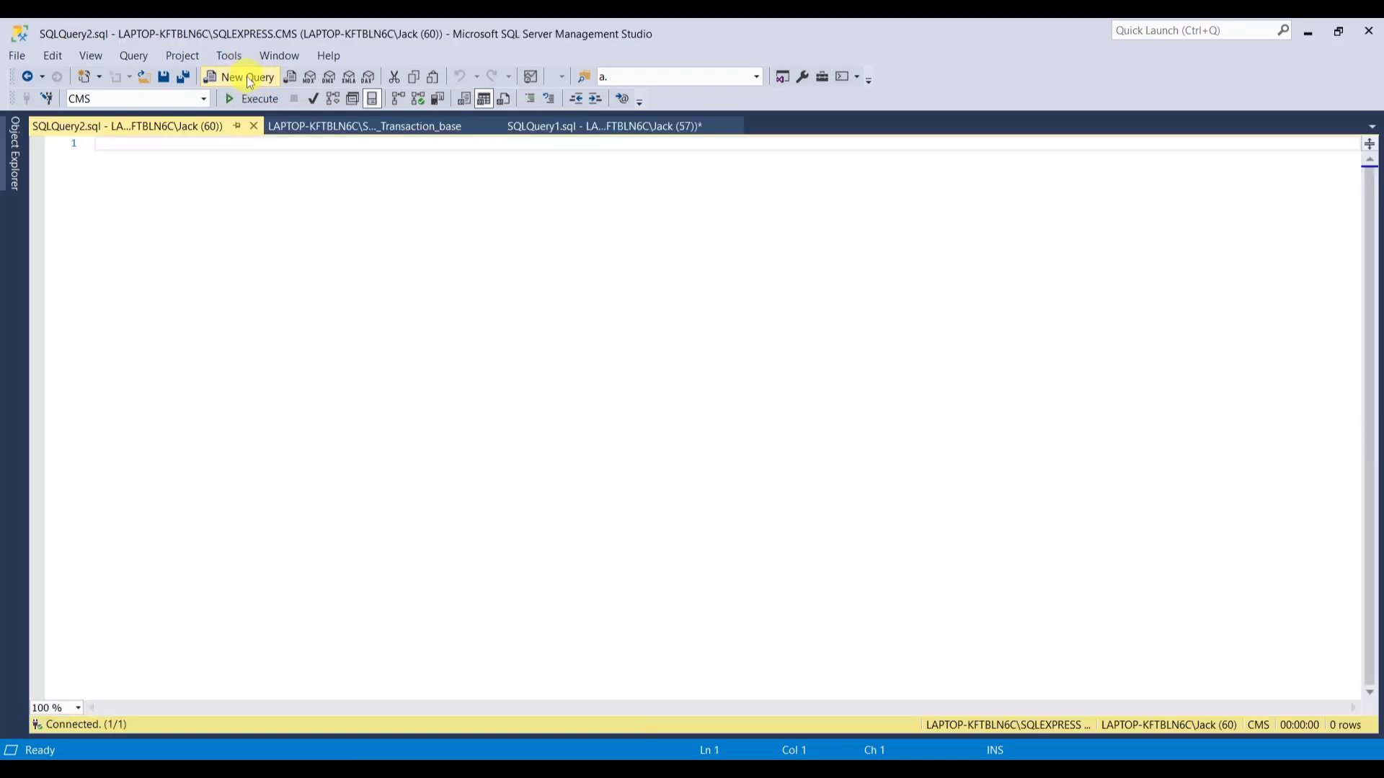
{"action": "type", "text": "select"}
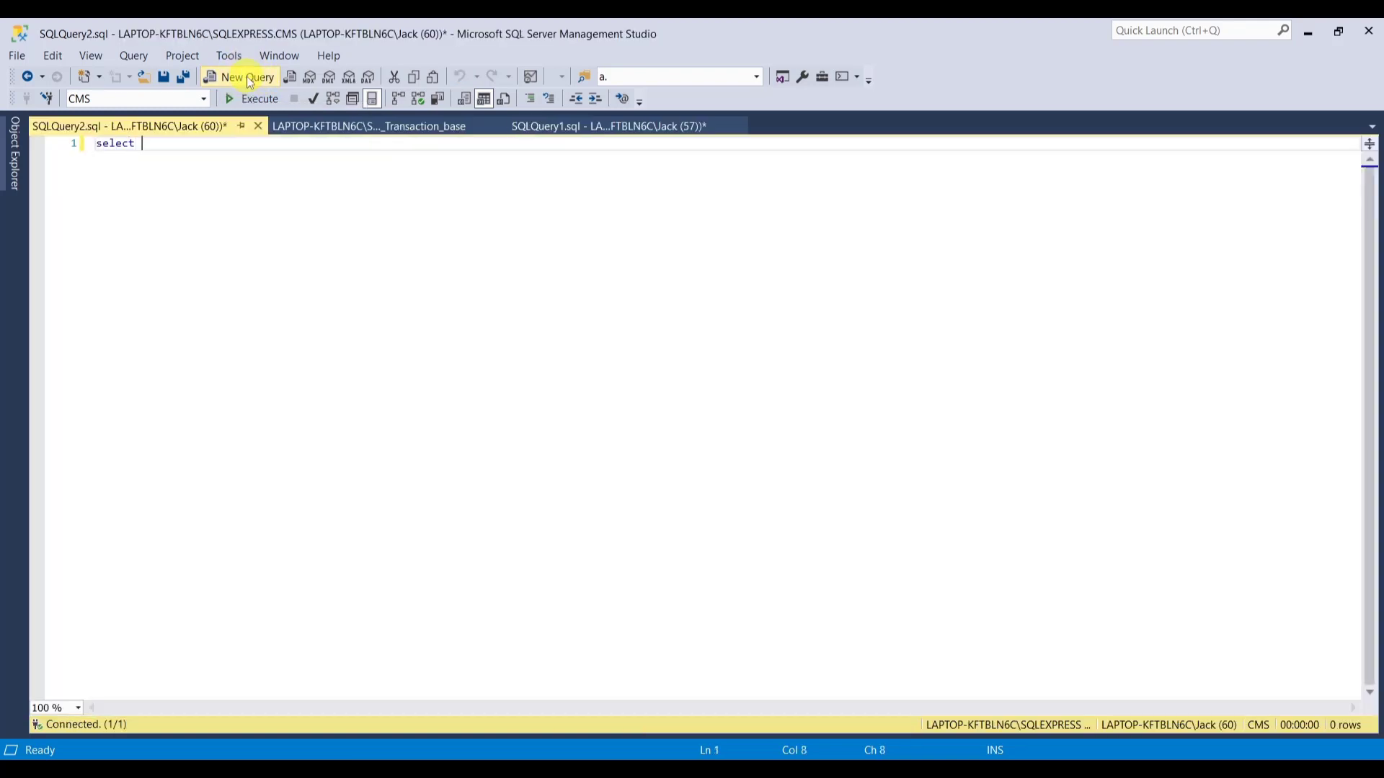
{"action": "type", "text": "* from vw"}
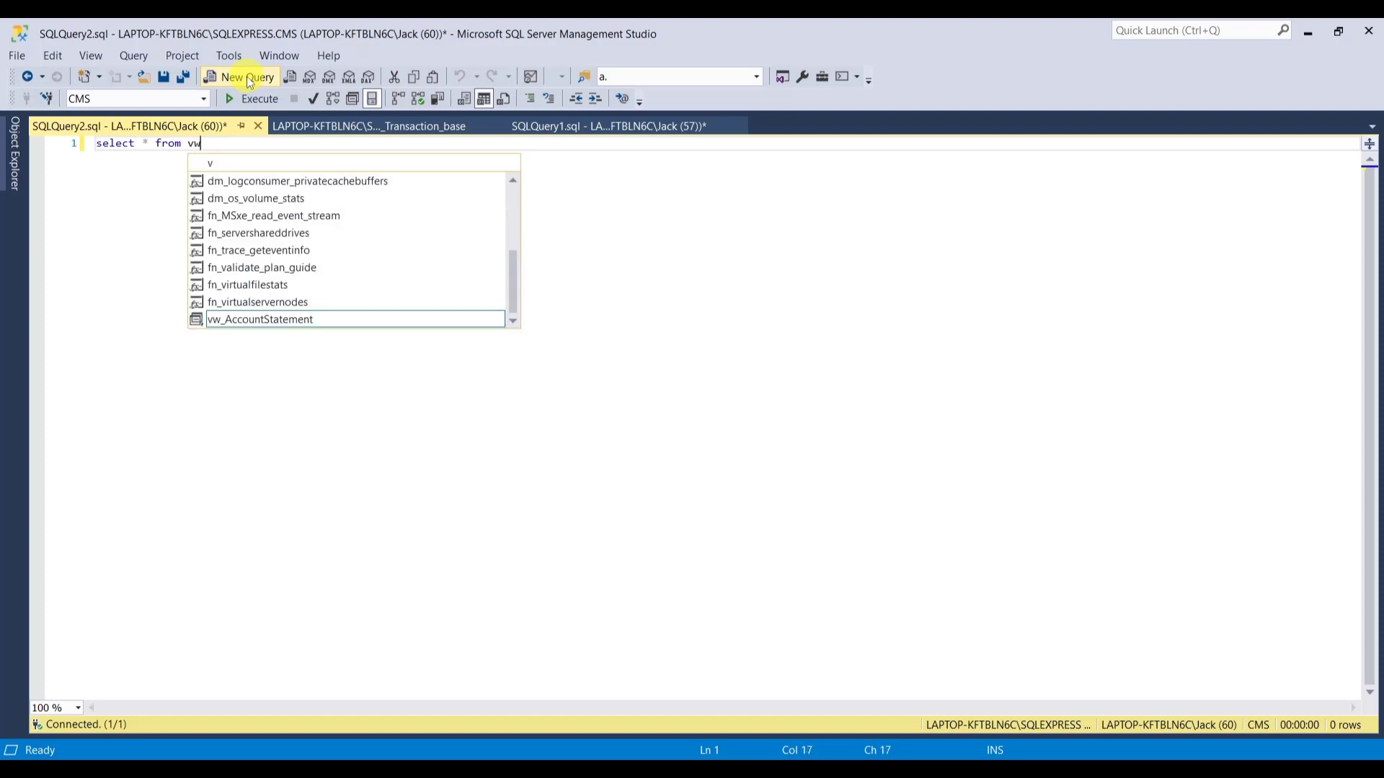
{"action": "type", "text": "_T"}
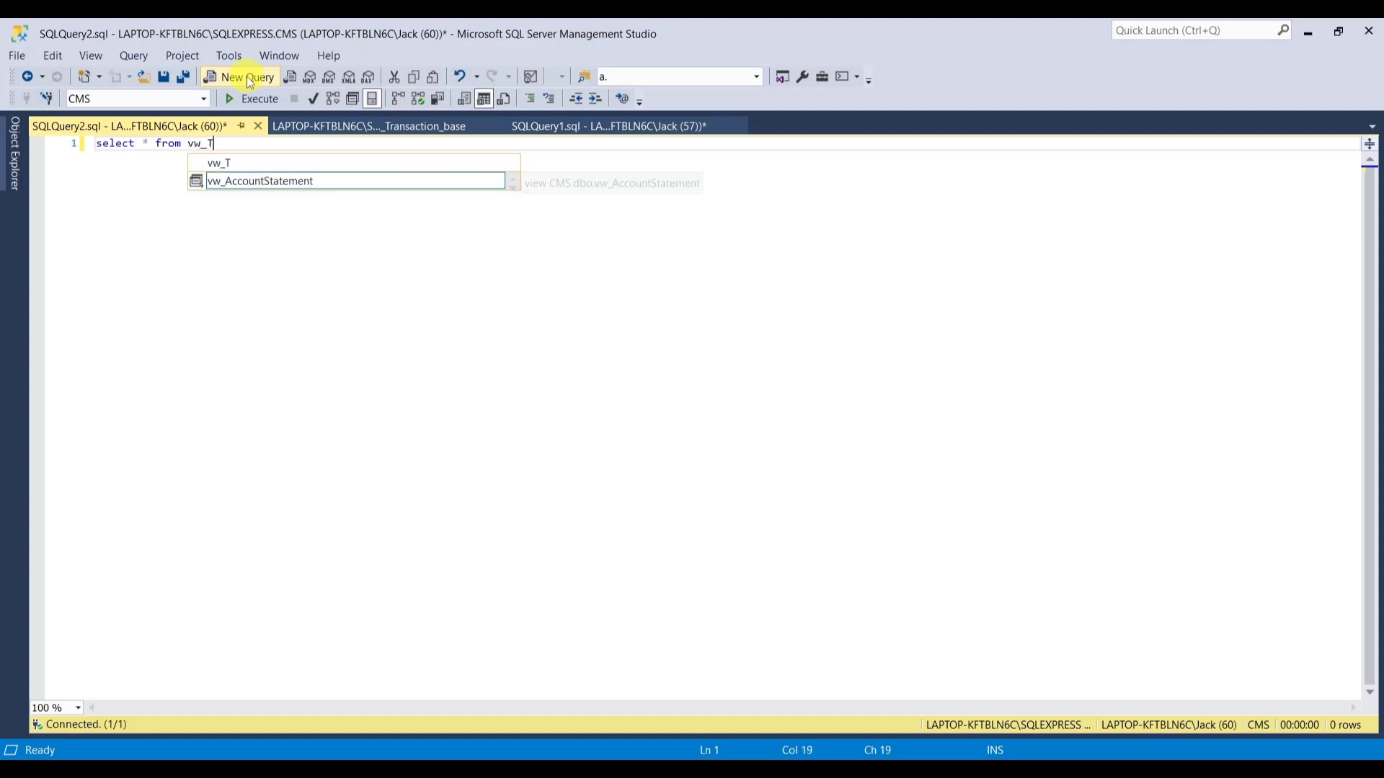
{"action": "type", "text": "ransactio"}
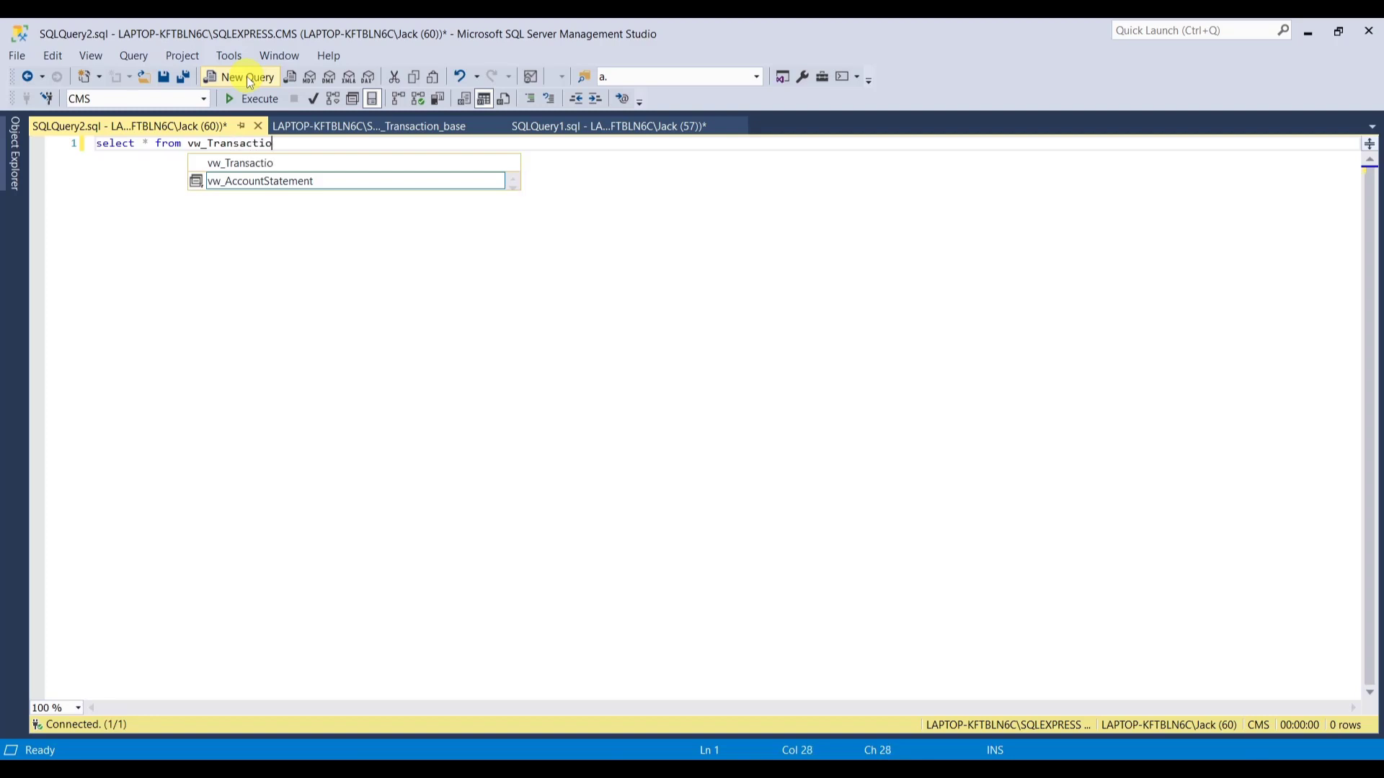
{"action": "type", "text": "_base"}
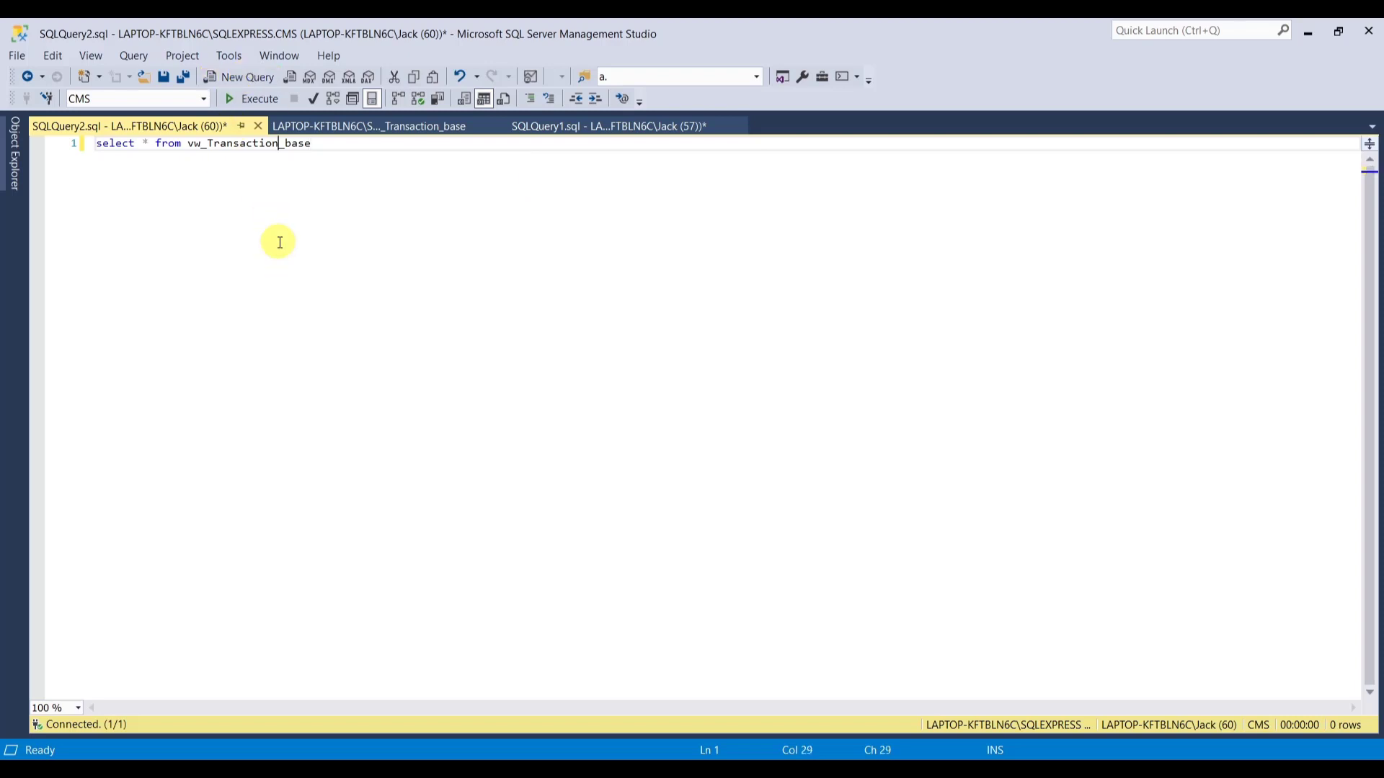
{"action": "left_click", "coordinate": [251, 98]}
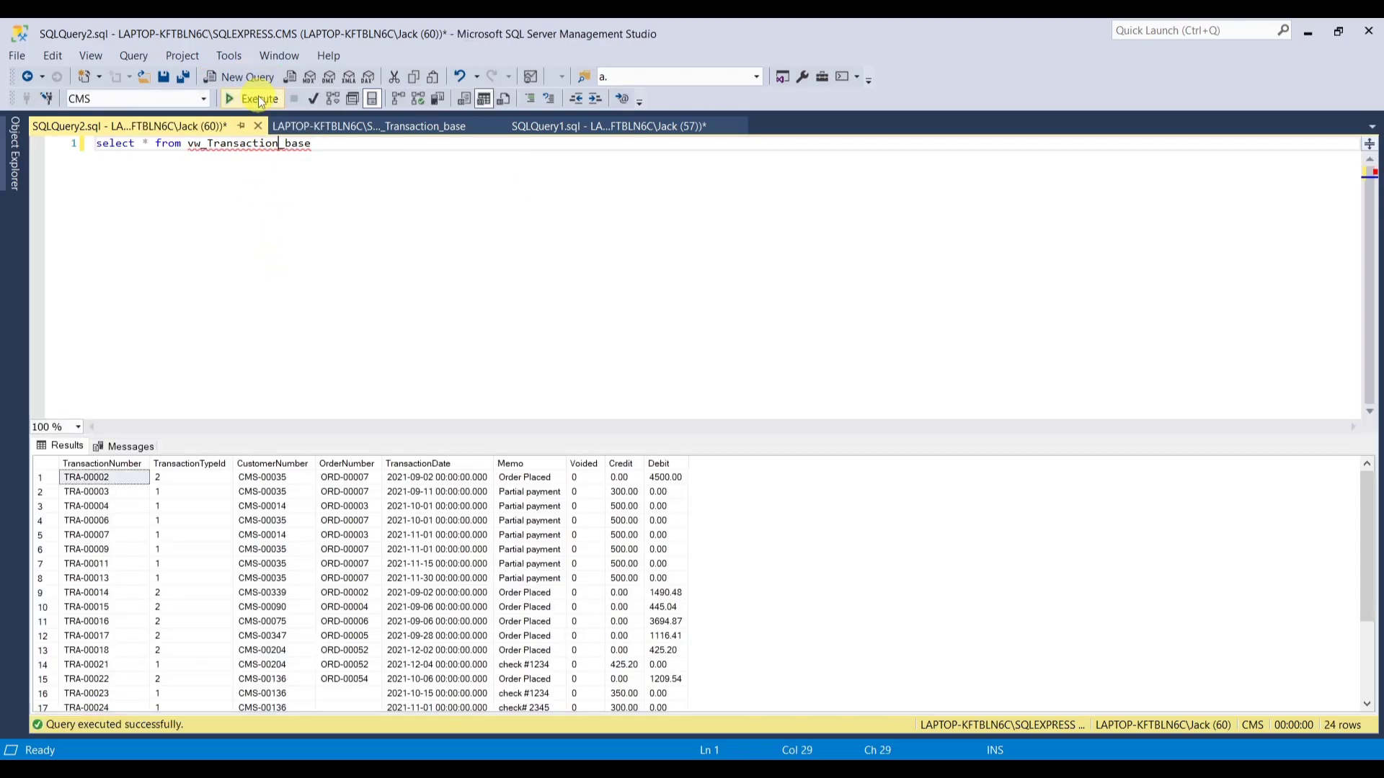
{"action": "mouse_move", "coordinate": [610, 125]}
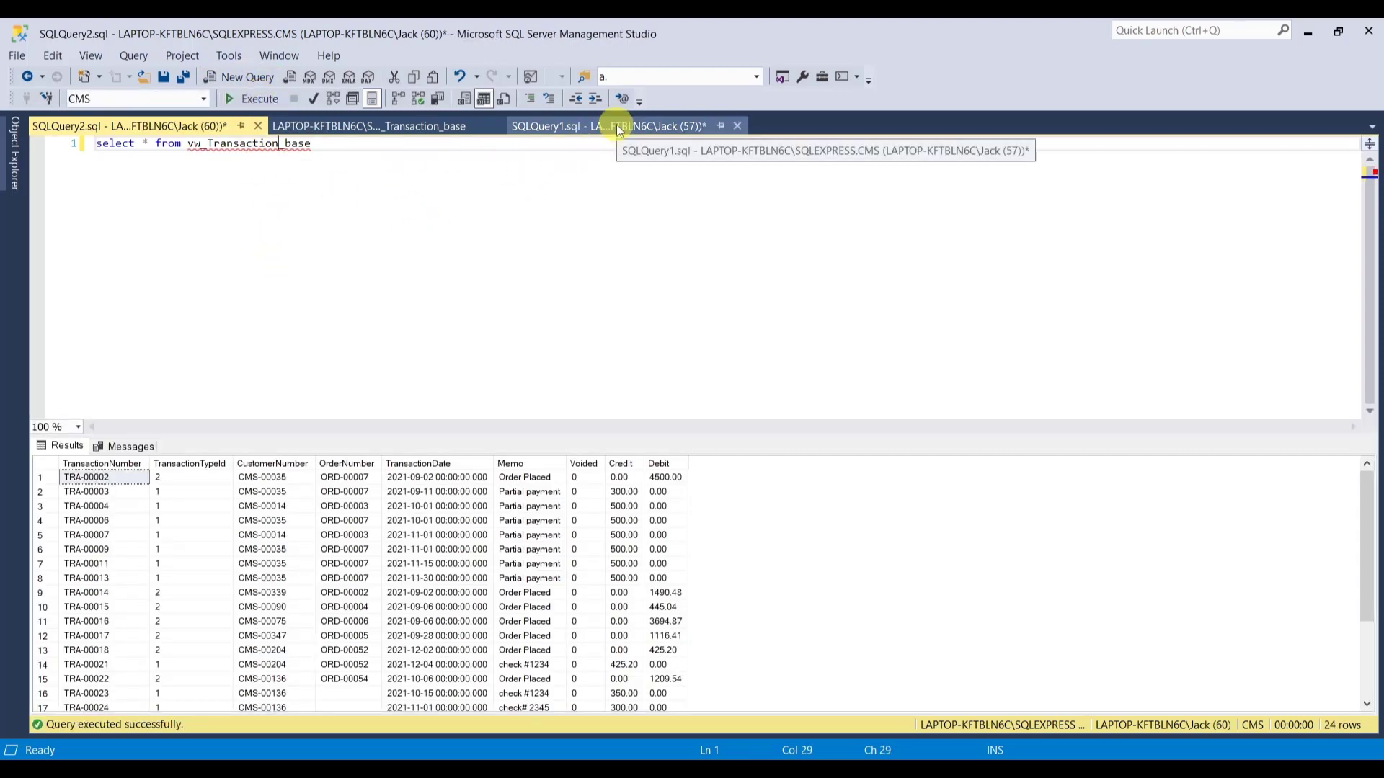
Compare the results with the view's defining query, then return to its design and to Access.
{"action": "left_click", "coordinate": [606, 125]}
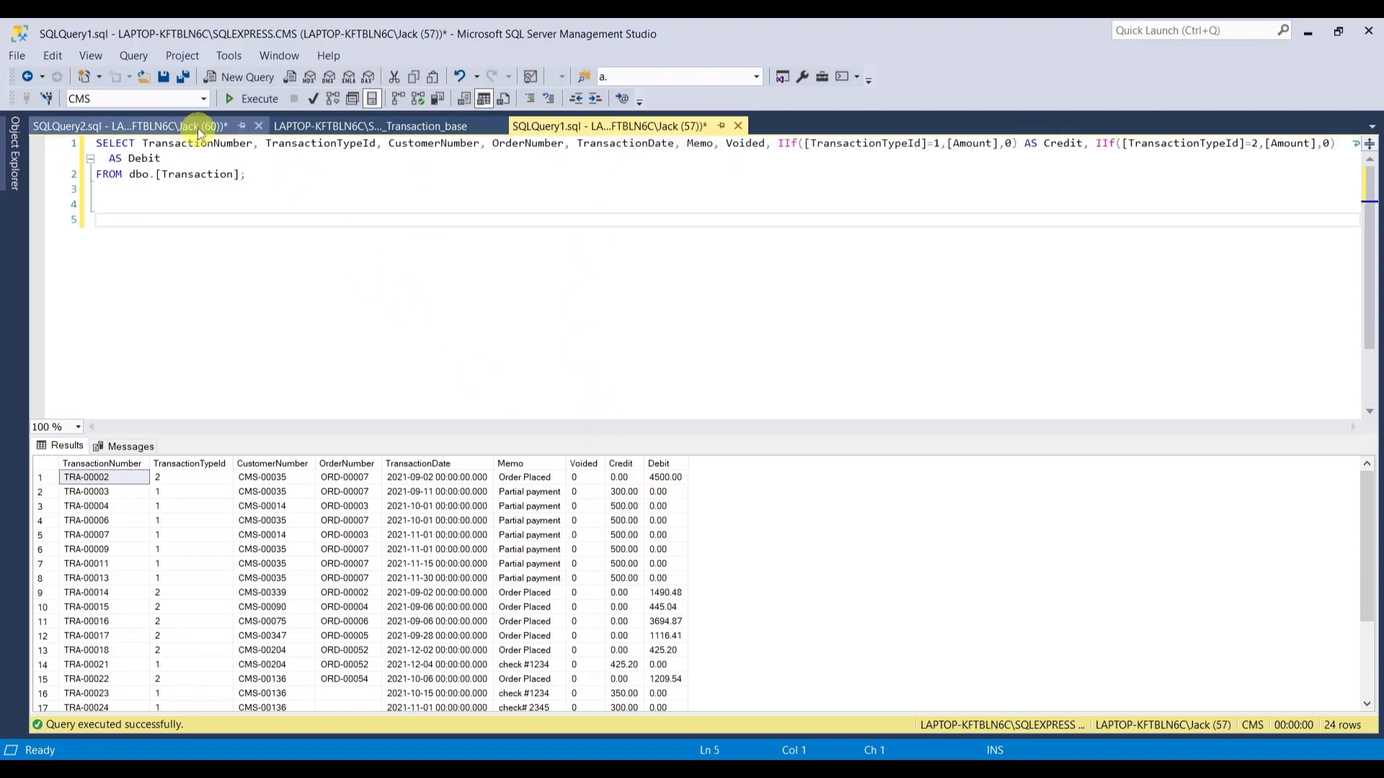
{"action": "left_click", "coordinate": [133, 126]}
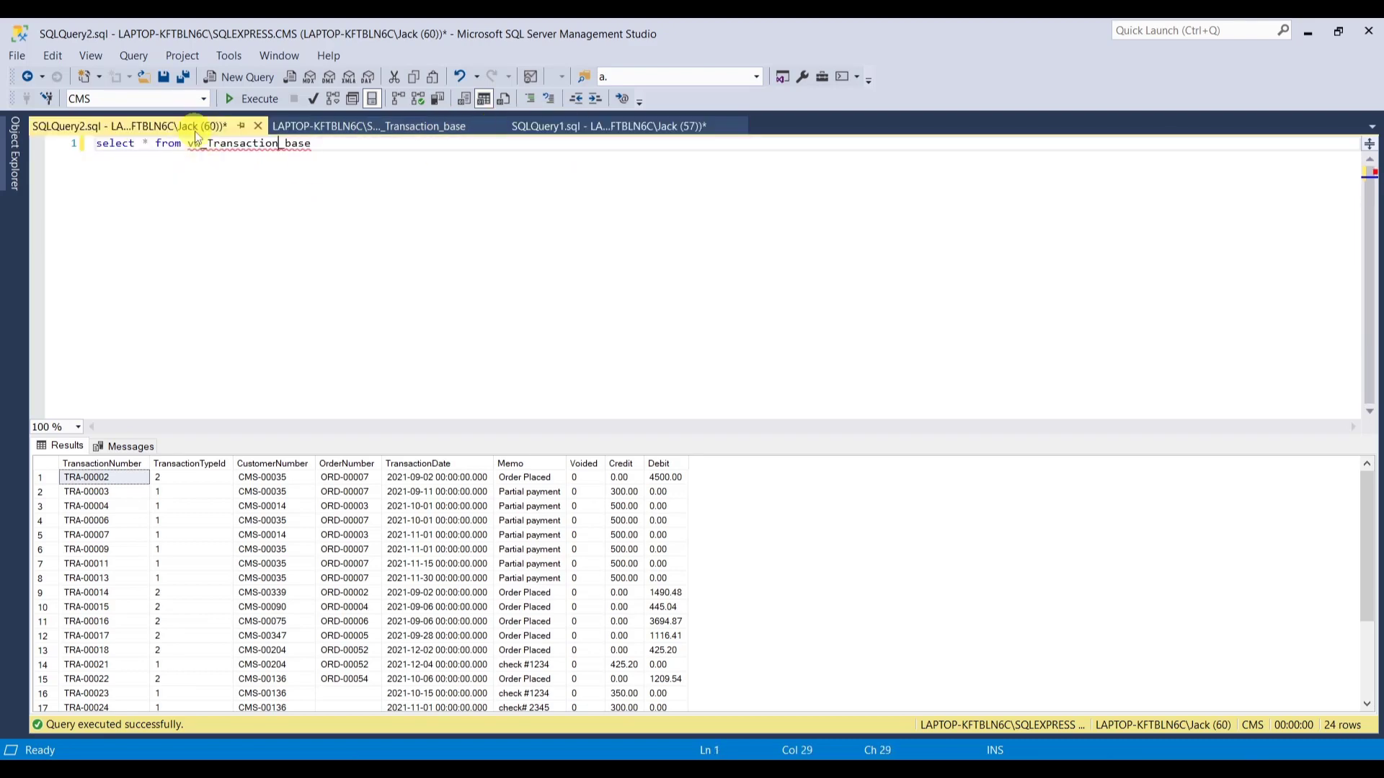
{"action": "left_click", "coordinate": [369, 125]}
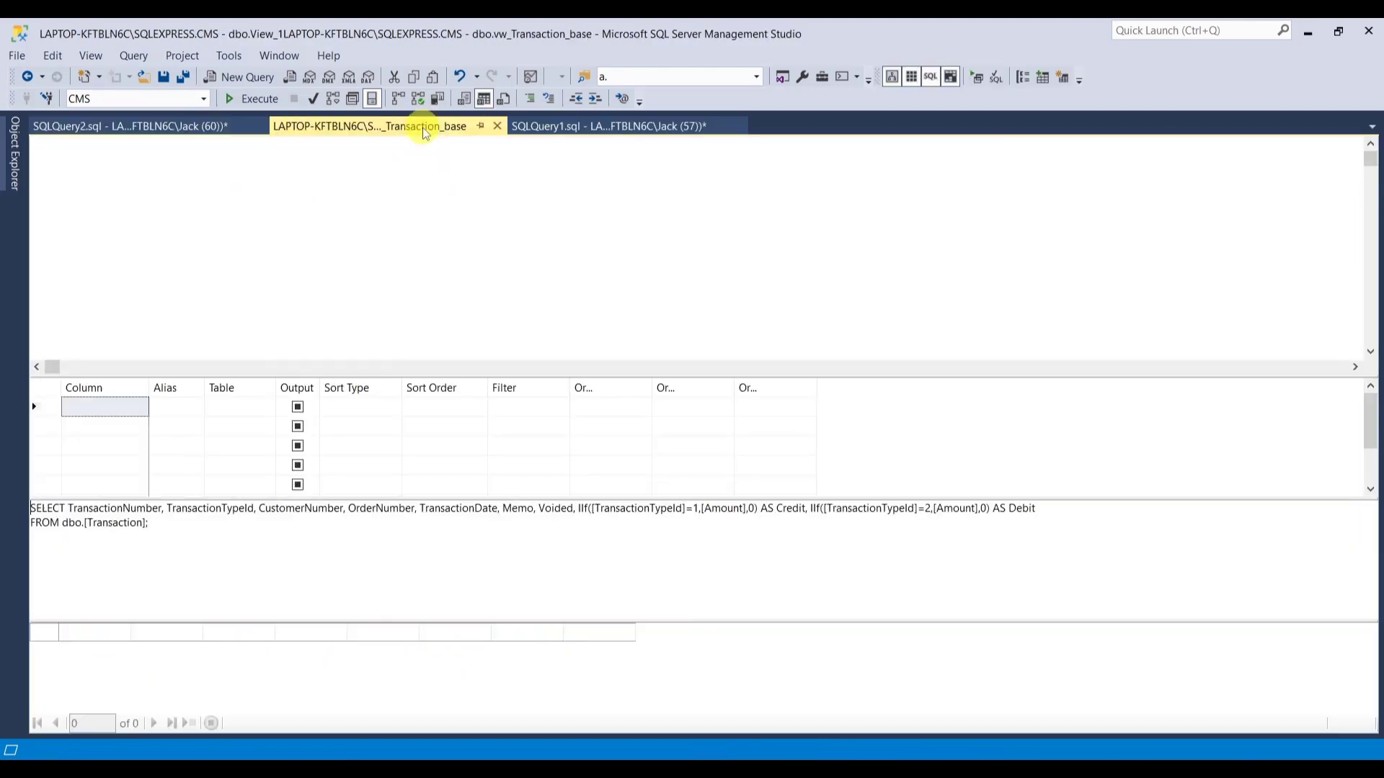
{"action": "left_click", "coordinate": [128, 125]}
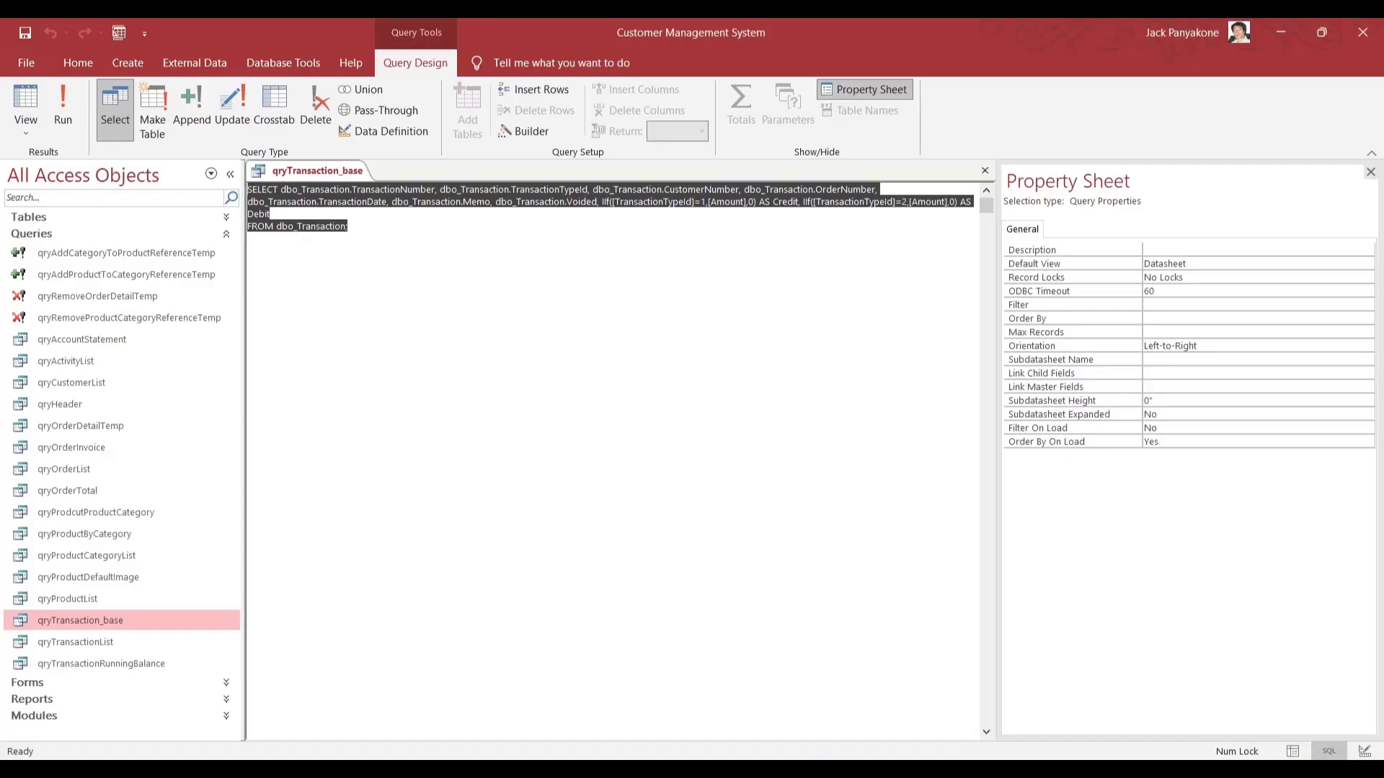
{"action": "mouse_move", "coordinate": [983, 170]}
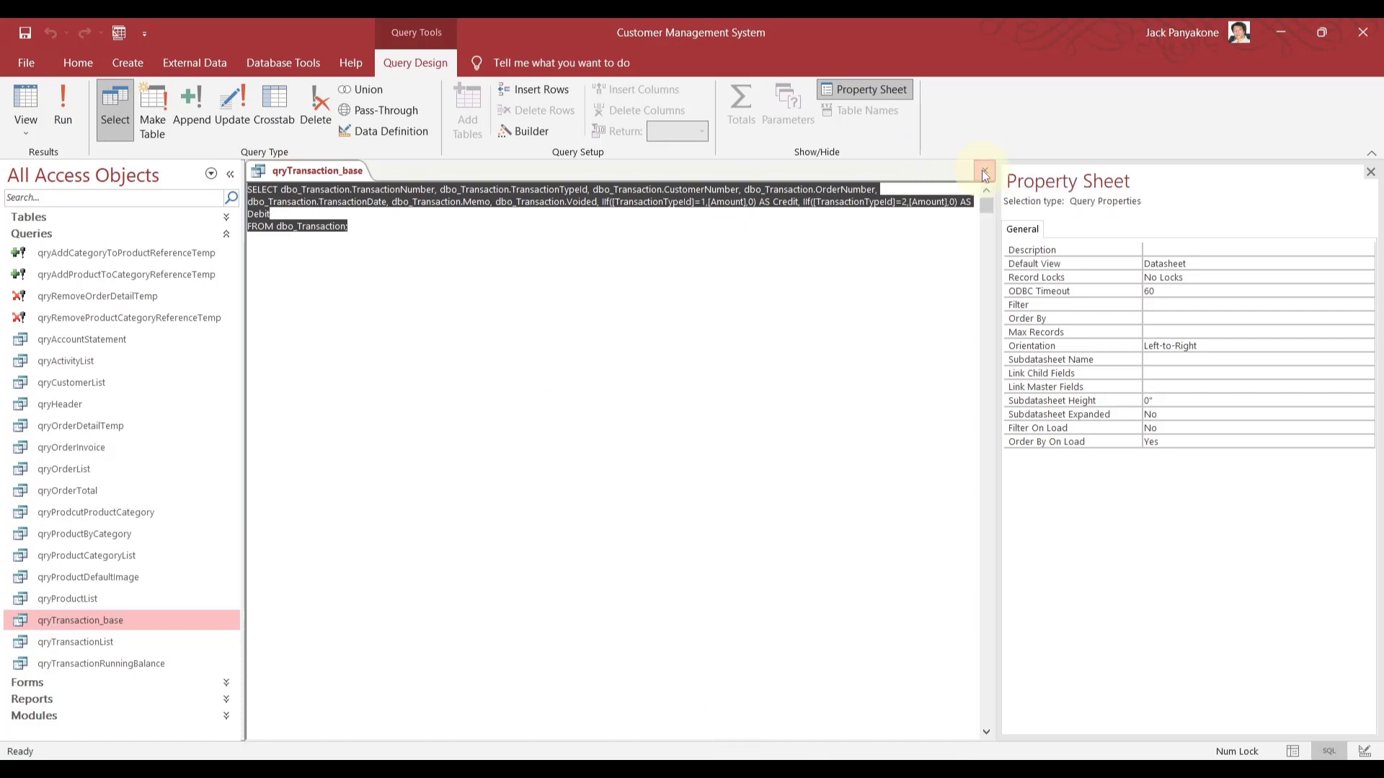
Close qryTransaction_base, expand Tables, and show the External Data options.
{"action": "left_click", "coordinate": [985, 172]}
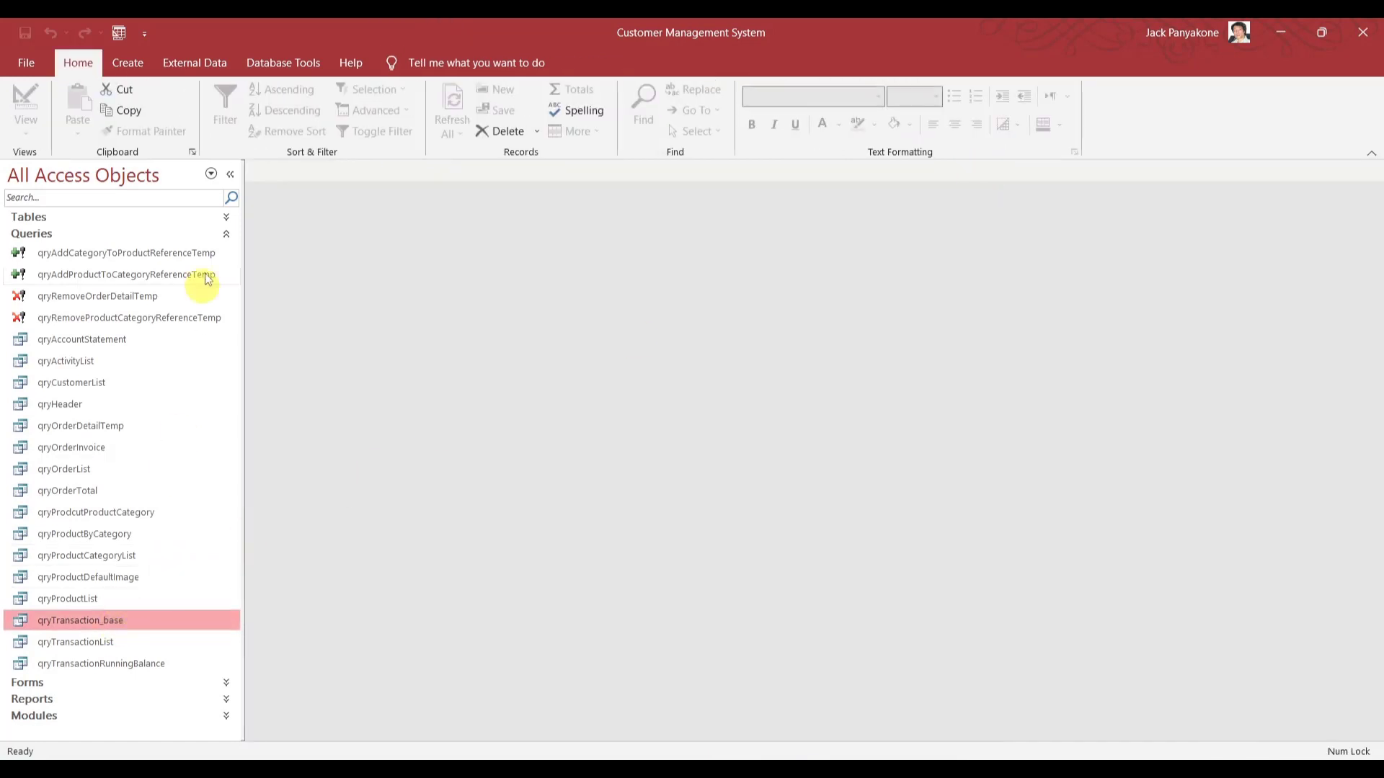
{"action": "left_click", "coordinate": [209, 217]}
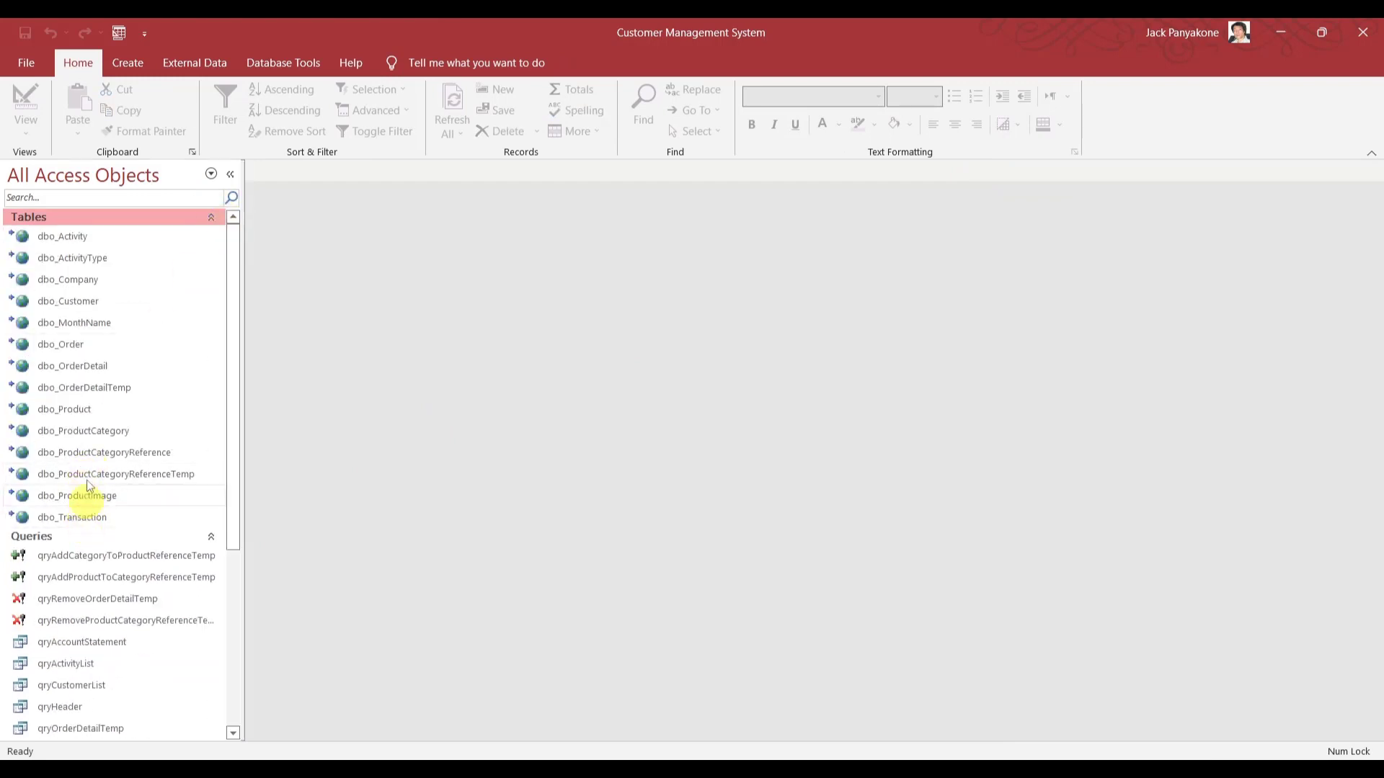
{"action": "left_click", "coordinate": [193, 63]}
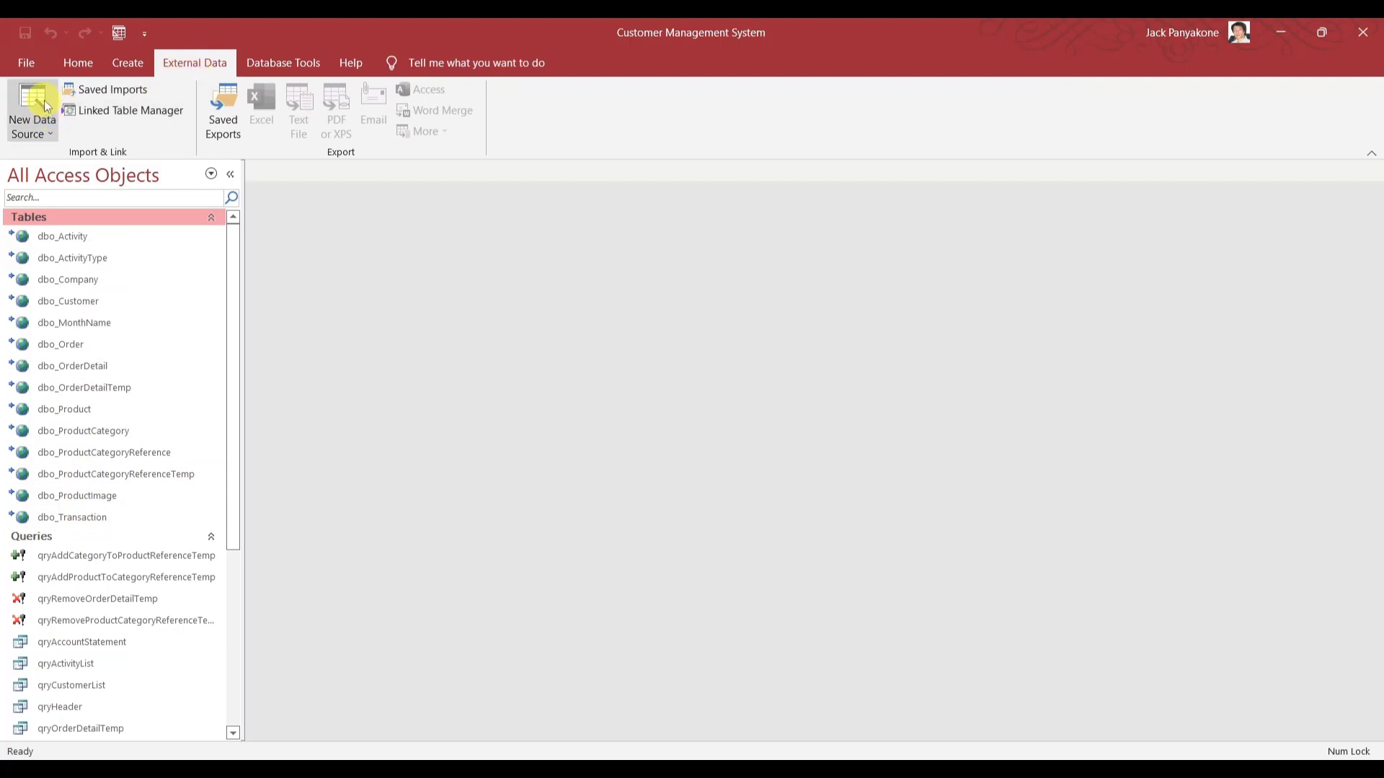
Start a new SQL Server data source, choosing Link rather than import.
{"action": "left_click", "coordinate": [31, 115]}
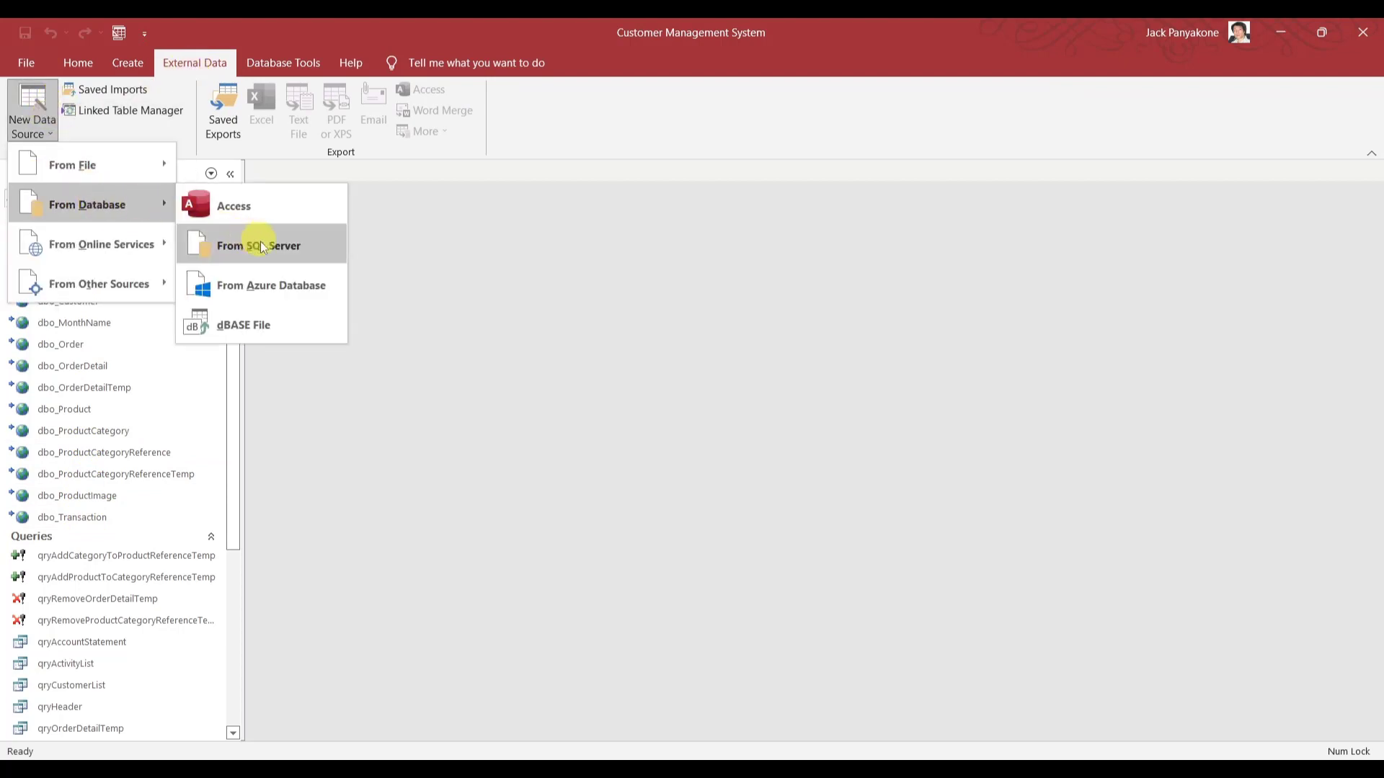
{"action": "left_click", "coordinate": [258, 245]}
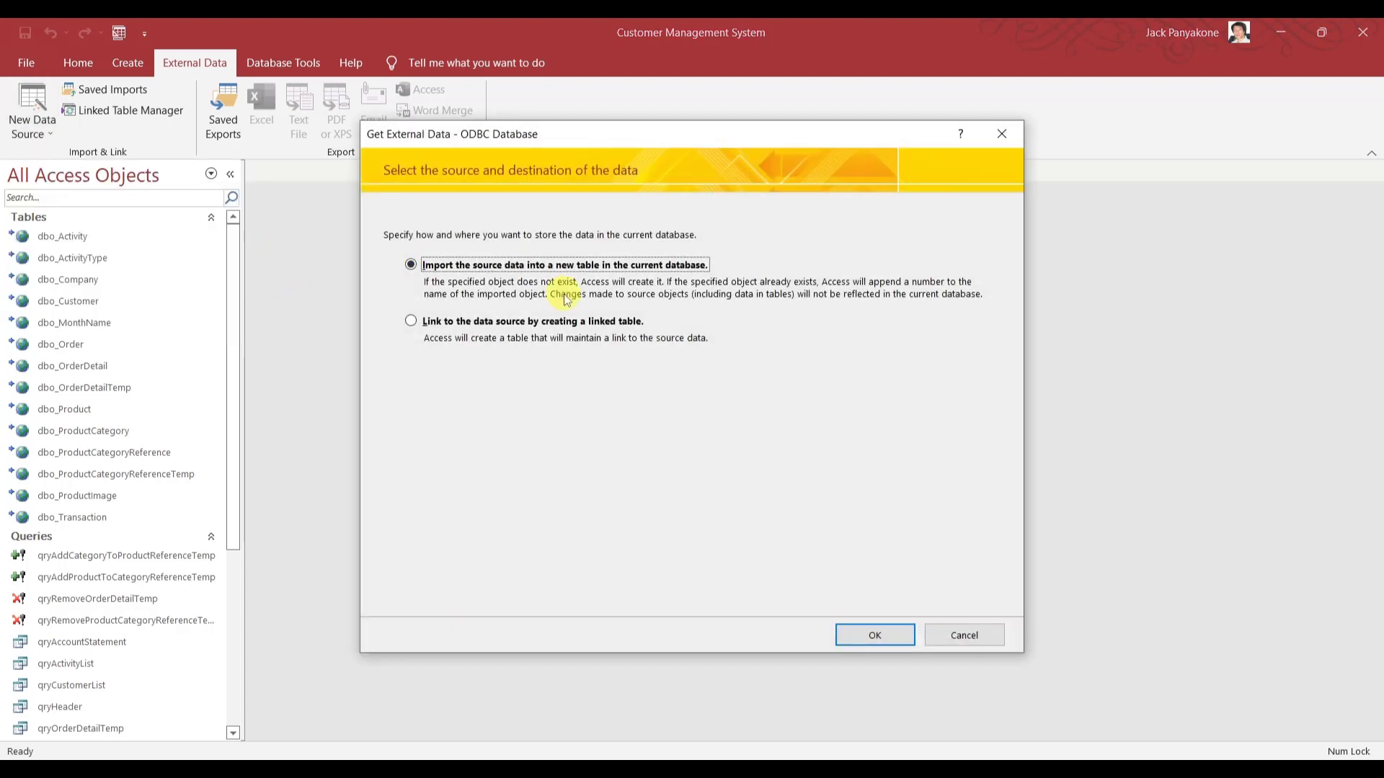
{"action": "left_click", "coordinate": [411, 320]}
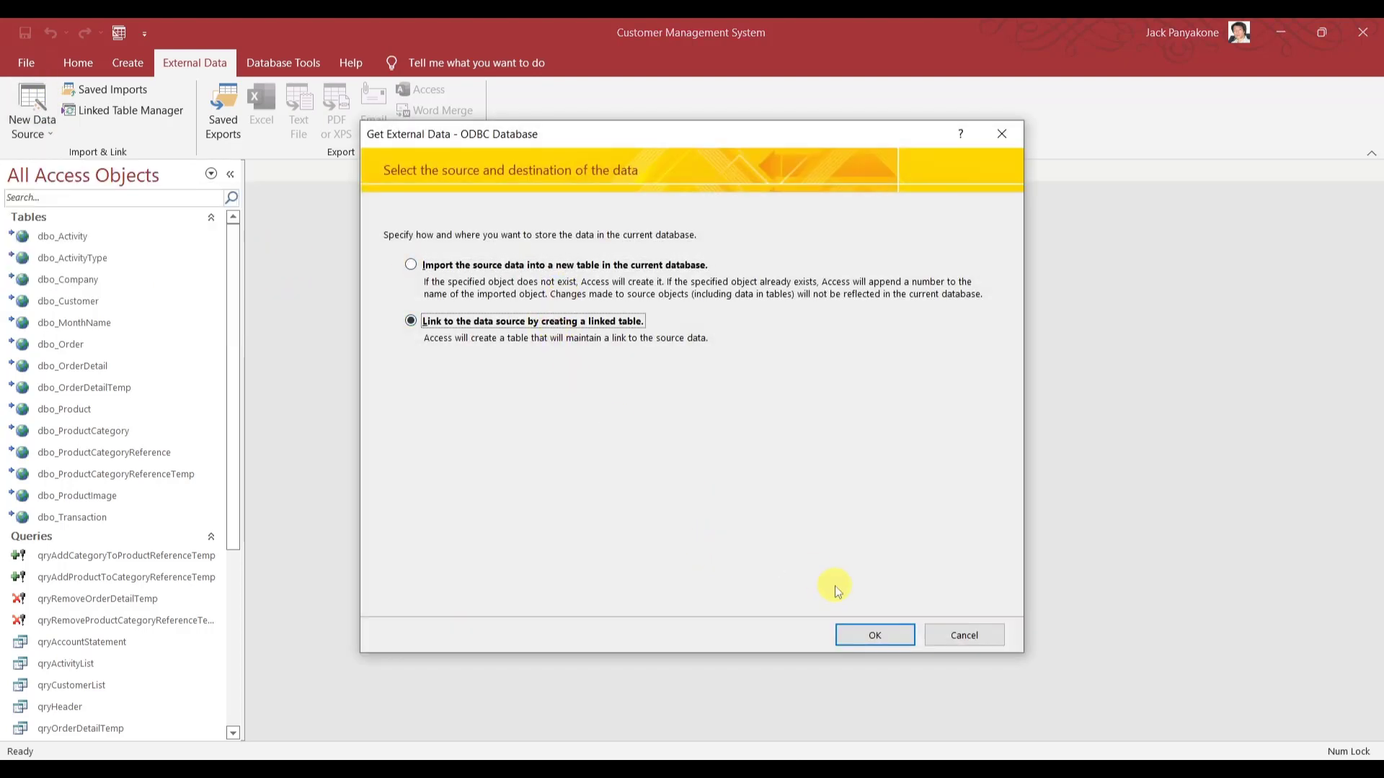
{"action": "left_click", "coordinate": [873, 635]}
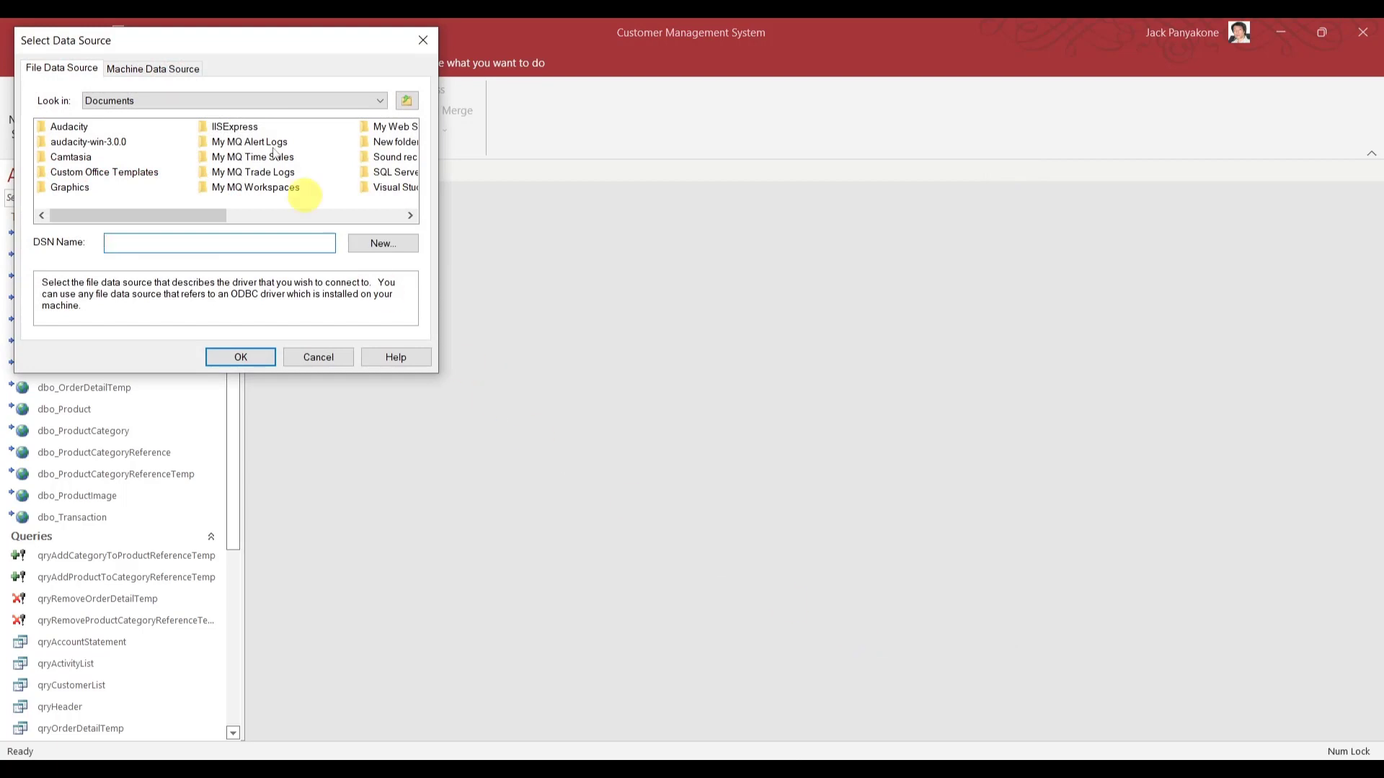
Browse to C:\Access Projects\Module 28 and pick SqlConnection.dsn as the data source.
{"action": "left_click", "coordinate": [380, 100]}
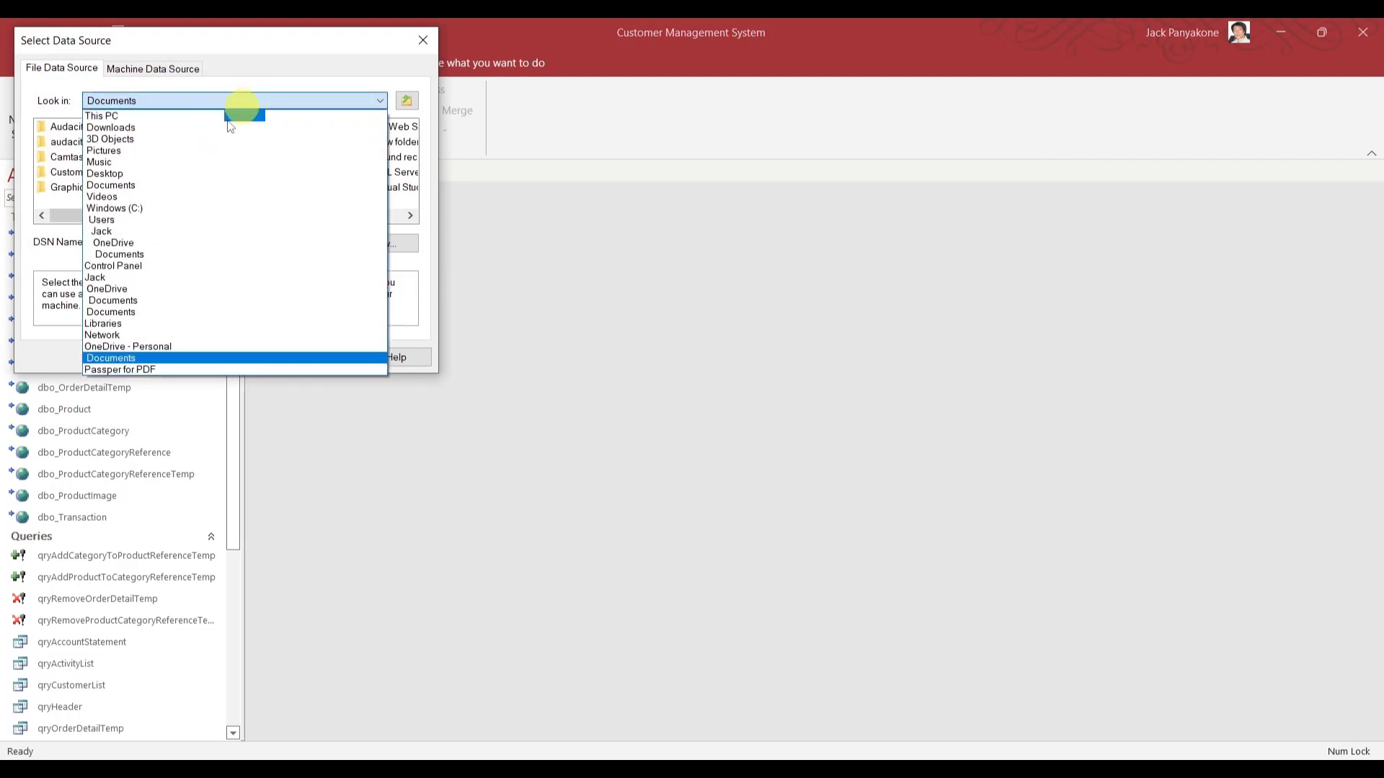
{"action": "left_click", "coordinate": [115, 208]}
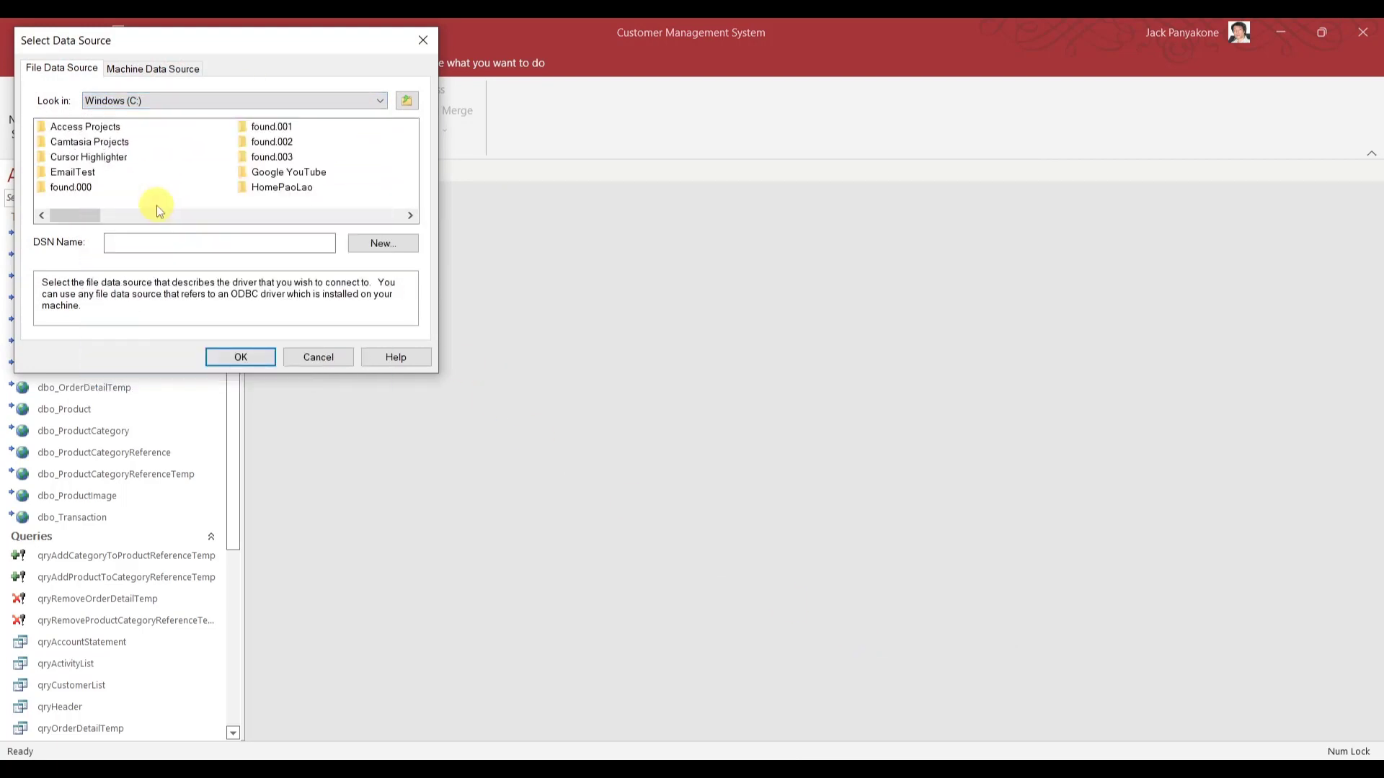
{"action": "double_click", "coordinate": [85, 126]}
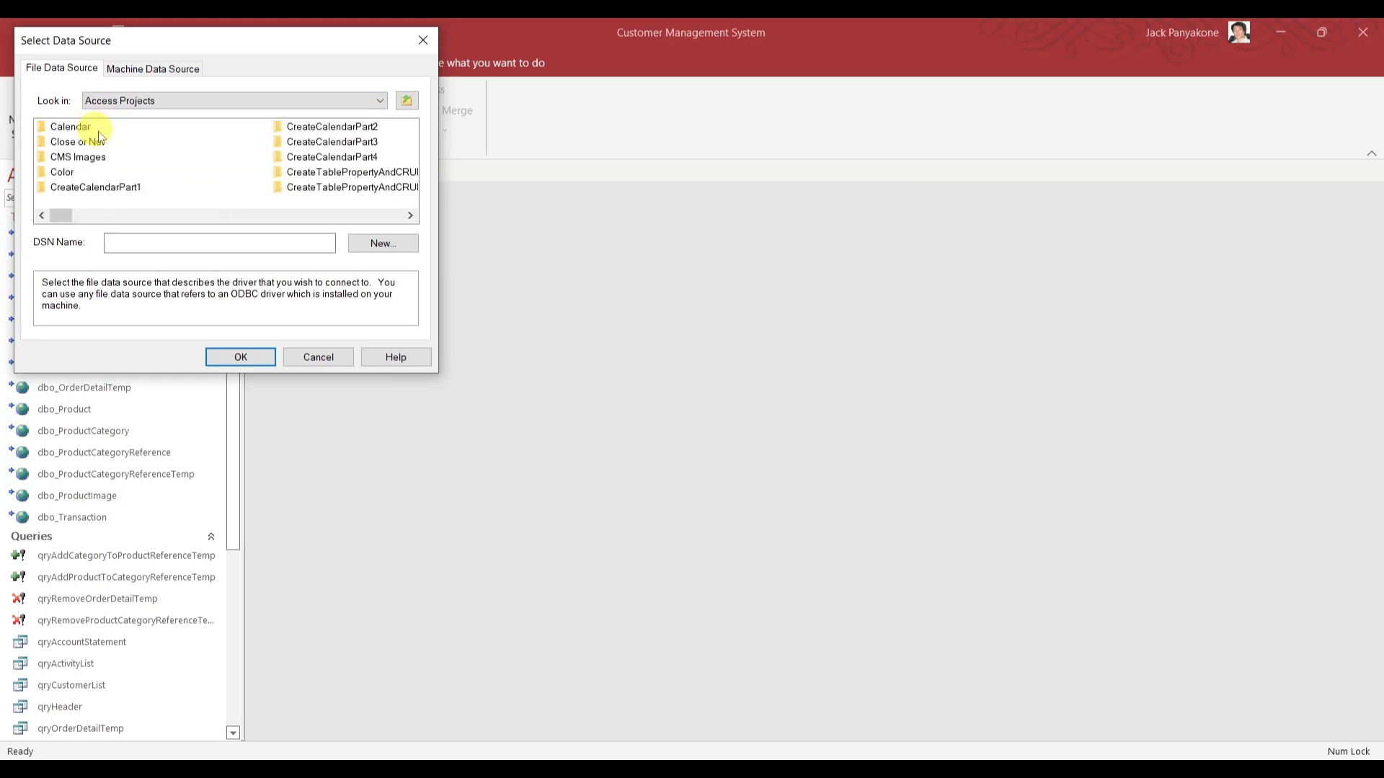
{"action": "left_click", "coordinate": [409, 215]}
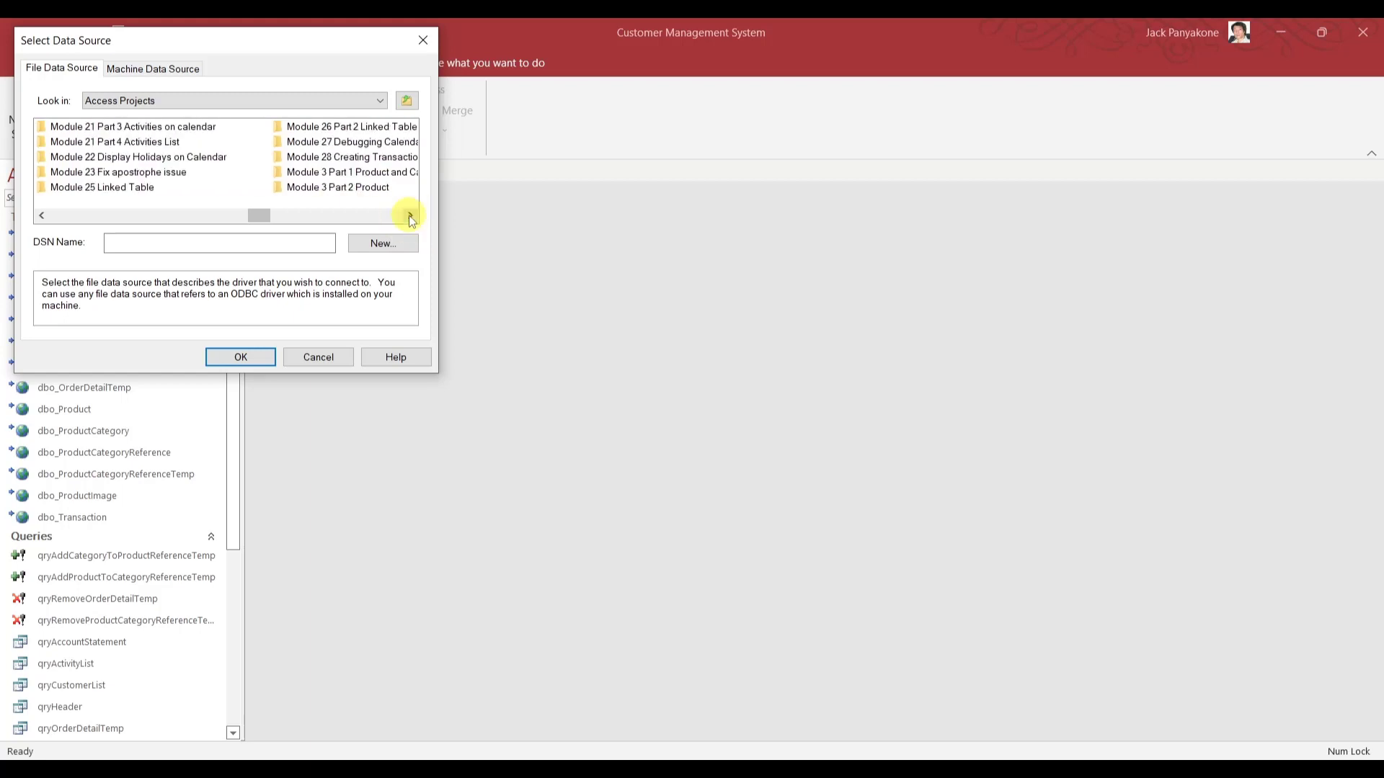
{"action": "left_click", "coordinate": [409, 214]}
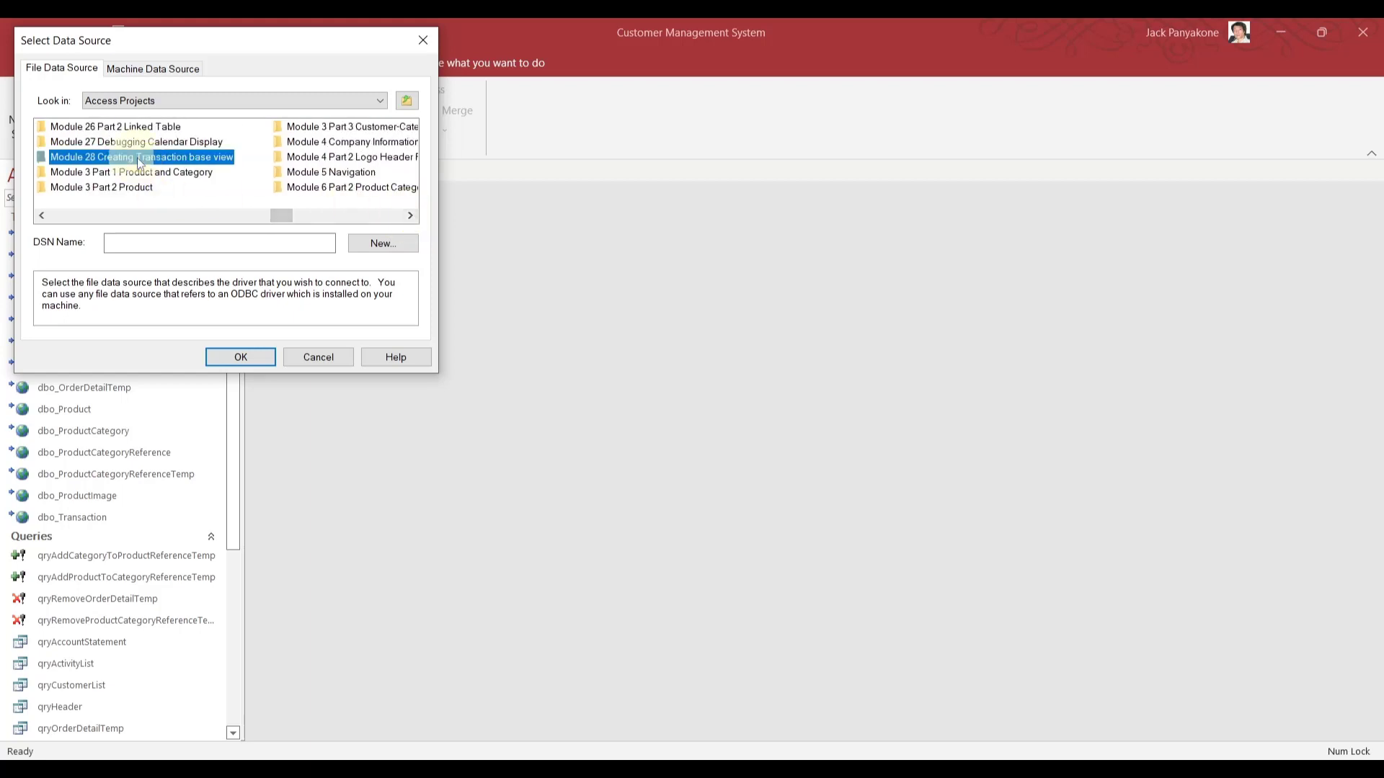
{"action": "double_click", "coordinate": [141, 157]}
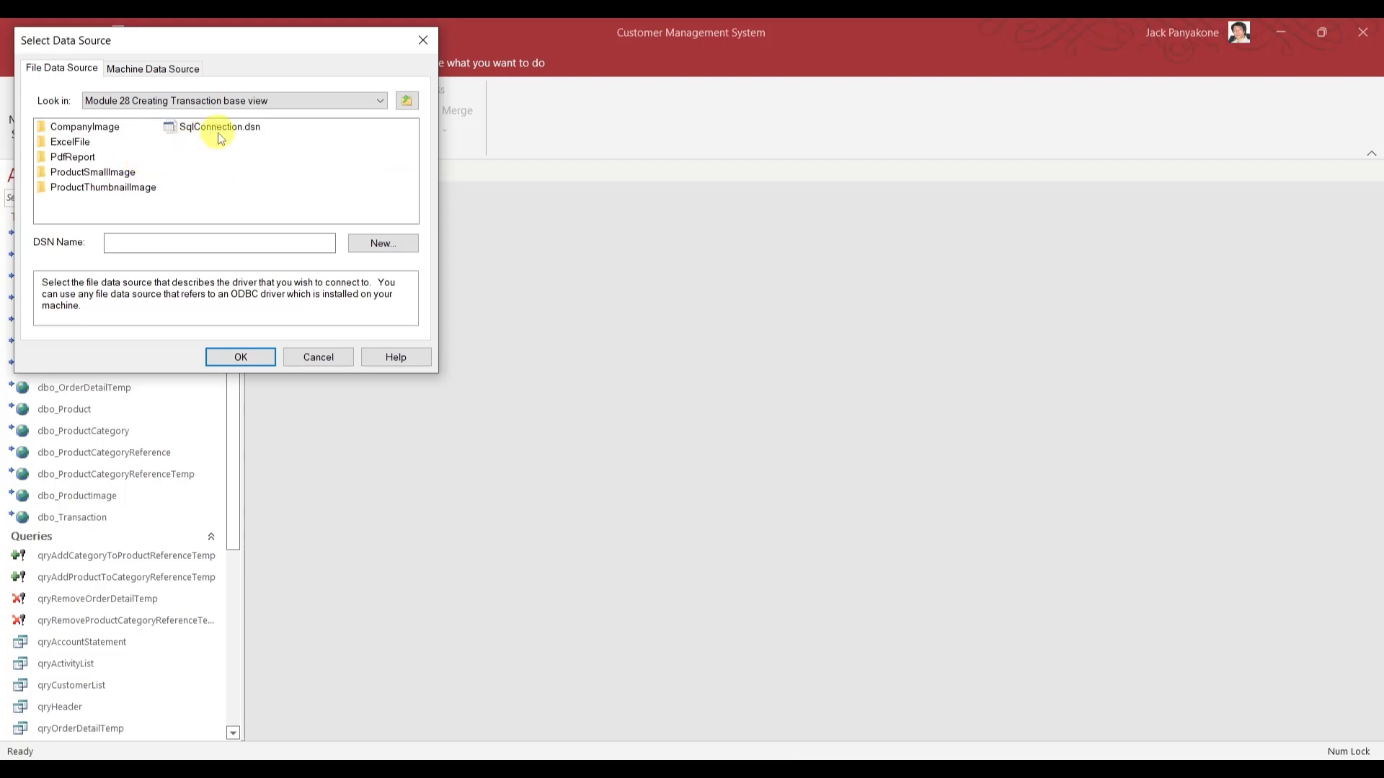
{"action": "left_click", "coordinate": [220, 126]}
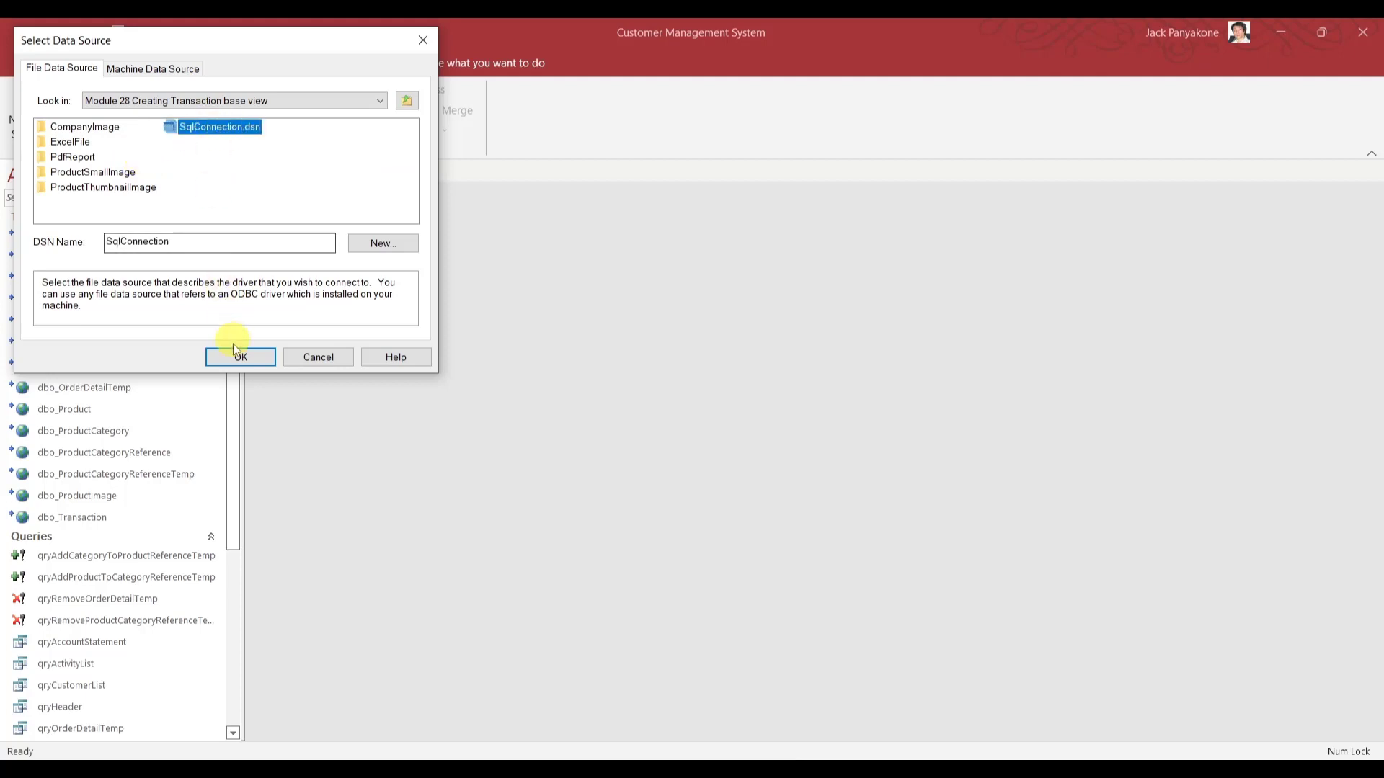
{"action": "left_click", "coordinate": [240, 357]}
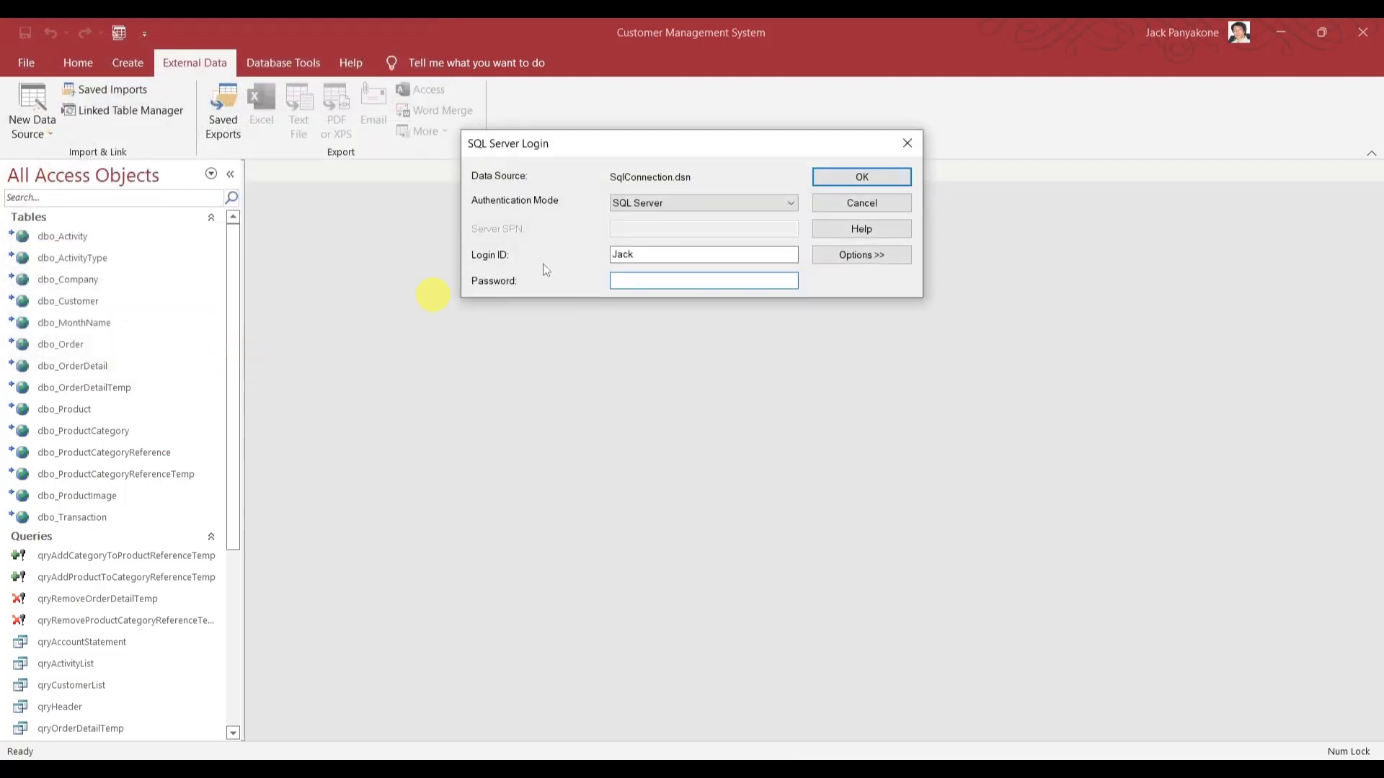
Log in and link dbo.vw_Transaction_base with TransactionNumber as unique record identifier.
{"action": "left_click", "coordinate": [789, 202]}
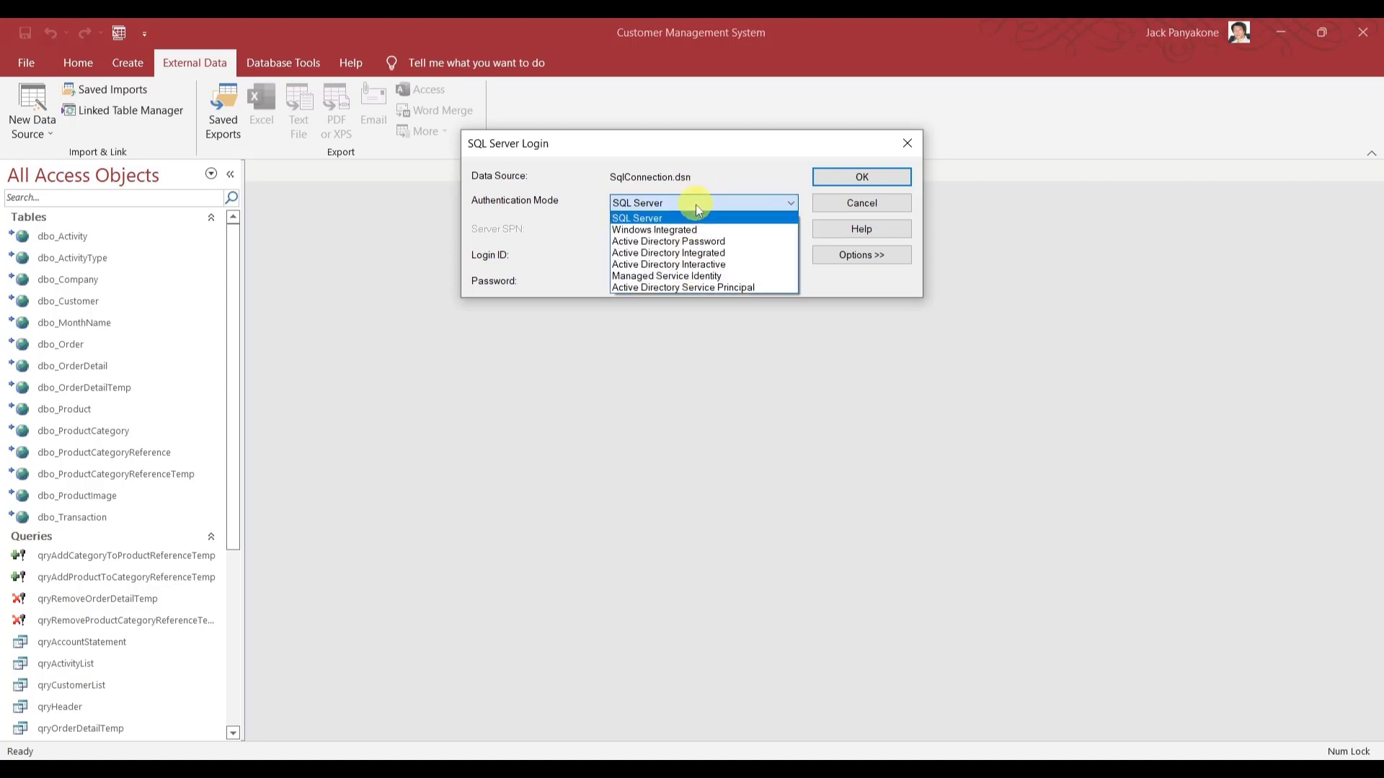
{"action": "mouse_move", "coordinate": [720, 229]}
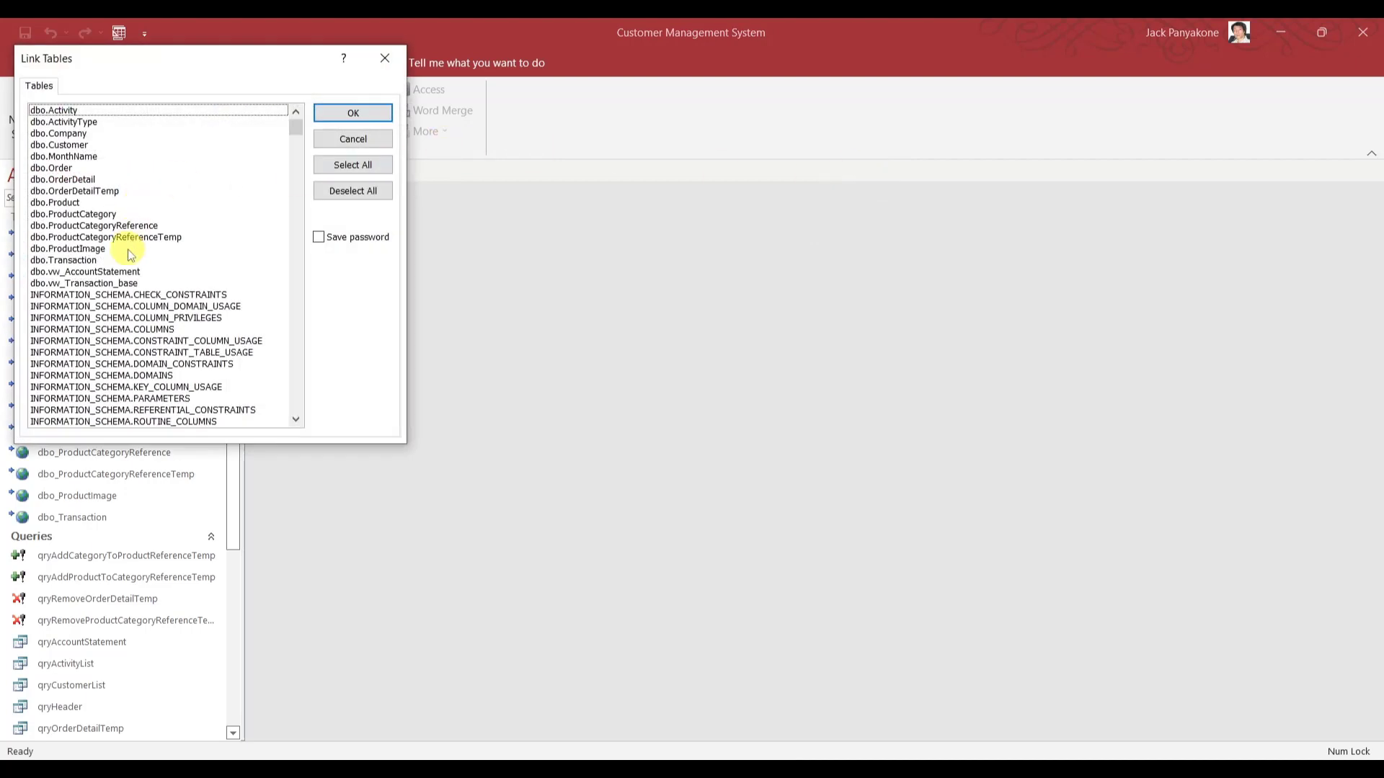
{"action": "mouse_move", "coordinate": [106, 284]}
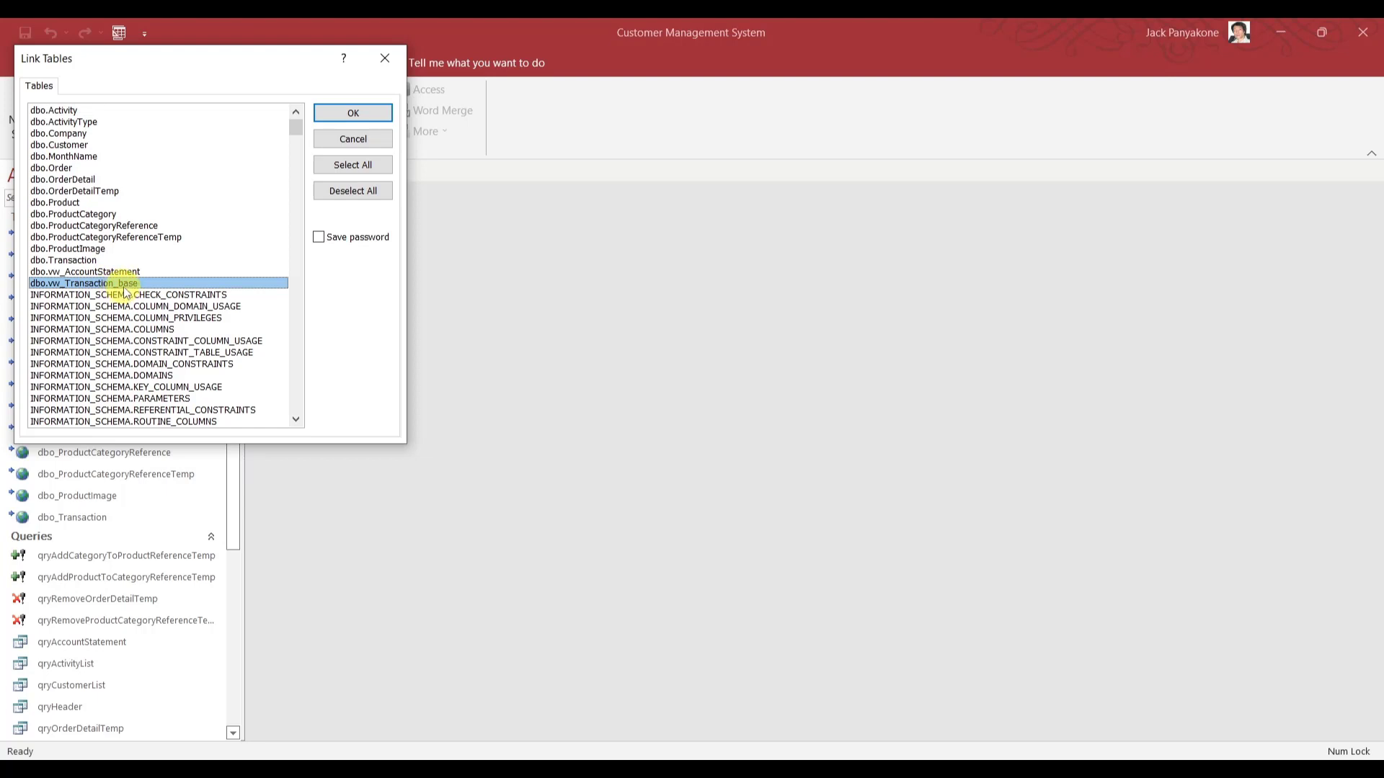
{"action": "left_click", "coordinate": [353, 114]}
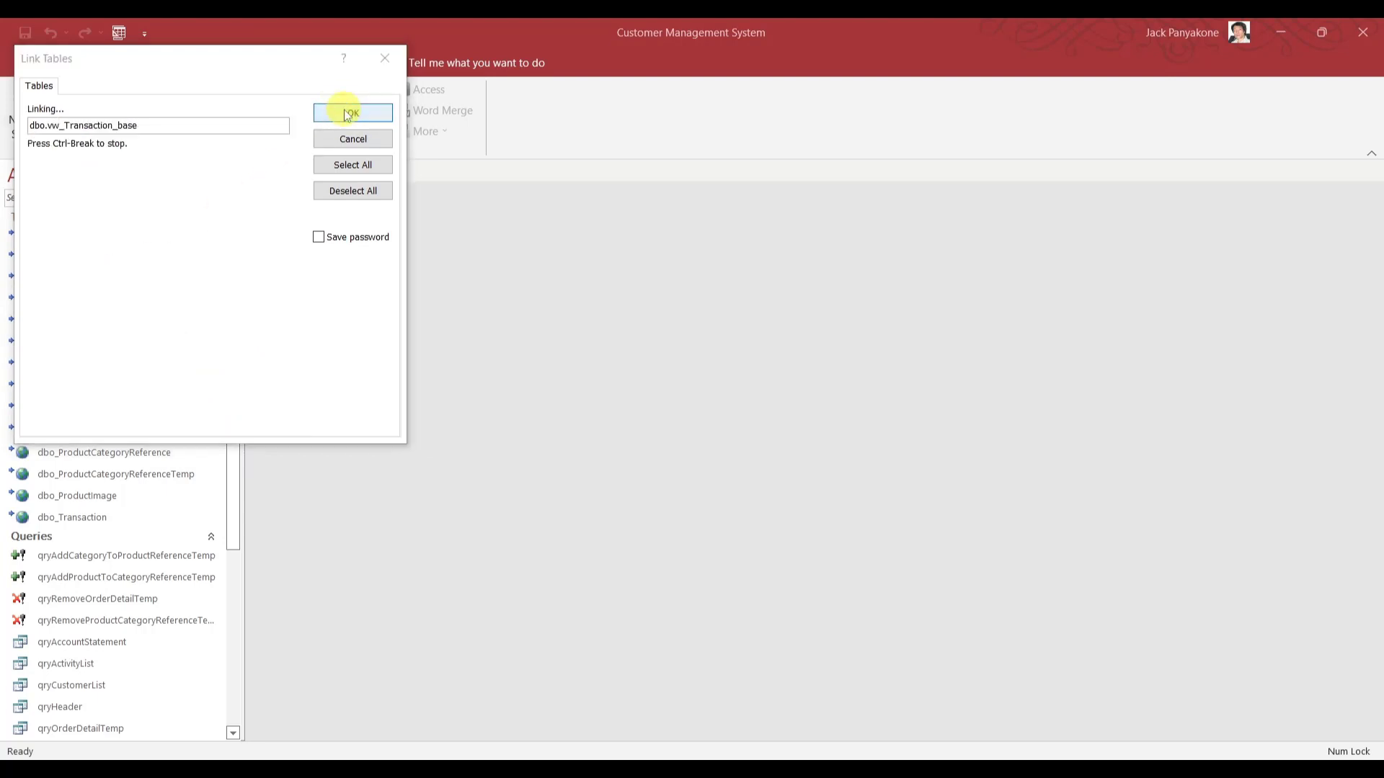
{"action": "left_click", "coordinate": [352, 113]}
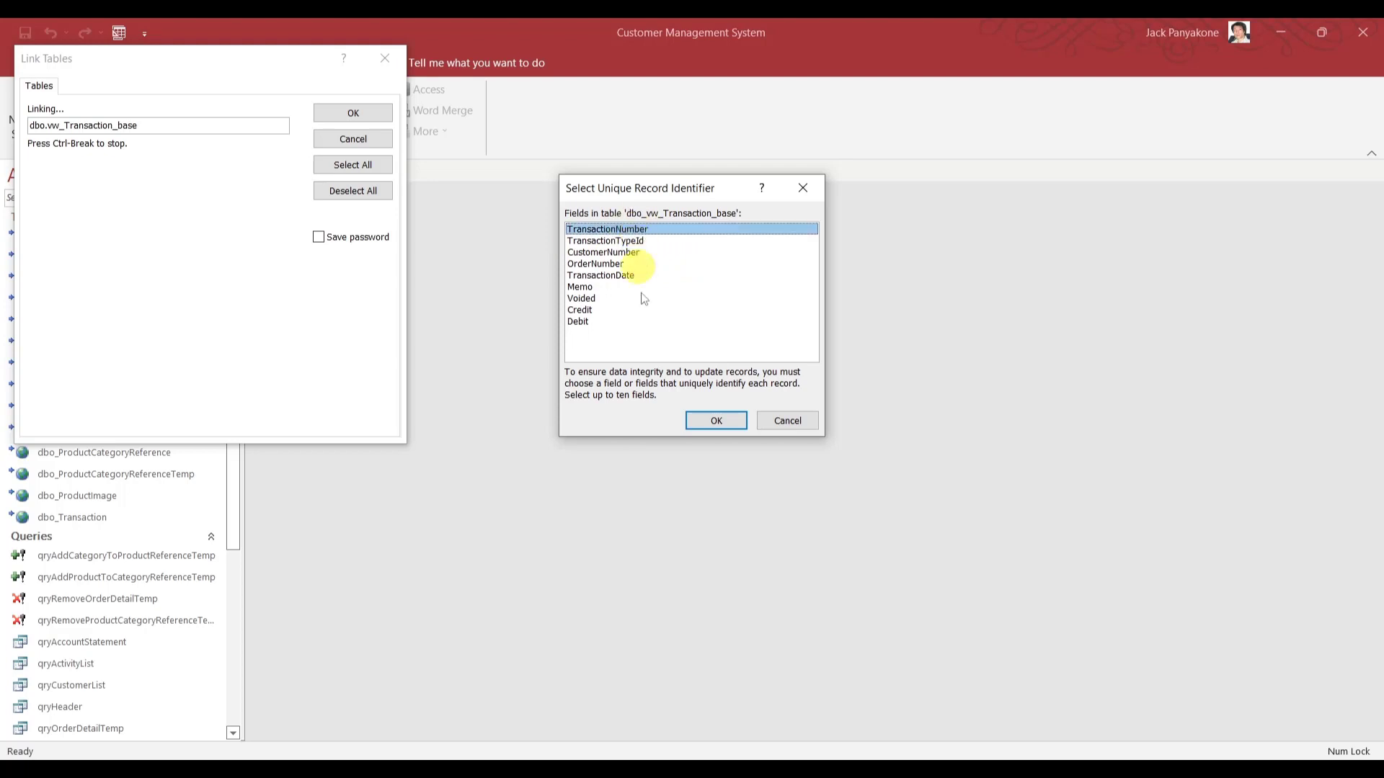
{"action": "left_click", "coordinate": [715, 421]}
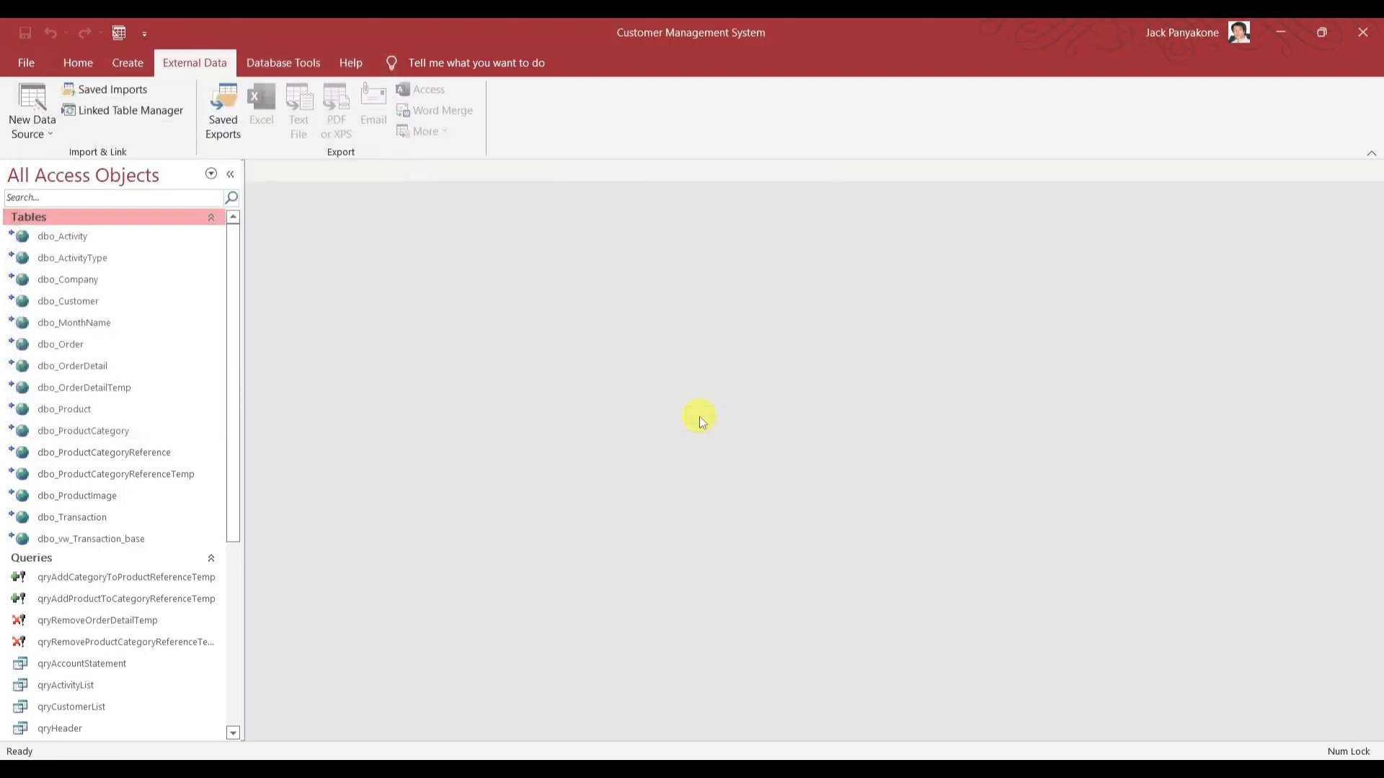
Locate the linked view and the queries, then bring up actions for qryTransactionRunningBalance.
{"action": "left_click", "coordinate": [90, 539]}
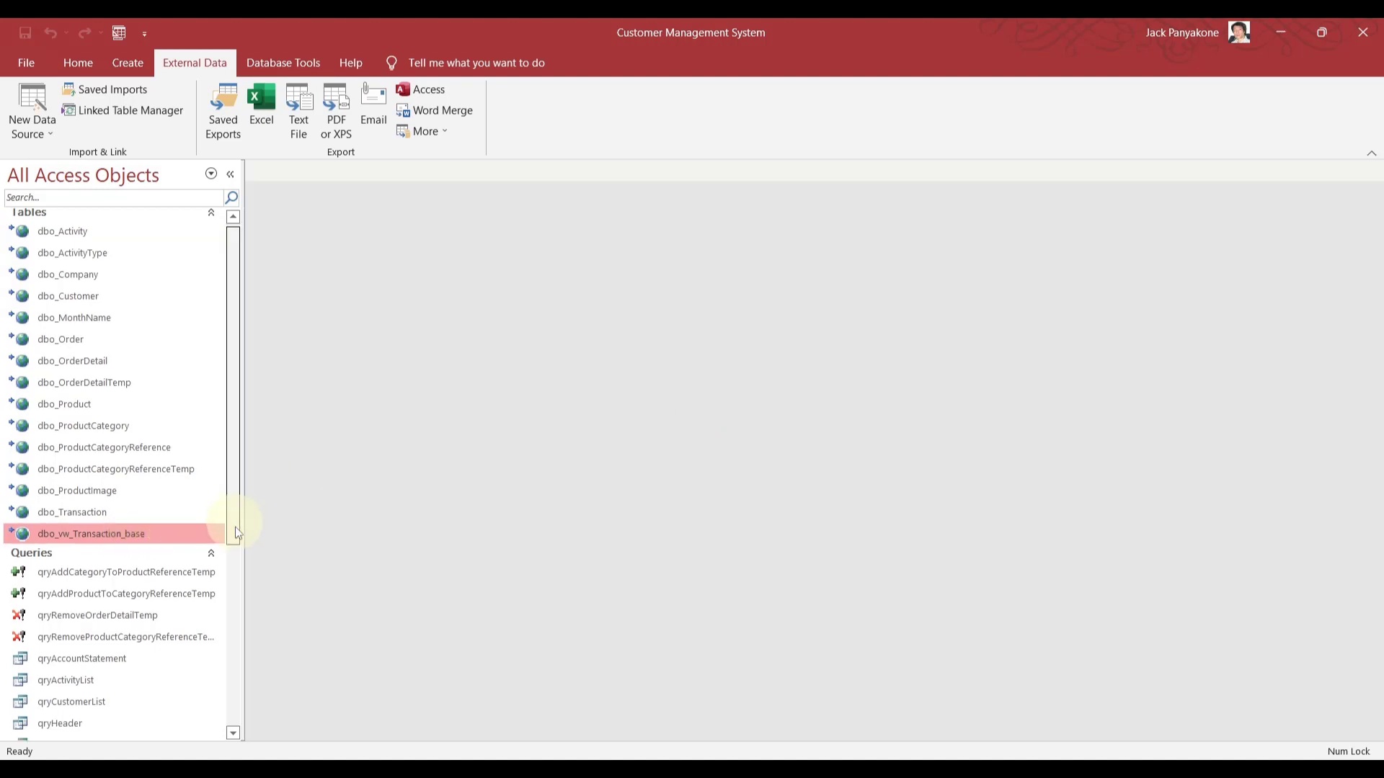
{"action": "scroll", "scroll_direction": "down", "scroll_amount": 3}
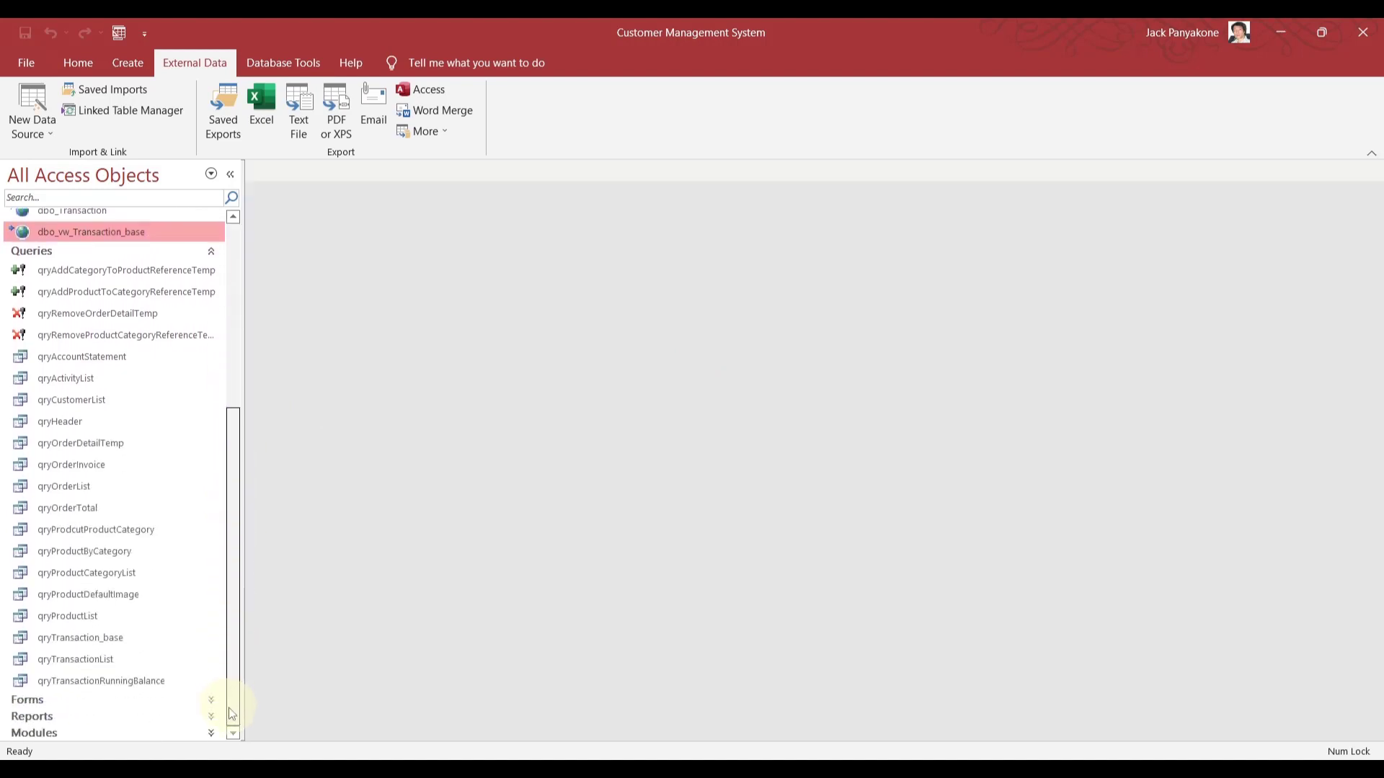
{"action": "left_click", "coordinate": [100, 681]}
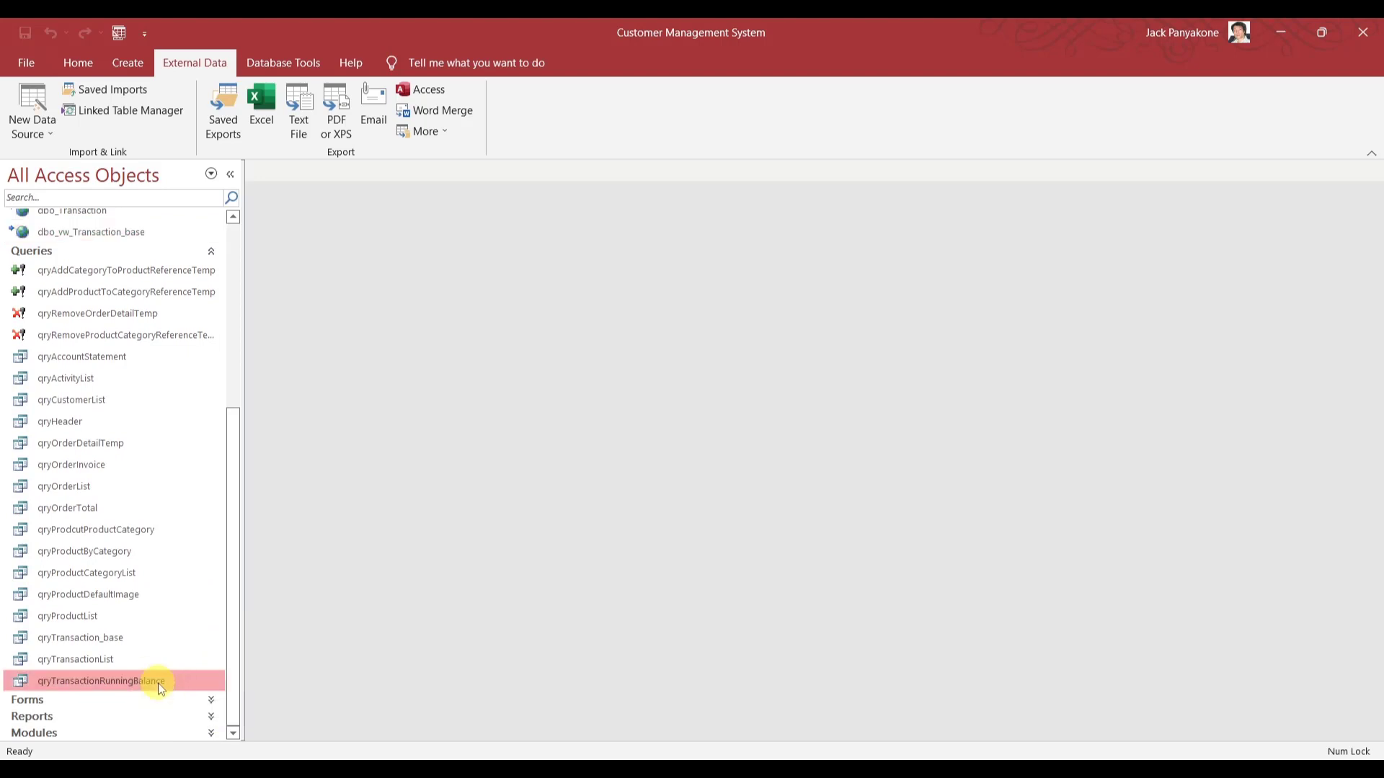
{"action": "left_click", "coordinate": [80, 637]}
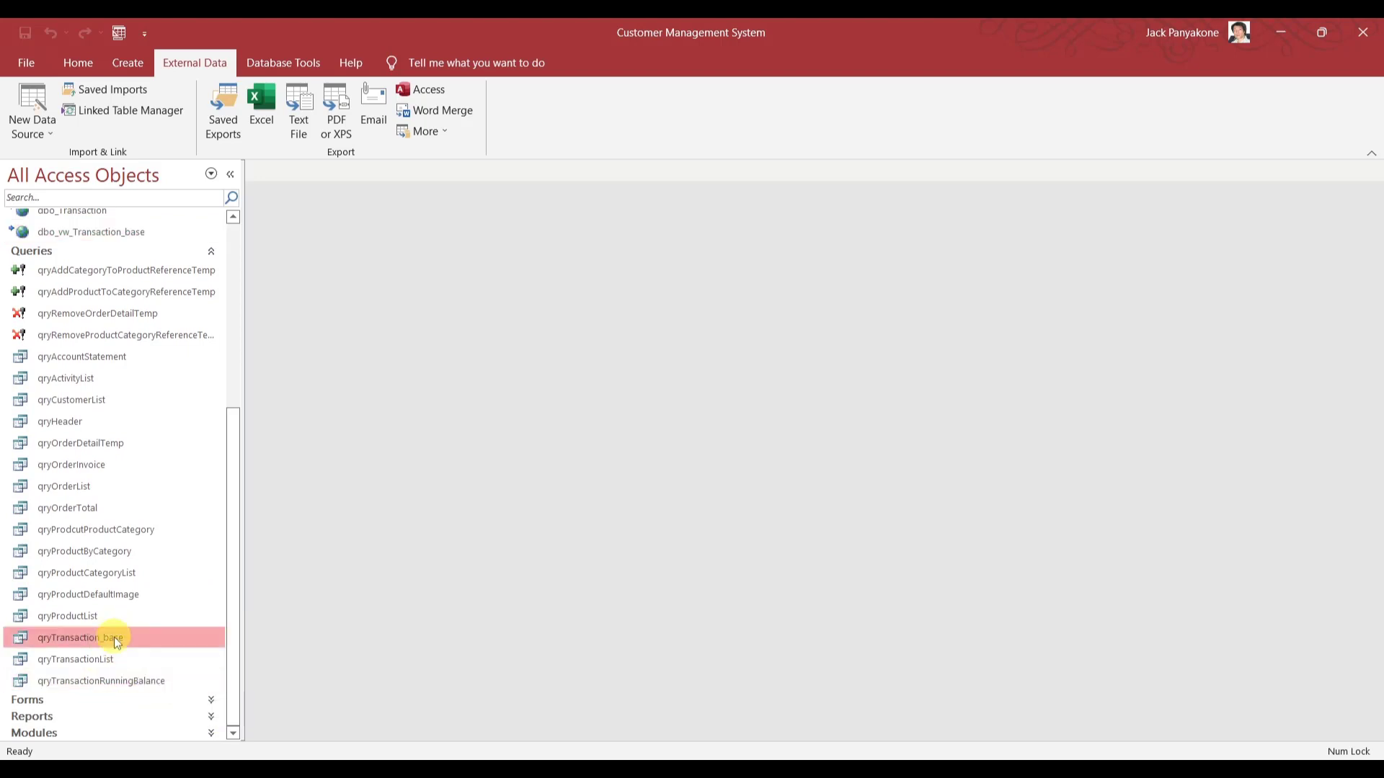
{"action": "mouse_move", "coordinate": [122, 237]}
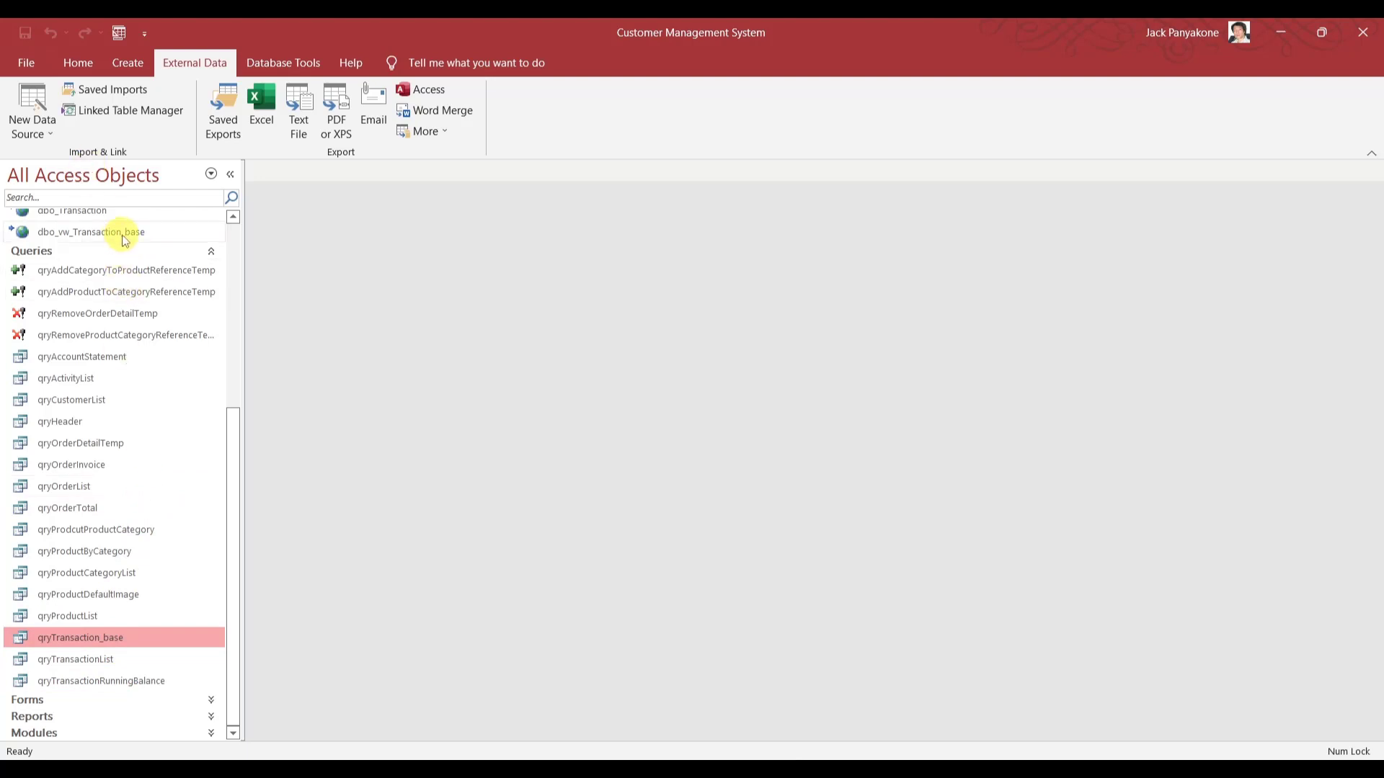
{"action": "left_click", "coordinate": [91, 231]}
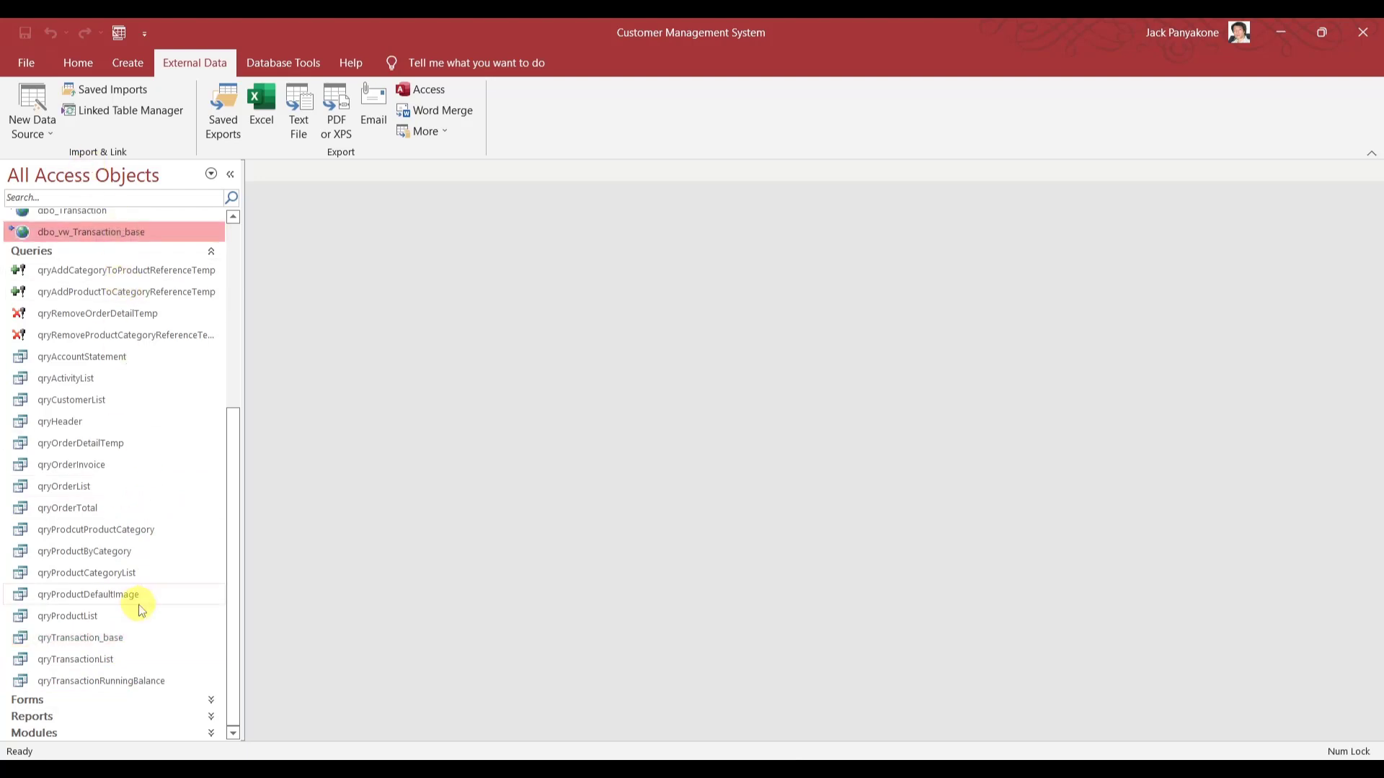
{"action": "mouse_move", "coordinate": [131, 680]}
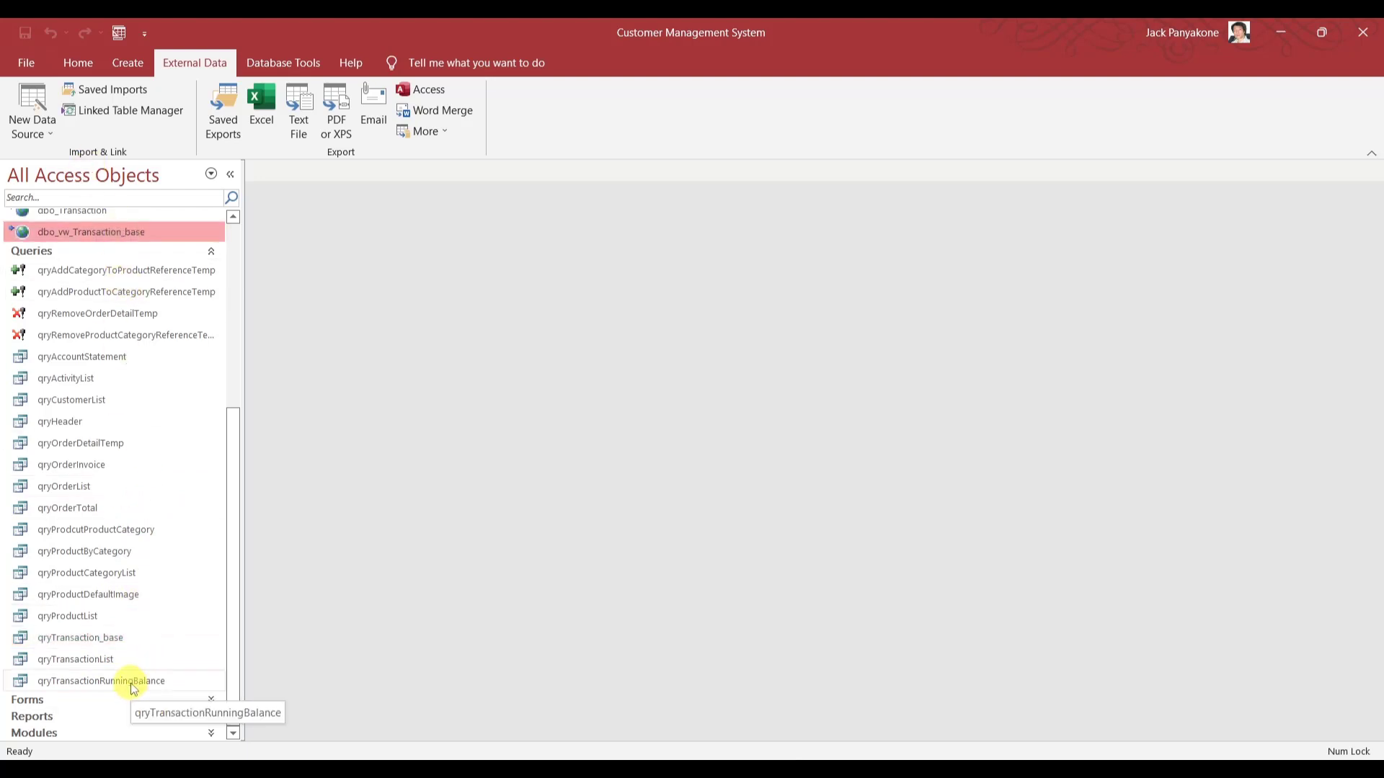
{"action": "right_click", "coordinate": [101, 680]}
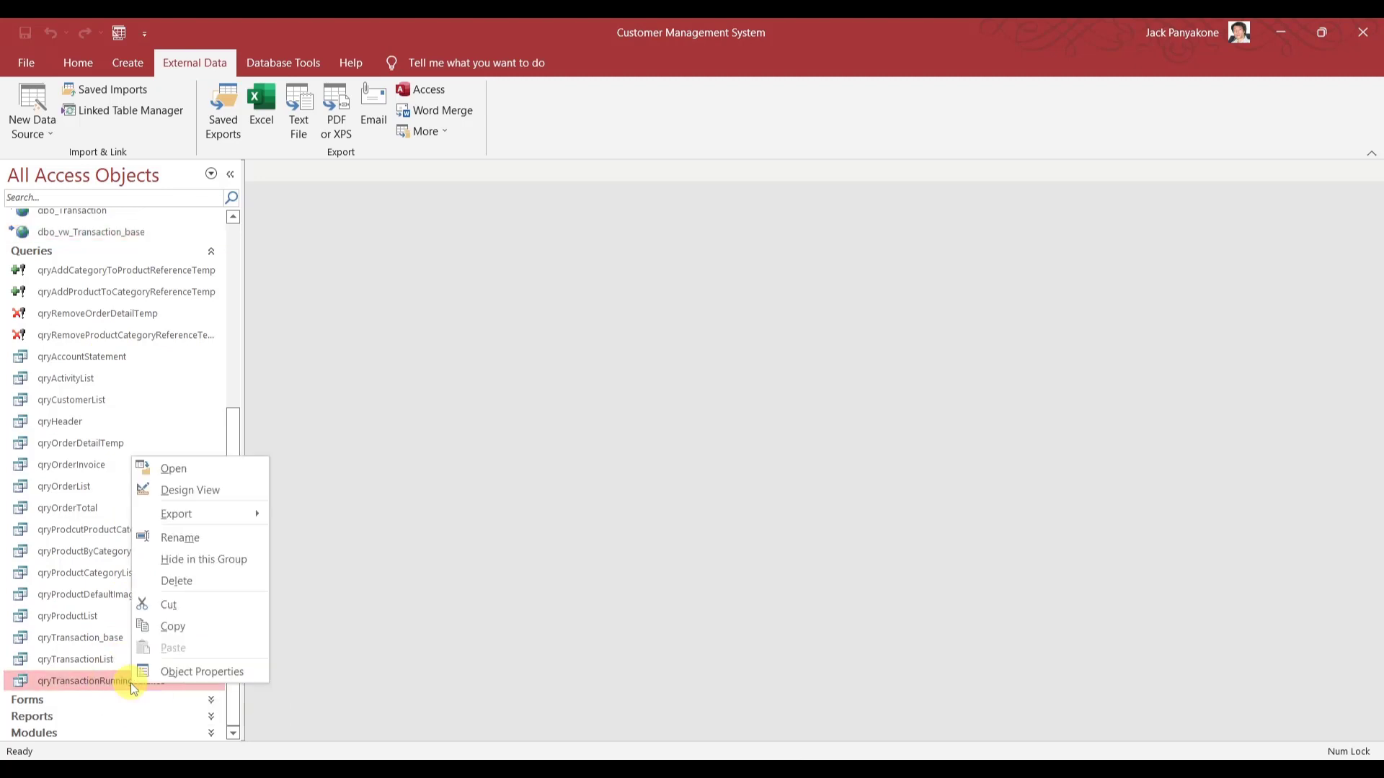
Open the query's SQL and replace the joined qryTransaction_base with dbo_vw_Transaction_base.
{"action": "left_click", "coordinate": [190, 490]}
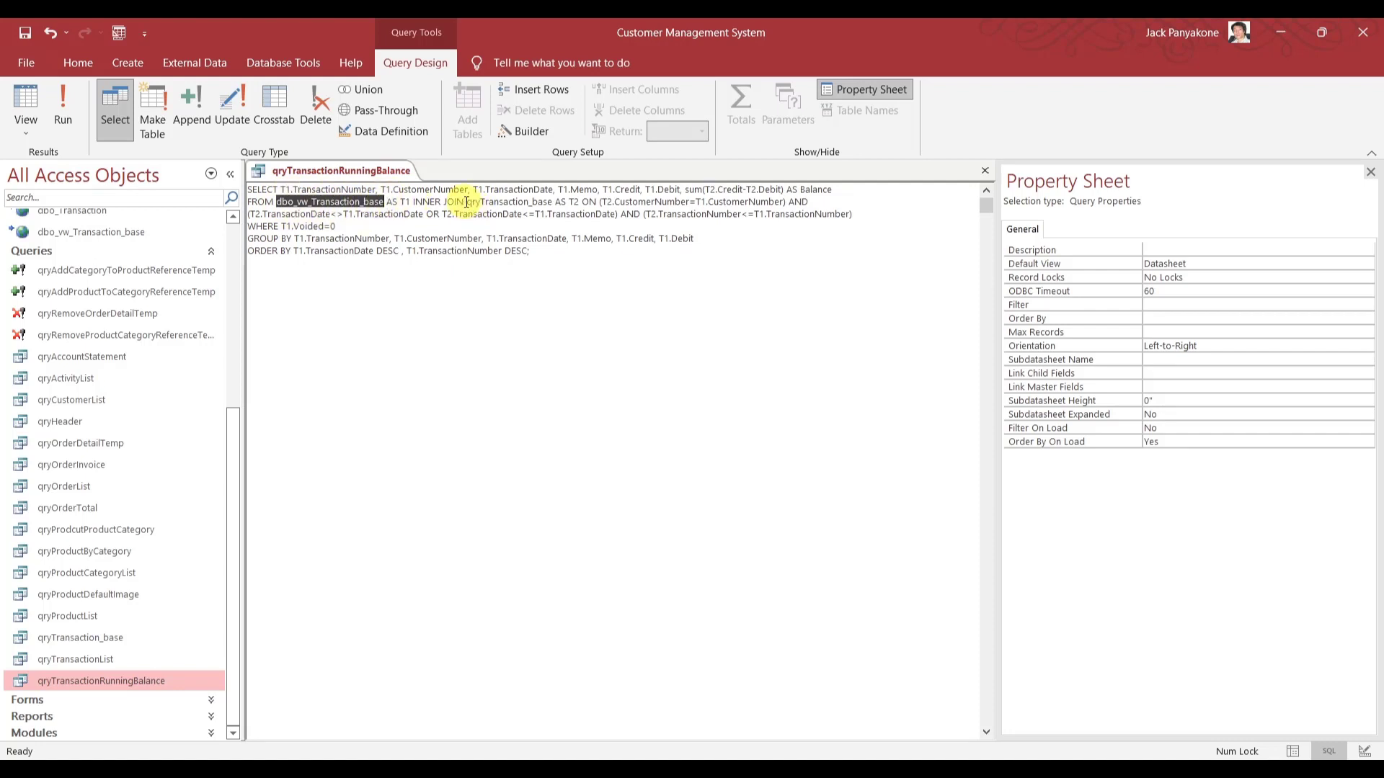
{"action": "double_click", "coordinate": [508, 201]}
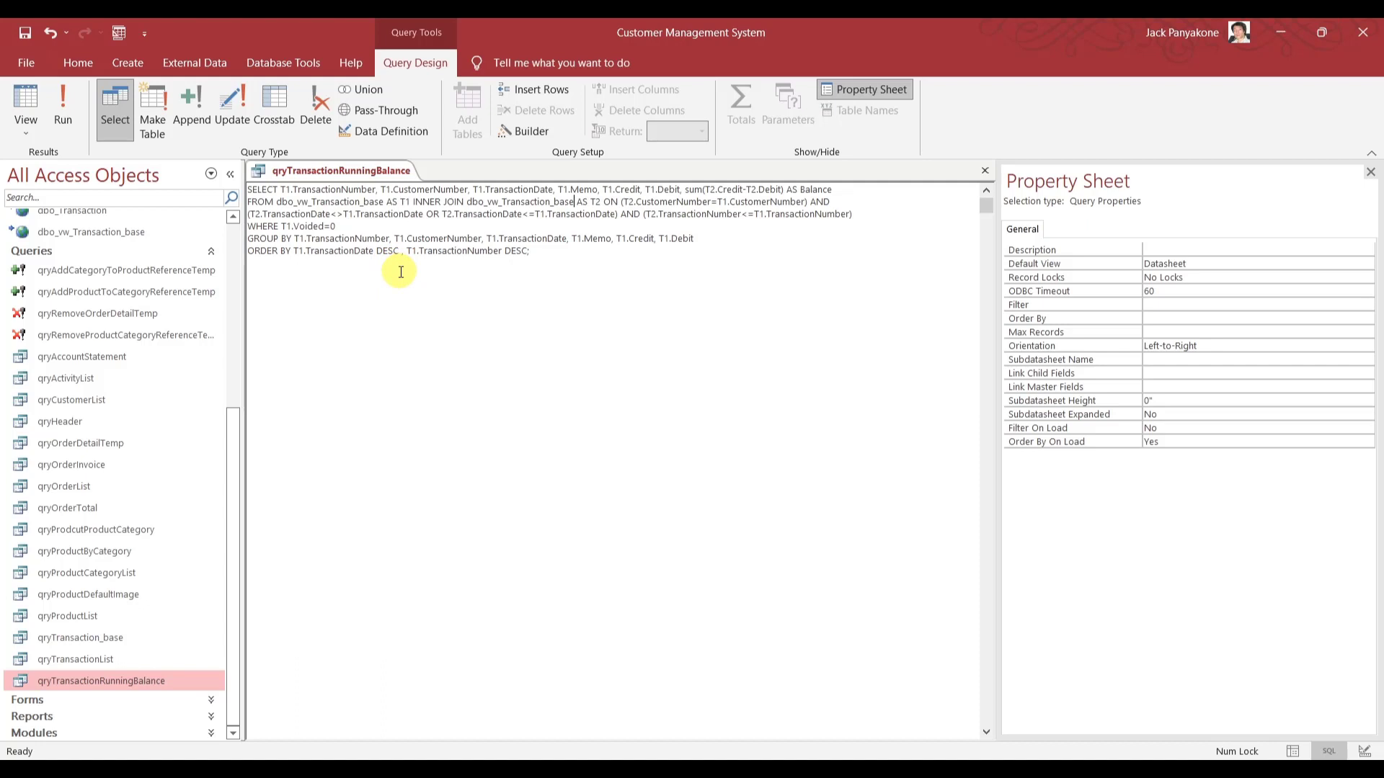
{"action": "mouse_move", "coordinate": [86, 119]}
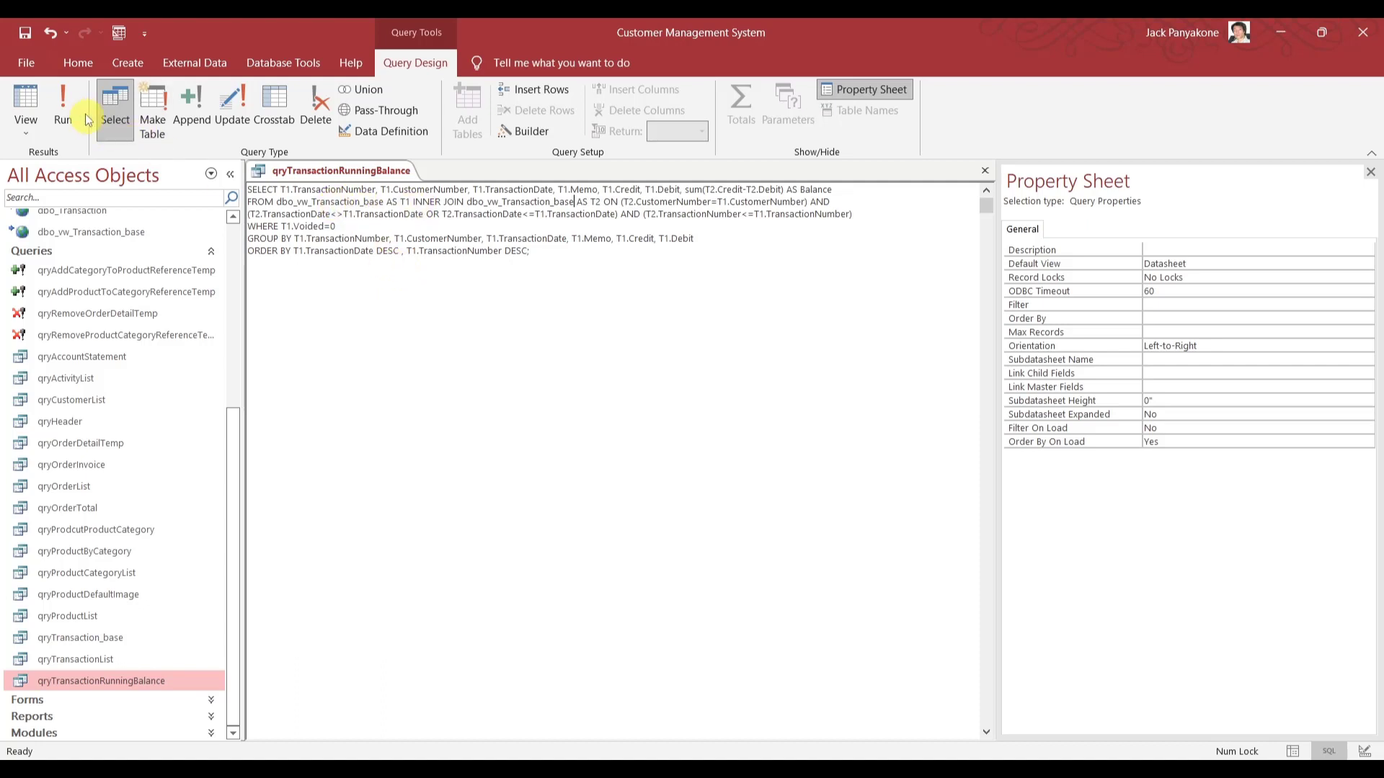
{"action": "mouse_move", "coordinate": [62, 97]}
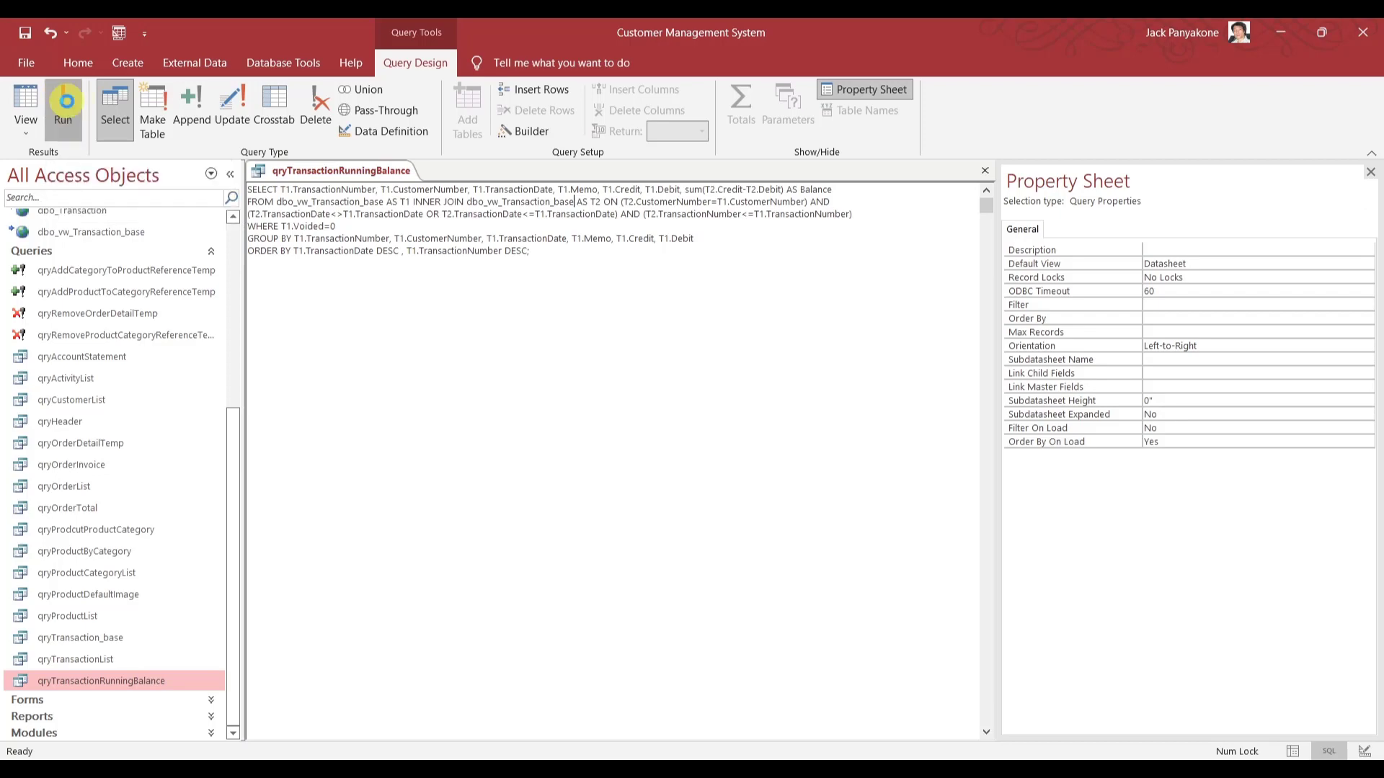
Run the edited query to see its 24 balance rows, then close it.
{"action": "left_click", "coordinate": [63, 106]}
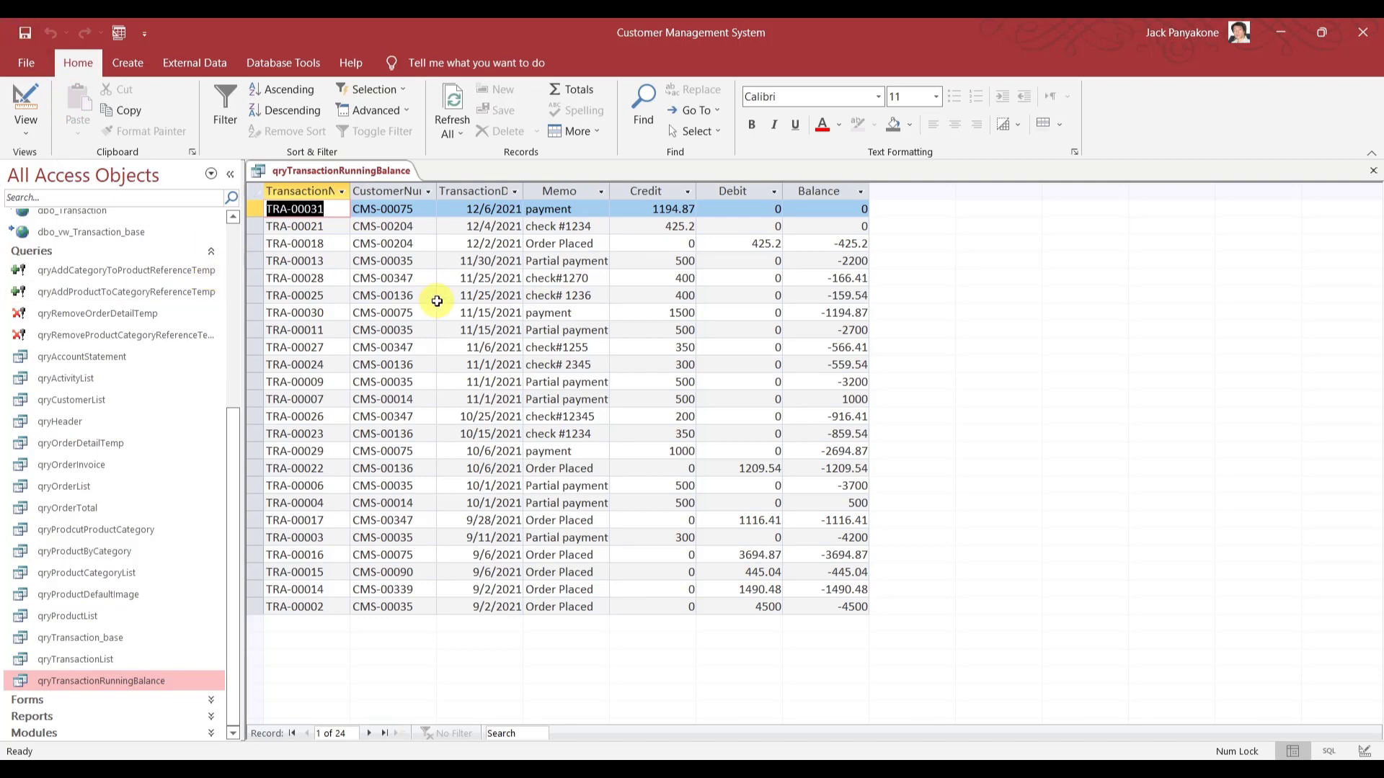
{"action": "left_click", "coordinate": [1373, 171]}
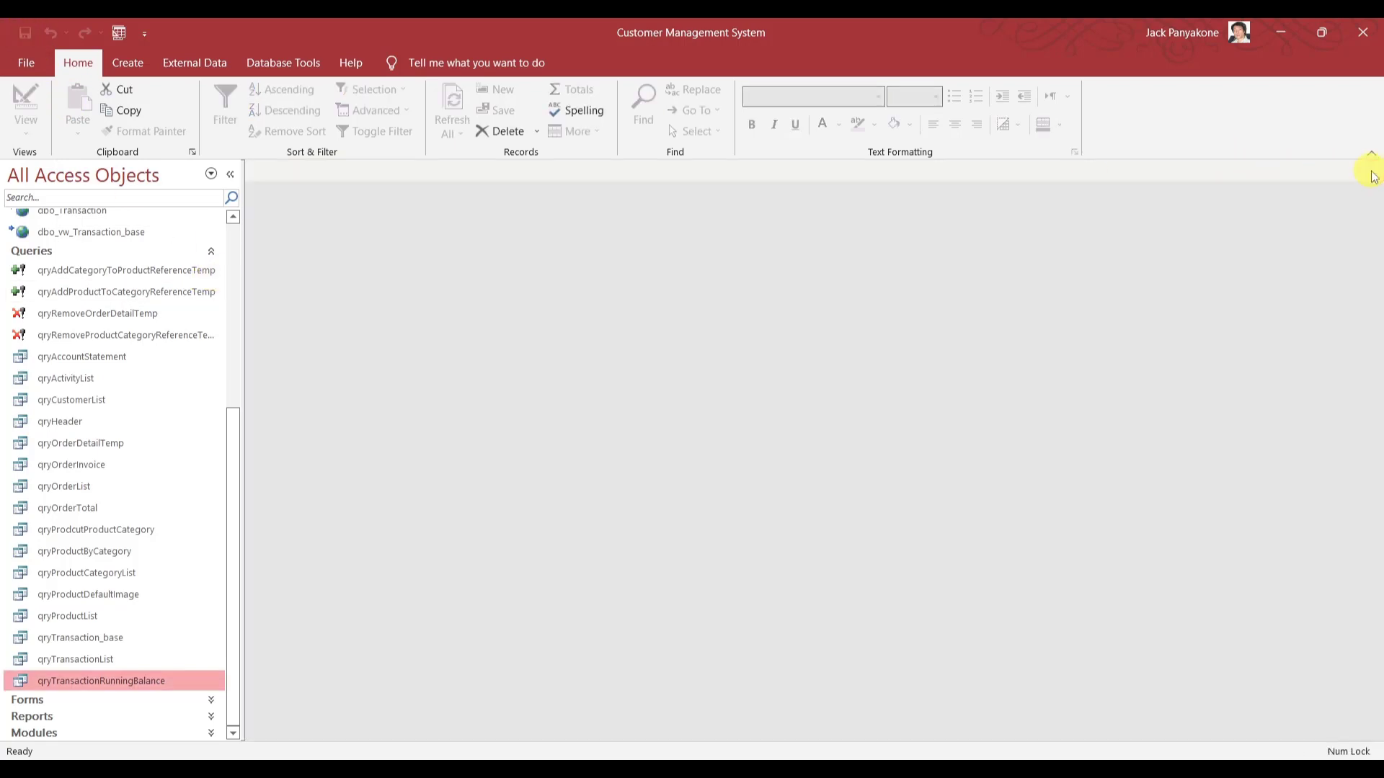
{"action": "left_click", "coordinate": [80, 637]}
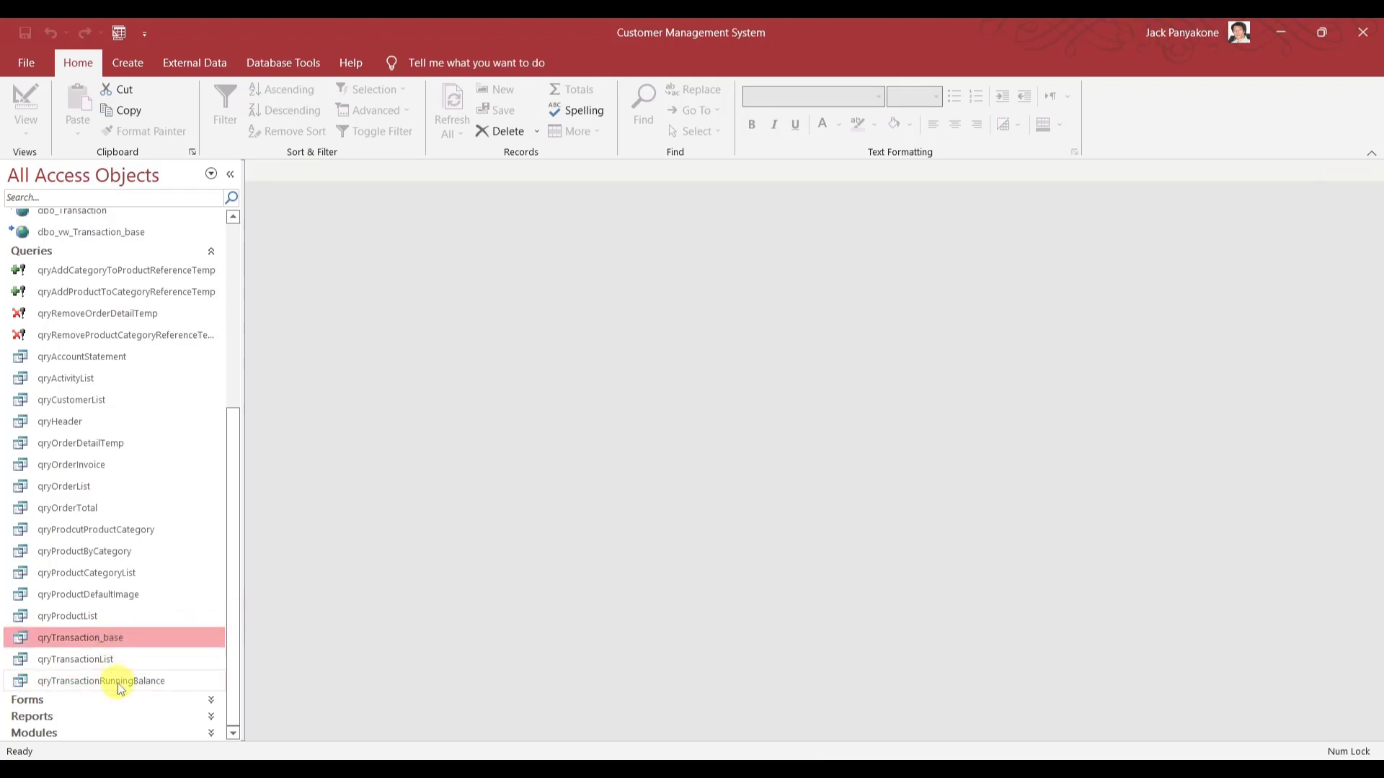
{"action": "left_click", "coordinate": [100, 680]}
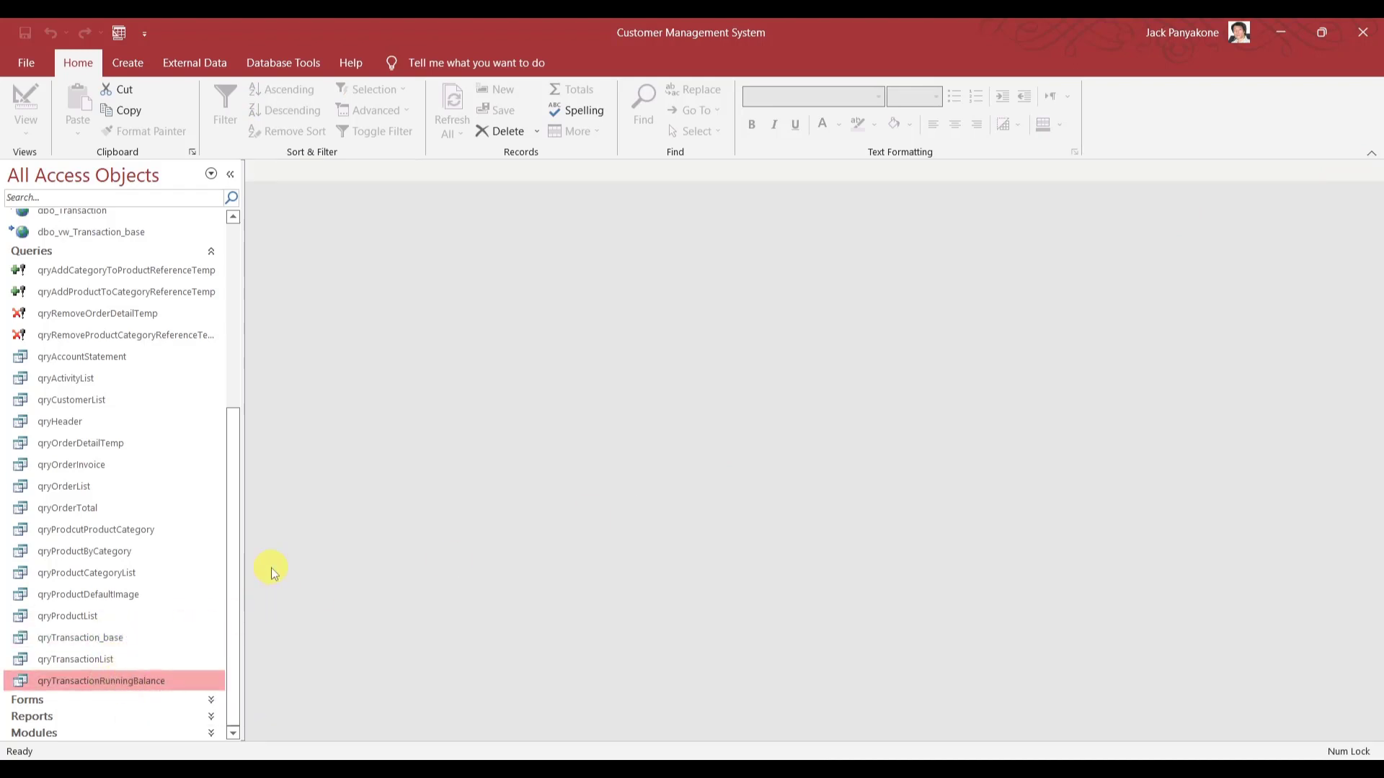
{"action": "mouse_move", "coordinate": [235, 582]}
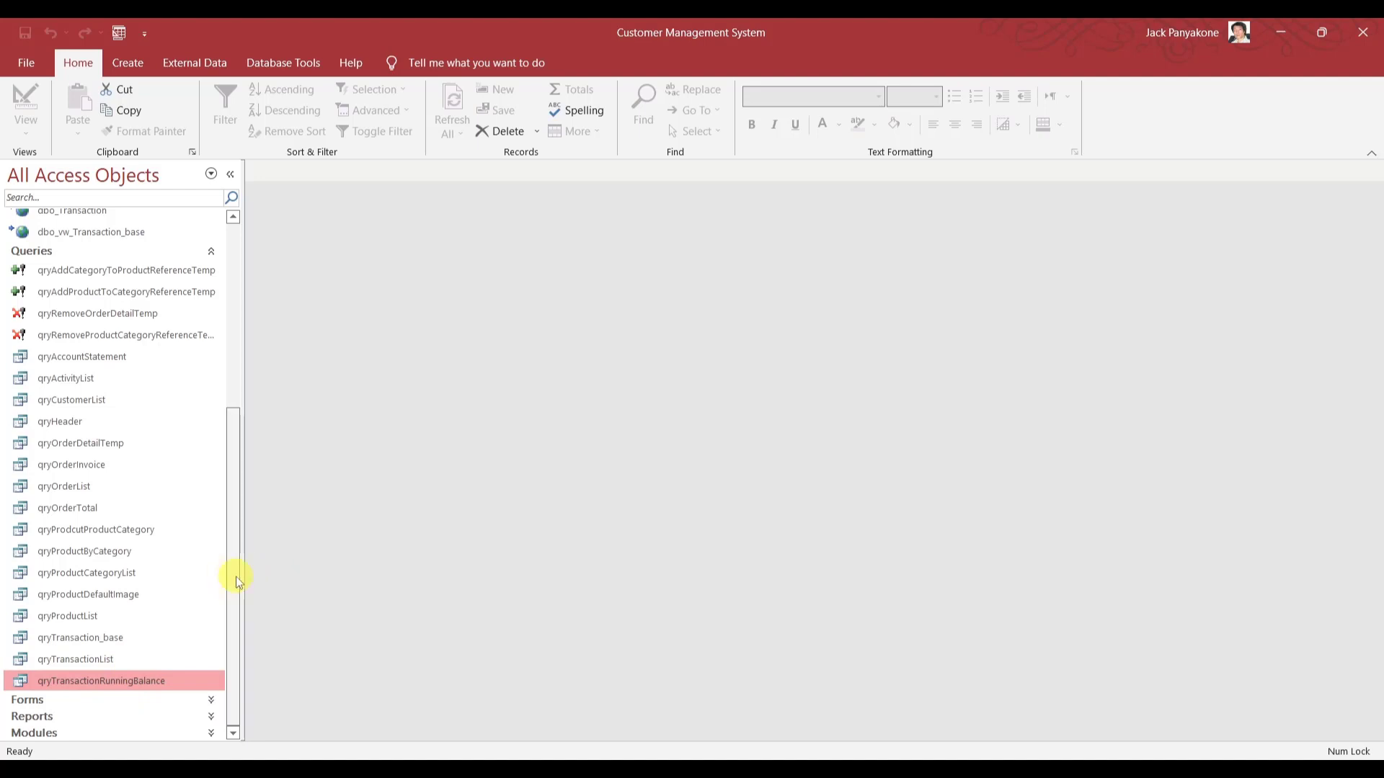
{"action": "mouse_move", "coordinate": [150, 691]}
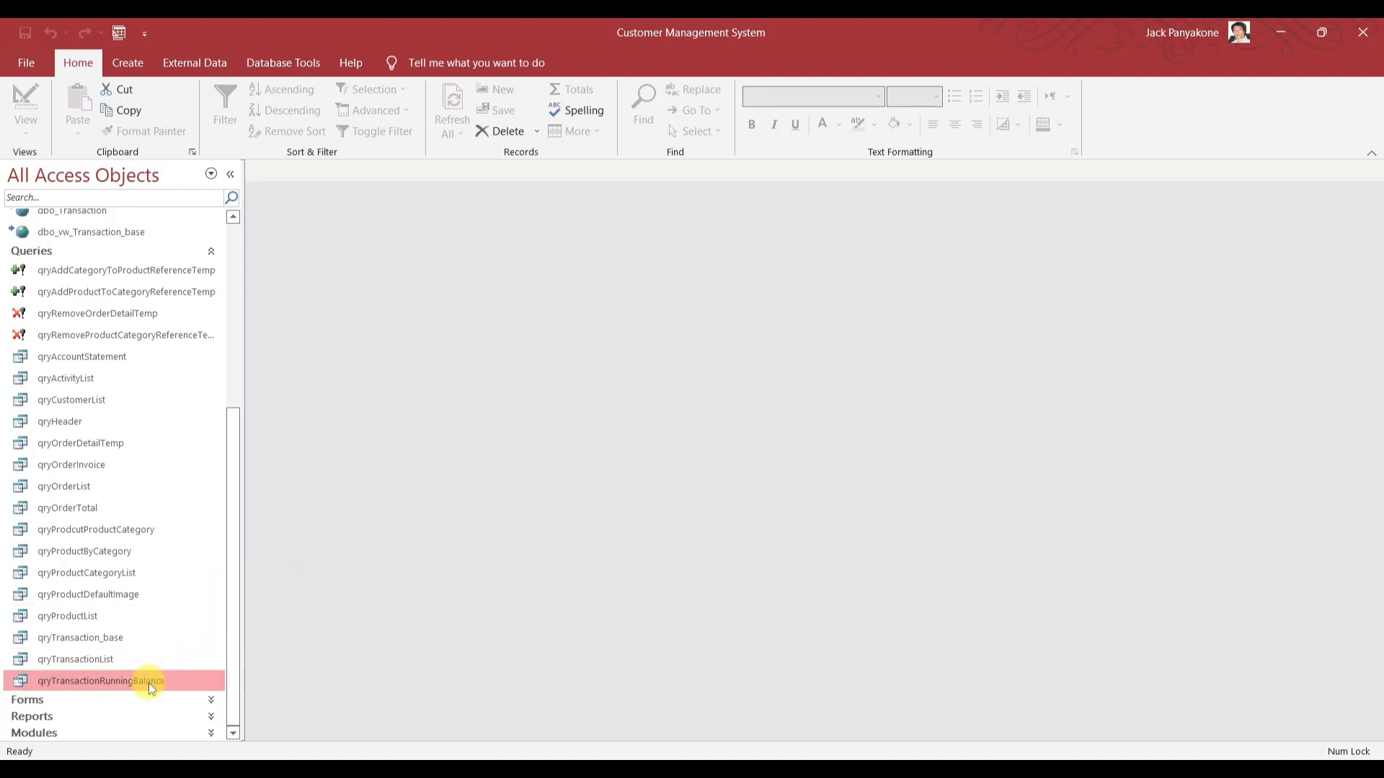
Reopen qryTransactionRunningBalance to view its 24 balance rows, then close it.
{"action": "double_click", "coordinate": [99, 680]}
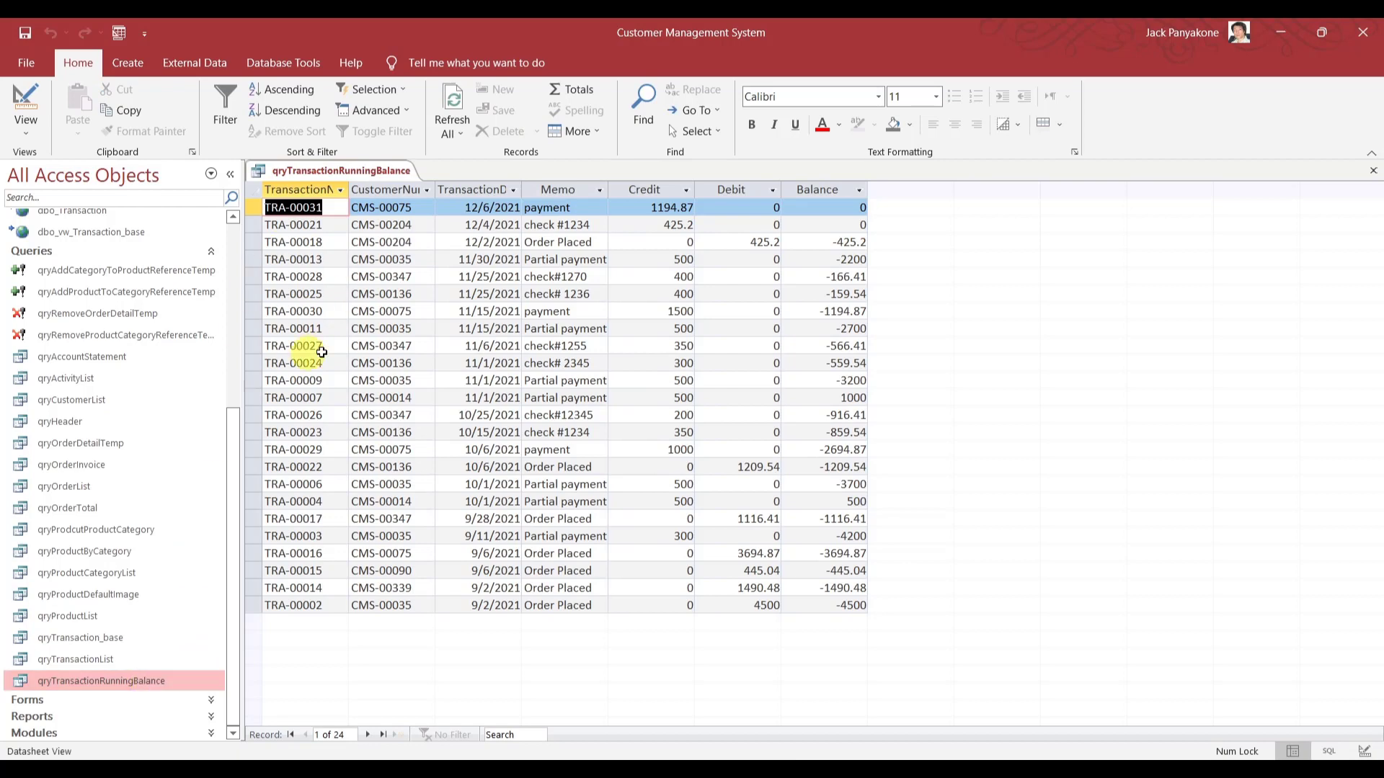
{"action": "mouse_move", "coordinate": [137, 240]}
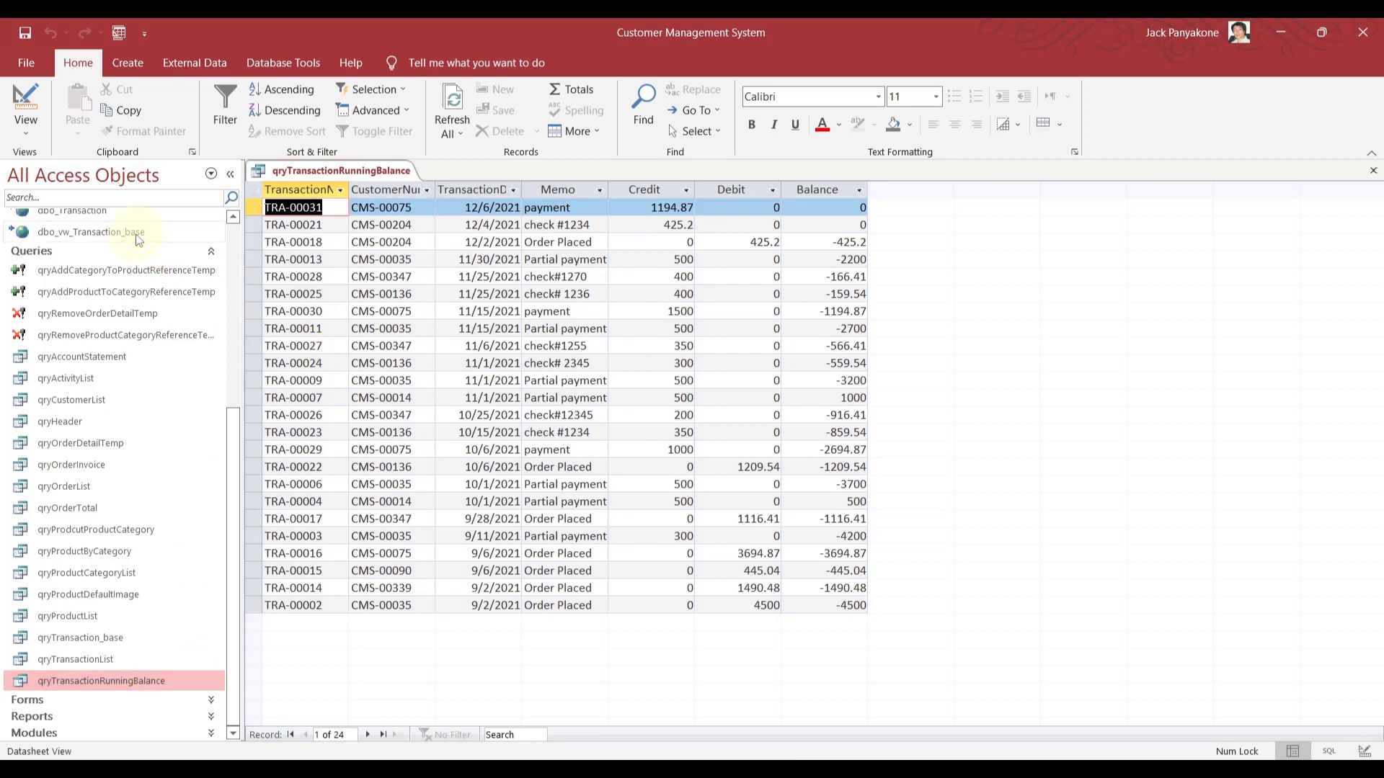
{"action": "left_click", "coordinate": [91, 231]}
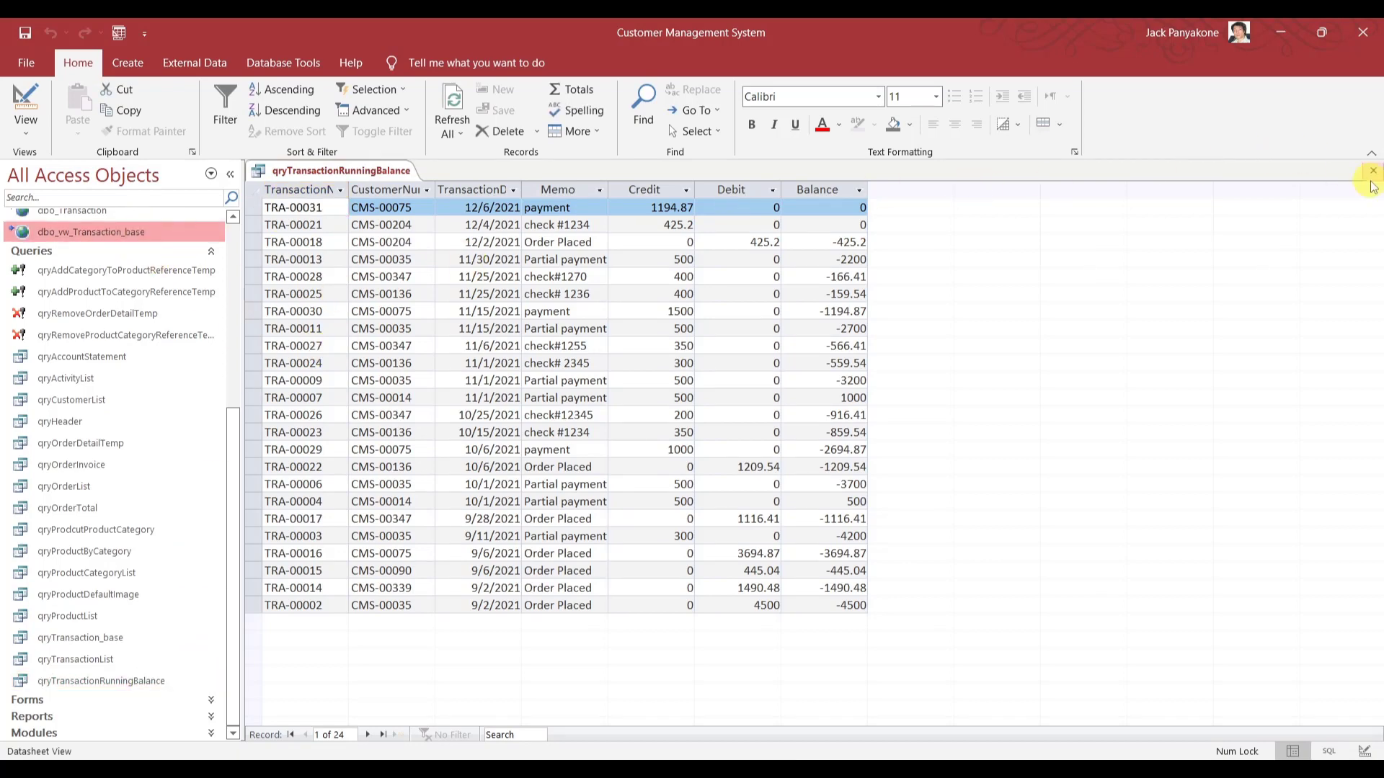
{"action": "left_click", "coordinate": [1371, 170]}
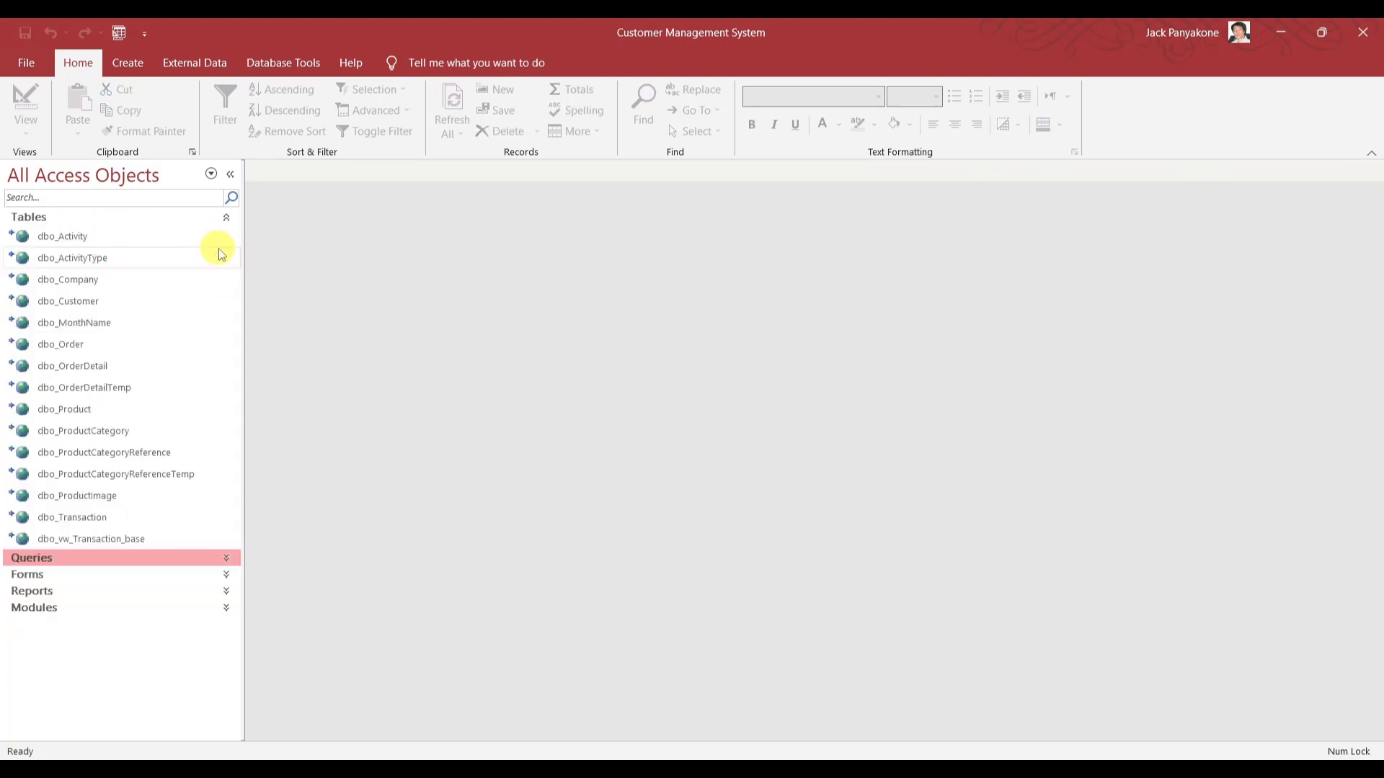
Launch frmMainNavigation, view TRA-00014's $1,490.48 balance under Admin, then close the app.
{"action": "left_click", "coordinate": [225, 217]}
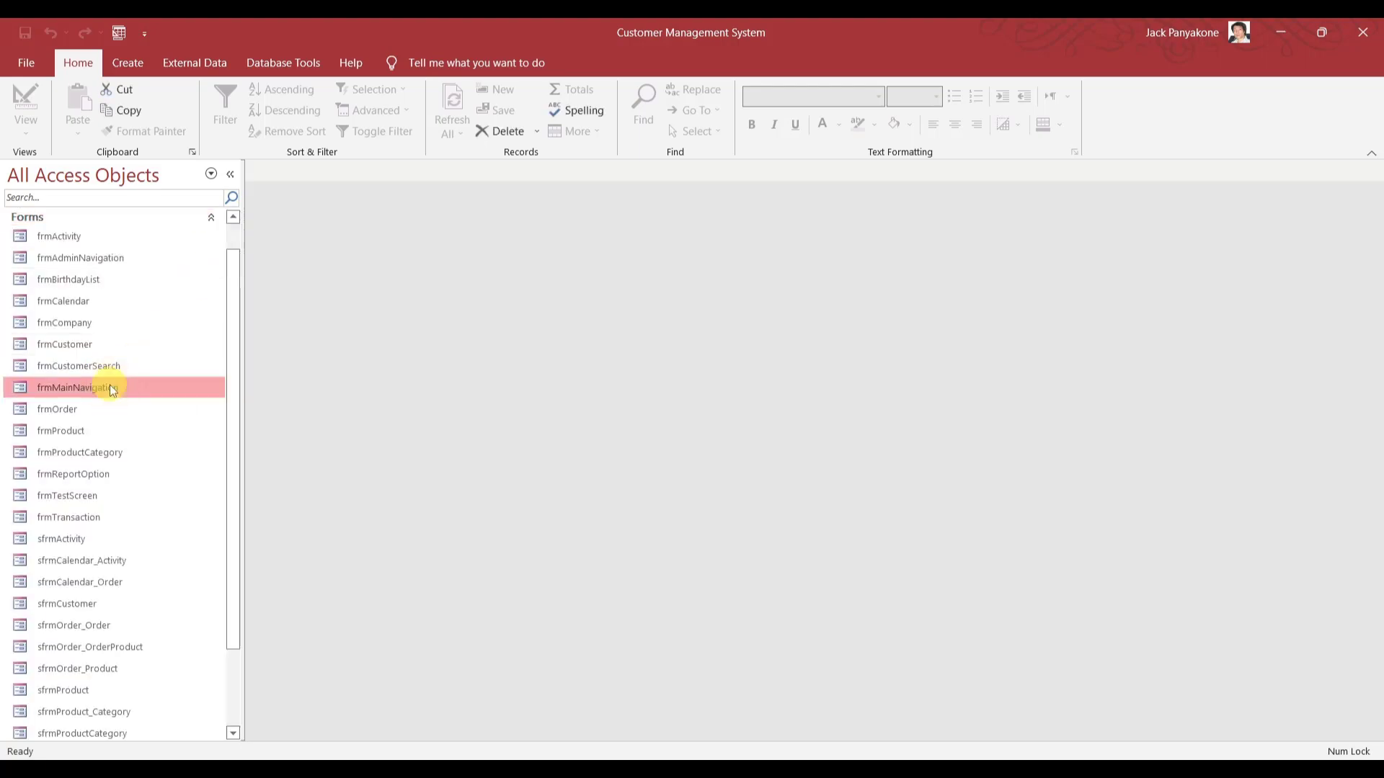
{"action": "double_click", "coordinate": [77, 388]}
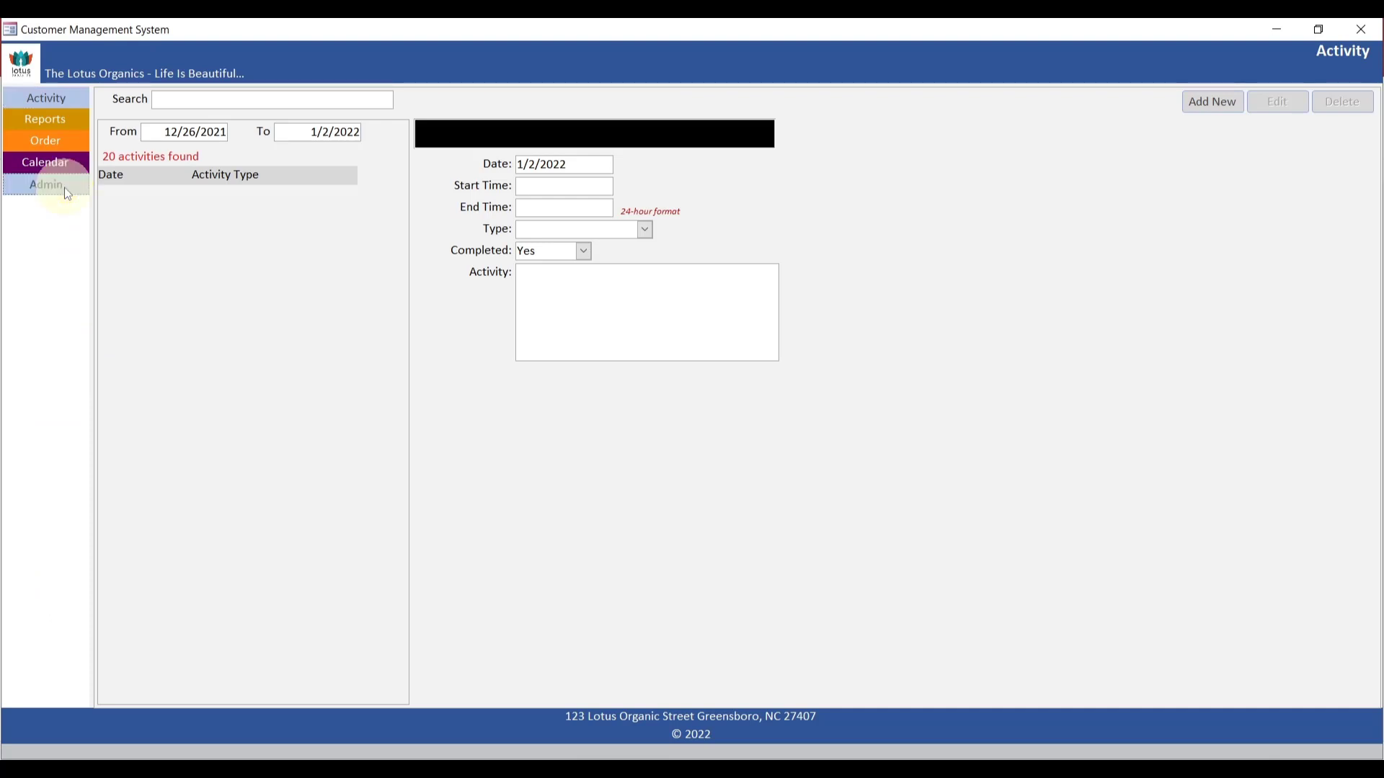
{"action": "left_click", "coordinate": [44, 184]}
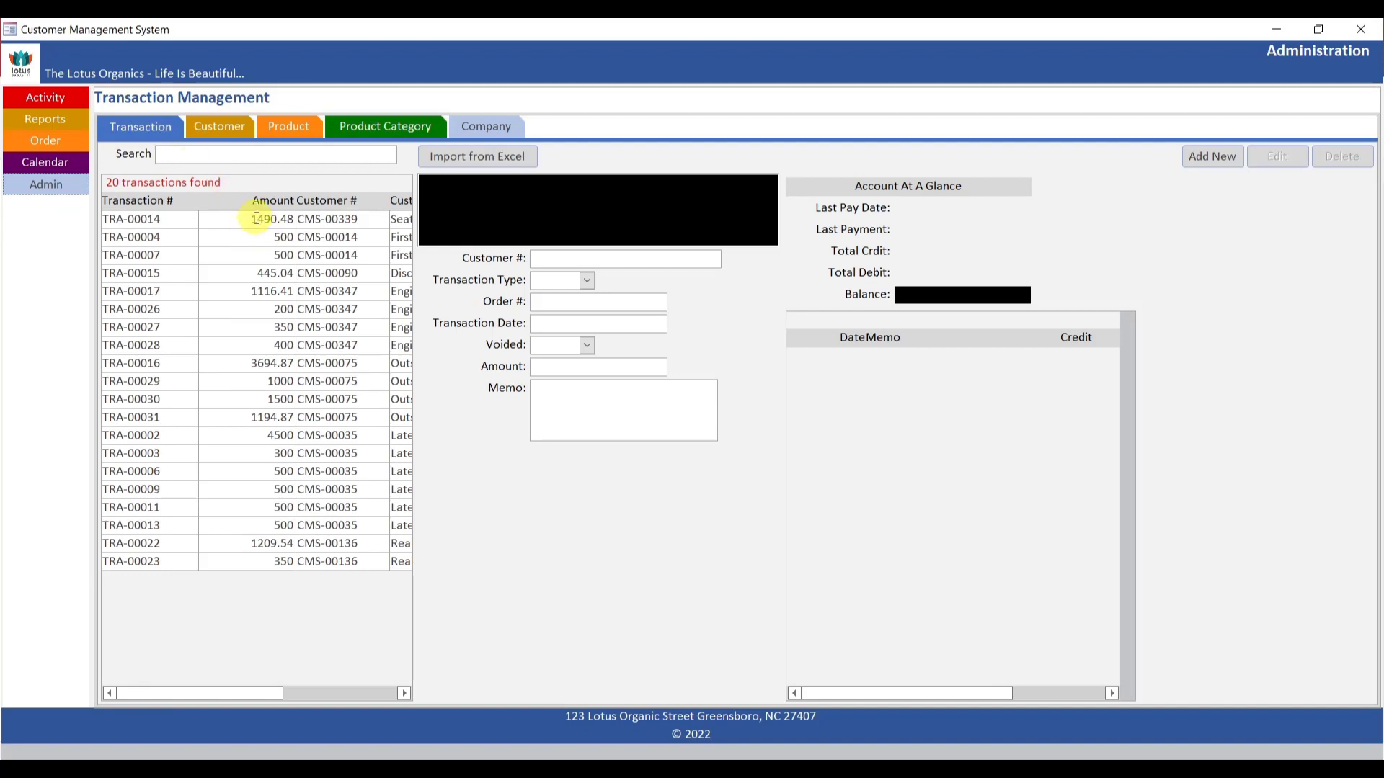
{"action": "left_click", "coordinate": [131, 219]}
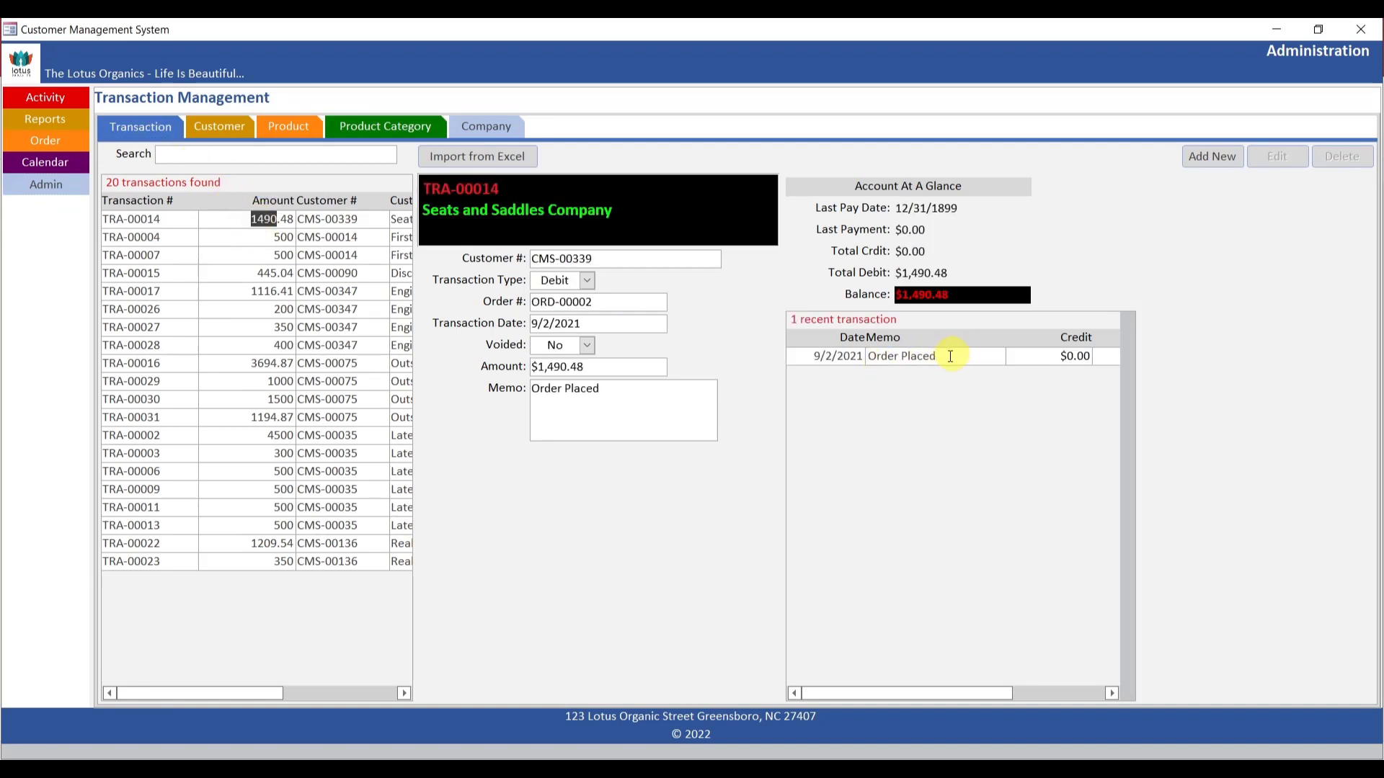
{"action": "mouse_move", "coordinate": [943, 388]}
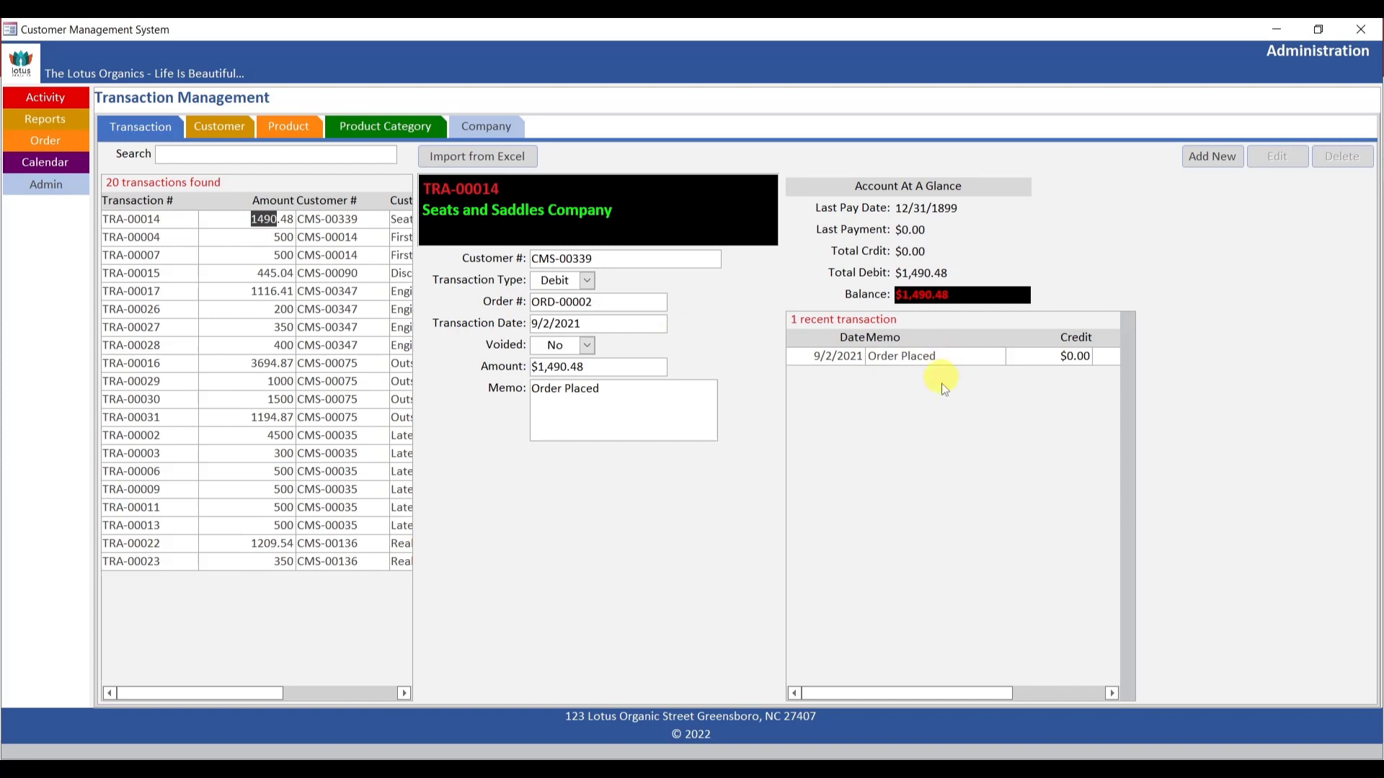
{"action": "mouse_move", "coordinate": [945, 373]}
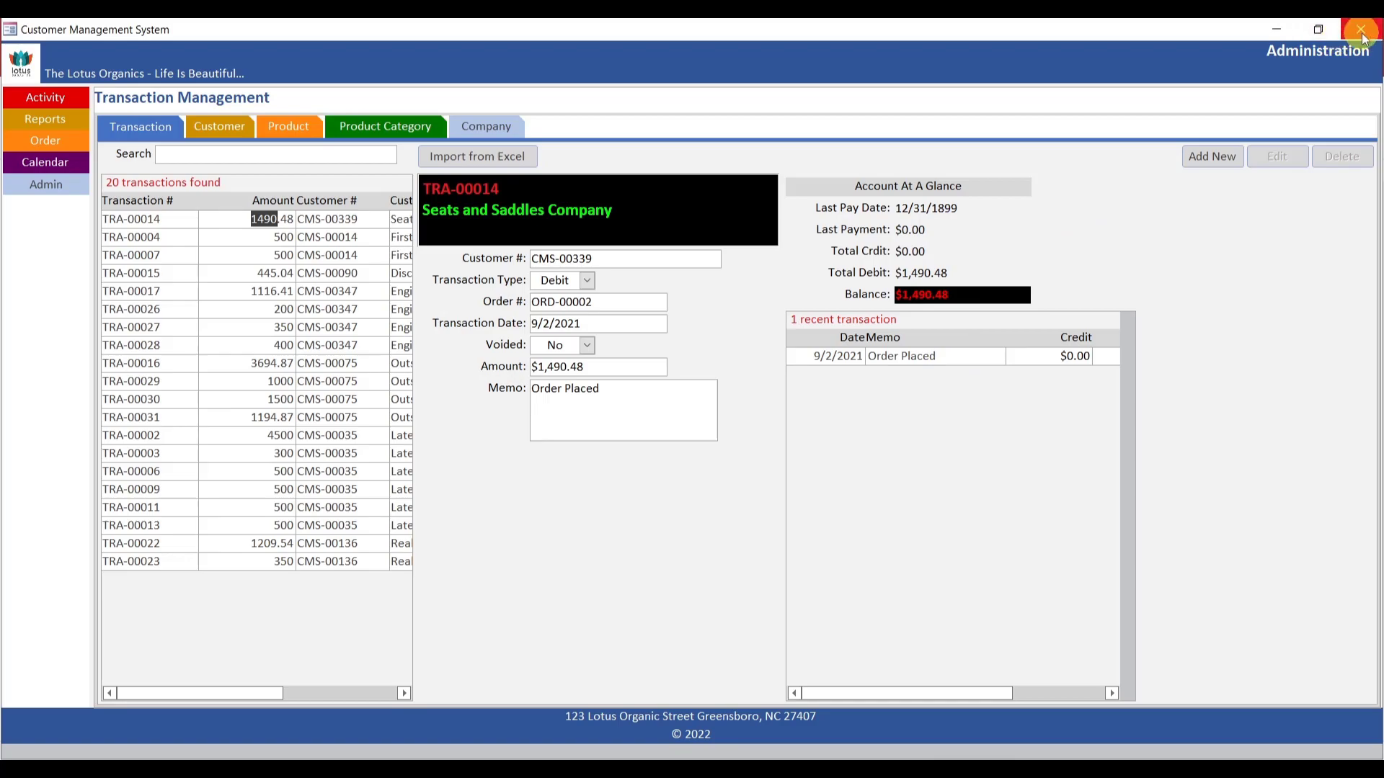
{"action": "left_click", "coordinate": [1361, 29]}
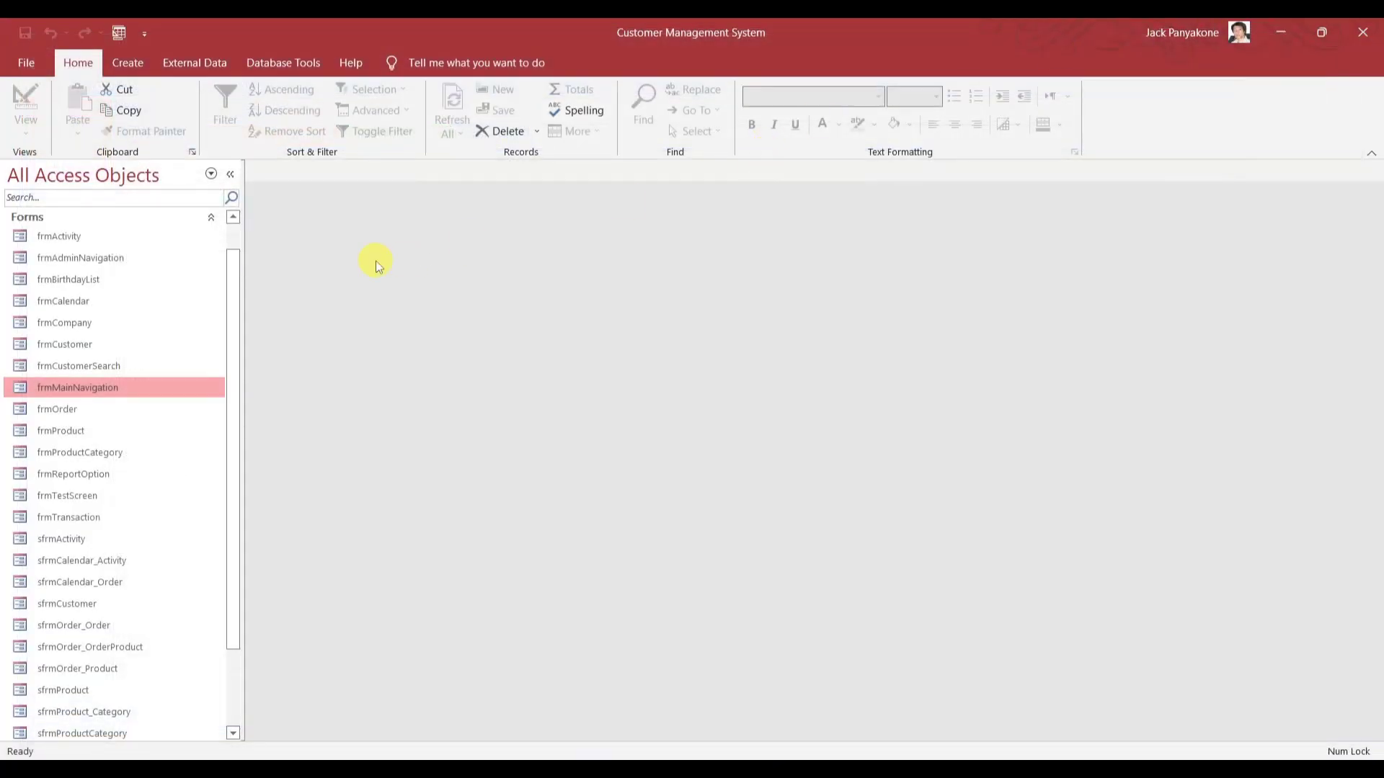
Bring the sfrmTransaction subform into Design View from the Navigation Pane.
{"action": "scroll", "scroll_direction": "down", "scroll_amount": 3}
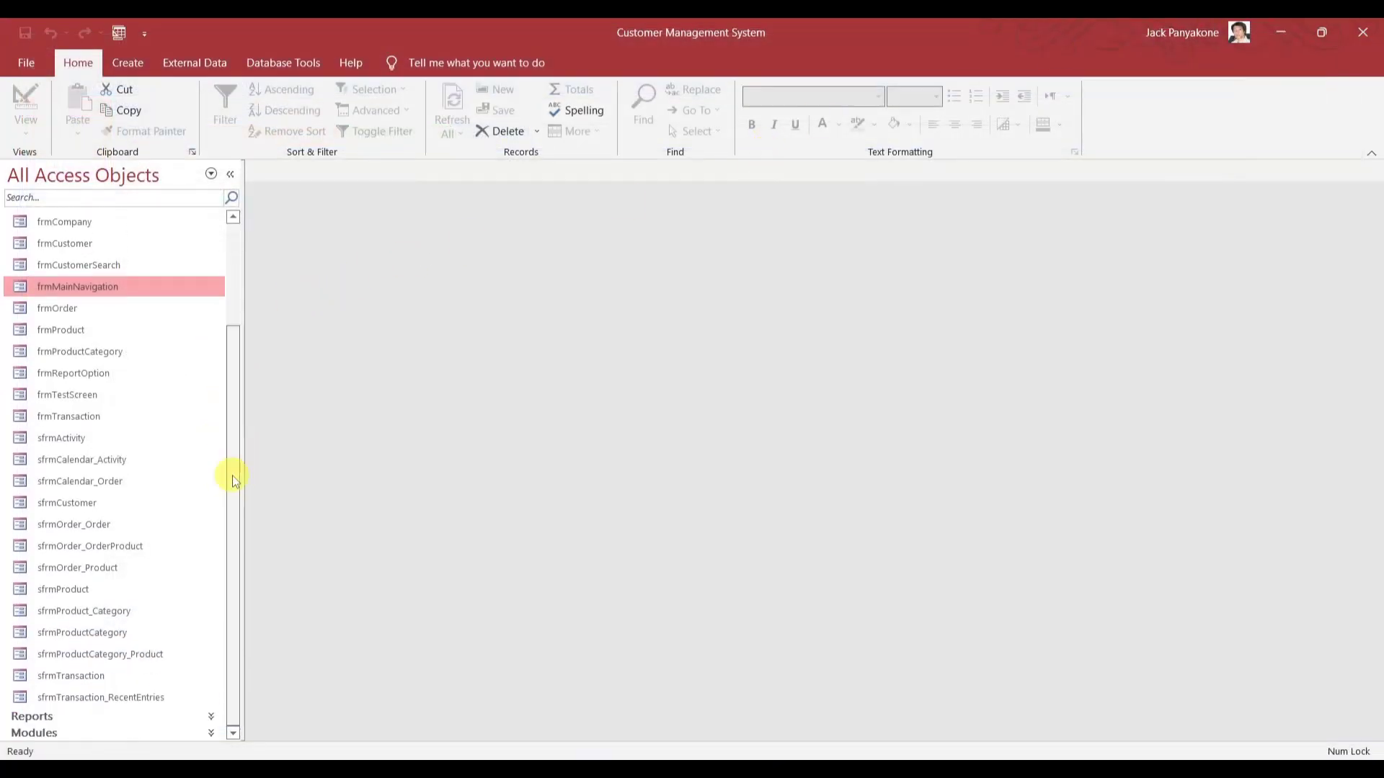
{"action": "left_click", "coordinate": [70, 675]}
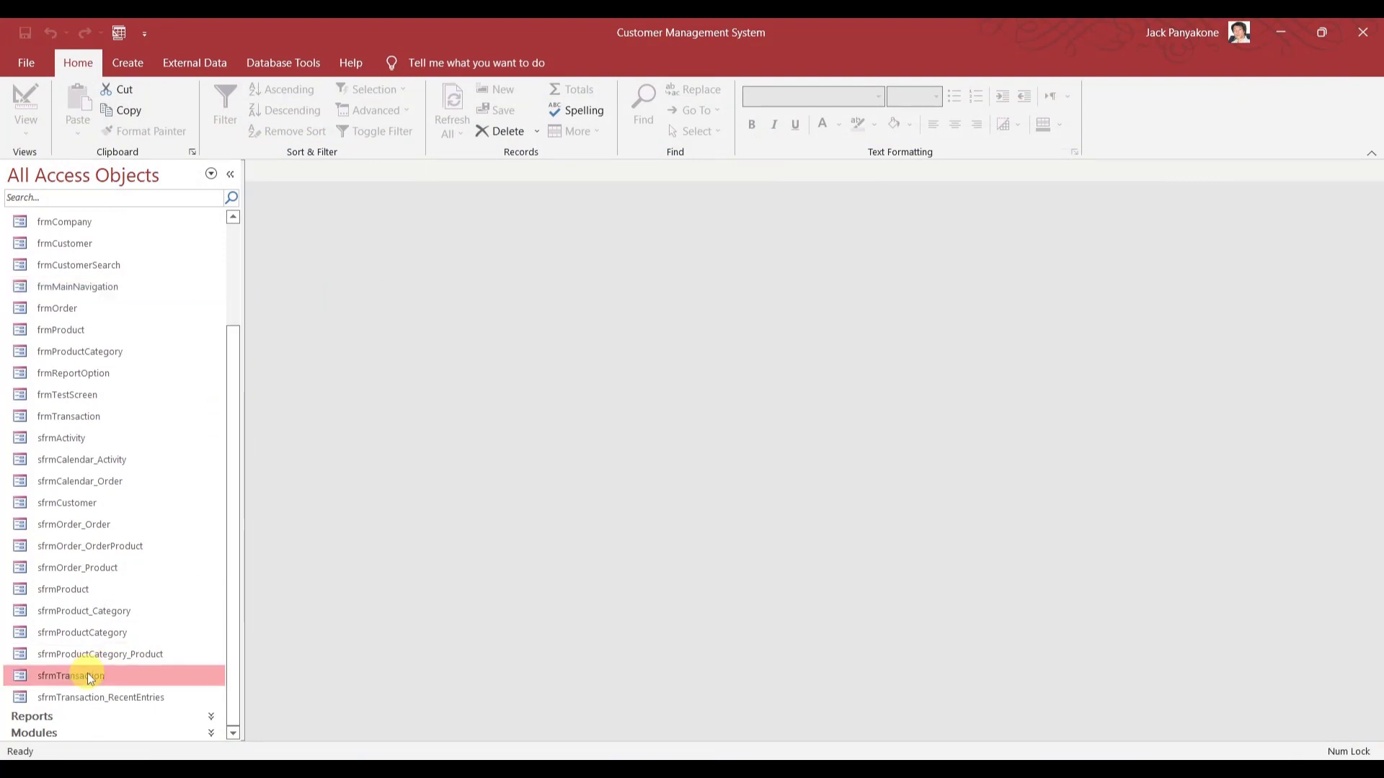
{"action": "right_click", "coordinate": [71, 676]}
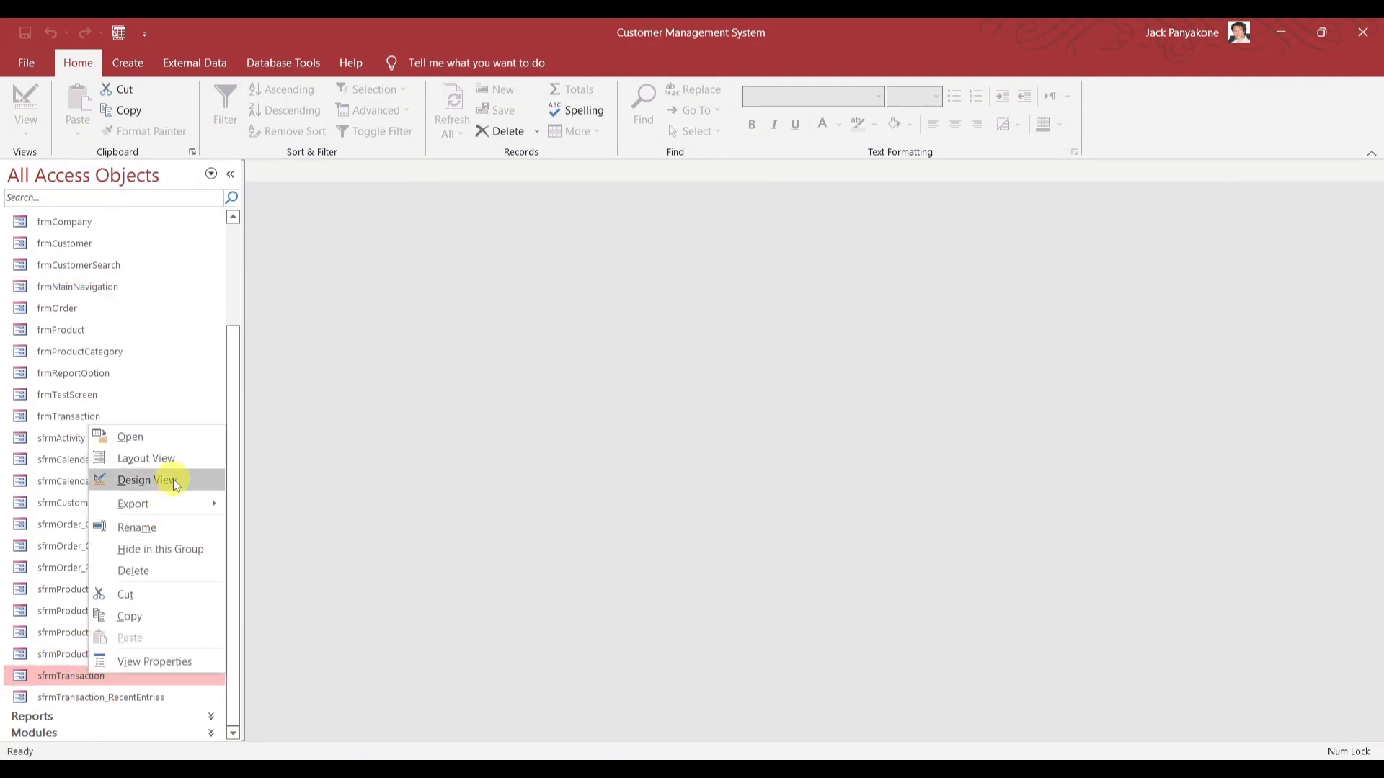
{"action": "left_click", "coordinate": [146, 480]}
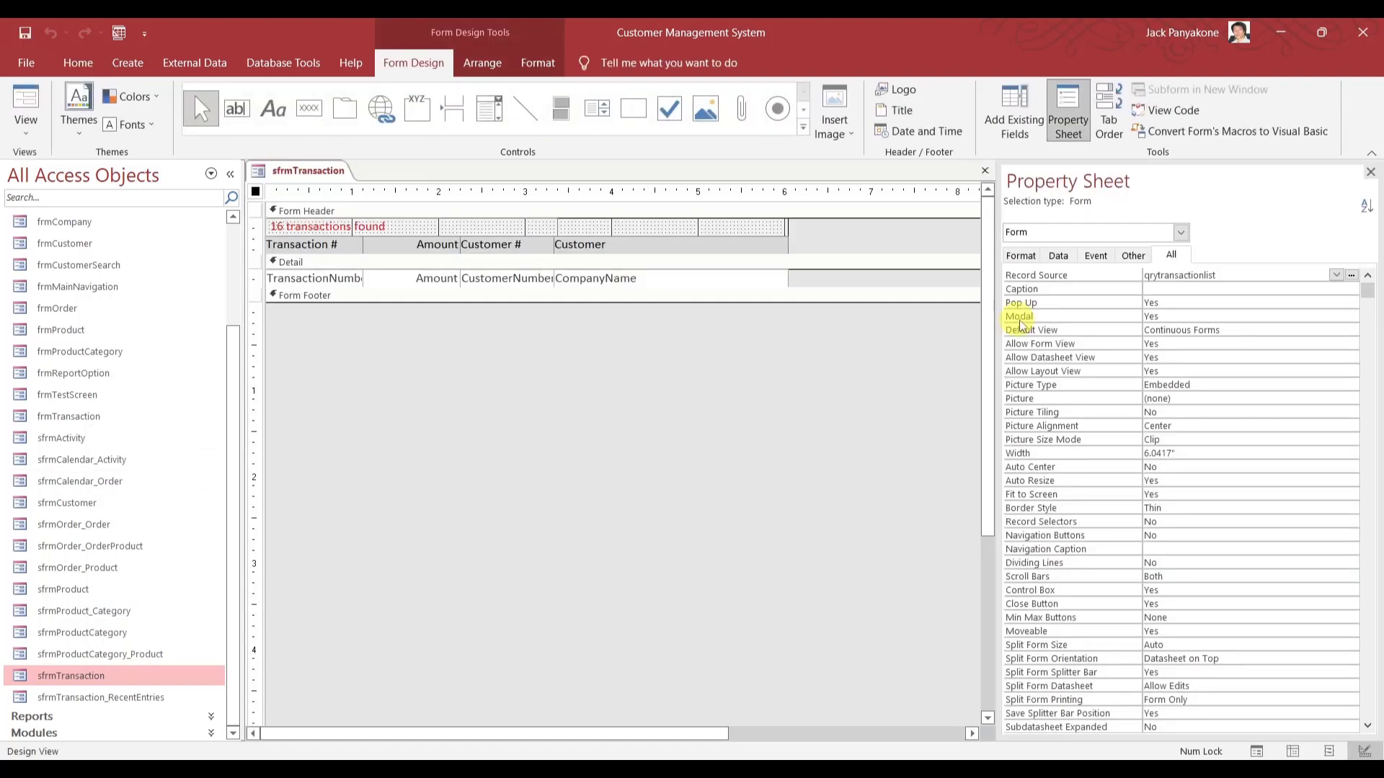
{"action": "mouse_move", "coordinate": [1243, 271]}
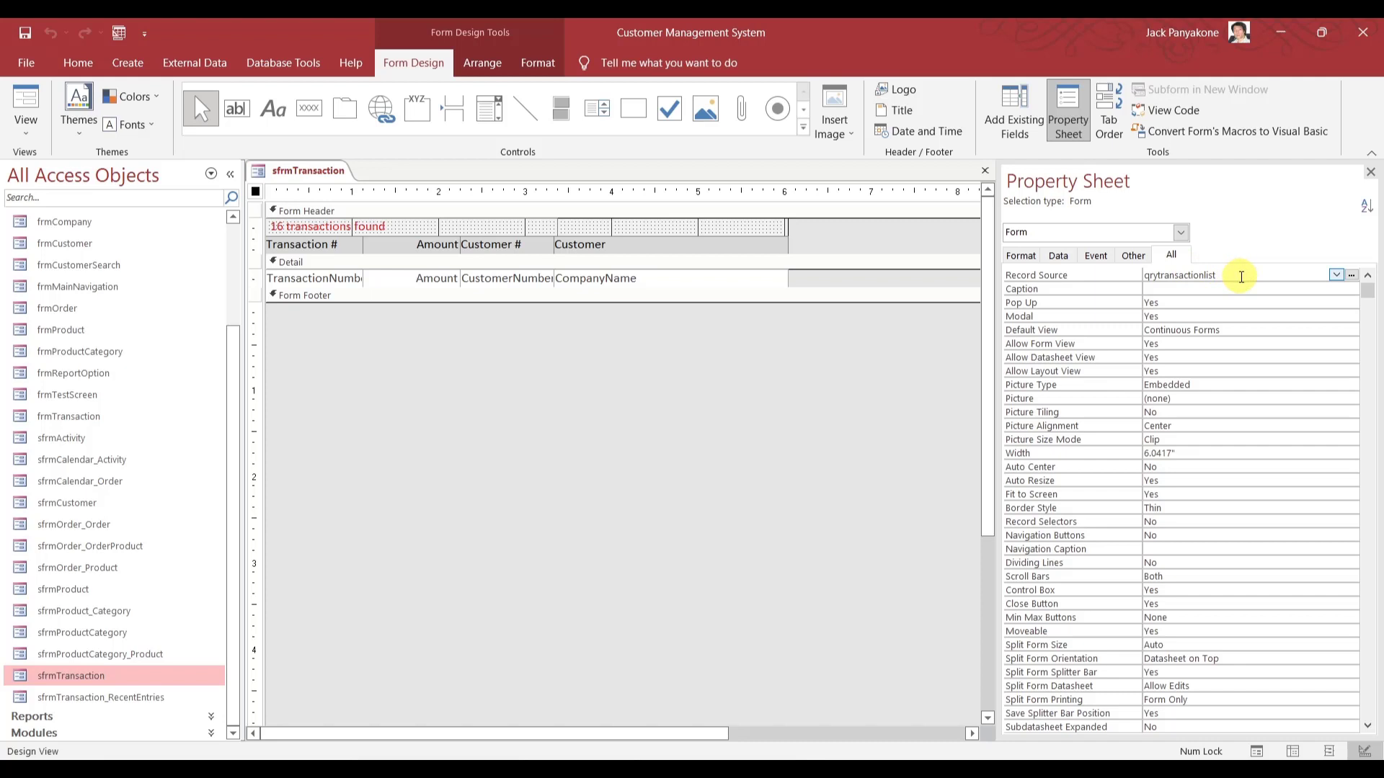
{"action": "mouse_move", "coordinate": [243, 309]}
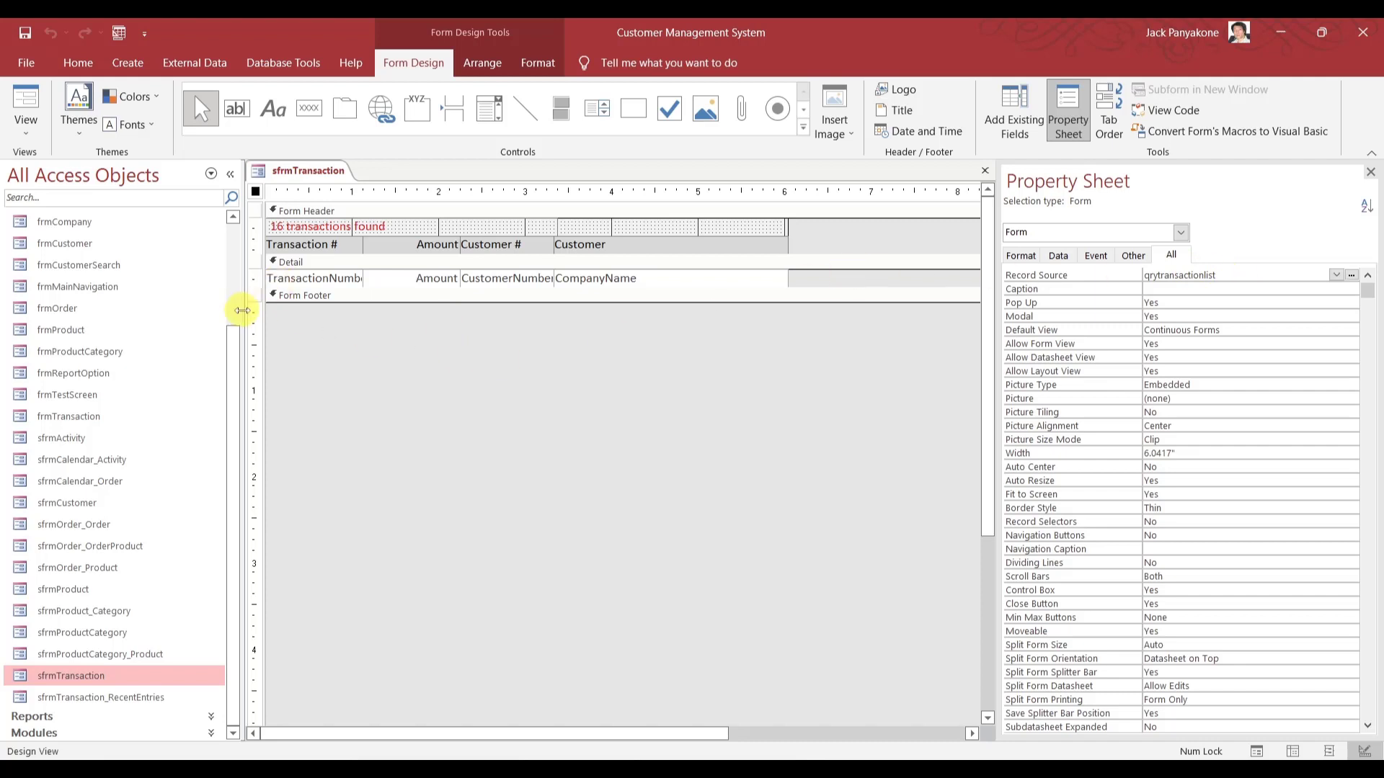
Bring qryTransactionList, the subform's record source, into Design View.
{"action": "scroll", "scroll_direction": "up", "scroll_amount": 3}
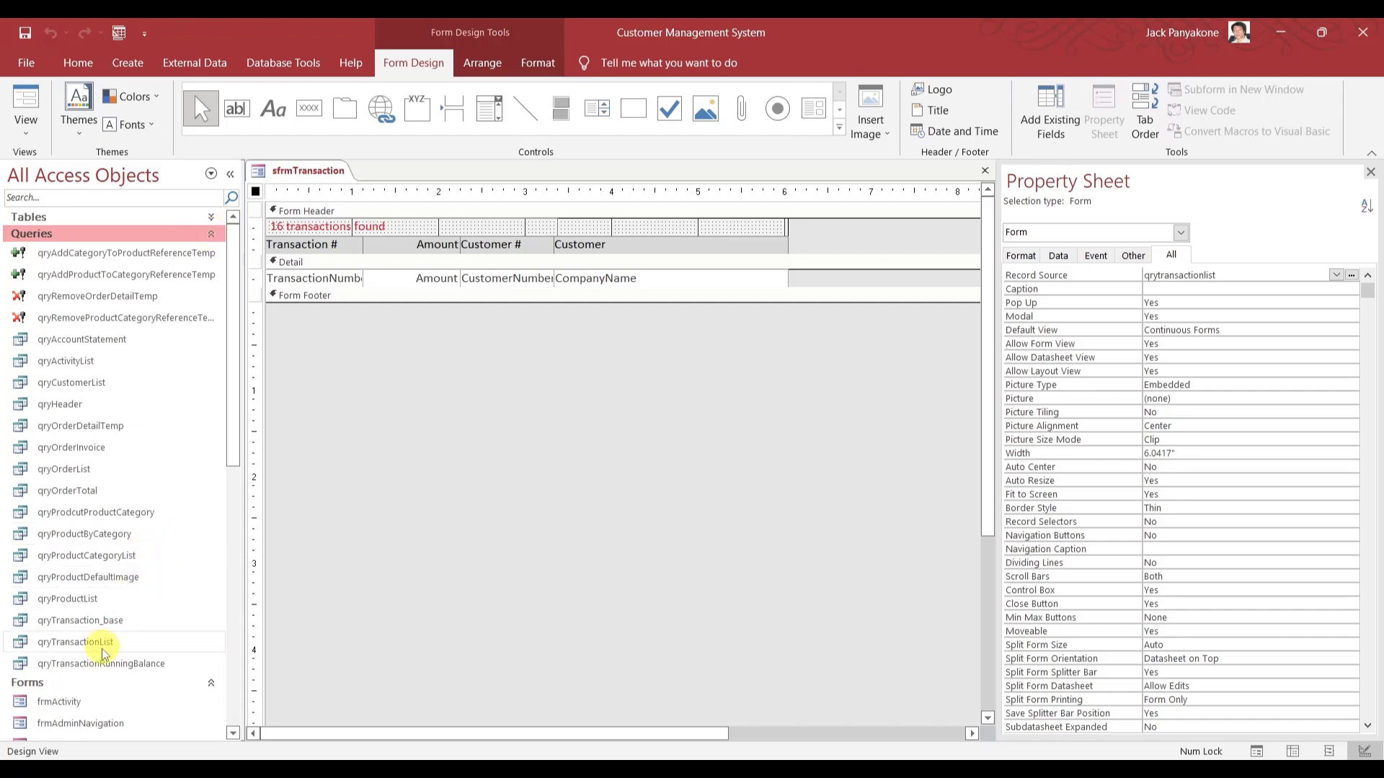
{"action": "right_click", "coordinate": [75, 642]}
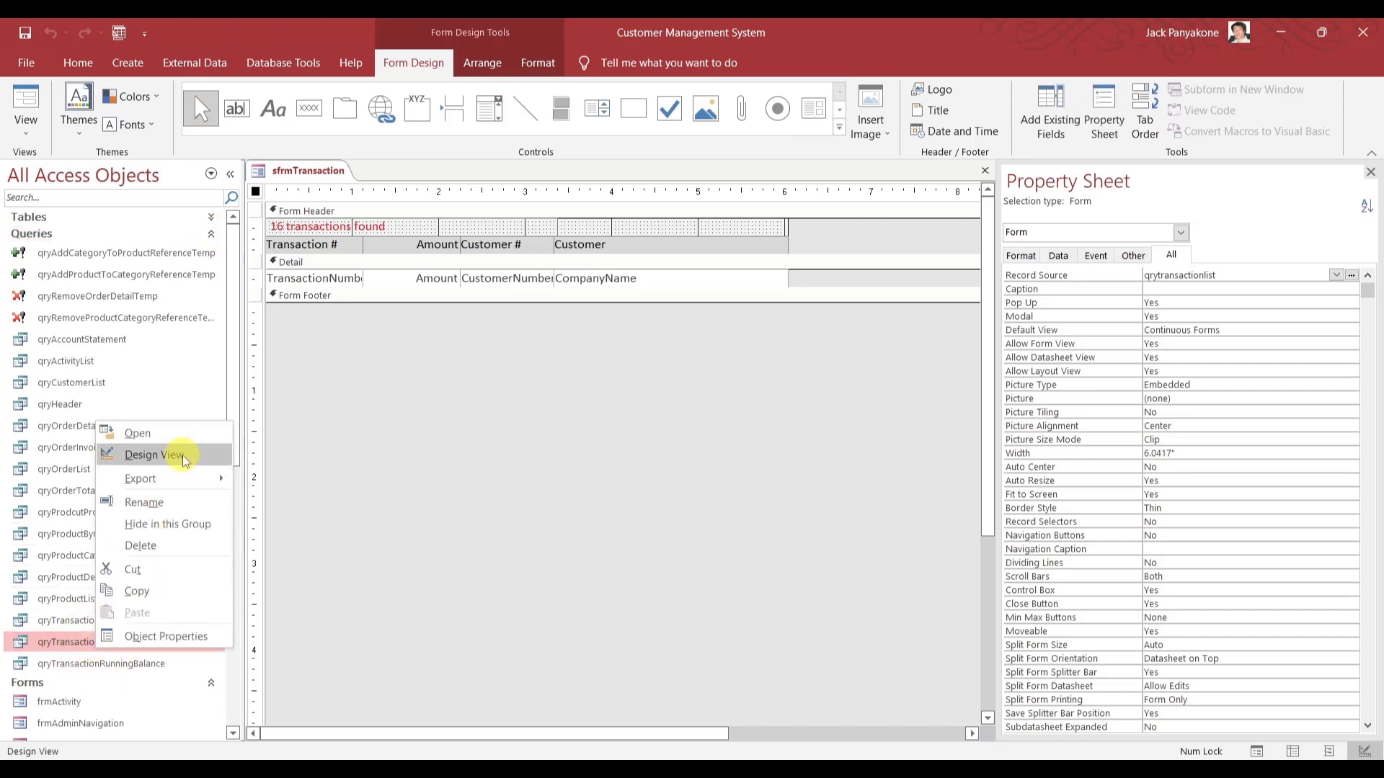
{"action": "left_click", "coordinate": [156, 455]}
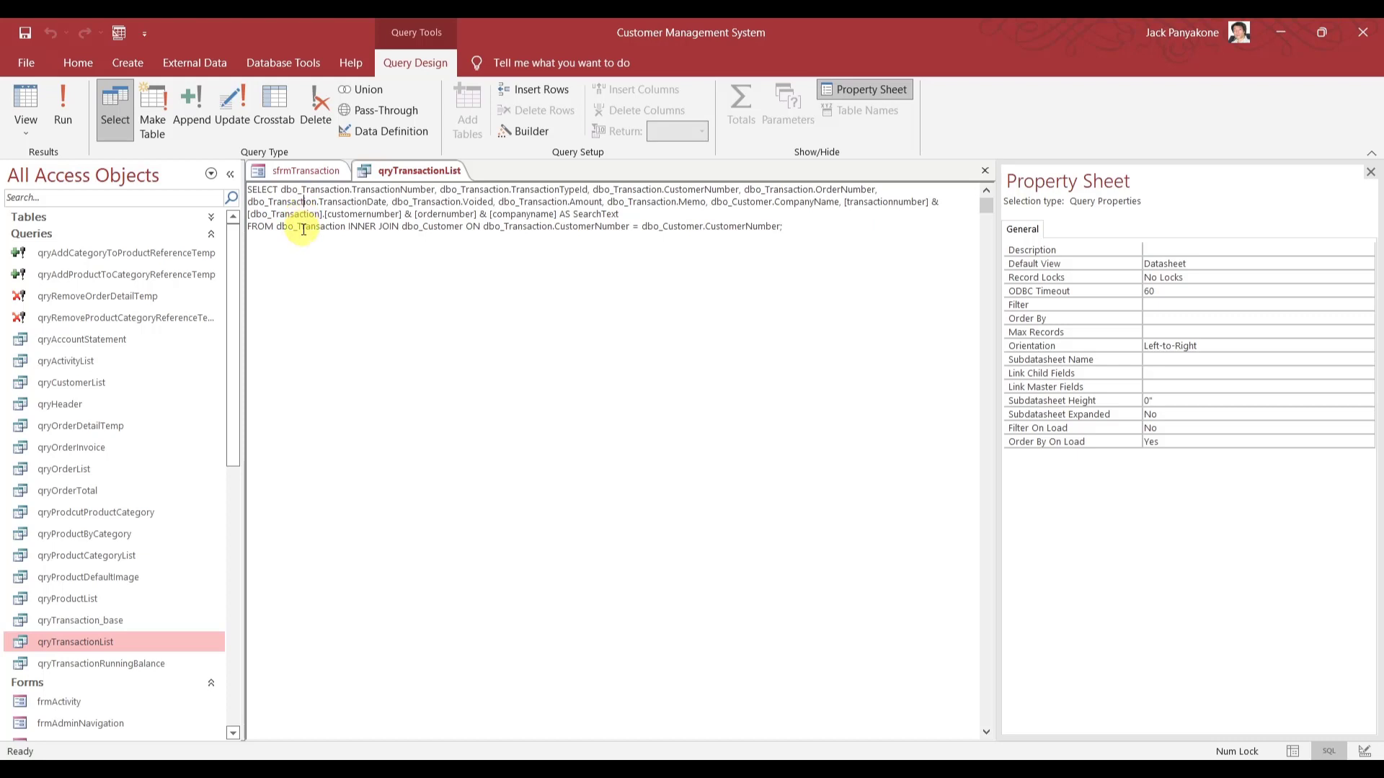
{"action": "mouse_move", "coordinate": [328, 248]}
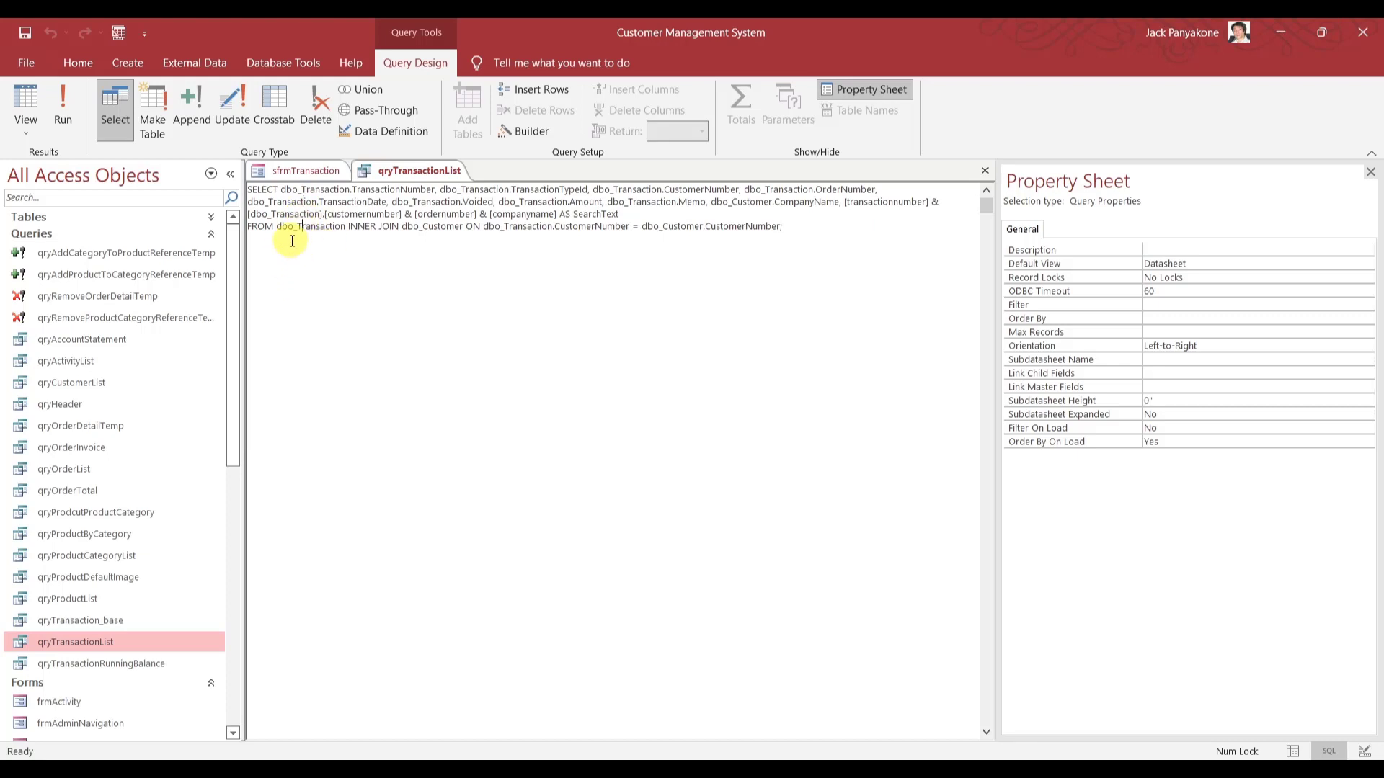
{"action": "mouse_move", "coordinate": [287, 236]}
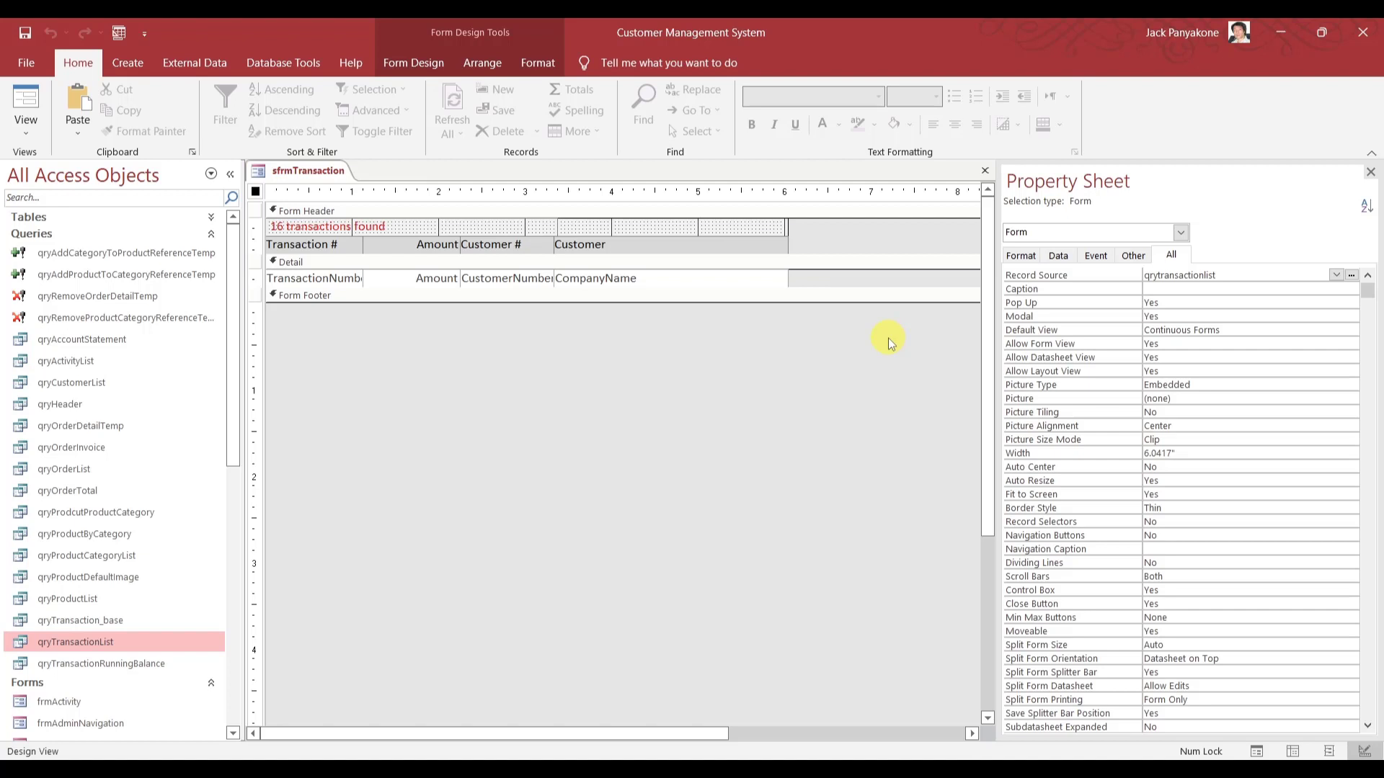
Close the sfrmTransaction design after reviewing the qryTransactionList SQL.
{"action": "left_click", "coordinate": [983, 170]}
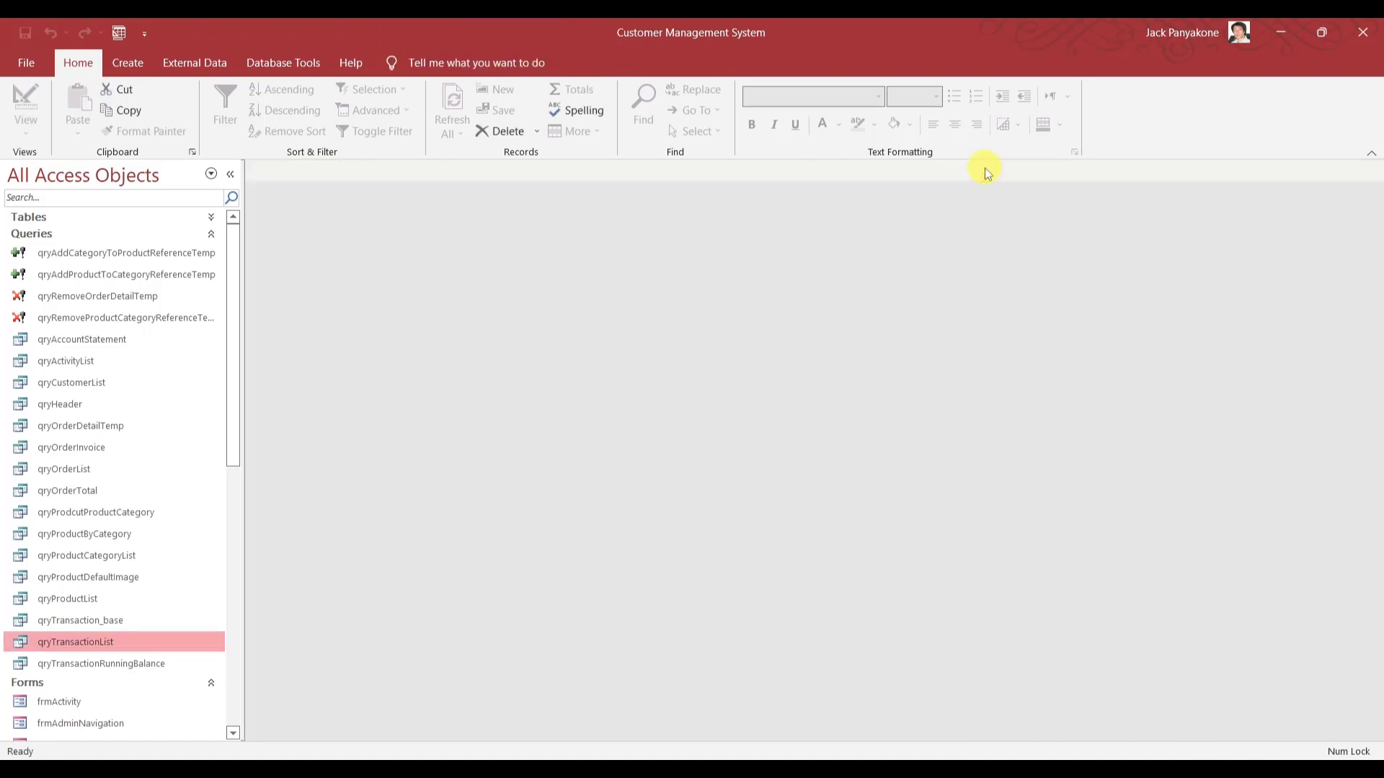
{"action": "mouse_move", "coordinate": [152, 383]}
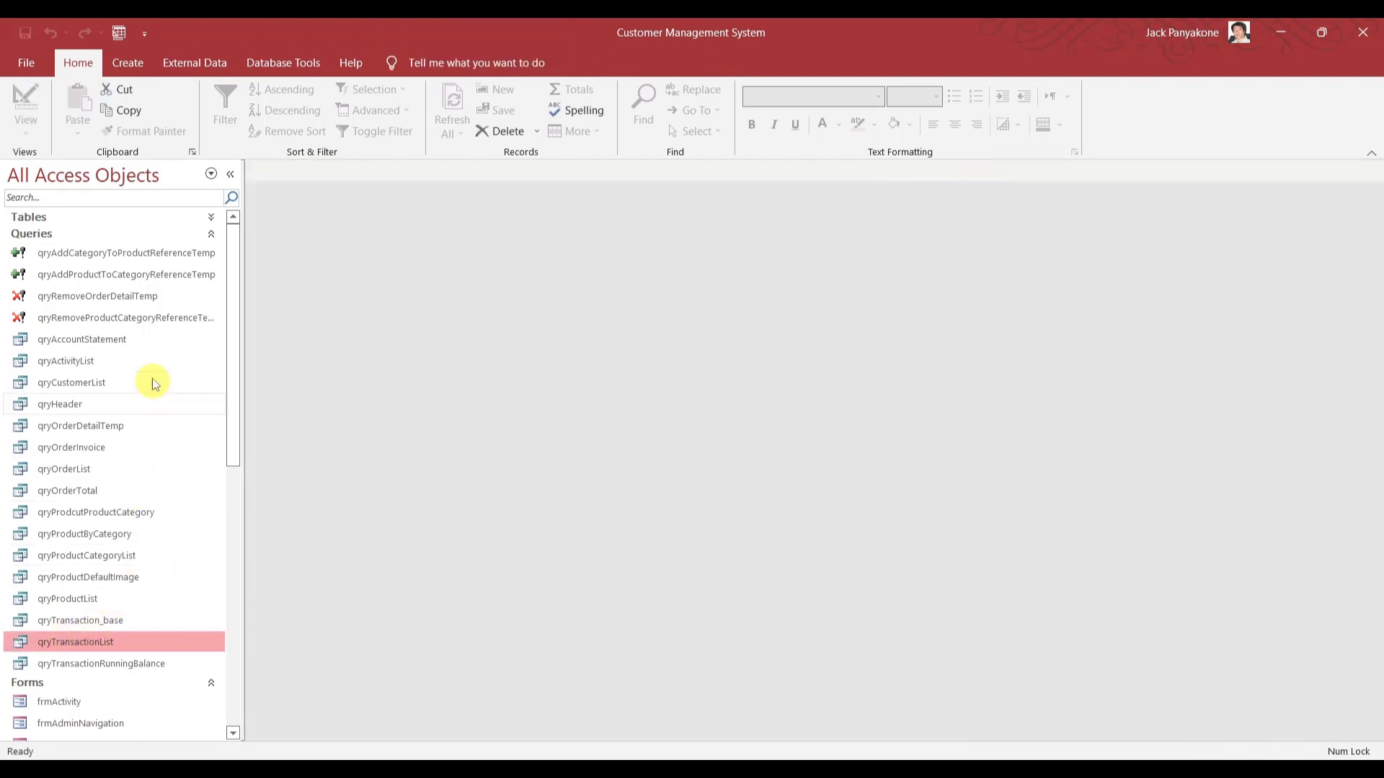
Launch frmMainNavigation, go to Admin, show TRA-00014 at $1,490.48 and restore the window down.
{"action": "left_click", "coordinate": [209, 233]}
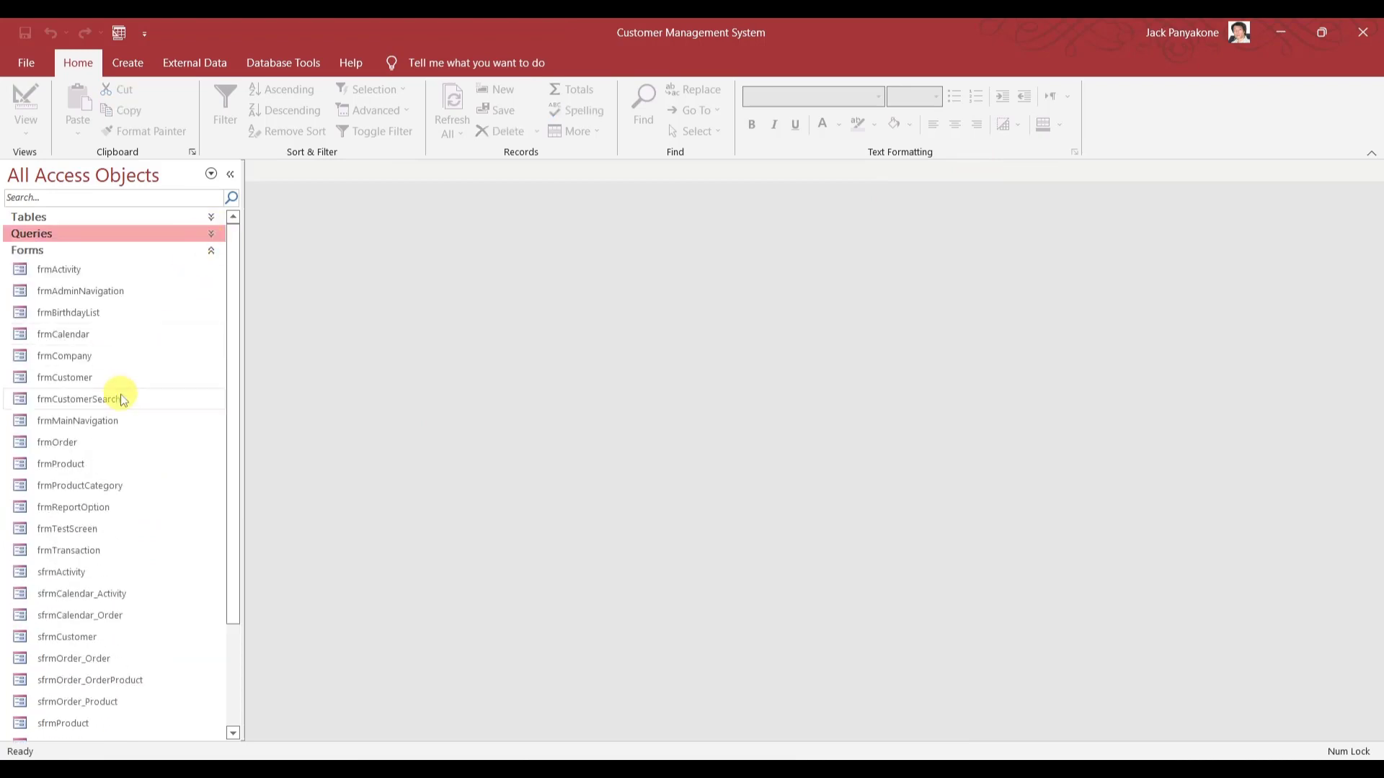
{"action": "left_click", "coordinate": [77, 420]}
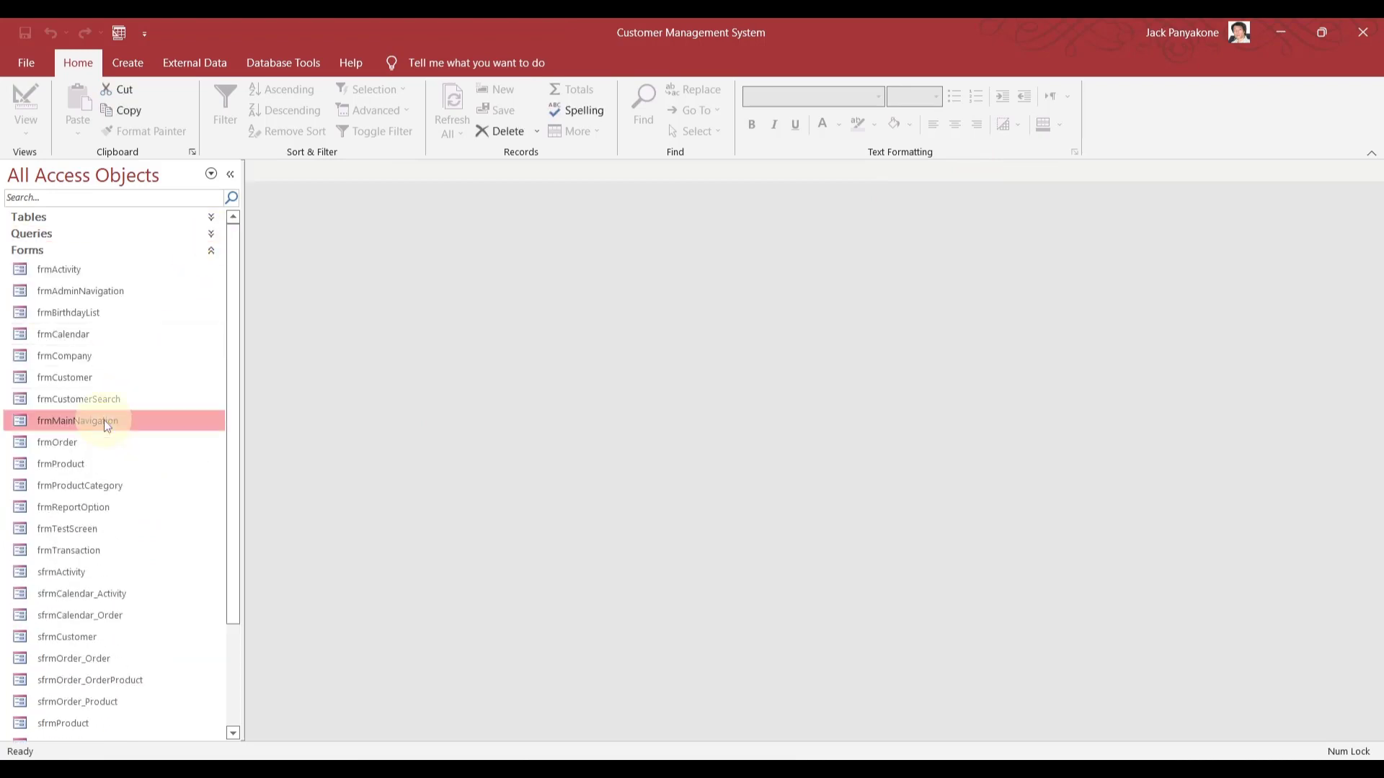
{"action": "double_click", "coordinate": [77, 421]}
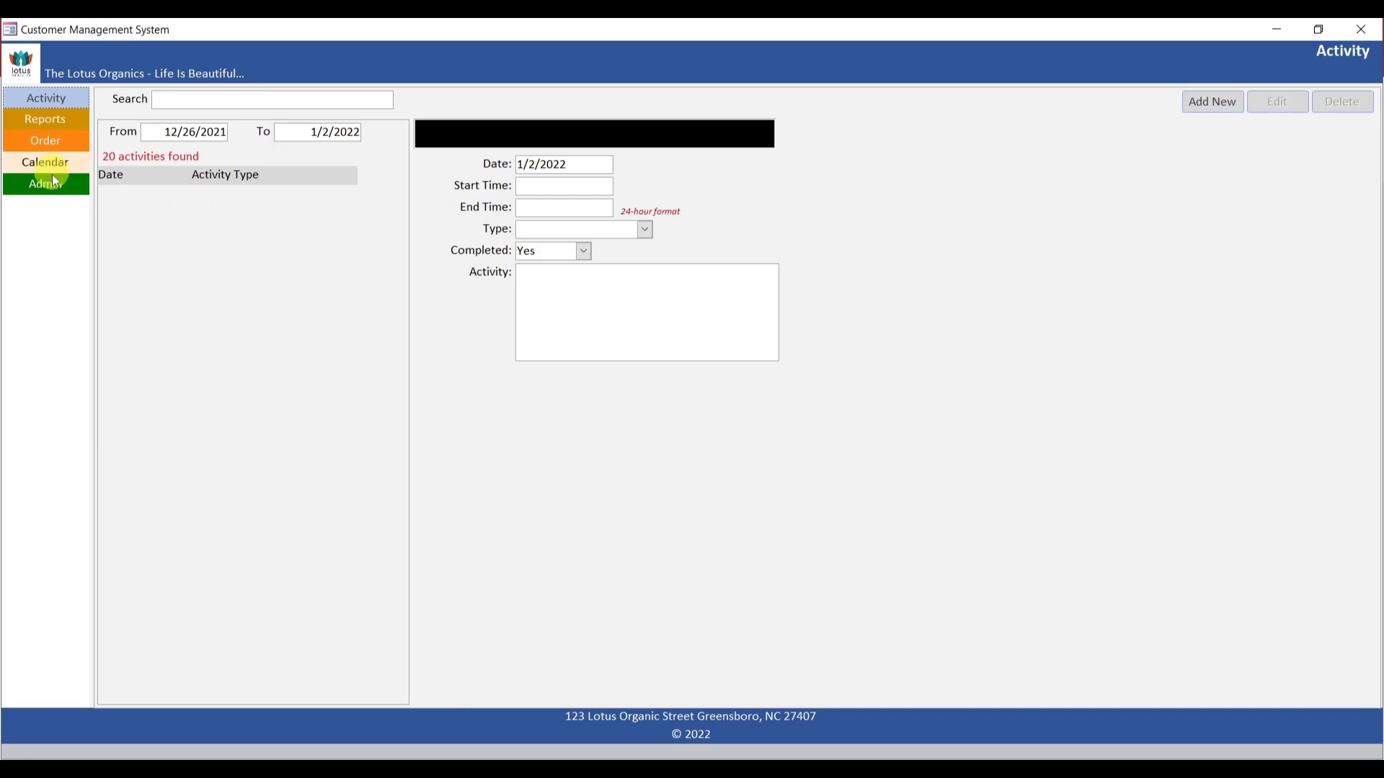
{"action": "left_click", "coordinate": [44, 184]}
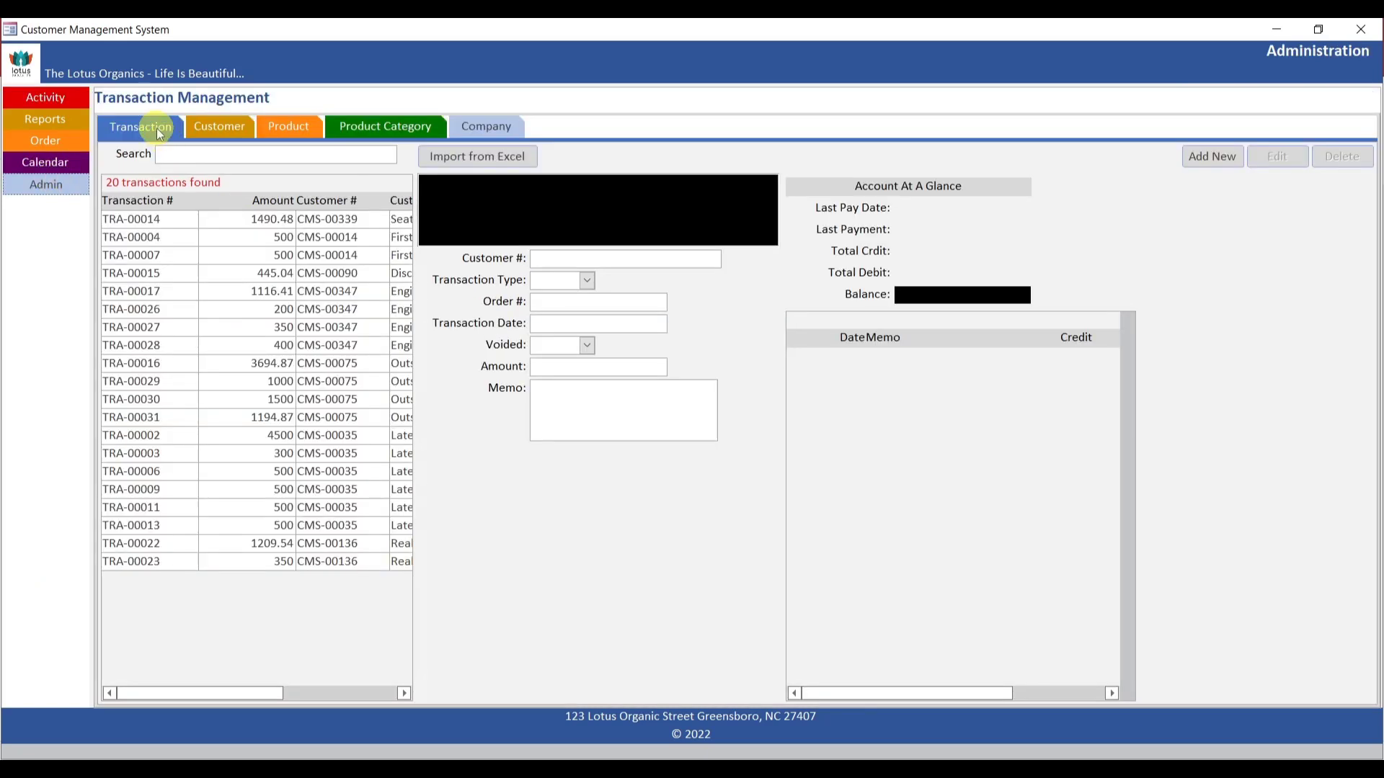
{"action": "mouse_move", "coordinate": [237, 219]}
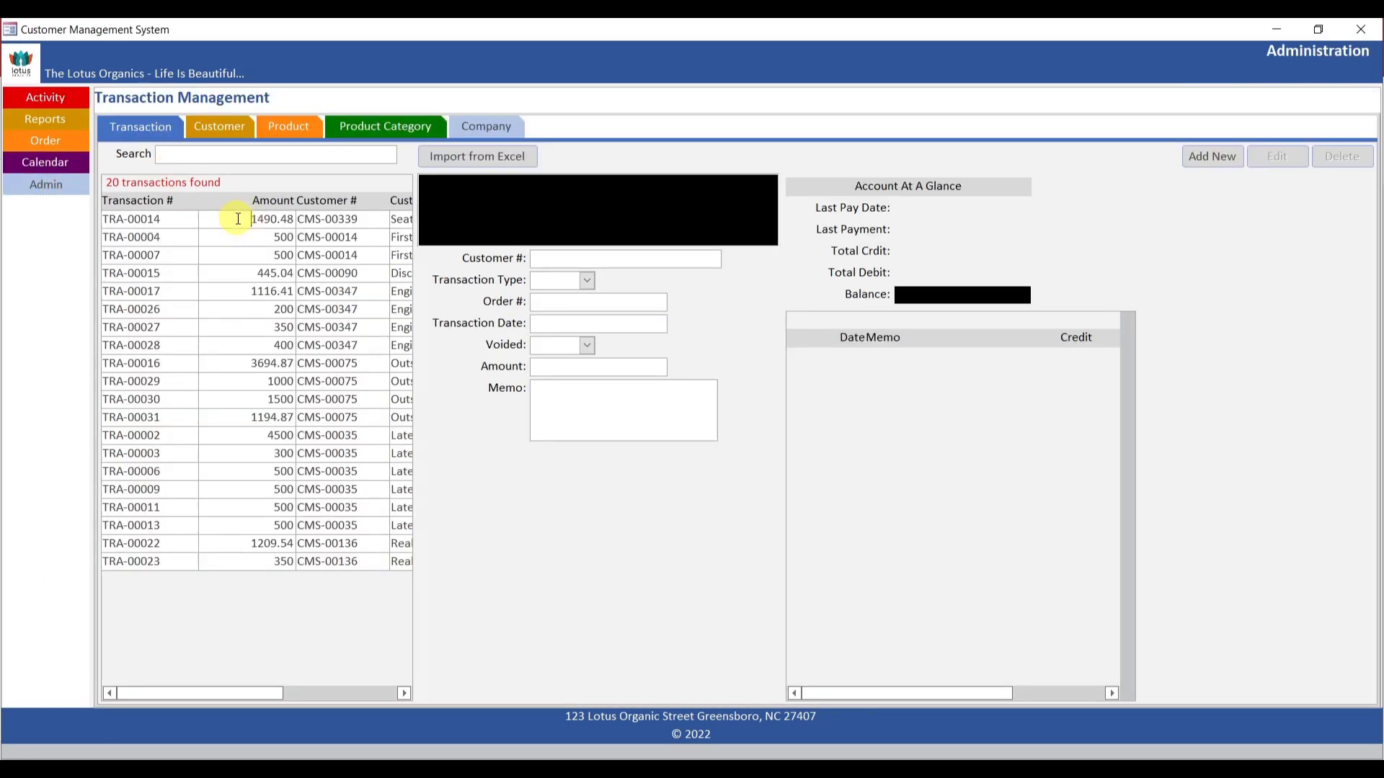
{"action": "left_click", "coordinate": [133, 219]}
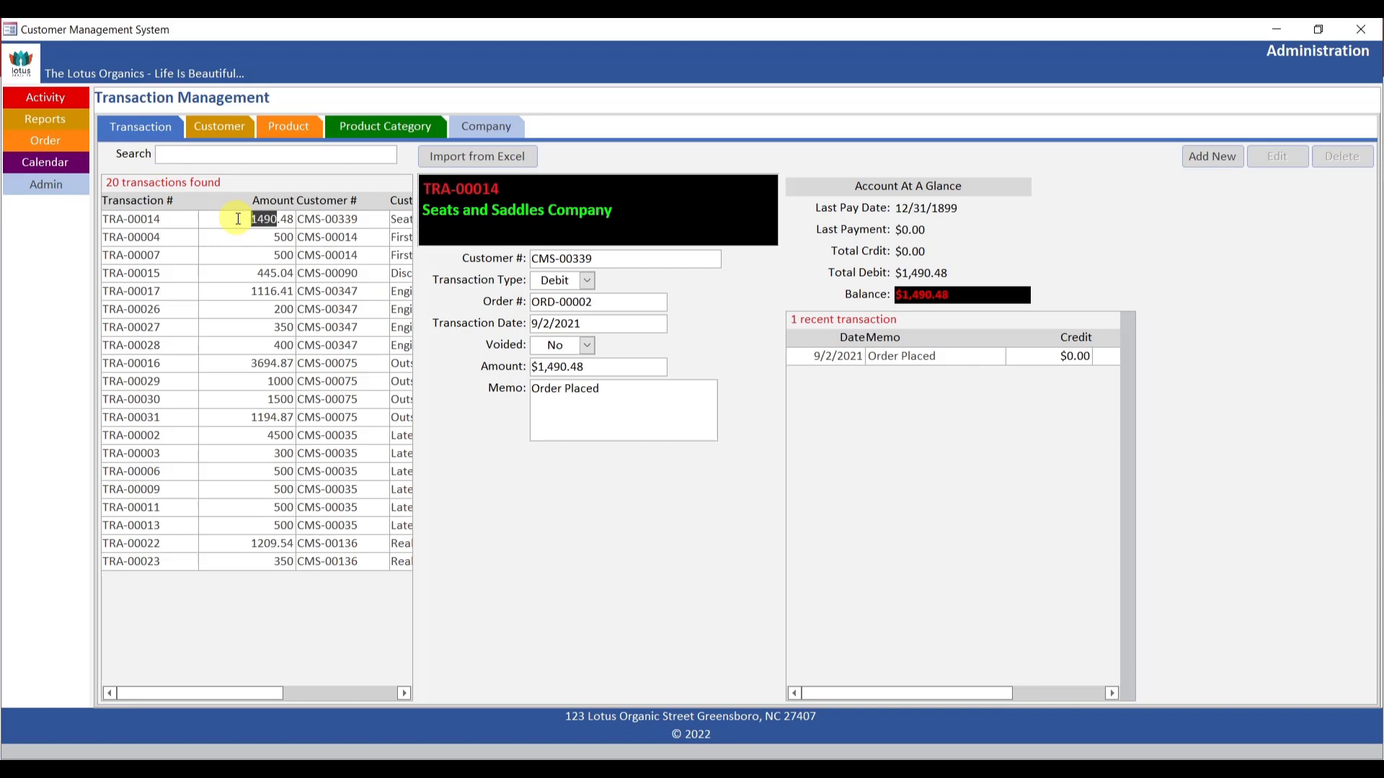
{"action": "mouse_move", "coordinate": [905, 231]}
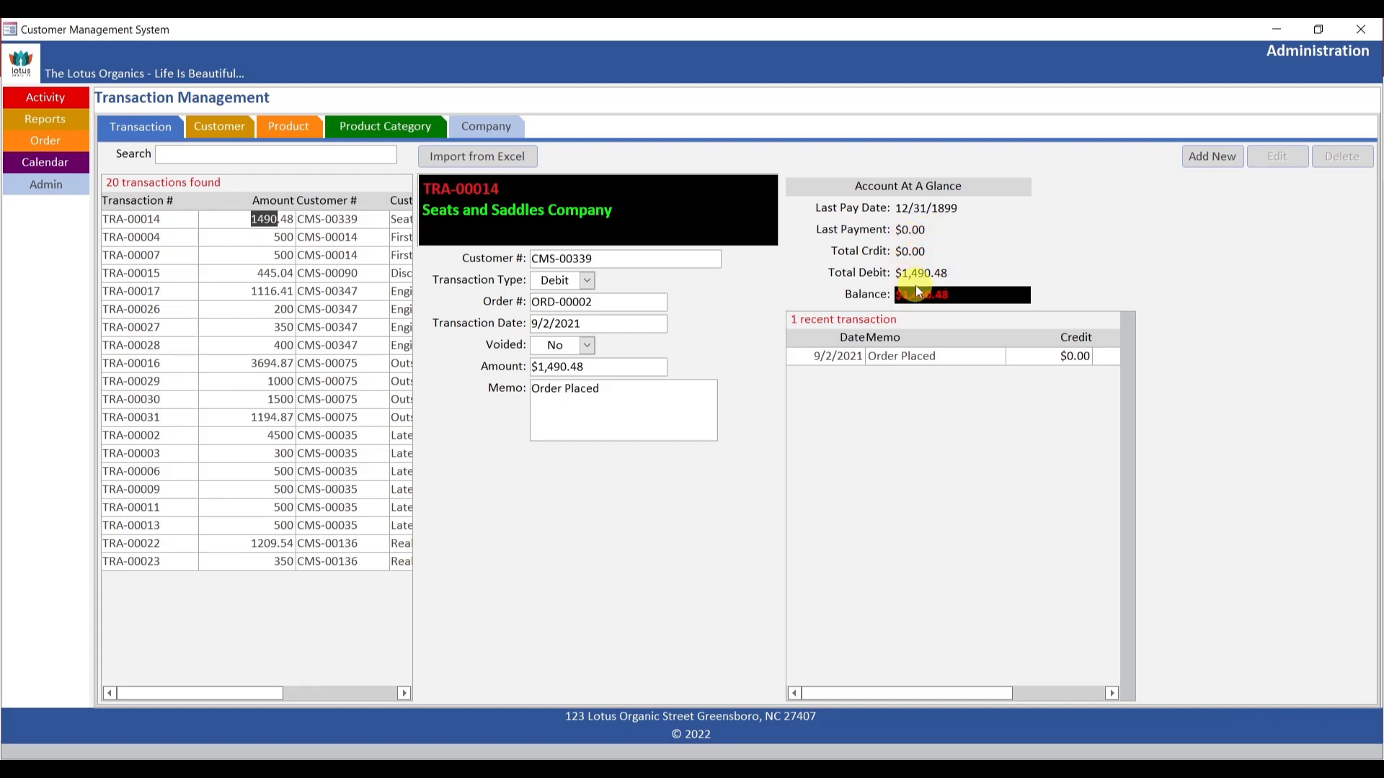
{"action": "mouse_move", "coordinate": [792, 756]}
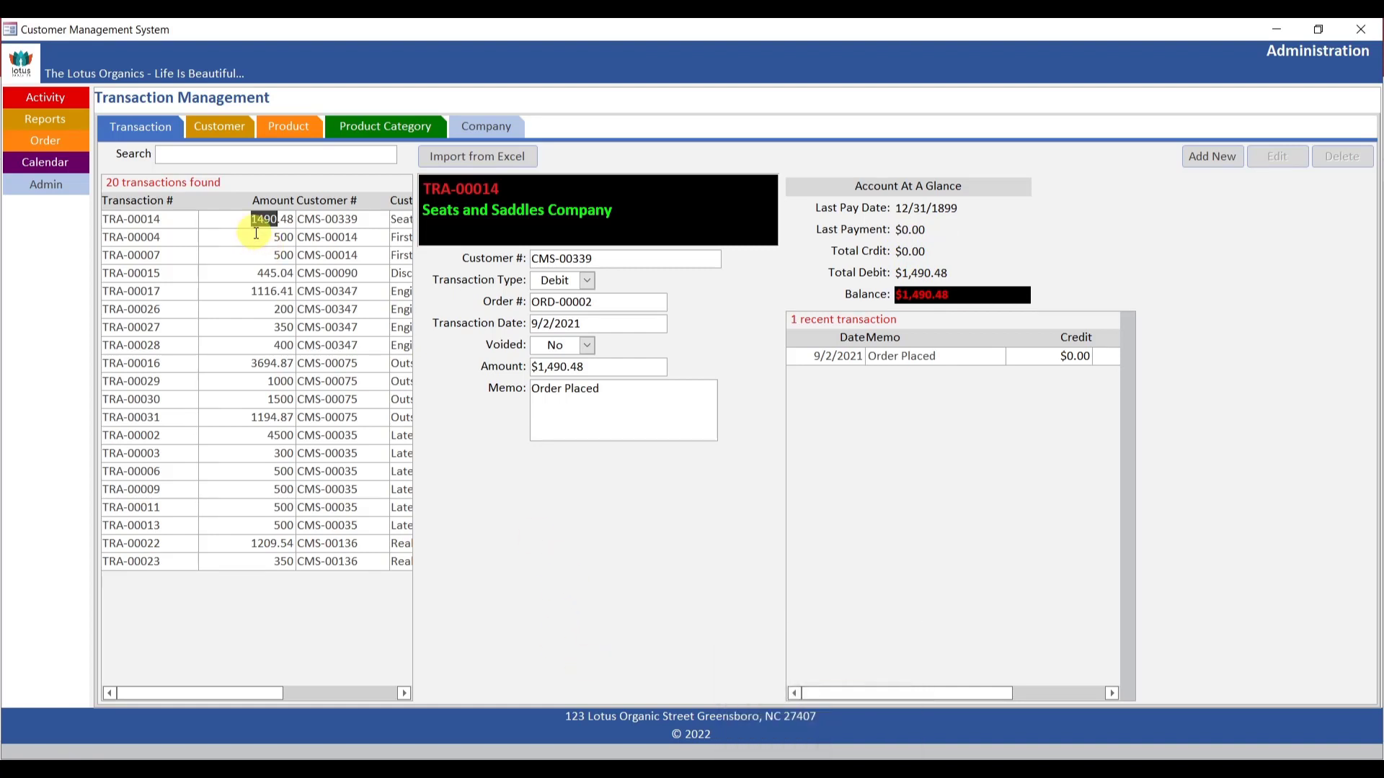
{"action": "mouse_move", "coordinate": [1276, 29]}
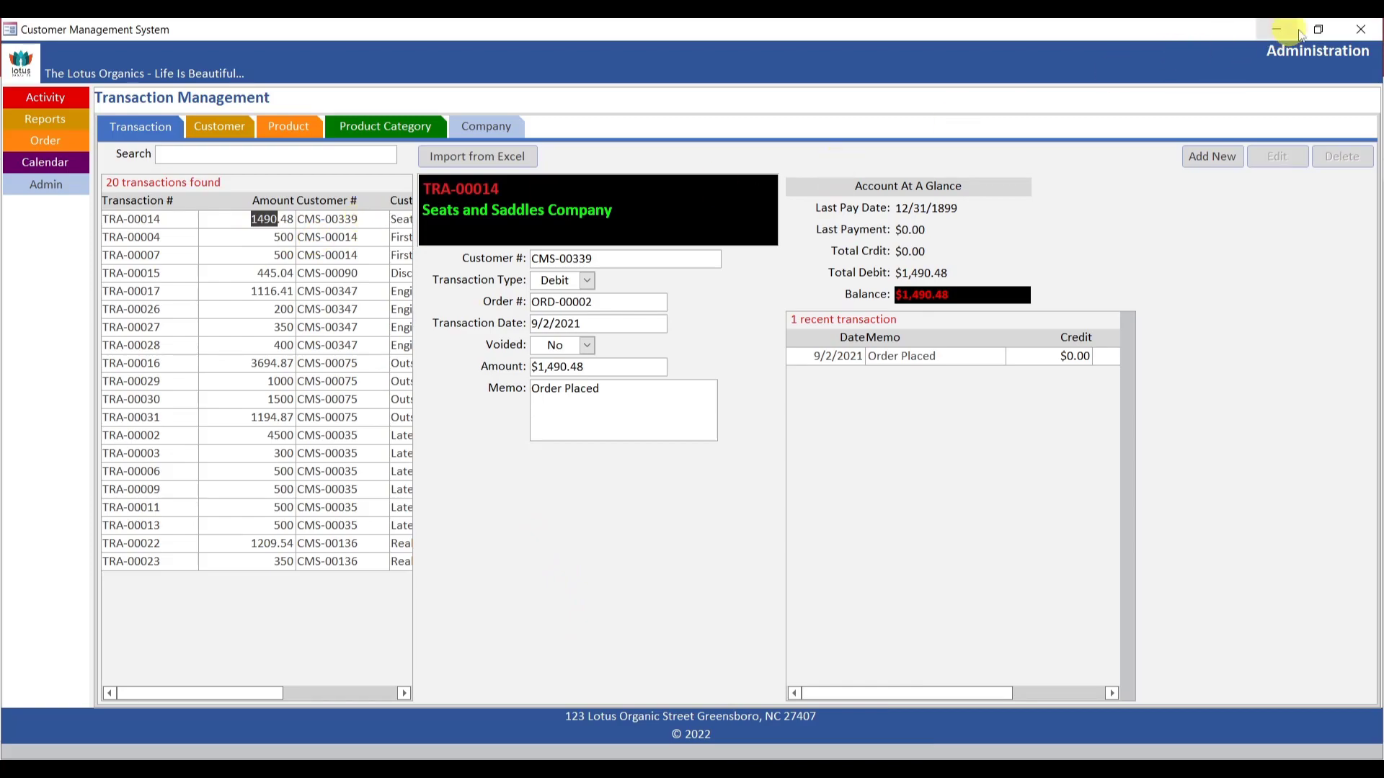
{"action": "left_click", "coordinate": [1316, 29]}
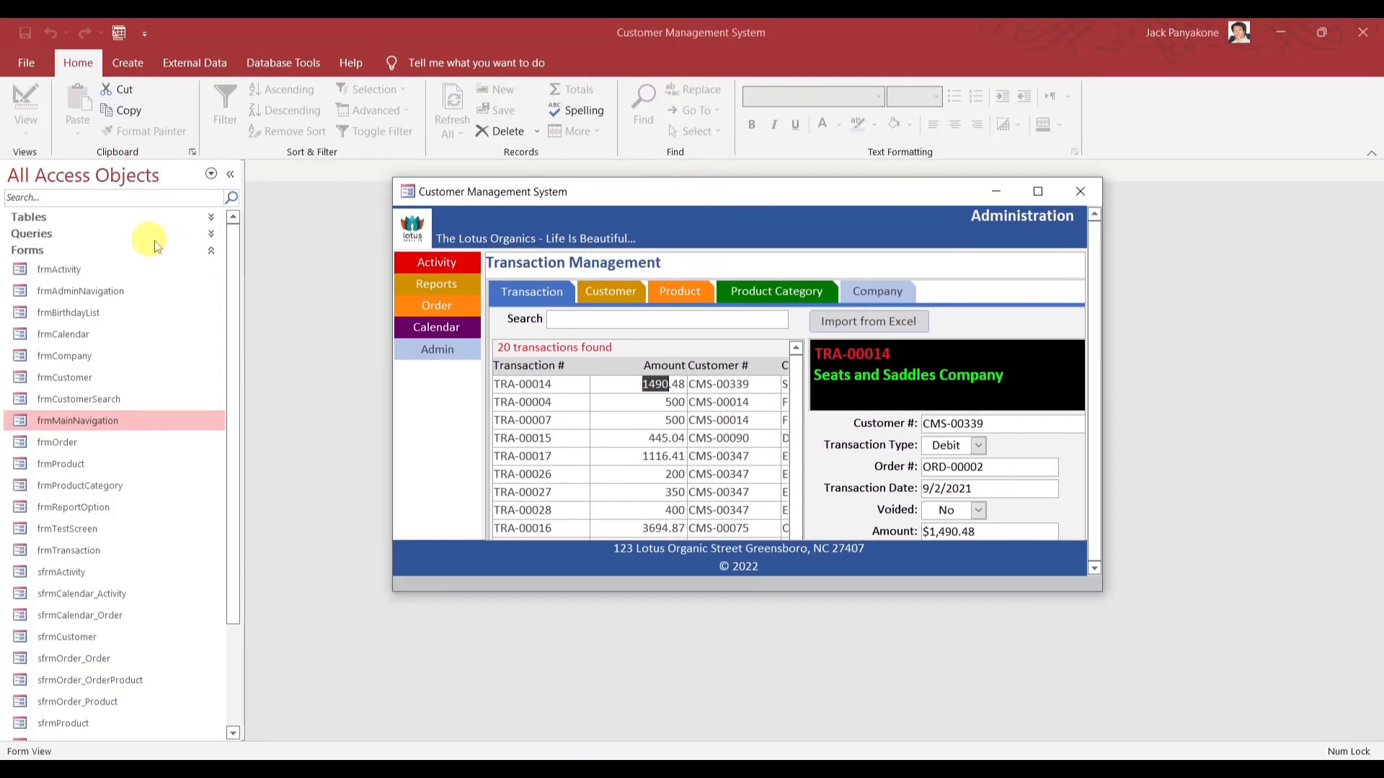
Collapse Forms, expand Modules and load the CustomerDbAccess module in the VBA editor.
{"action": "left_click", "coordinate": [225, 250]}
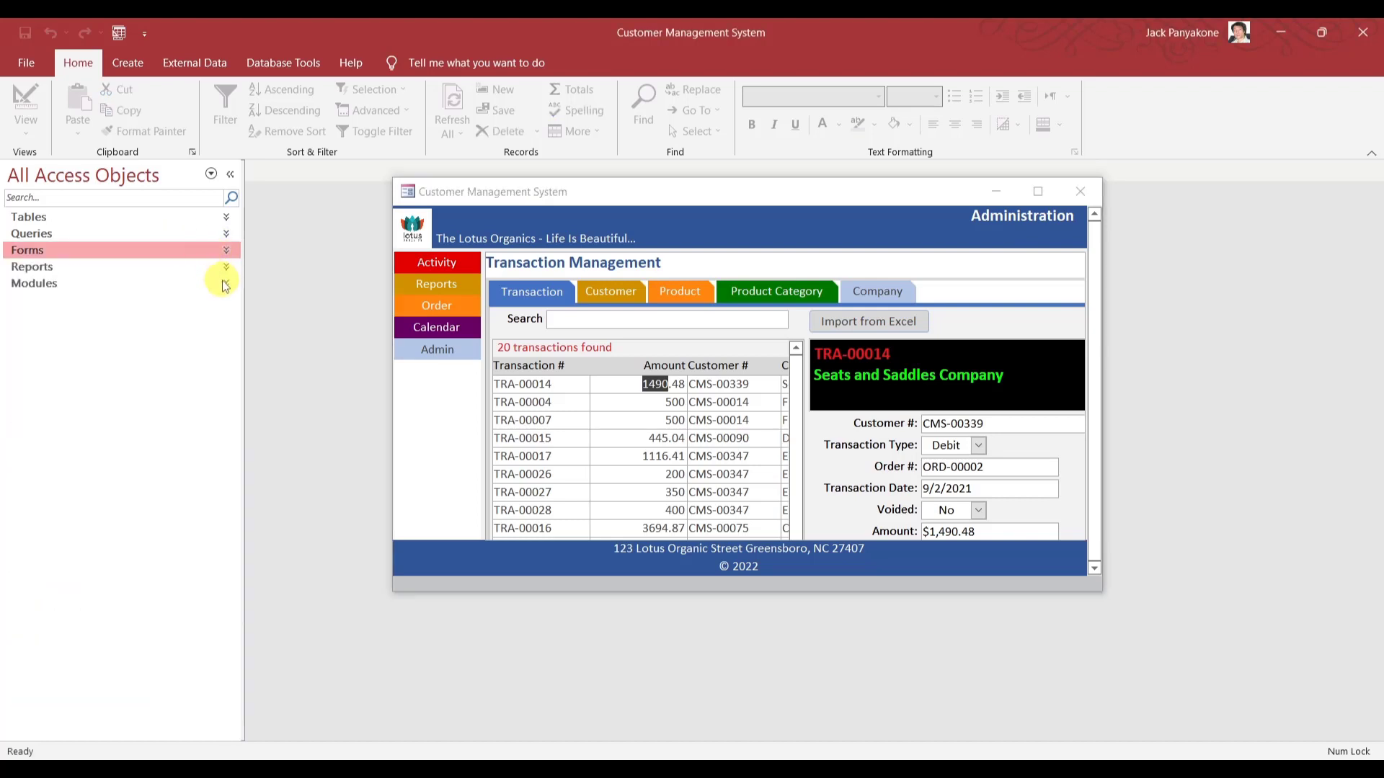
{"action": "left_click", "coordinate": [225, 267]}
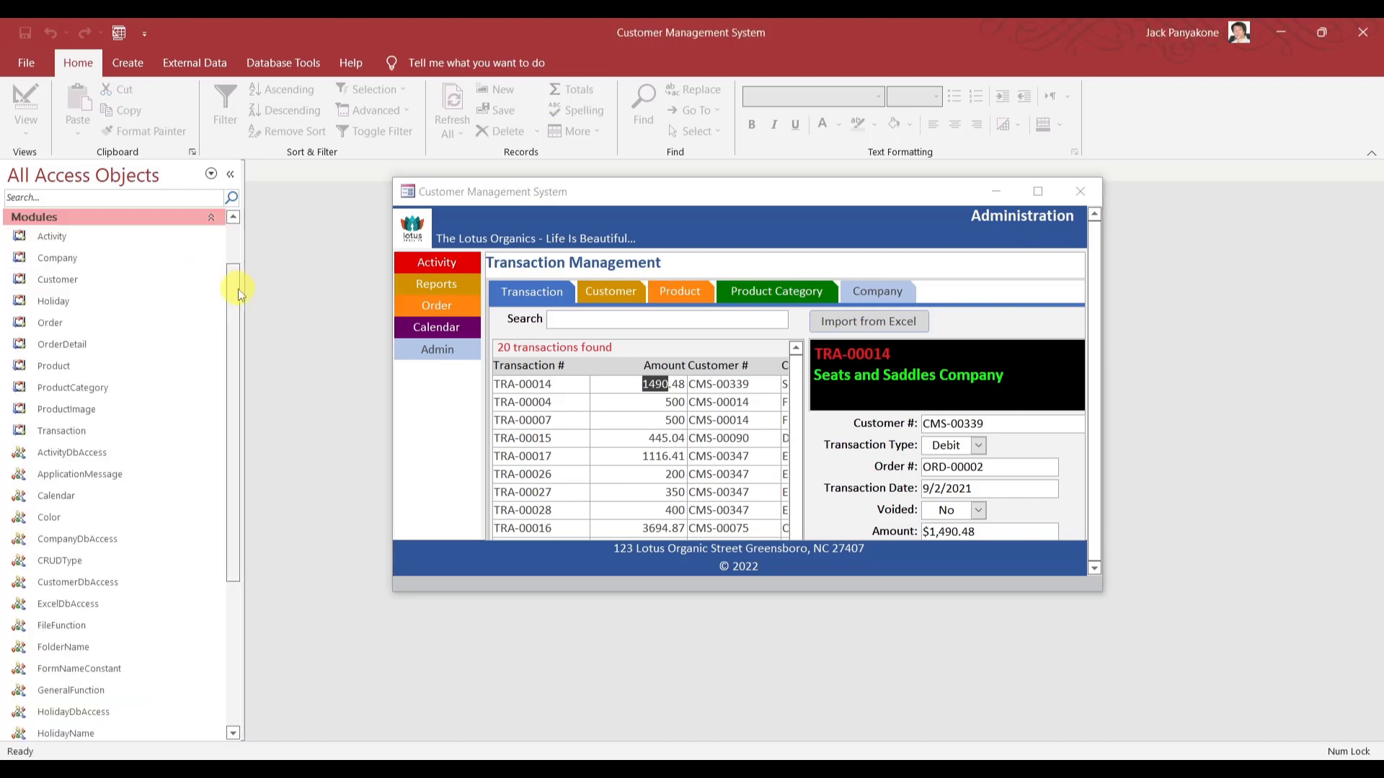
{"action": "scroll", "scroll_direction": "down", "scroll_amount": 3}
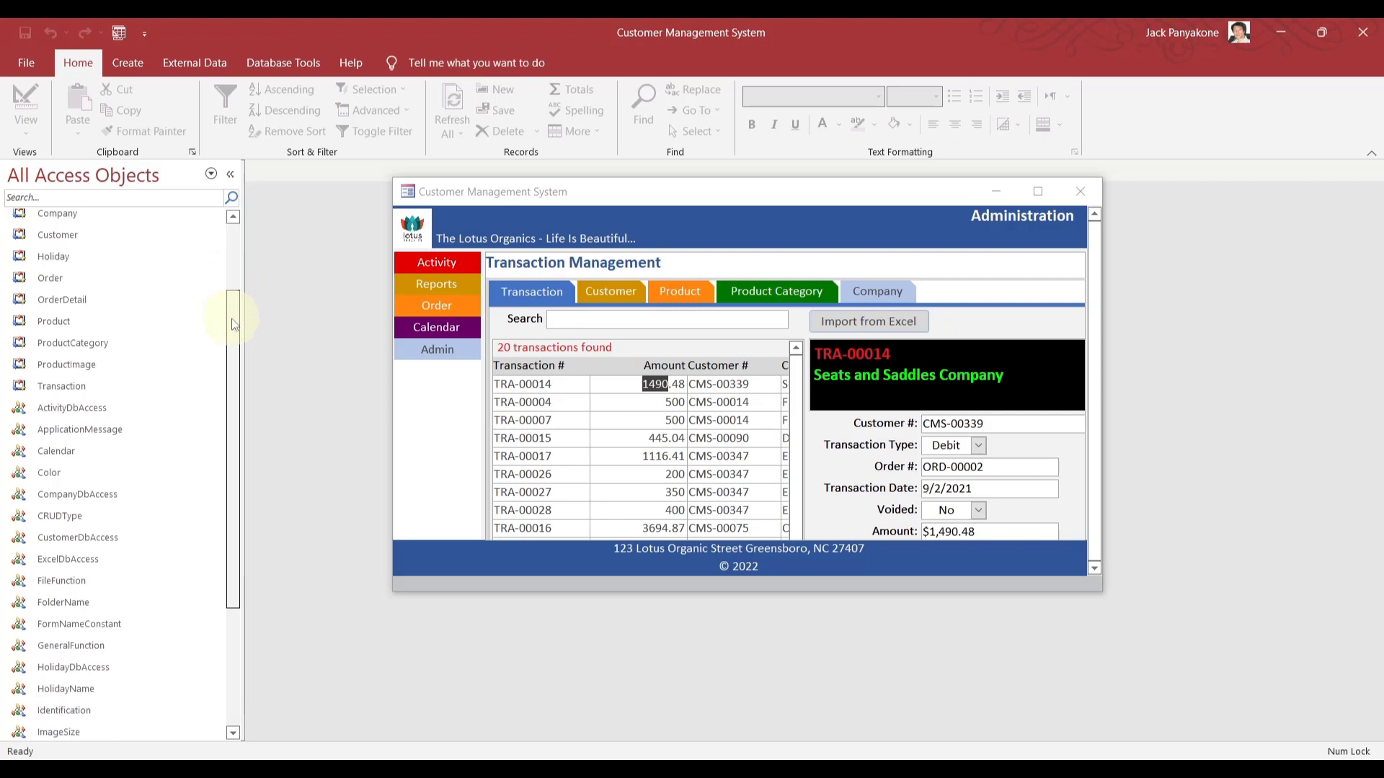
{"action": "scroll", "scroll_direction": "down", "scroll_amount": 3}
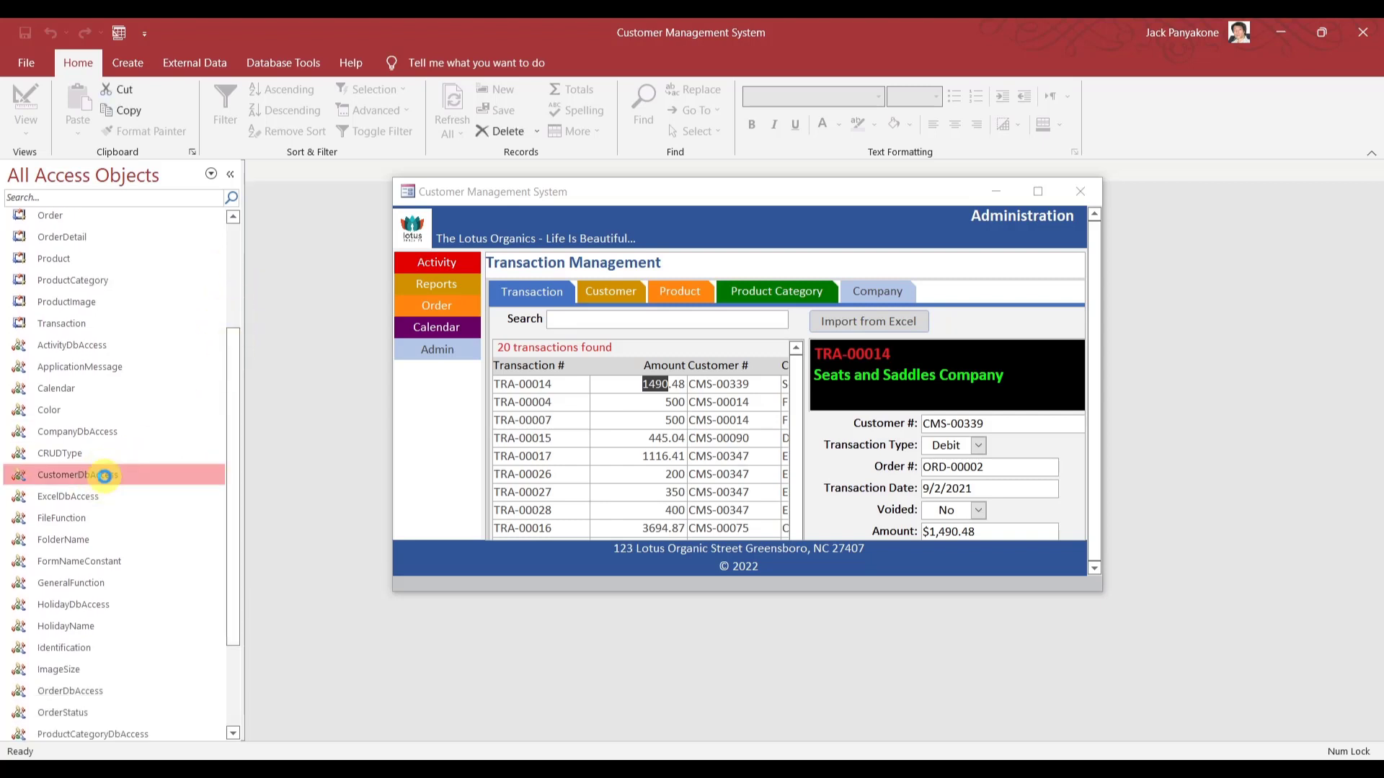
{"action": "double_click", "coordinate": [77, 475]}
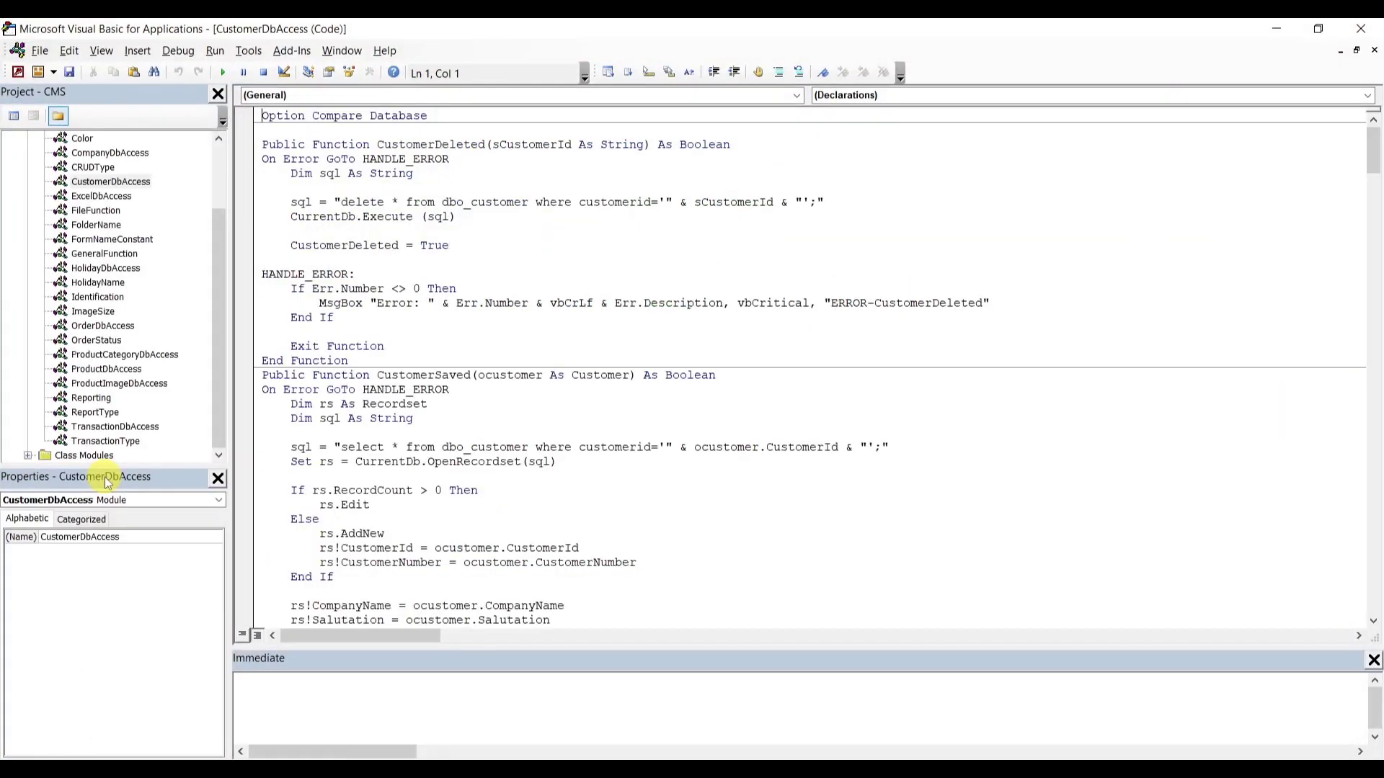
{"action": "mouse_move", "coordinate": [1326, 196]}
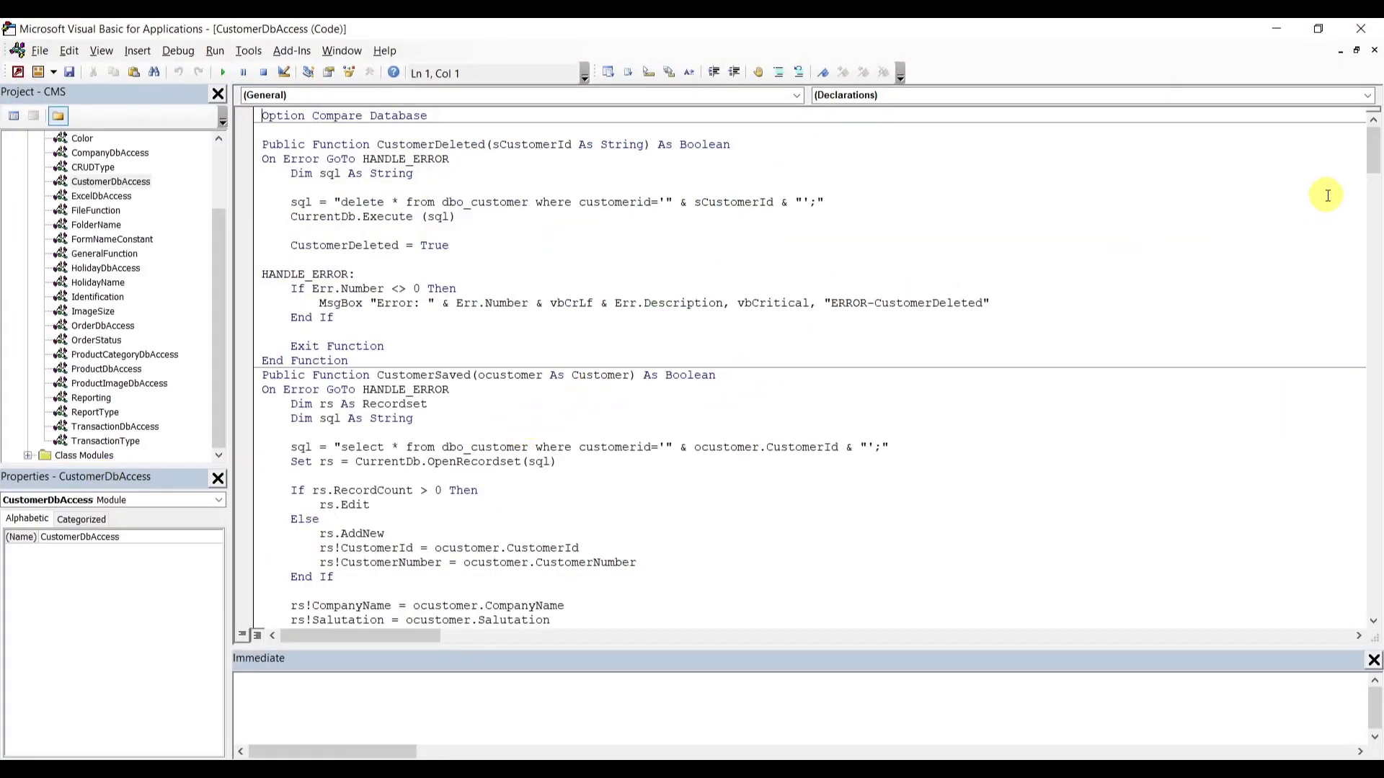
Locate qrytransactionrunningbalance in GetAccountBalance's SQL string, then return to Access.
{"action": "scroll", "scroll_direction": "down", "scroll_amount": 3}
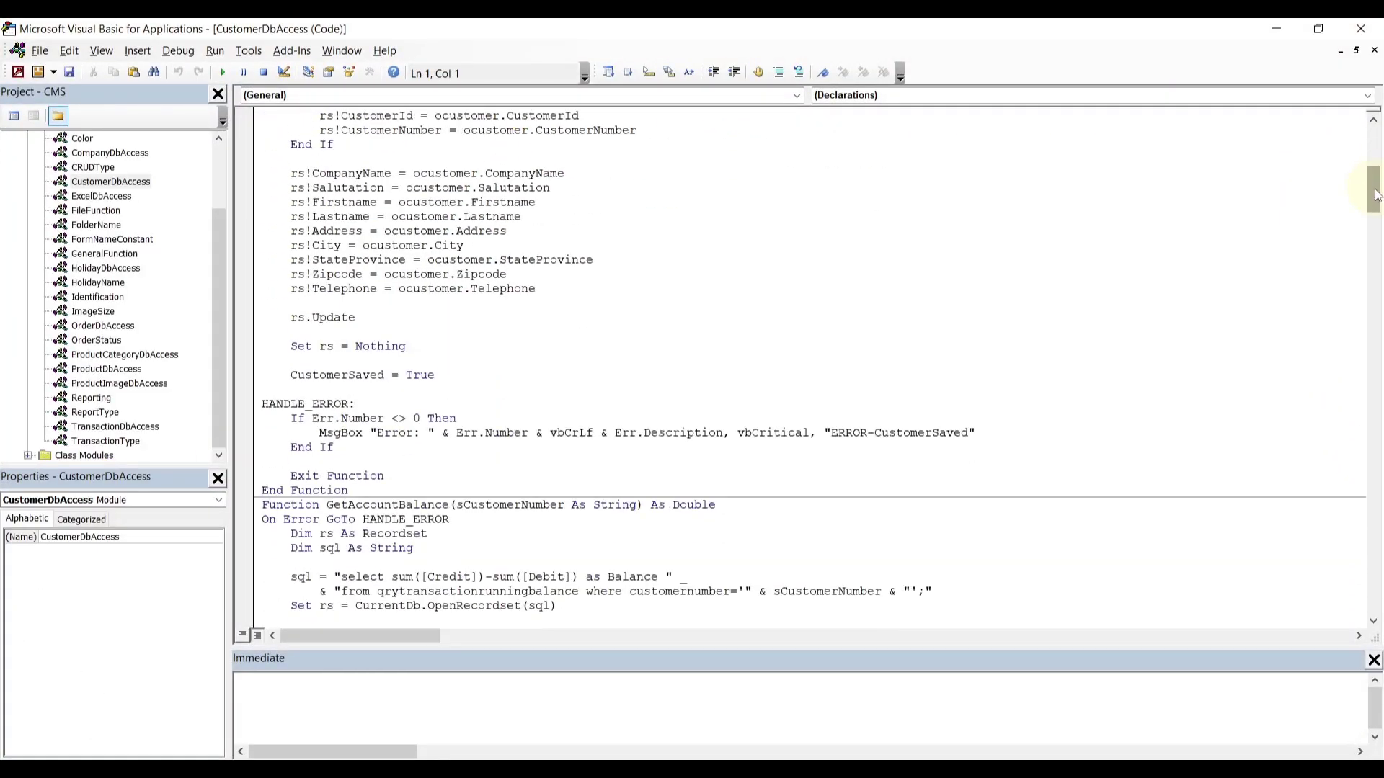
{"action": "scroll", "scroll_direction": "down", "scroll_amount": 3}
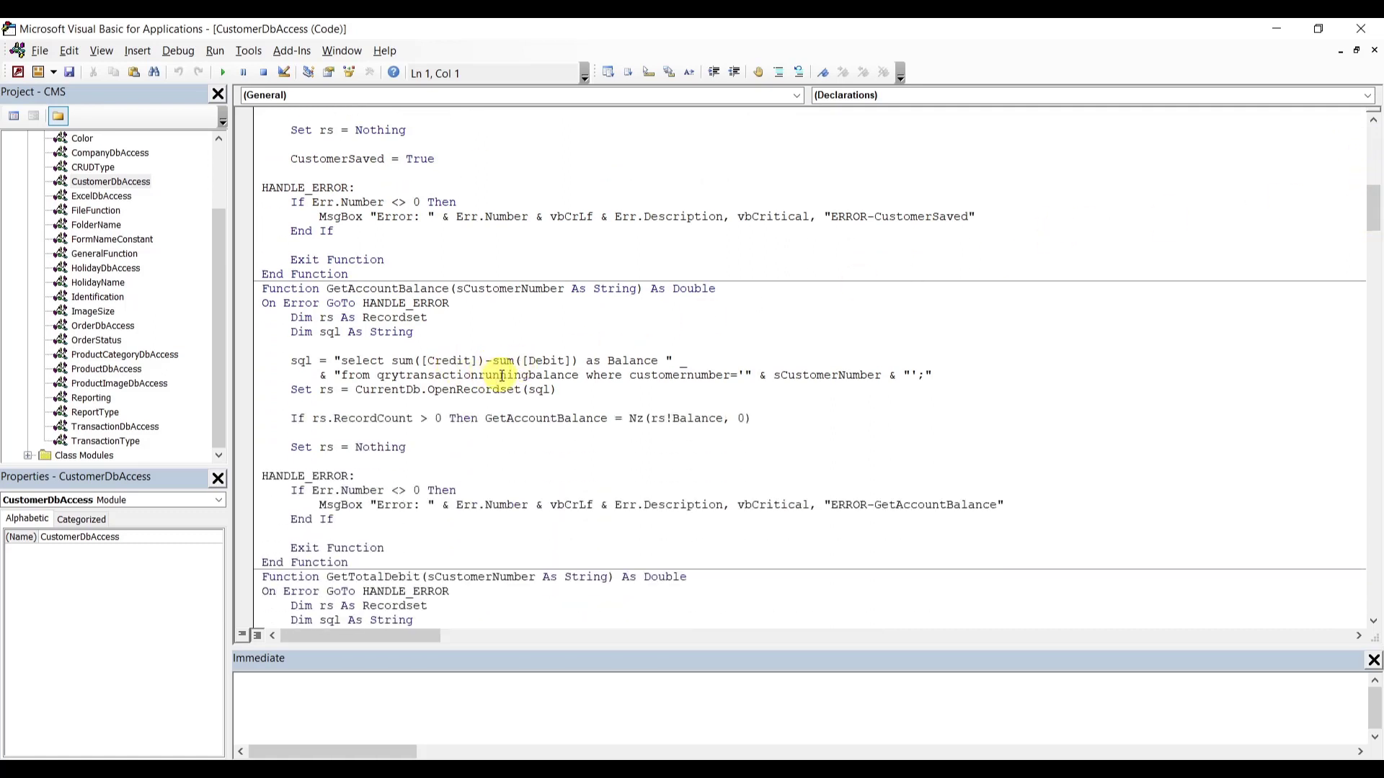
{"action": "double_click", "coordinate": [476, 375]}
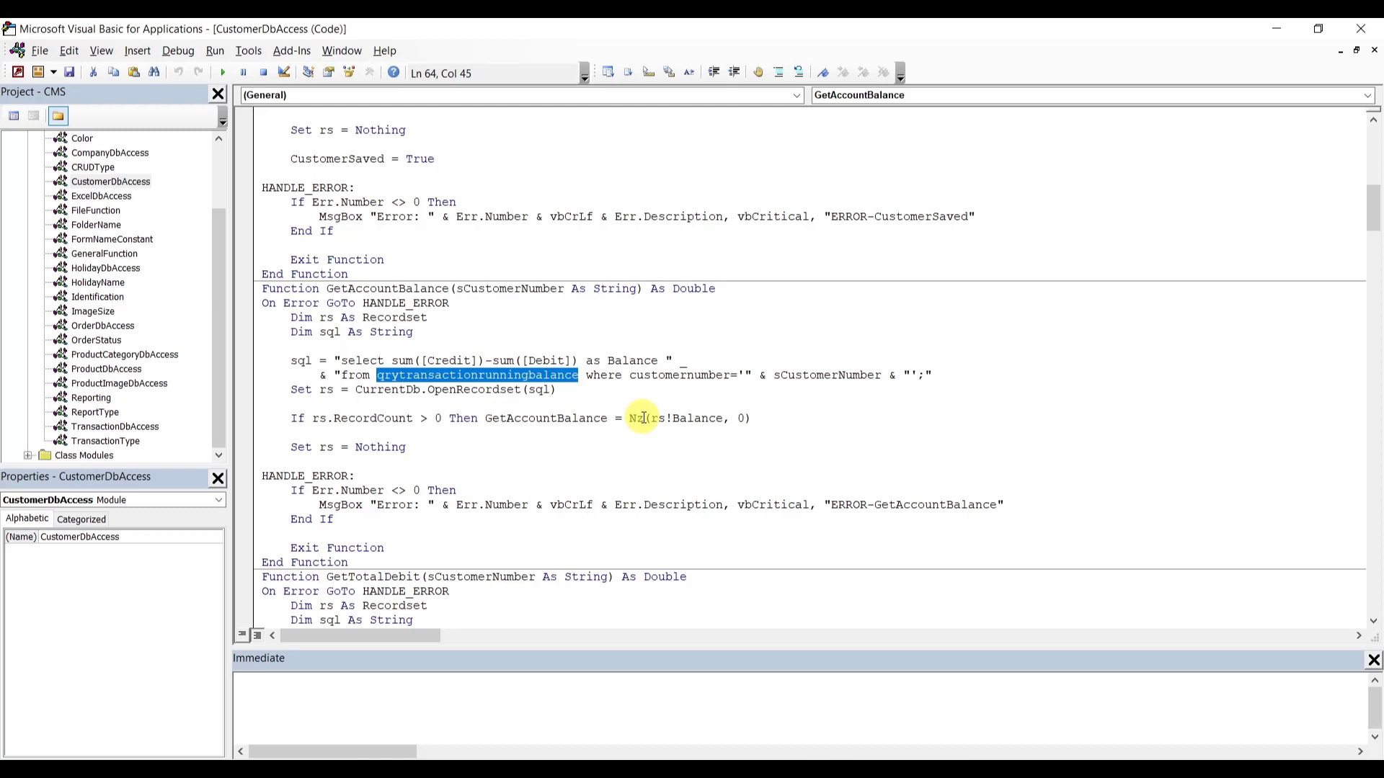
{"action": "mouse_move", "coordinate": [586, 338]}
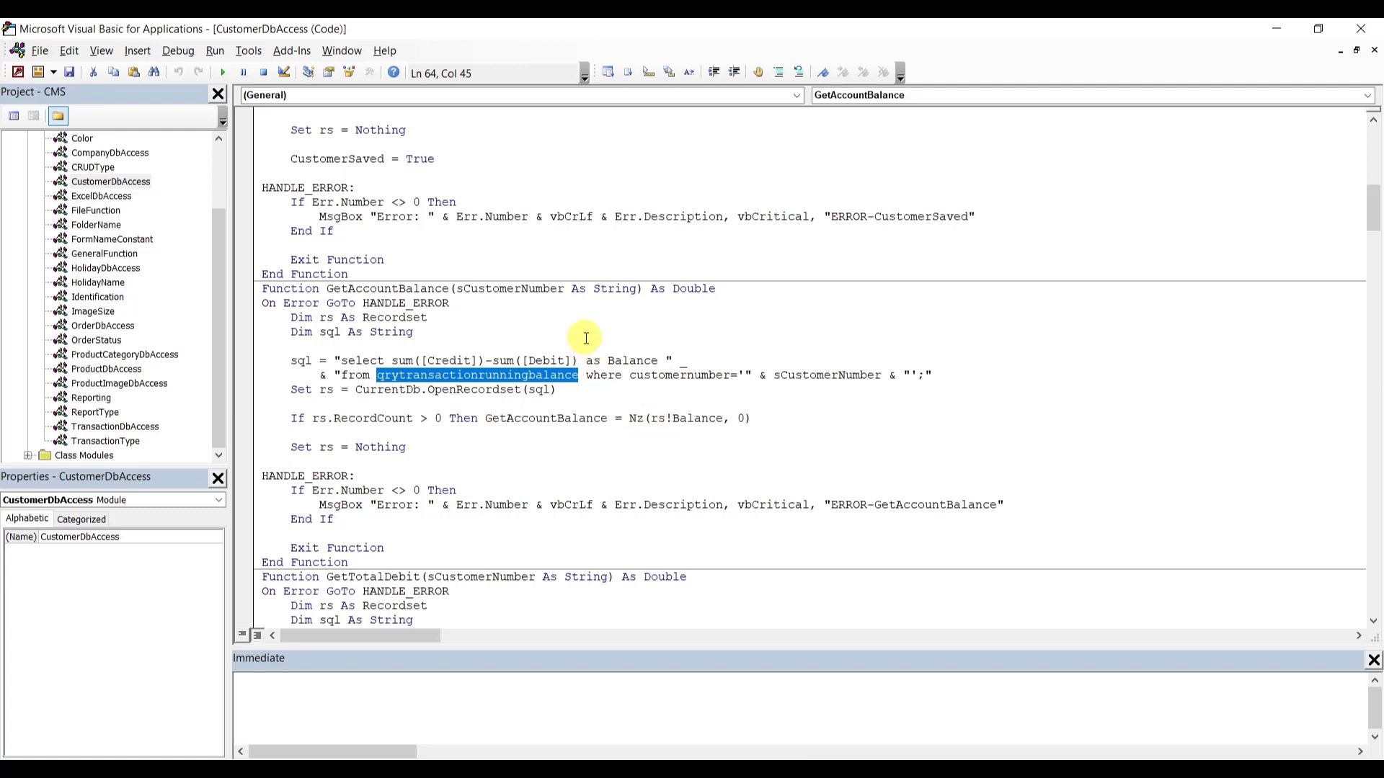
{"action": "left_click", "coordinate": [412, 374]}
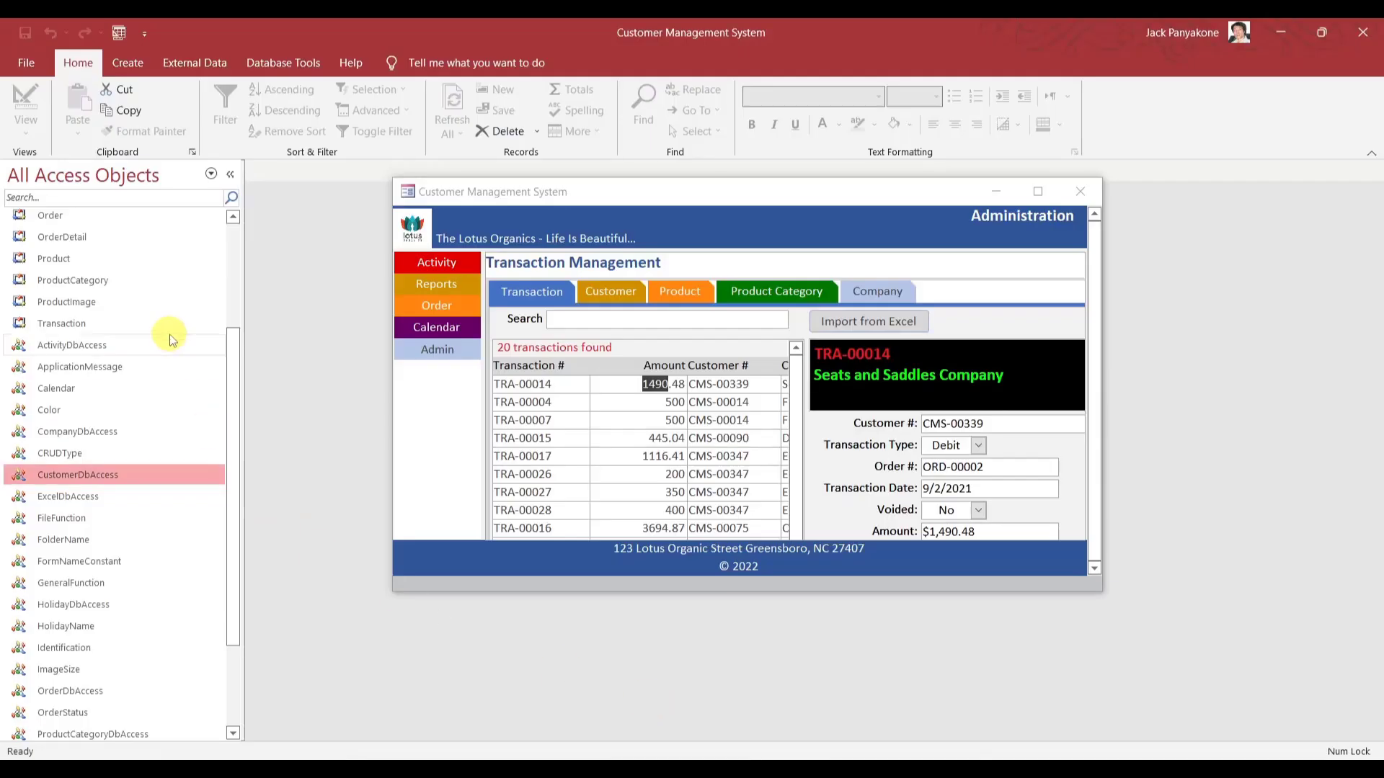
Expand the Queries group and bring up the context menu for qryTransactionRunningBalance.
{"action": "scroll", "scroll_direction": "up", "scroll_amount": 3}
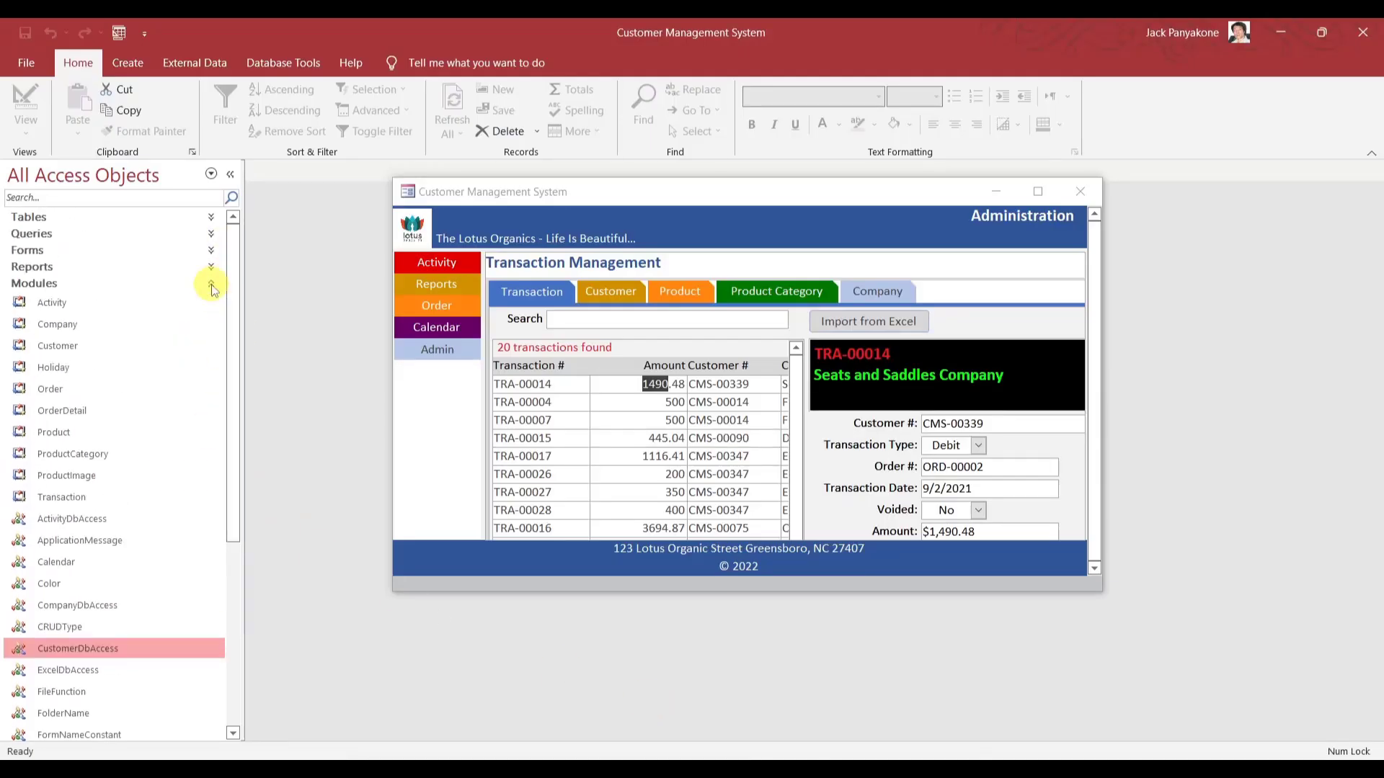
{"action": "left_click", "coordinate": [212, 233]}
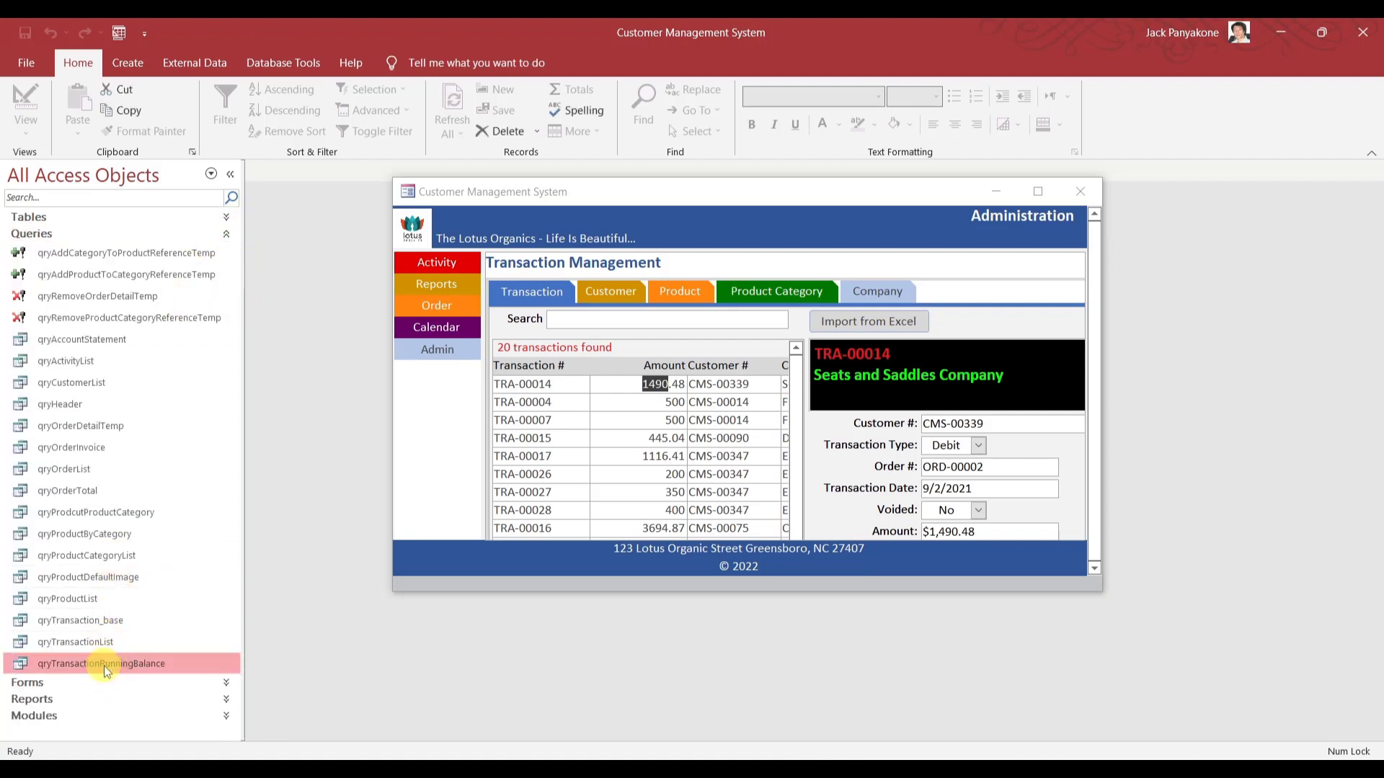
{"action": "right_click", "coordinate": [101, 663]}
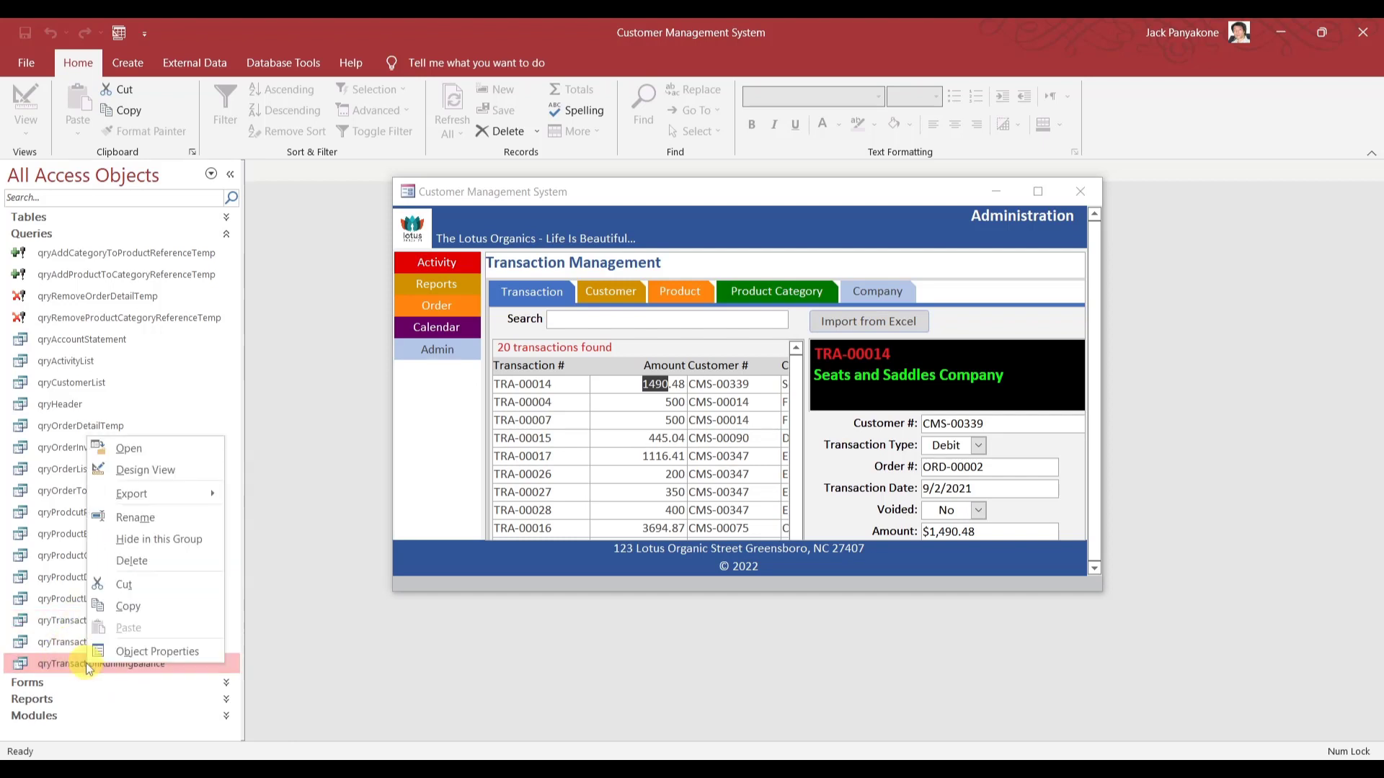
{"action": "left_click", "coordinate": [144, 469]}
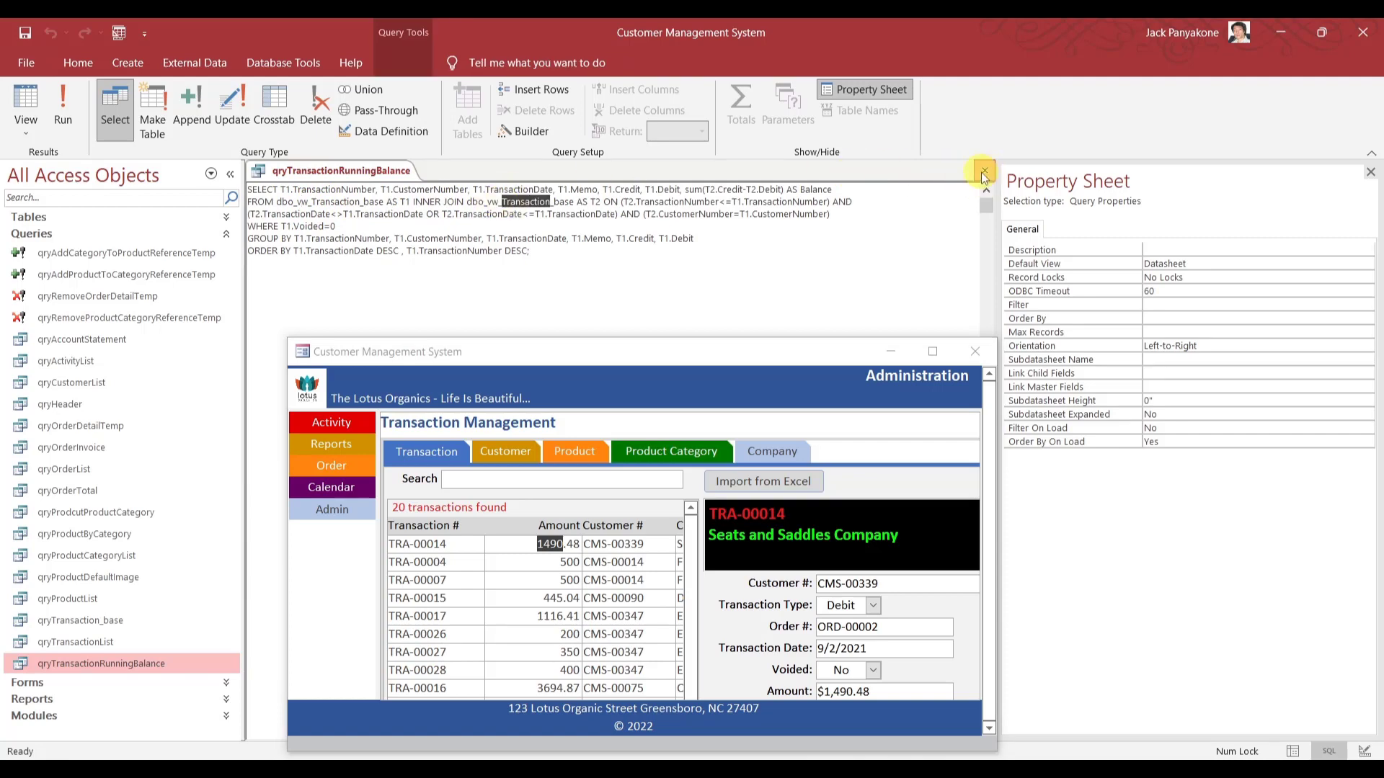
{"action": "left_click", "coordinate": [983, 170]}
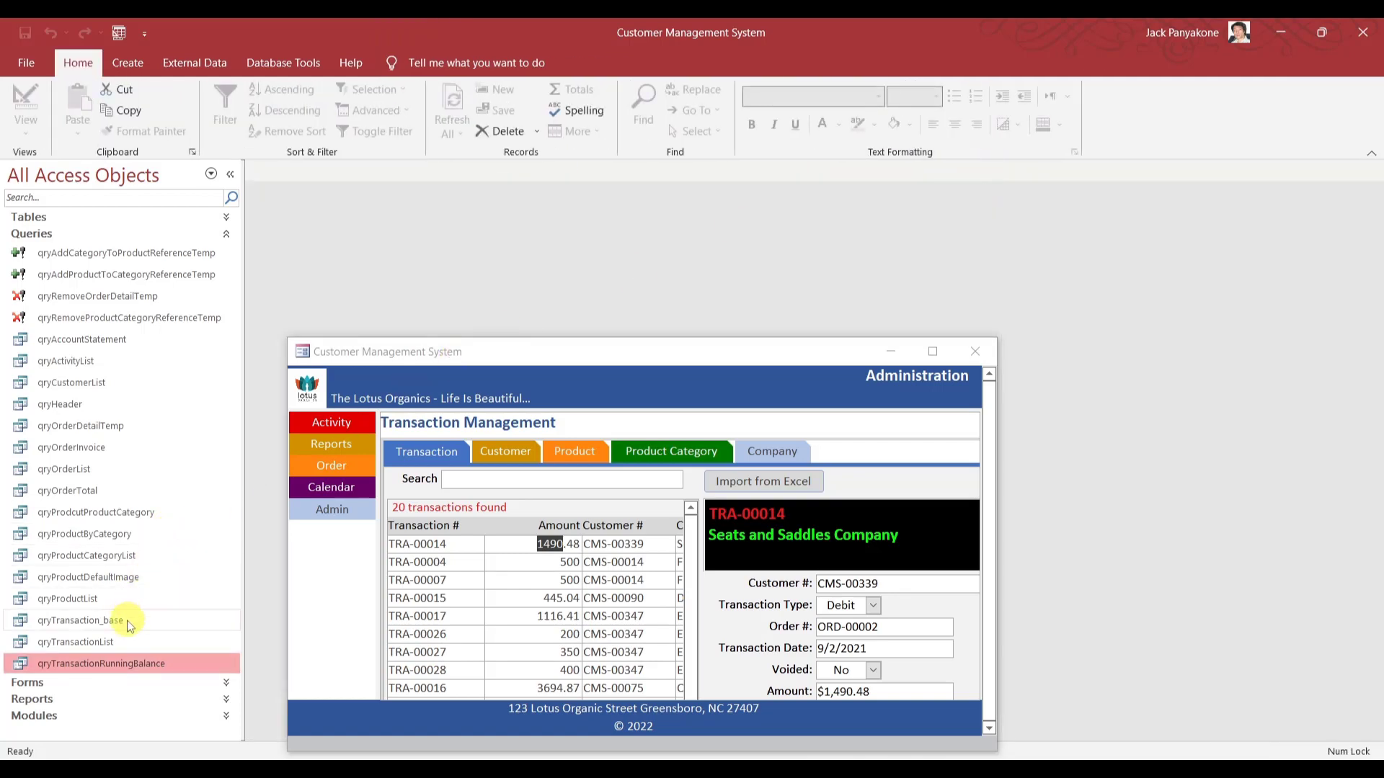
Rename qryTransaction_base to qryTransaction_base_bak, then switch to the VBA window.
{"action": "left_click", "coordinate": [79, 621]}
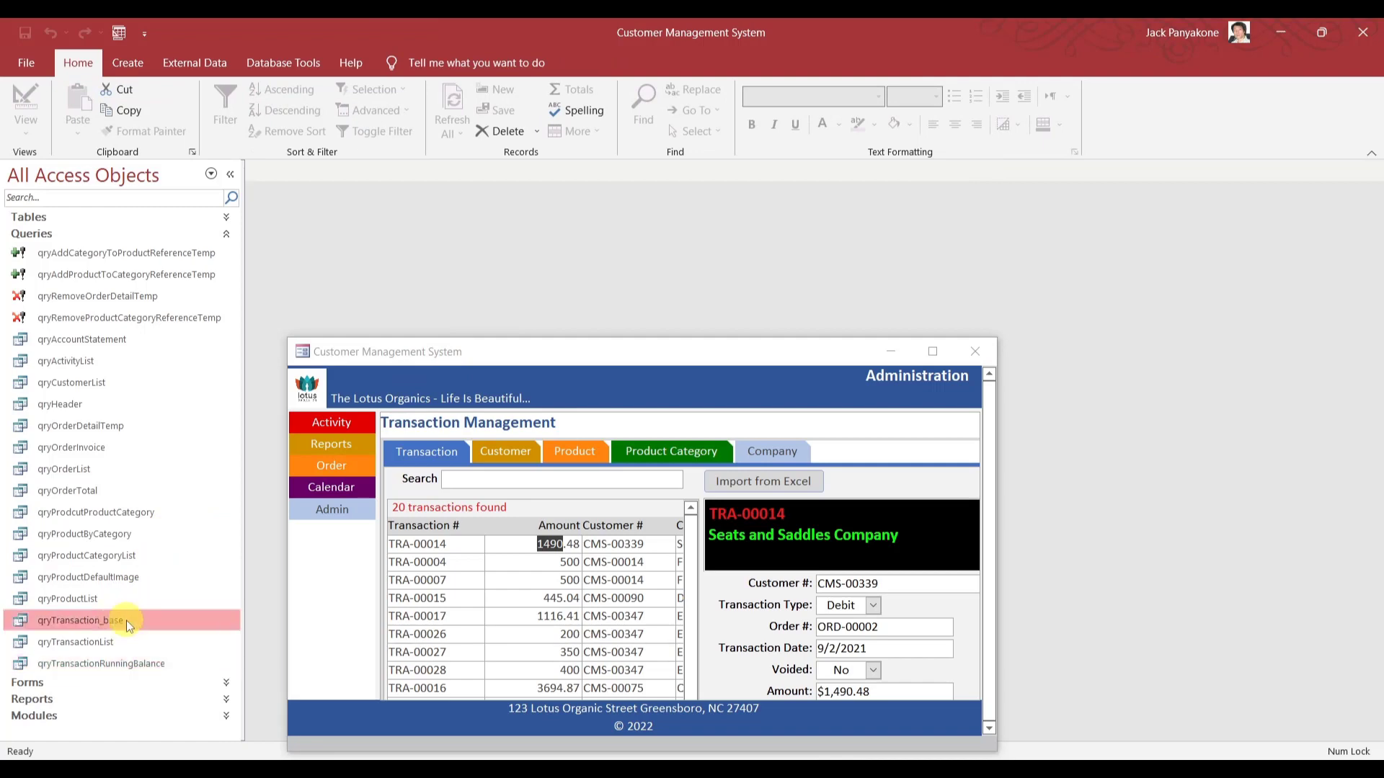
{"action": "right_click", "coordinate": [79, 620]}
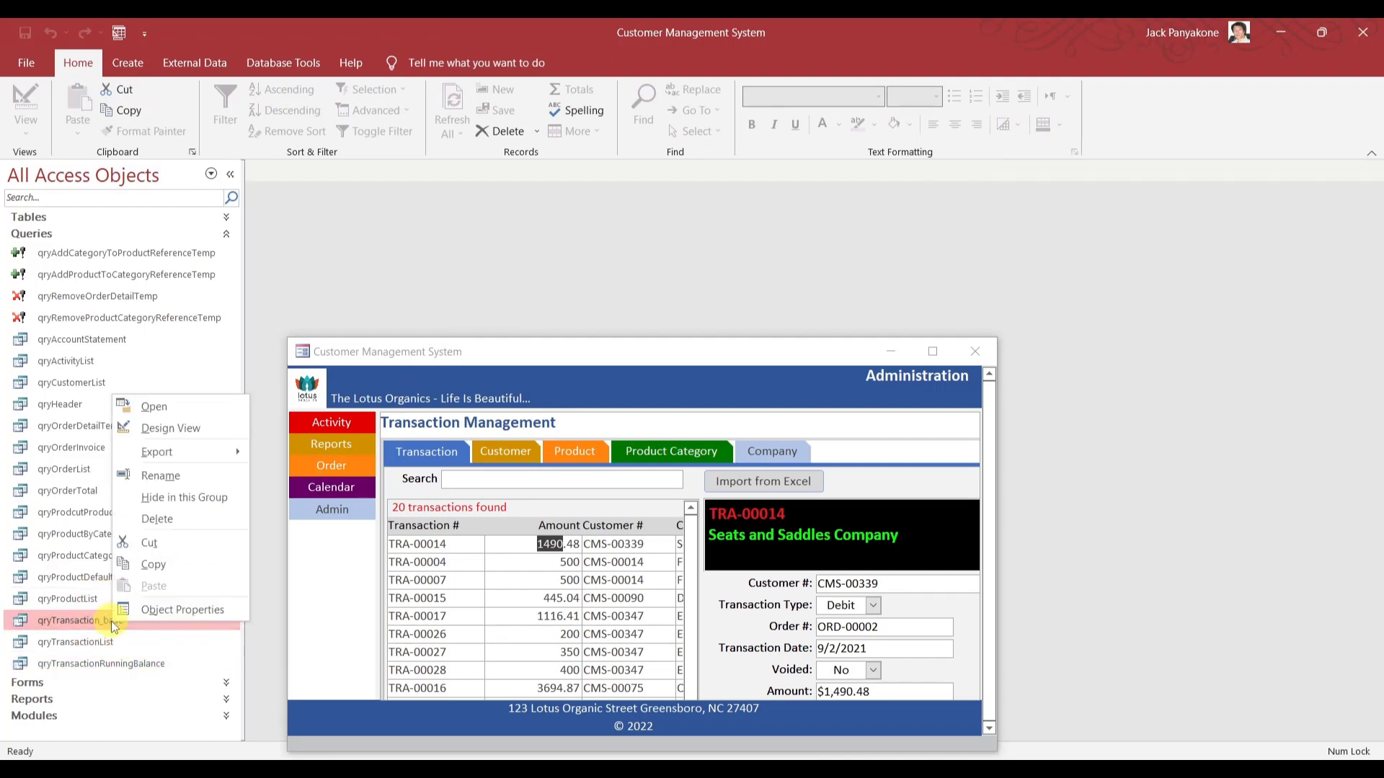
{"action": "mouse_move", "coordinate": [160, 475]}
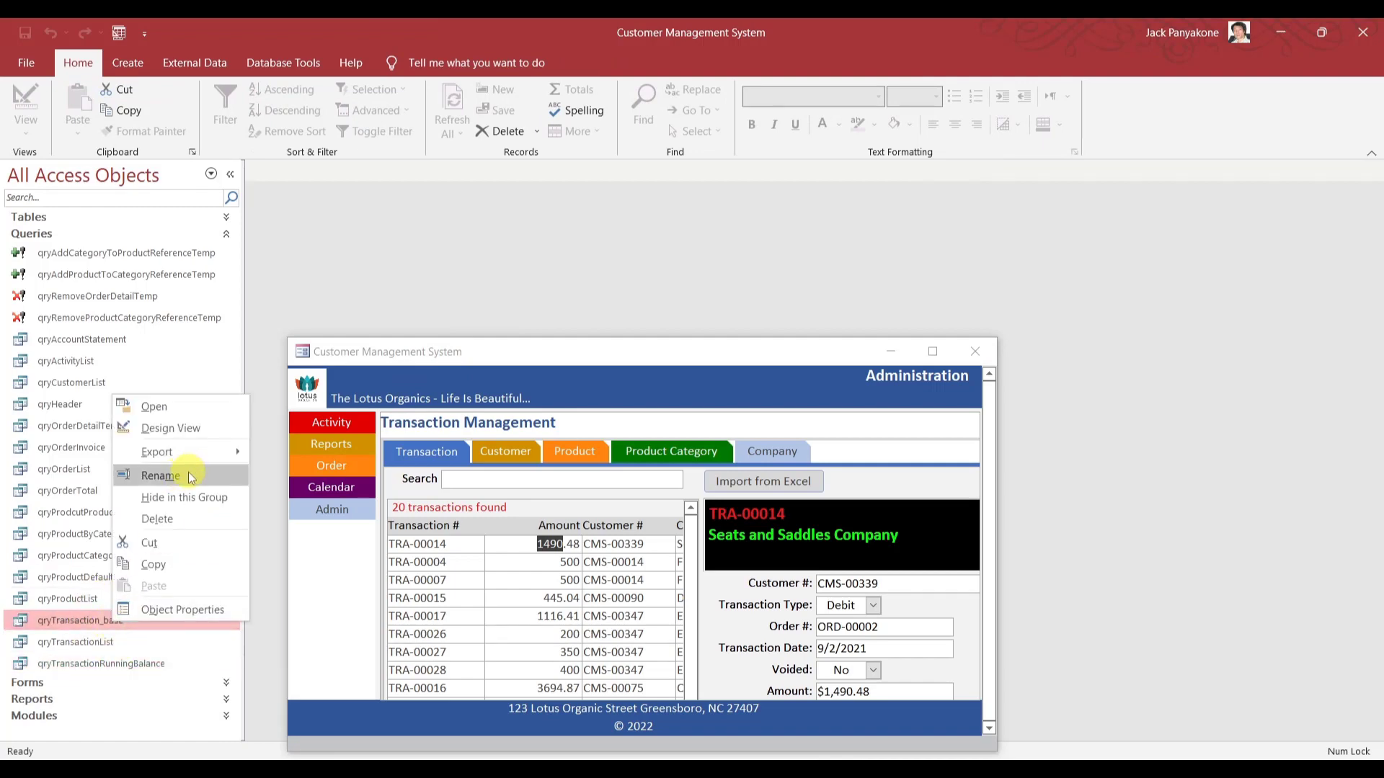
{"action": "left_click", "coordinate": [160, 475]}
{"action": "type", "text": "_bak"}
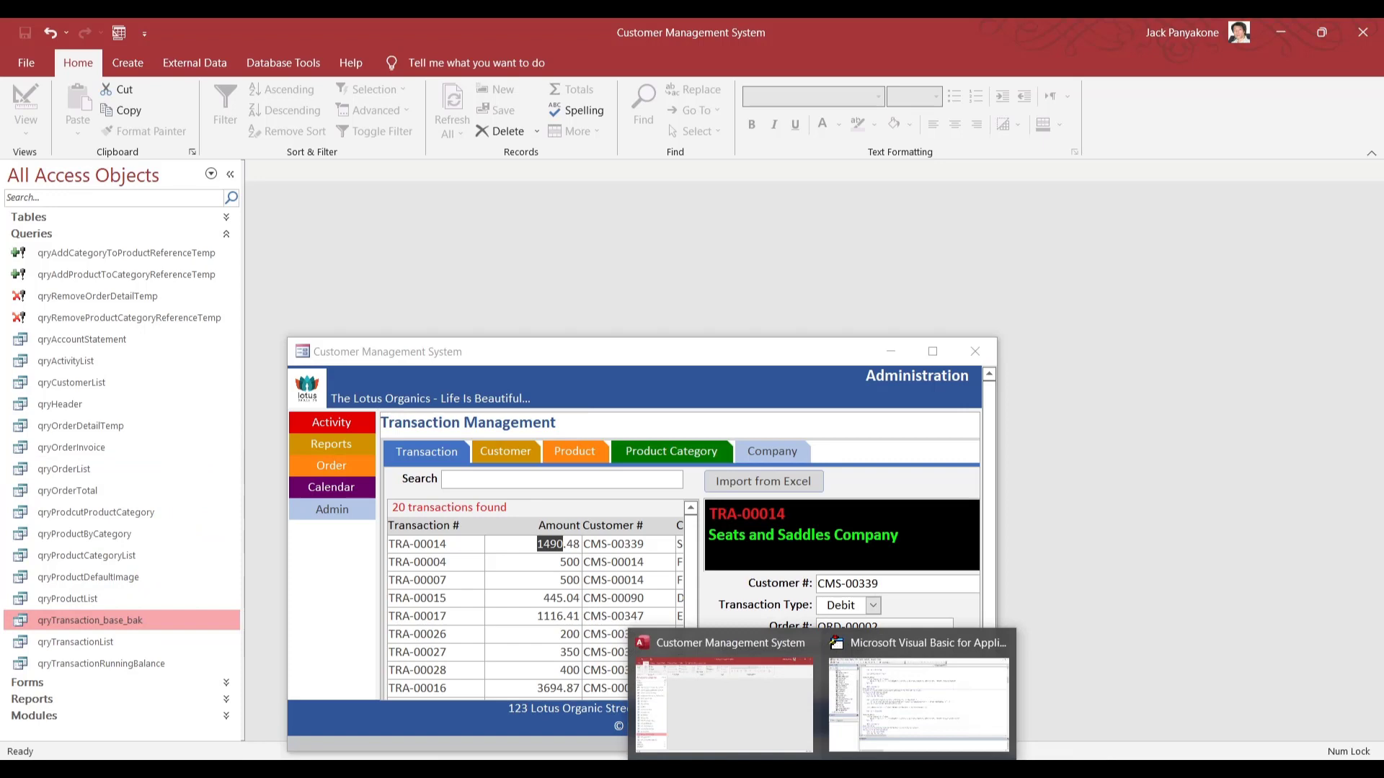
{"action": "left_click", "coordinate": [916, 706]}
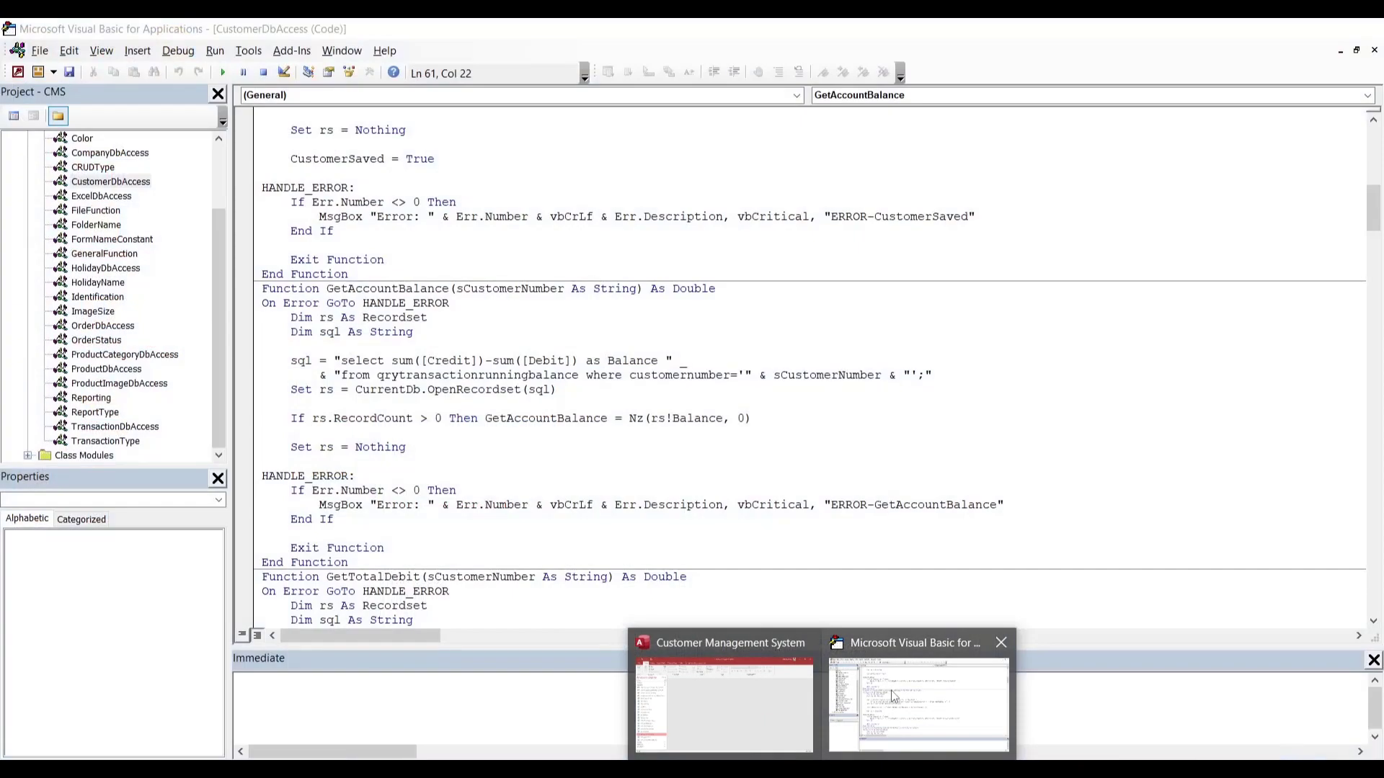
Maximize the Access form, then scroll through GetTotalDebit, GetTotalCredit and GetLastPaymentAmount in VBA.
{"action": "left_click", "coordinate": [917, 701]}
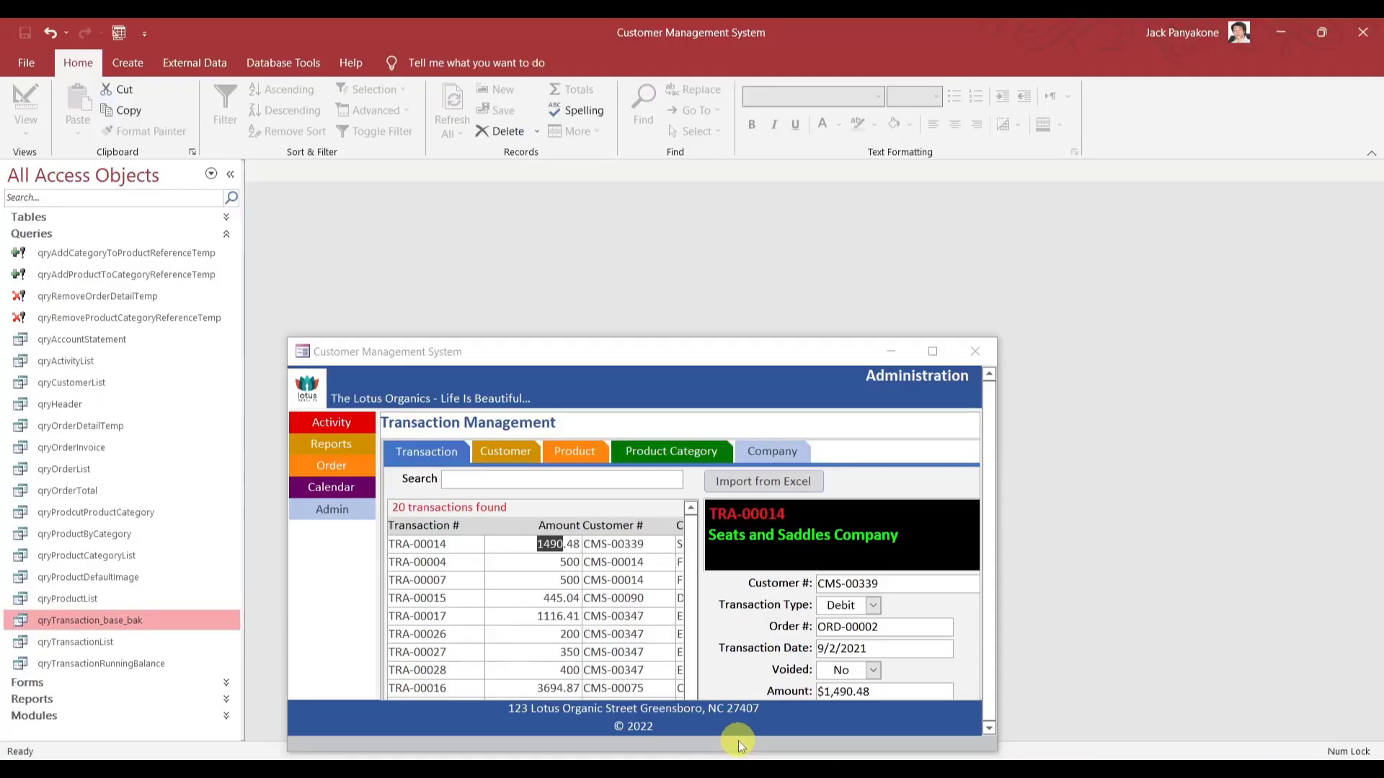
{"action": "mouse_move", "coordinate": [933, 351]}
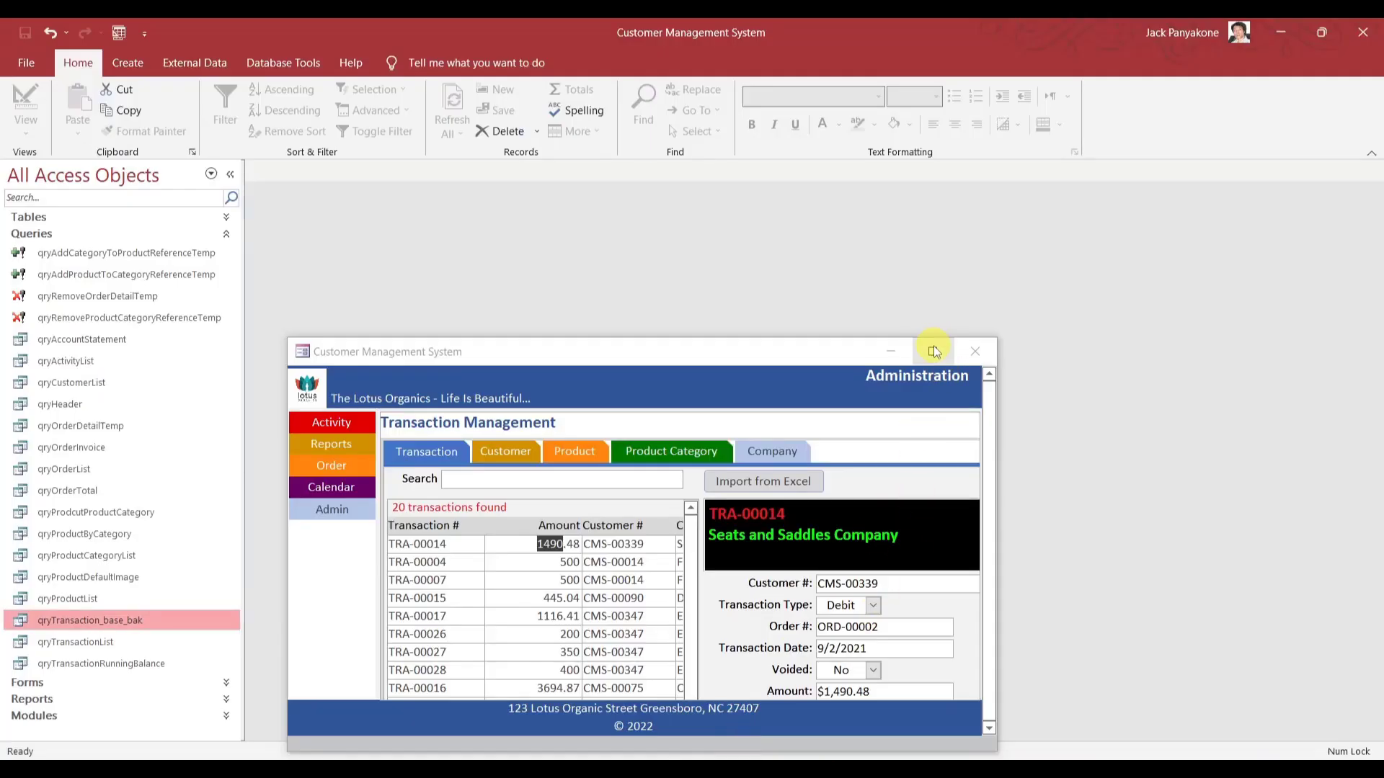
{"action": "left_click", "coordinate": [933, 351]}
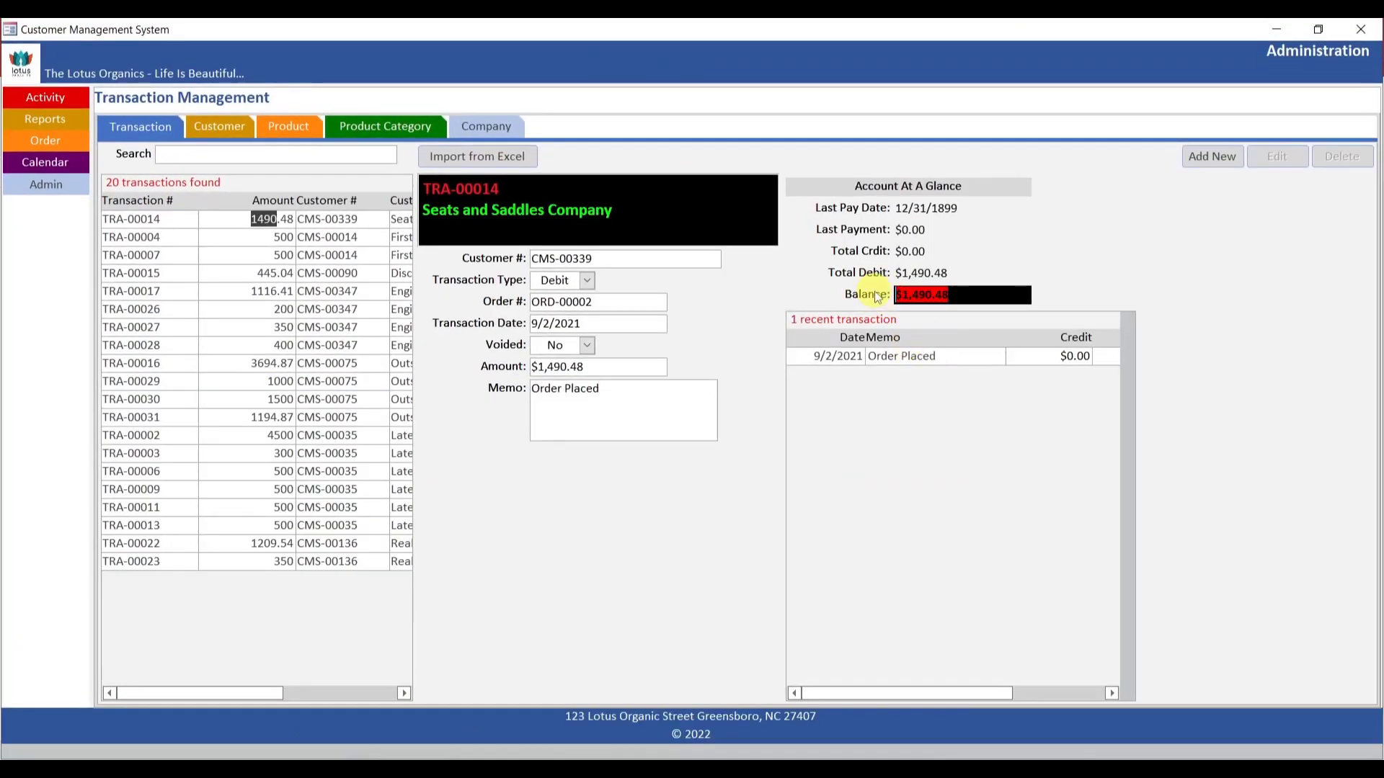
{"action": "mouse_move", "coordinate": [876, 541]}
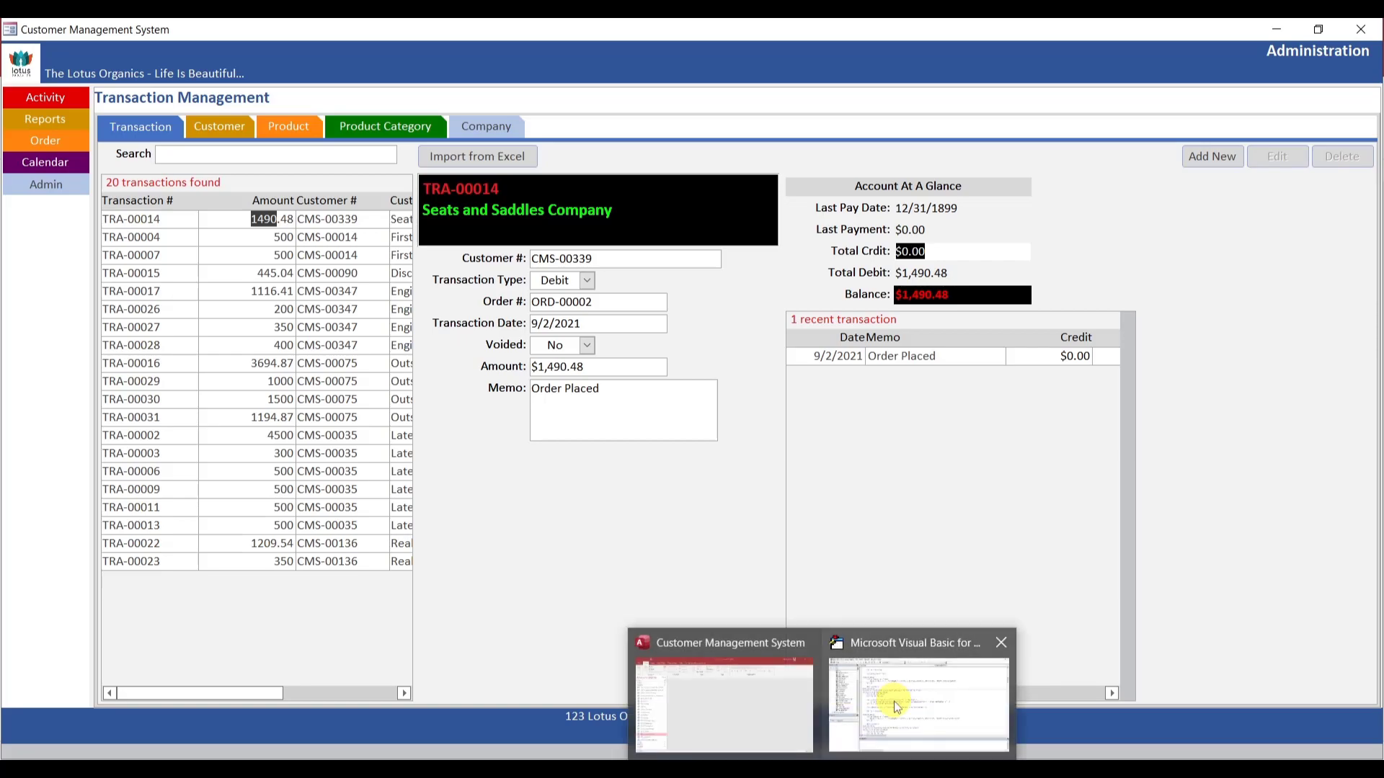
{"action": "left_click", "coordinate": [918, 702]}
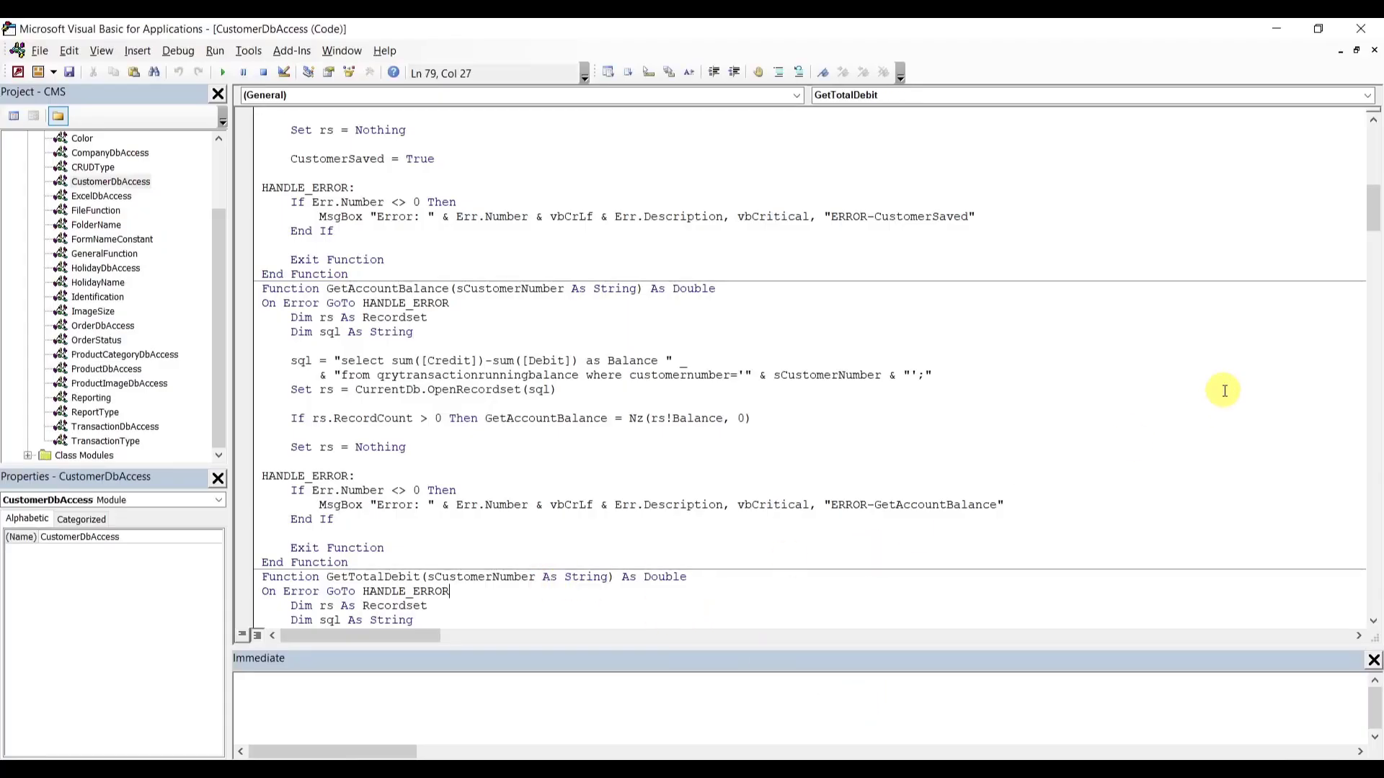
{"action": "scroll", "scroll_direction": "down", "scroll_amount": 3}
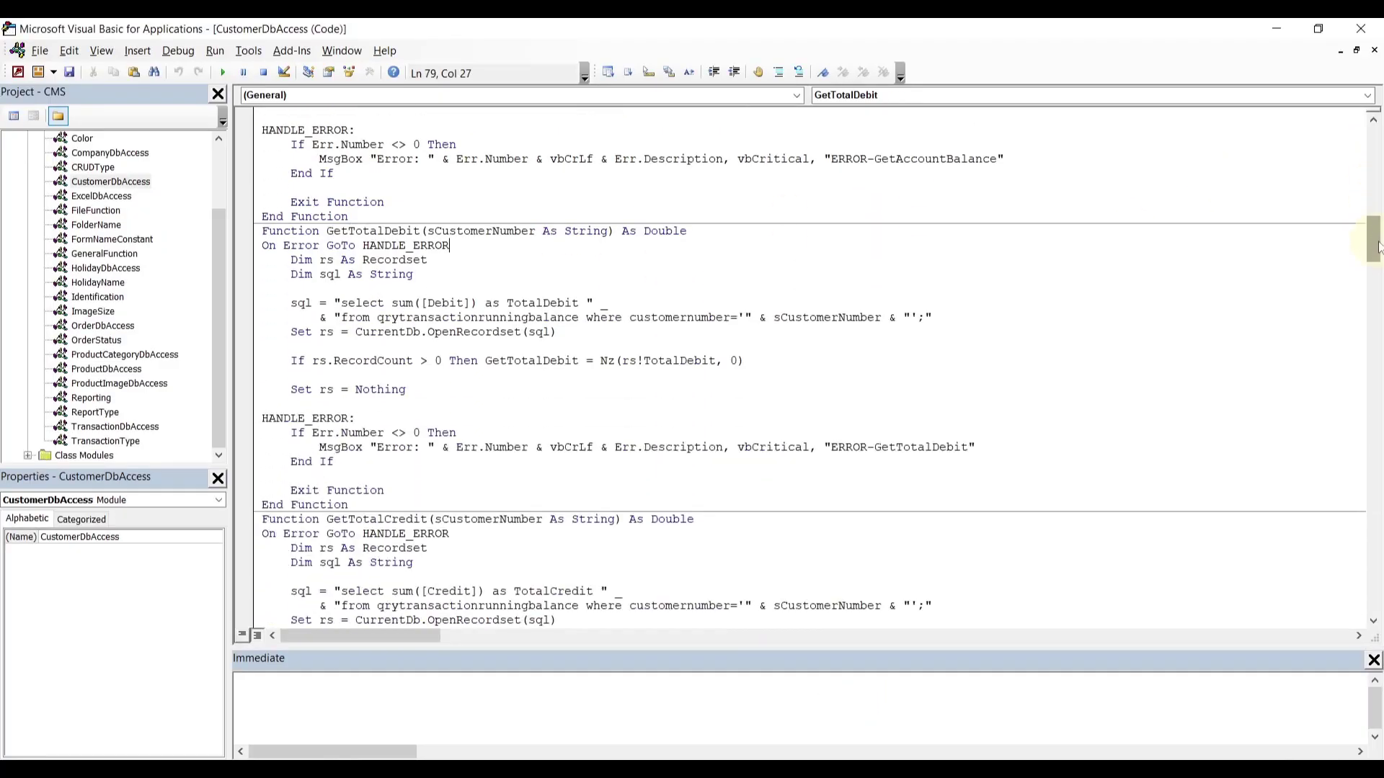
{"action": "scroll", "scroll_direction": "down", "scroll_amount": 3}
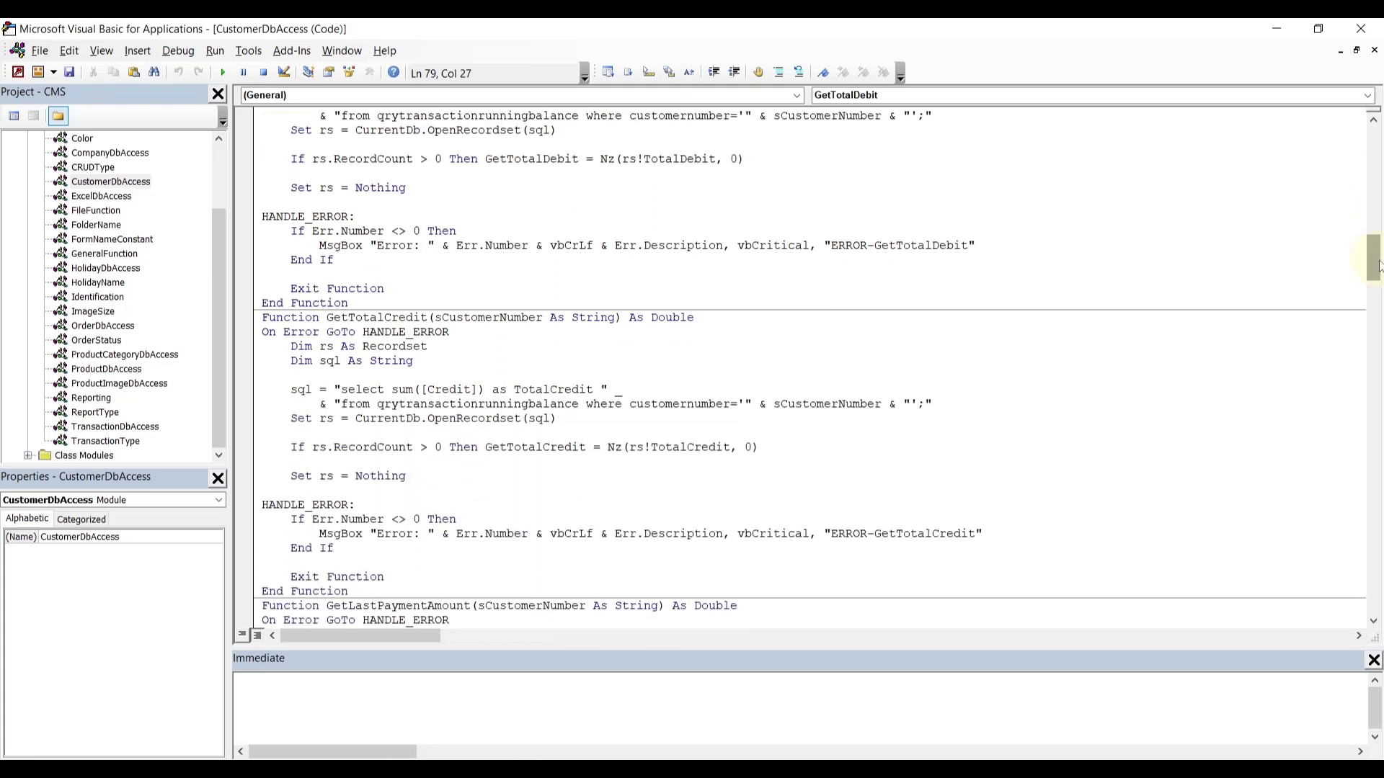
{"action": "scroll", "scroll_direction": "down", "scroll_amount": 3}
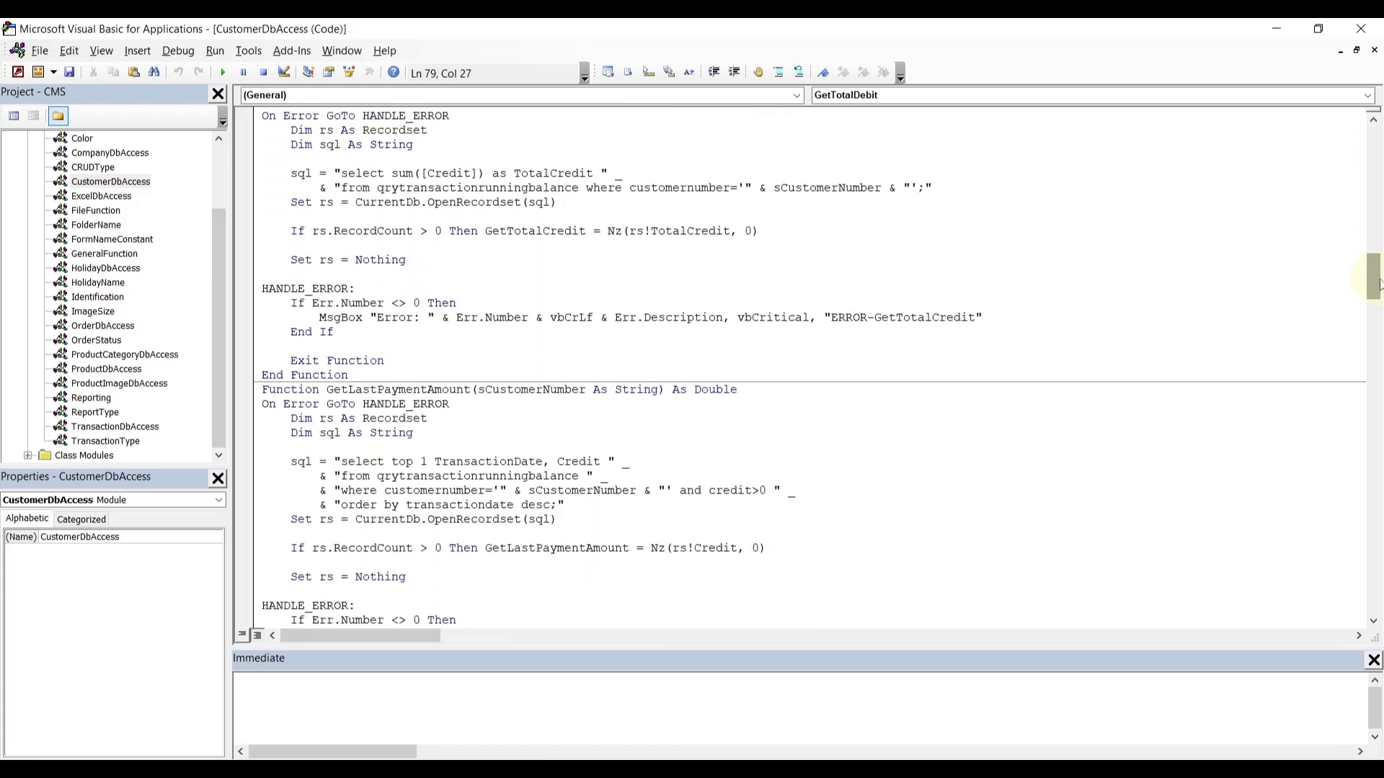
{"action": "mouse_move", "coordinate": [925, 561]}
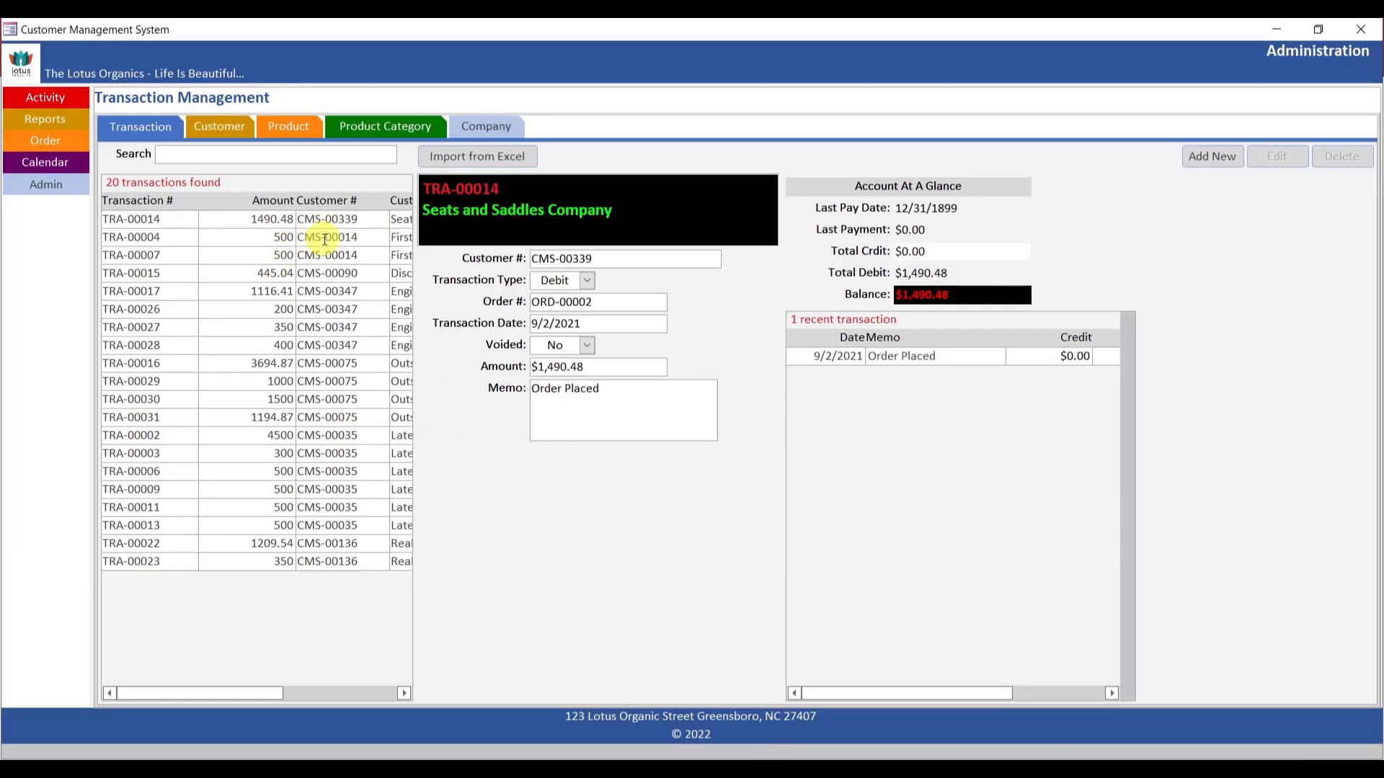
Check balances for TRA-00007 ($1,000.00), TRA-00015 ($445.04) and TRA-00017 ($166.41) in the transactions grid.
{"action": "left_click", "coordinate": [130, 236]}
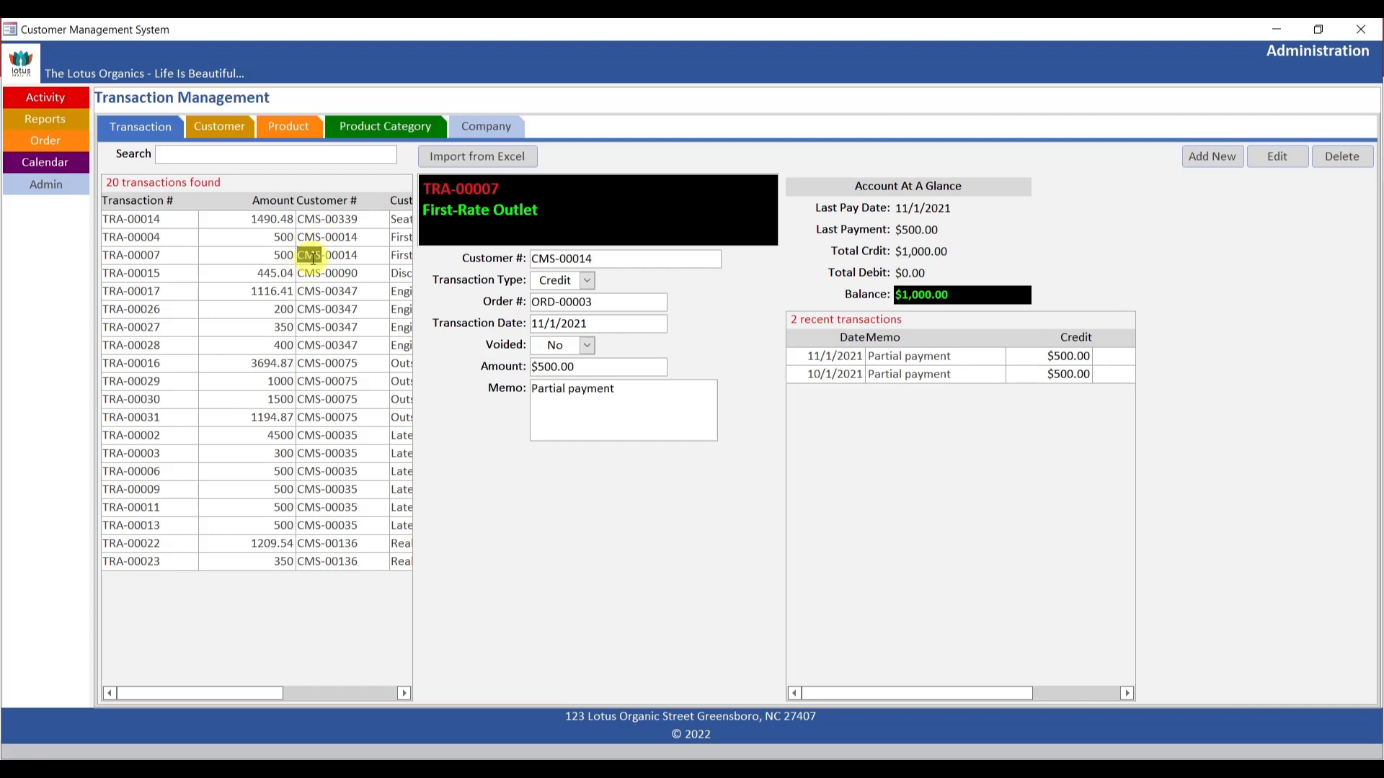
{"action": "left_click", "coordinate": [141, 272]}
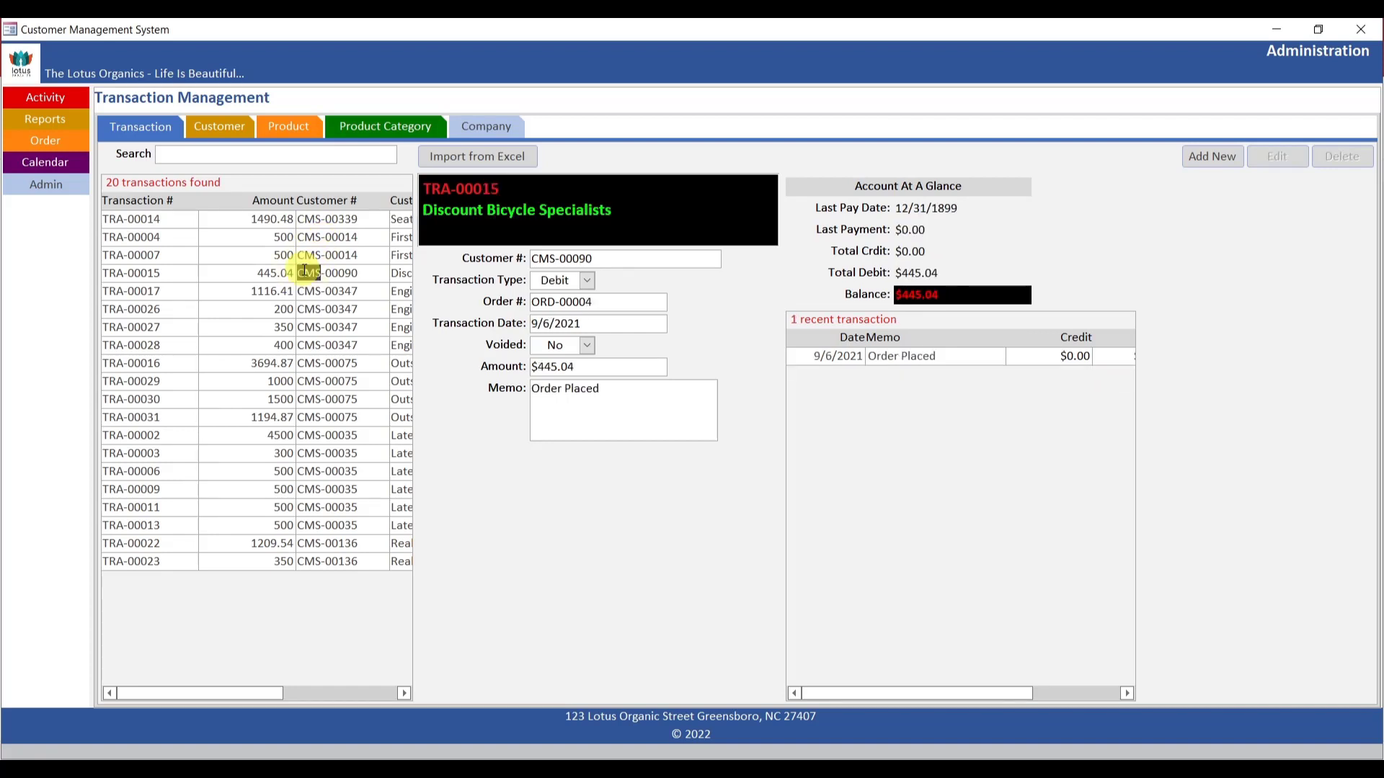
{"action": "left_click", "coordinate": [137, 291]}
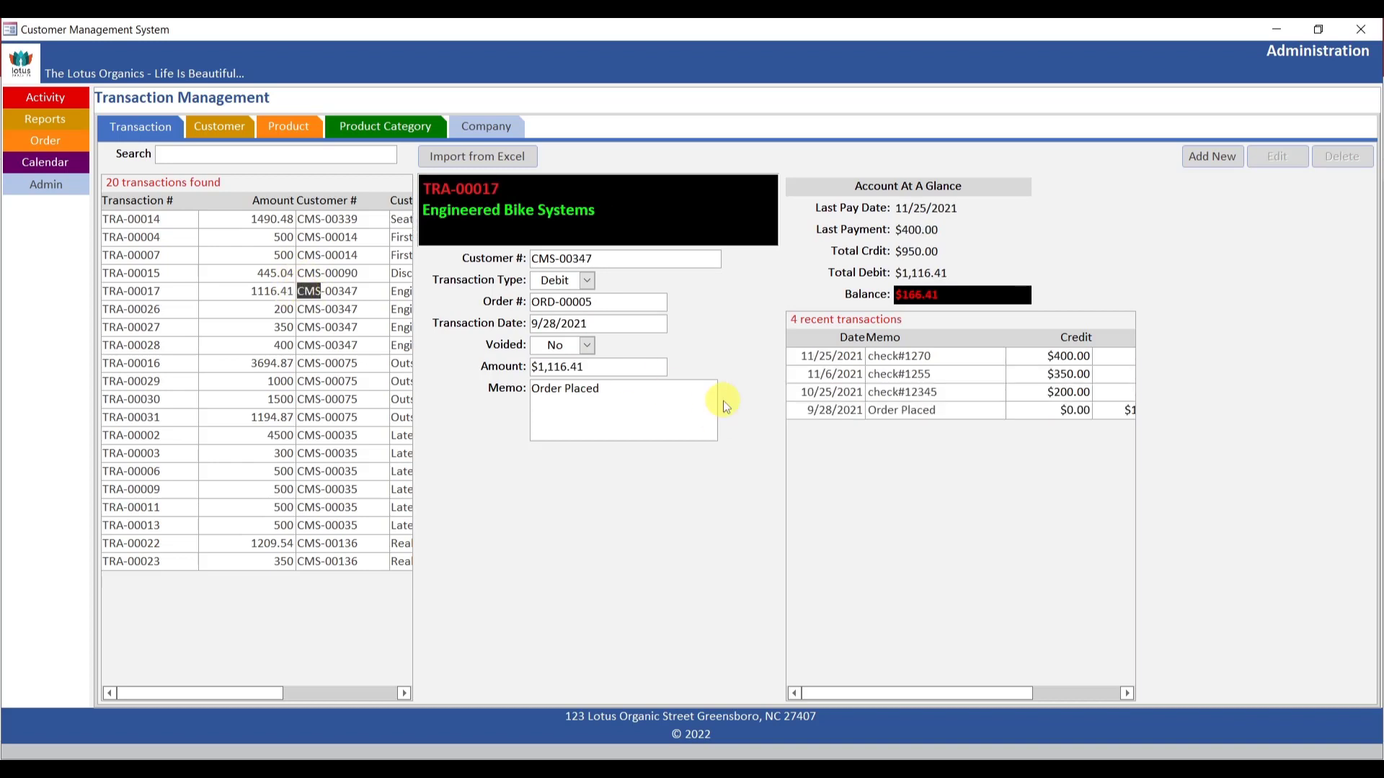
{"action": "scroll", "scroll_direction": "right", "scroll_amount": 3}
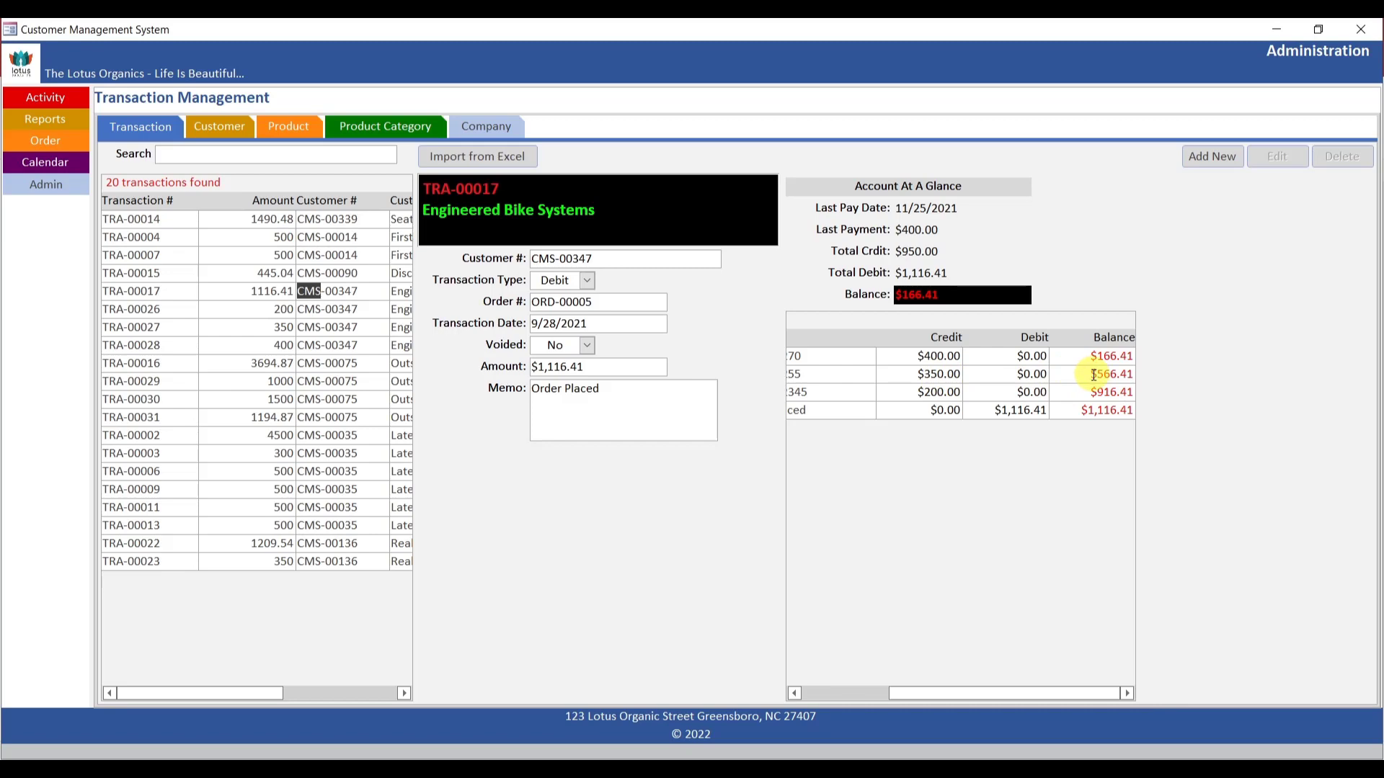
{"action": "mouse_move", "coordinate": [978, 346]}
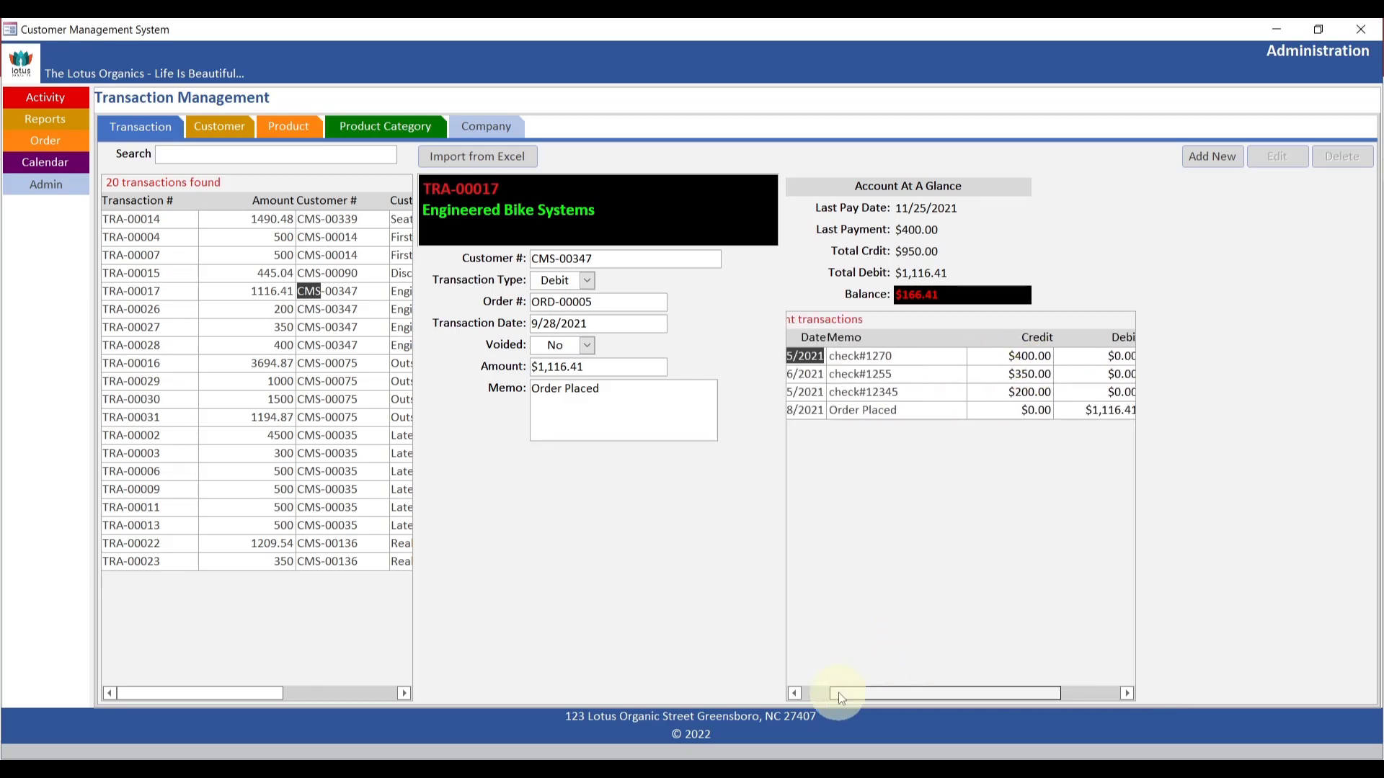
{"action": "scroll", "scroll_direction": "left", "scroll_amount": 3}
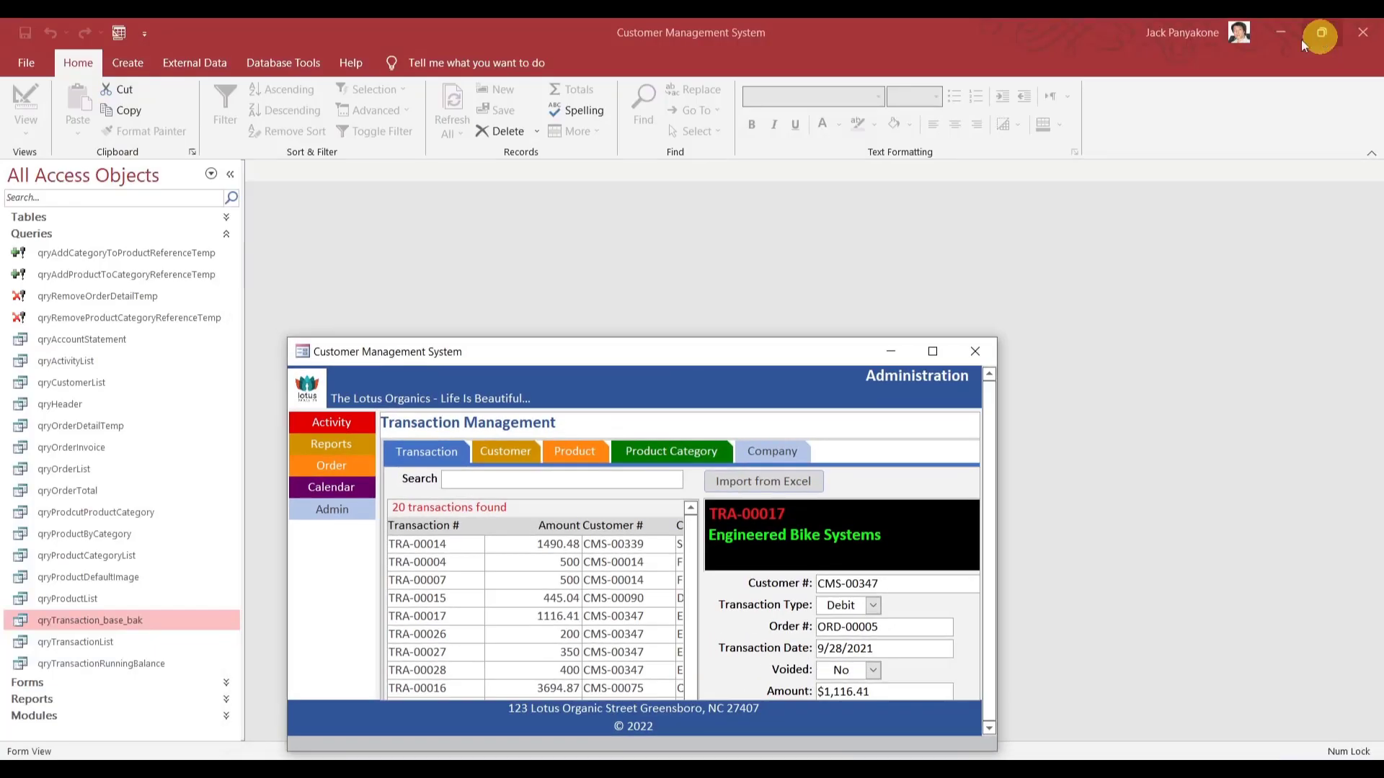
{"action": "mouse_move", "coordinate": [146, 620]}
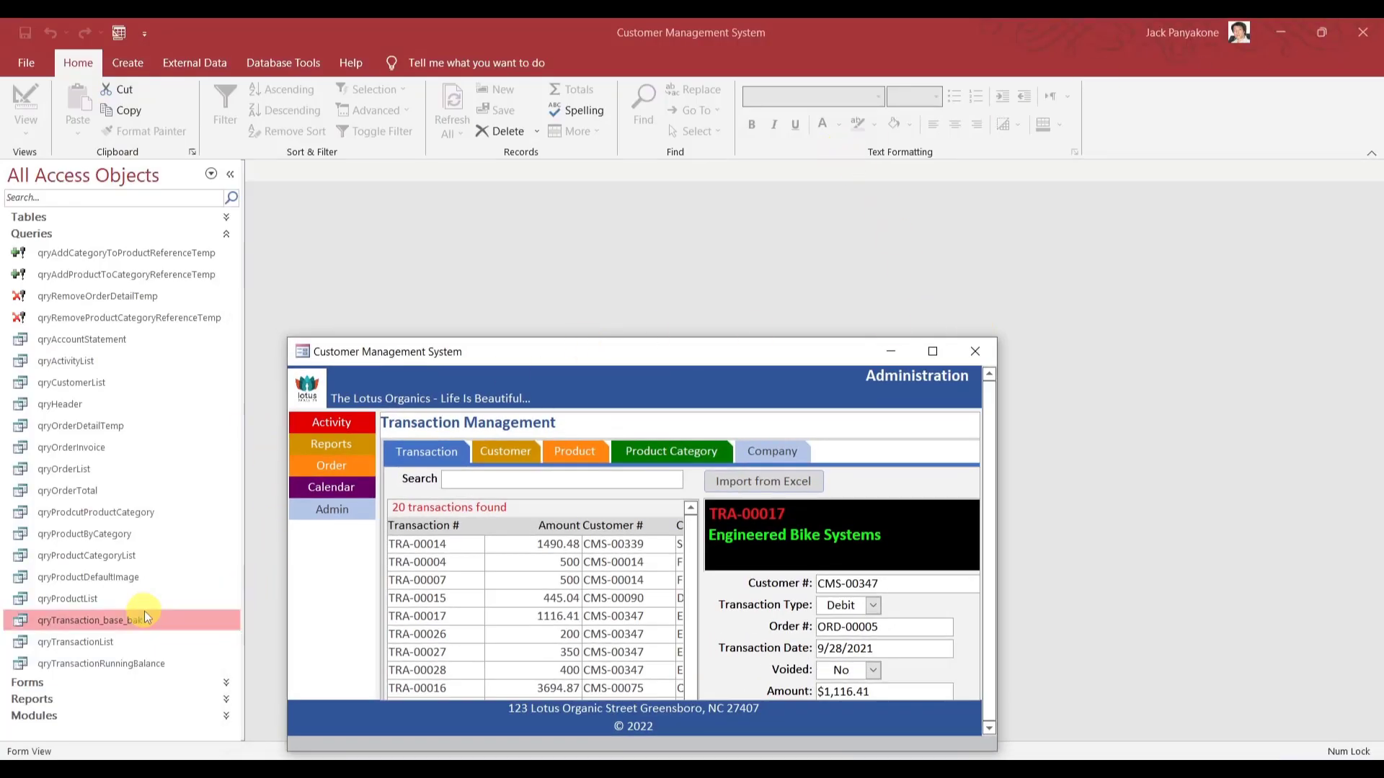
{"action": "mouse_move", "coordinate": [141, 620]}
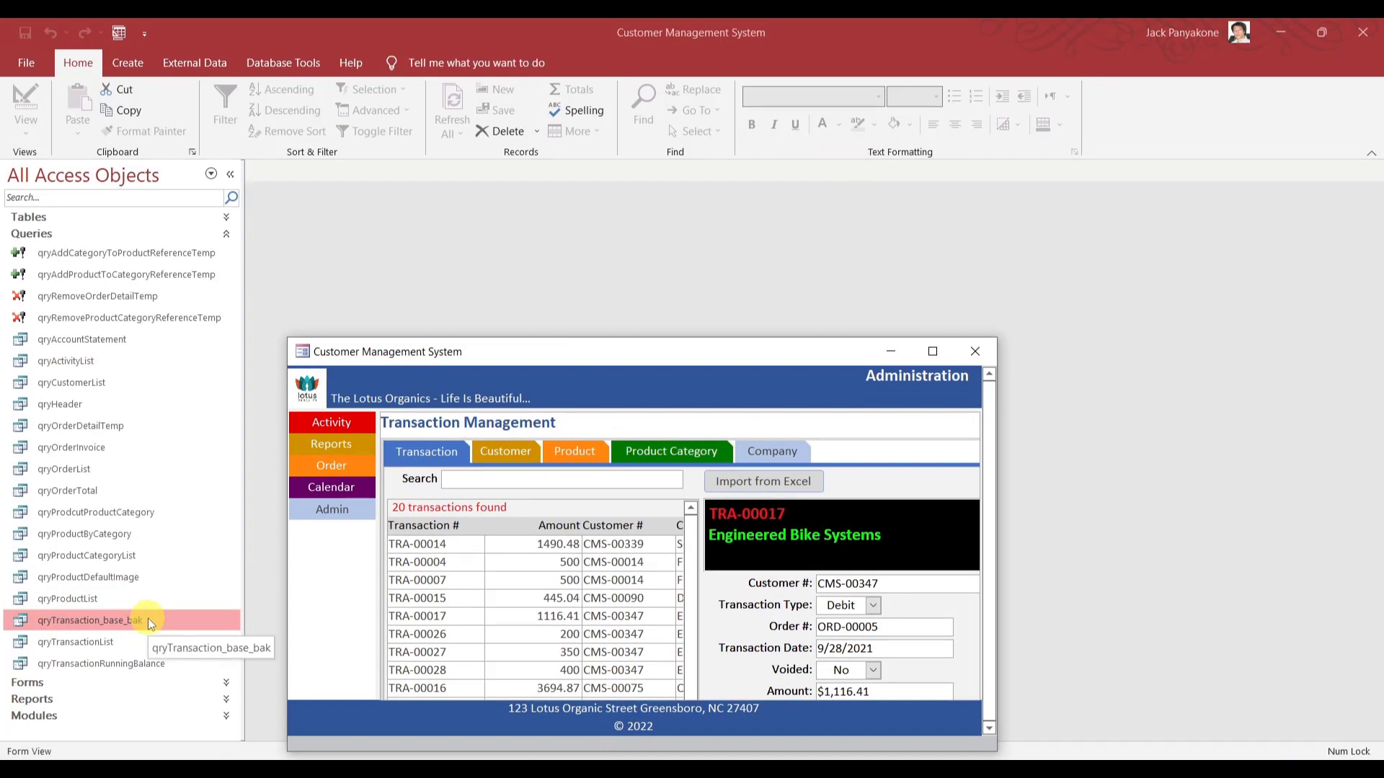
{"action": "mouse_move", "coordinate": [137, 624]}
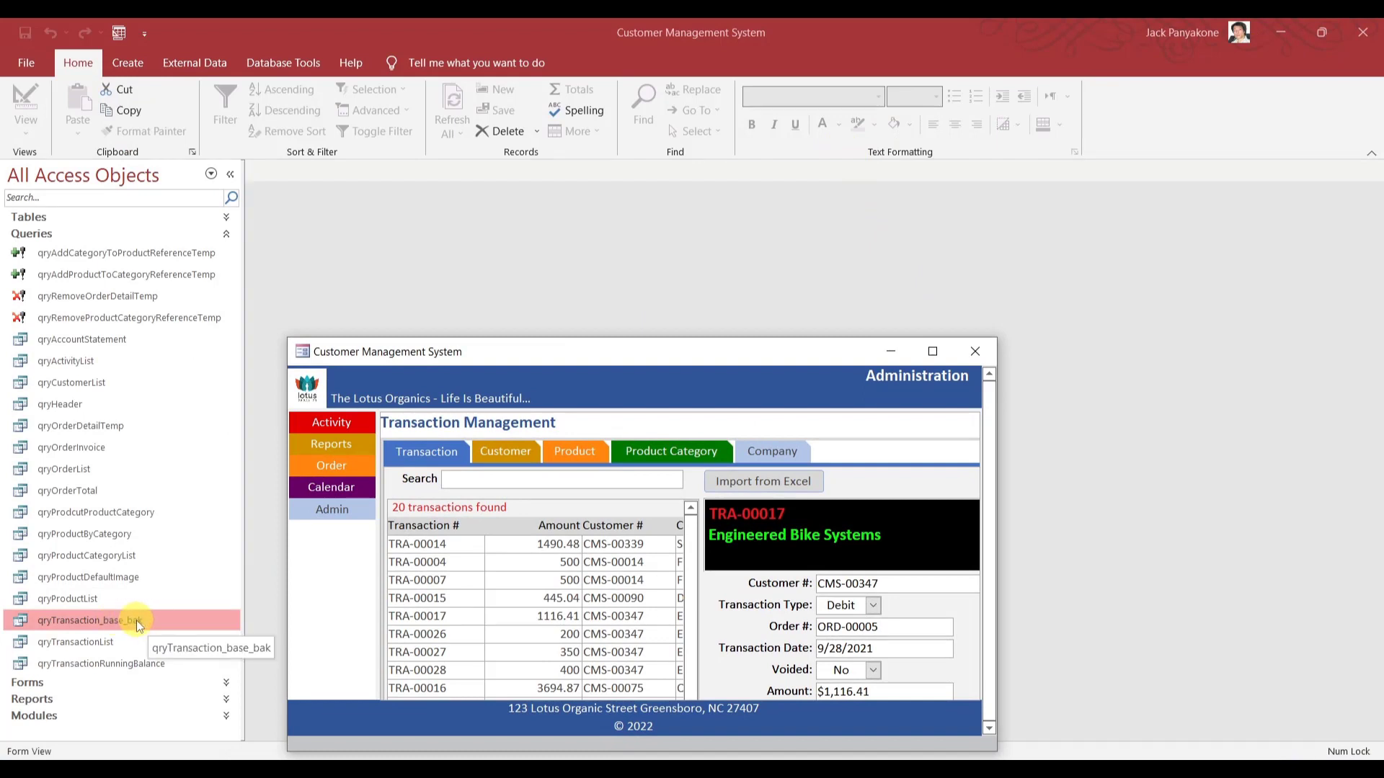
{"action": "mouse_move", "coordinate": [144, 609]}
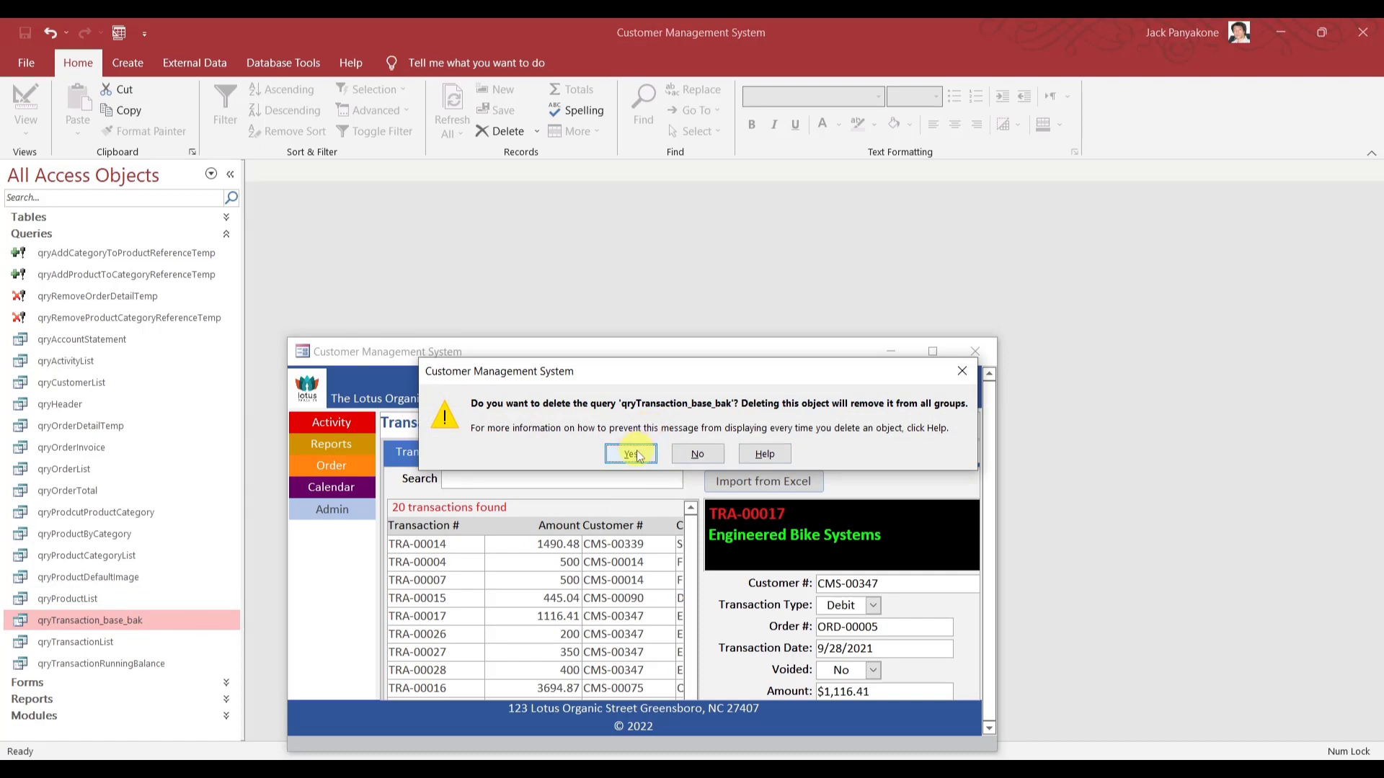
Confirm deletion of the qryTransaction_base_bak query.
{"action": "left_click", "coordinate": [630, 453]}
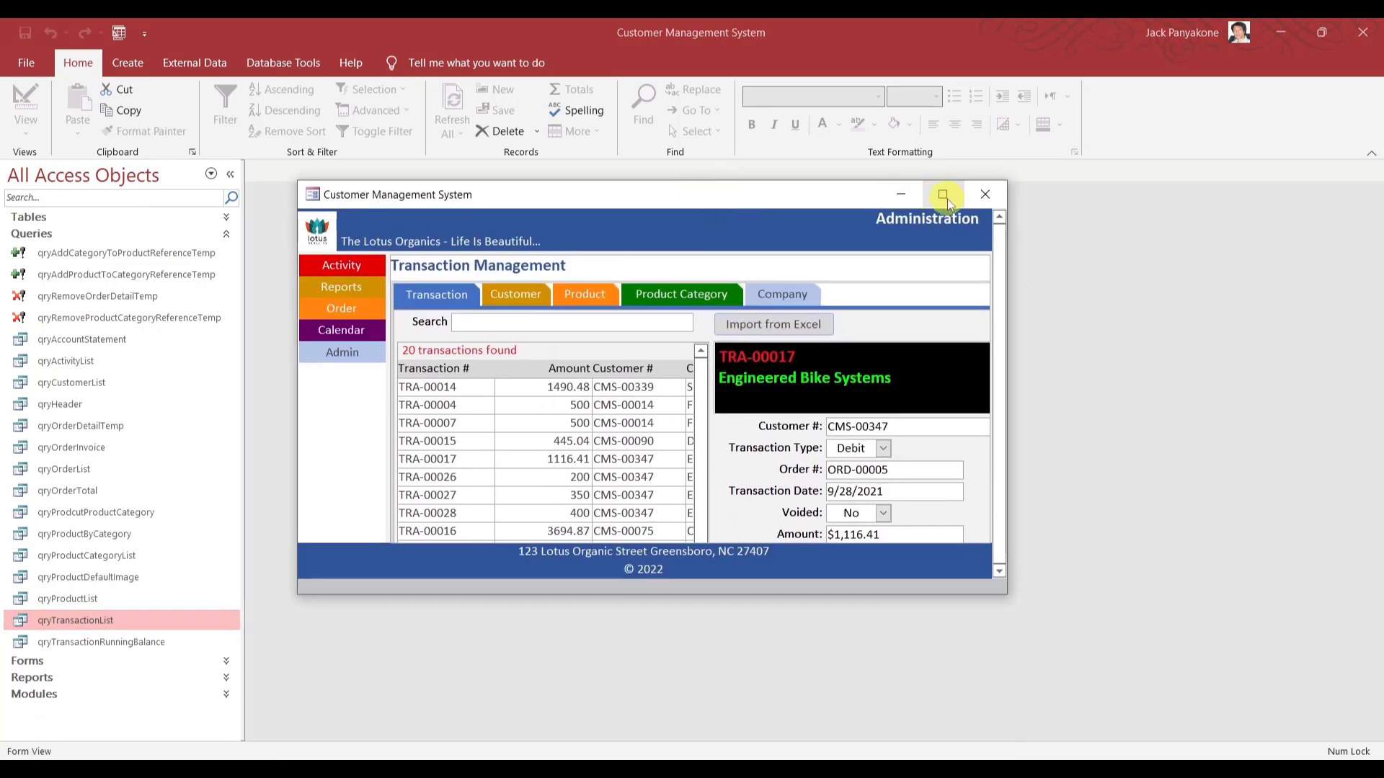
Maximize the app, reach the report options page and choose Seats and Saddles Company as customer.
{"action": "left_click", "coordinate": [943, 193]}
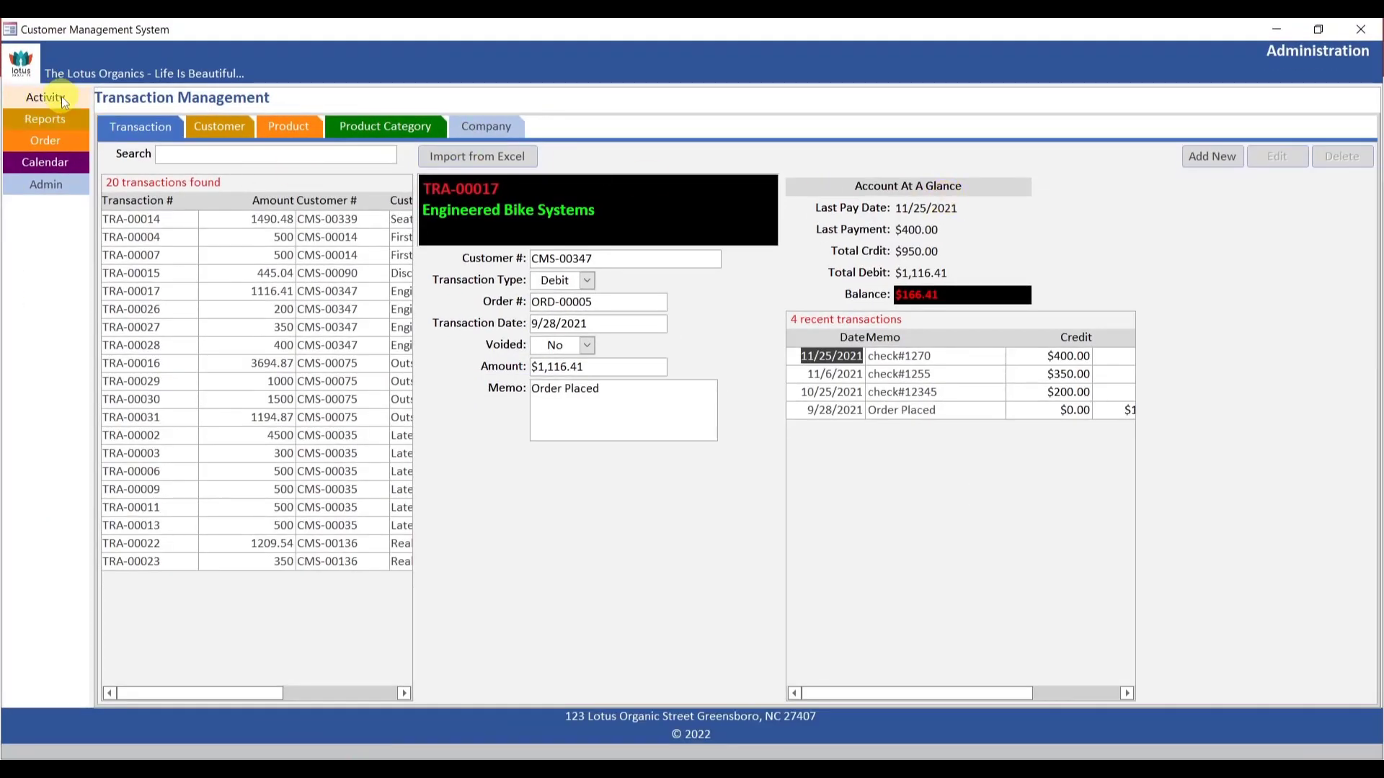
{"action": "left_click", "coordinate": [44, 97]}
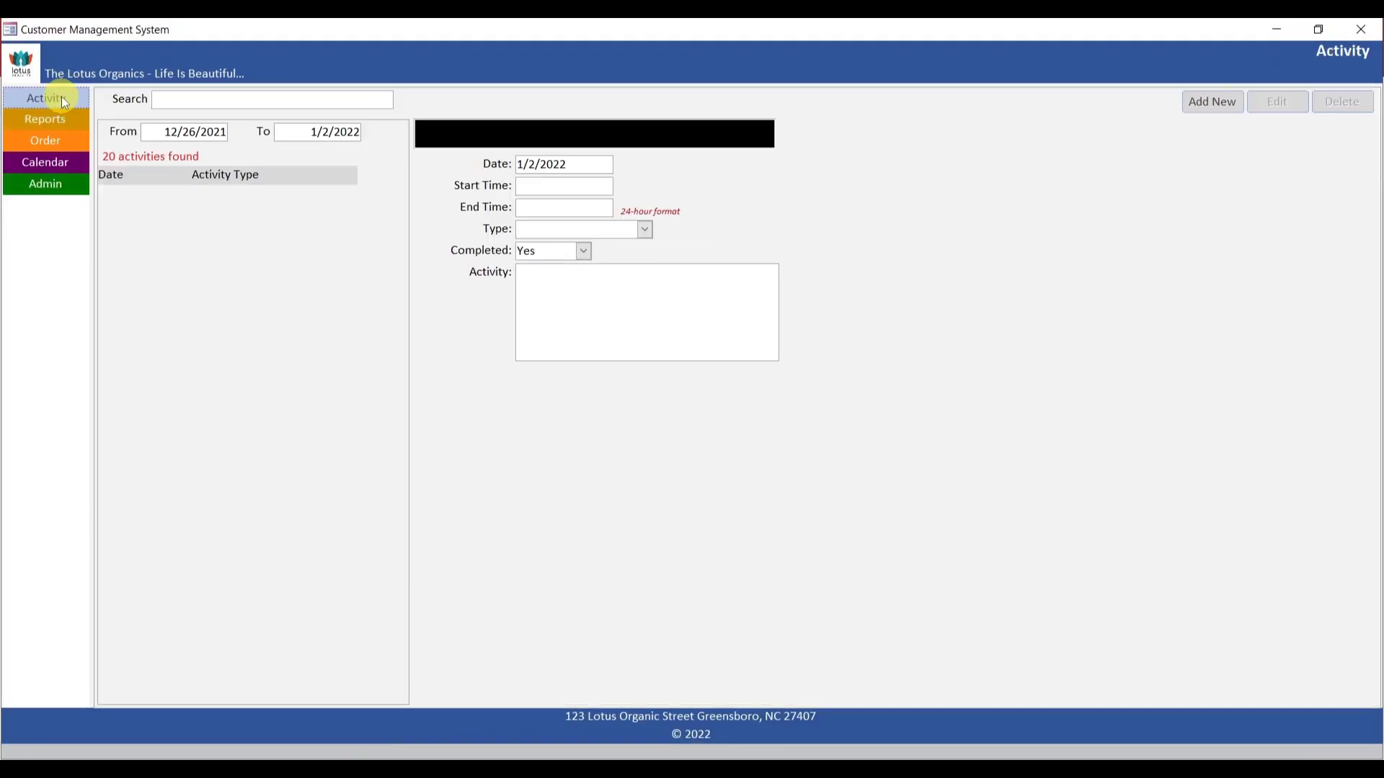
{"action": "left_click", "coordinate": [45, 118]}
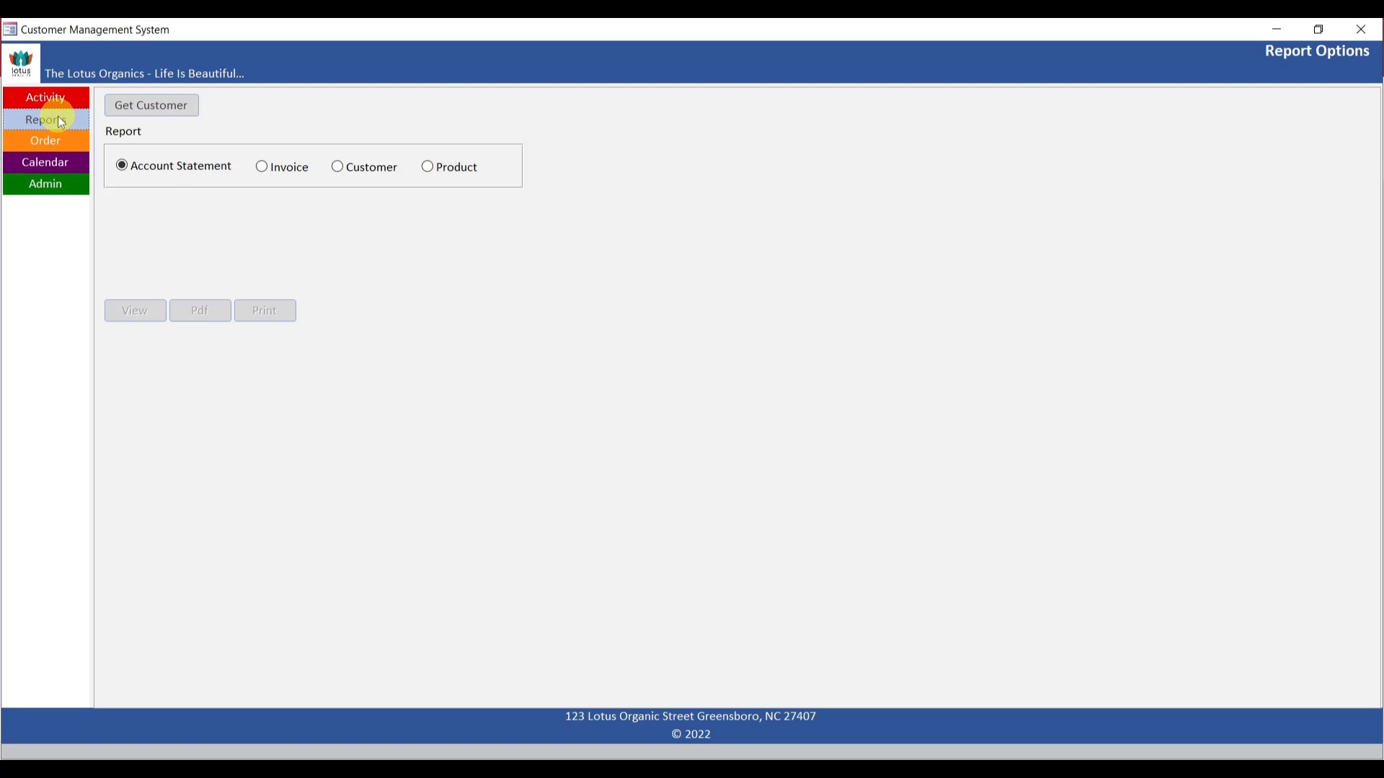
{"action": "mouse_move", "coordinate": [182, 147]}
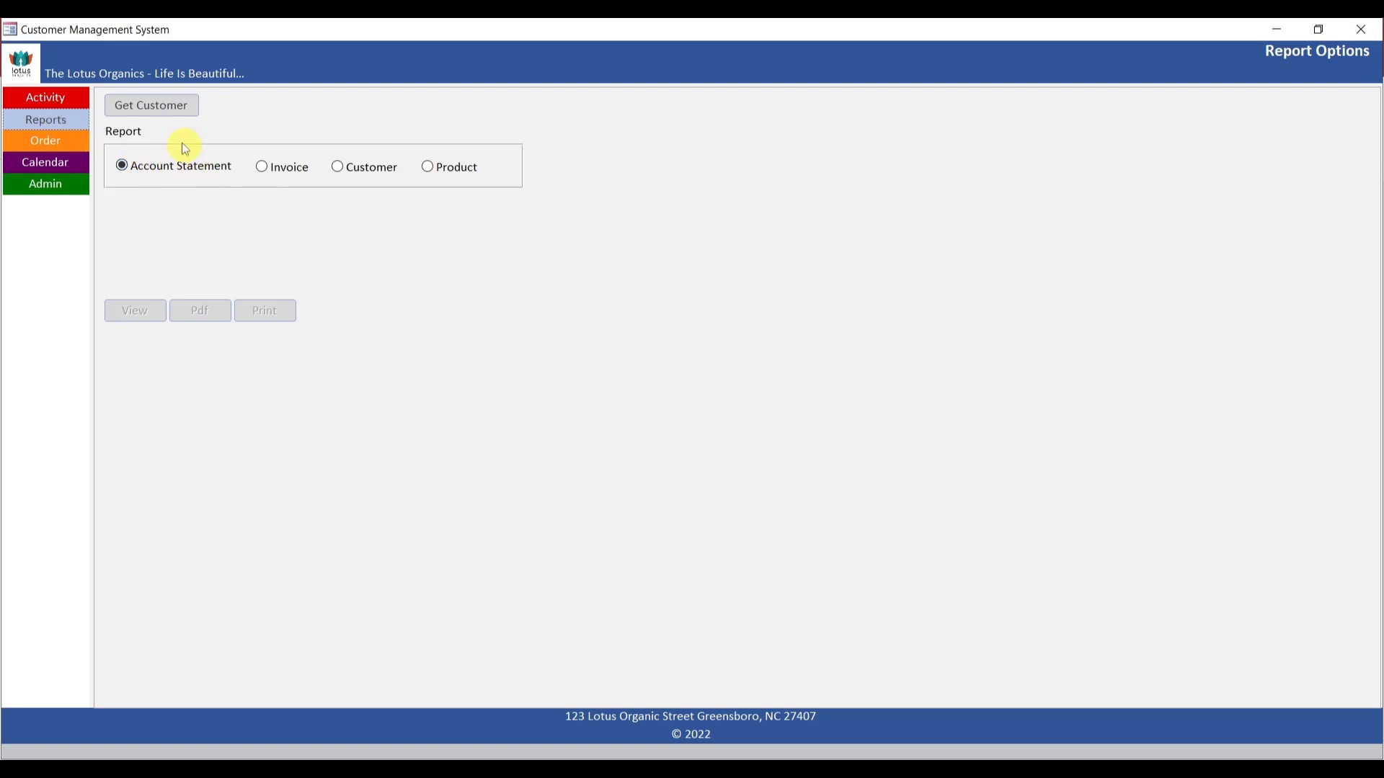
{"action": "left_click", "coordinate": [150, 105]}
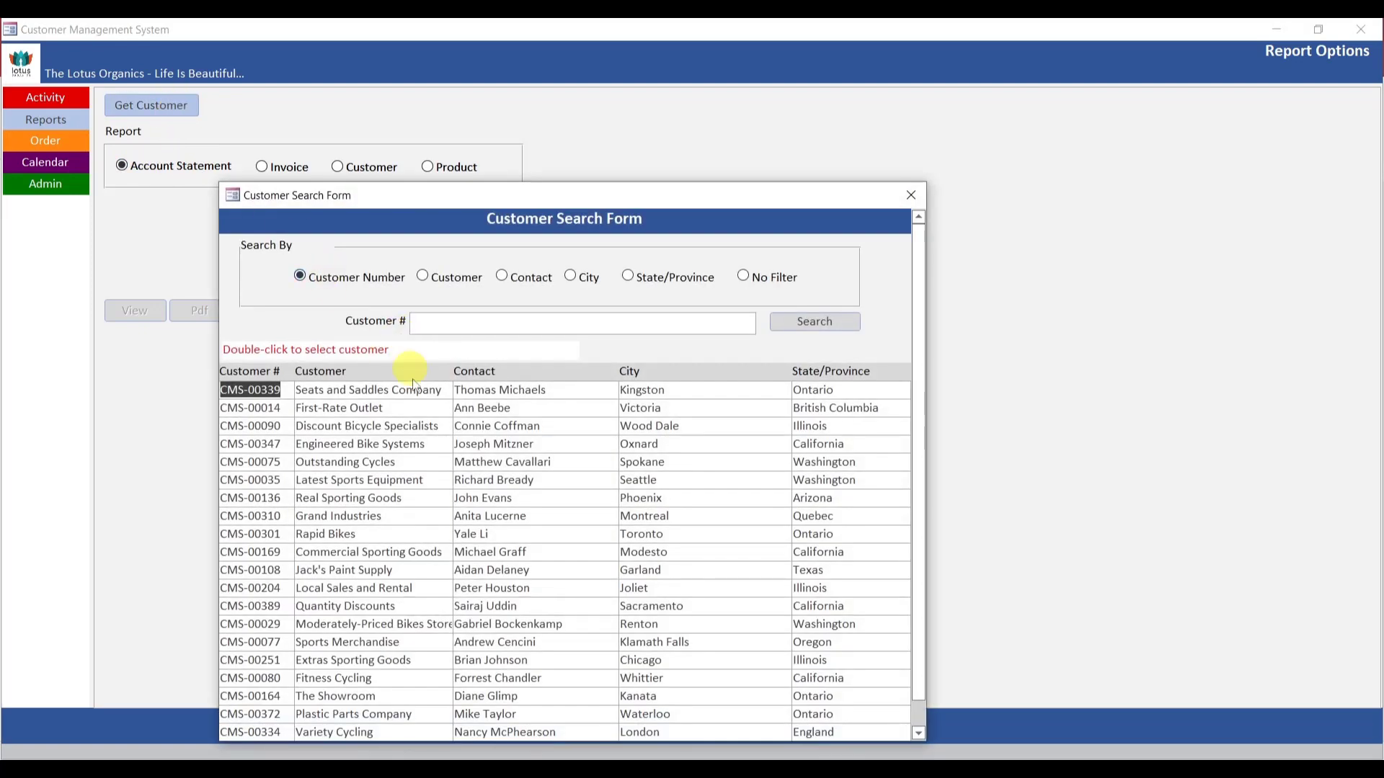
{"action": "double_click", "coordinate": [367, 389]}
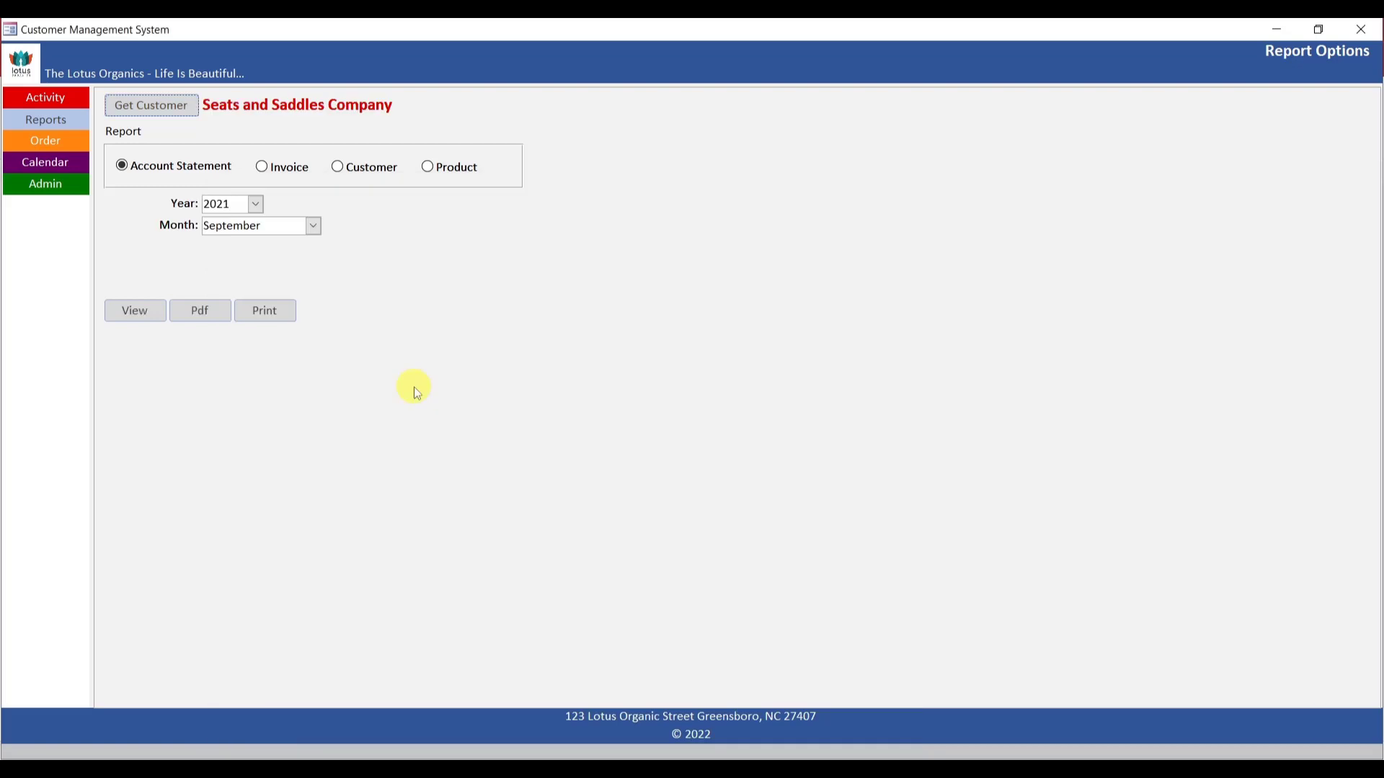
{"action": "mouse_move", "coordinate": [135, 311]}
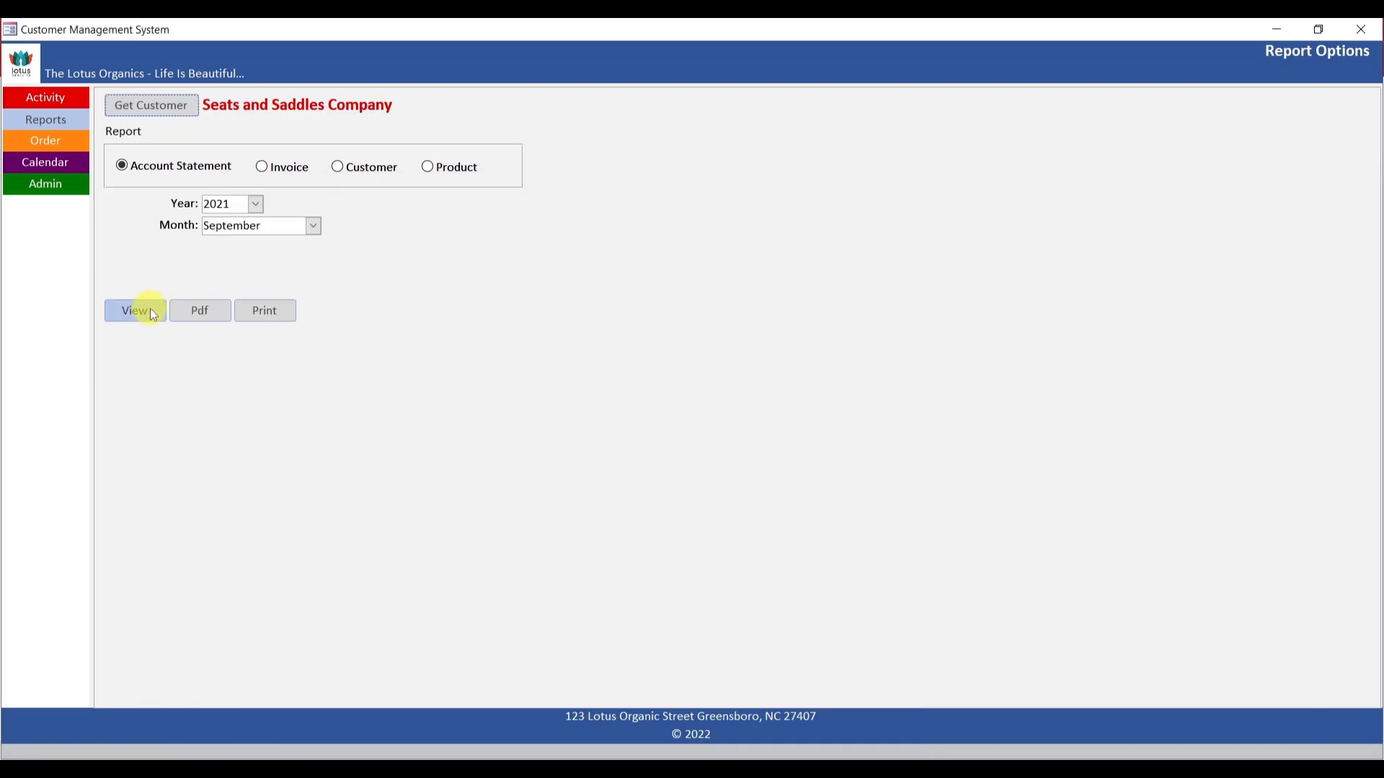
Preview the September 2021 account statement (-$1,490.48 balance) and close the preview.
{"action": "left_click", "coordinate": [135, 310]}
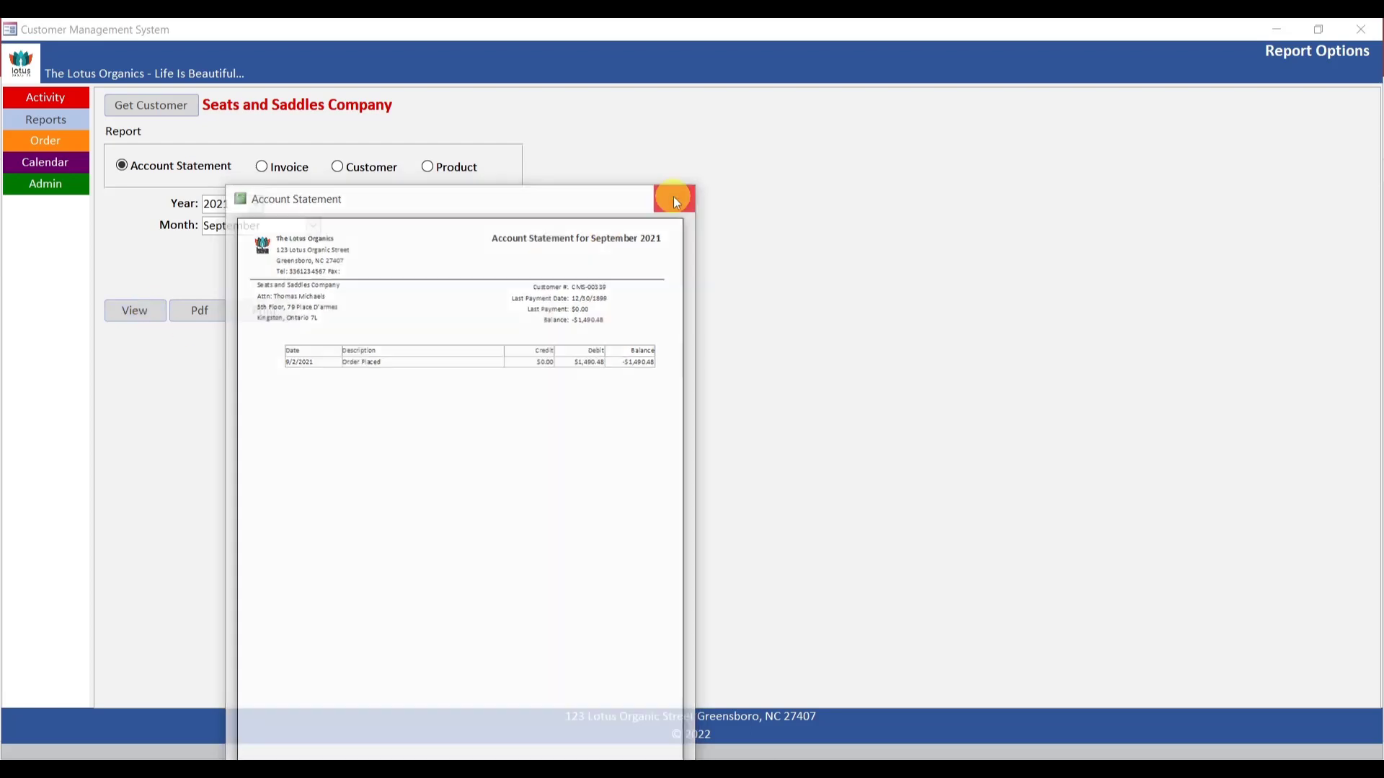
{"action": "left_click", "coordinate": [675, 199]}
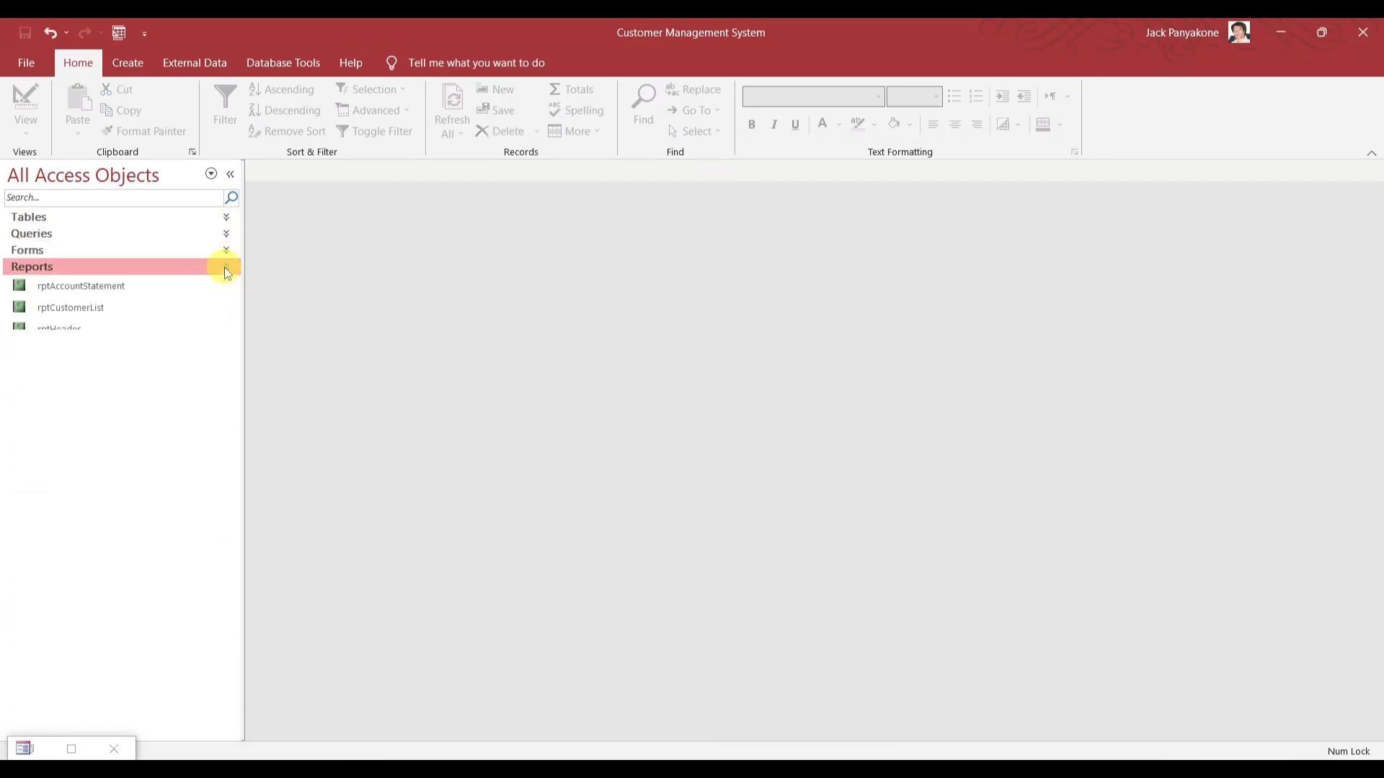
Open rptAccountStatement in Design View and bring up actions for its source query qryAccountStatement.
{"action": "right_click", "coordinate": [80, 286]}
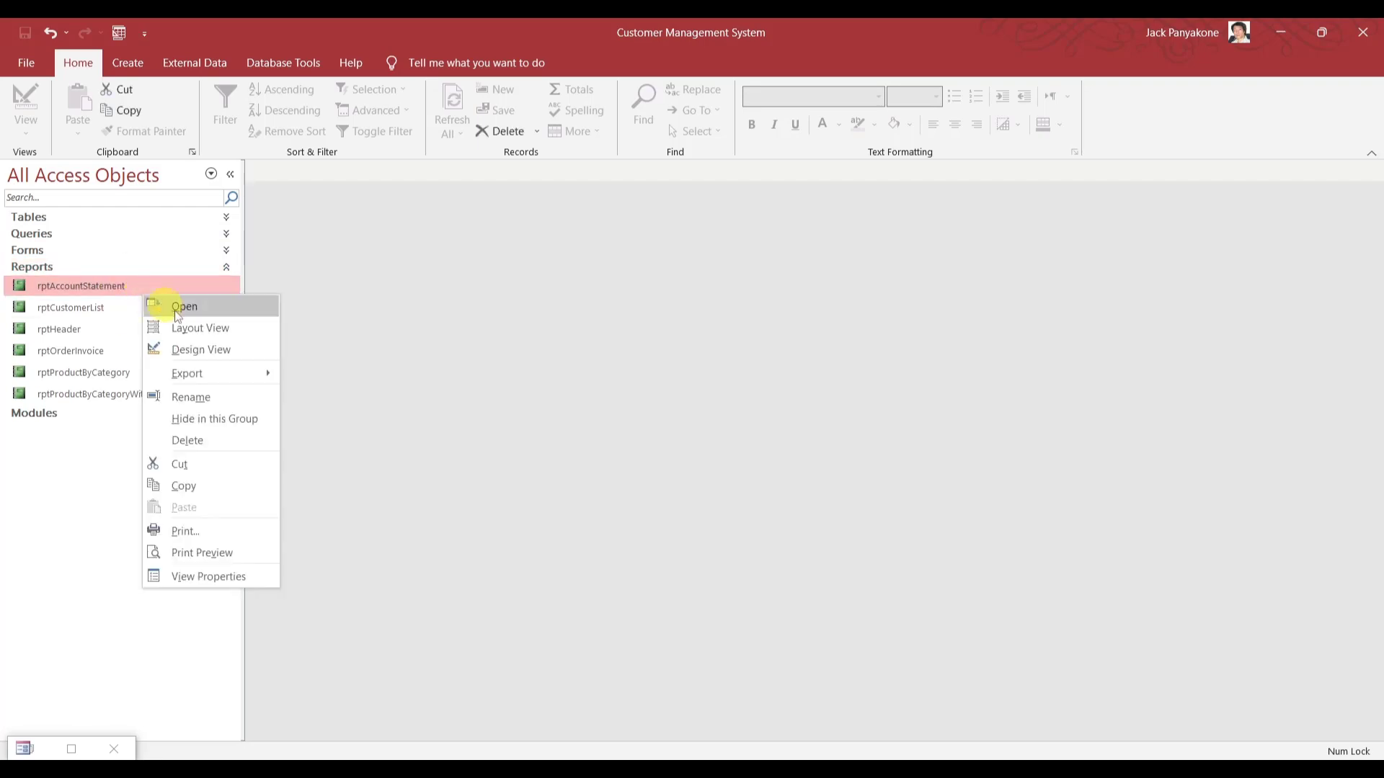
{"action": "left_click", "coordinate": [200, 349]}
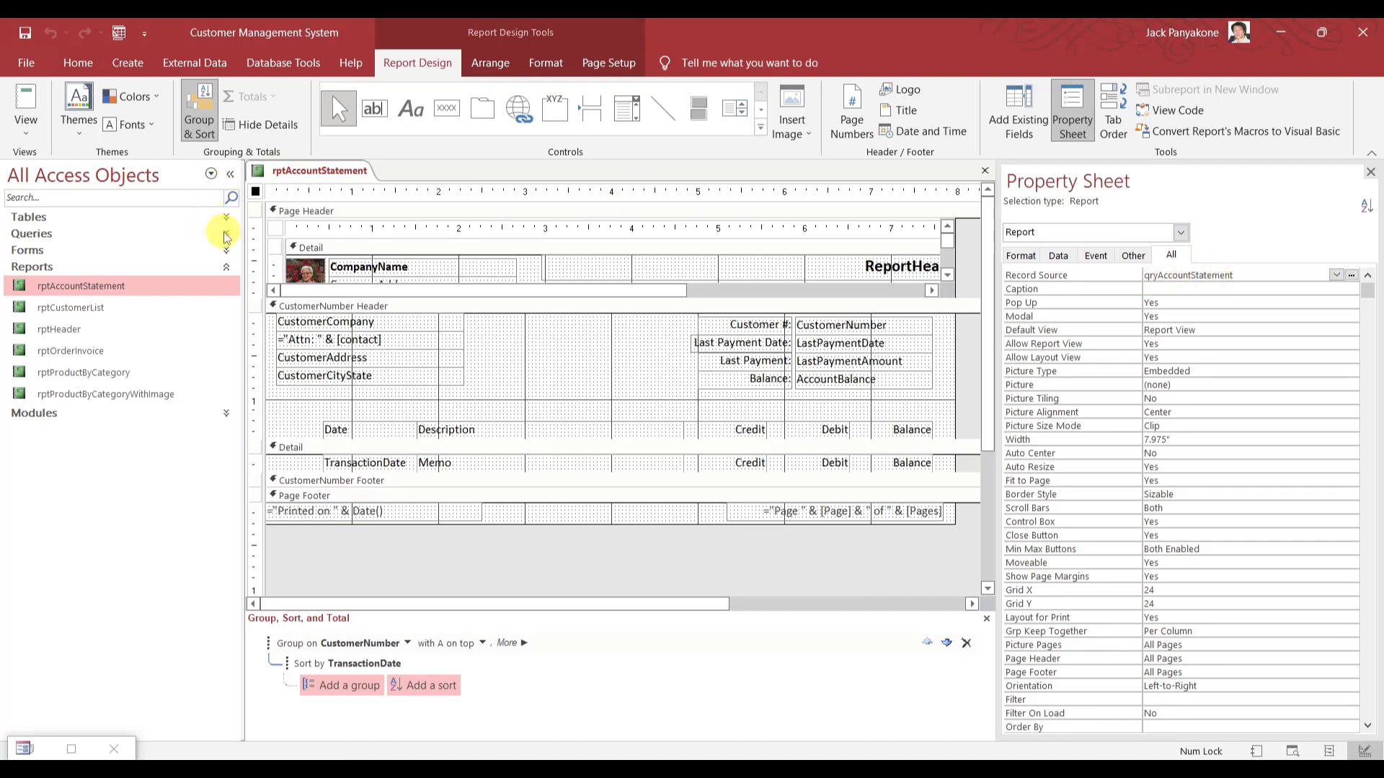
{"action": "left_click", "coordinate": [212, 233]}
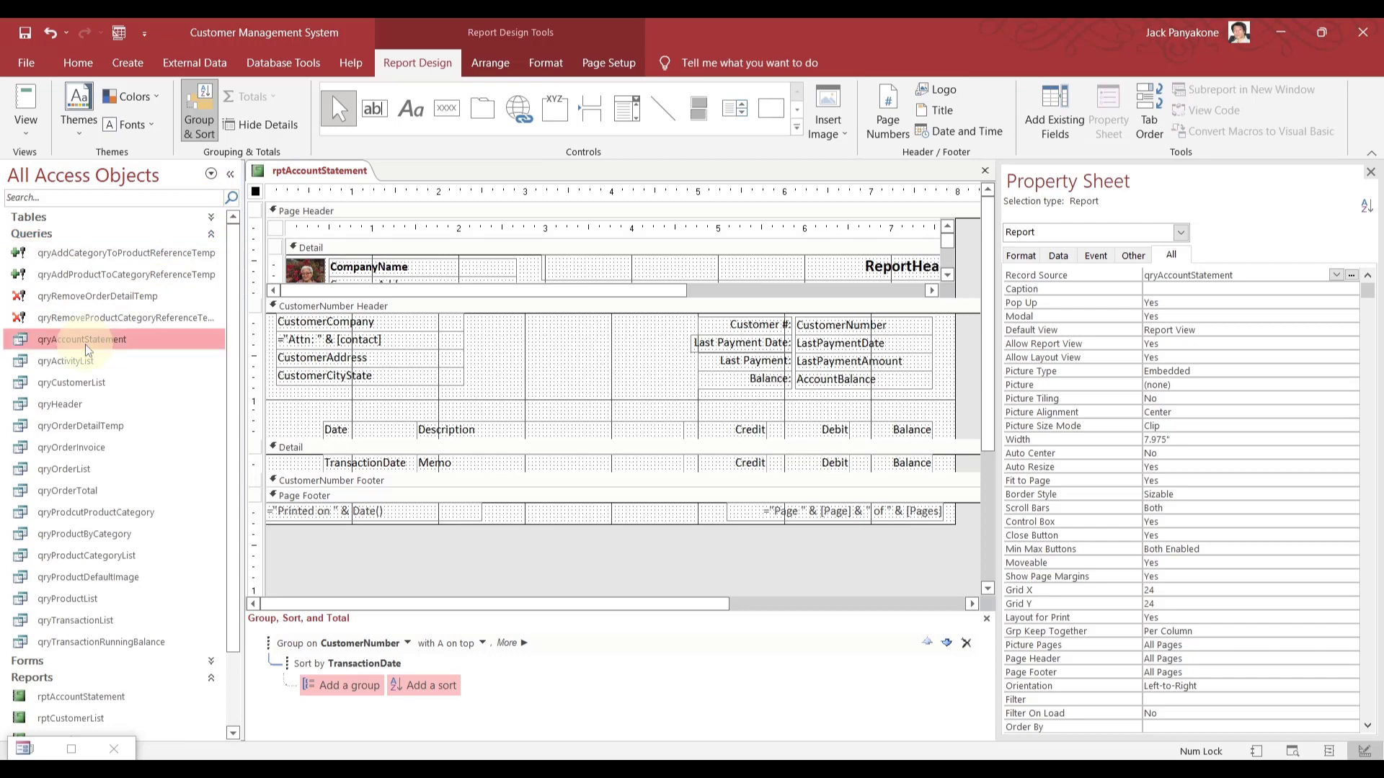
{"action": "right_click", "coordinate": [82, 339]}
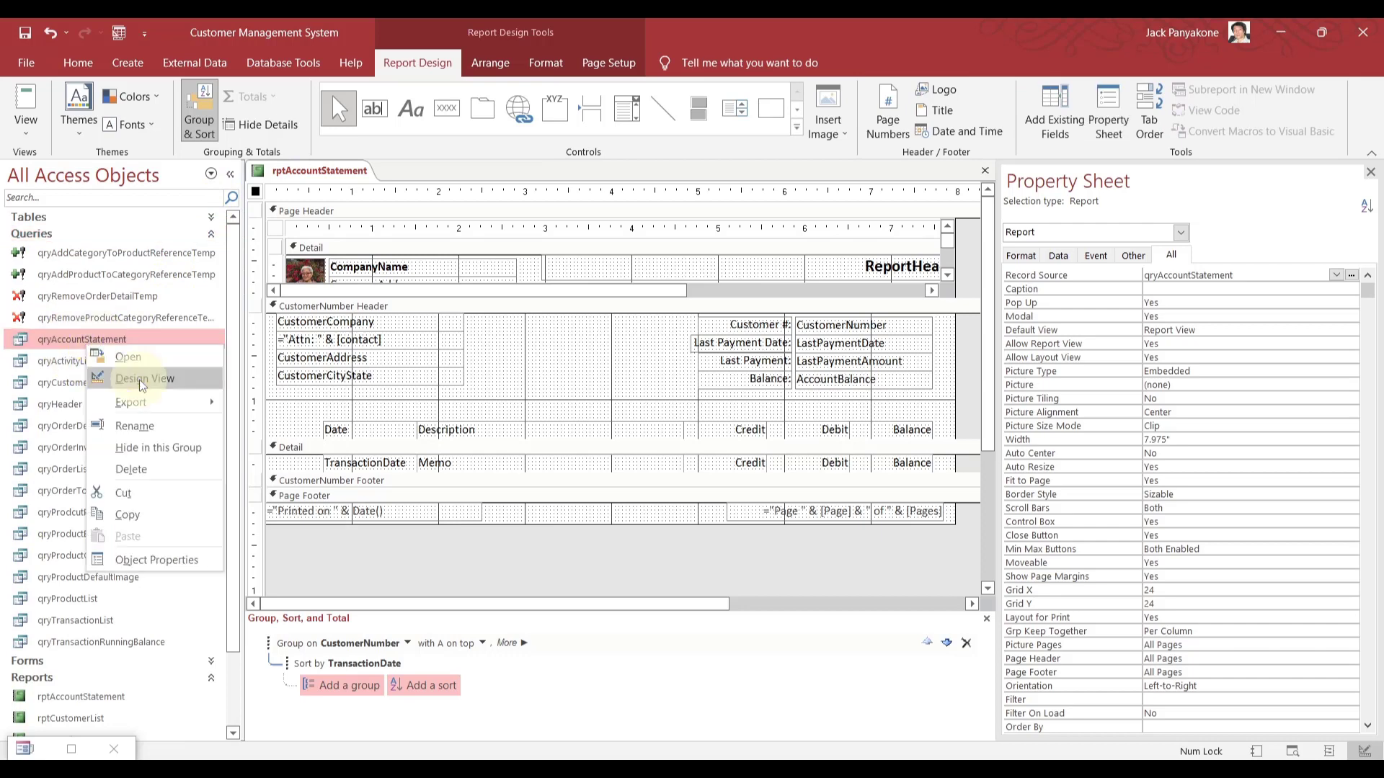
Open qryAccountStatement in design and glance at the tables list.
{"action": "left_click", "coordinate": [145, 378]}
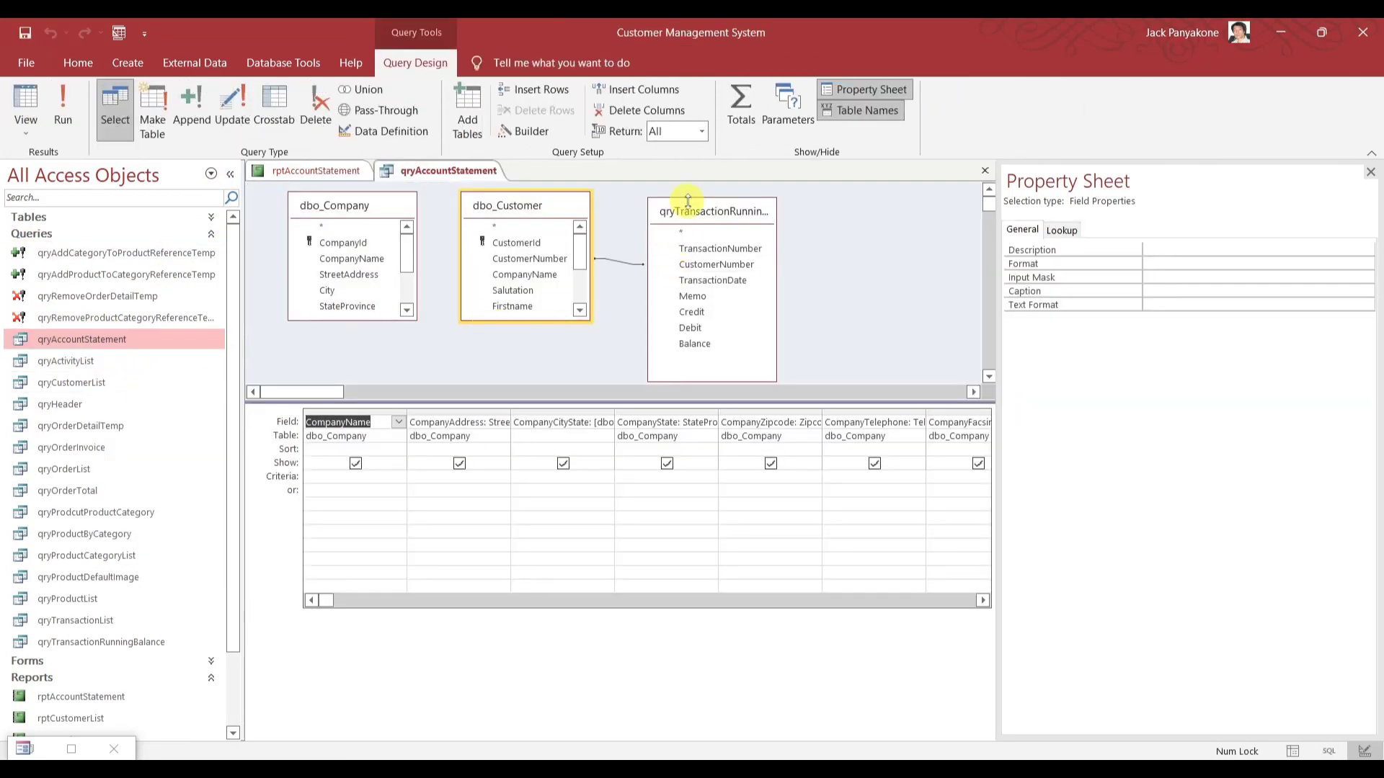
{"action": "mouse_move", "coordinate": [706, 217]}
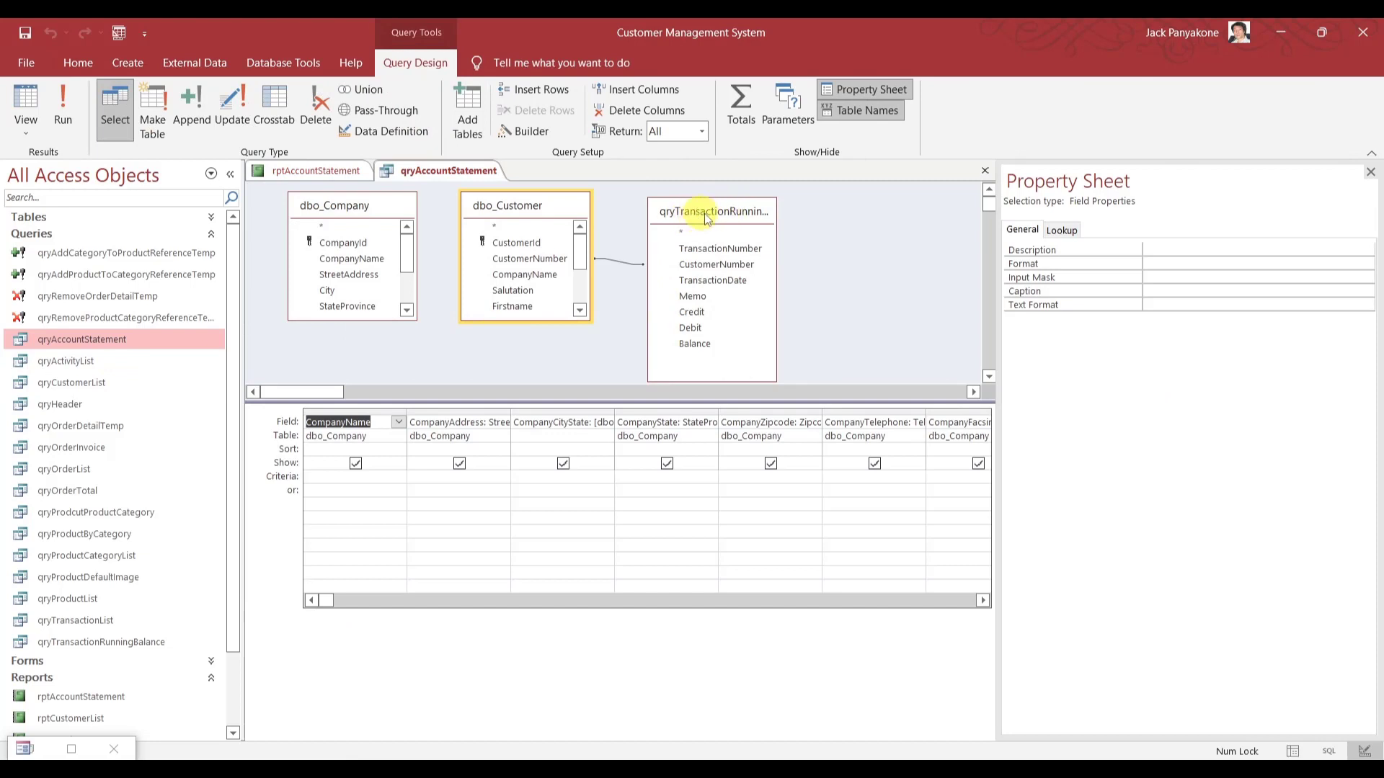
{"action": "mouse_move", "coordinate": [779, 240]}
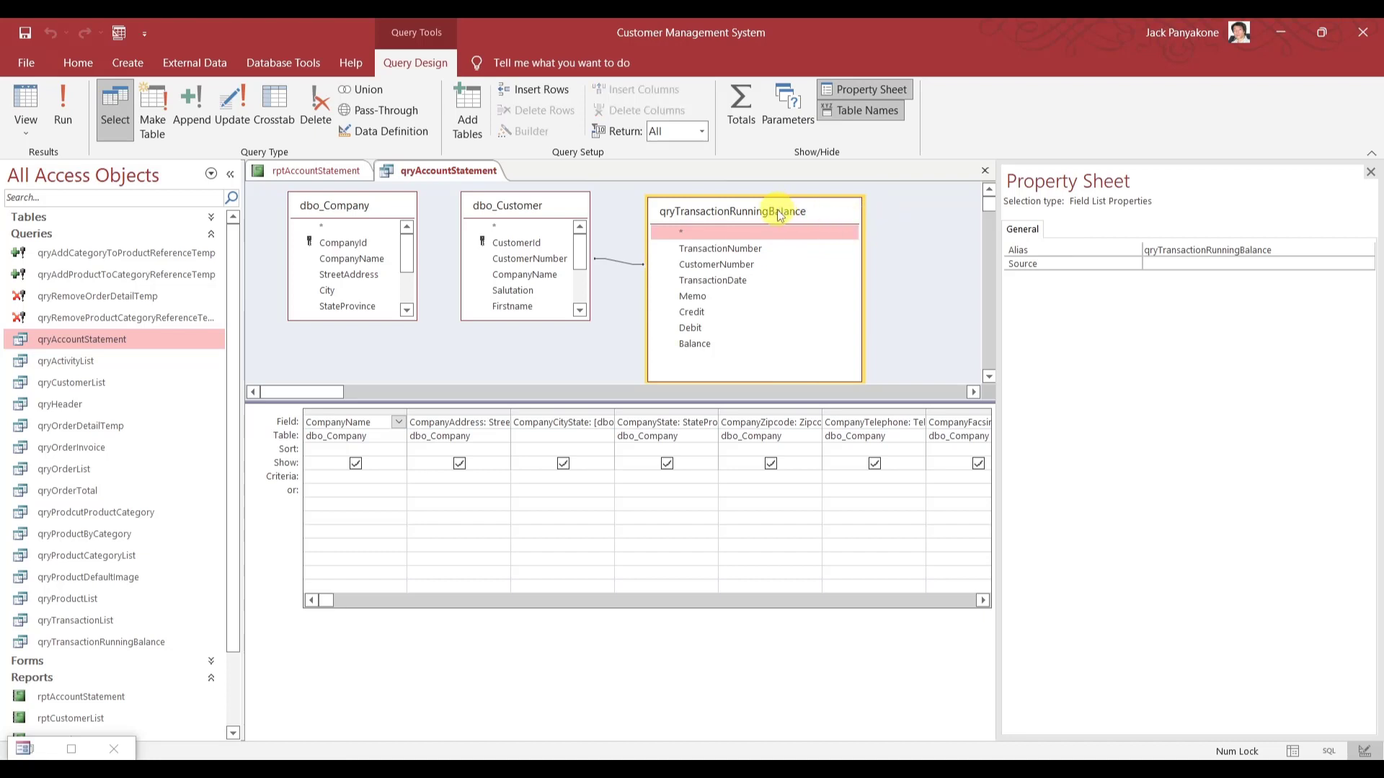
{"action": "mouse_move", "coordinate": [543, 345]}
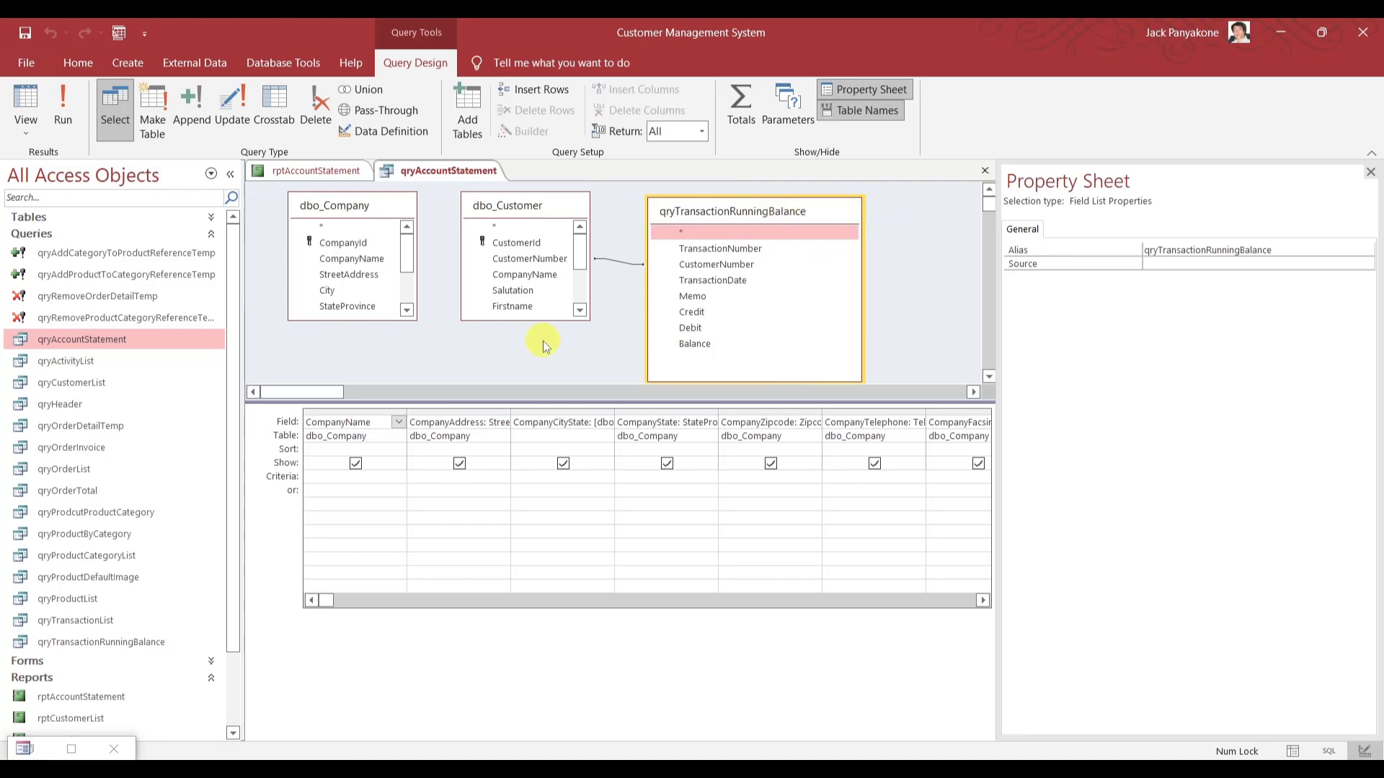
{"action": "mouse_move", "coordinate": [161, 637]}
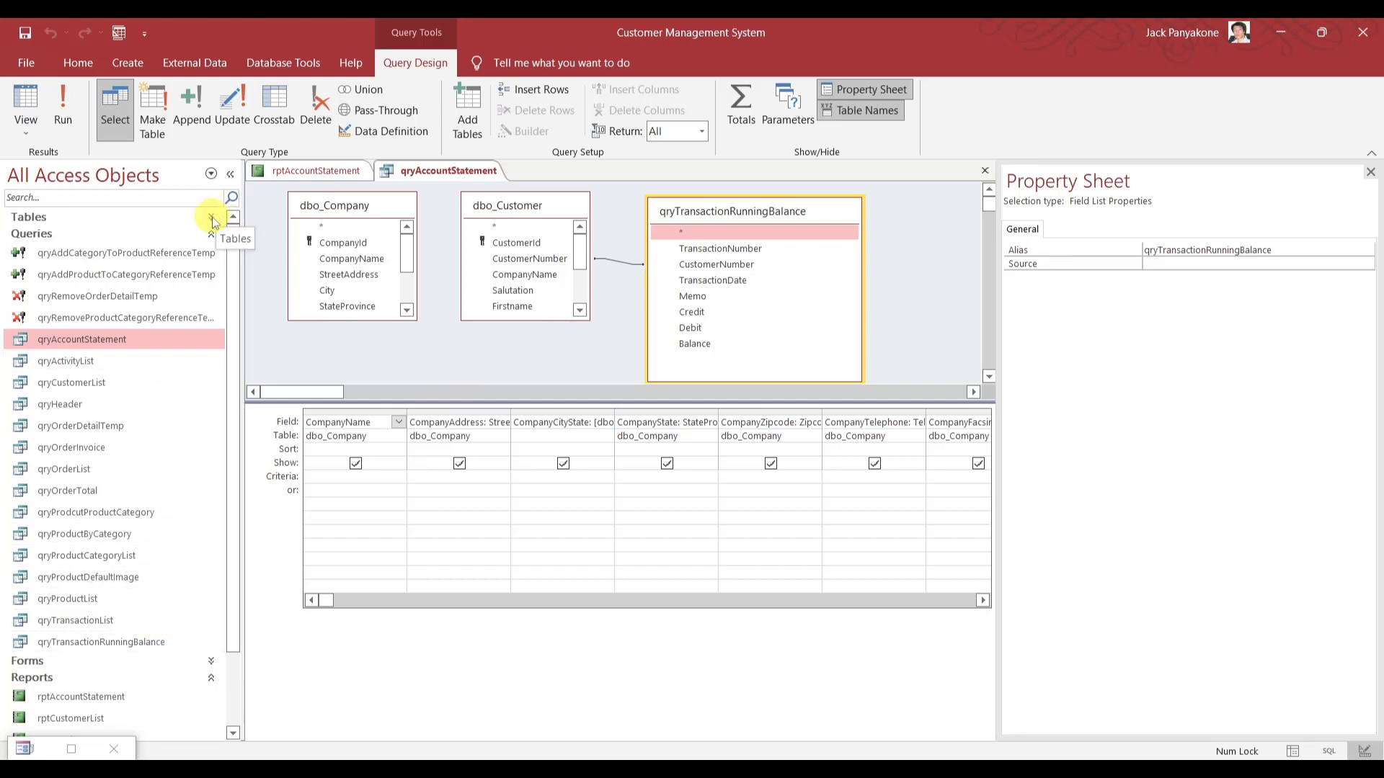
{"action": "left_click", "coordinate": [211, 216]}
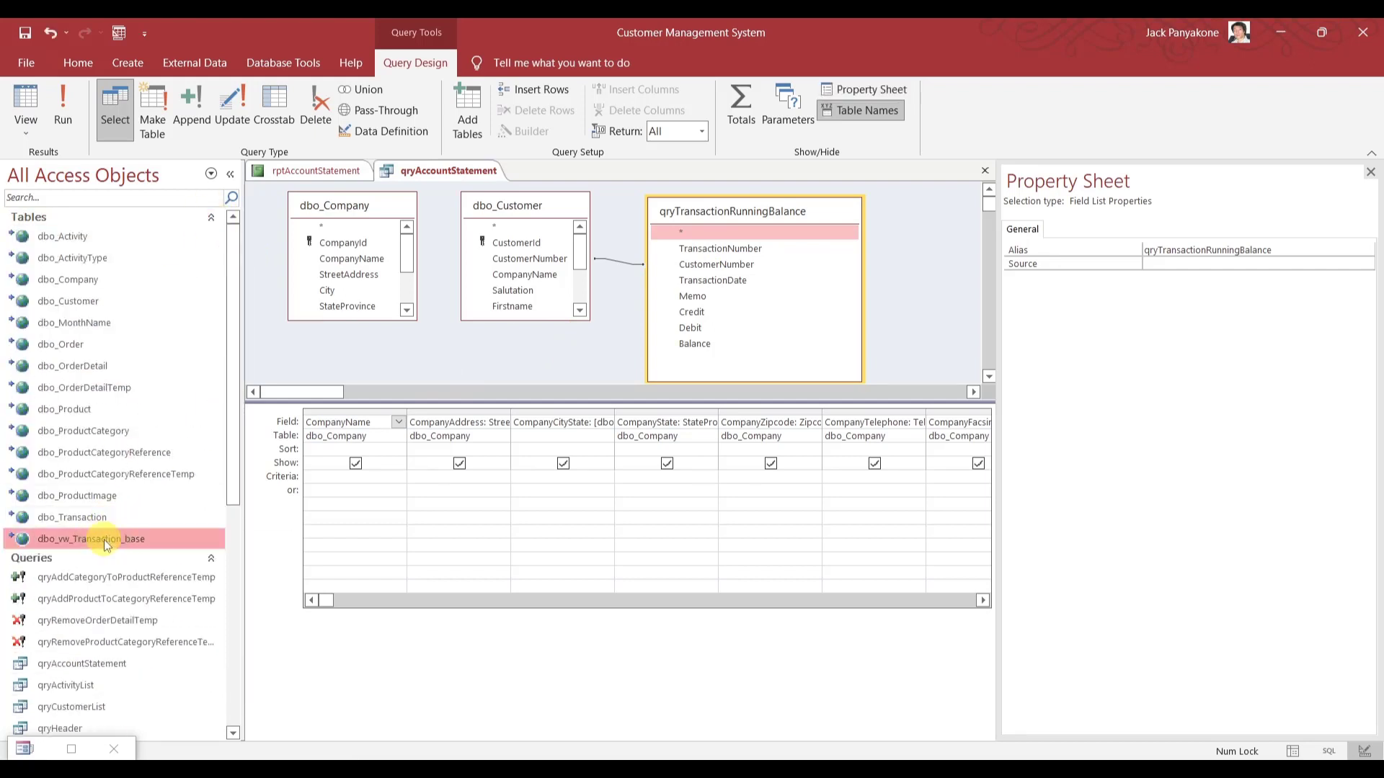
{"action": "left_click", "coordinate": [212, 217]}
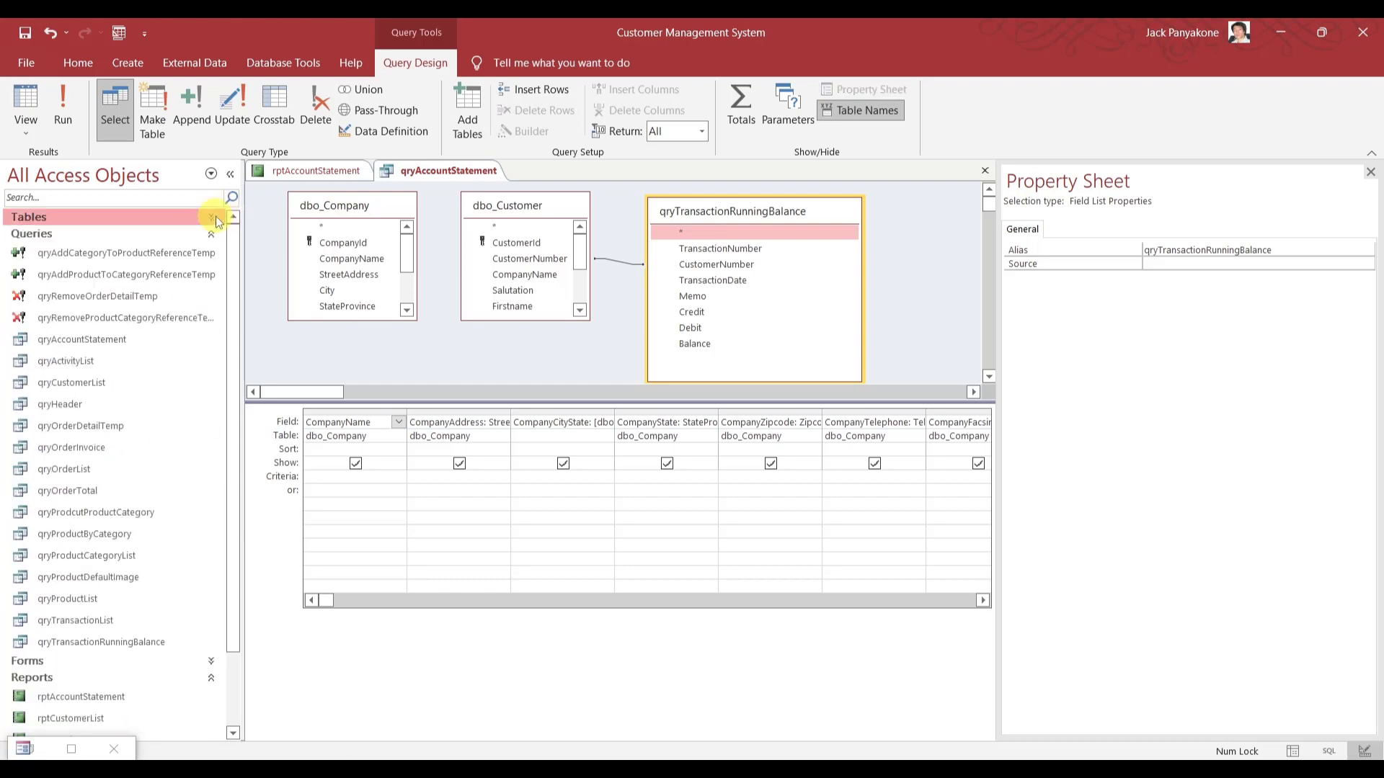
{"action": "mouse_move", "coordinate": [101, 641]}
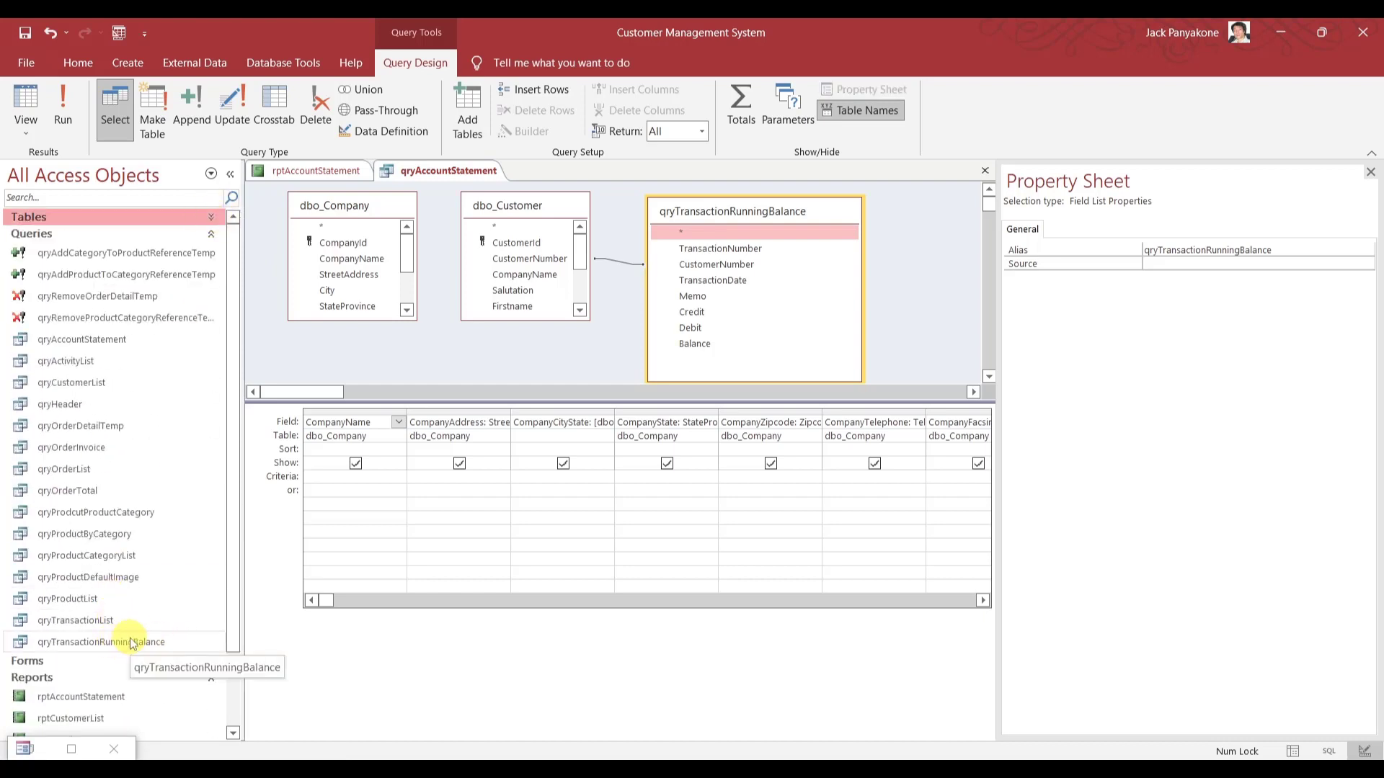
Read qryTransactionRunningBalance's definition drawing on dbo_vw_Transaction_base, then close all open designs.
{"action": "left_click", "coordinate": [102, 642]}
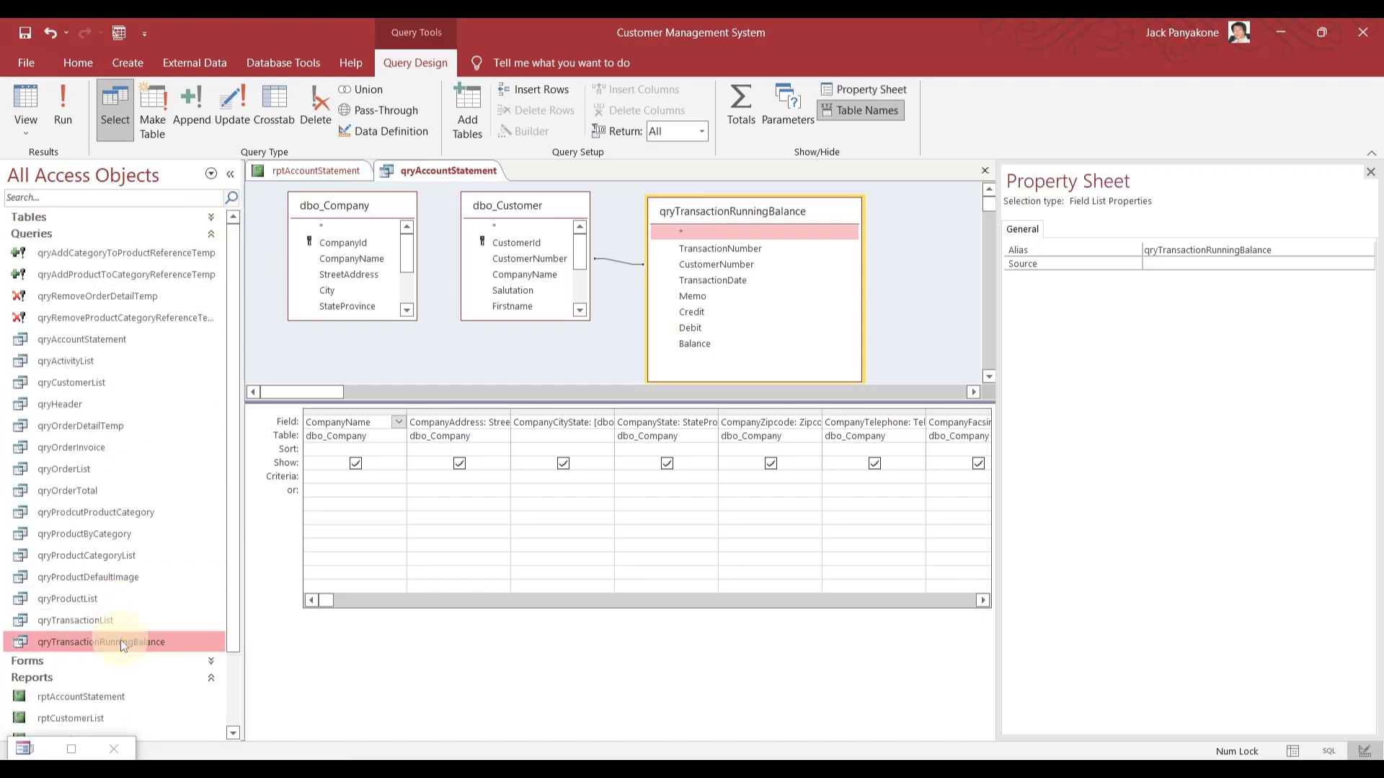
{"action": "right_click", "coordinate": [100, 642]}
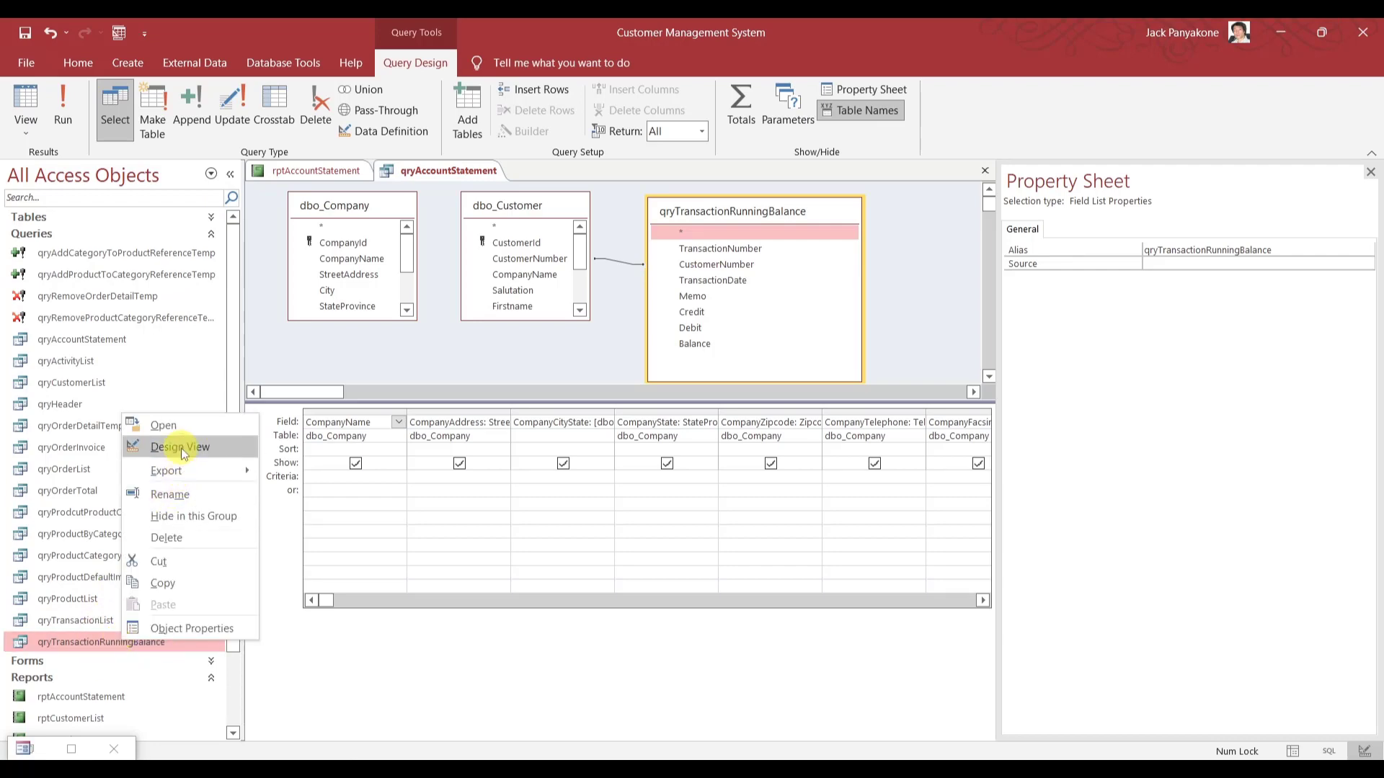
{"action": "left_click", "coordinate": [180, 447]}
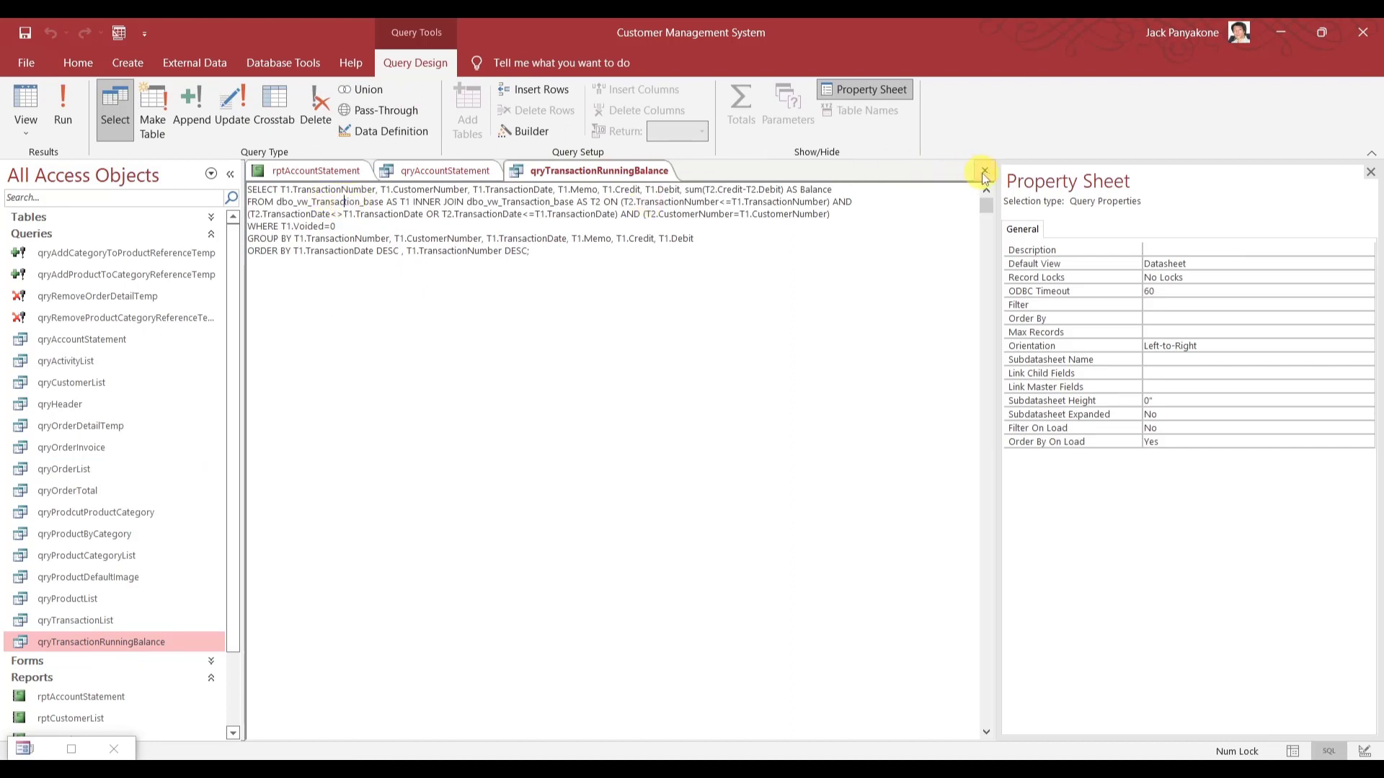
{"action": "left_click", "coordinate": [983, 170]}
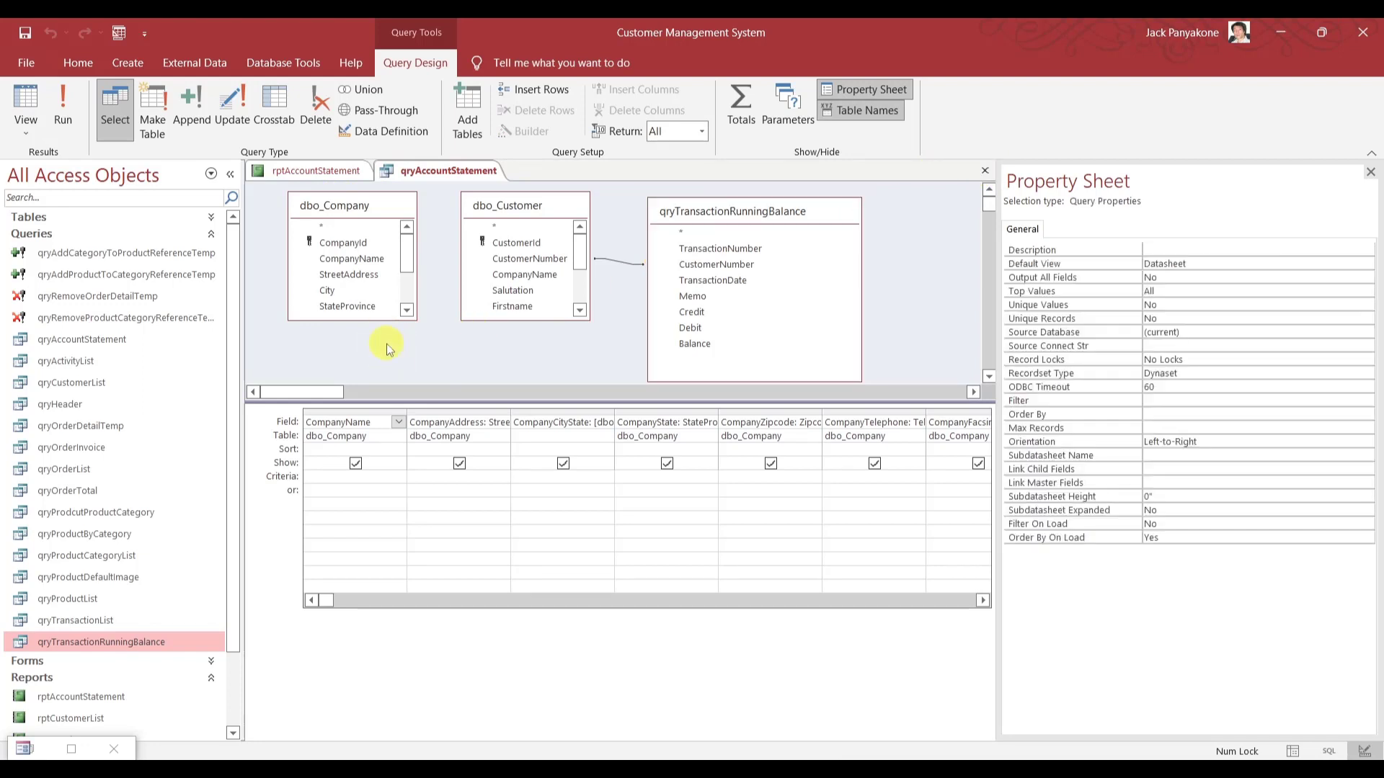
{"action": "scroll", "scroll_direction": "down", "scroll_amount": 3}
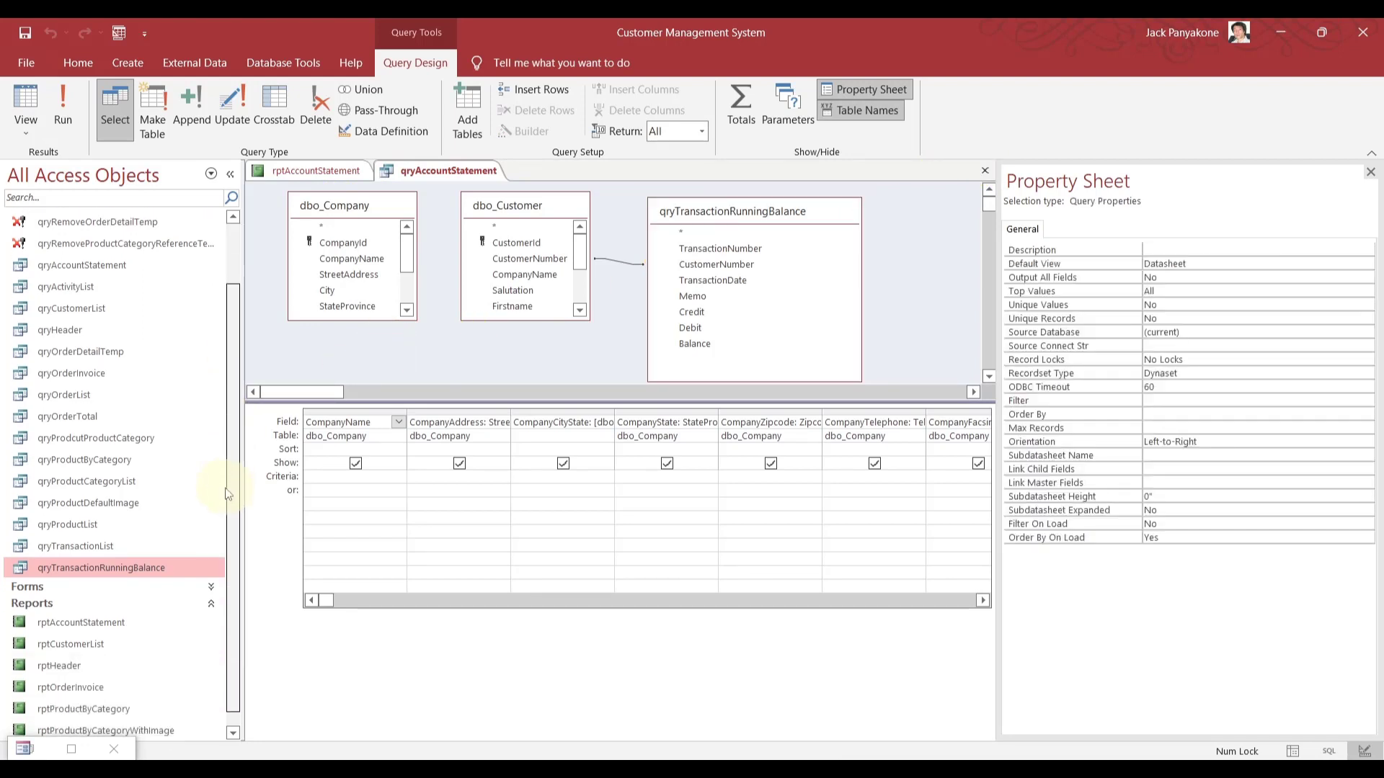
{"action": "left_click", "coordinate": [983, 171]}
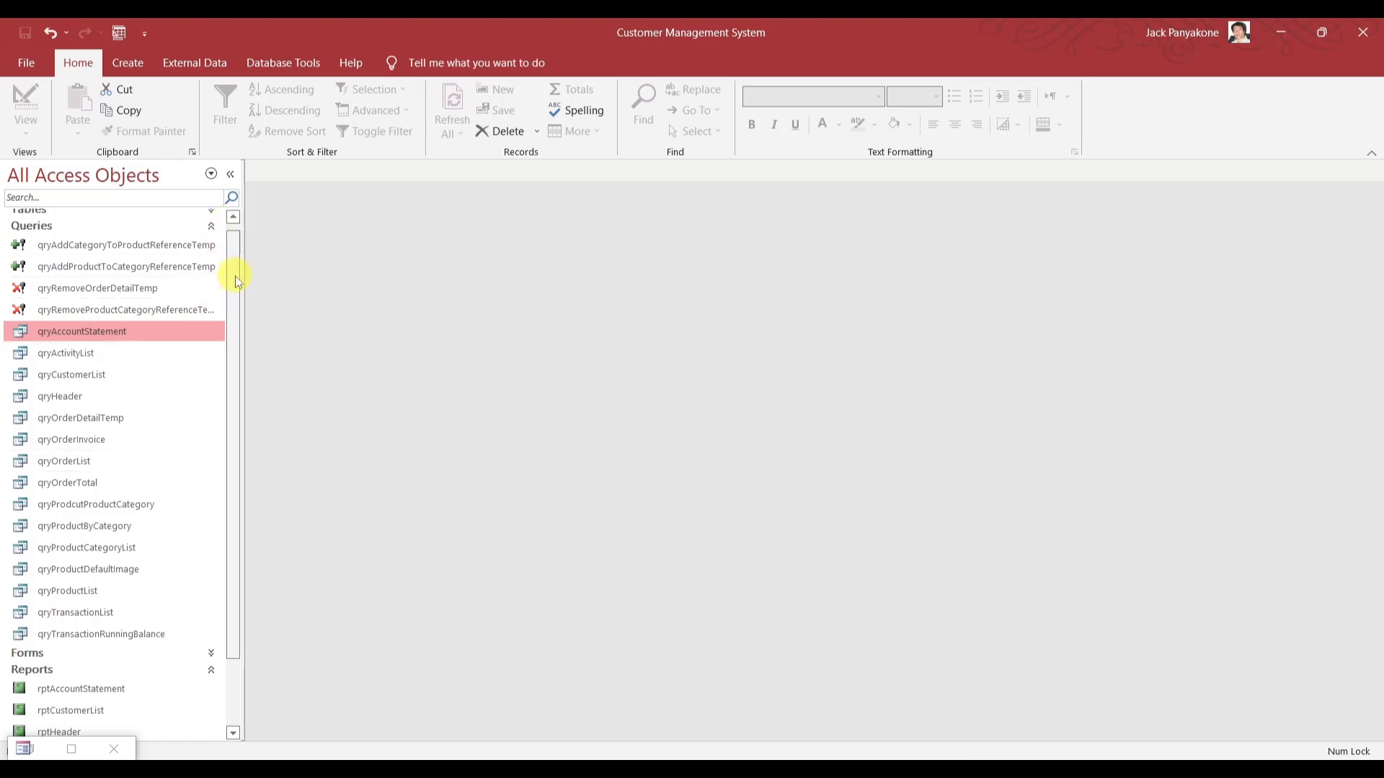
Expand the tables to see the dbo_vw_Transaction_base linked view and locate qryTransactionList.
{"action": "left_click", "coordinate": [211, 217]}
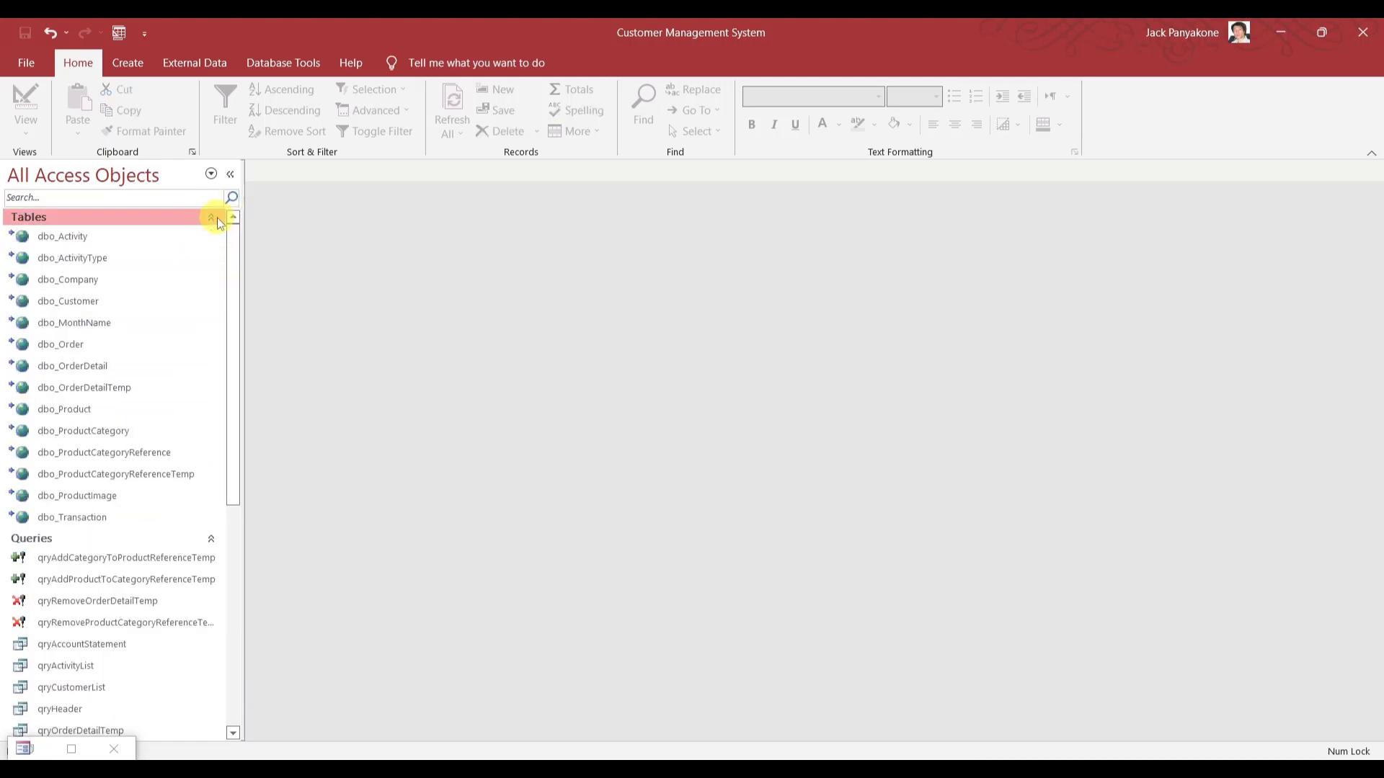
{"action": "left_click", "coordinate": [220, 216]}
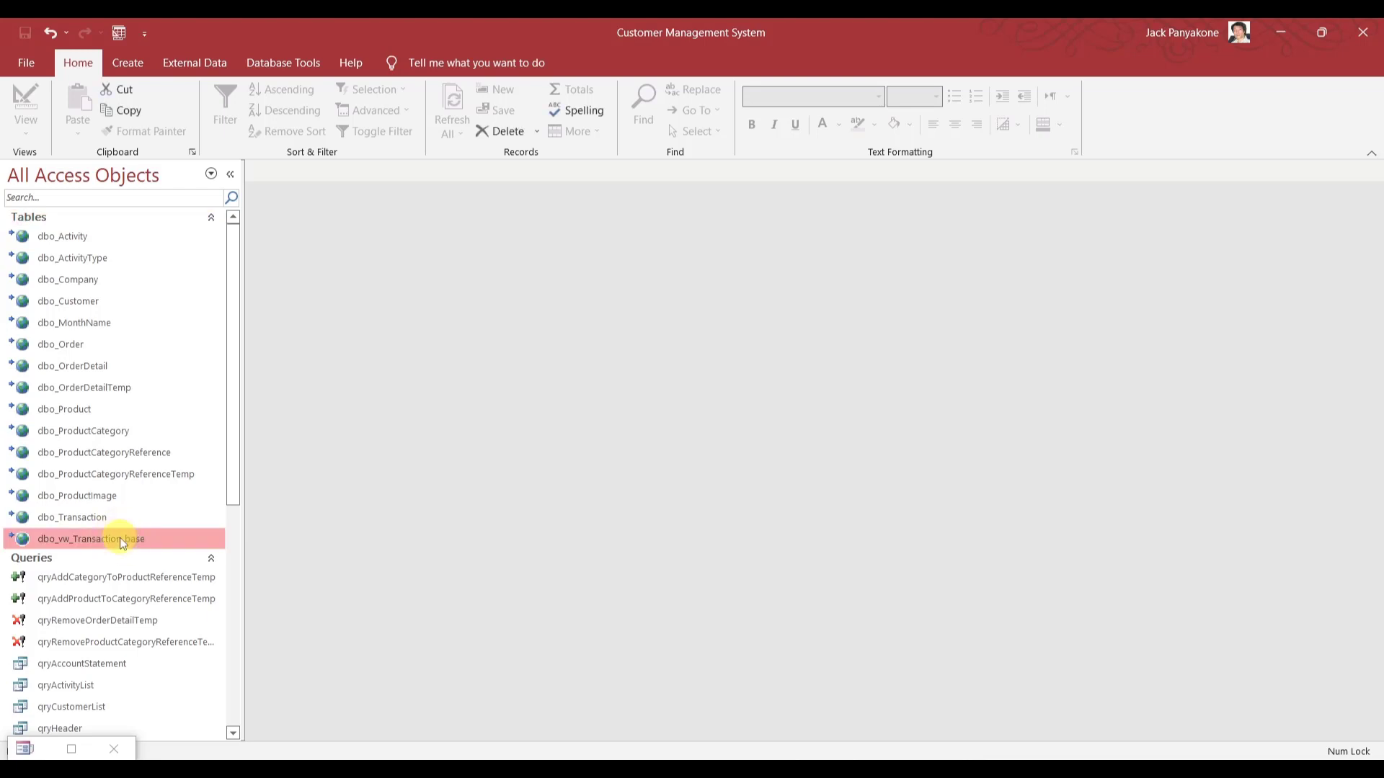
{"action": "scroll", "scroll_direction": "down", "scroll_amount": 3}
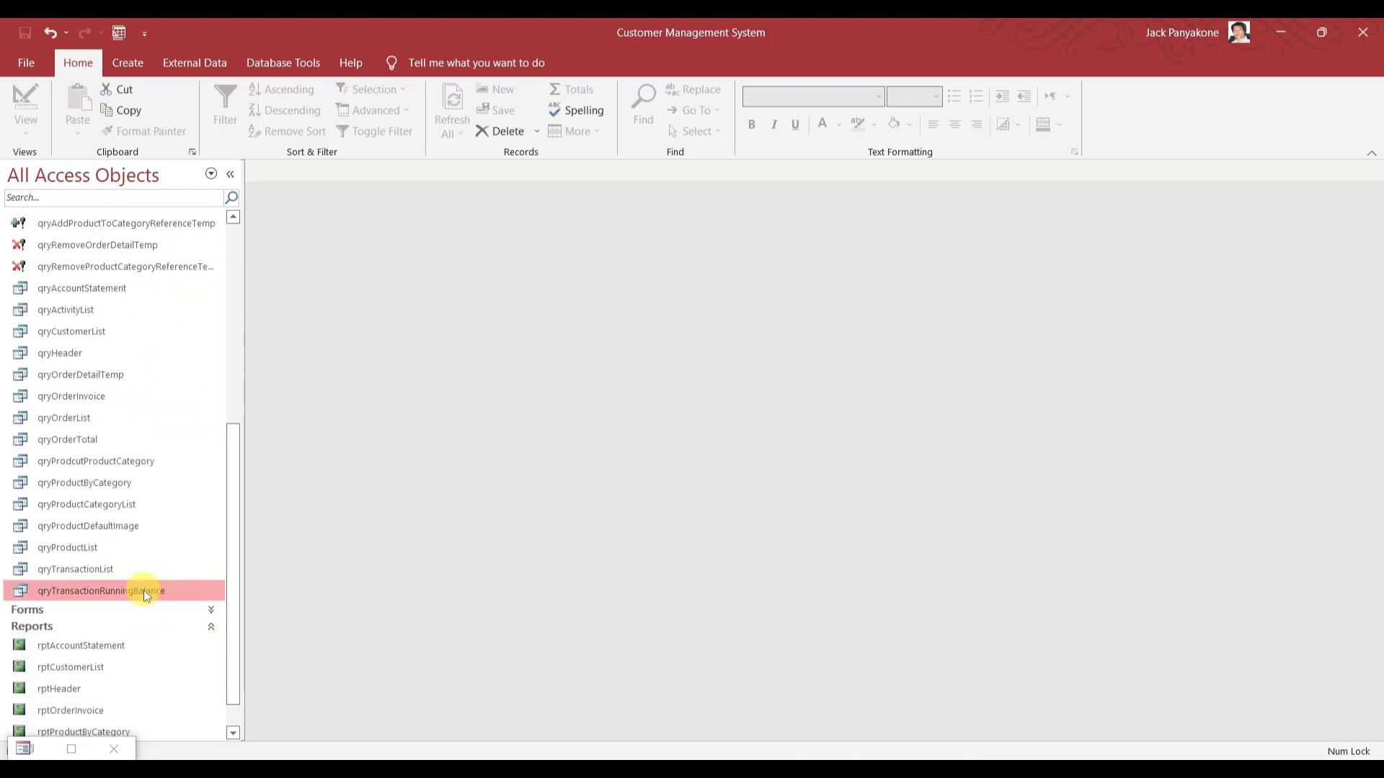
{"action": "mouse_move", "coordinate": [125, 573]}
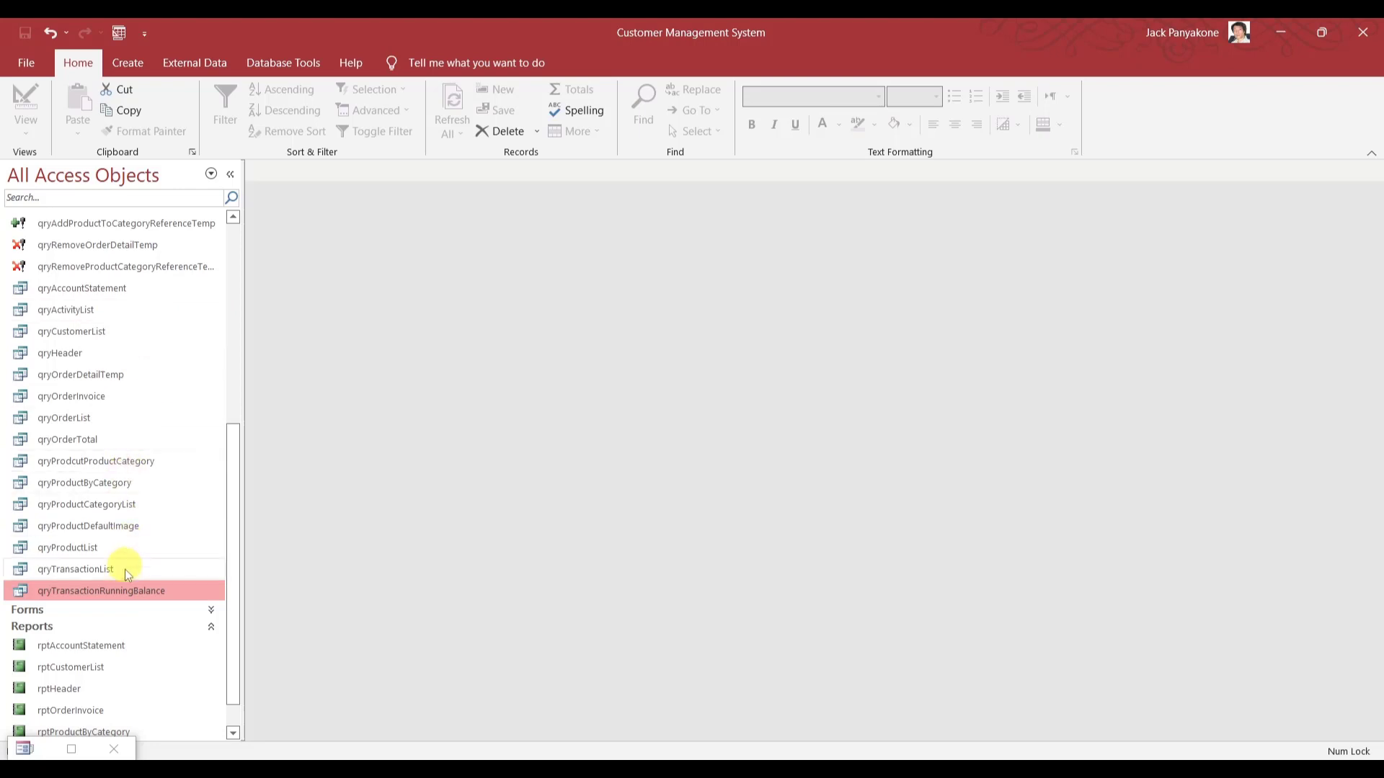
{"action": "left_click", "coordinate": [75, 569]}
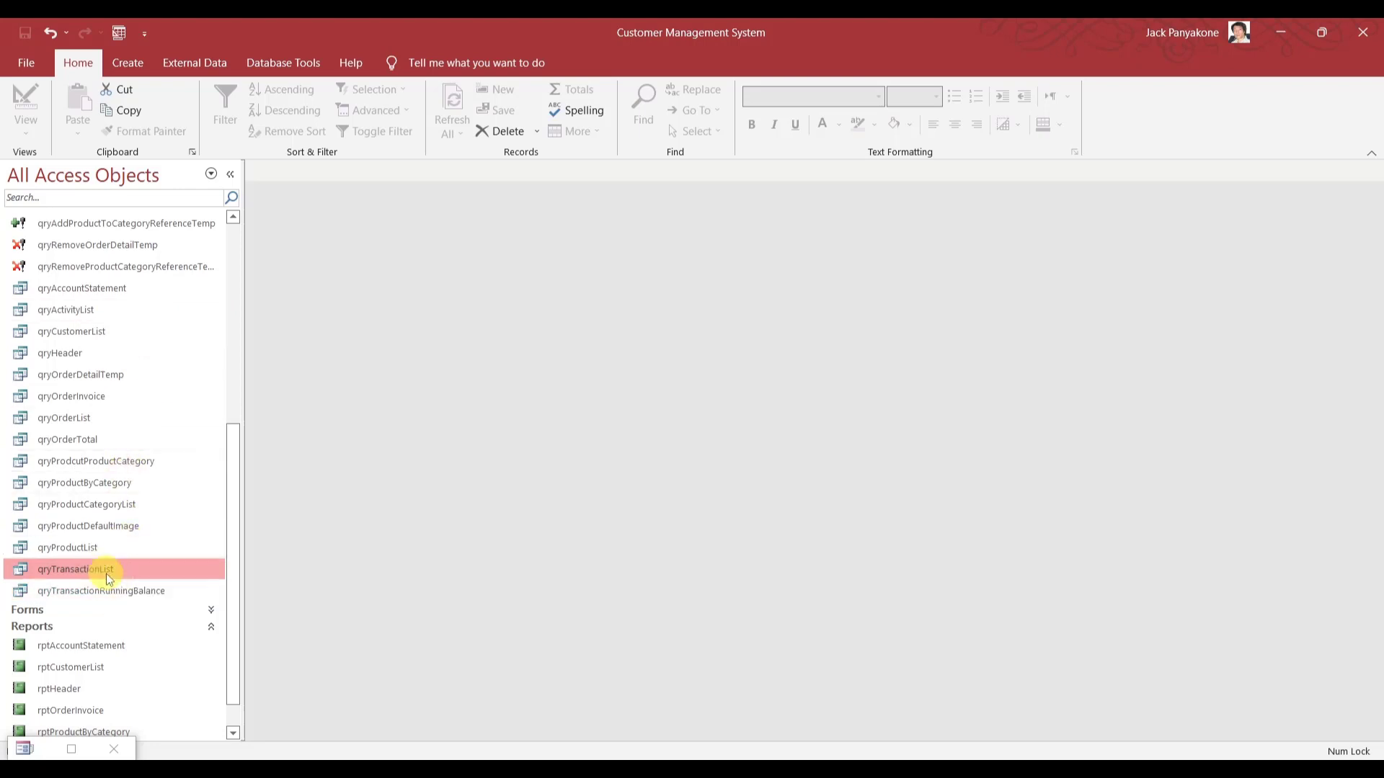
{"action": "mouse_move", "coordinate": [103, 288]}
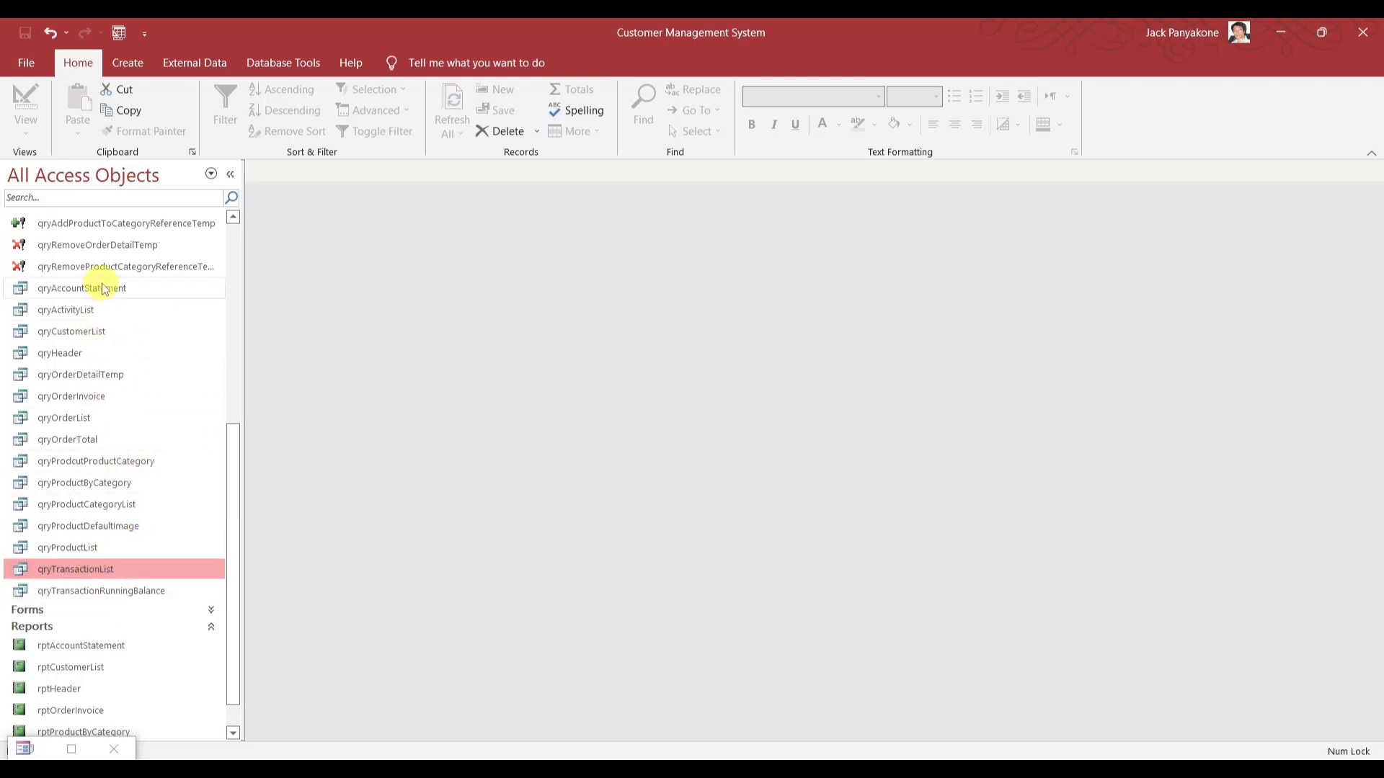
{"action": "left_click", "coordinate": [81, 288]}
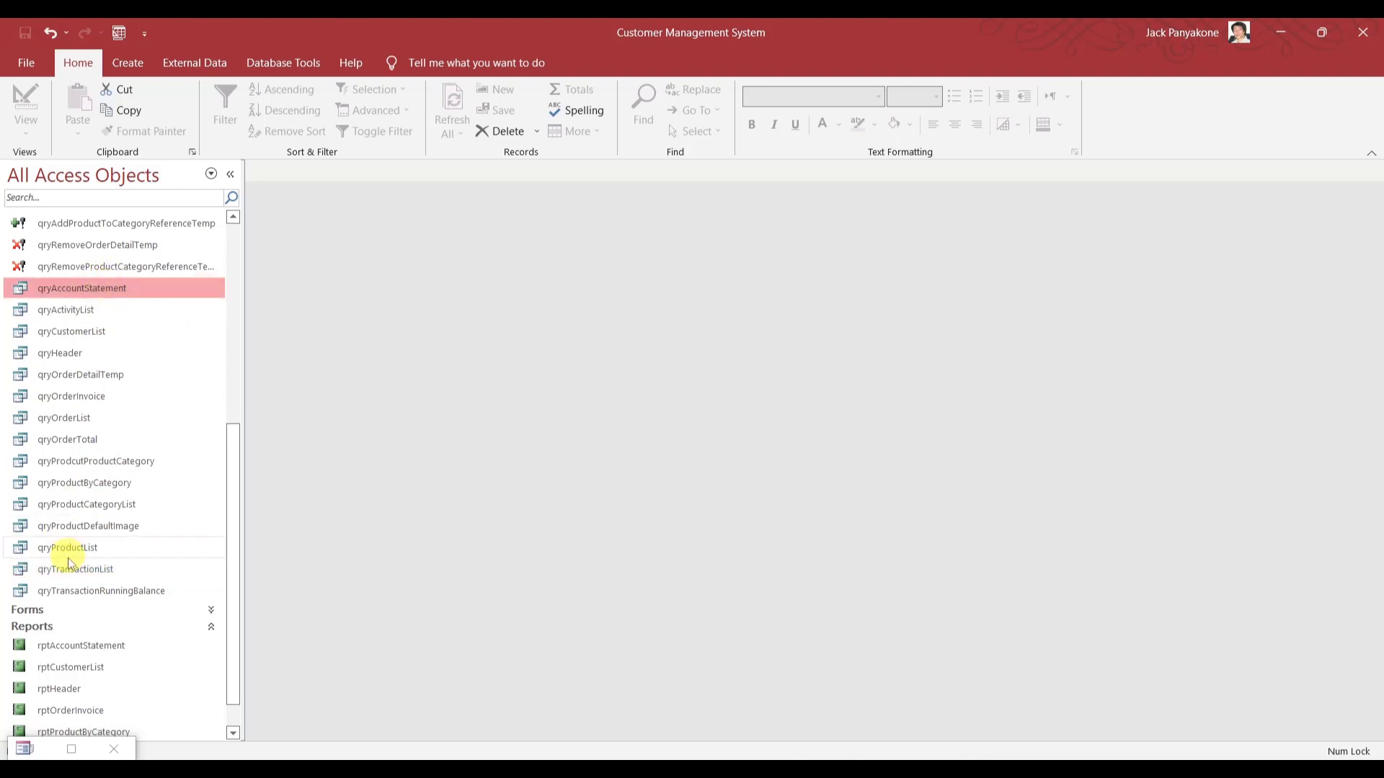
Read qryTransactionList's SQL joining dbo_Transaction and dbo_Customer, then close it.
{"action": "right_click", "coordinate": [75, 569]}
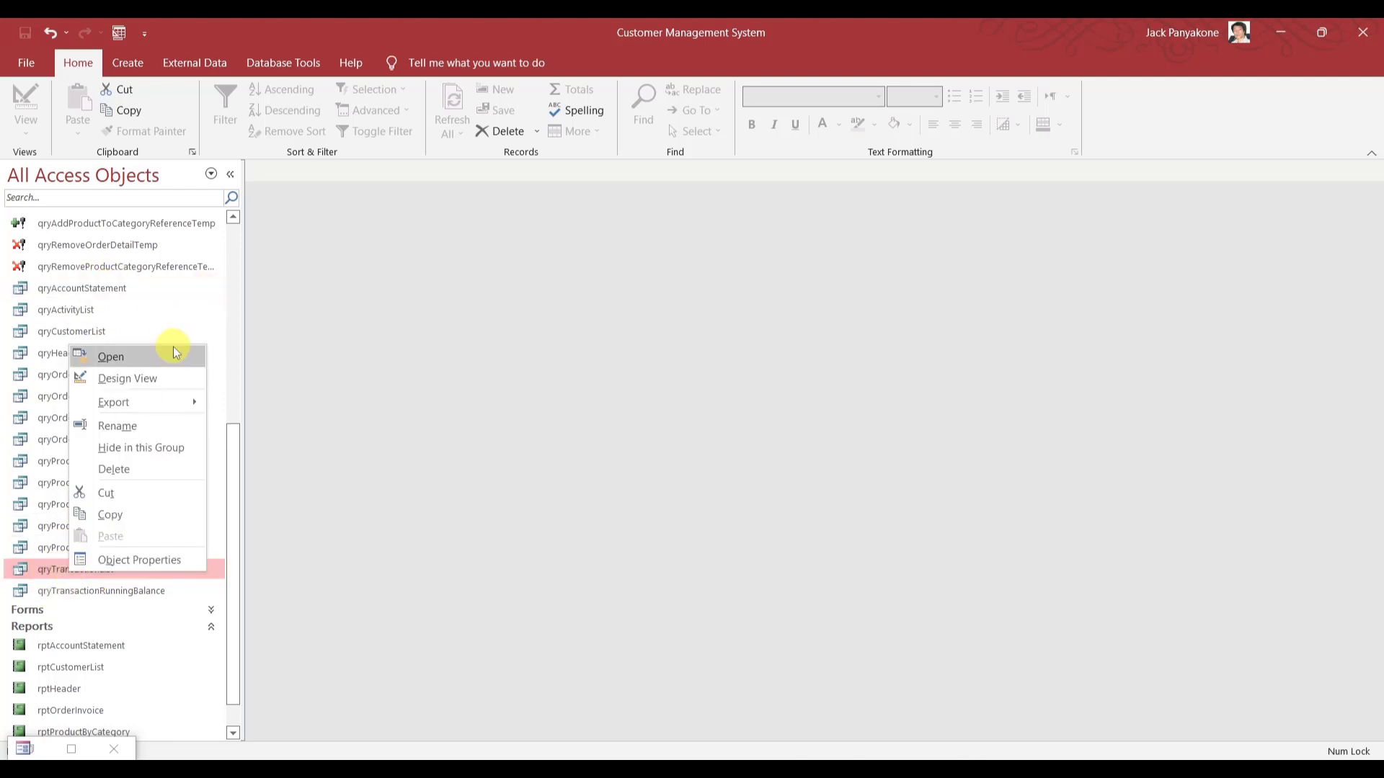
{"action": "left_click", "coordinate": [126, 377]}
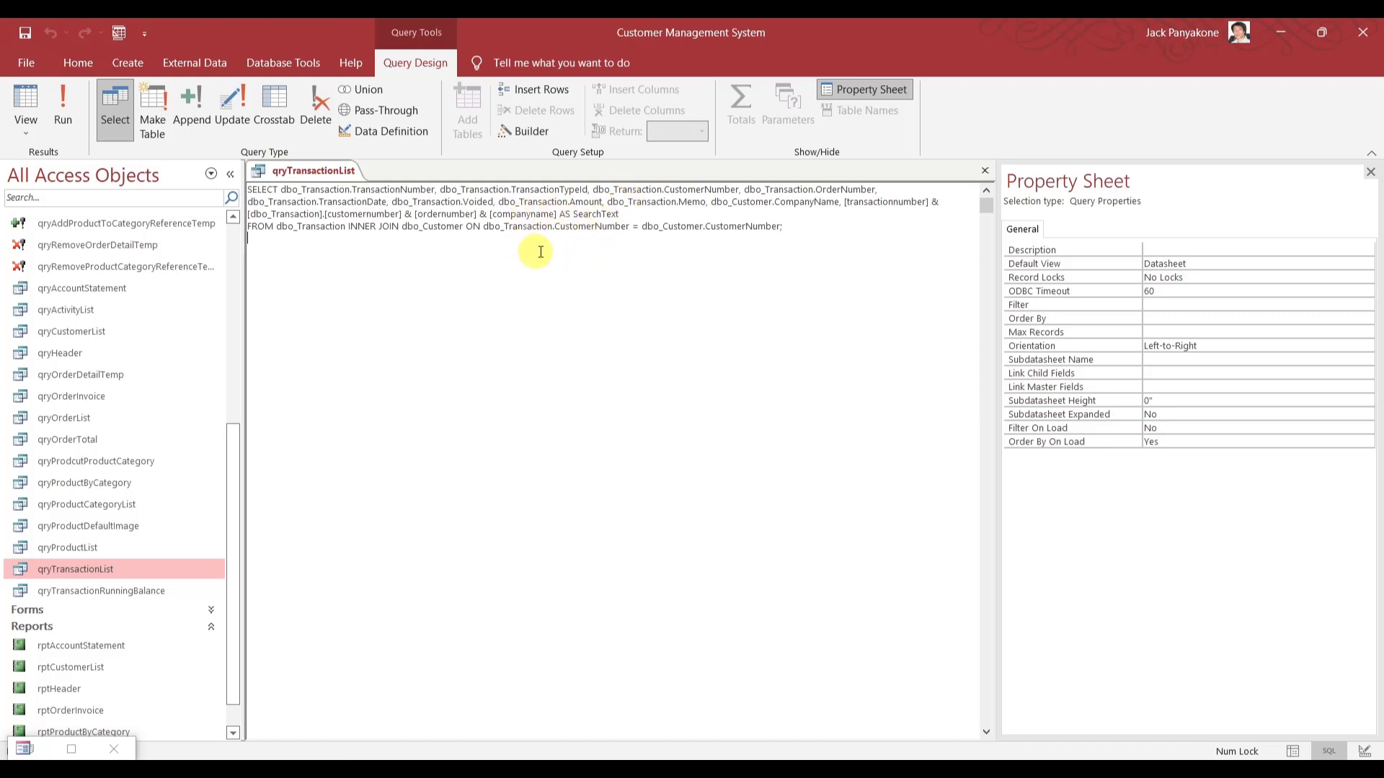
{"action": "mouse_move", "coordinate": [959, 186]}
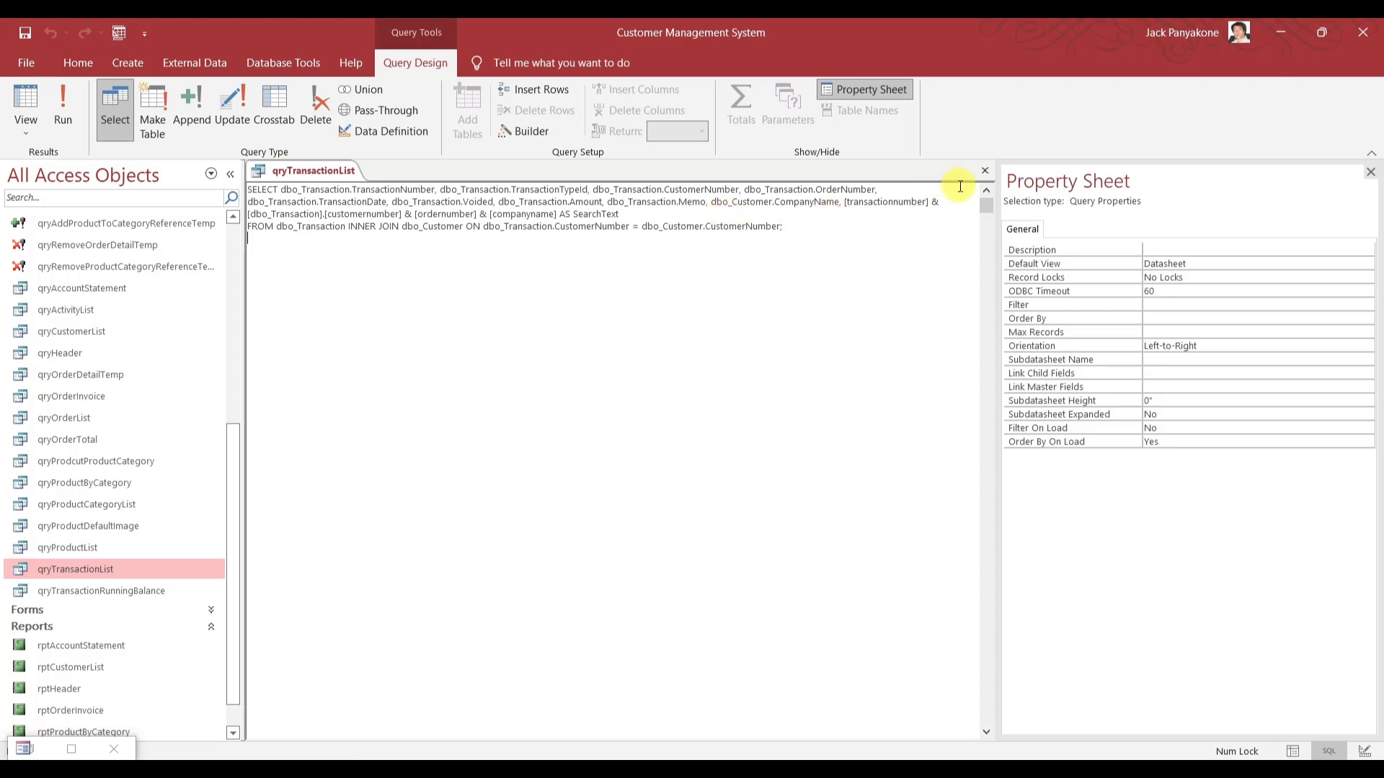
{"action": "left_click", "coordinate": [983, 169]}
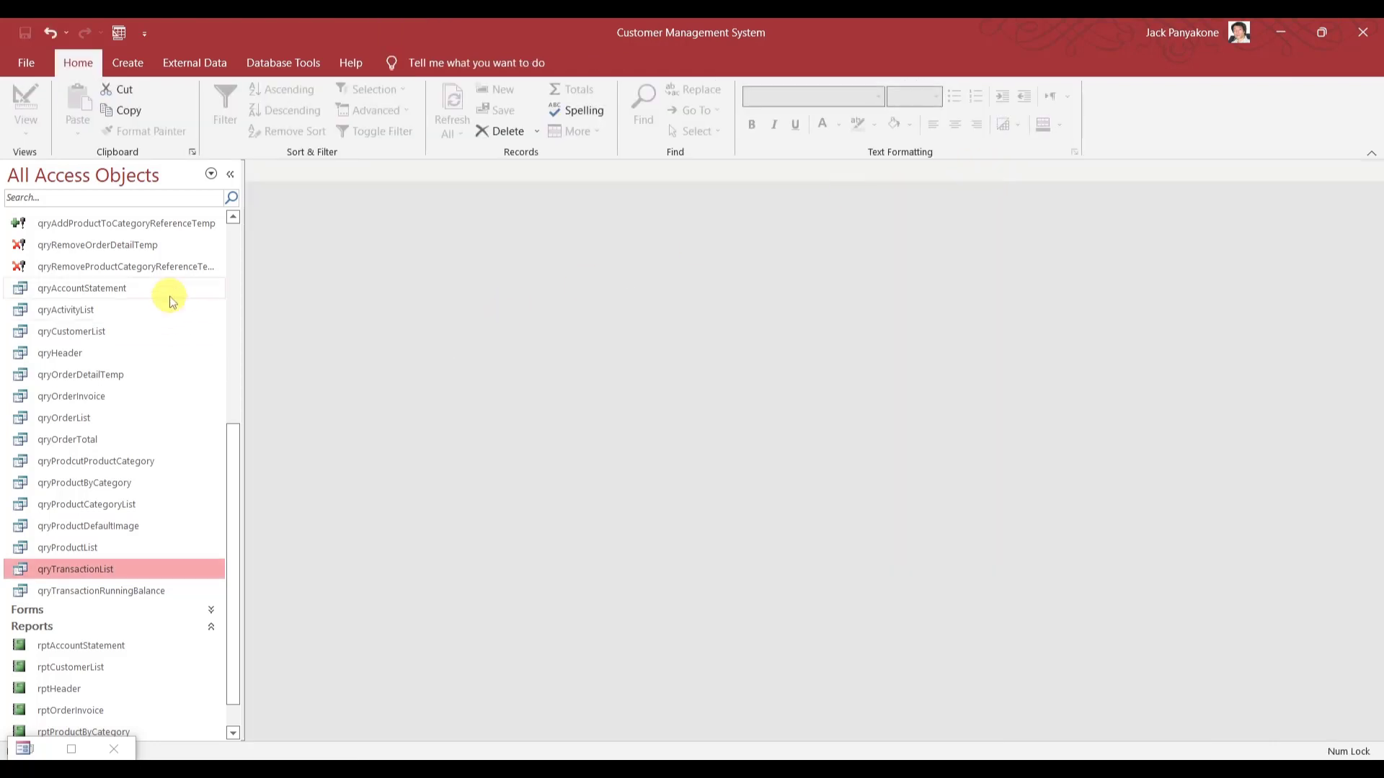
Reopen qryAccountStatement in Design View, look it over and close it.
{"action": "right_click", "coordinate": [82, 288]}
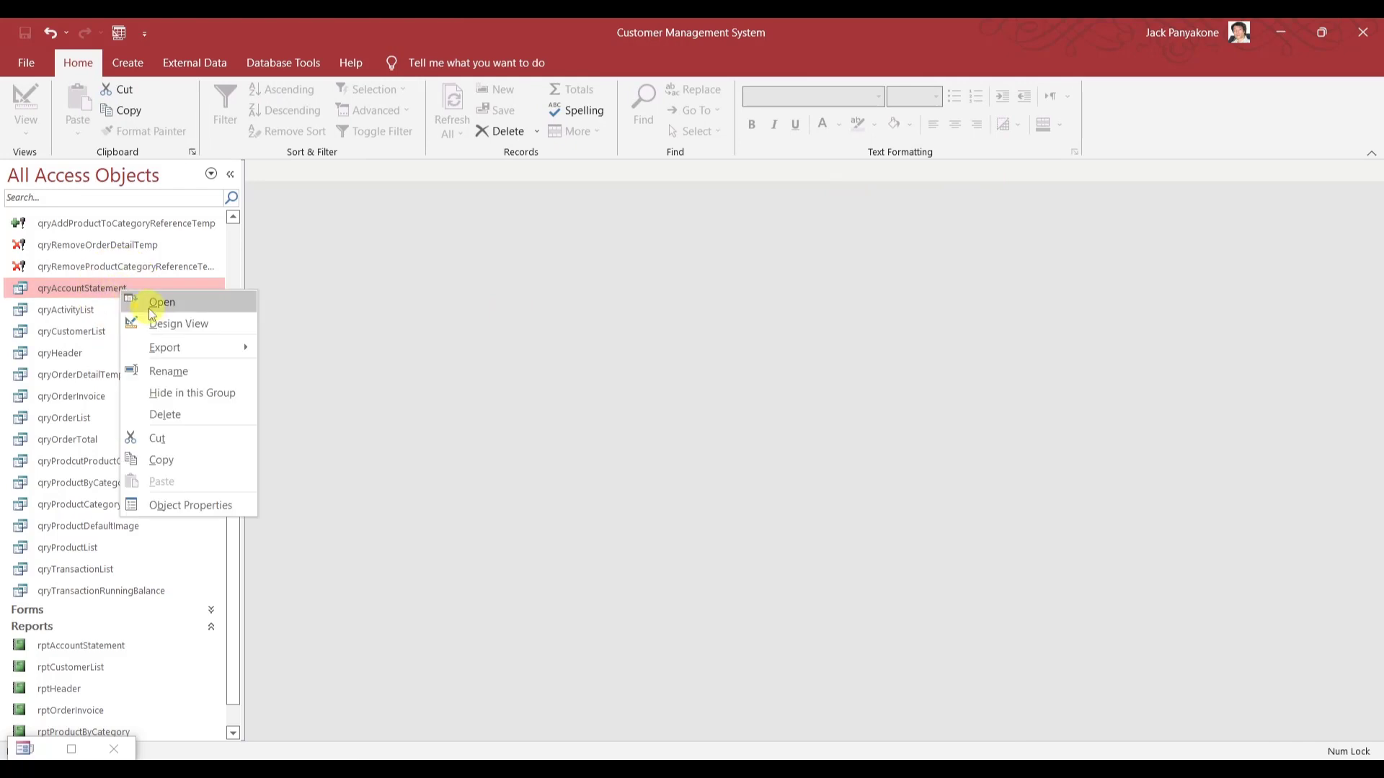
{"action": "left_click", "coordinate": [180, 323]}
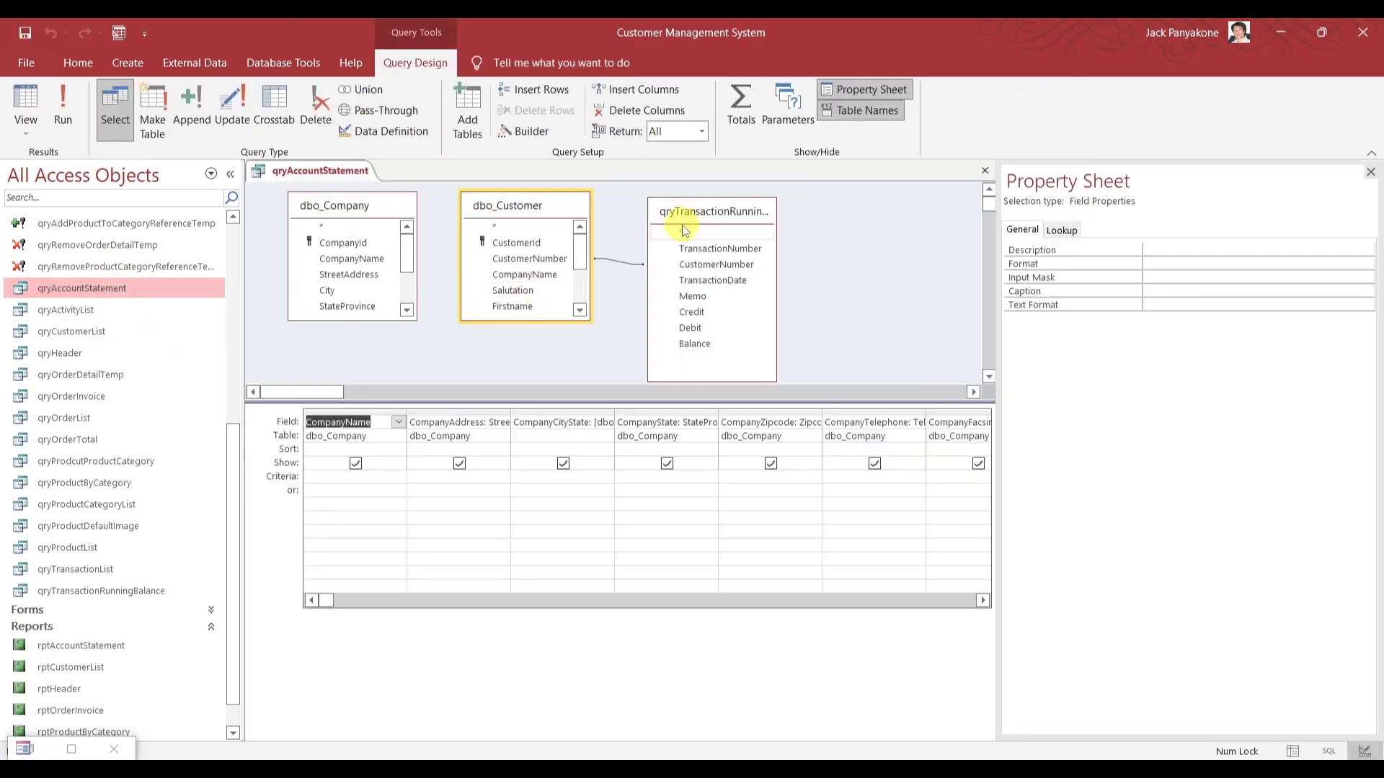
{"action": "mouse_move", "coordinate": [121, 599]}
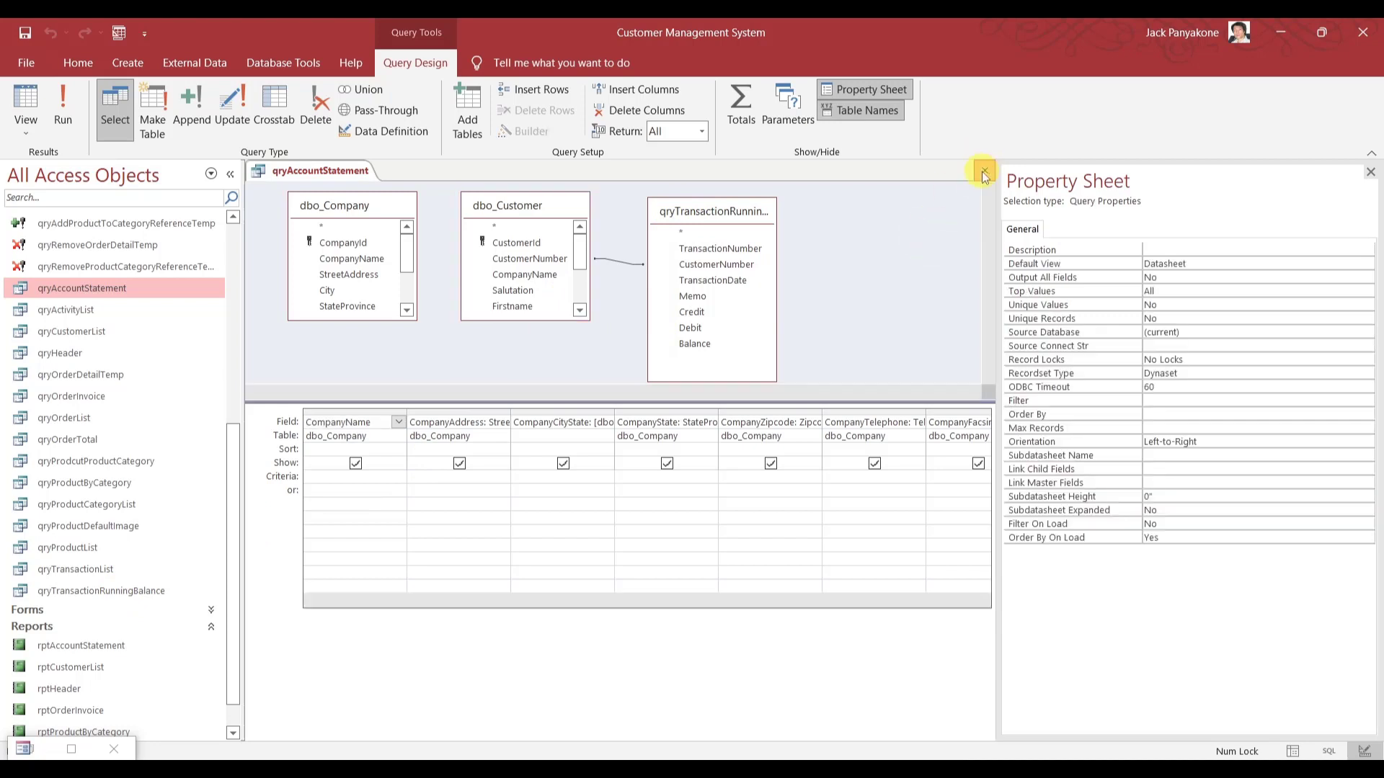
{"action": "left_click", "coordinate": [982, 170]}
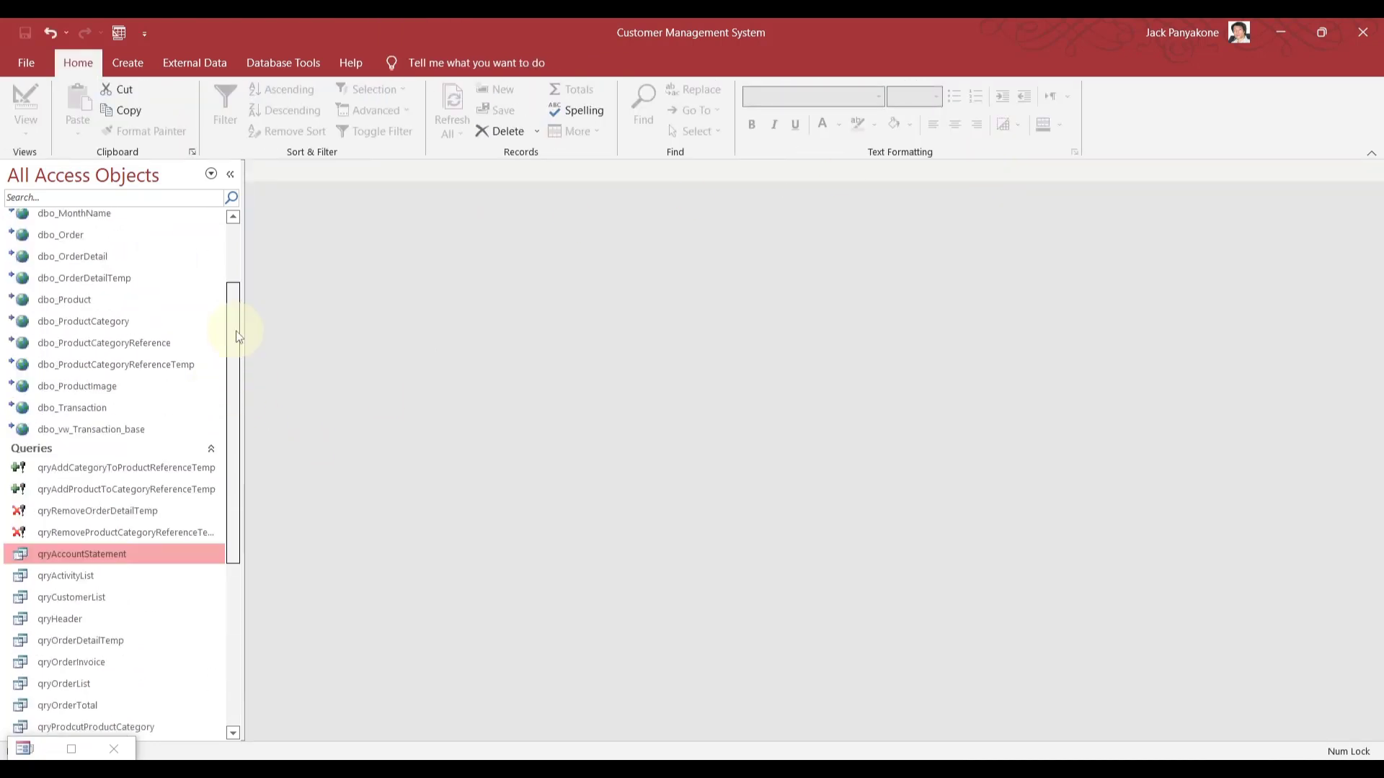
Collapse the Tables and Queries groups and expand Forms in the Navigation Pane.
{"action": "scroll", "scroll_direction": "up", "scroll_amount": 3}
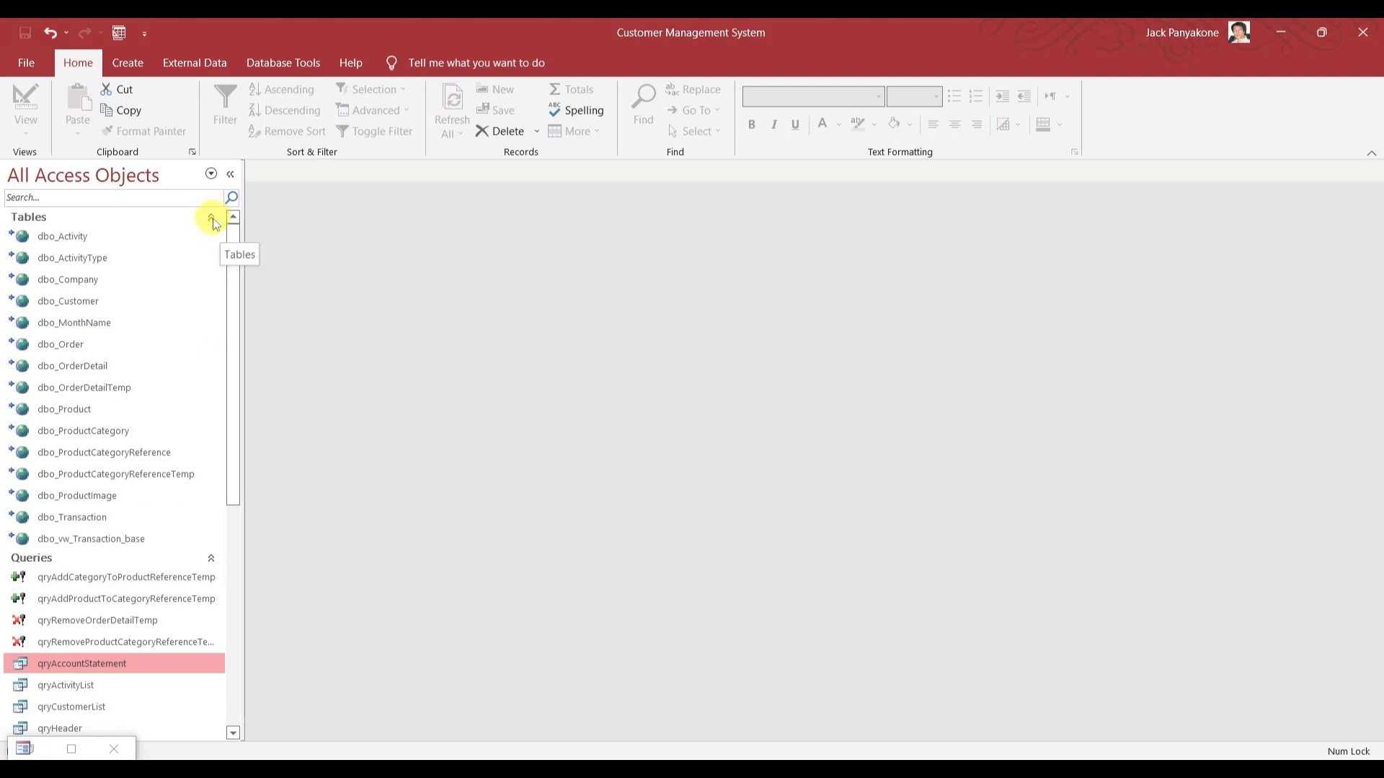
{"action": "left_click", "coordinate": [212, 218]}
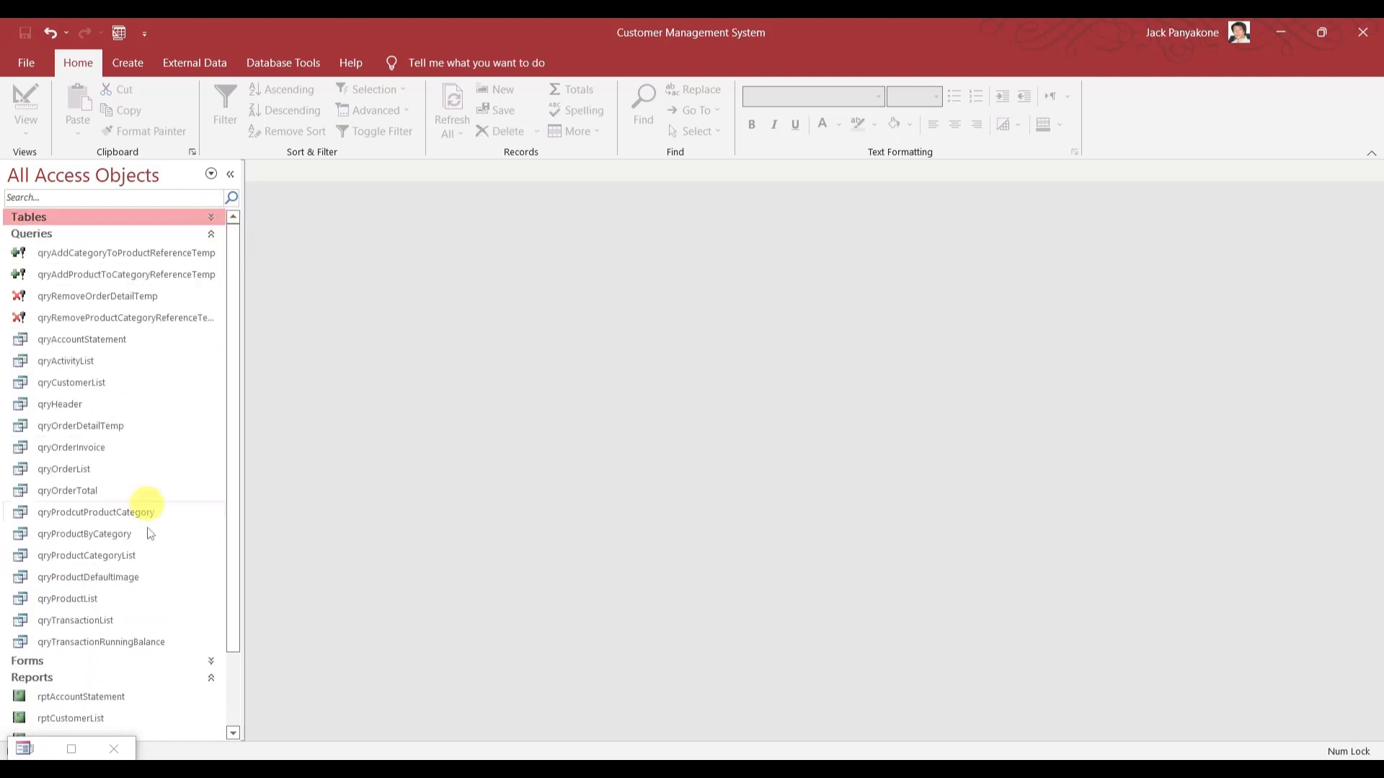
{"action": "mouse_move", "coordinate": [216, 249]}
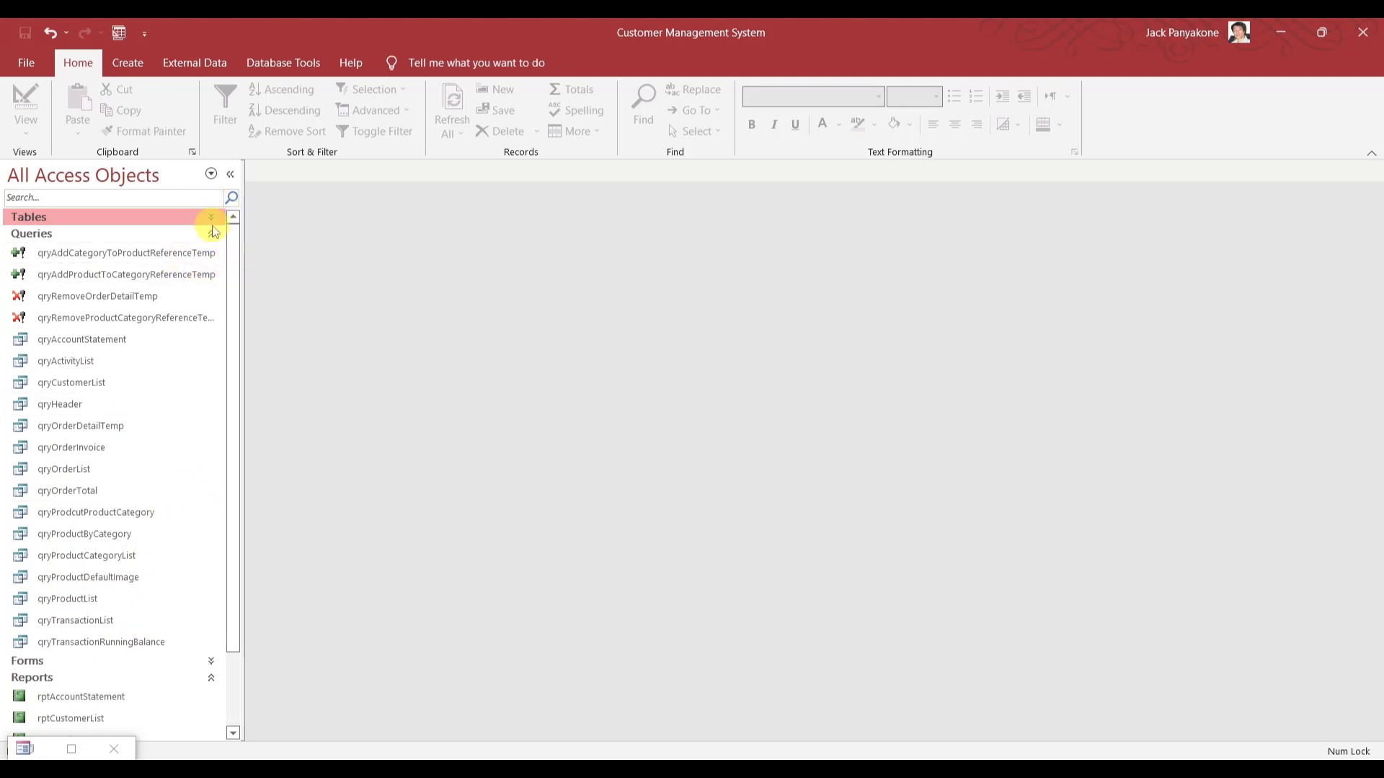
{"action": "left_click", "coordinate": [225, 233]}
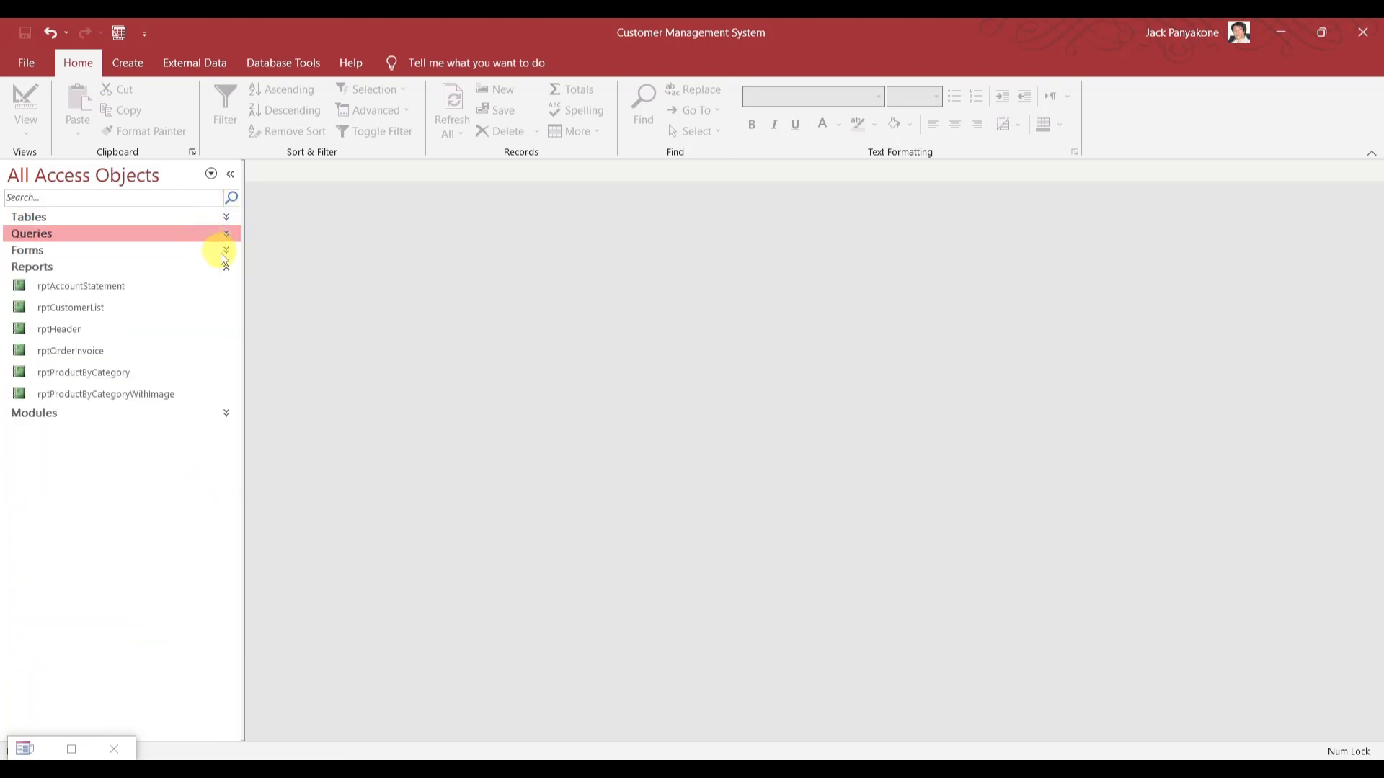
{"action": "left_click", "coordinate": [27, 250]}
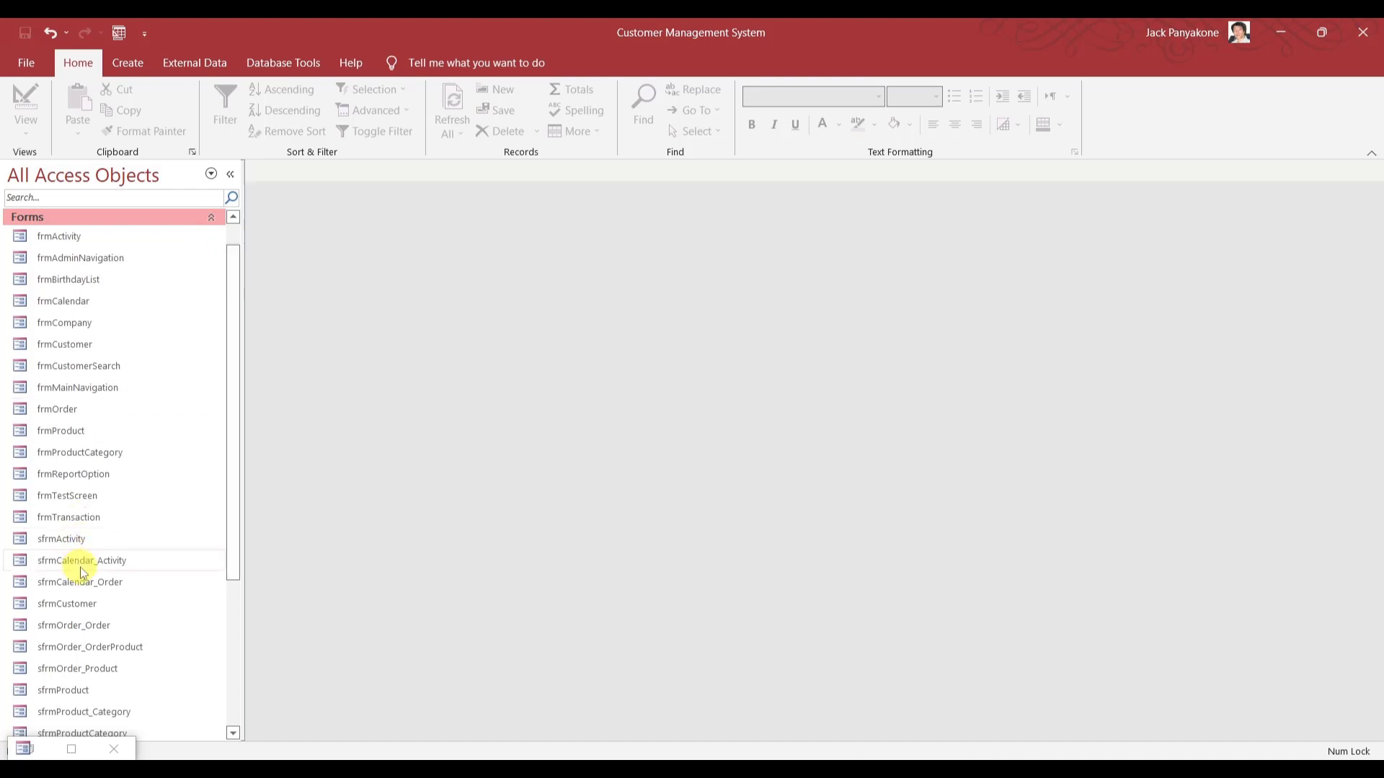
{"action": "mouse_move", "coordinate": [84, 521]}
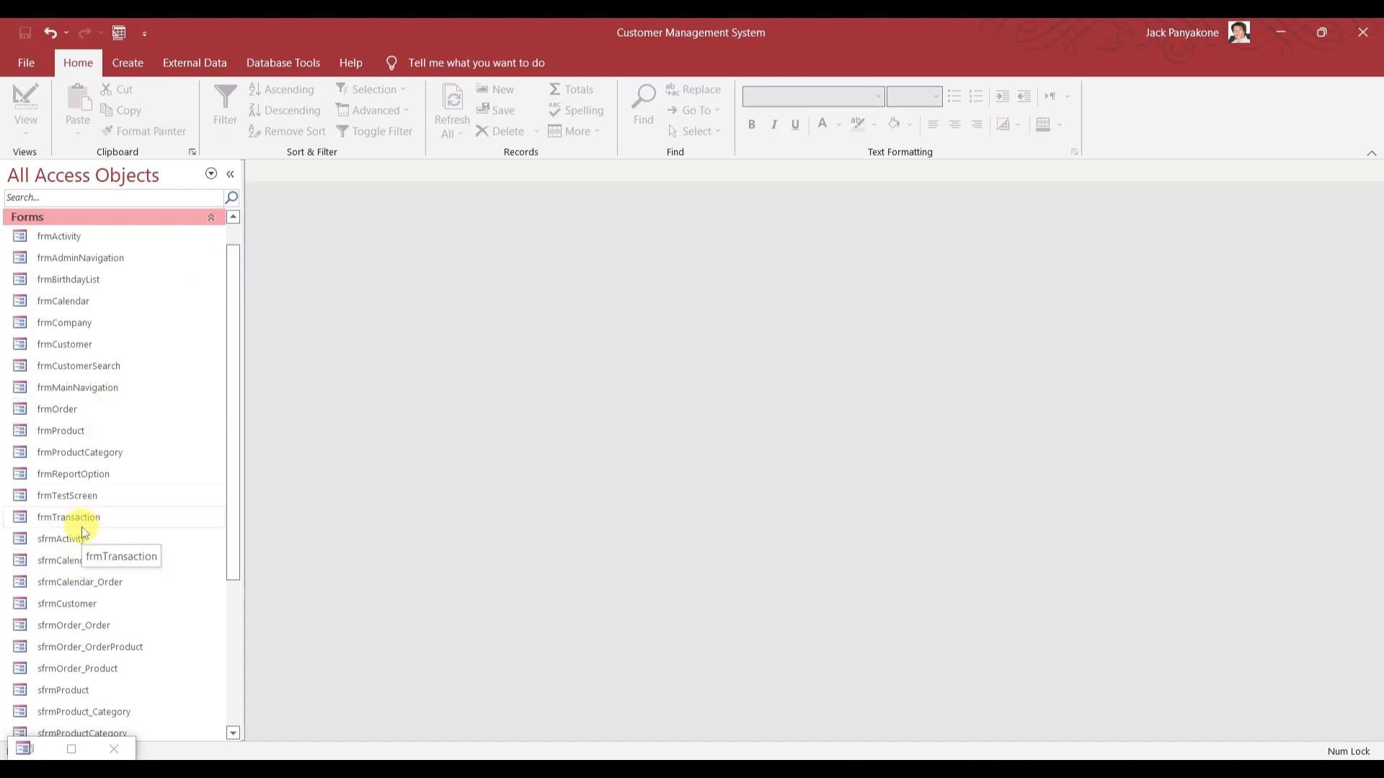
Launch frmMainNavigation and visit Reports, Activity, Order, Calendar and Admin, ending on Transaction Management.
{"action": "double_click", "coordinate": [73, 475]}
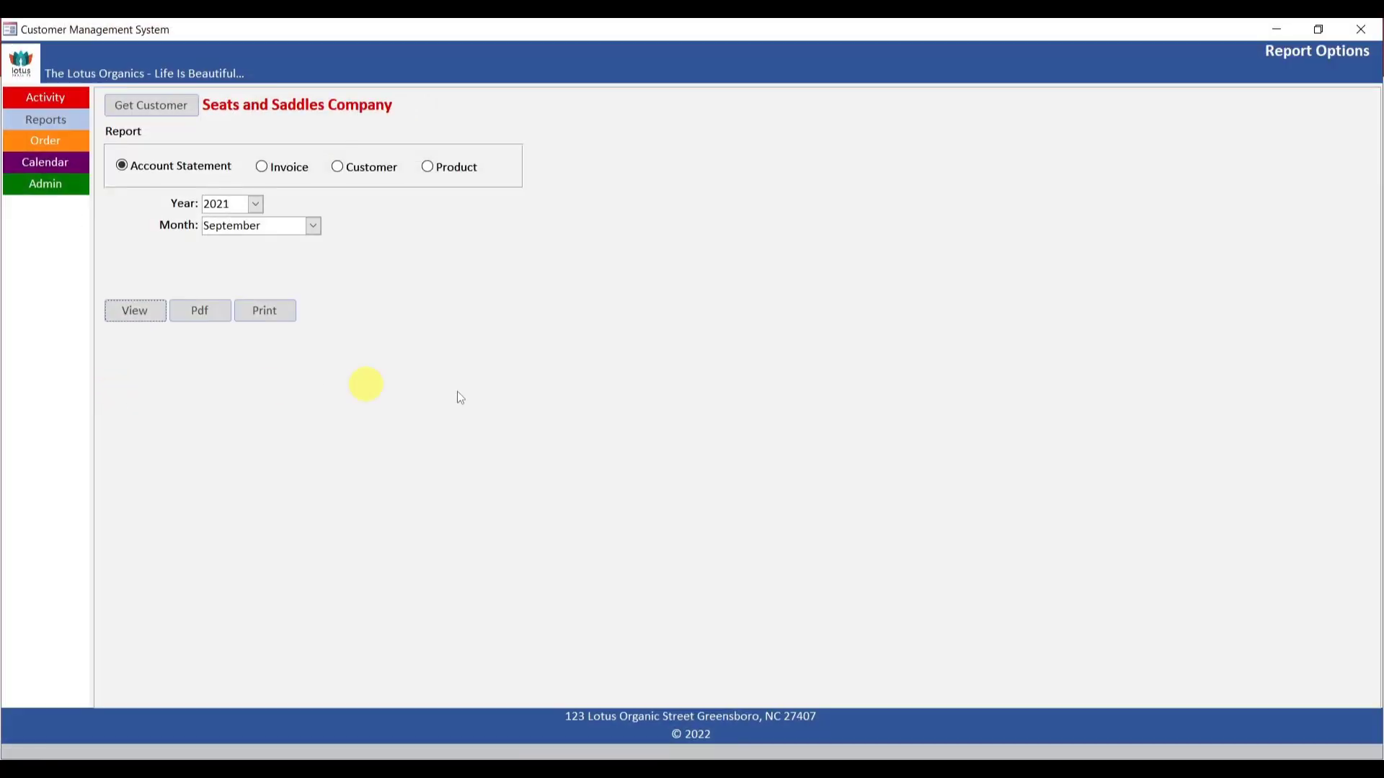
{"action": "left_click", "coordinate": [45, 119]}
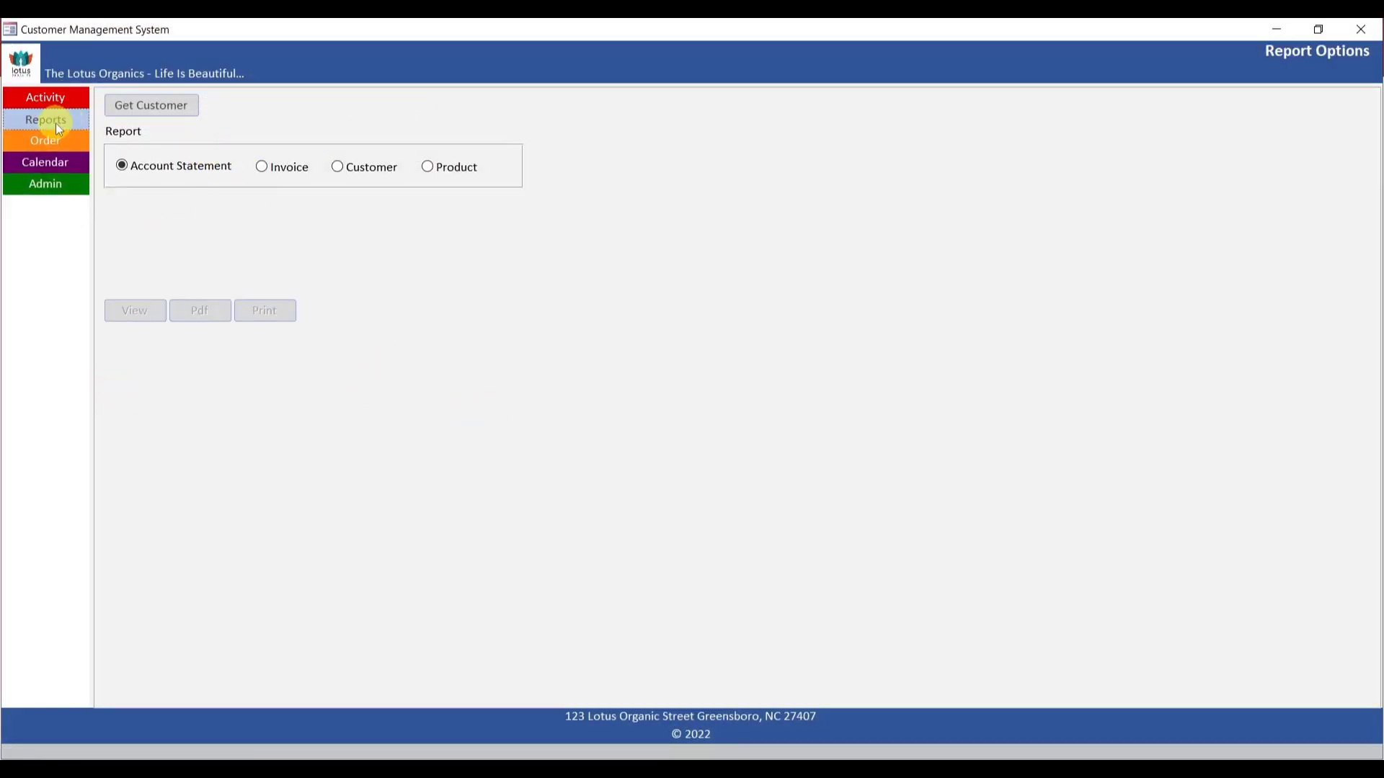
{"action": "left_click", "coordinate": [45, 97]}
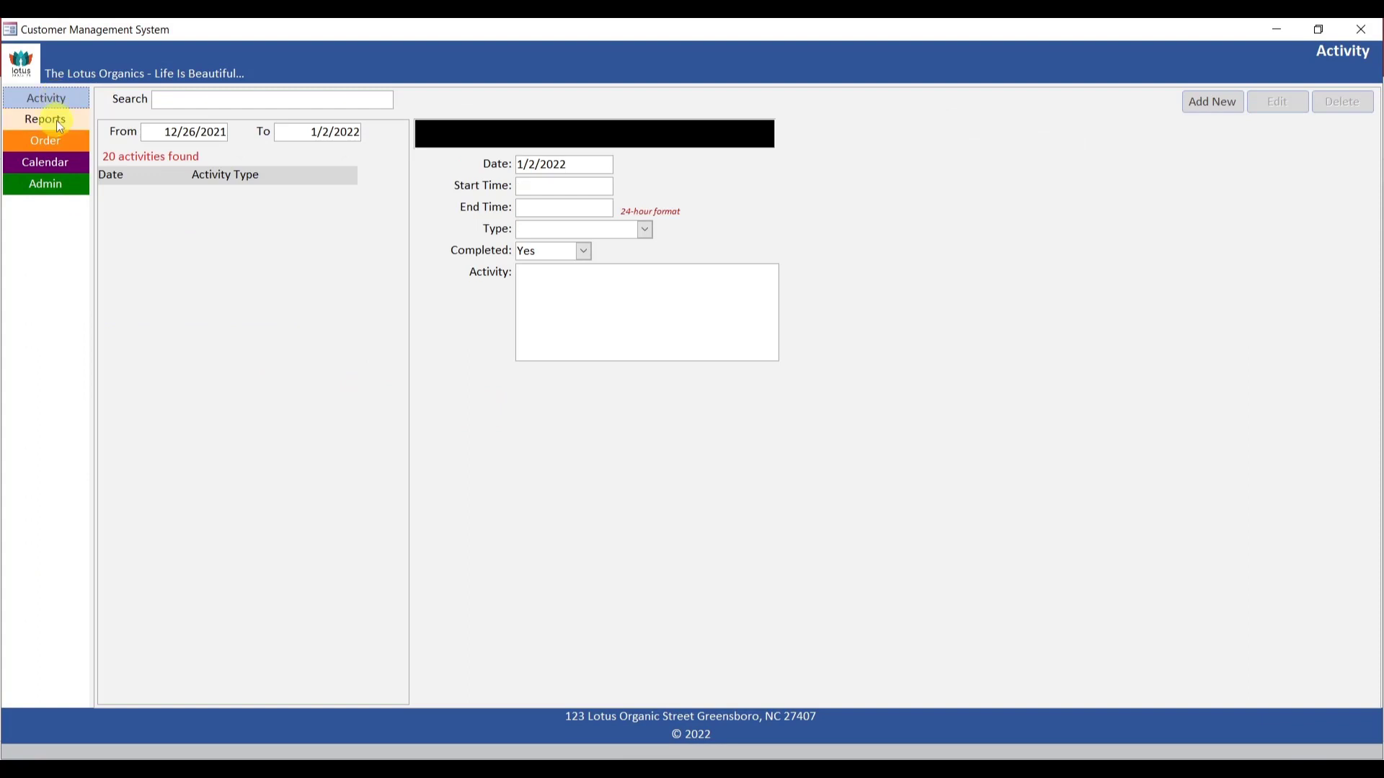
{"action": "left_click", "coordinate": [45, 141]}
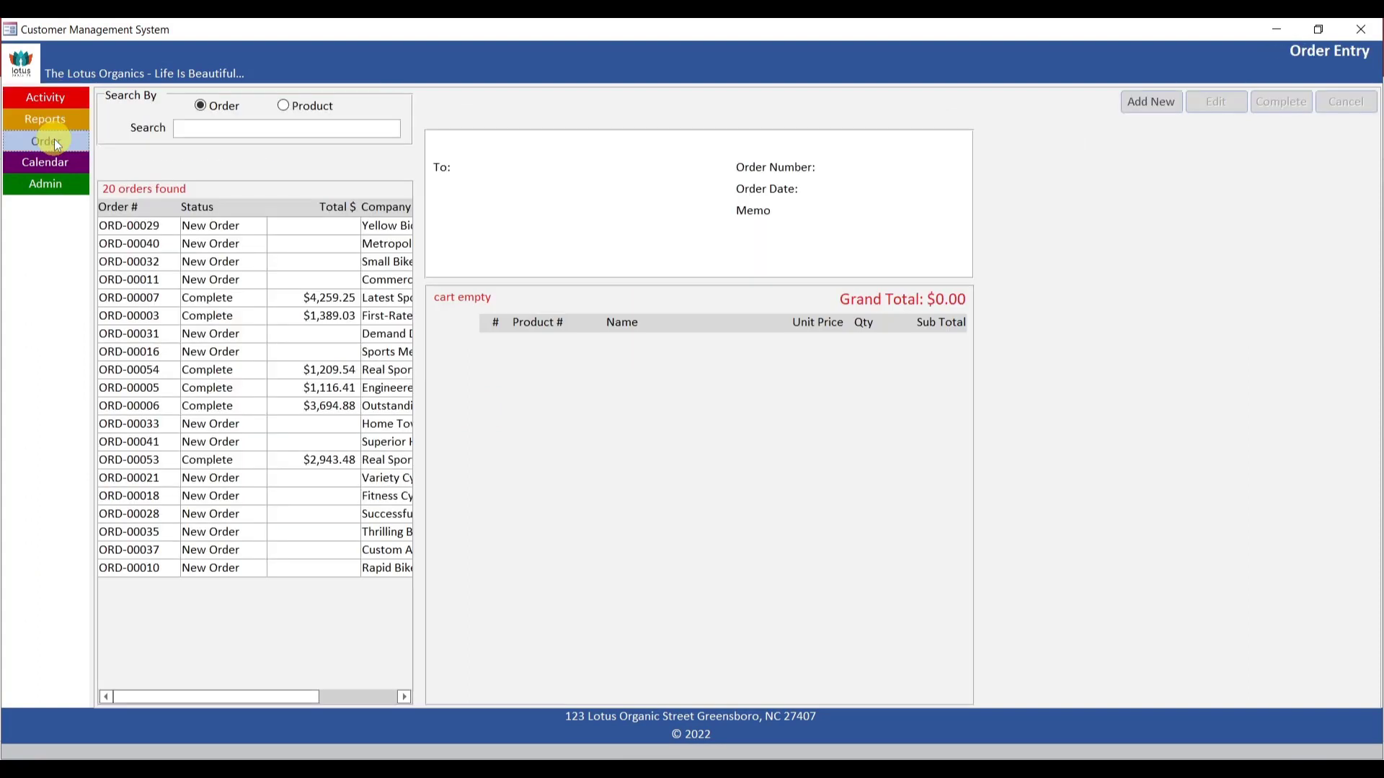
{"action": "left_click", "coordinate": [44, 162]}
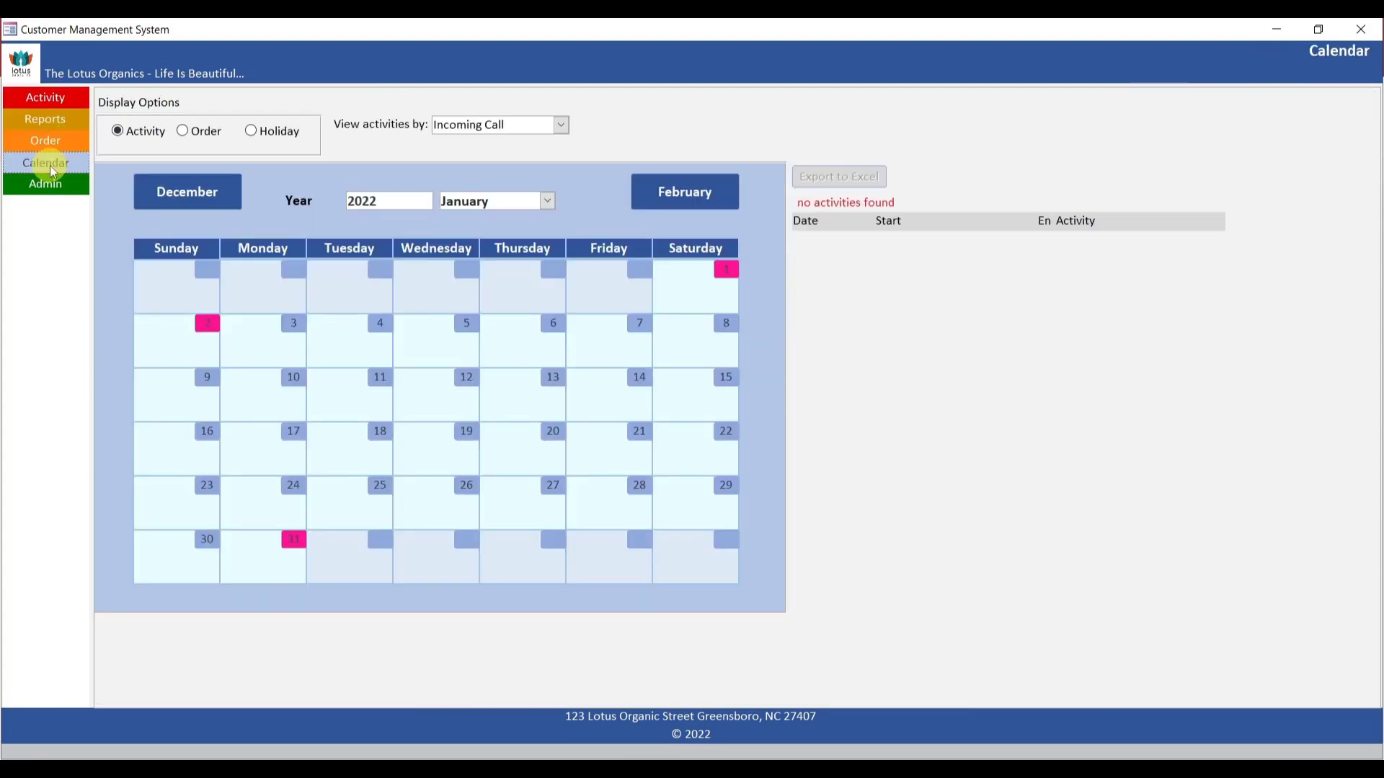
{"action": "left_click", "coordinate": [45, 185]}
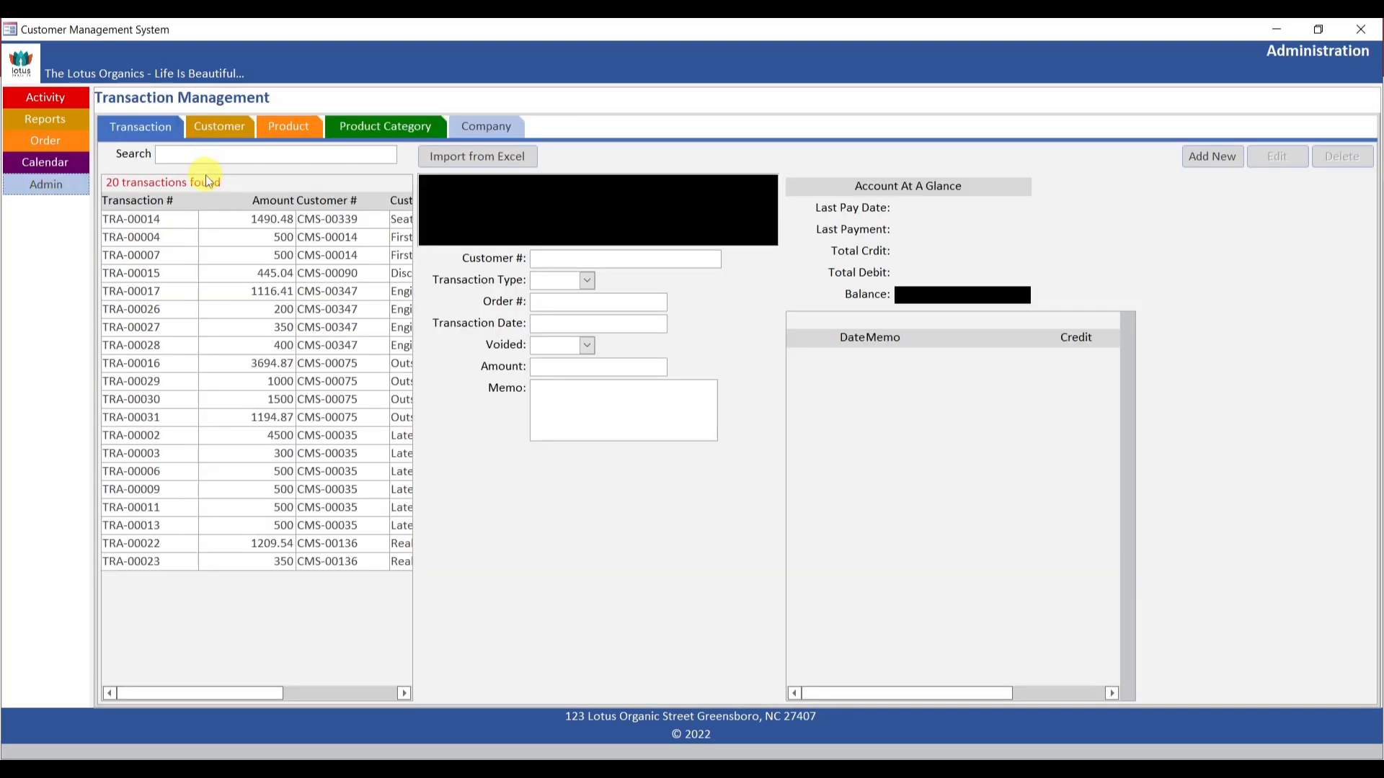
{"action": "mouse_move", "coordinate": [232, 220]}
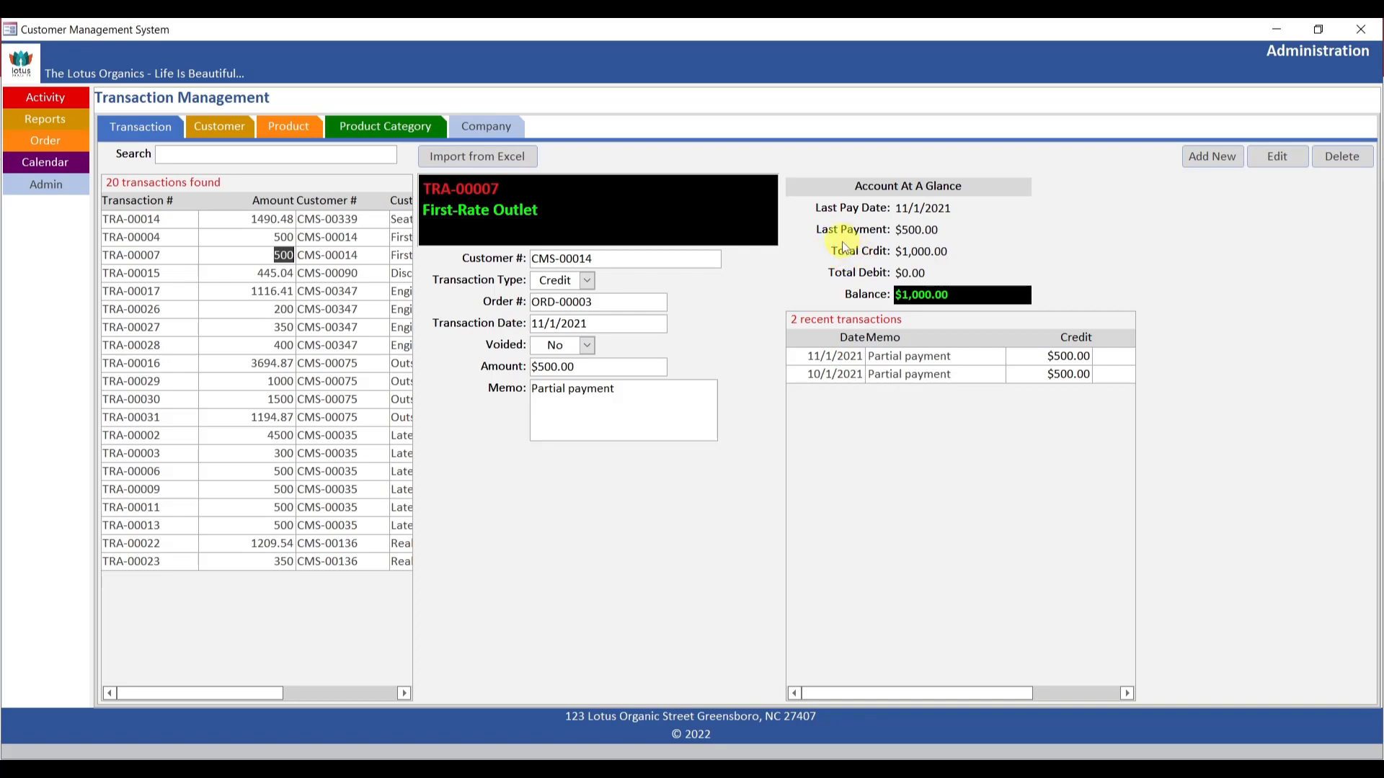
{"action": "mouse_move", "coordinate": [817, 207]}
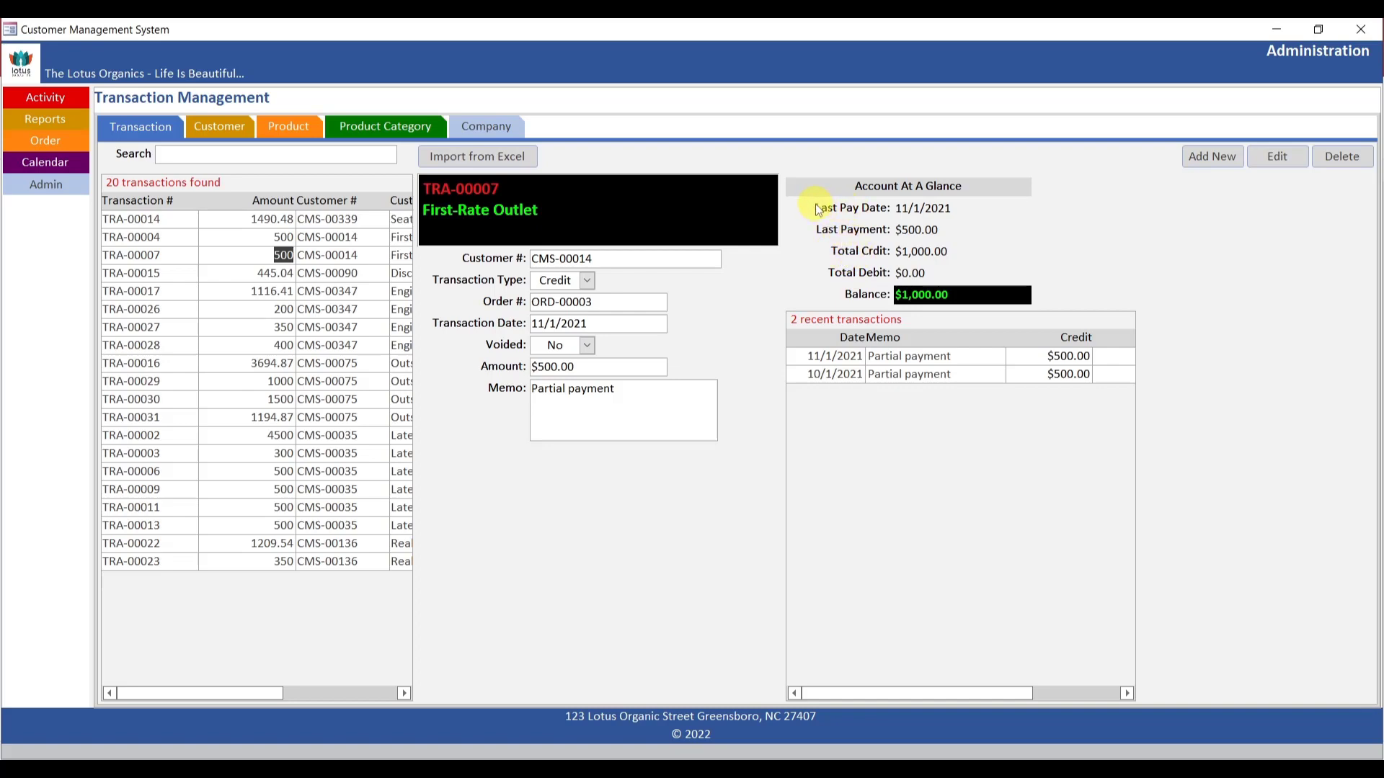
{"action": "mouse_move", "coordinate": [871, 252]}
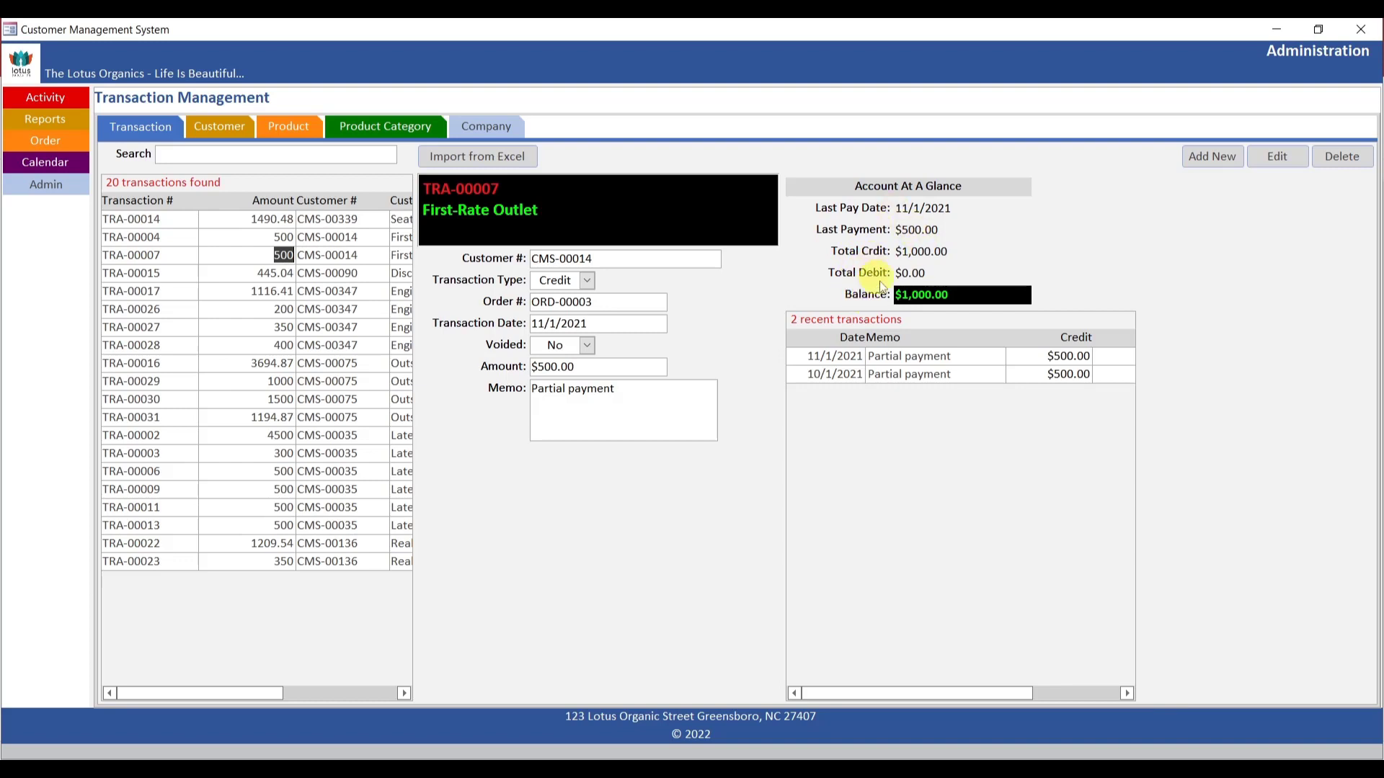
{"action": "mouse_move", "coordinate": [927, 217]}
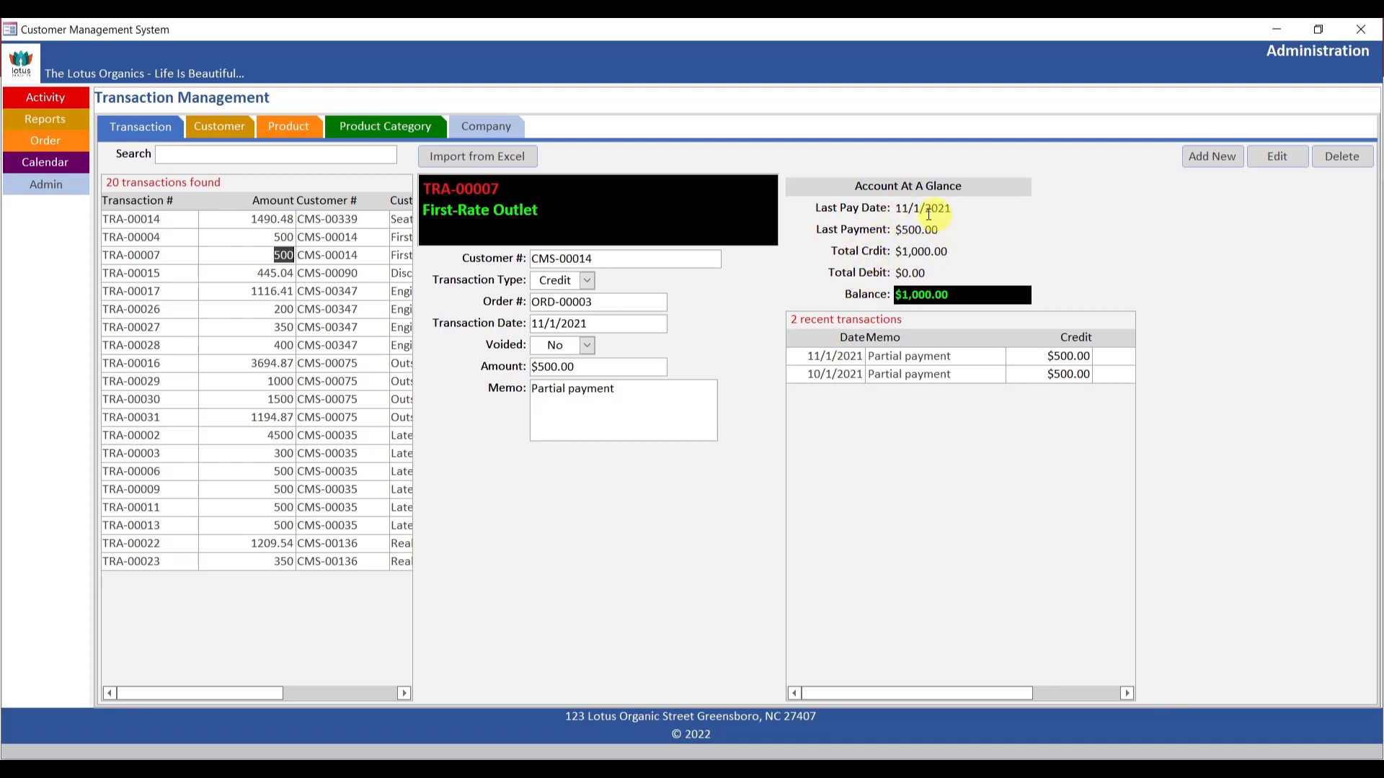
{"action": "mouse_move", "coordinate": [854, 295]}
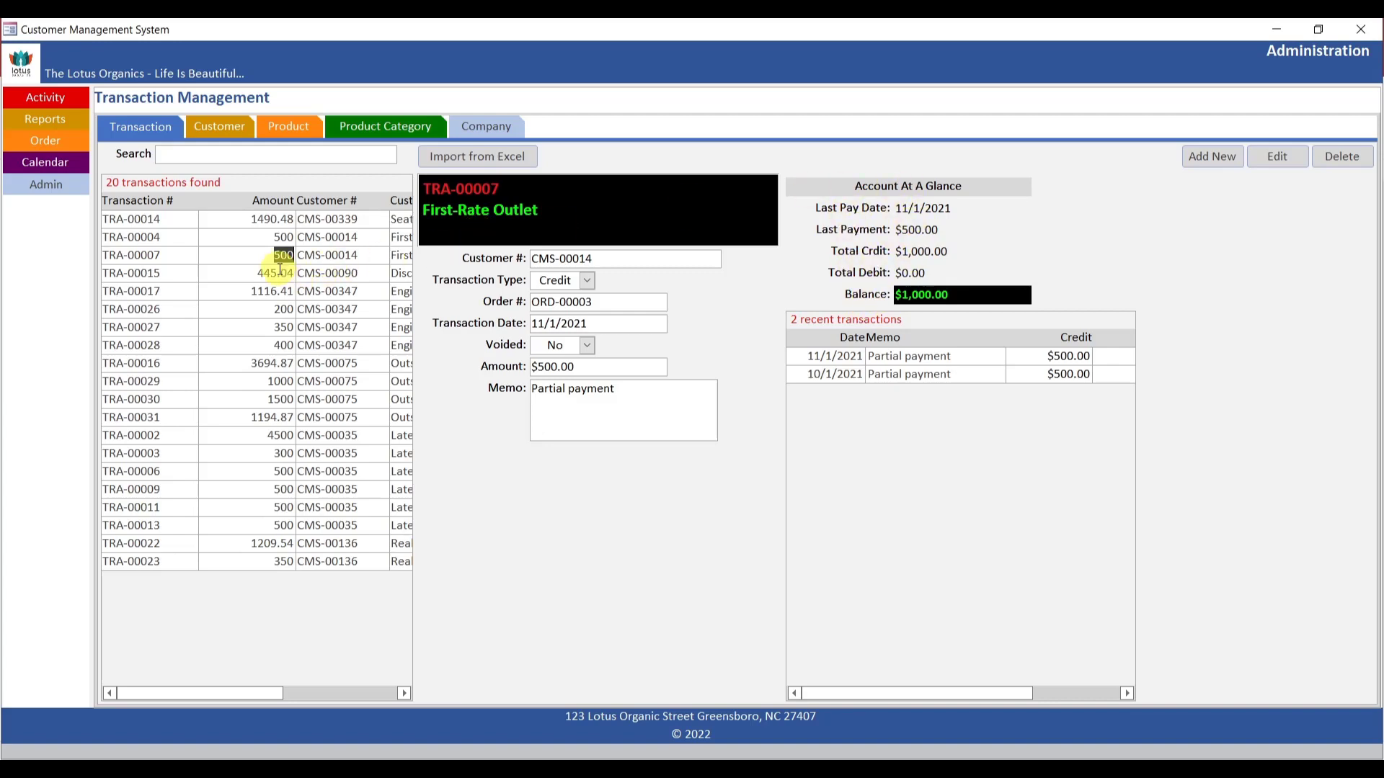
Review balances for transactions TRA-00015, TRA-00026 and TRA-00027, e.g. $166.41 for Engineered Bike Systems.
{"action": "left_click", "coordinate": [132, 272]}
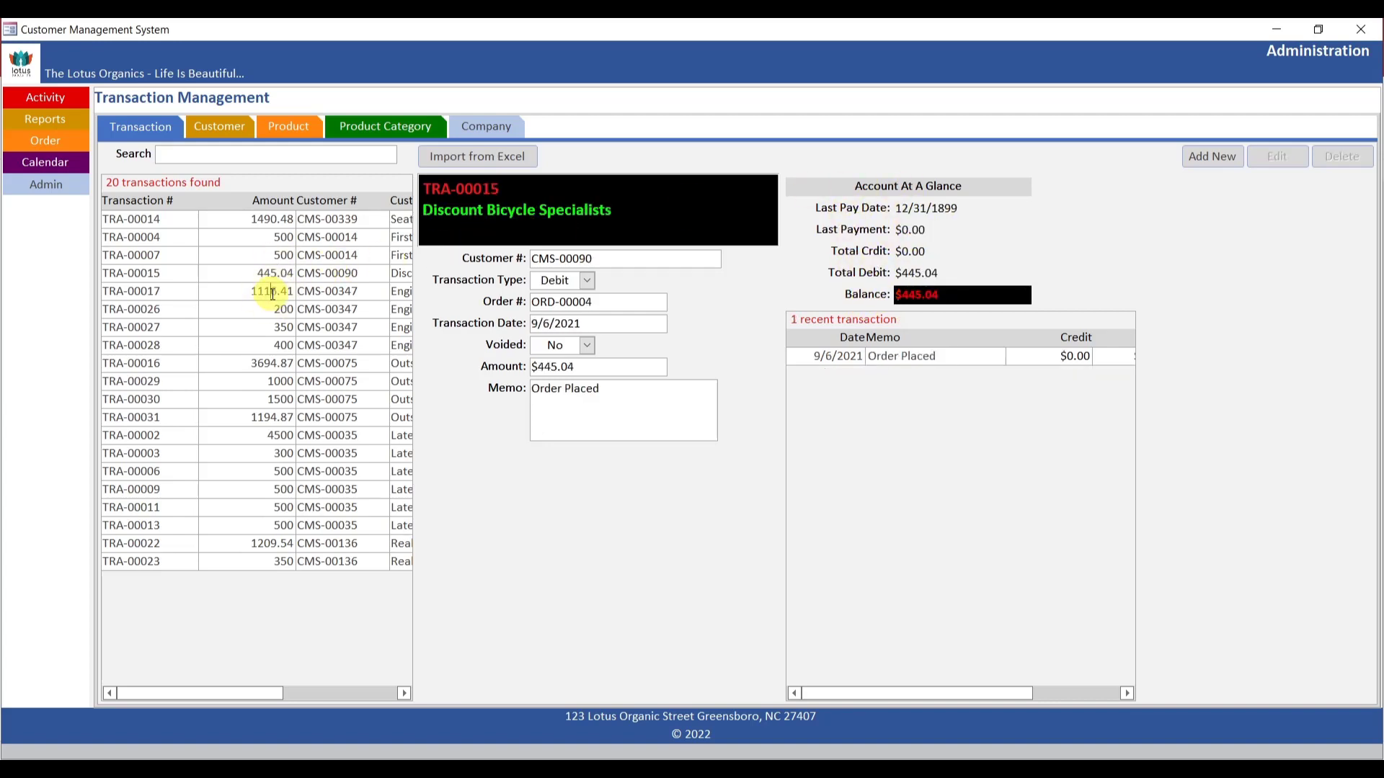
{"action": "left_click", "coordinate": [177, 309]}
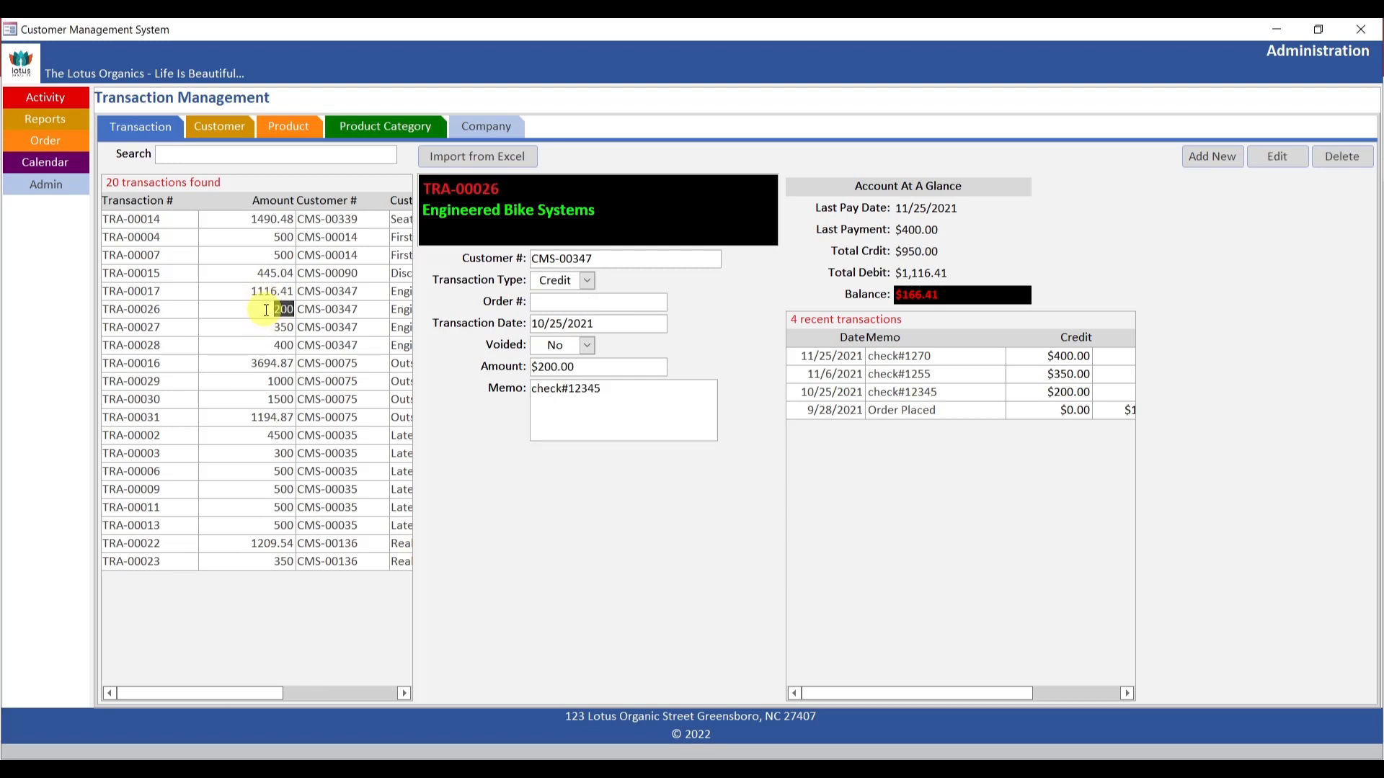
{"action": "left_click", "coordinate": [132, 327]}
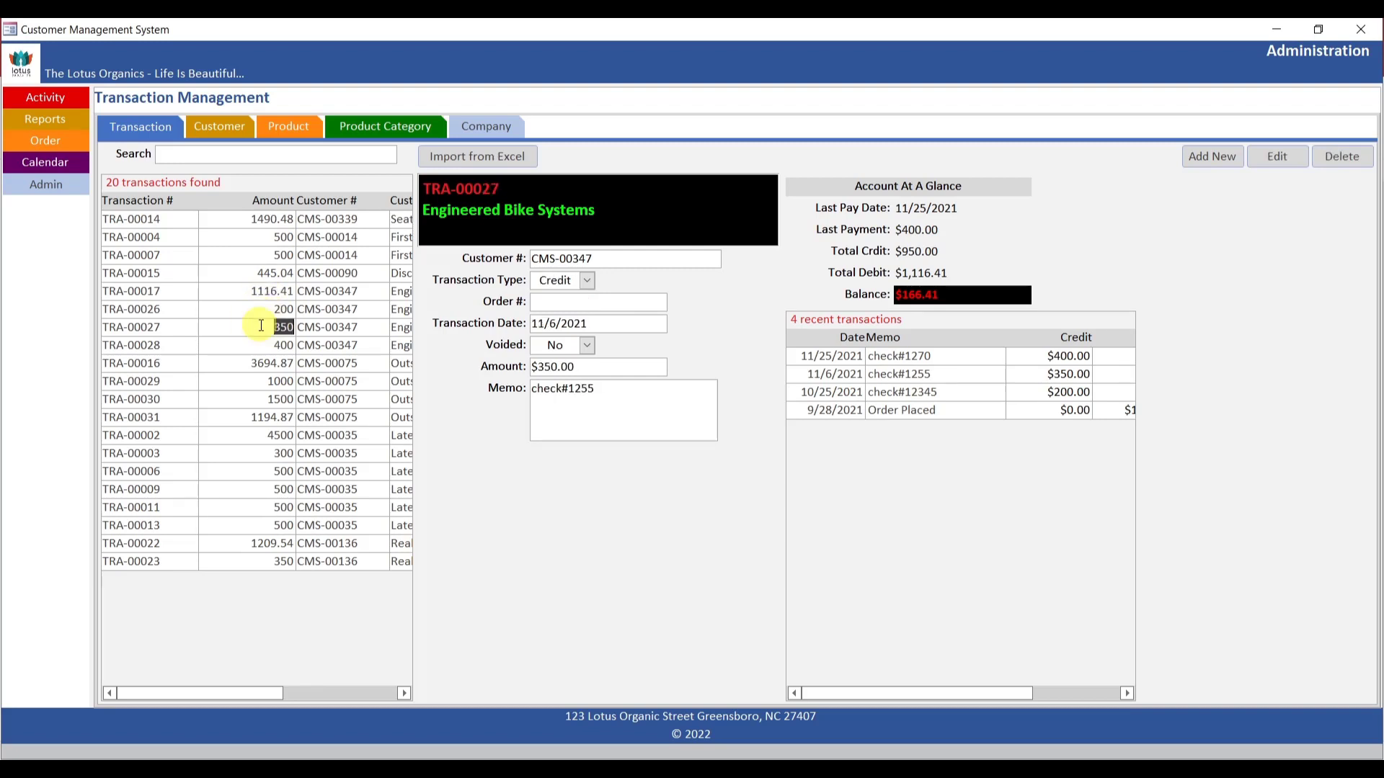
{"action": "mouse_move", "coordinate": [940, 92]}
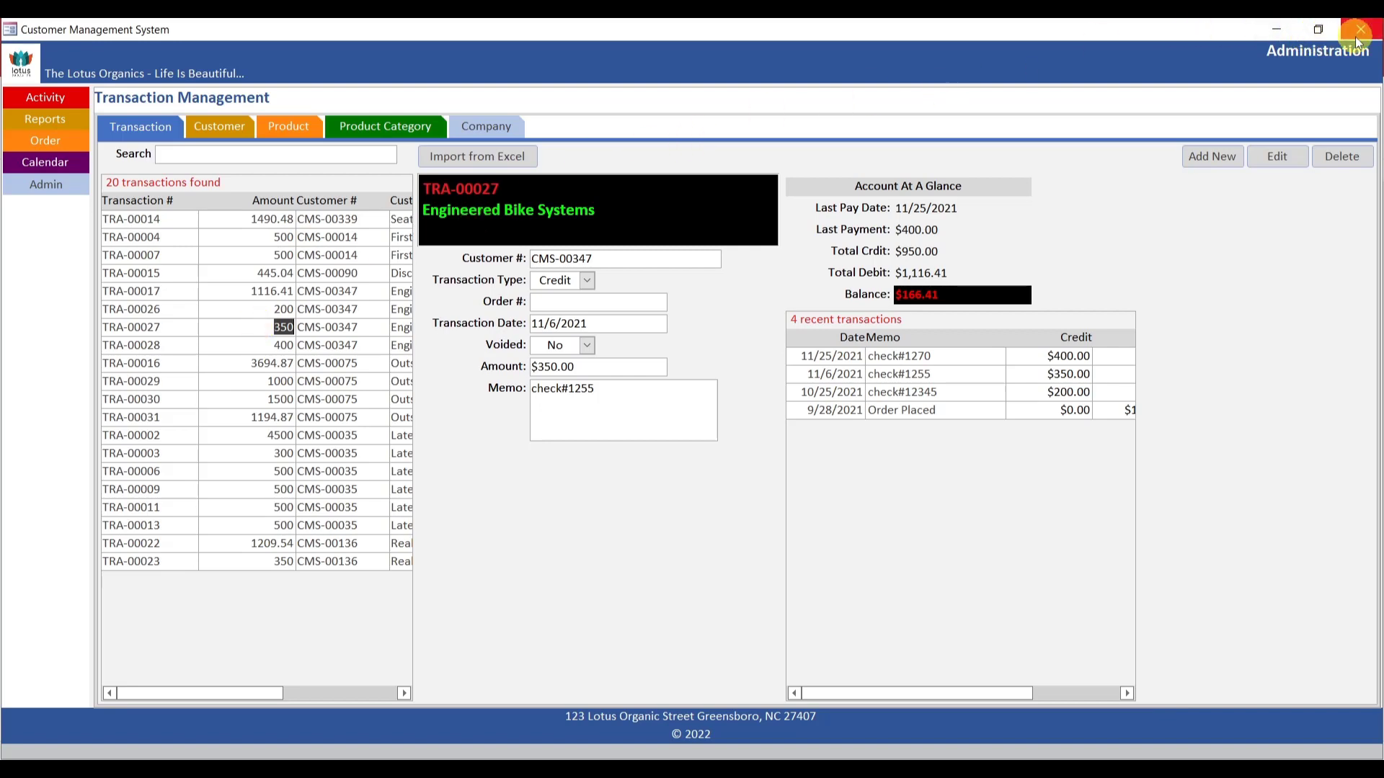
Close the Customer Management System app and expand the linked tables list.
{"action": "left_click", "coordinate": [1358, 29]}
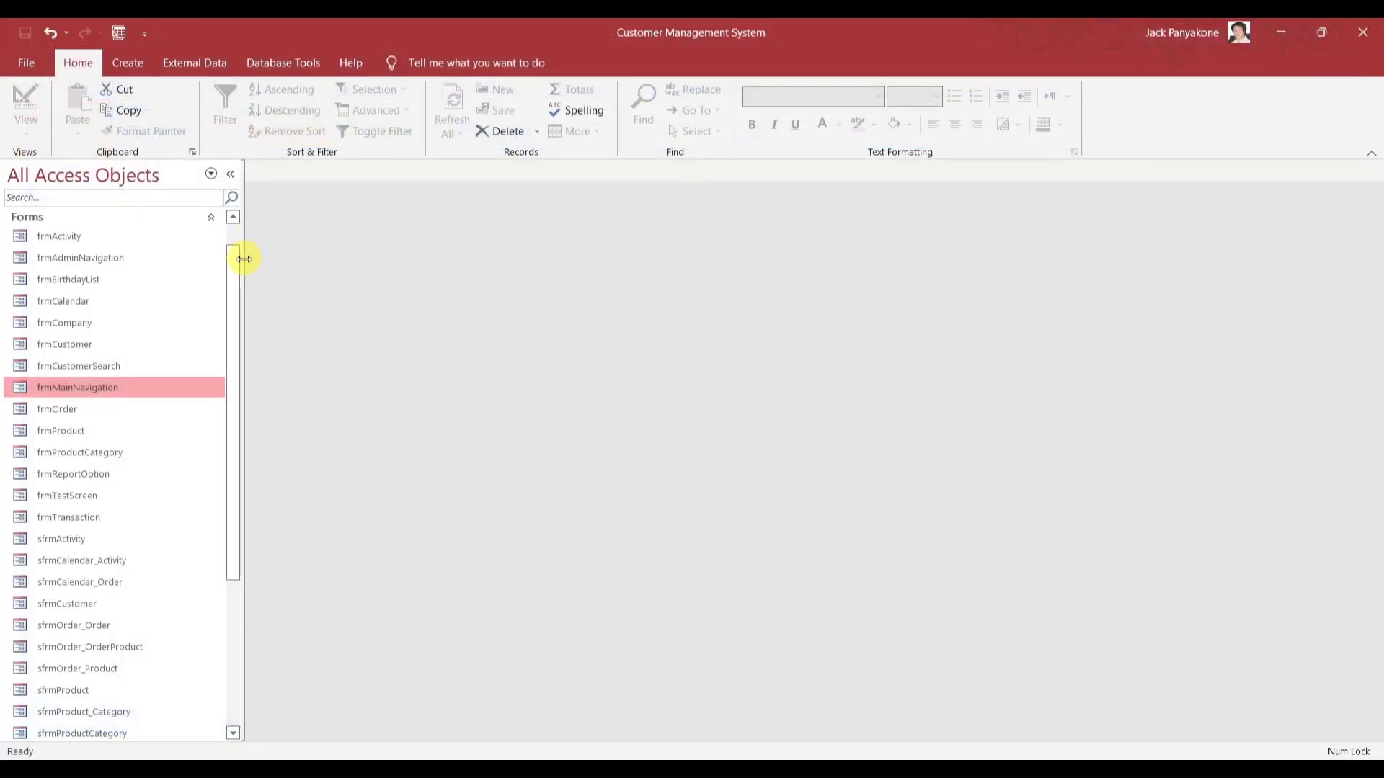
{"action": "left_click", "coordinate": [212, 217]}
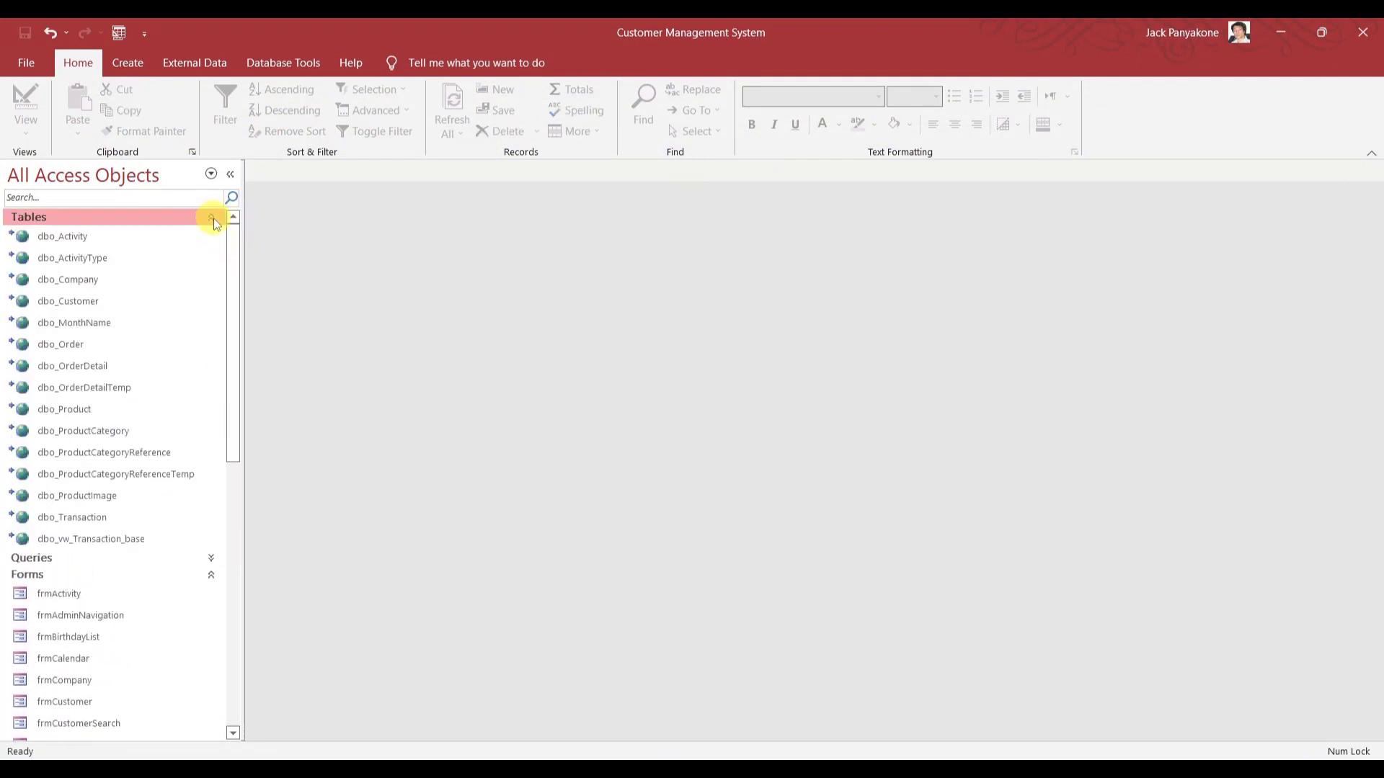